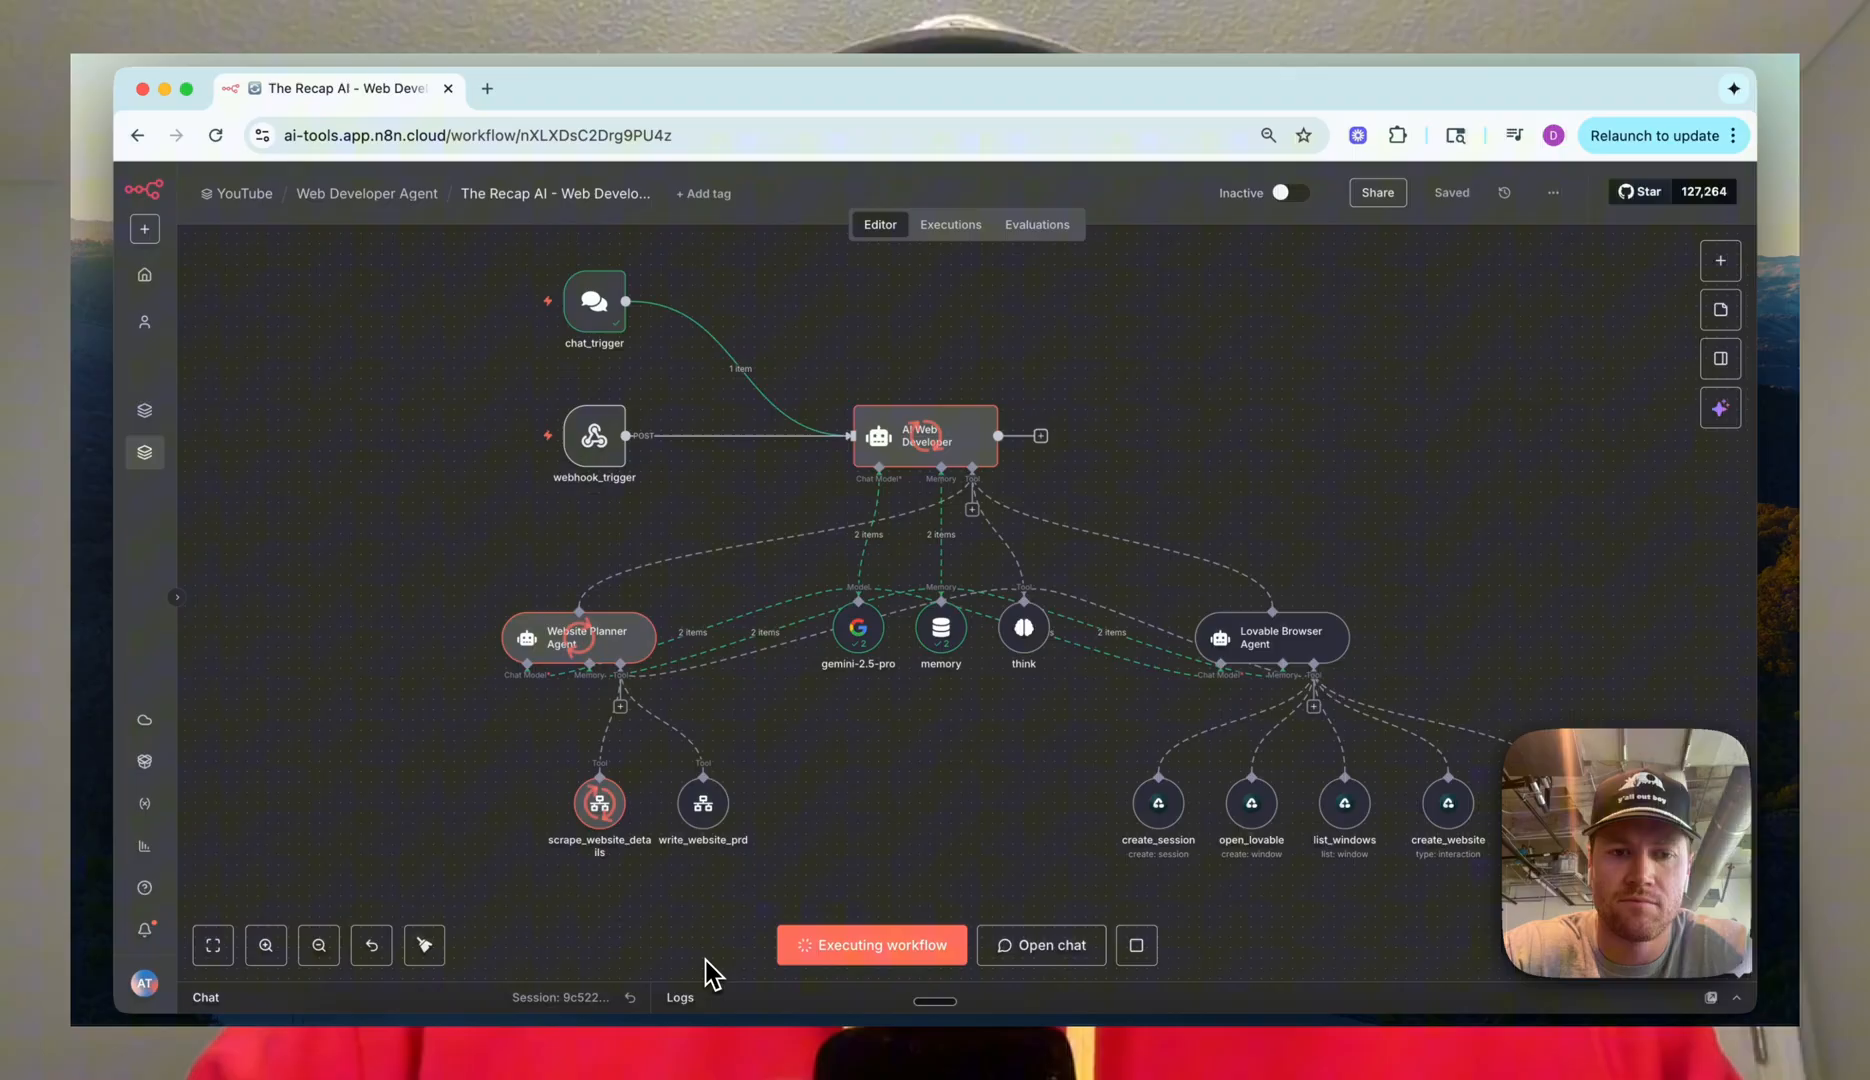
# Step: Switch from the n8n workflow editor to the Excalidraw gameplan drawing
pyautogui.click(572, 34)
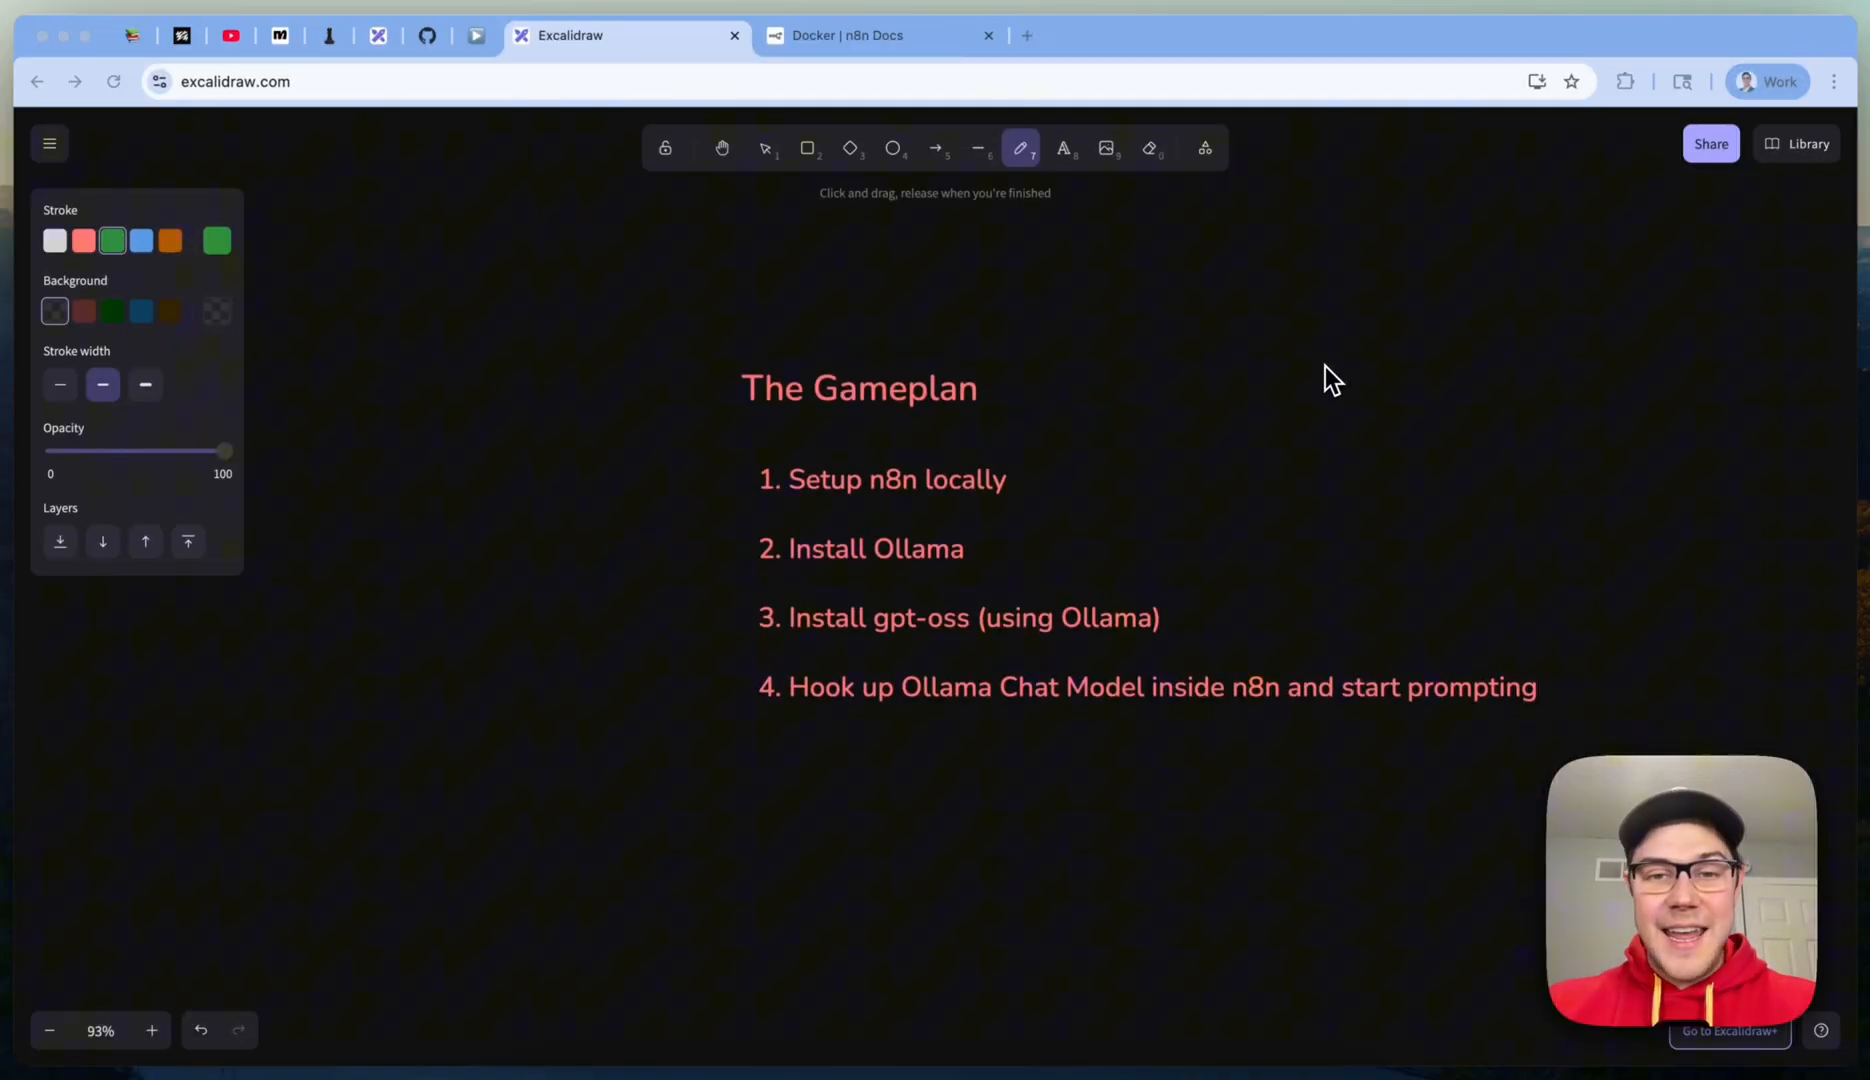
pyautogui.moveTo(966, 648)
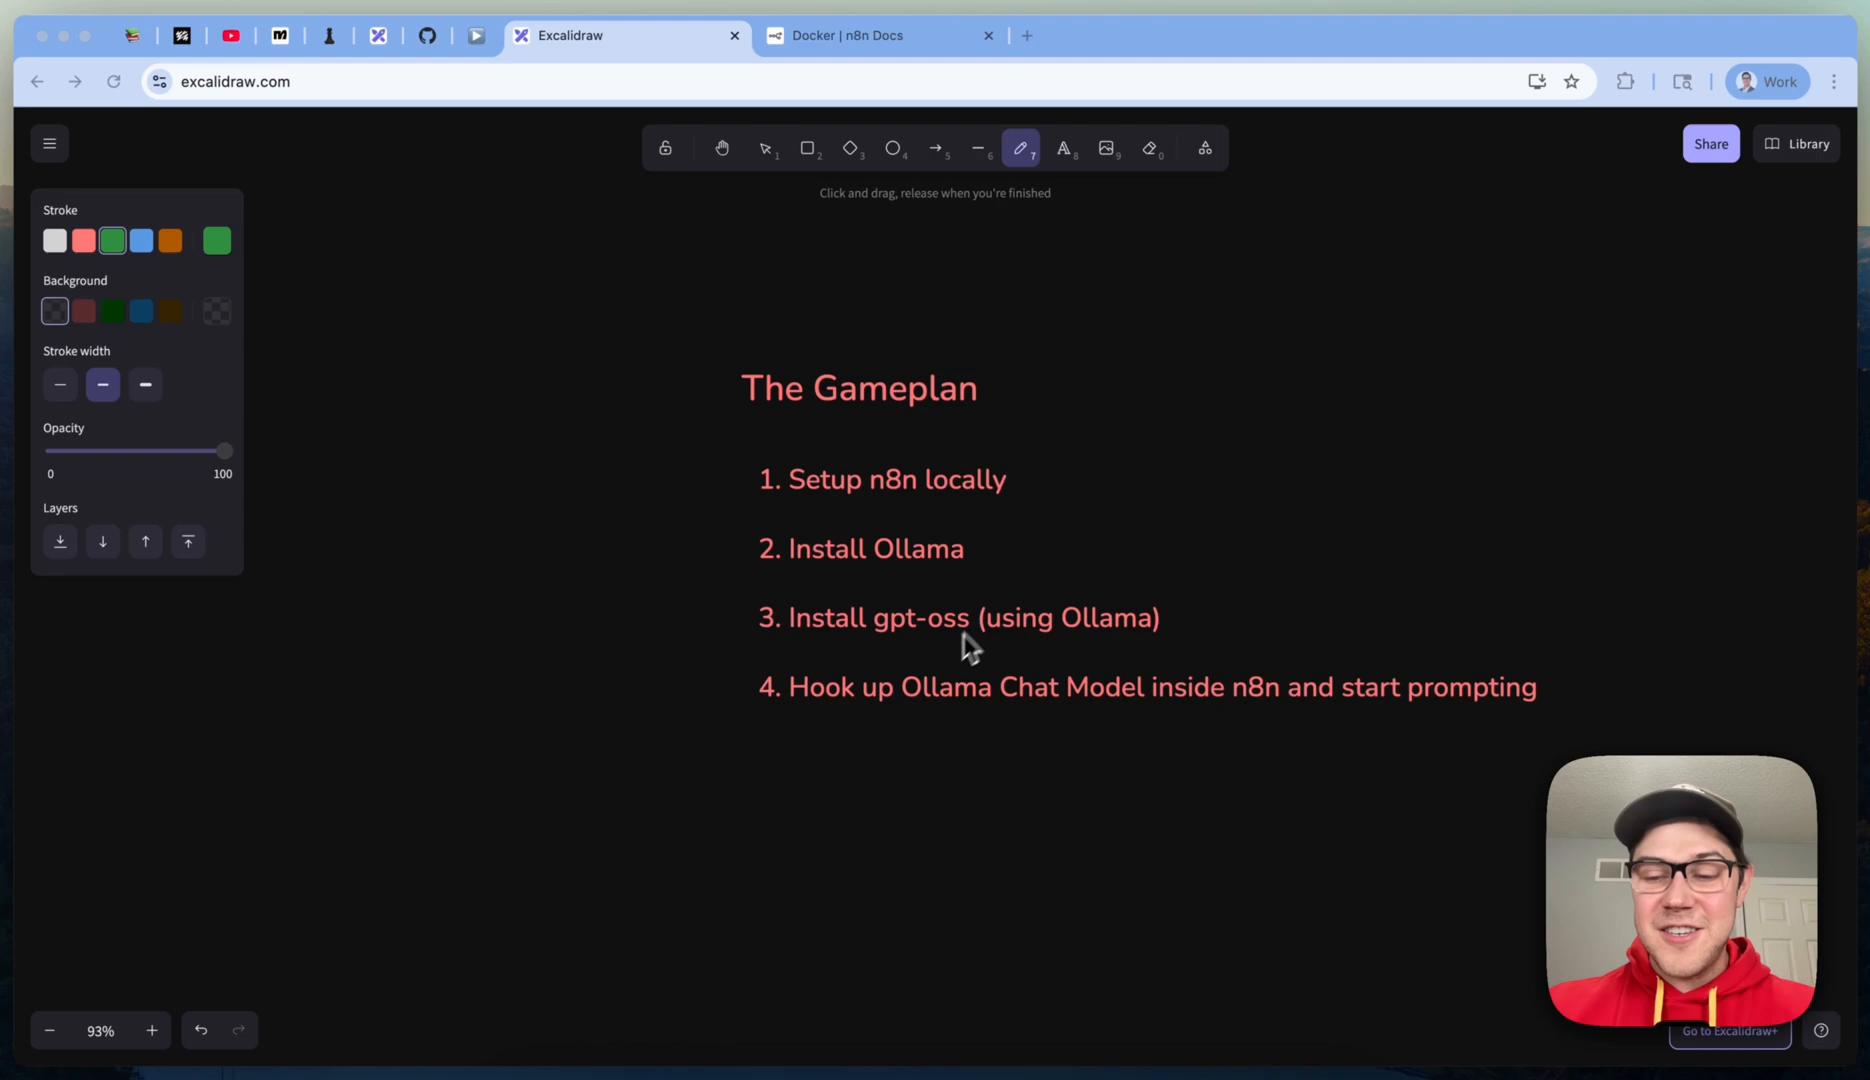
pyautogui.moveTo(1222, 464)
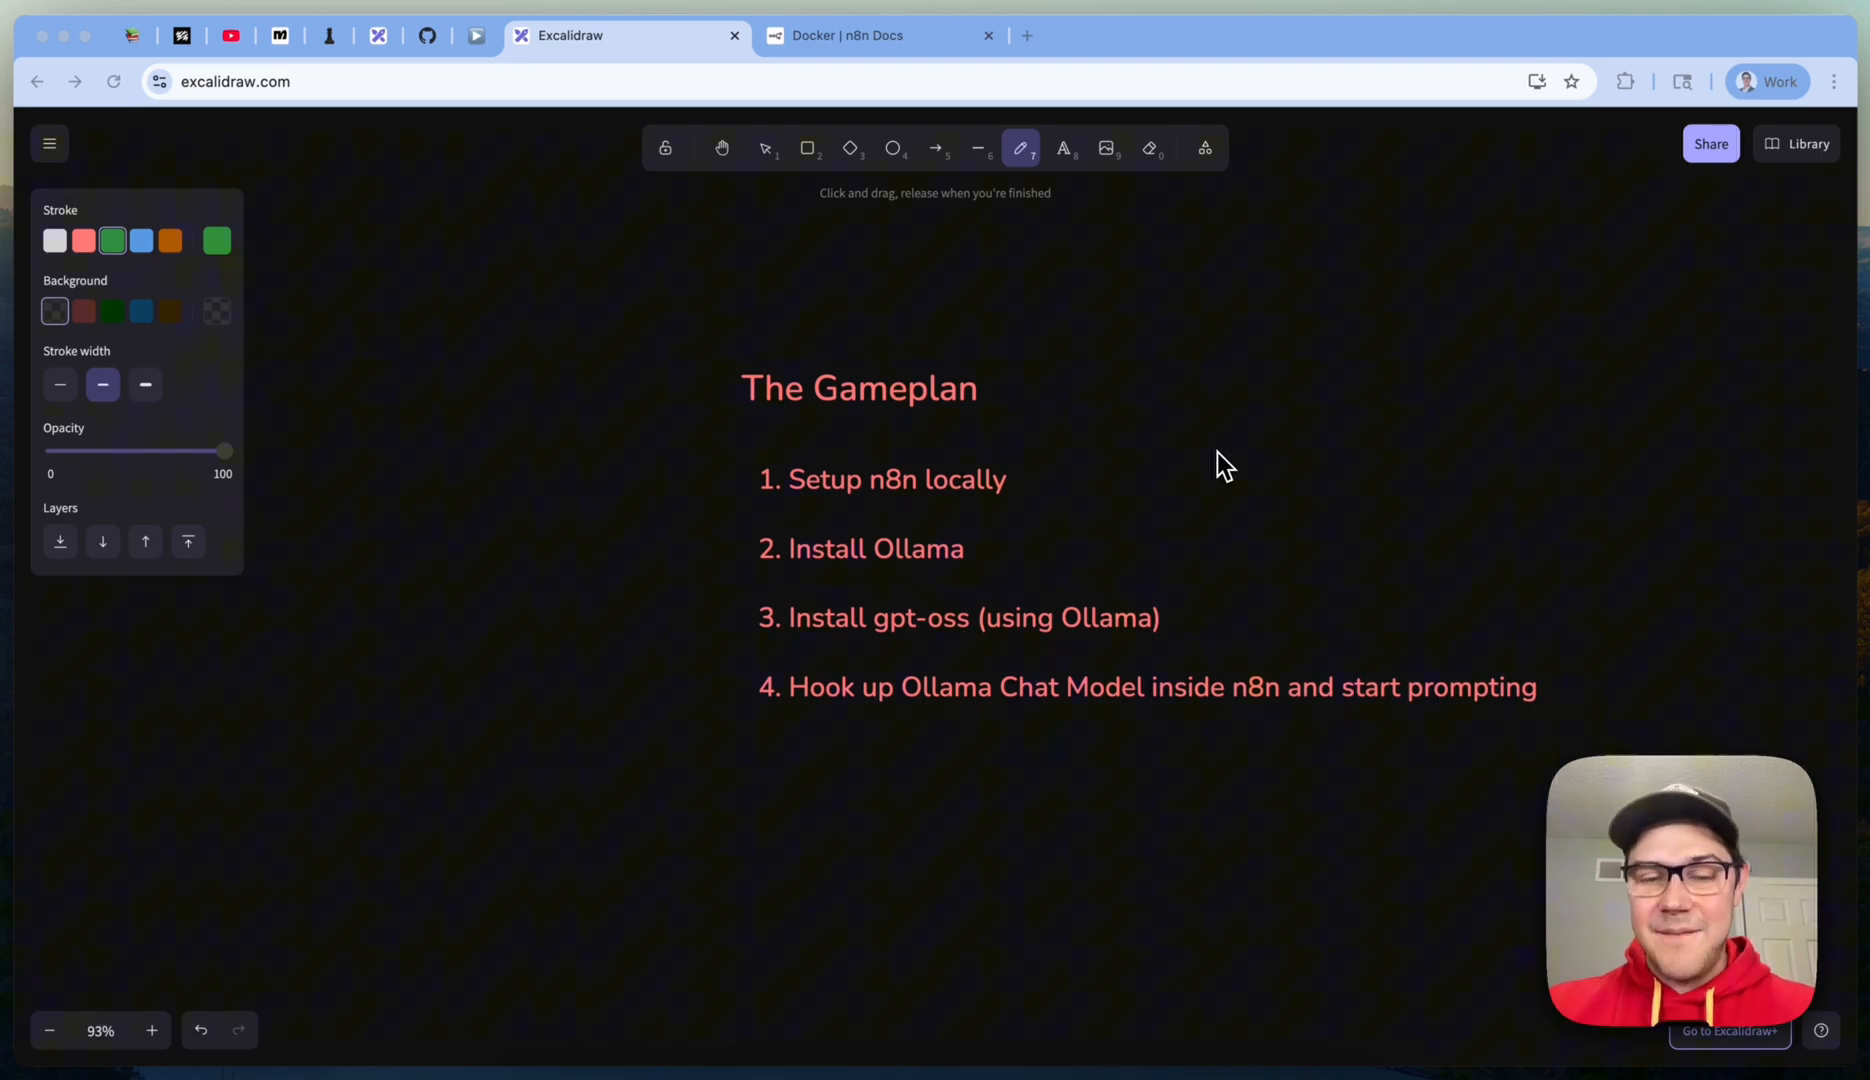
pyautogui.moveTo(918, 534)
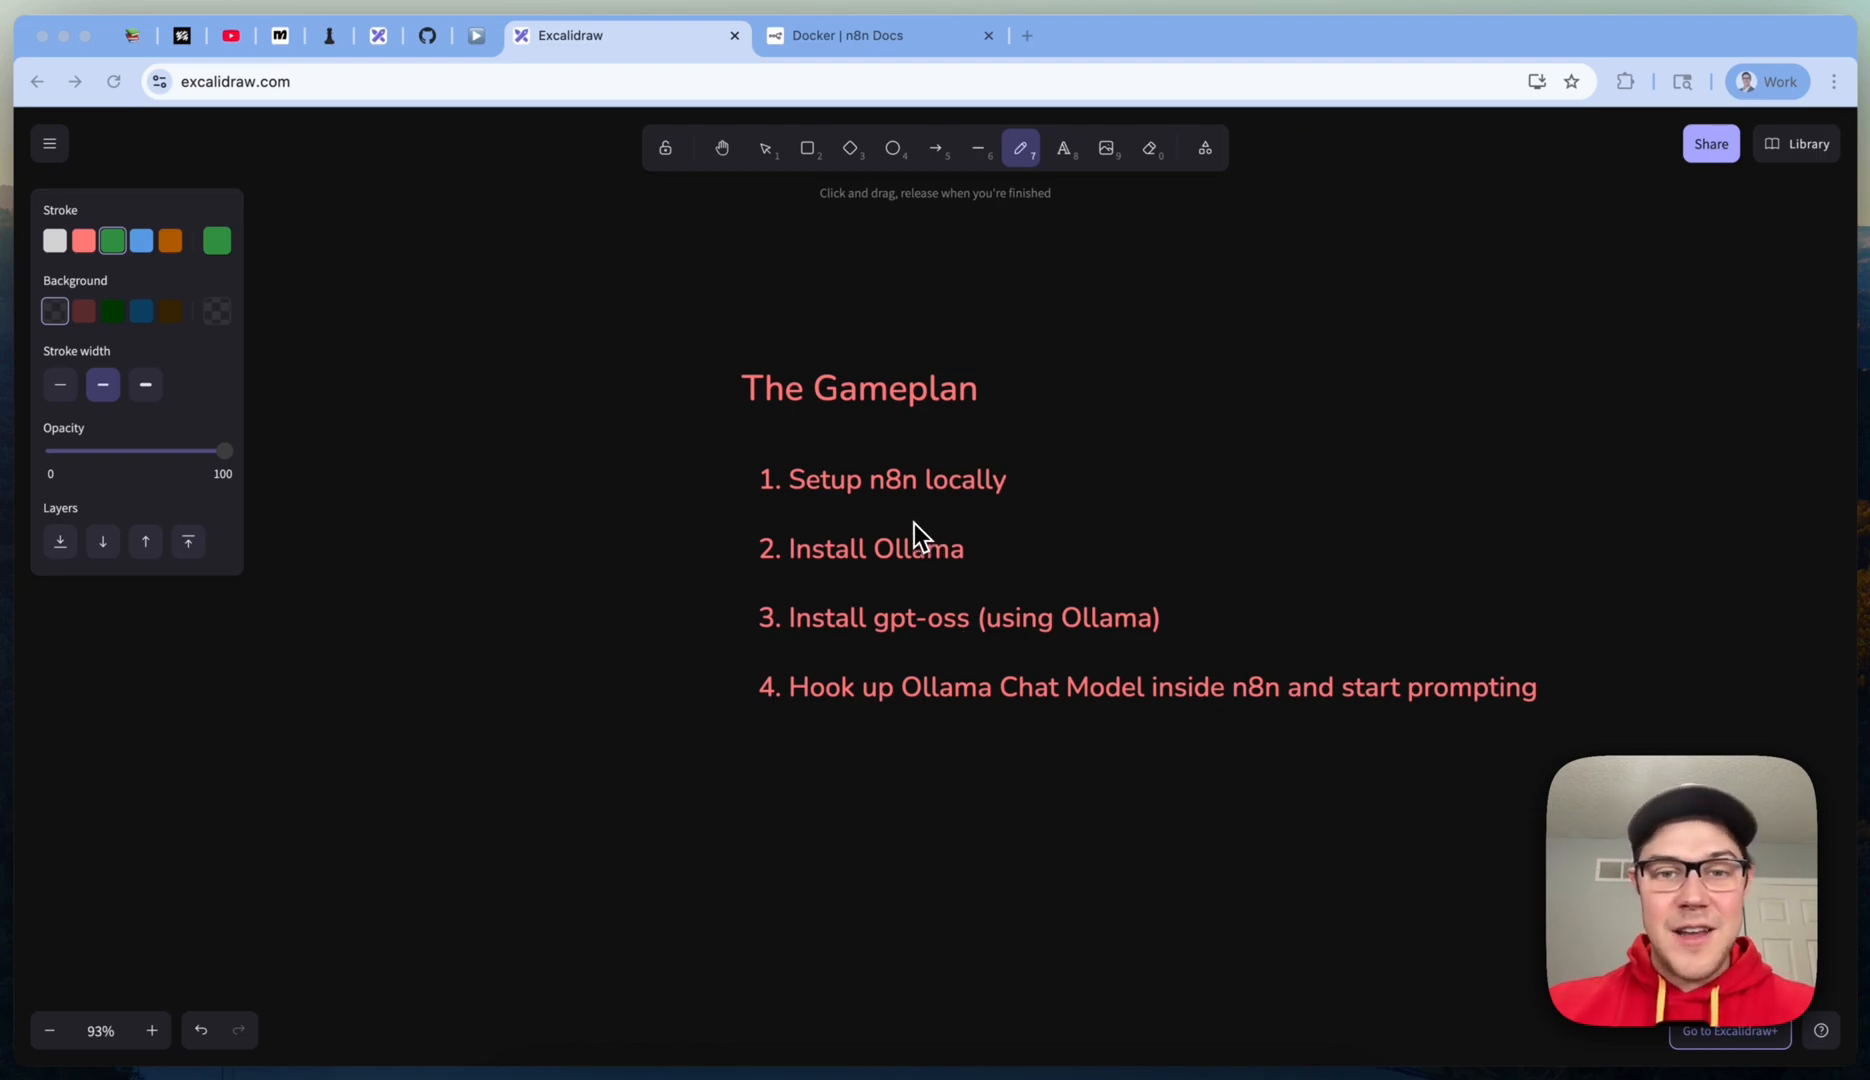
pyautogui.moveTo(894, 522)
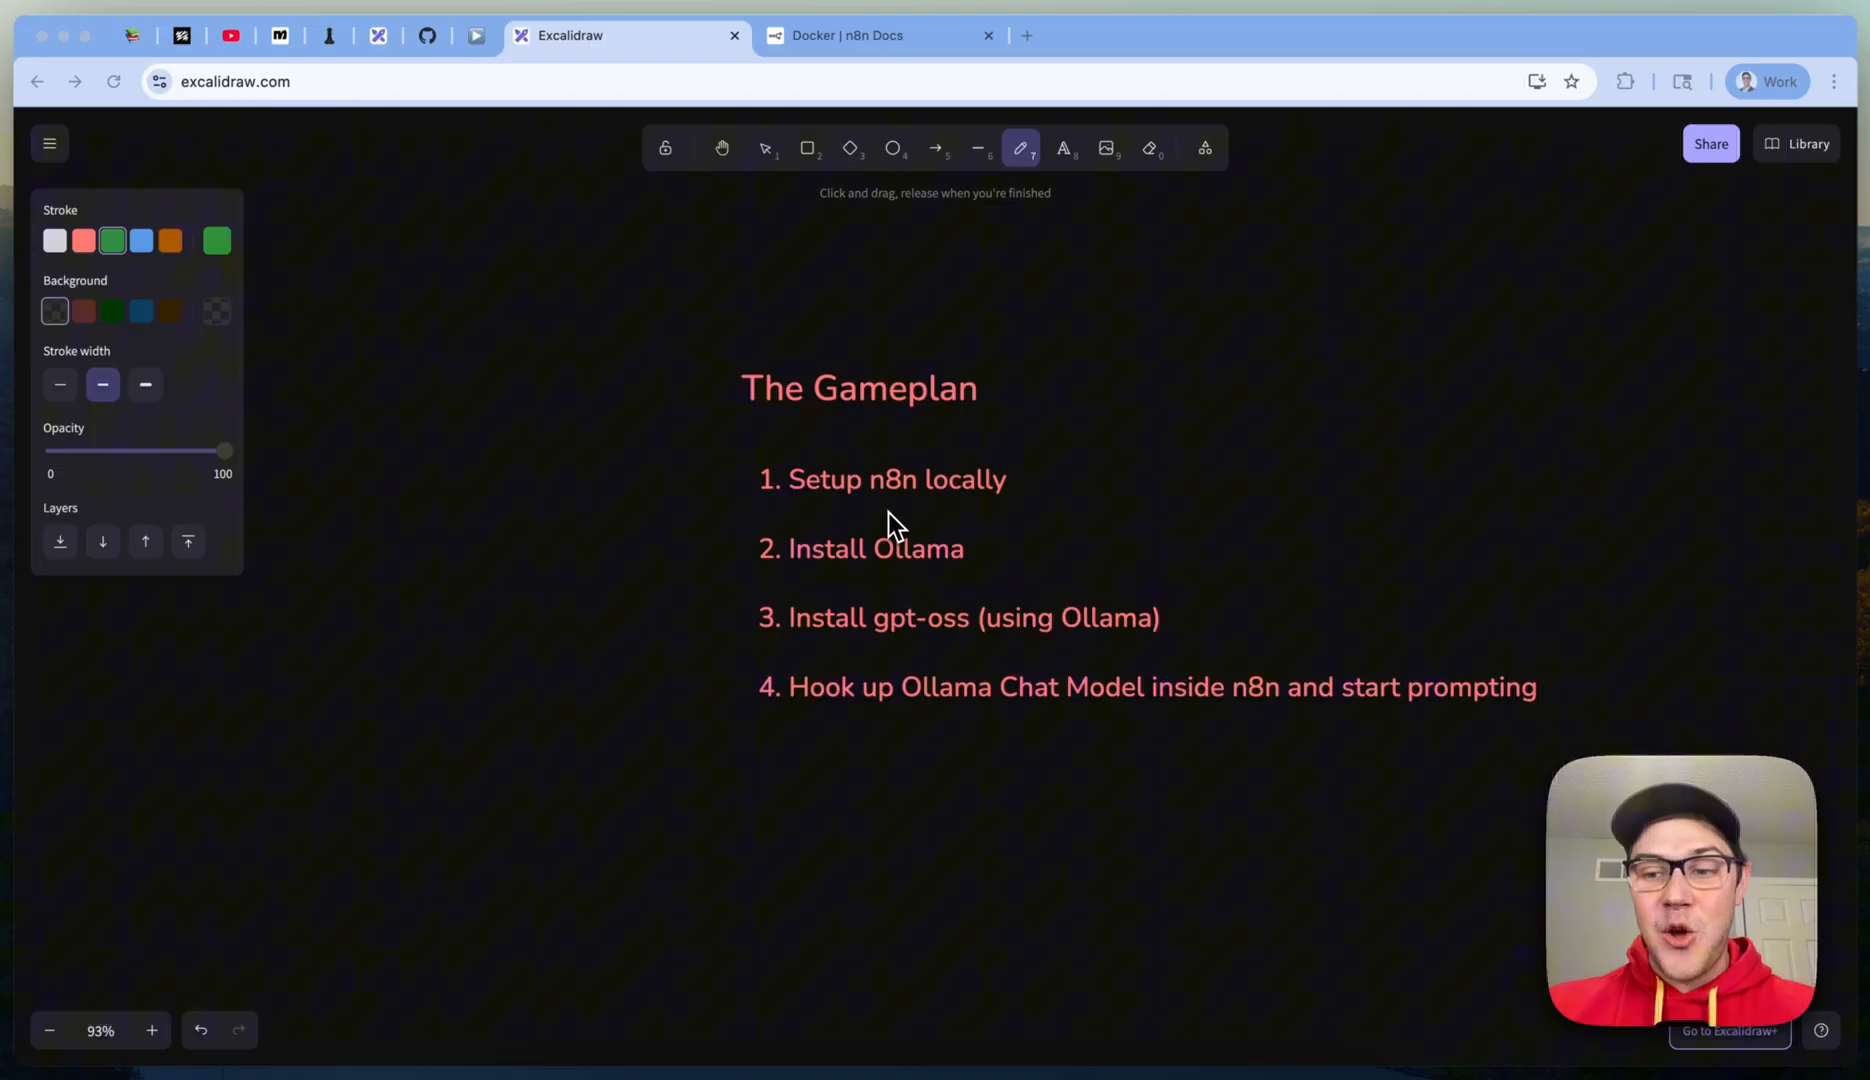
pyautogui.moveTo(1112, 494)
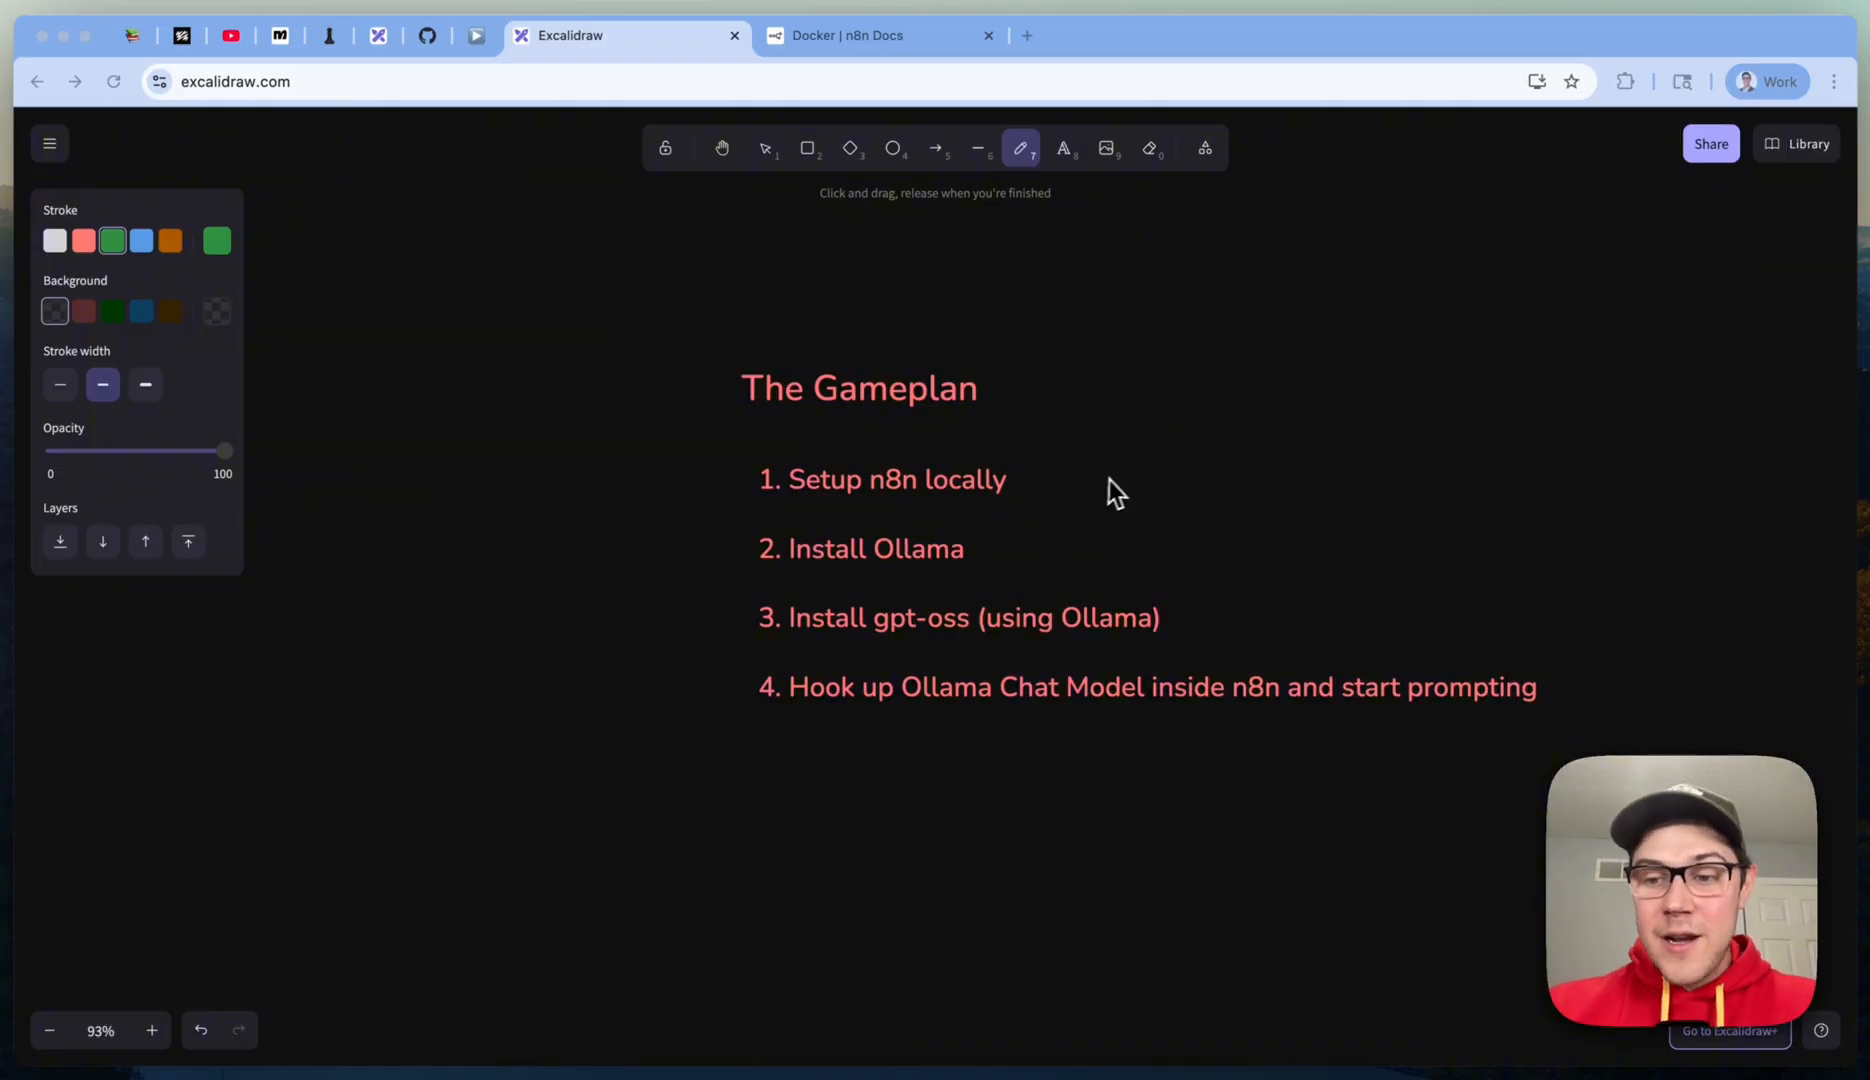
pyautogui.moveTo(1128, 488)
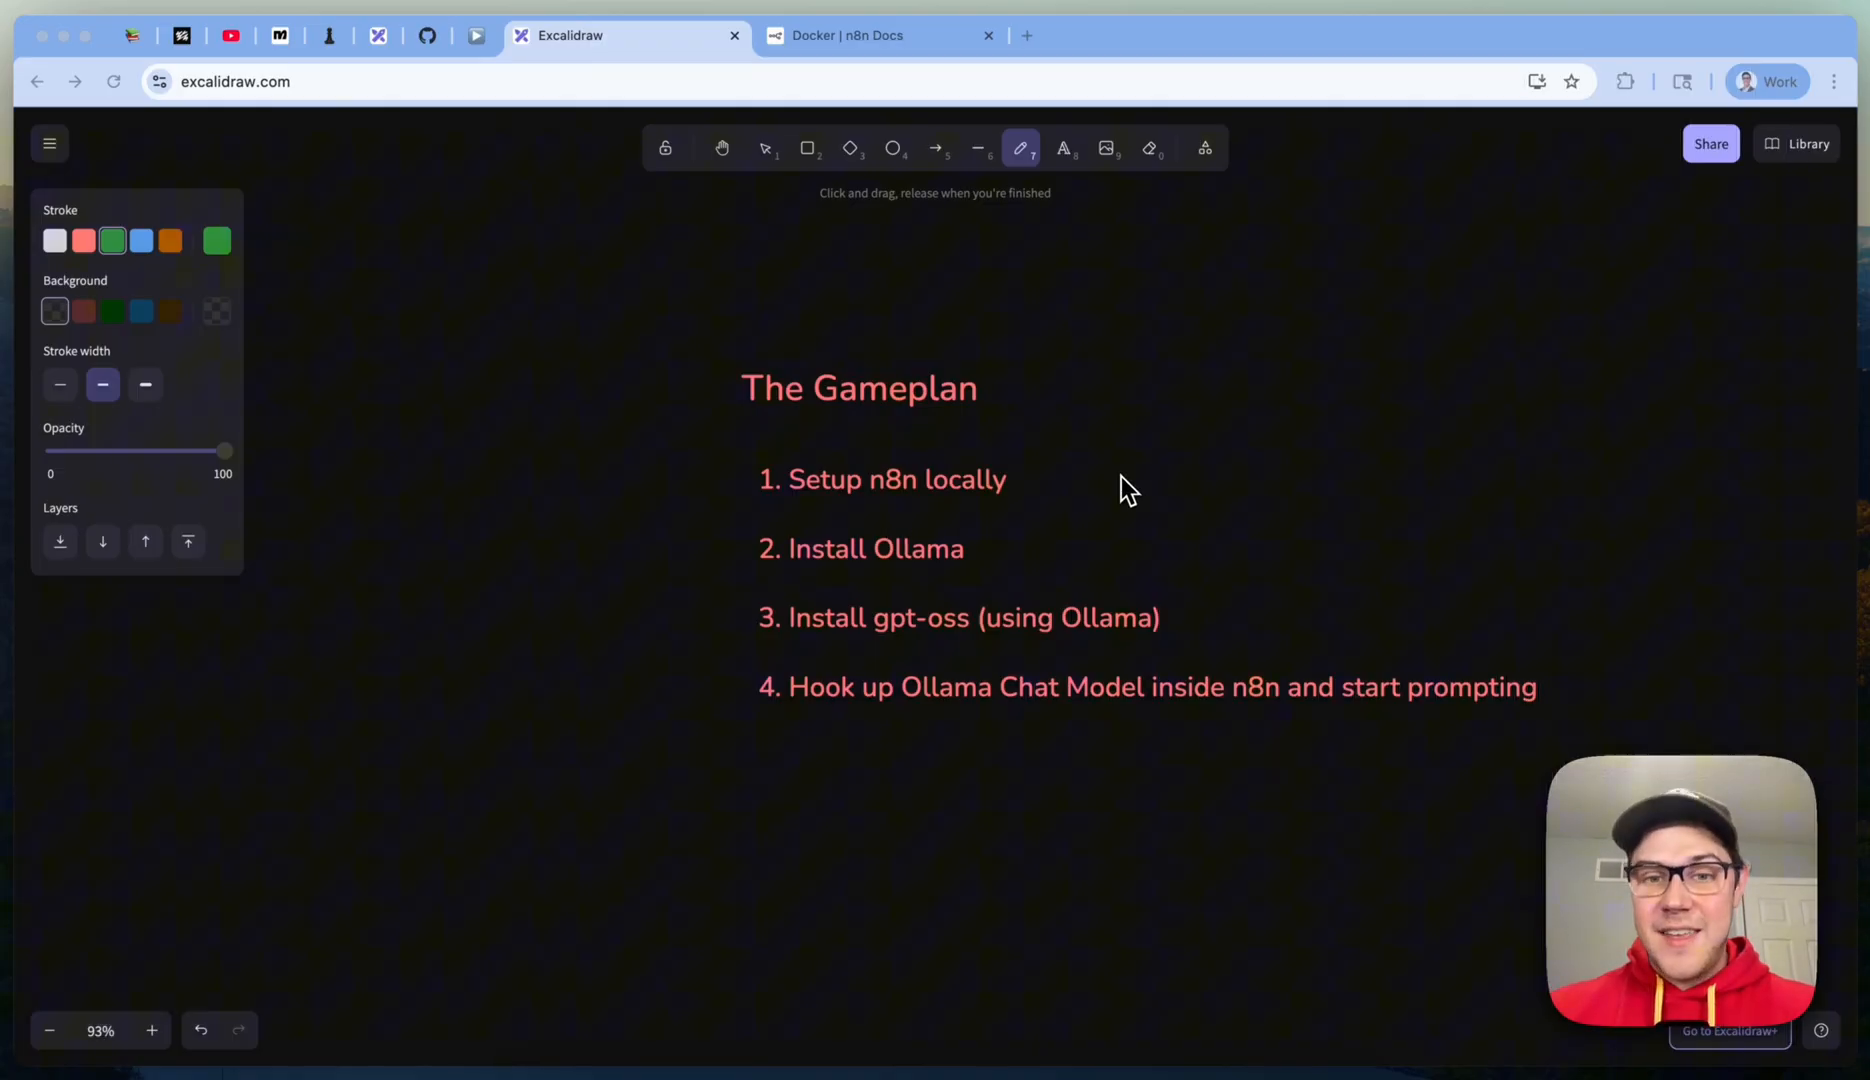
pyautogui.moveTo(858, 596)
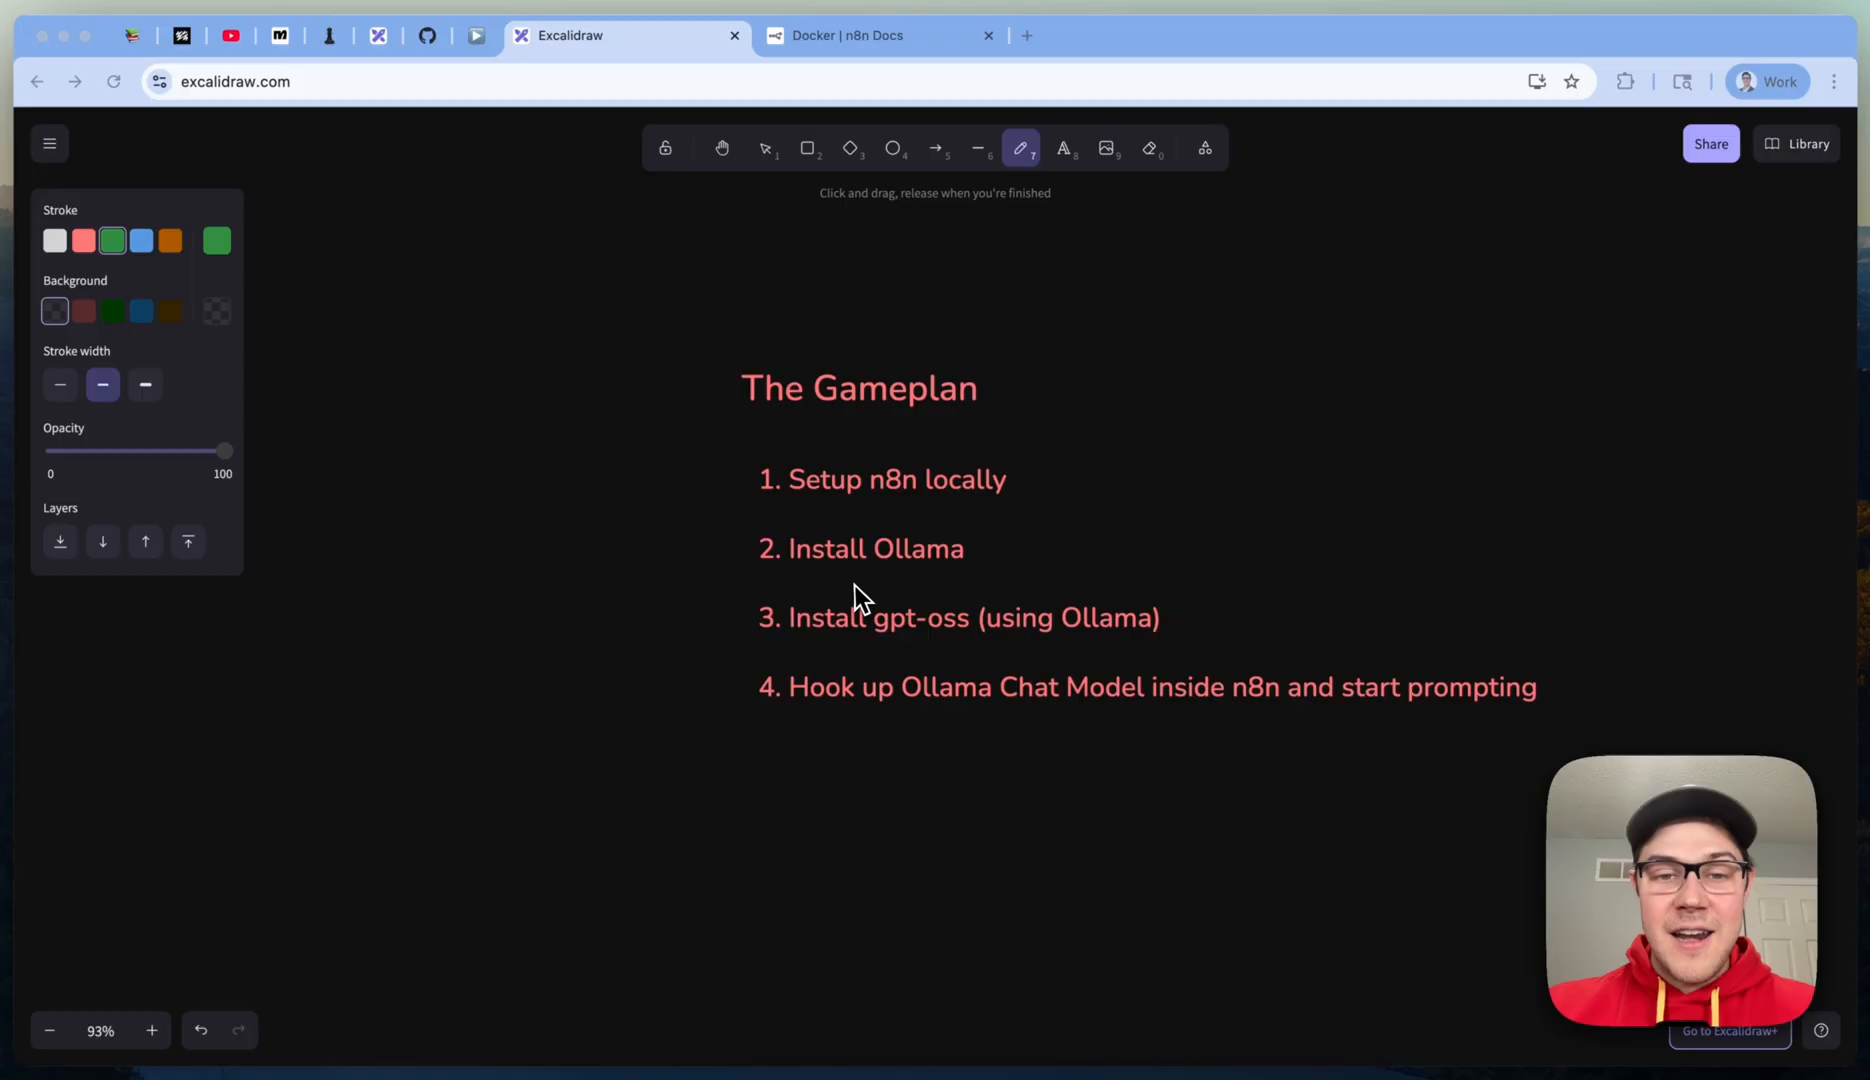
pyautogui.moveTo(802, 588)
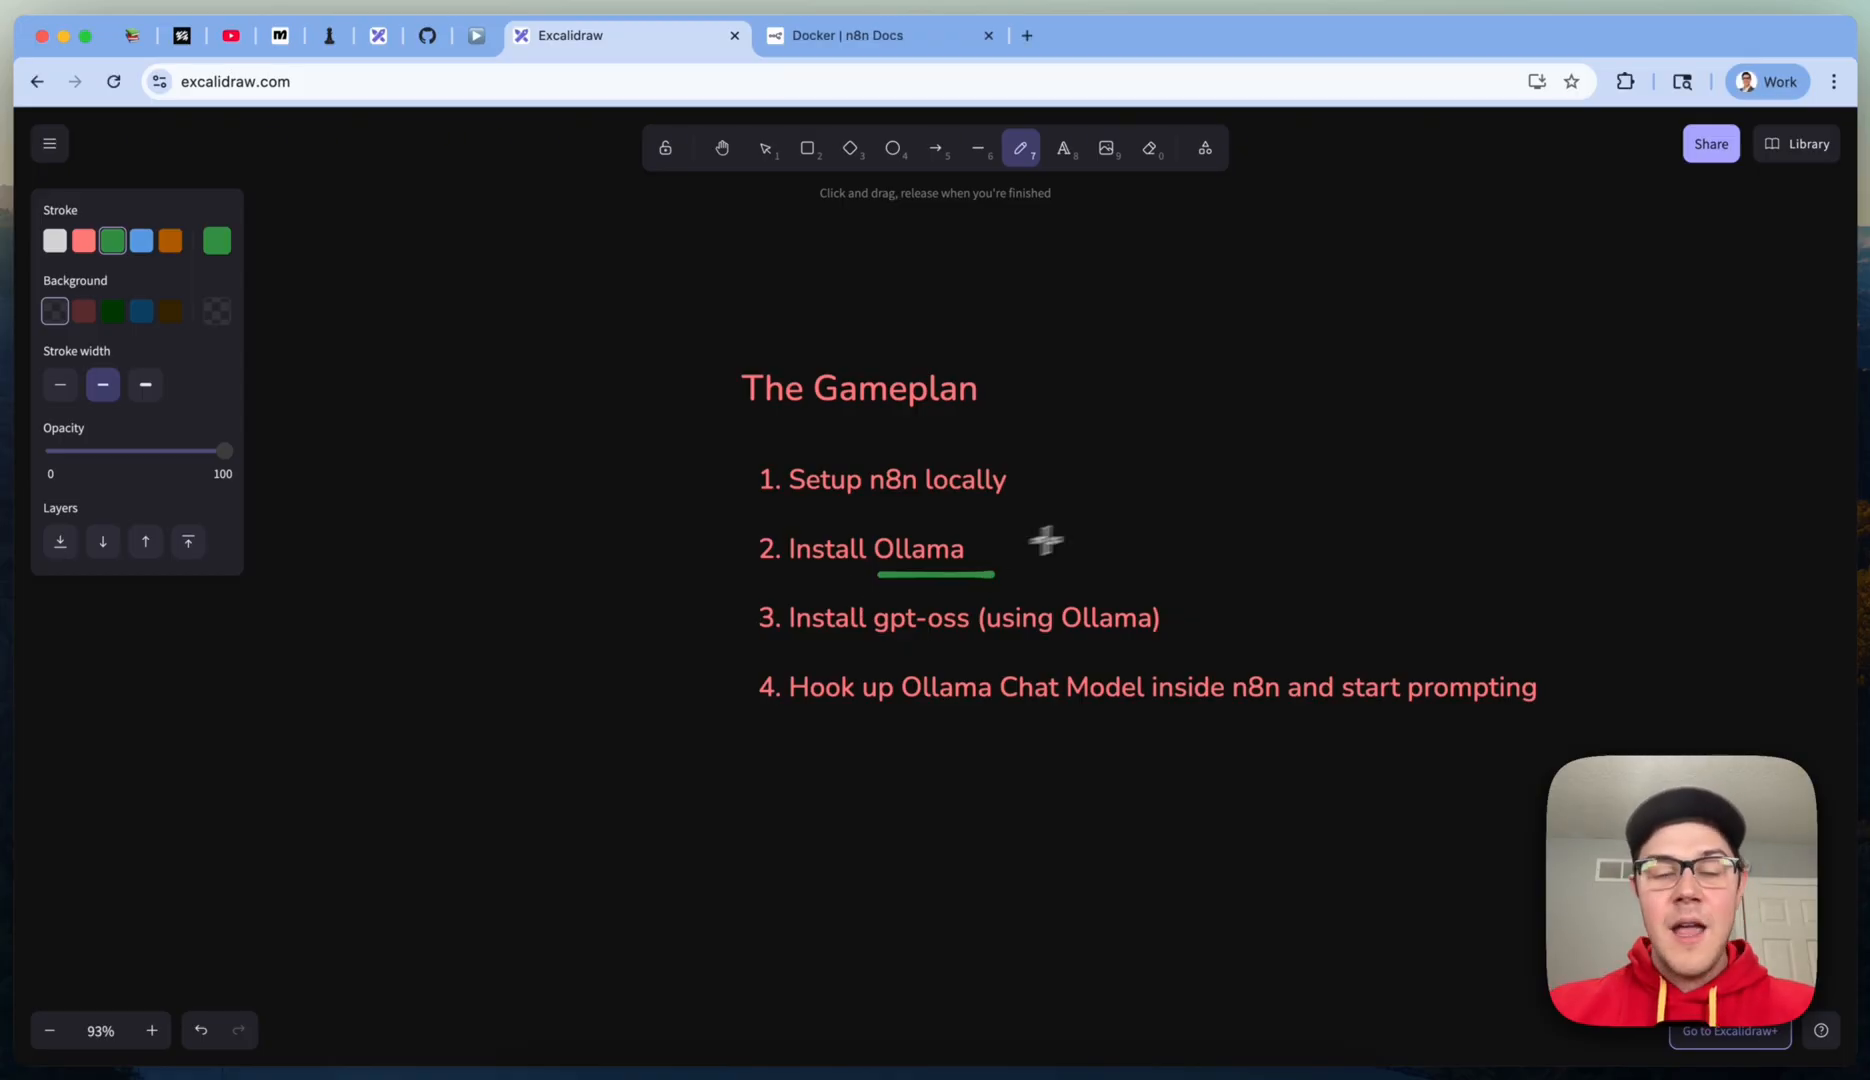
pyautogui.moveTo(1098, 548)
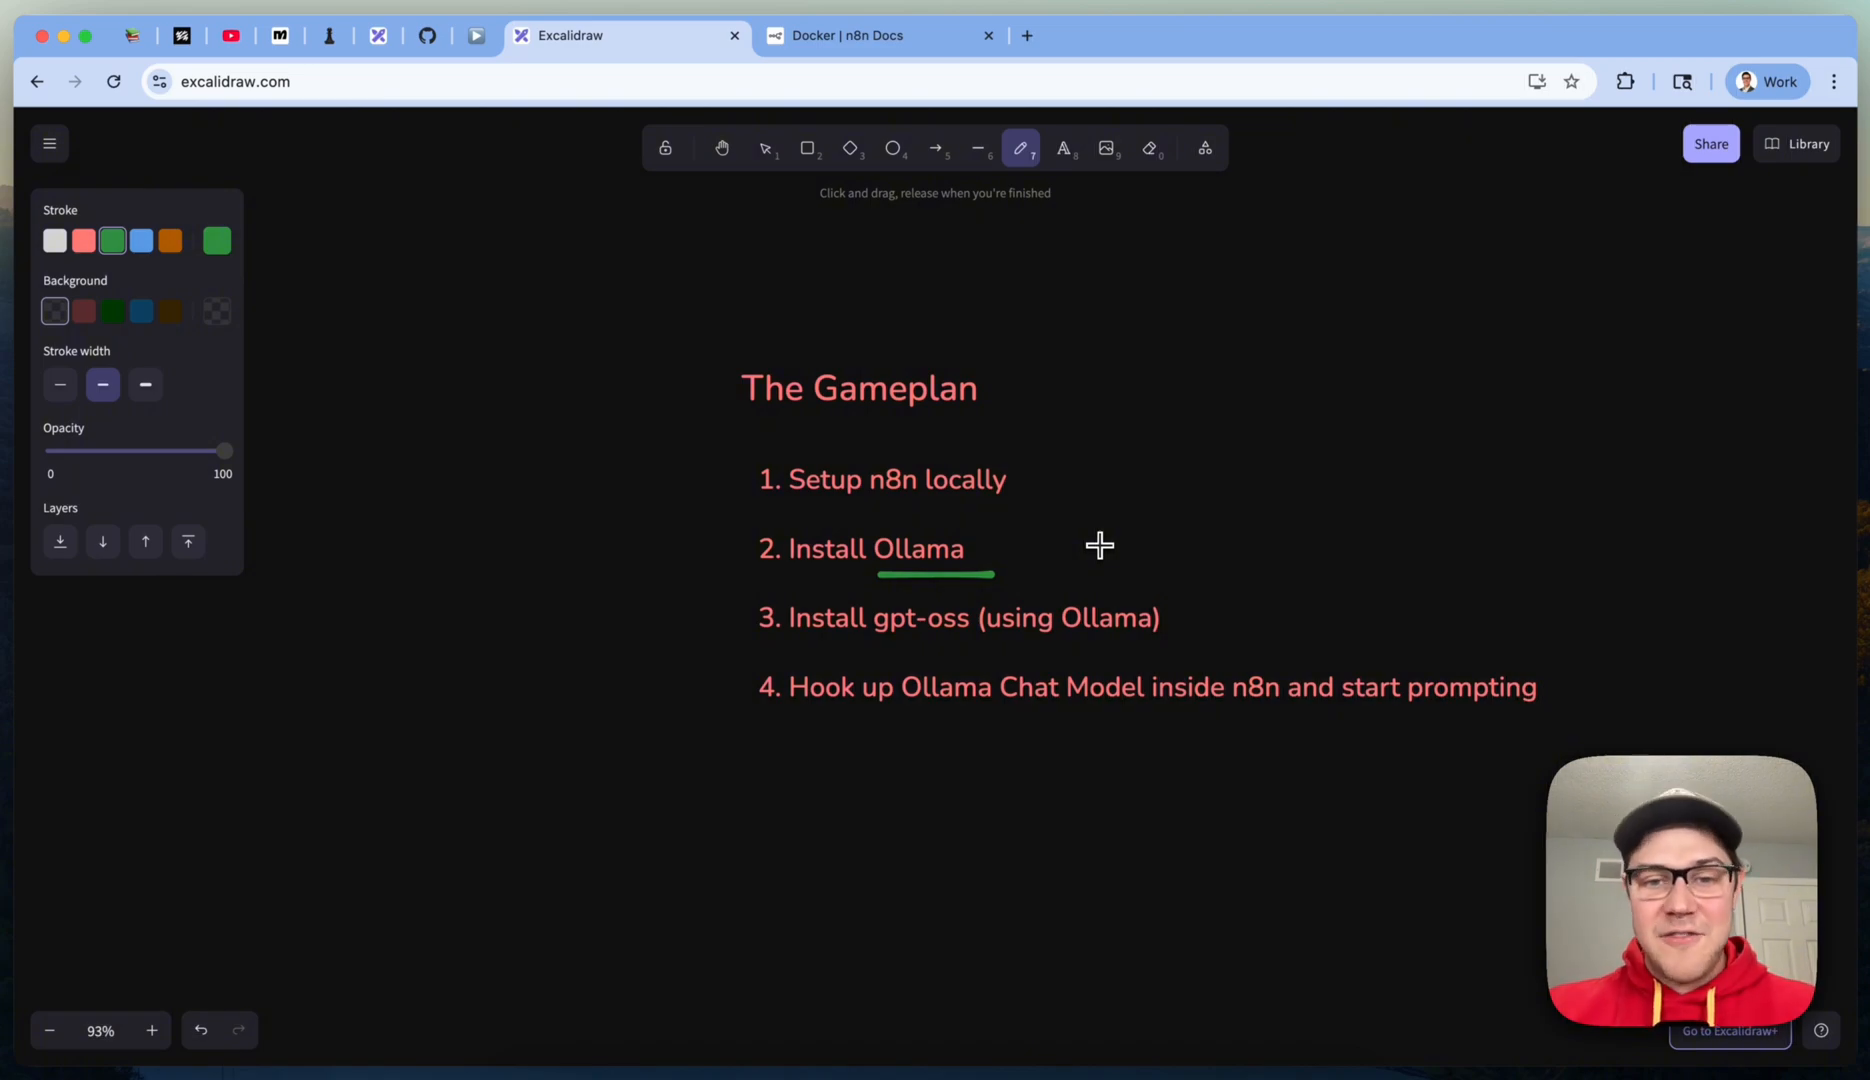
pyautogui.moveTo(870, 642)
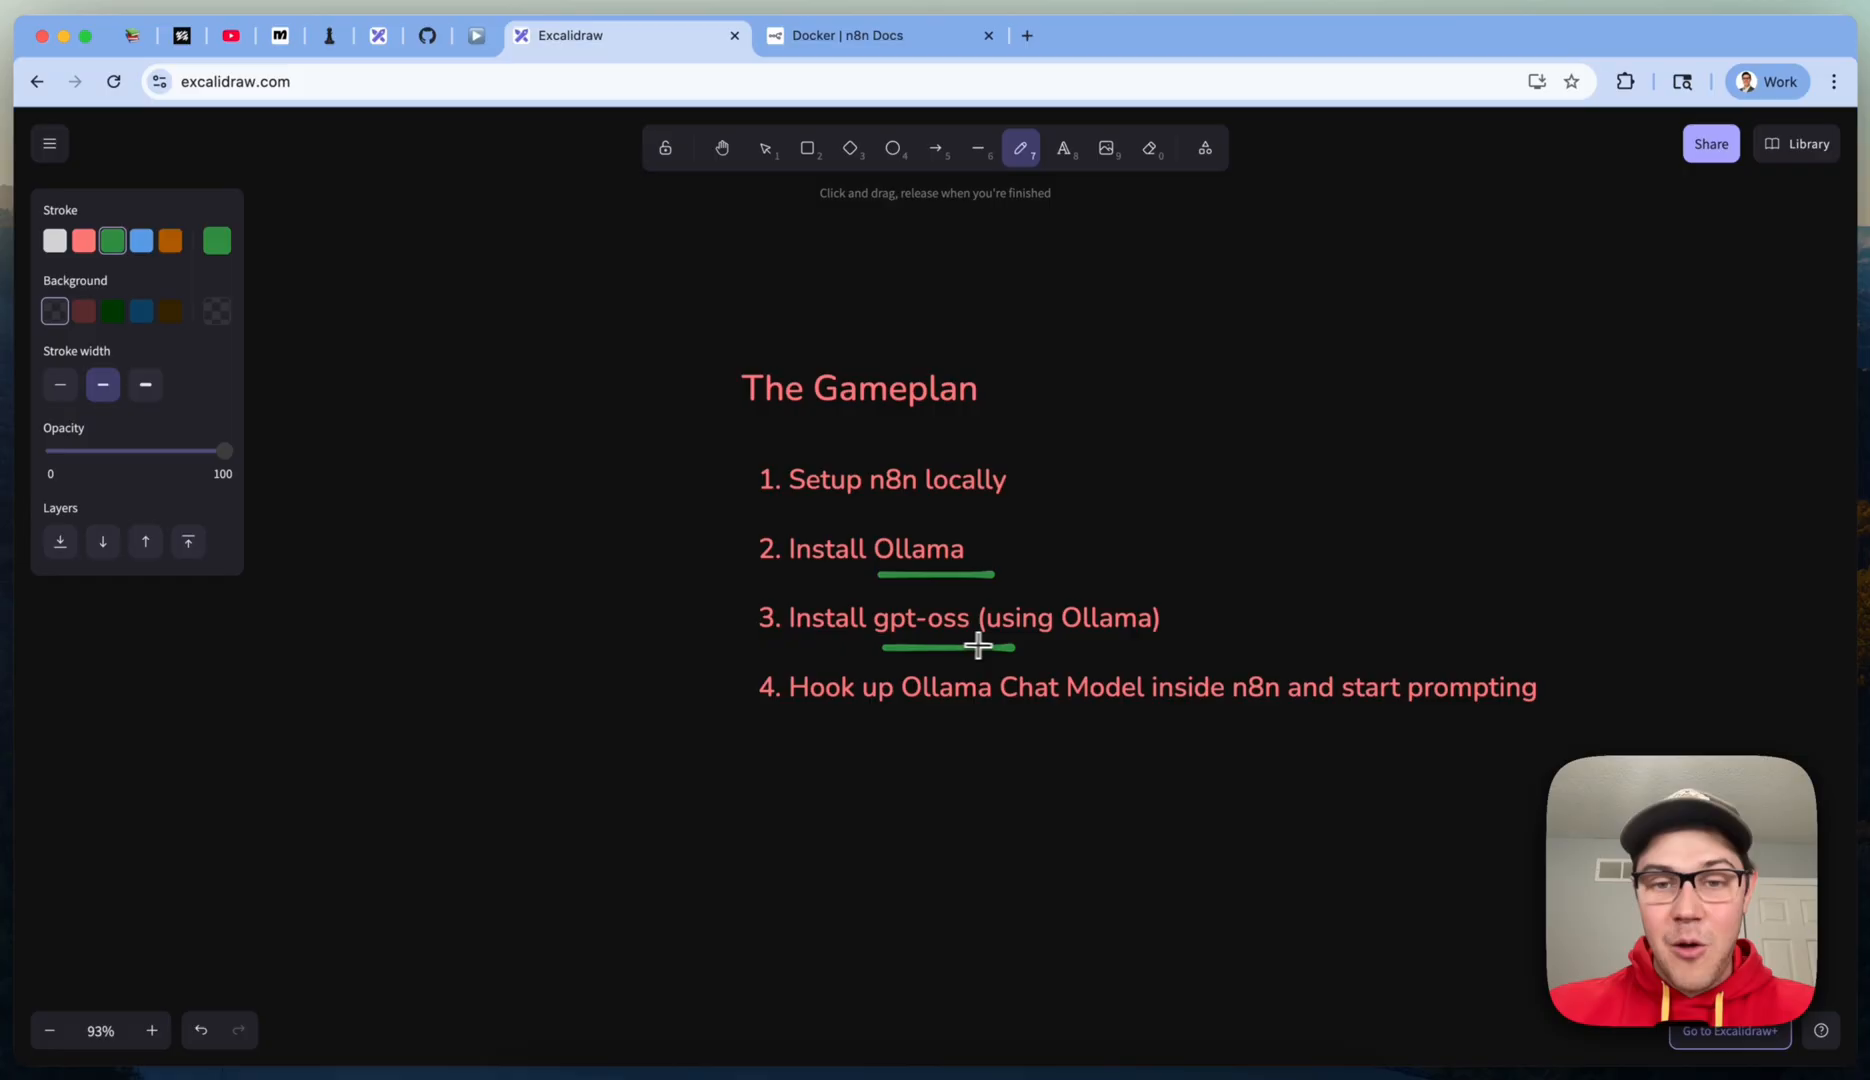
pyautogui.moveTo(1318, 584)
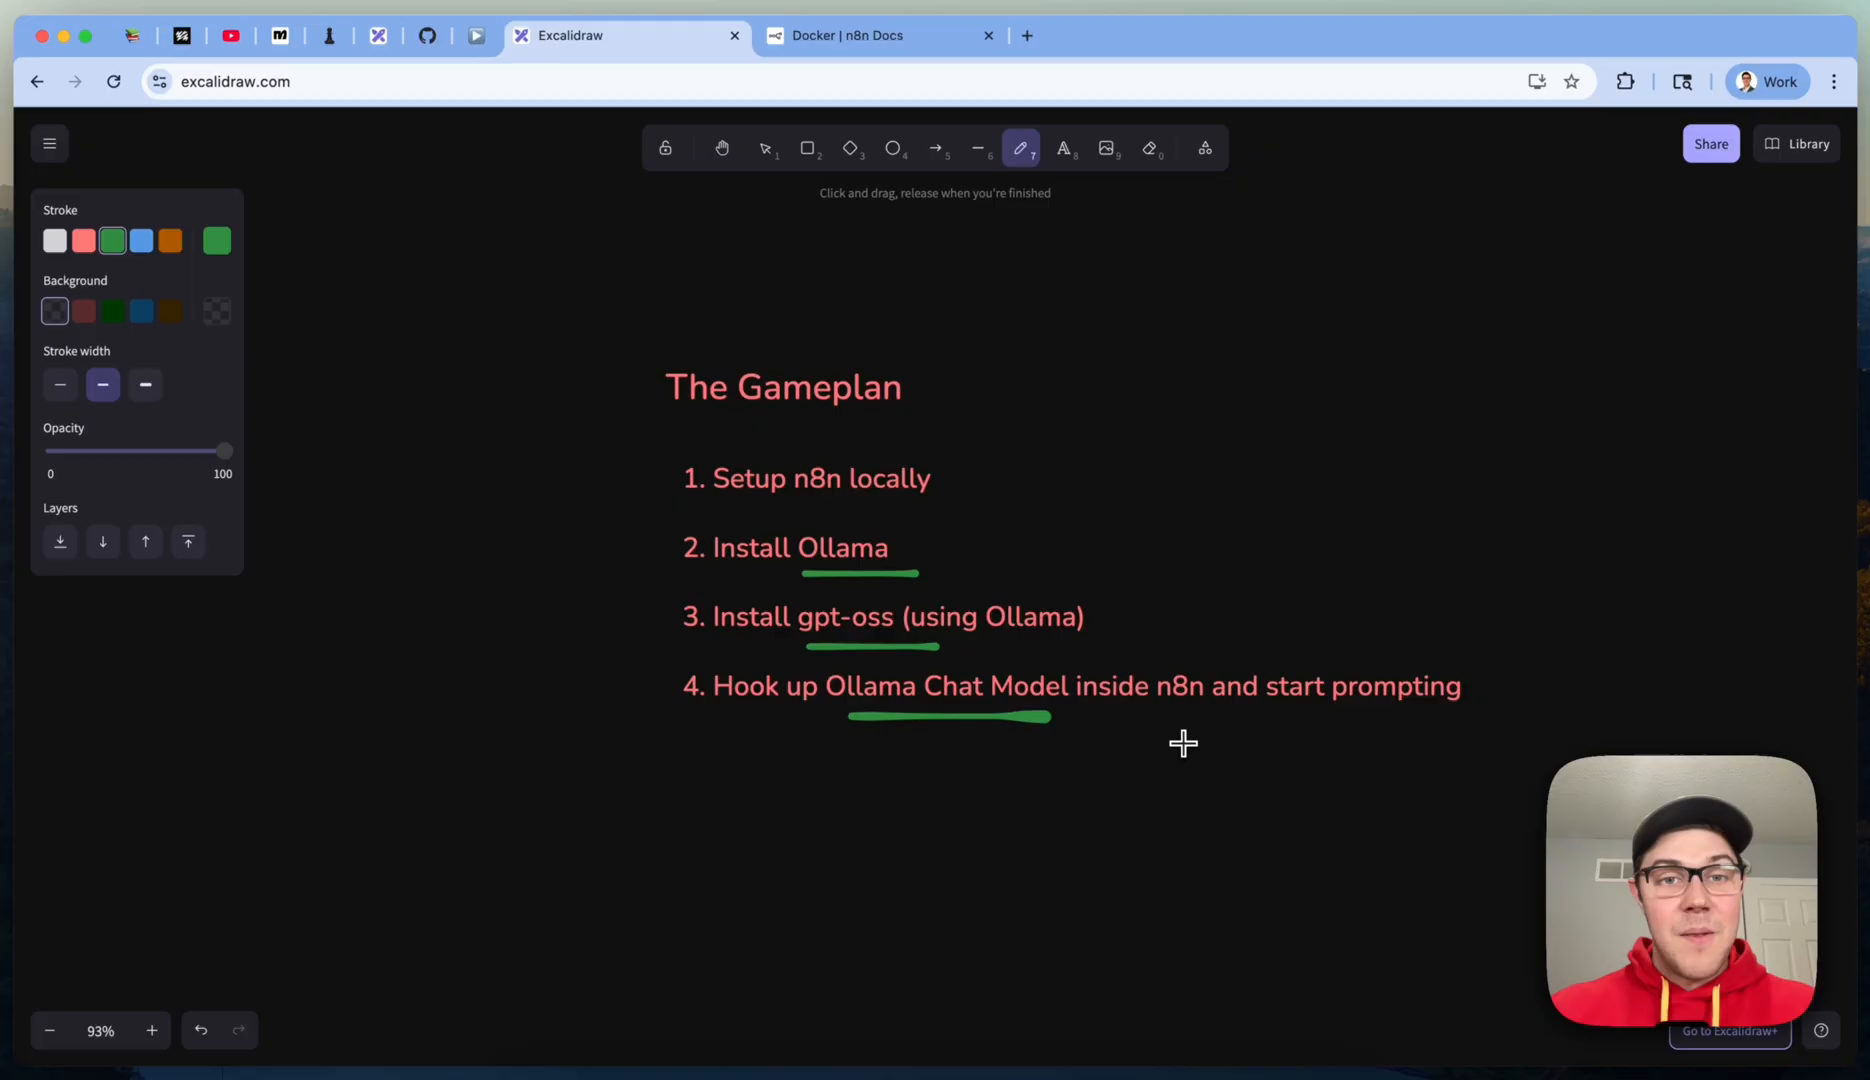
pyautogui.moveTo(970, 470)
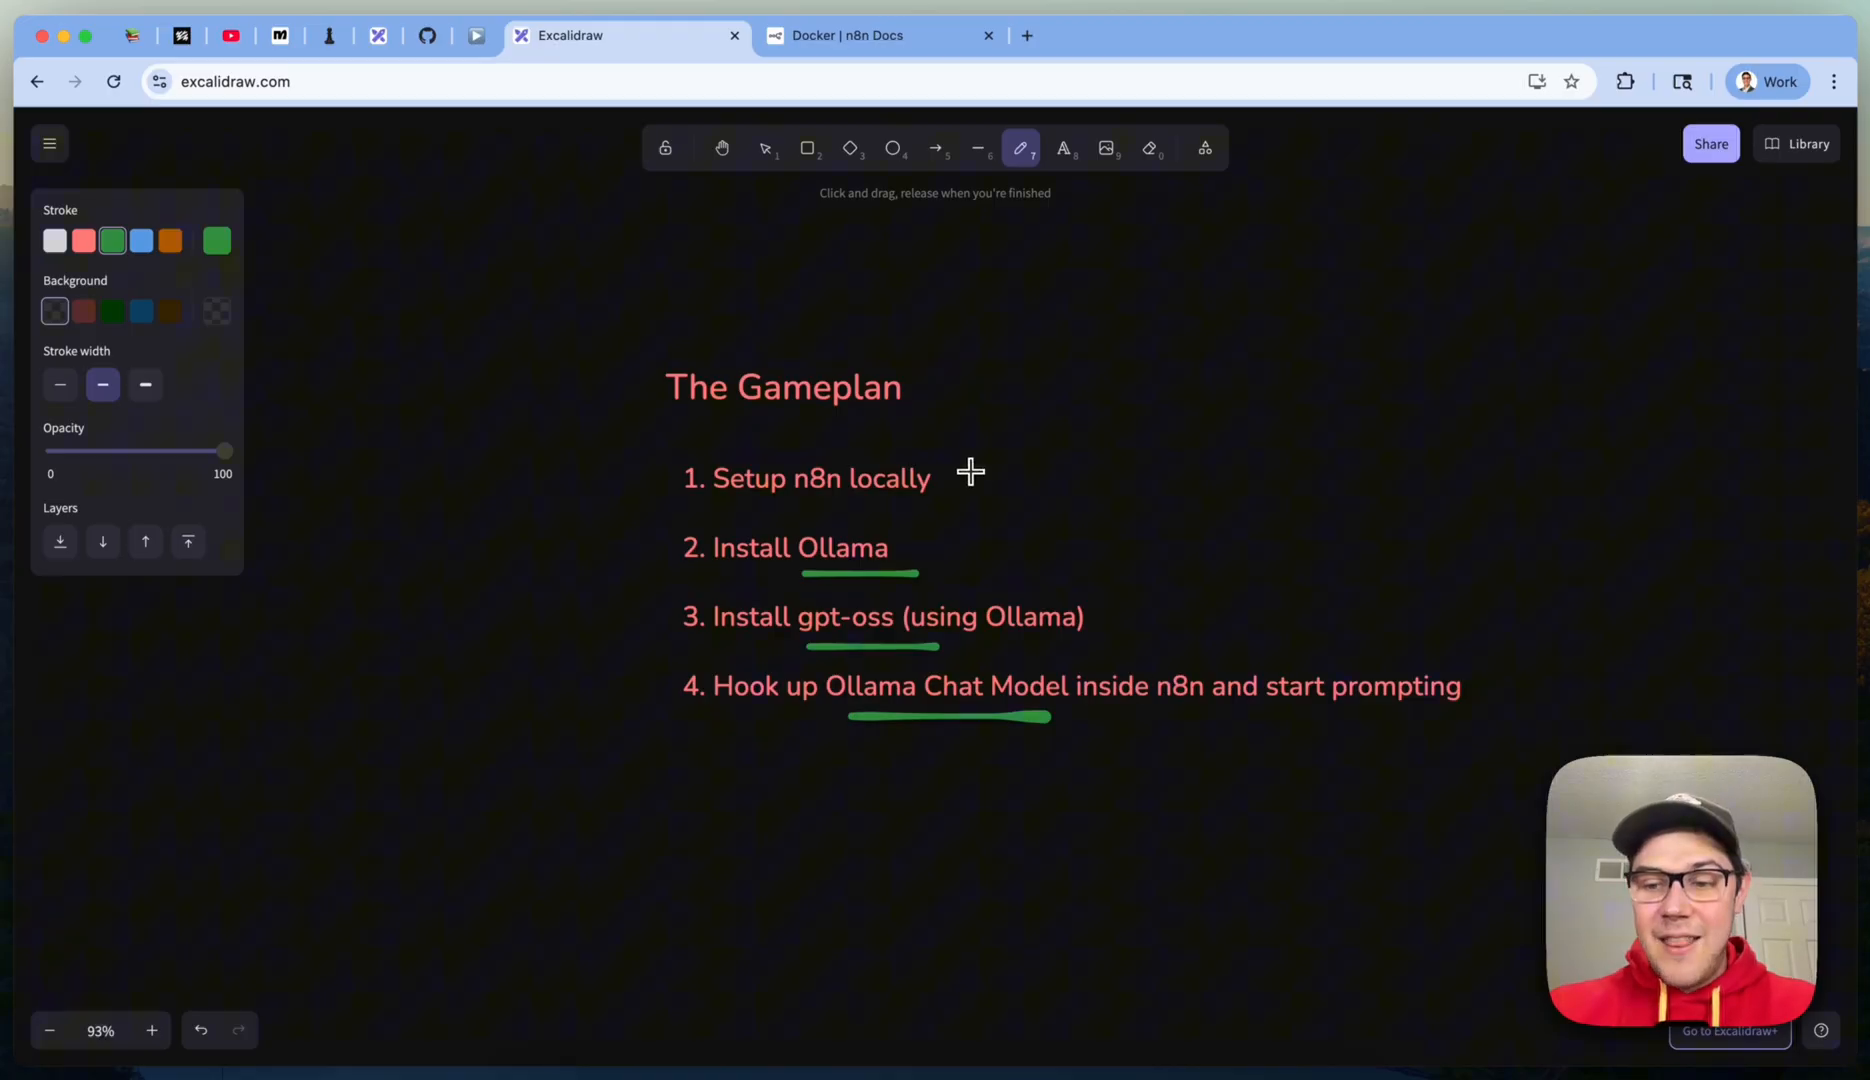
# Step: Show the n8n Docs Docker guide and bring up the Docker Desktop link's menu under Prerequisites
pyautogui.click(882, 34)
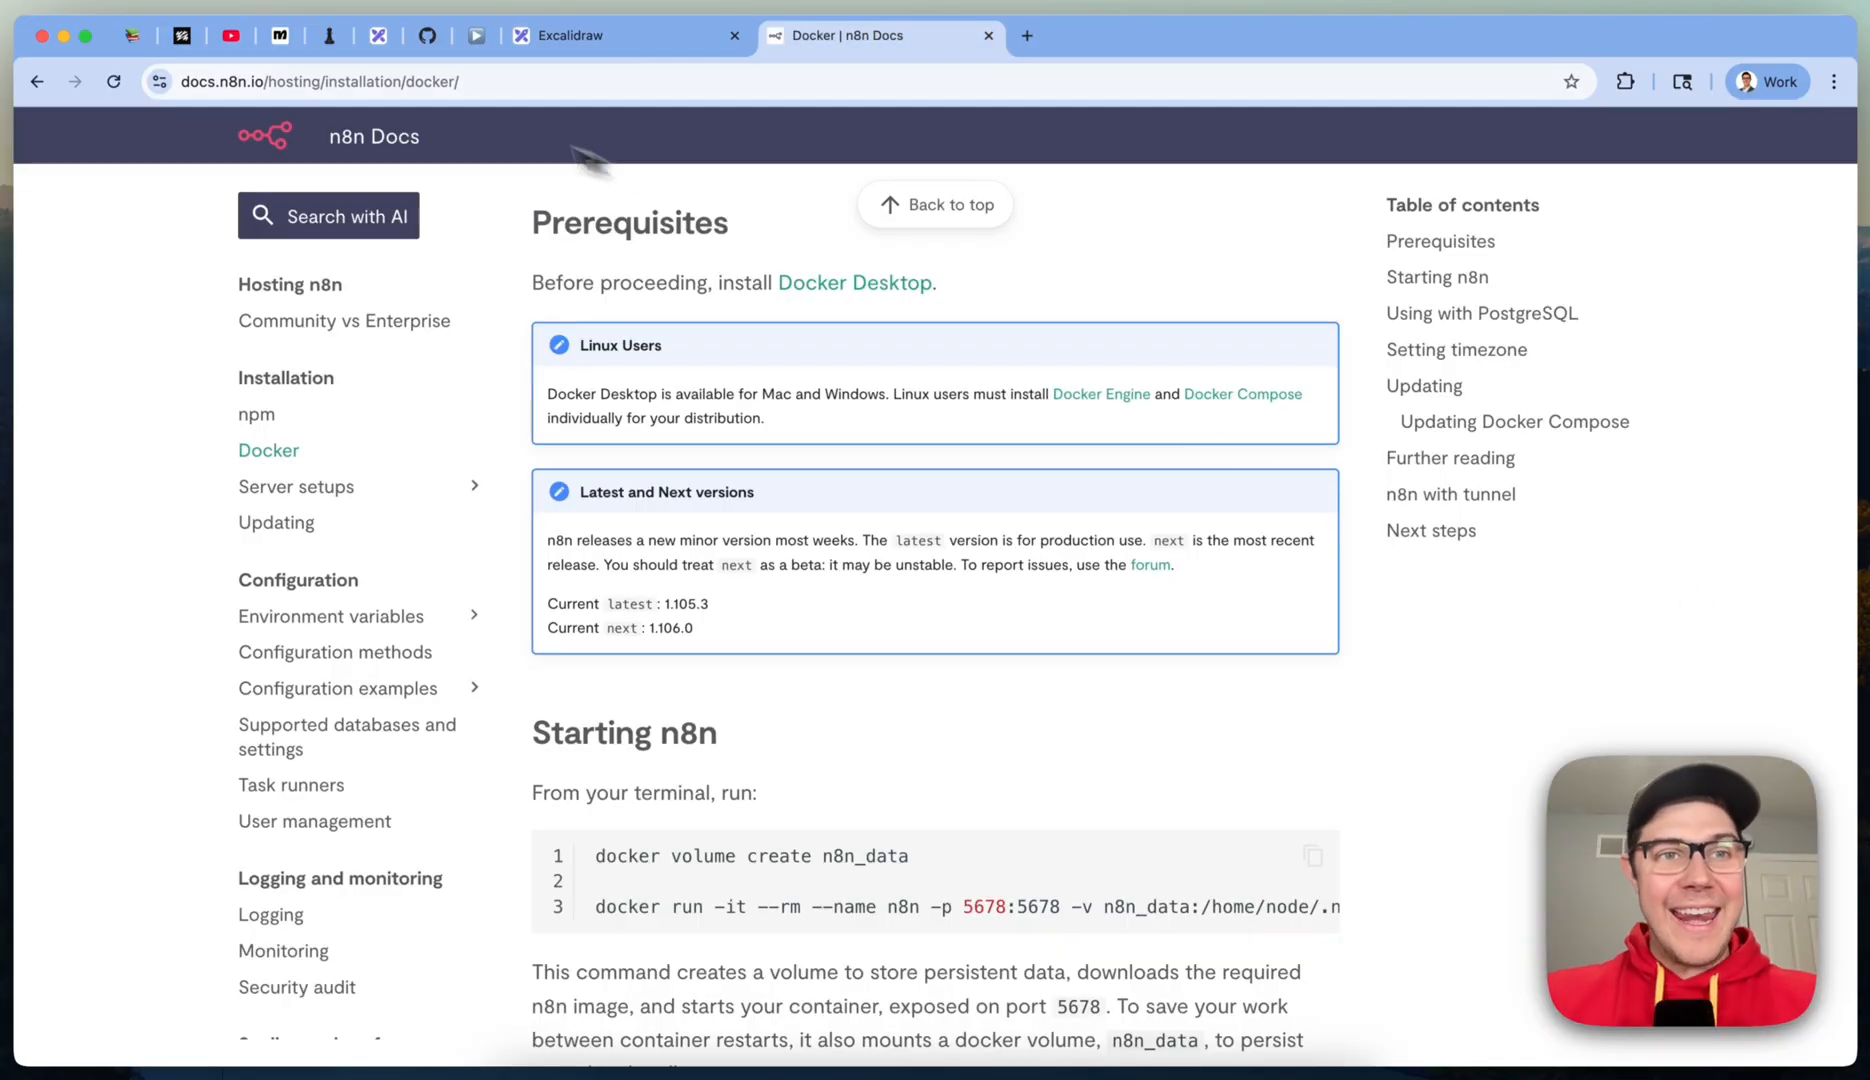
pyautogui.moveTo(400, 272)
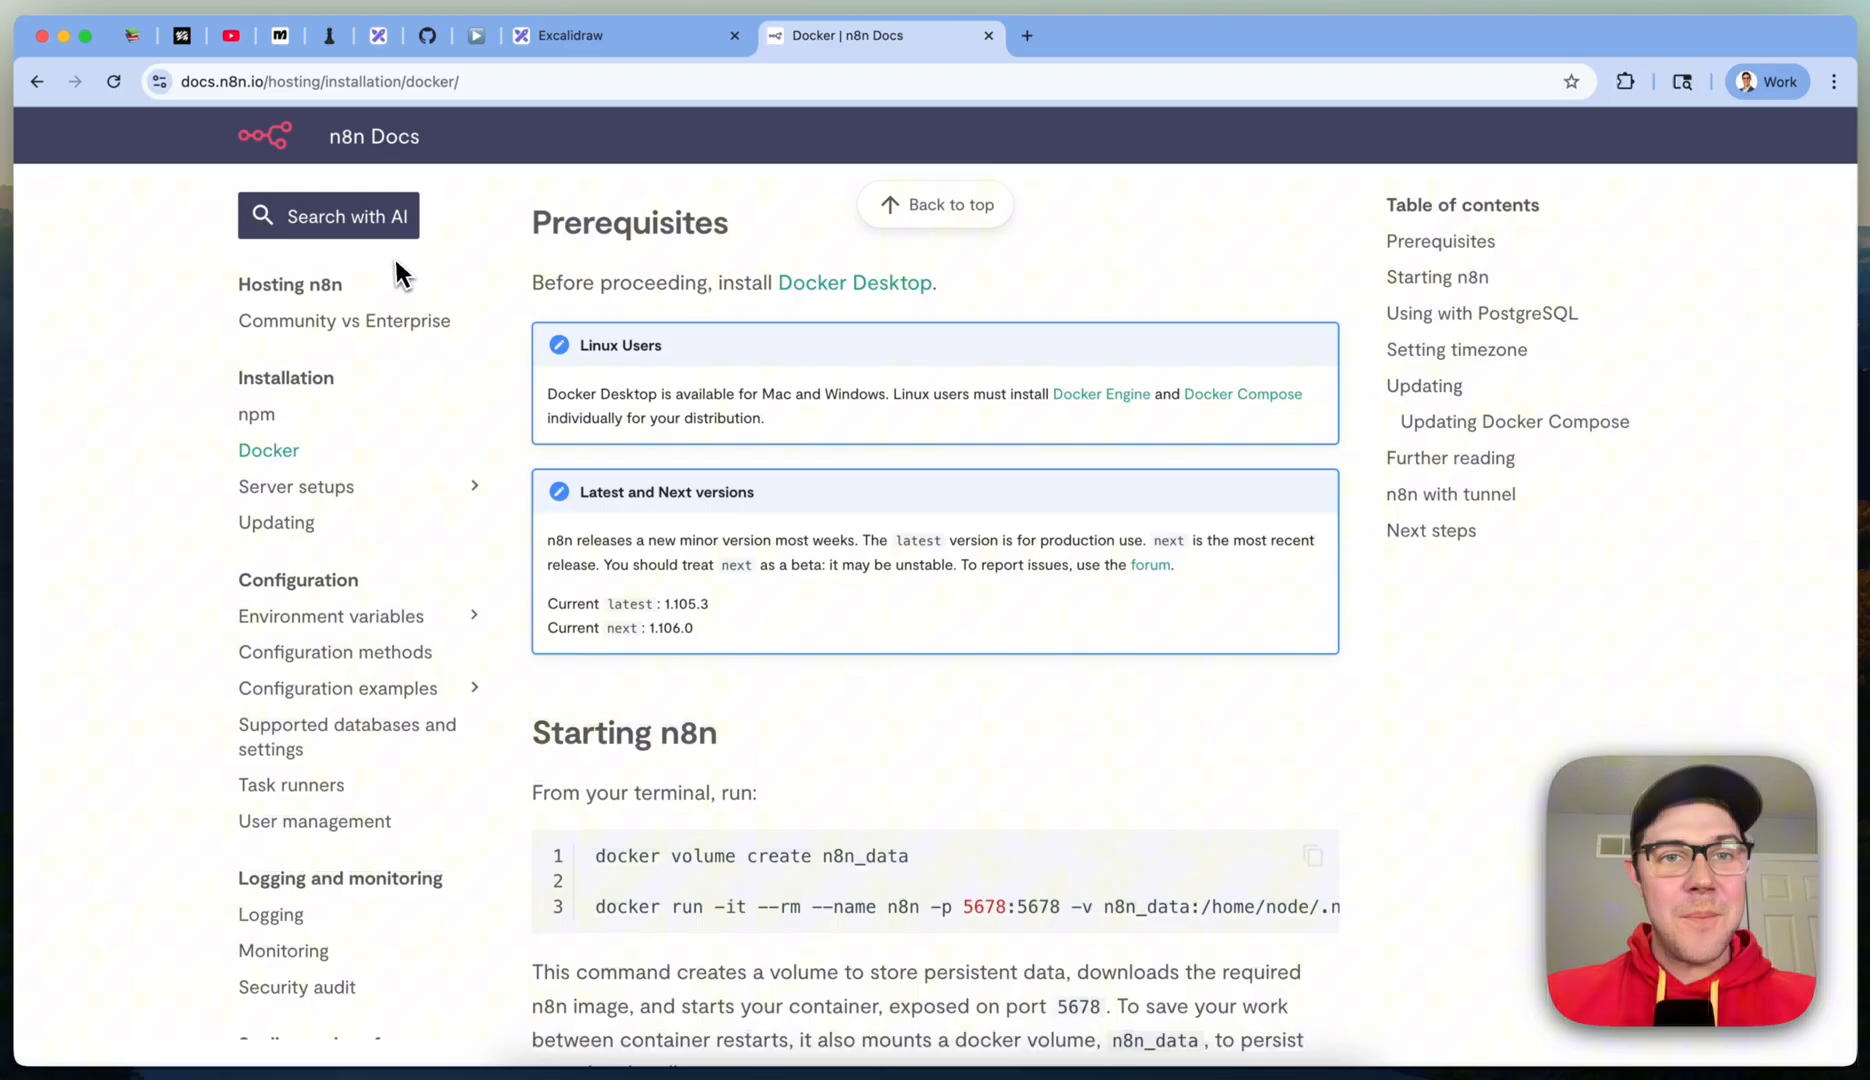
pyautogui.moveTo(1670, 742)
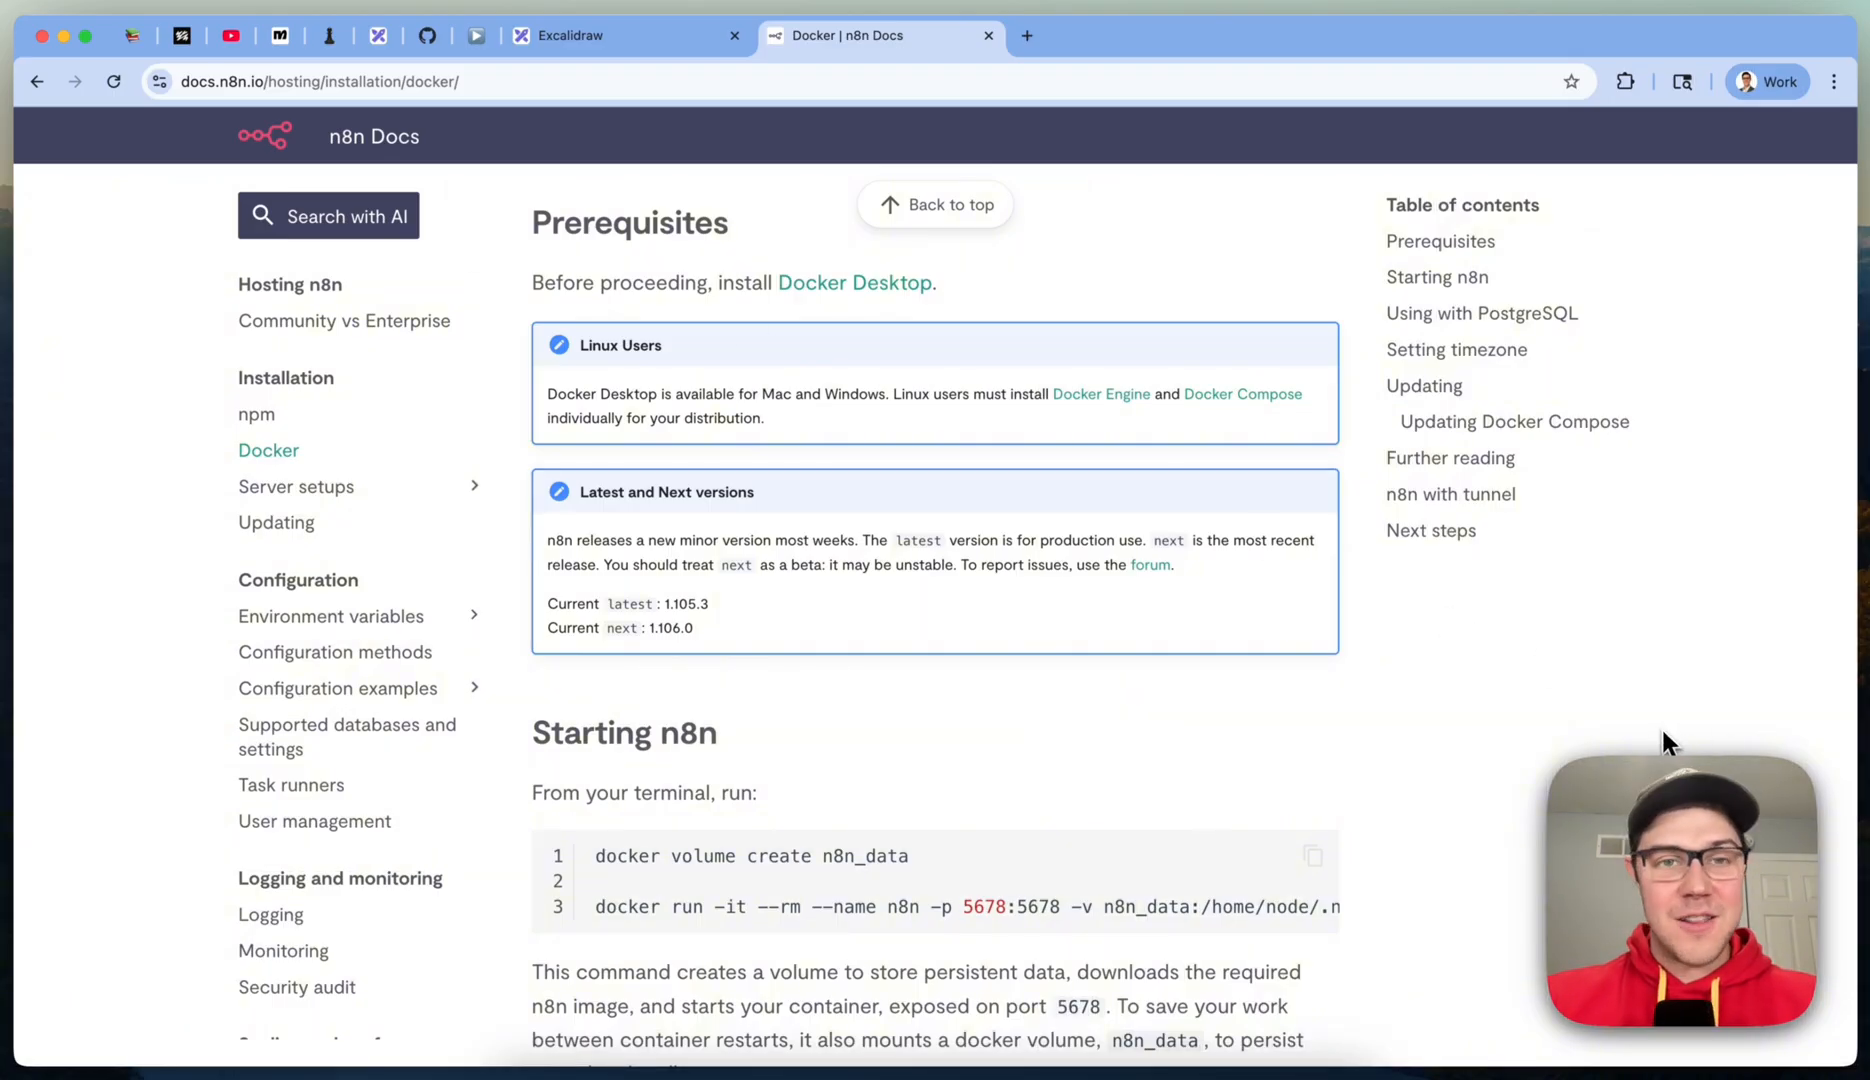
pyautogui.moveTo(1484, 638)
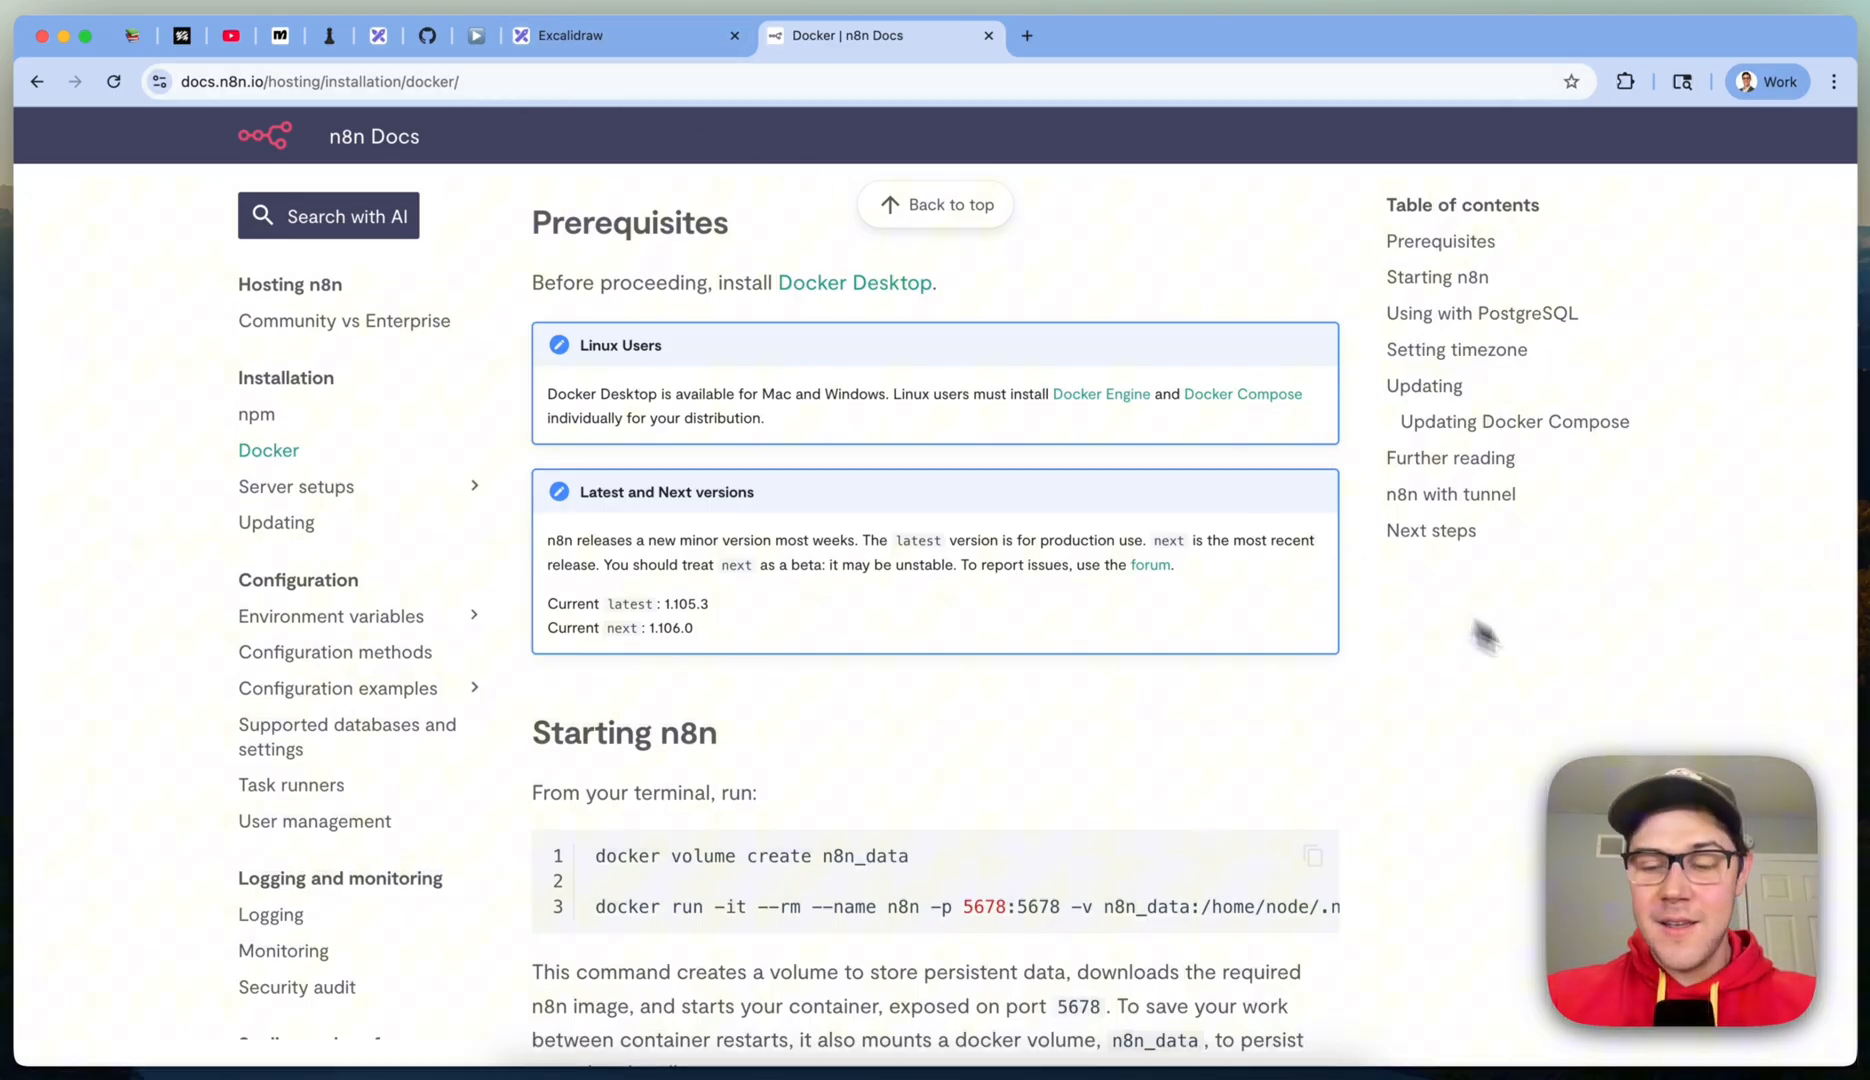
pyautogui.moveTo(1628, 656)
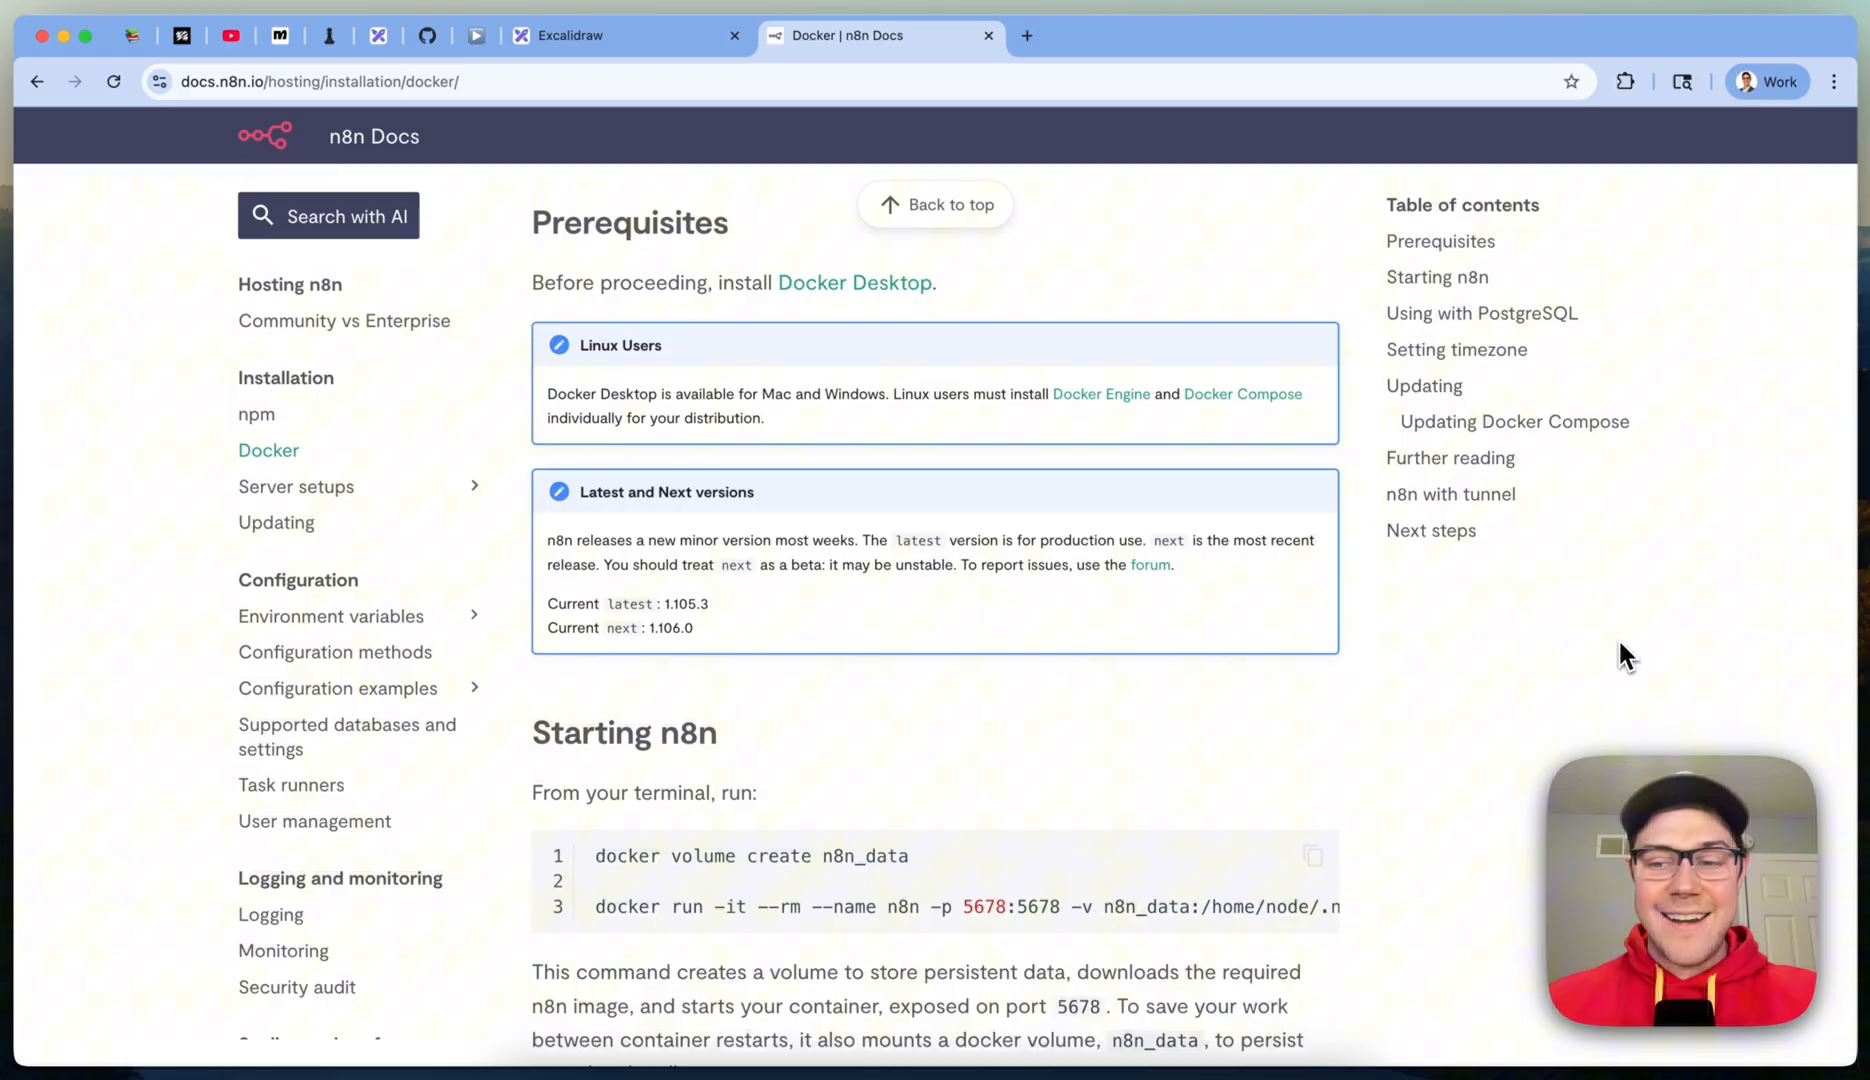
pyautogui.moveTo(978, 364)
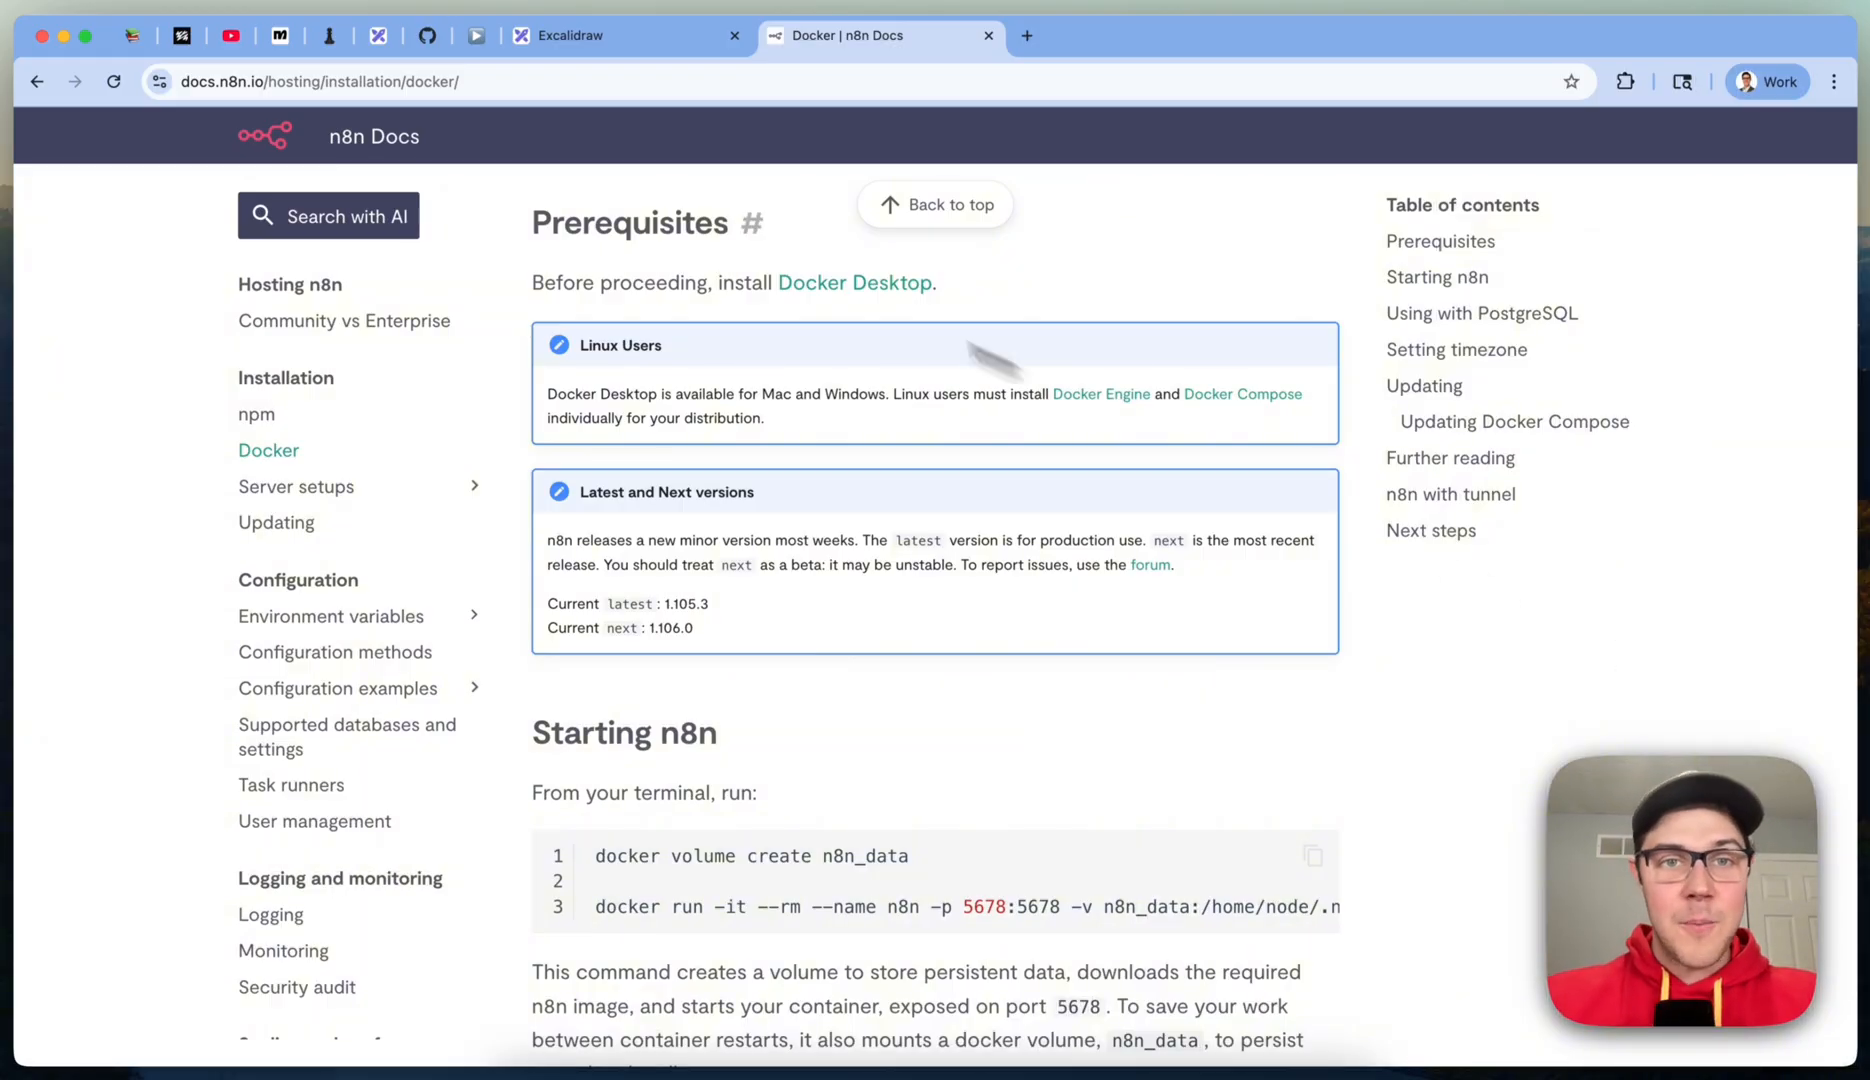
pyautogui.moveTo(648, 244)
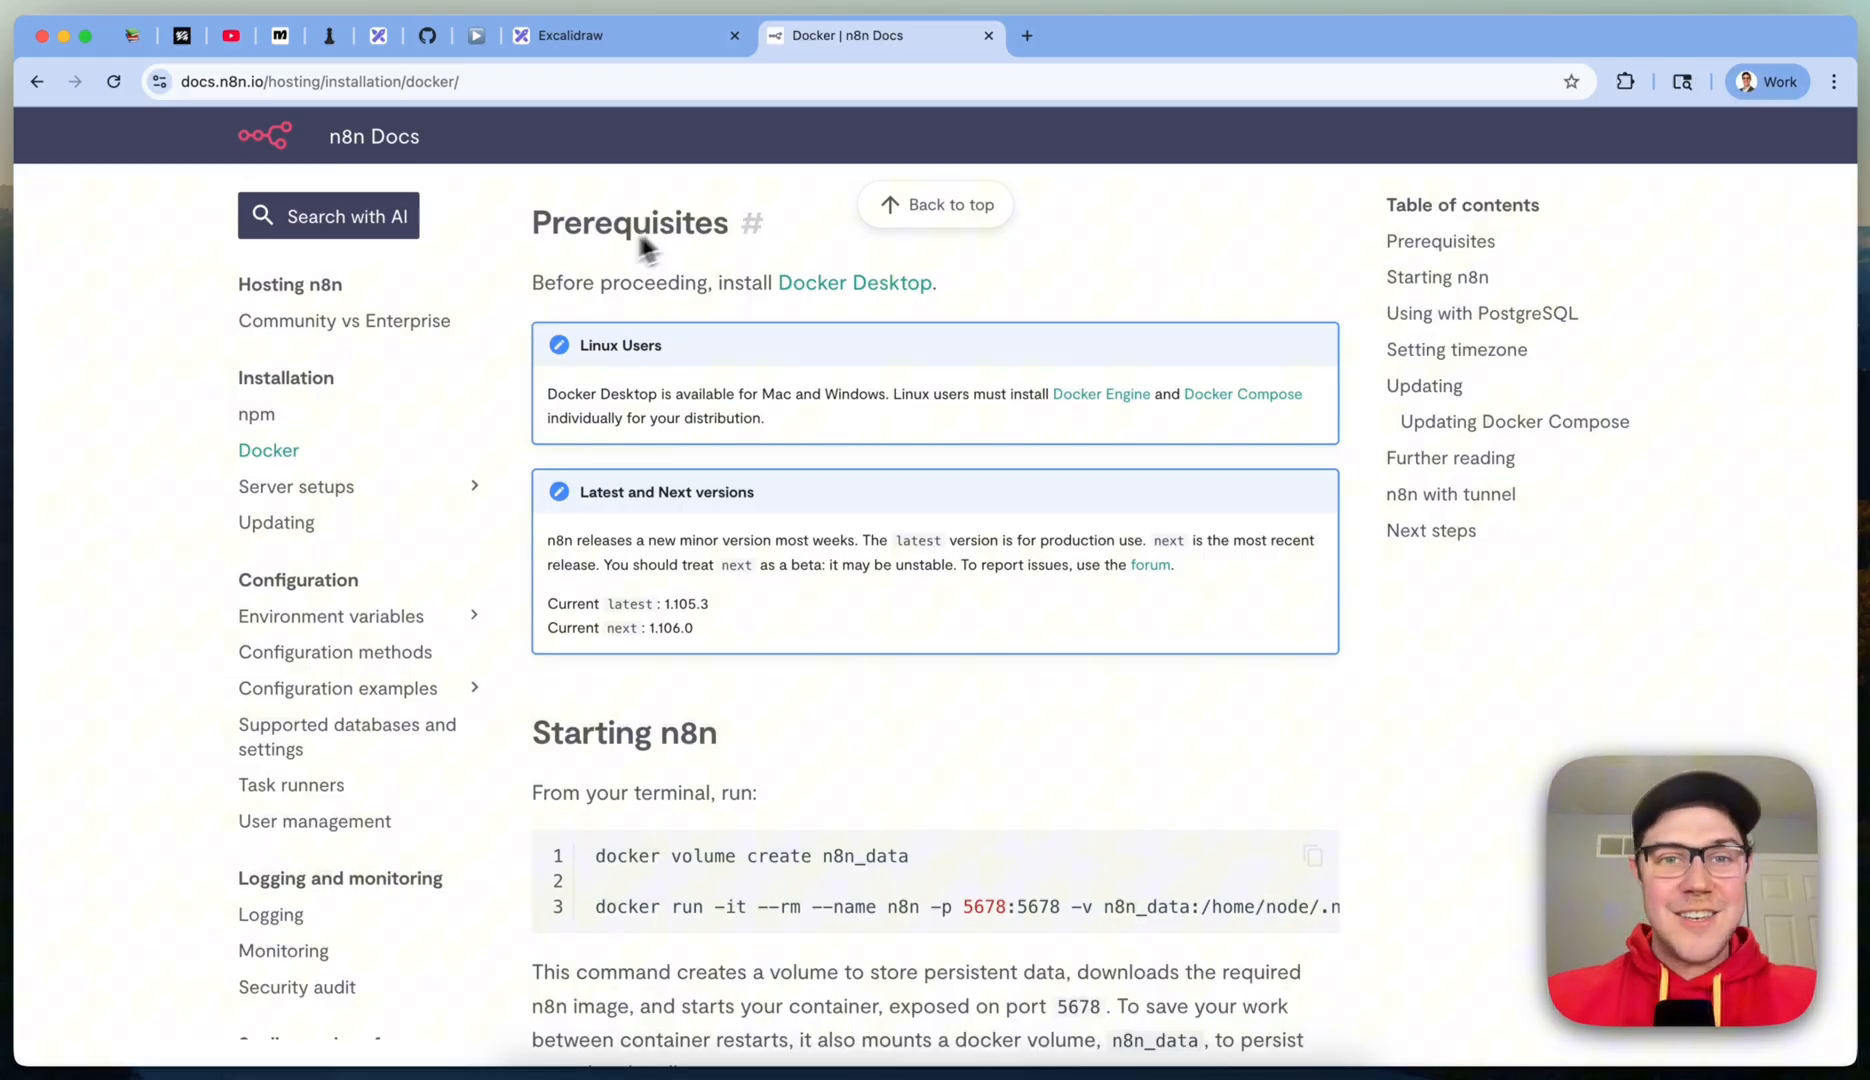
pyautogui.moveTo(796, 302)
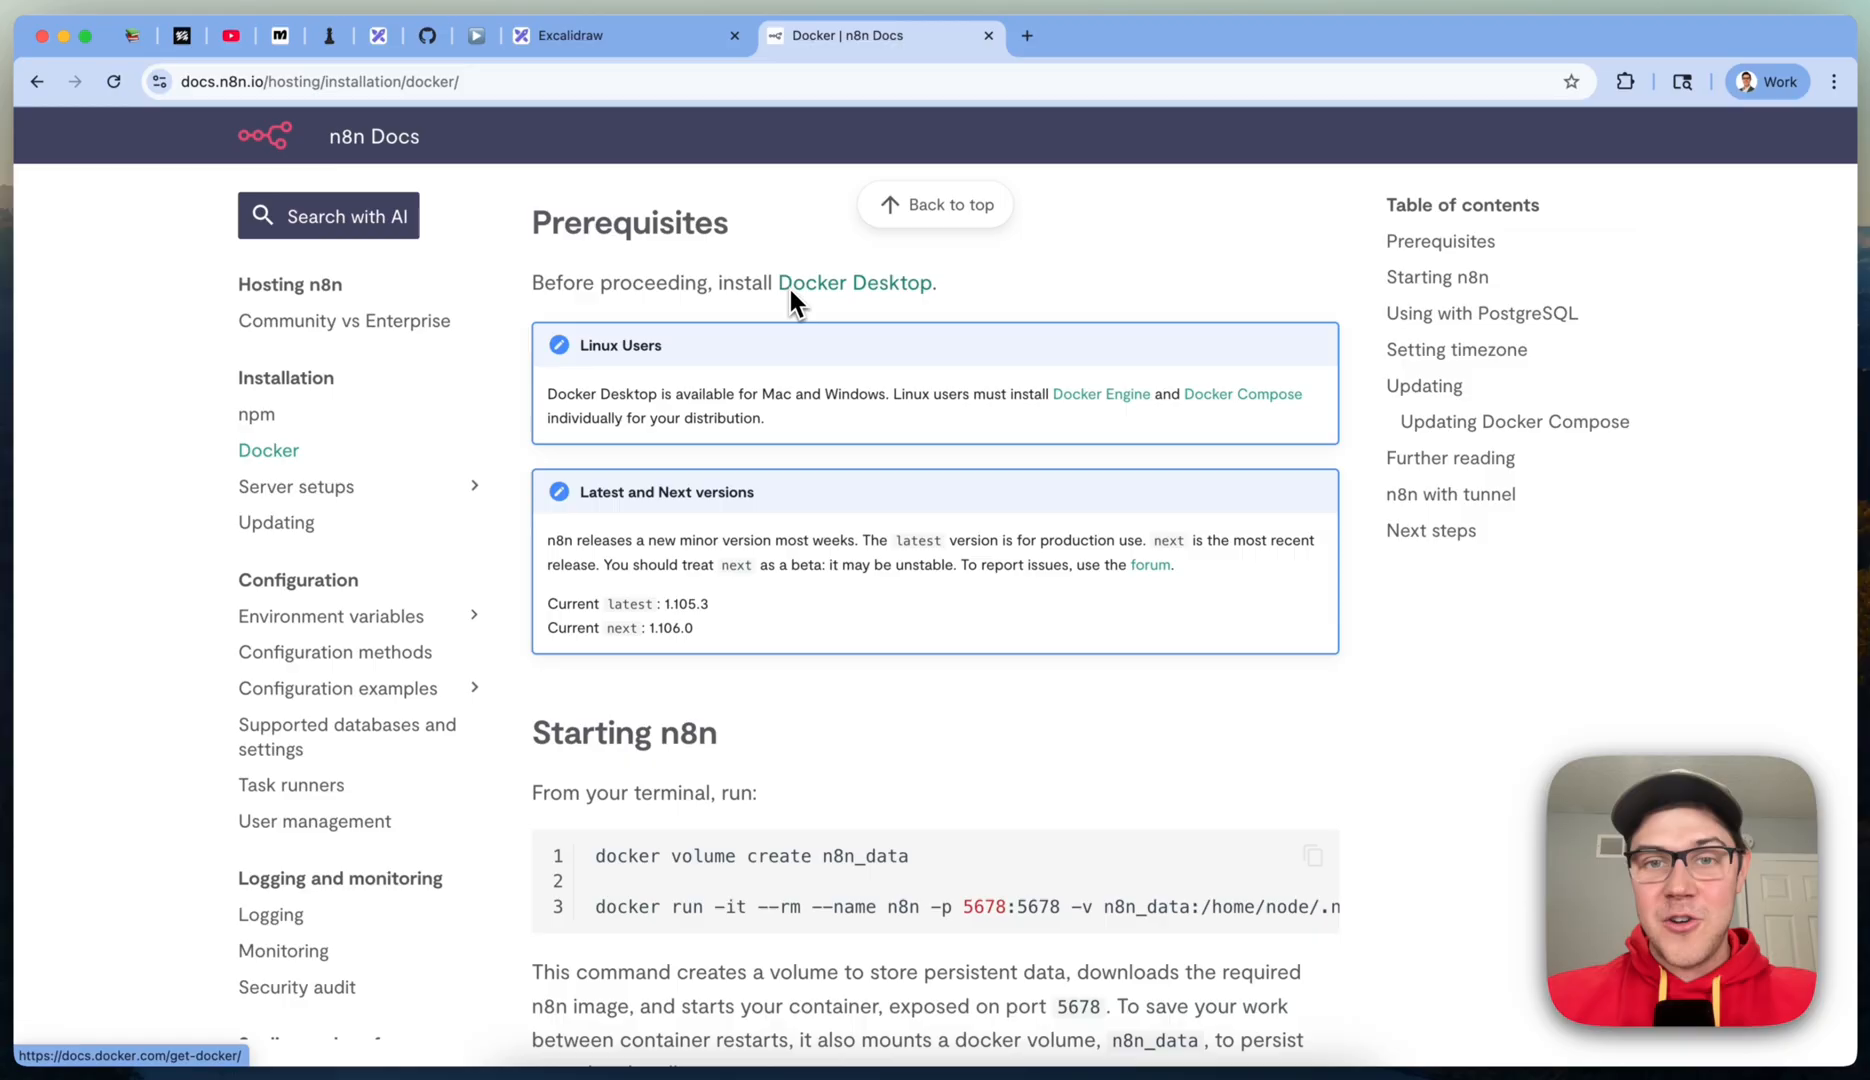
pyautogui.moveTo(890, 296)
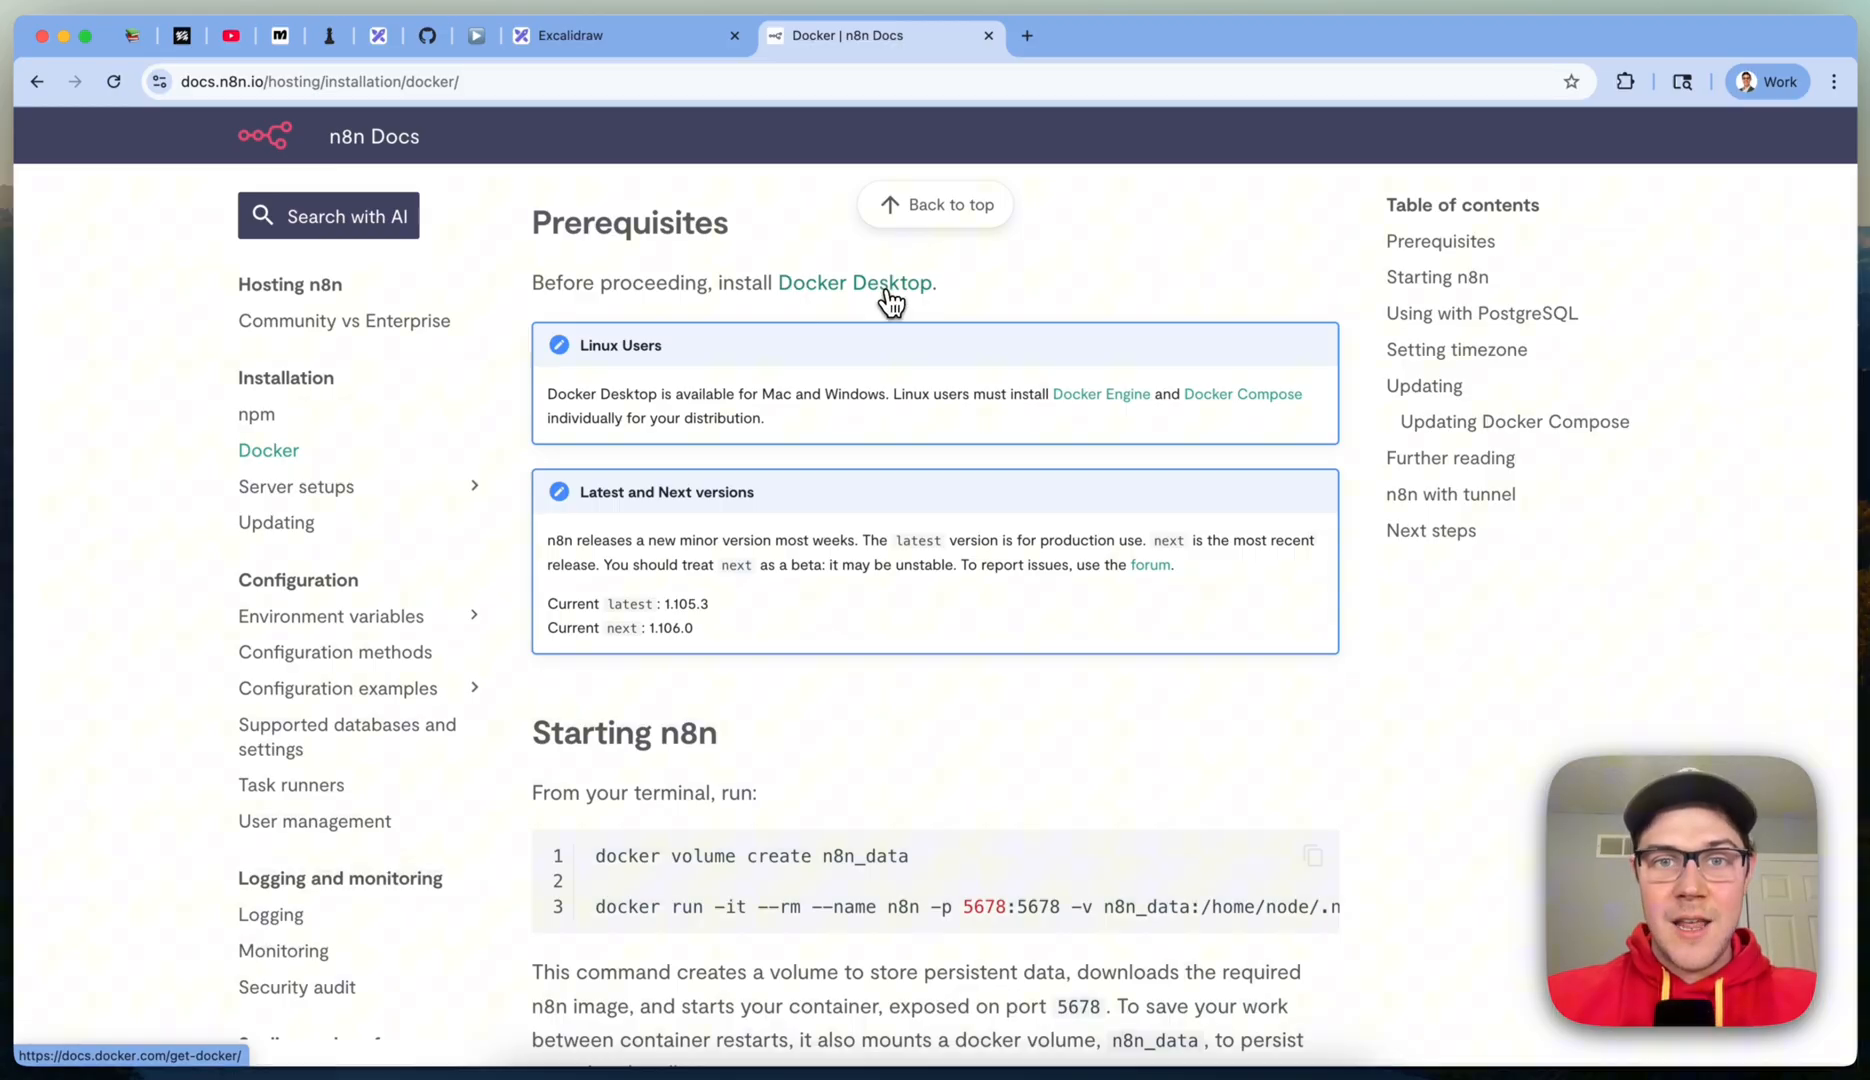
pyautogui.rightClick(854, 282)
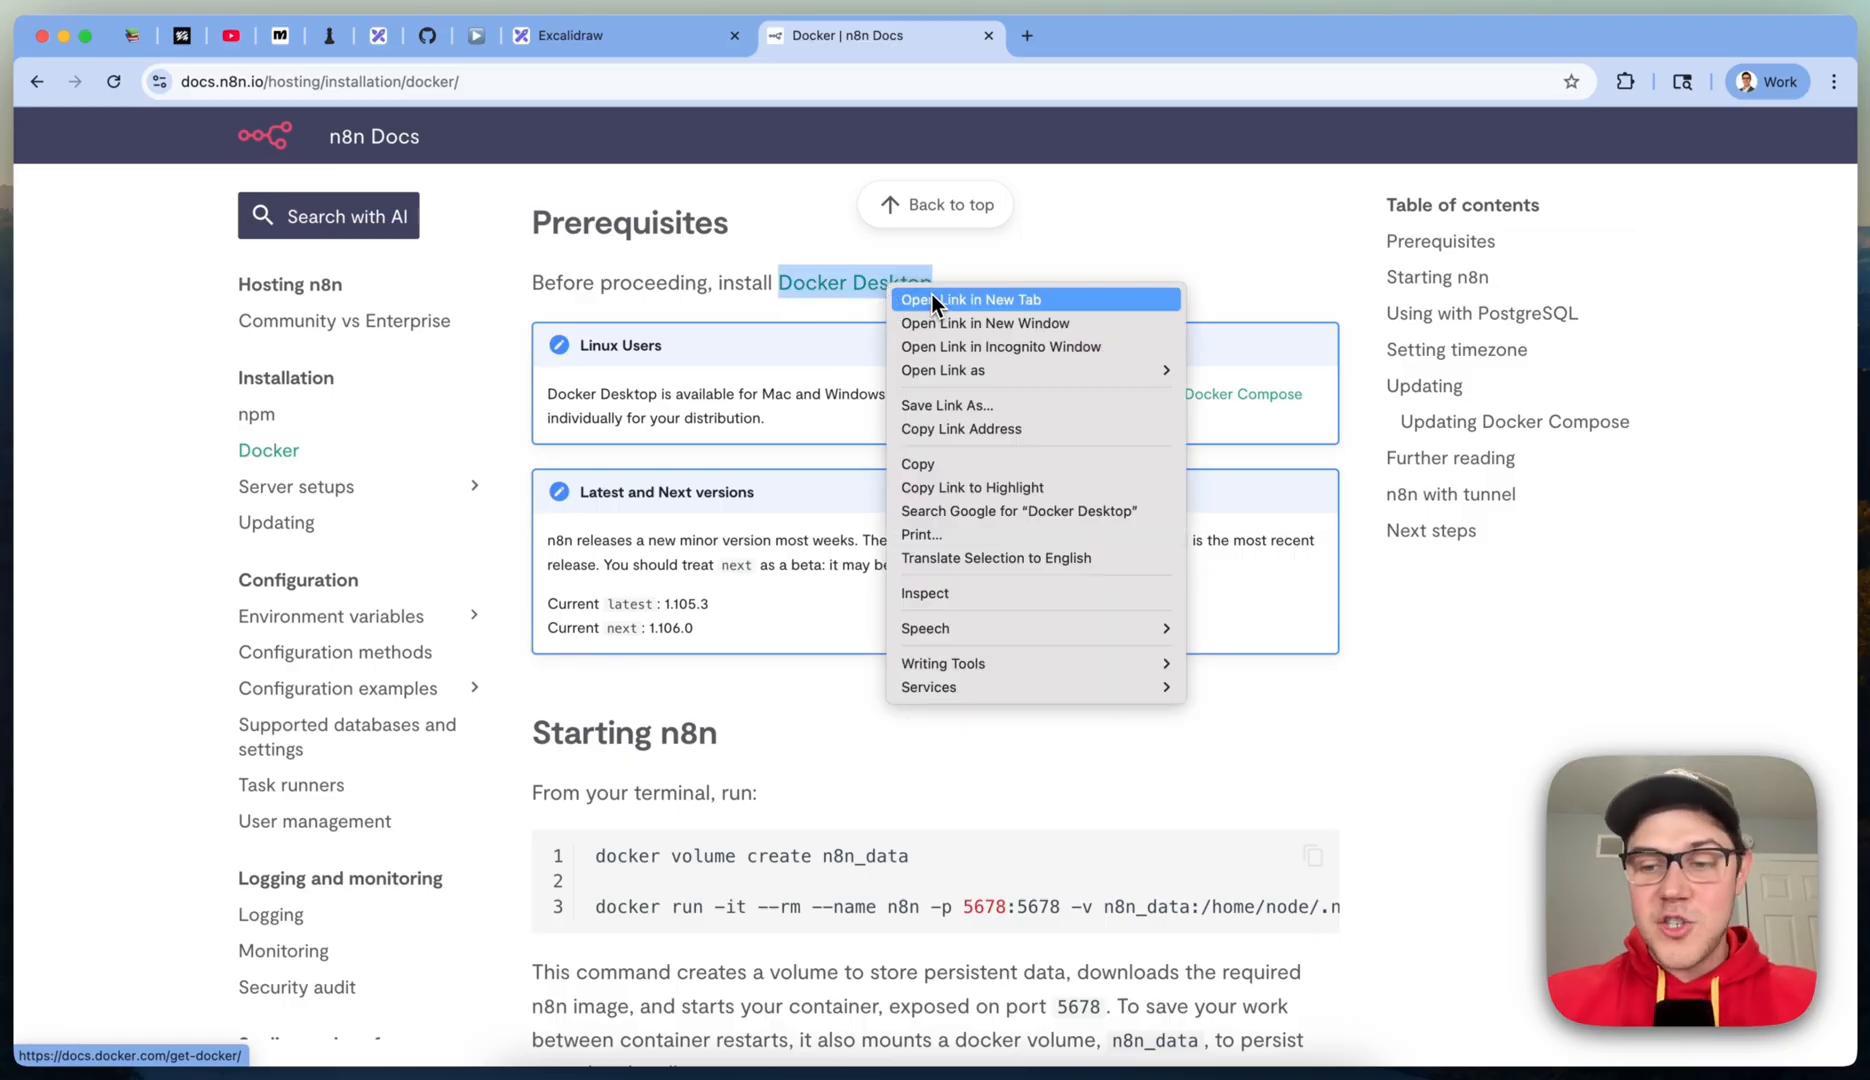
# Step: Open the Docker homepage in a new tab and confirm Docker Desktop is running from the menu bar
pyautogui.click(974, 300)
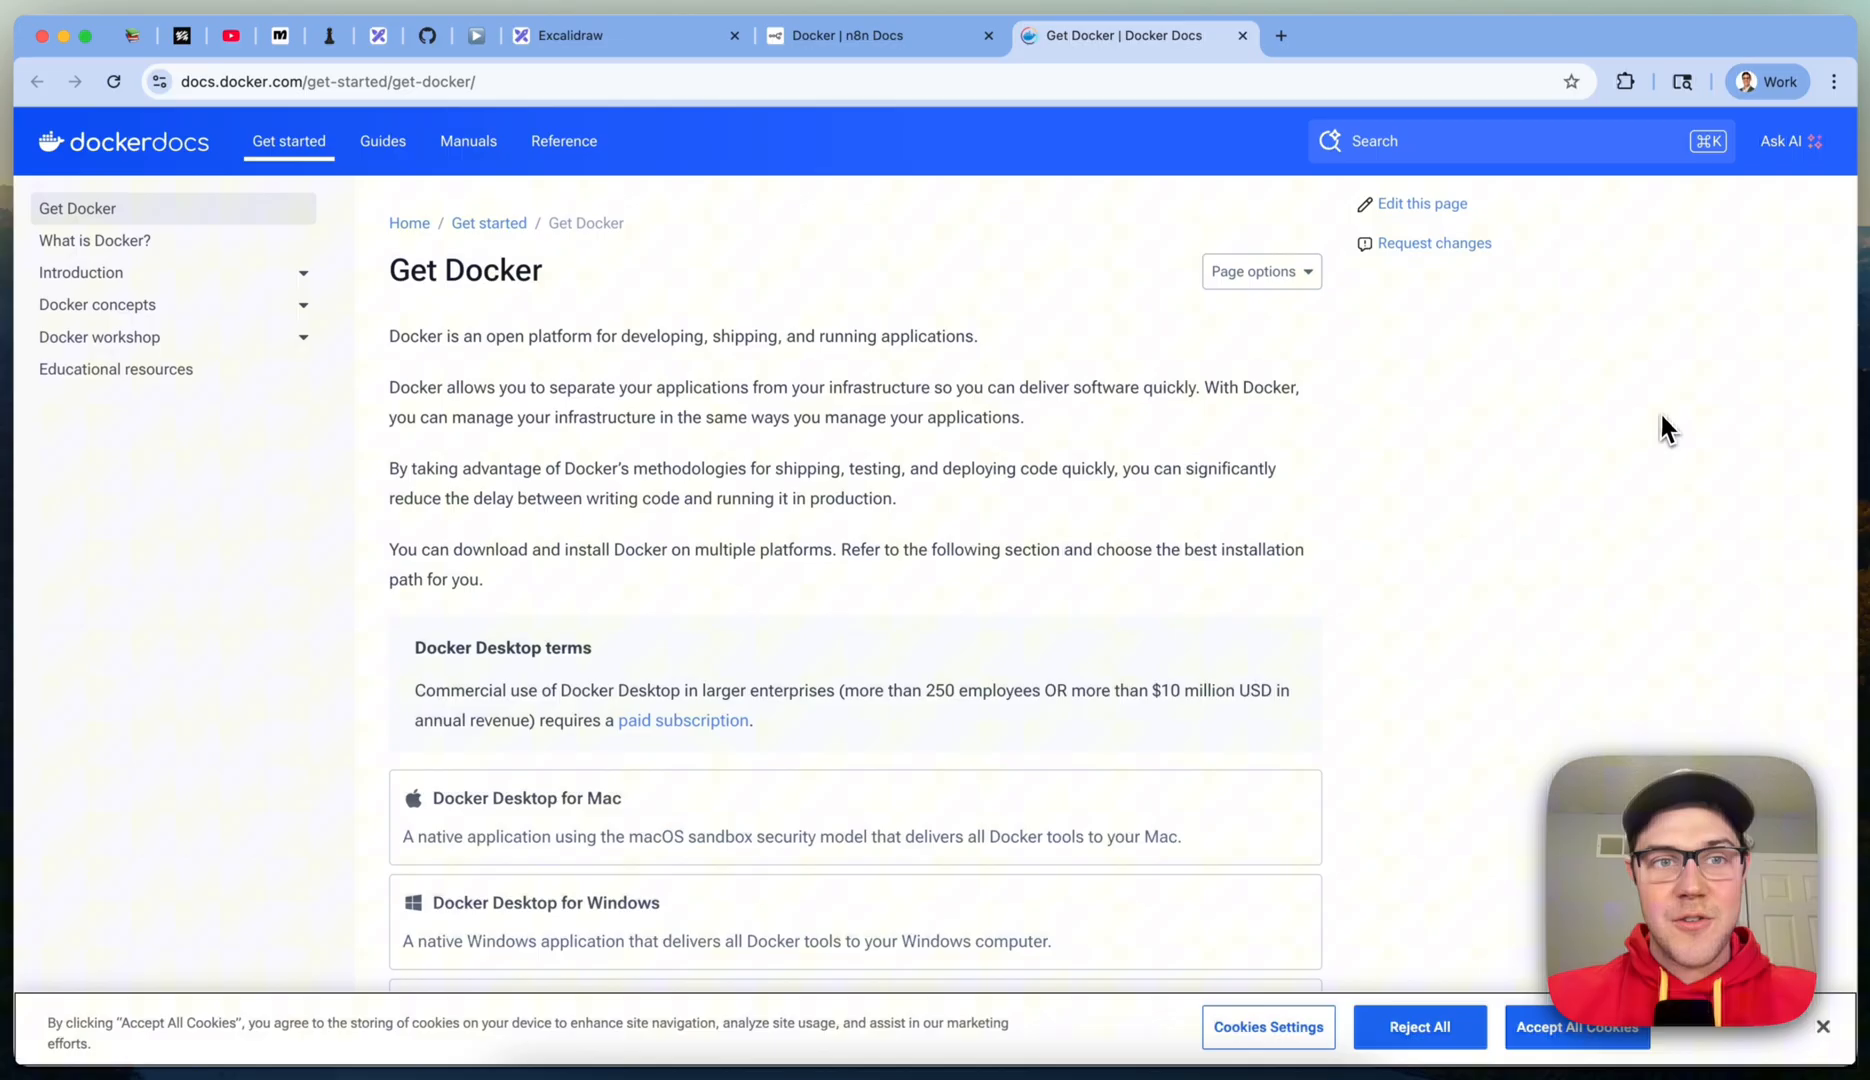
pyautogui.click(876, 36)
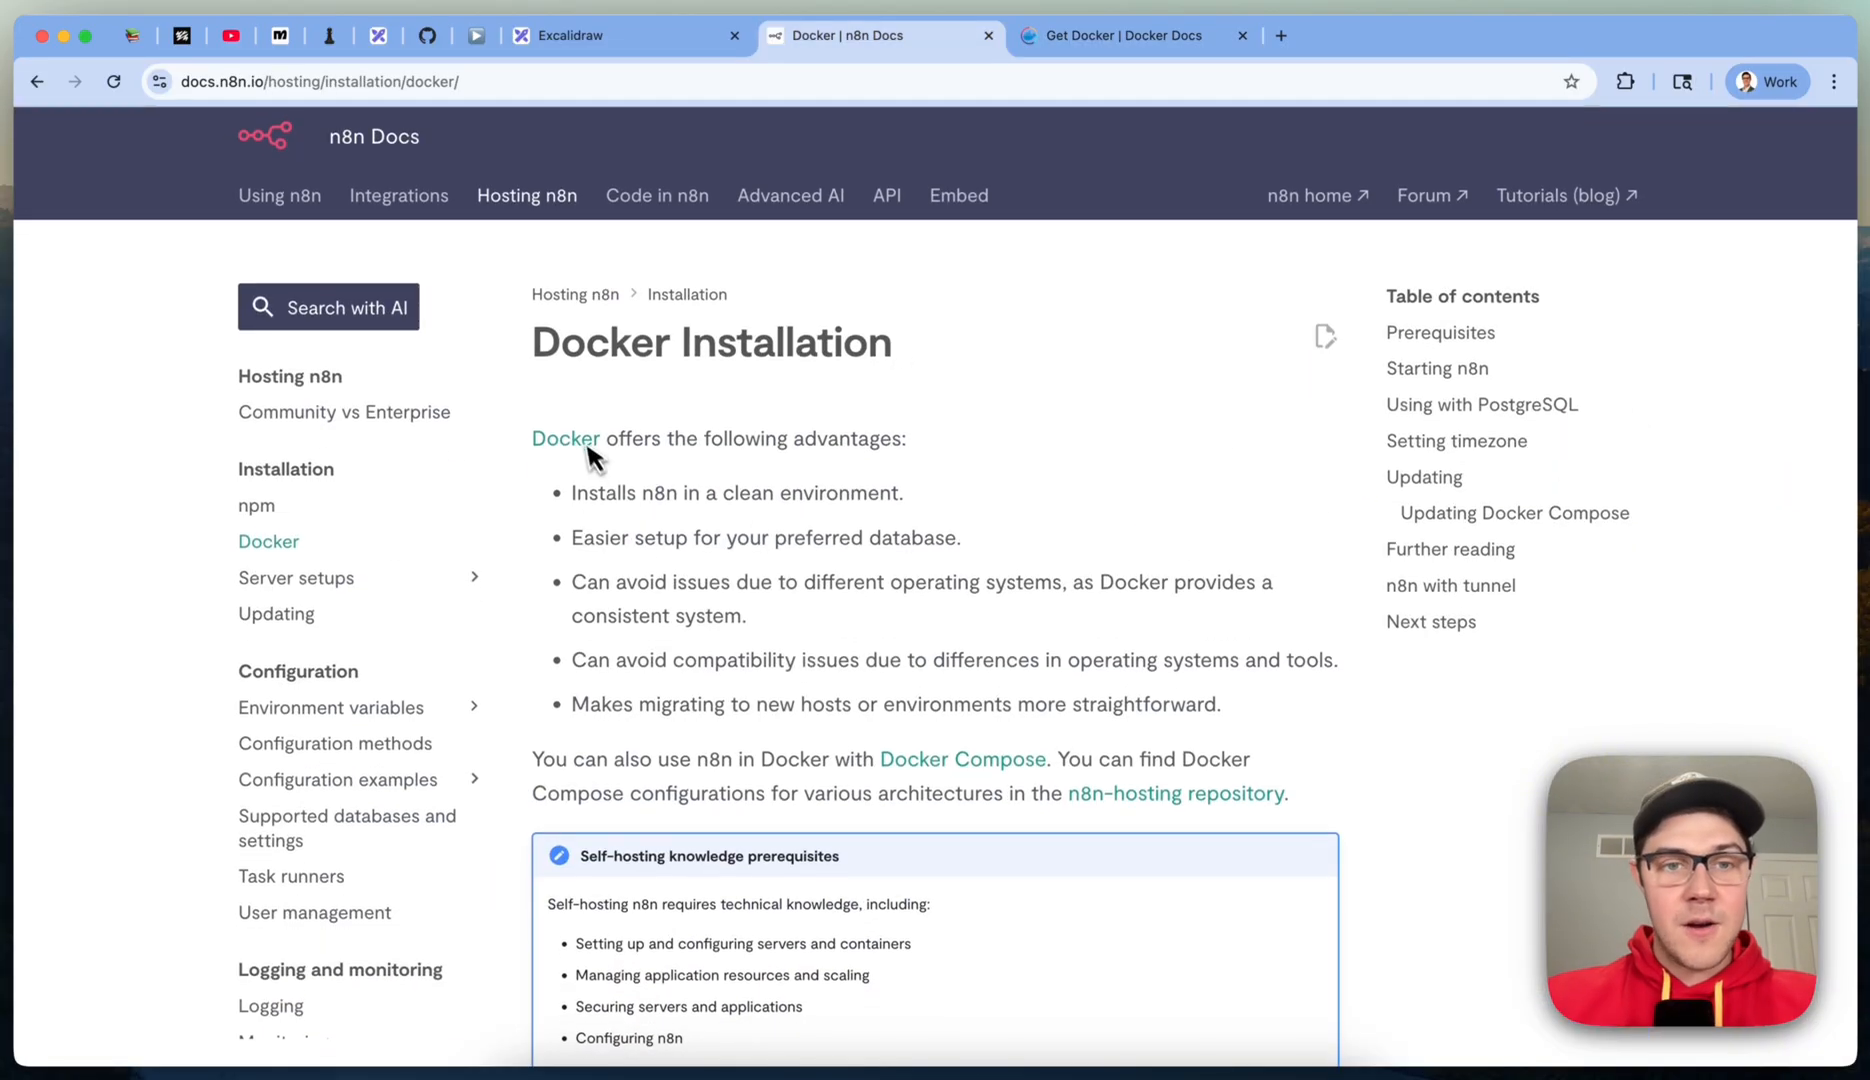
pyautogui.click(1128, 34)
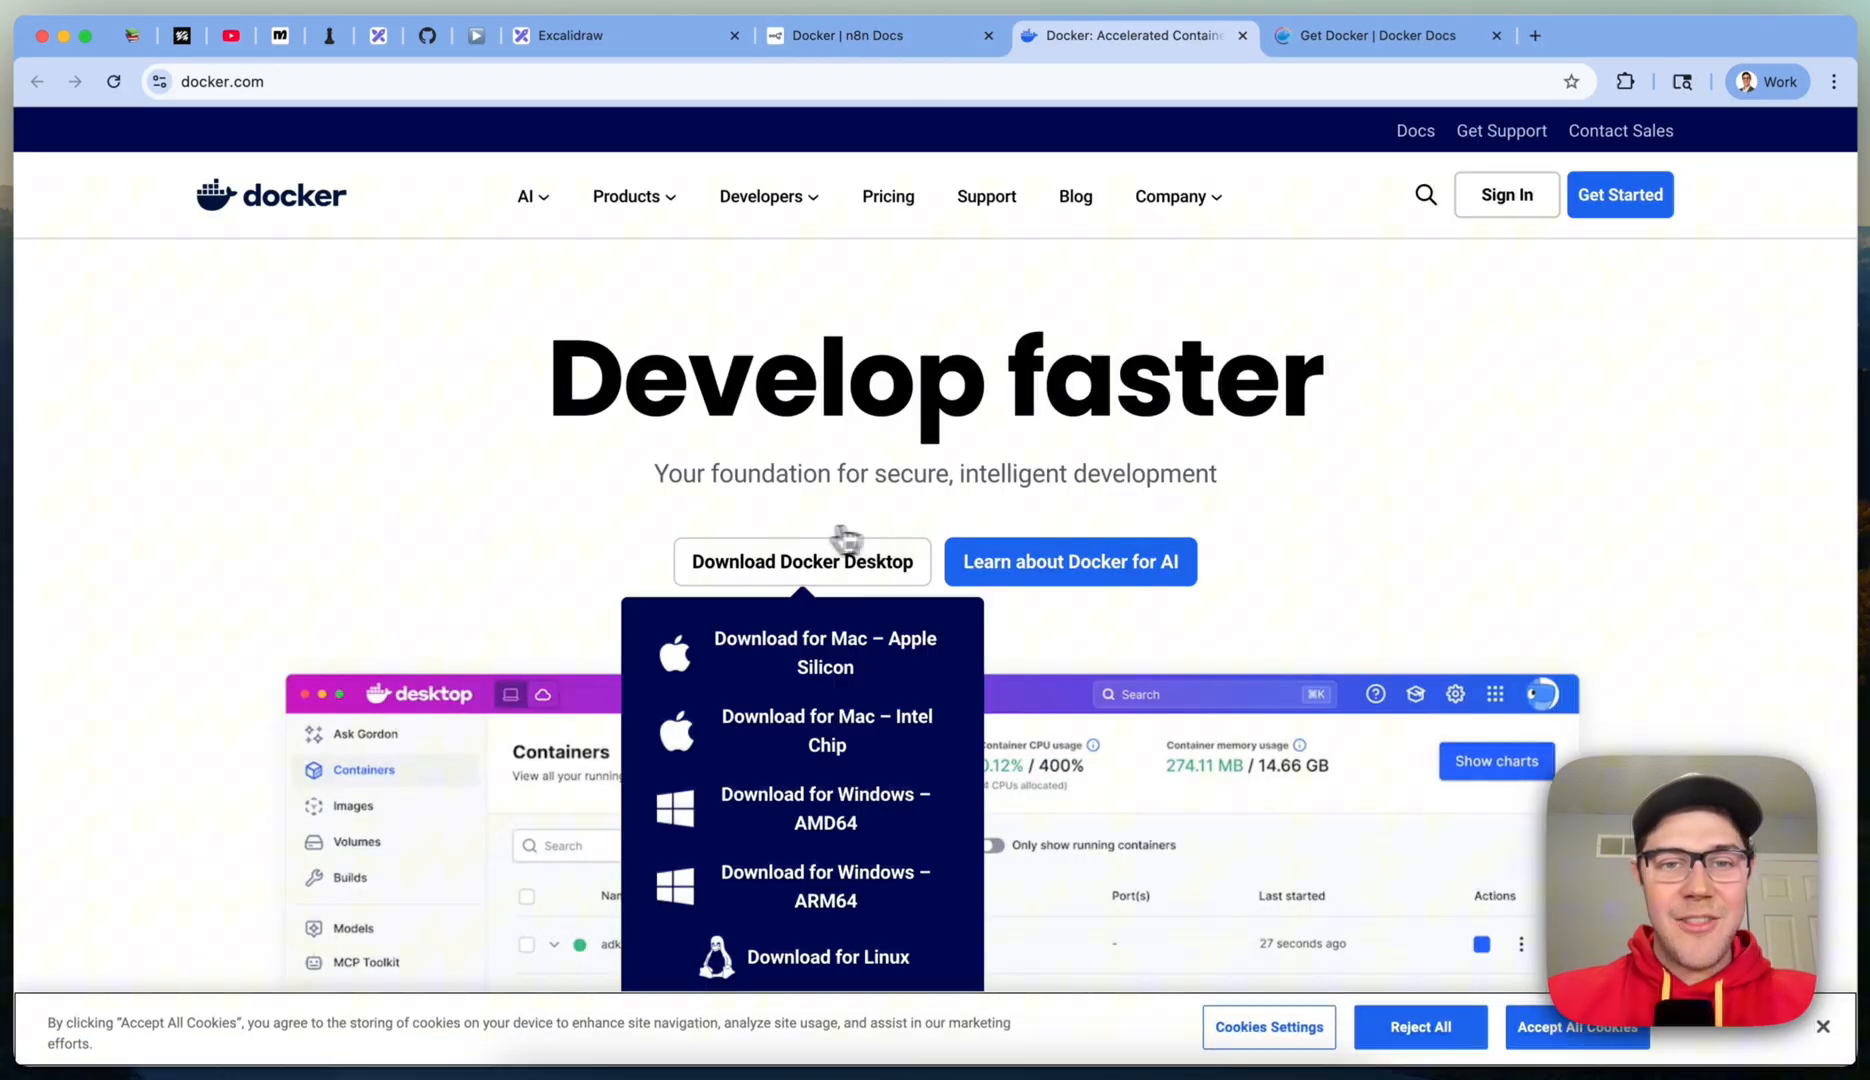
pyautogui.moveTo(824, 652)
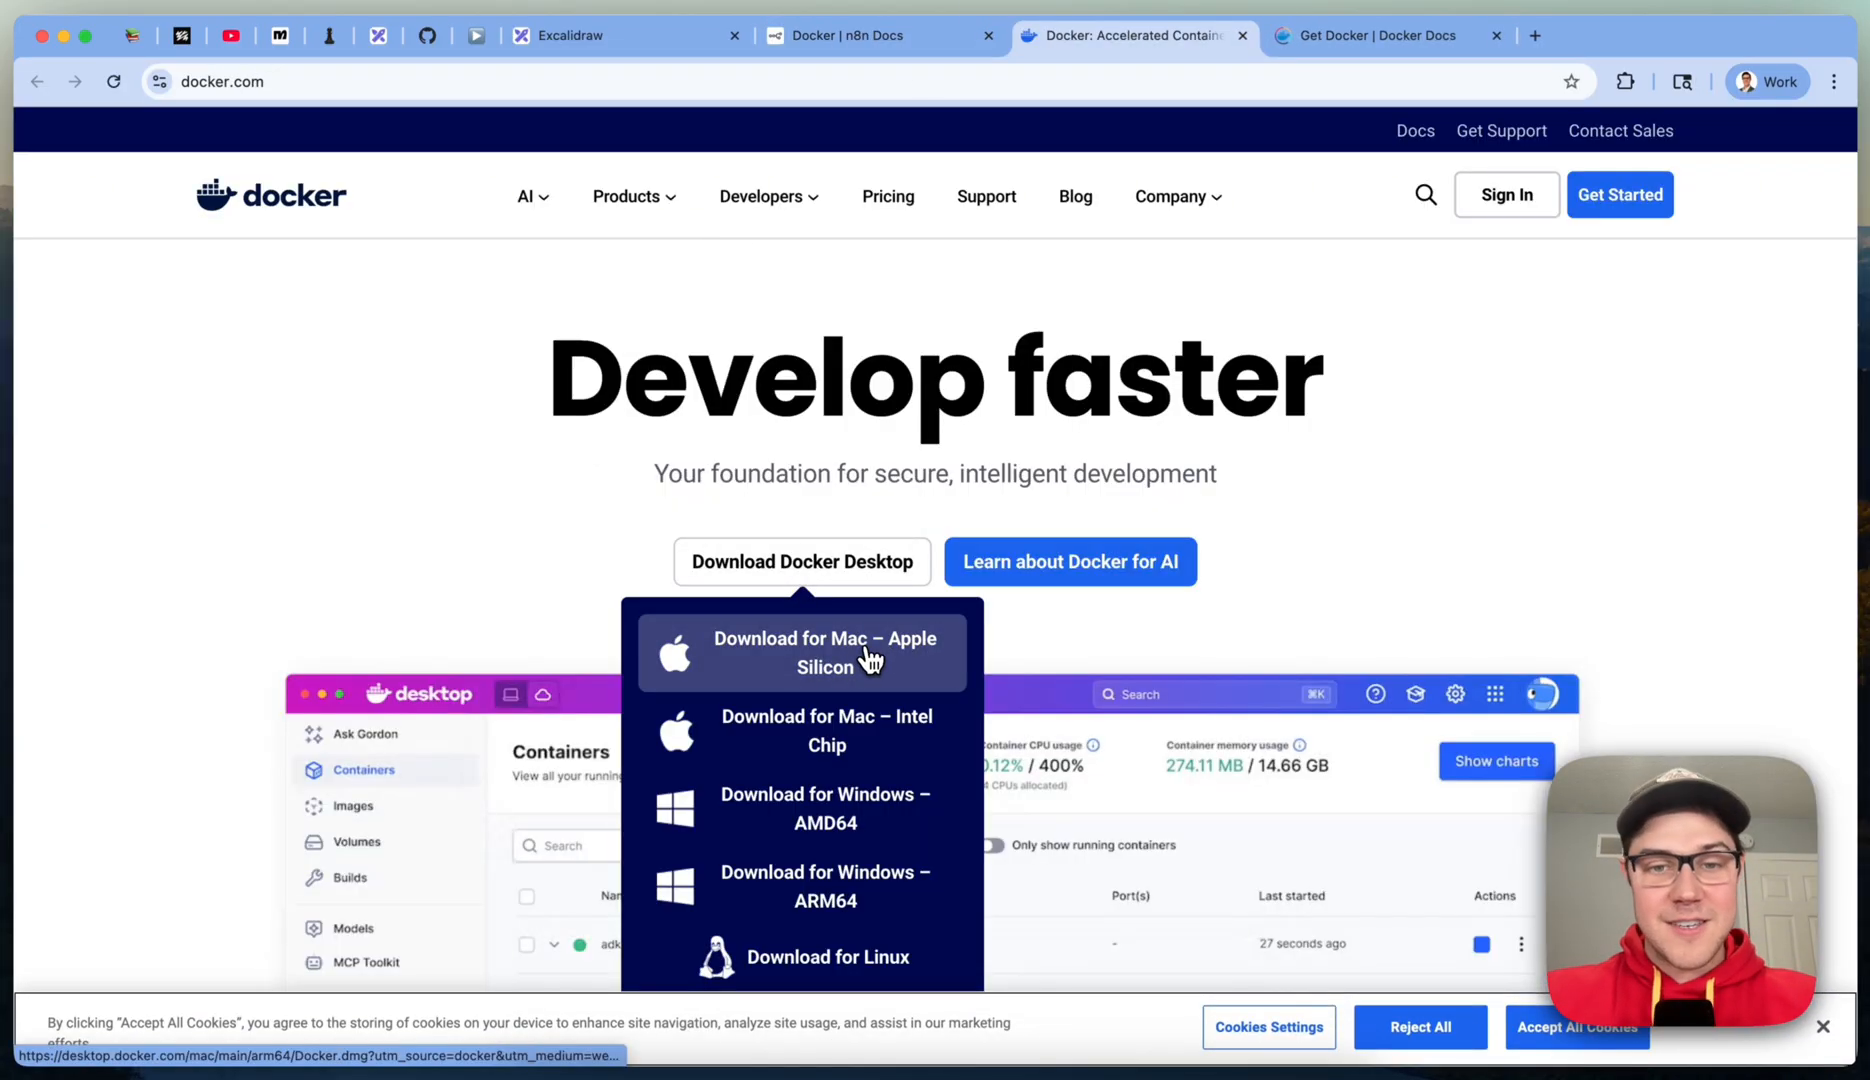
pyautogui.moveTo(876, 716)
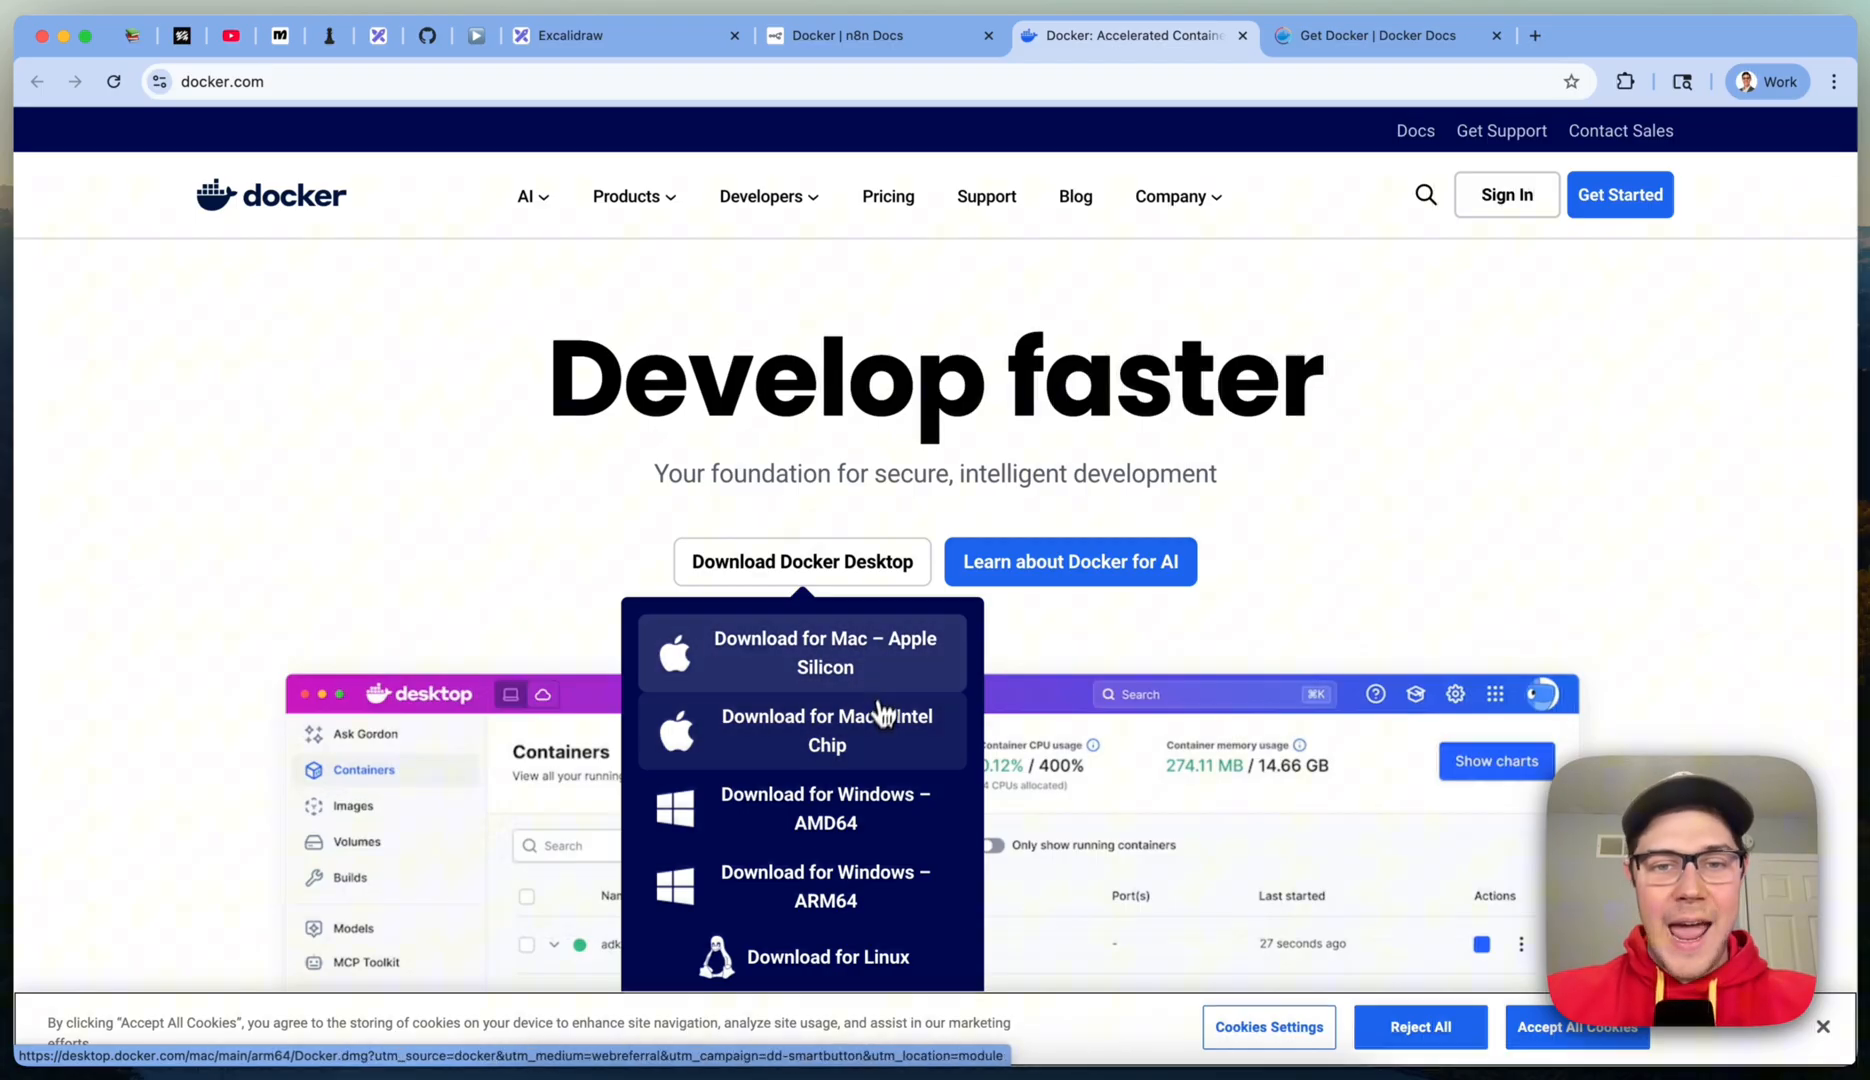
pyautogui.moveTo(814, 822)
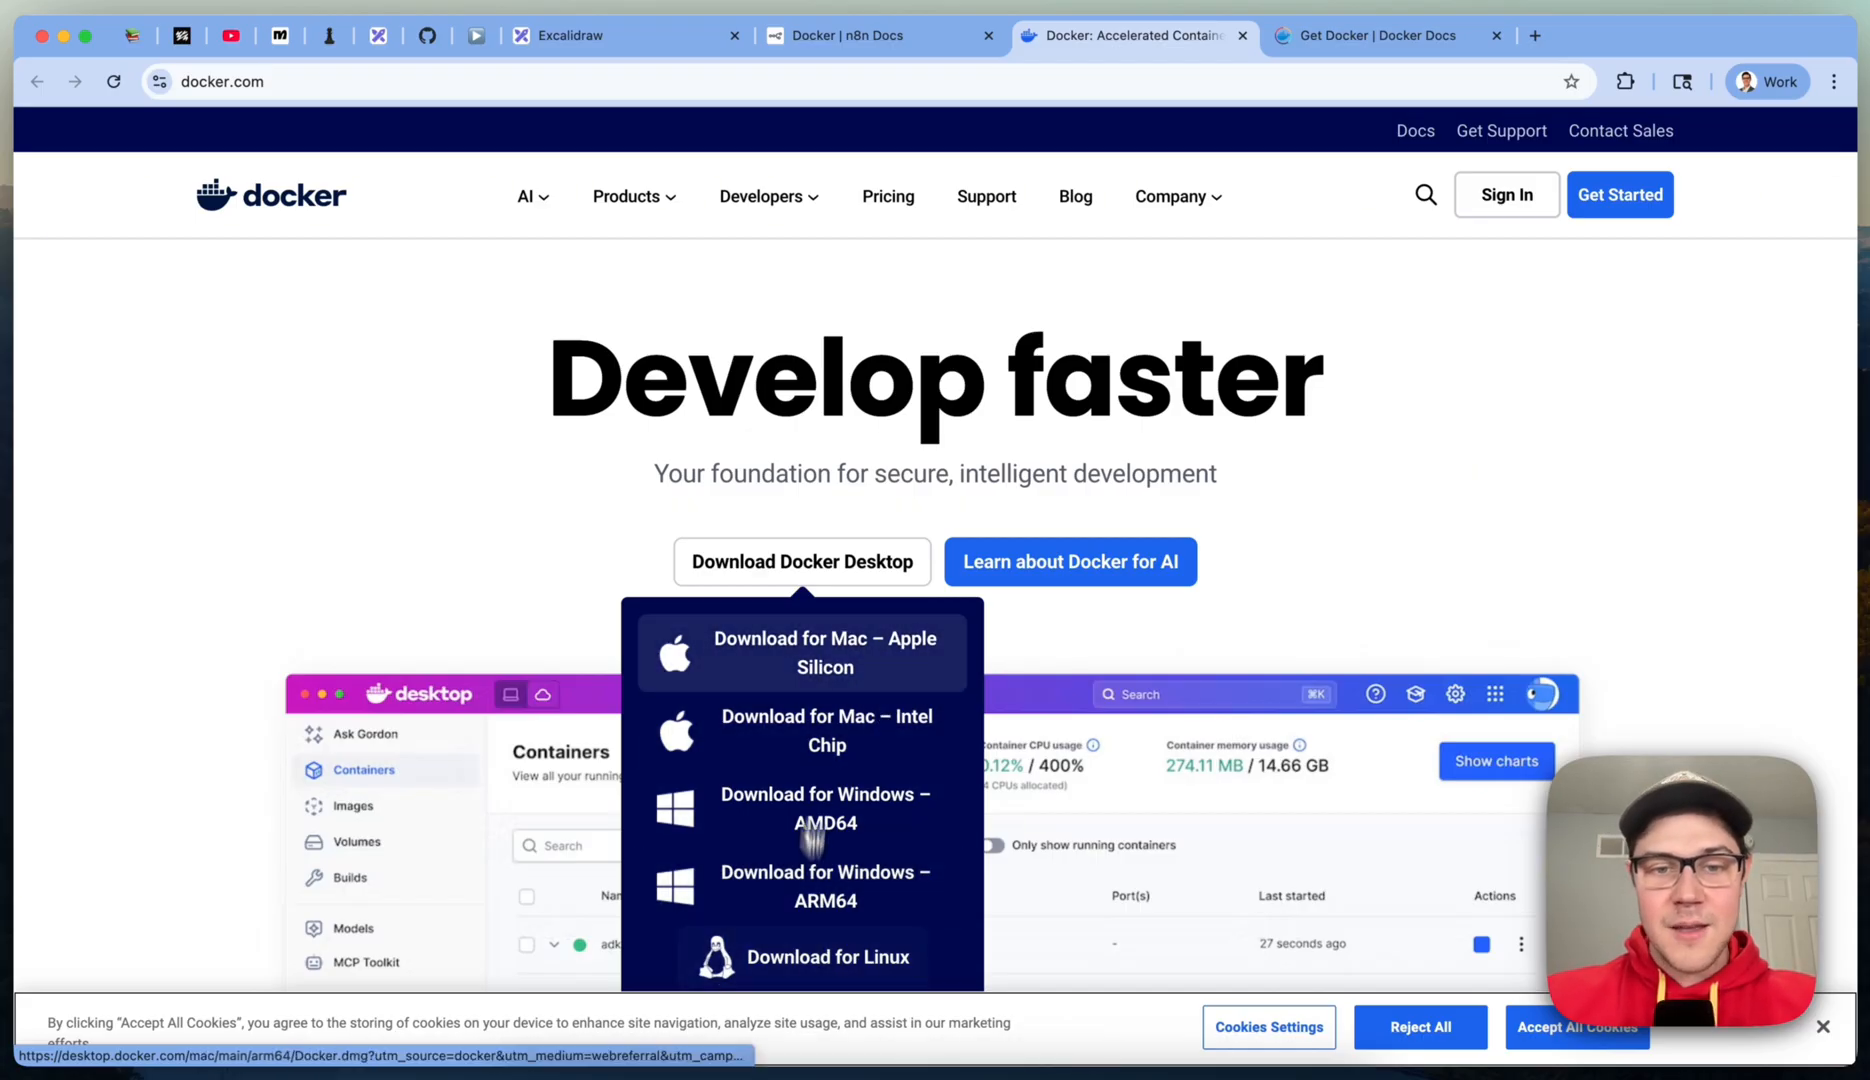
pyautogui.click(1398, 550)
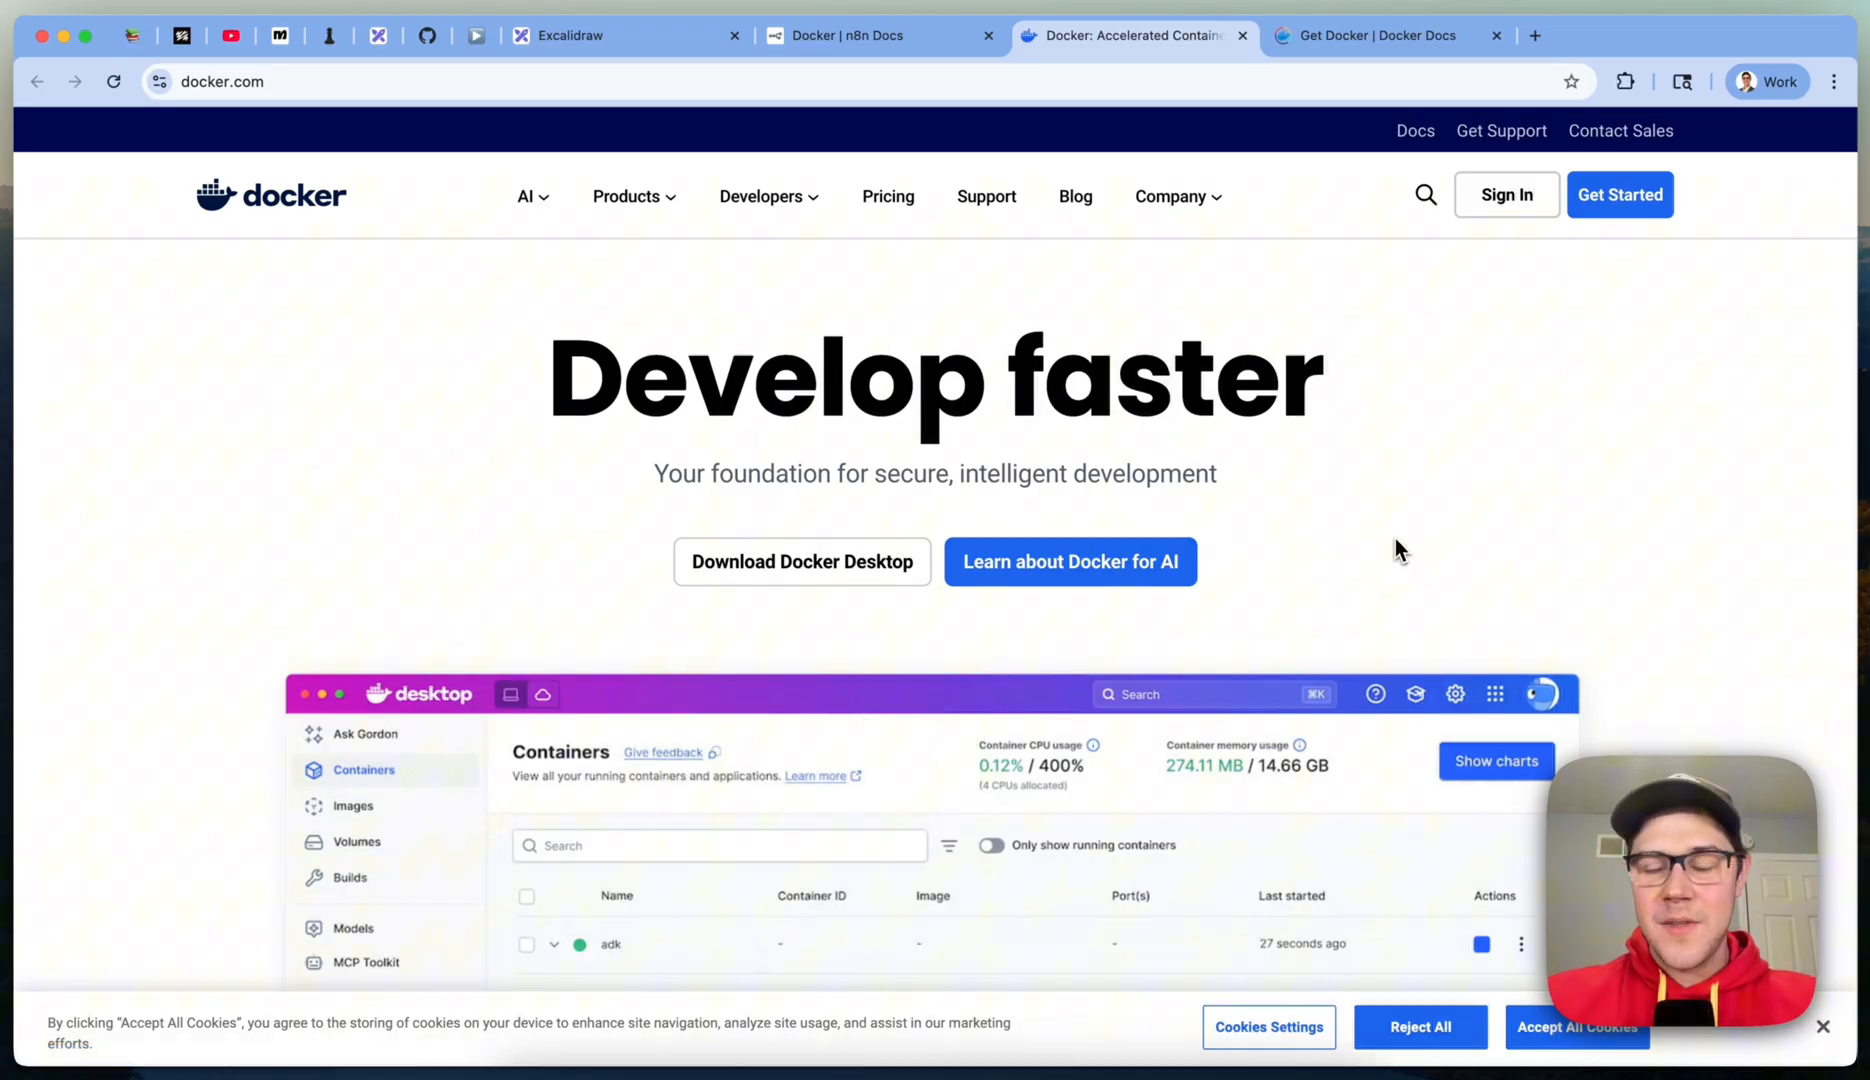
pyautogui.moveTo(1506, 442)
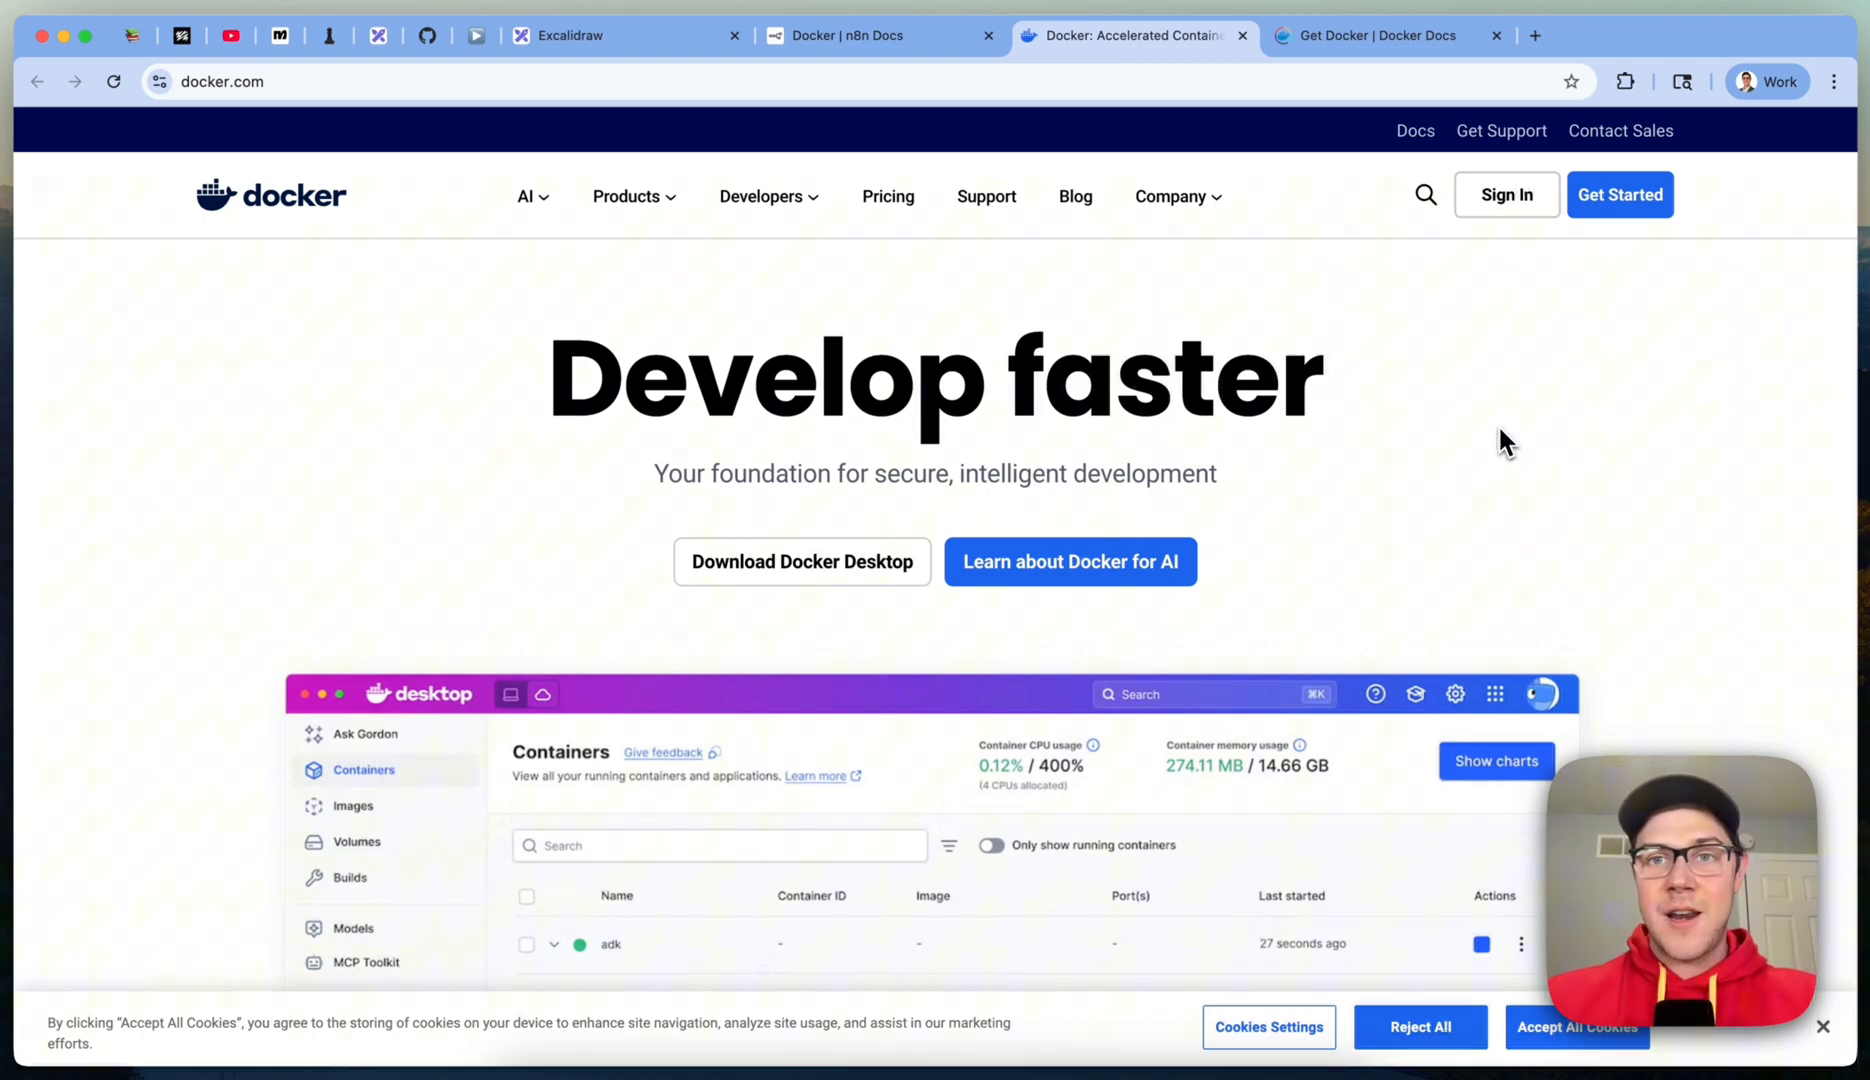
pyautogui.click(1248, 26)
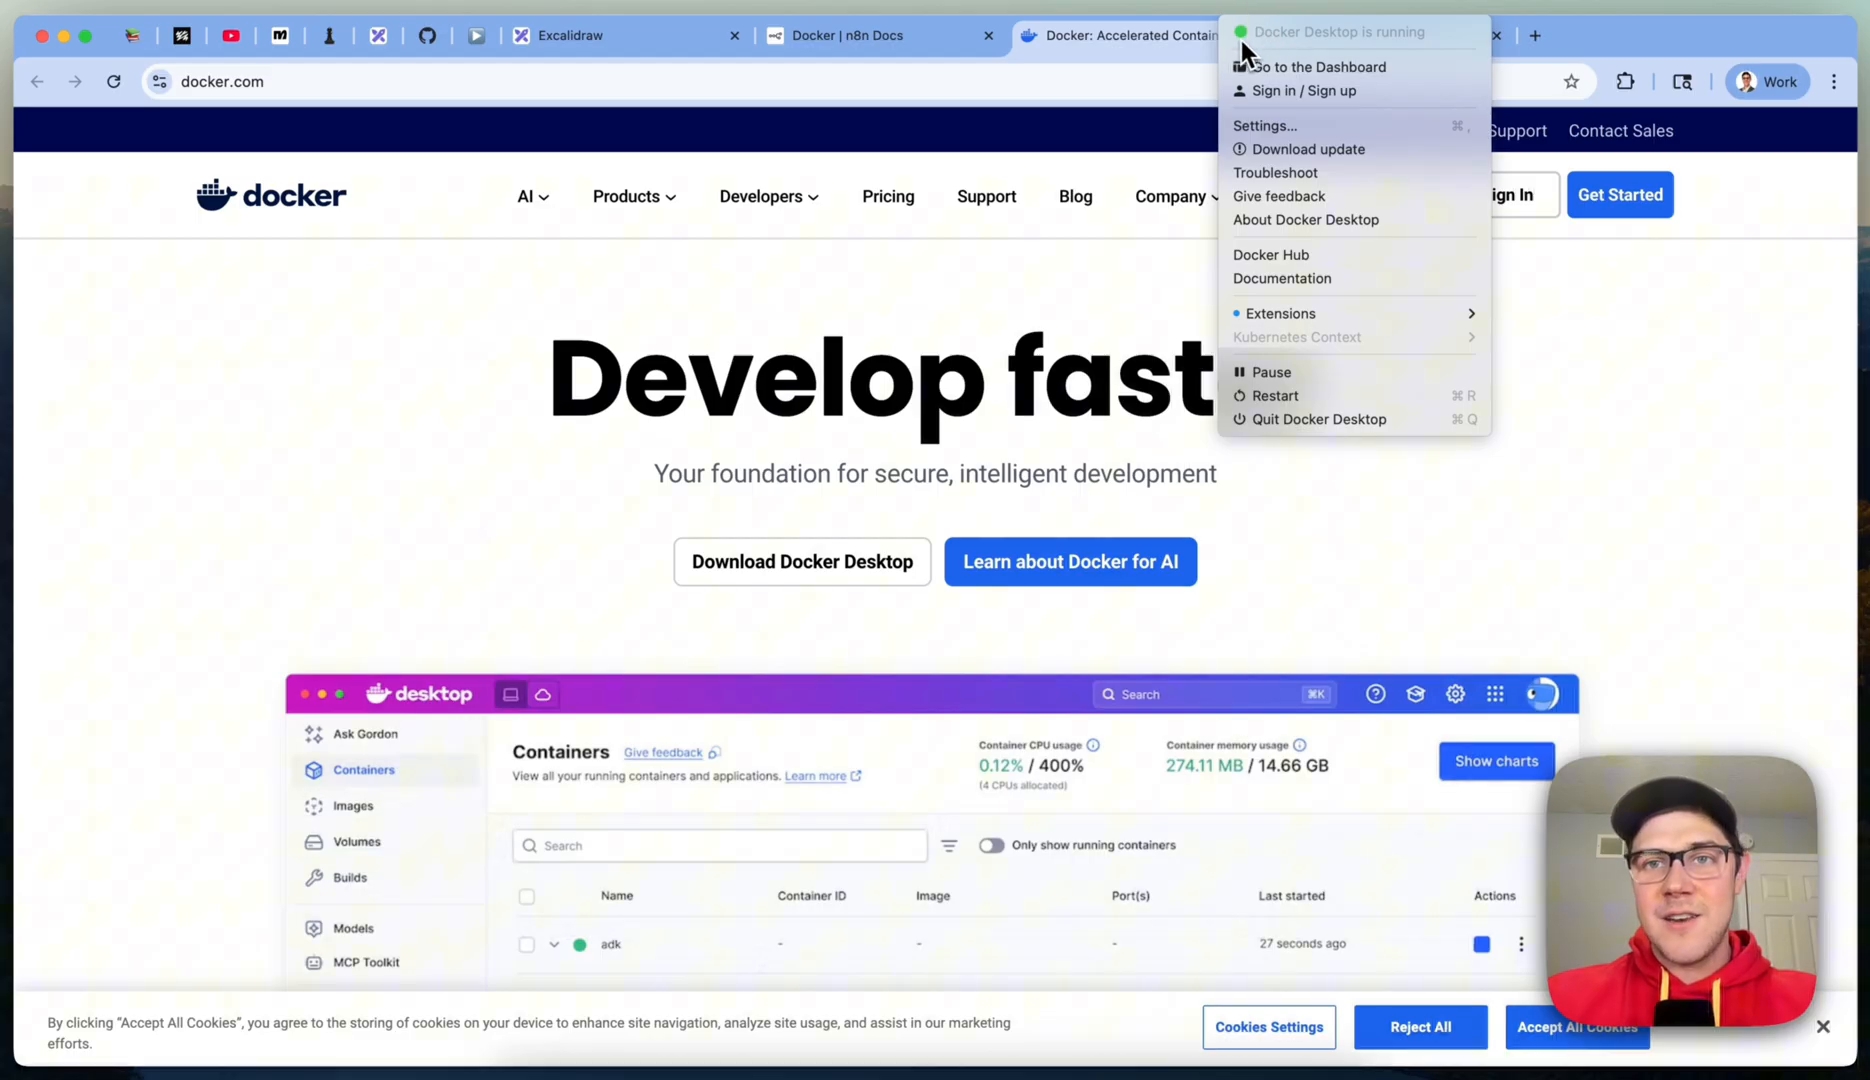
pyautogui.moveTo(1432, 66)
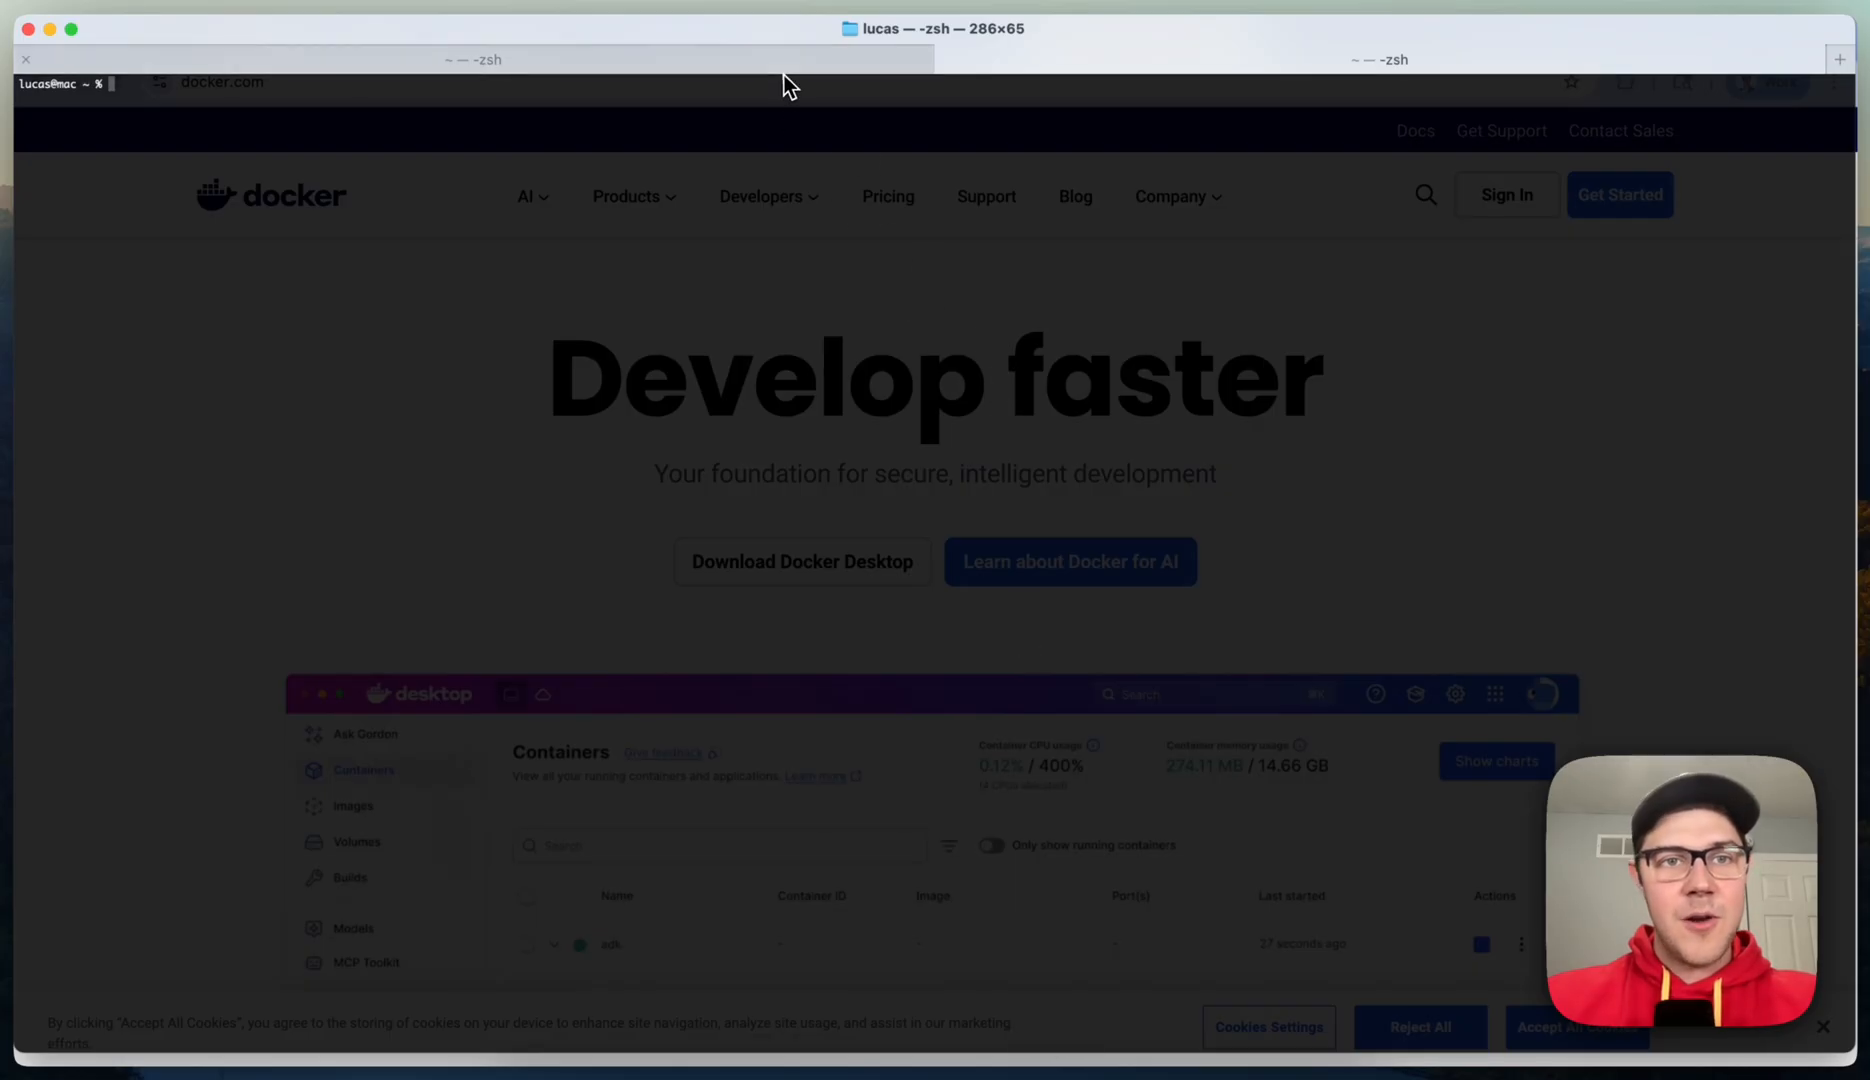
# Step: Run docker in Terminal to print its usage listing and confirm the CLI responds
pyautogui.write('od')
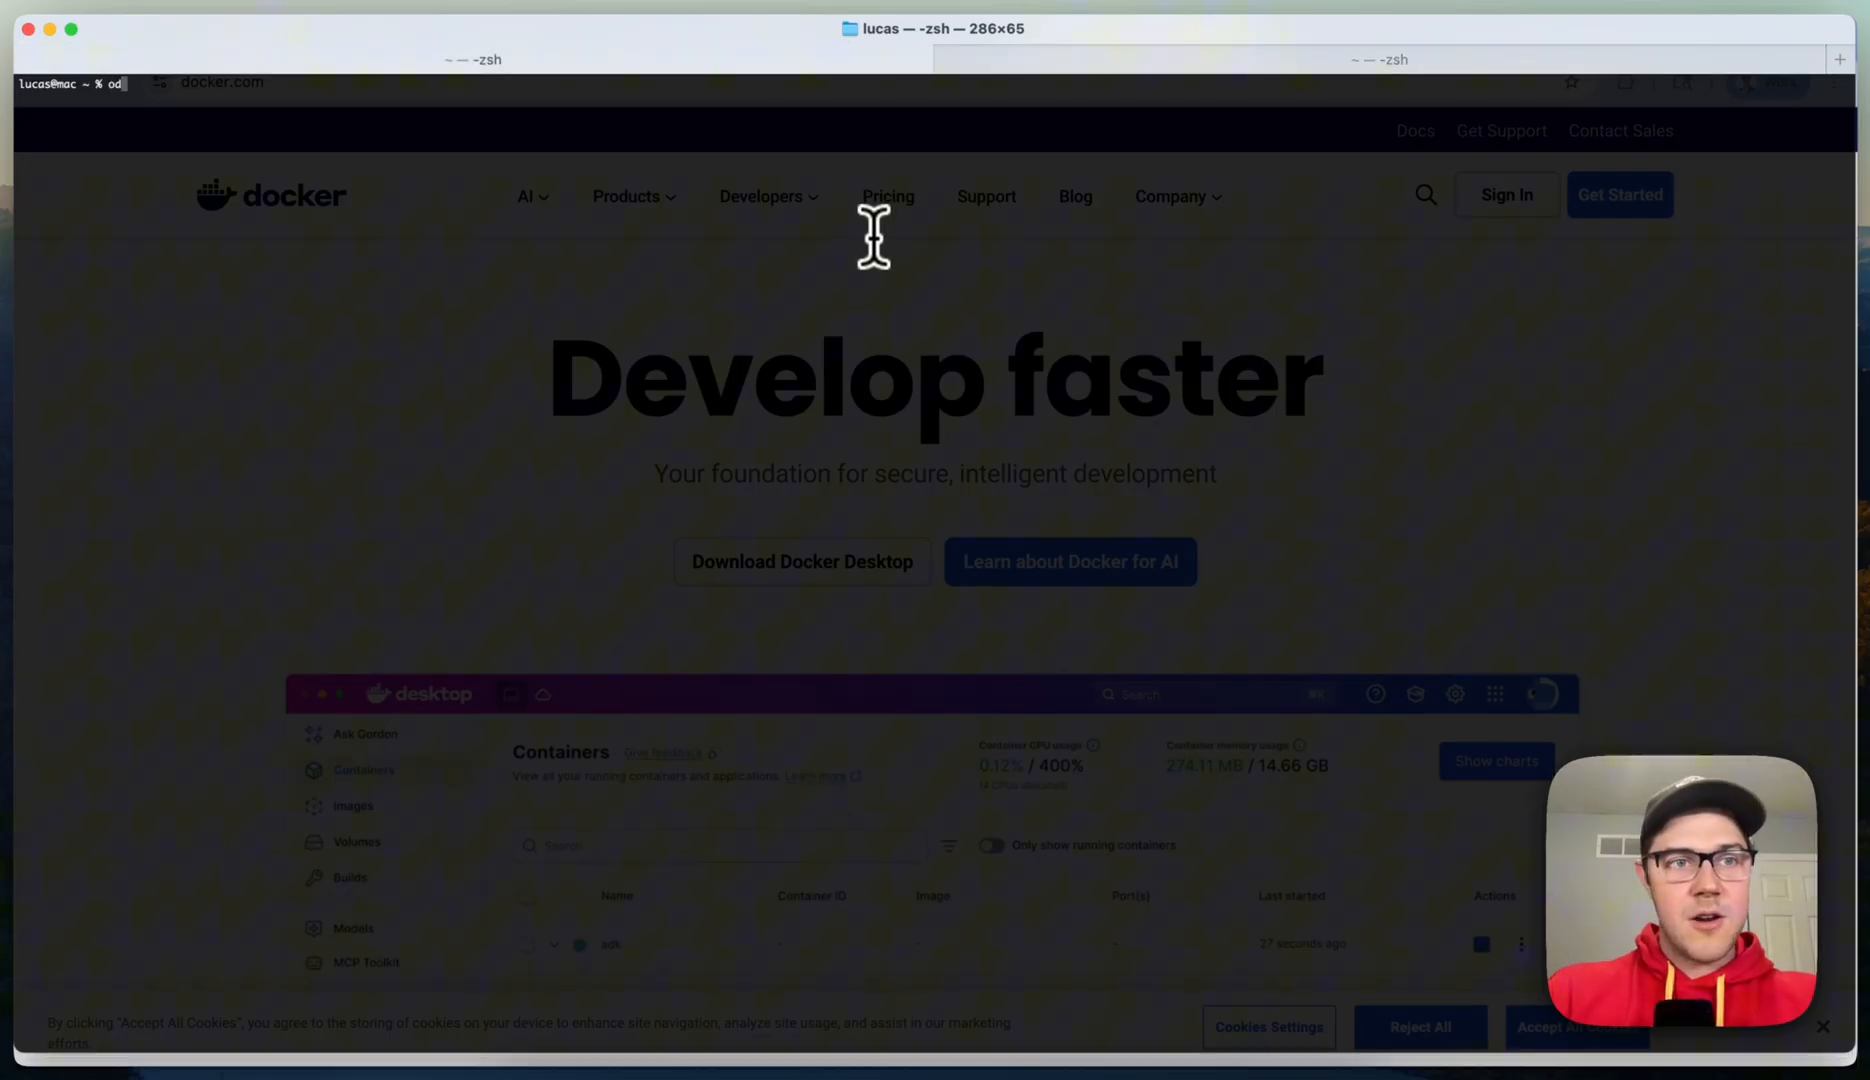
pyautogui.press('Return')
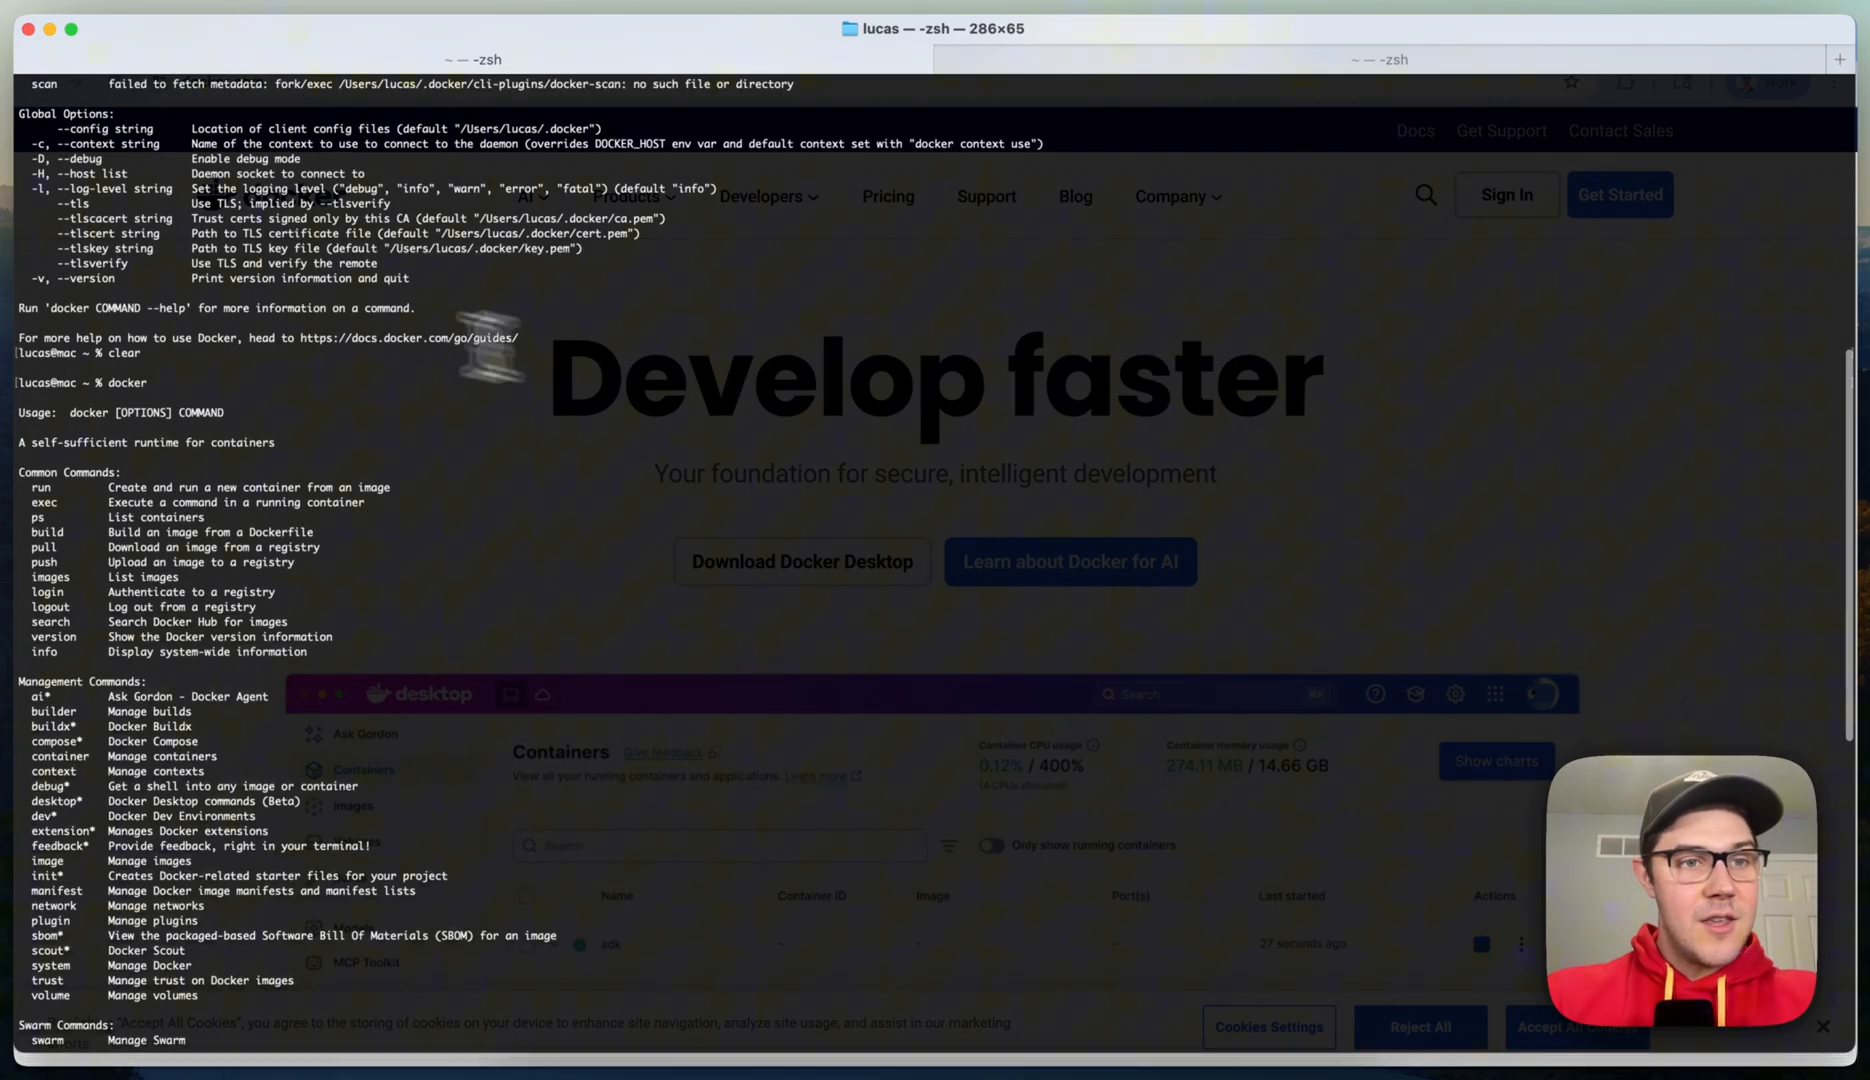
pyautogui.scroll(-3)
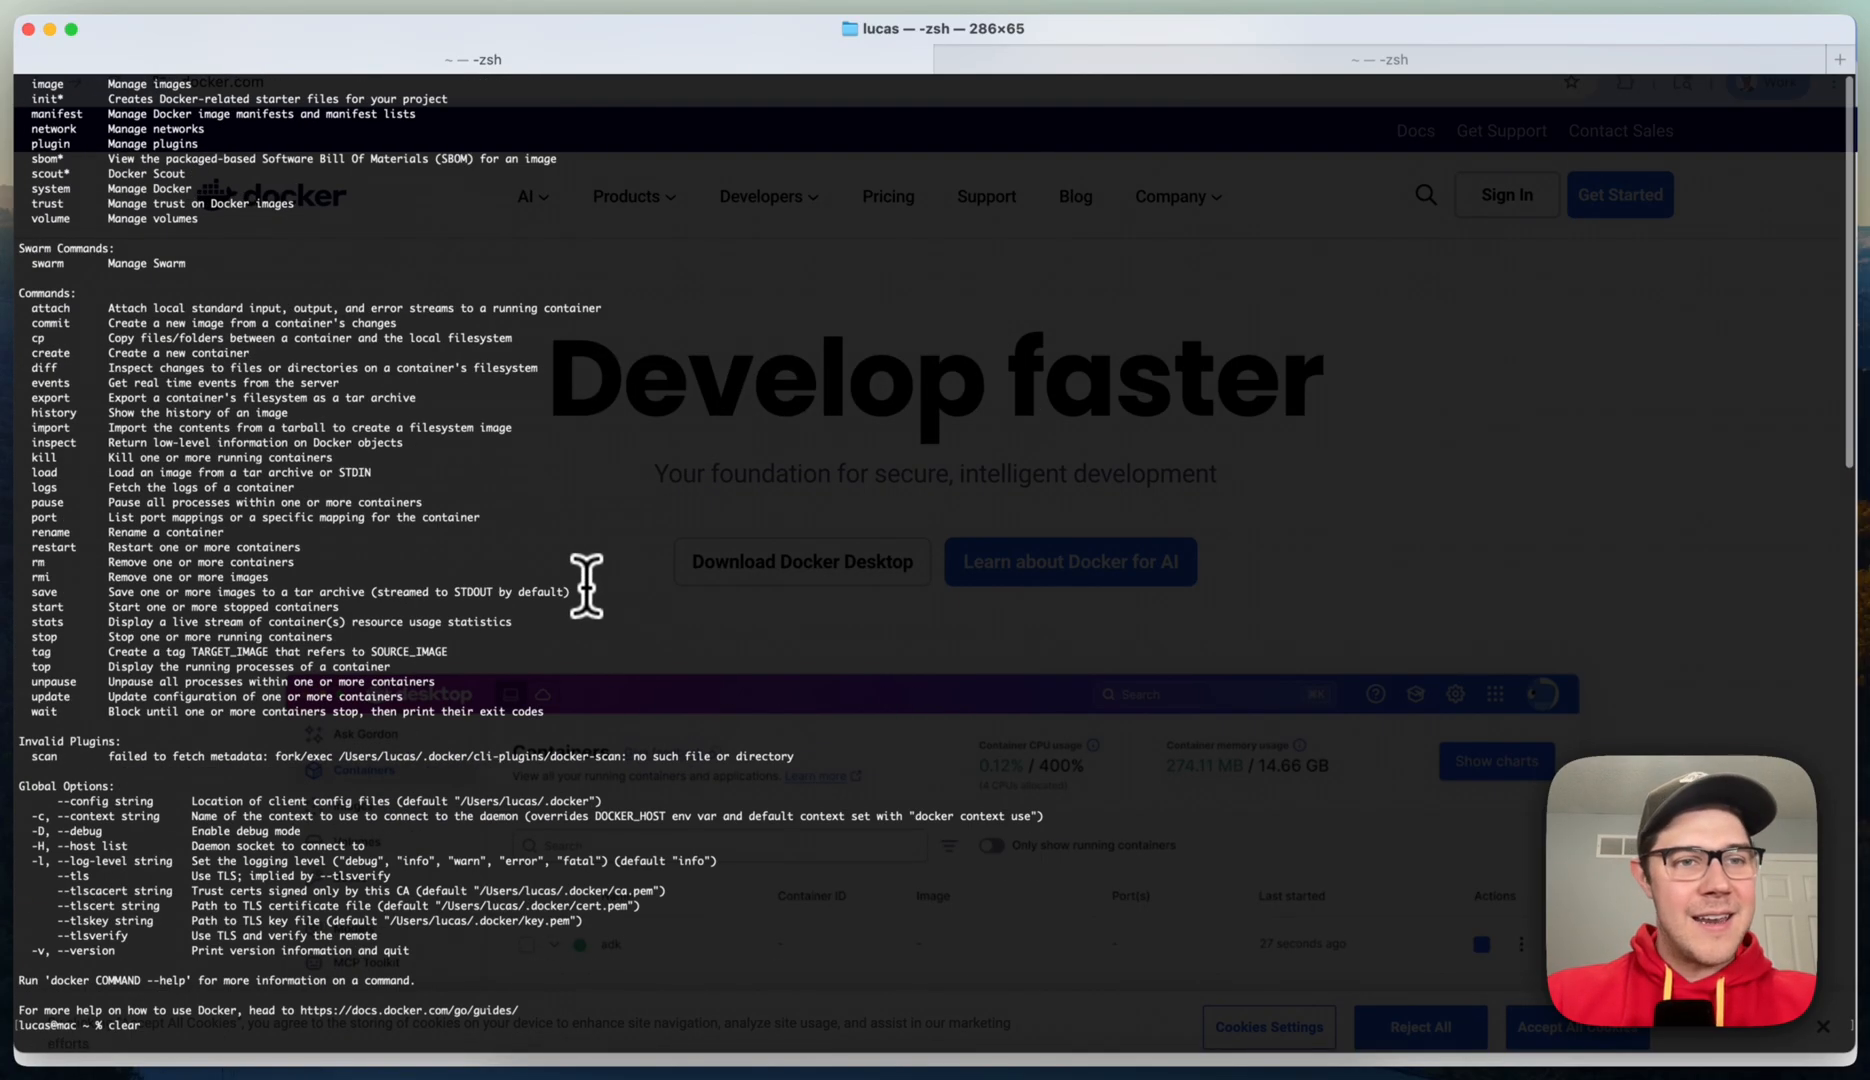
pyautogui.moveTo(918, 530)
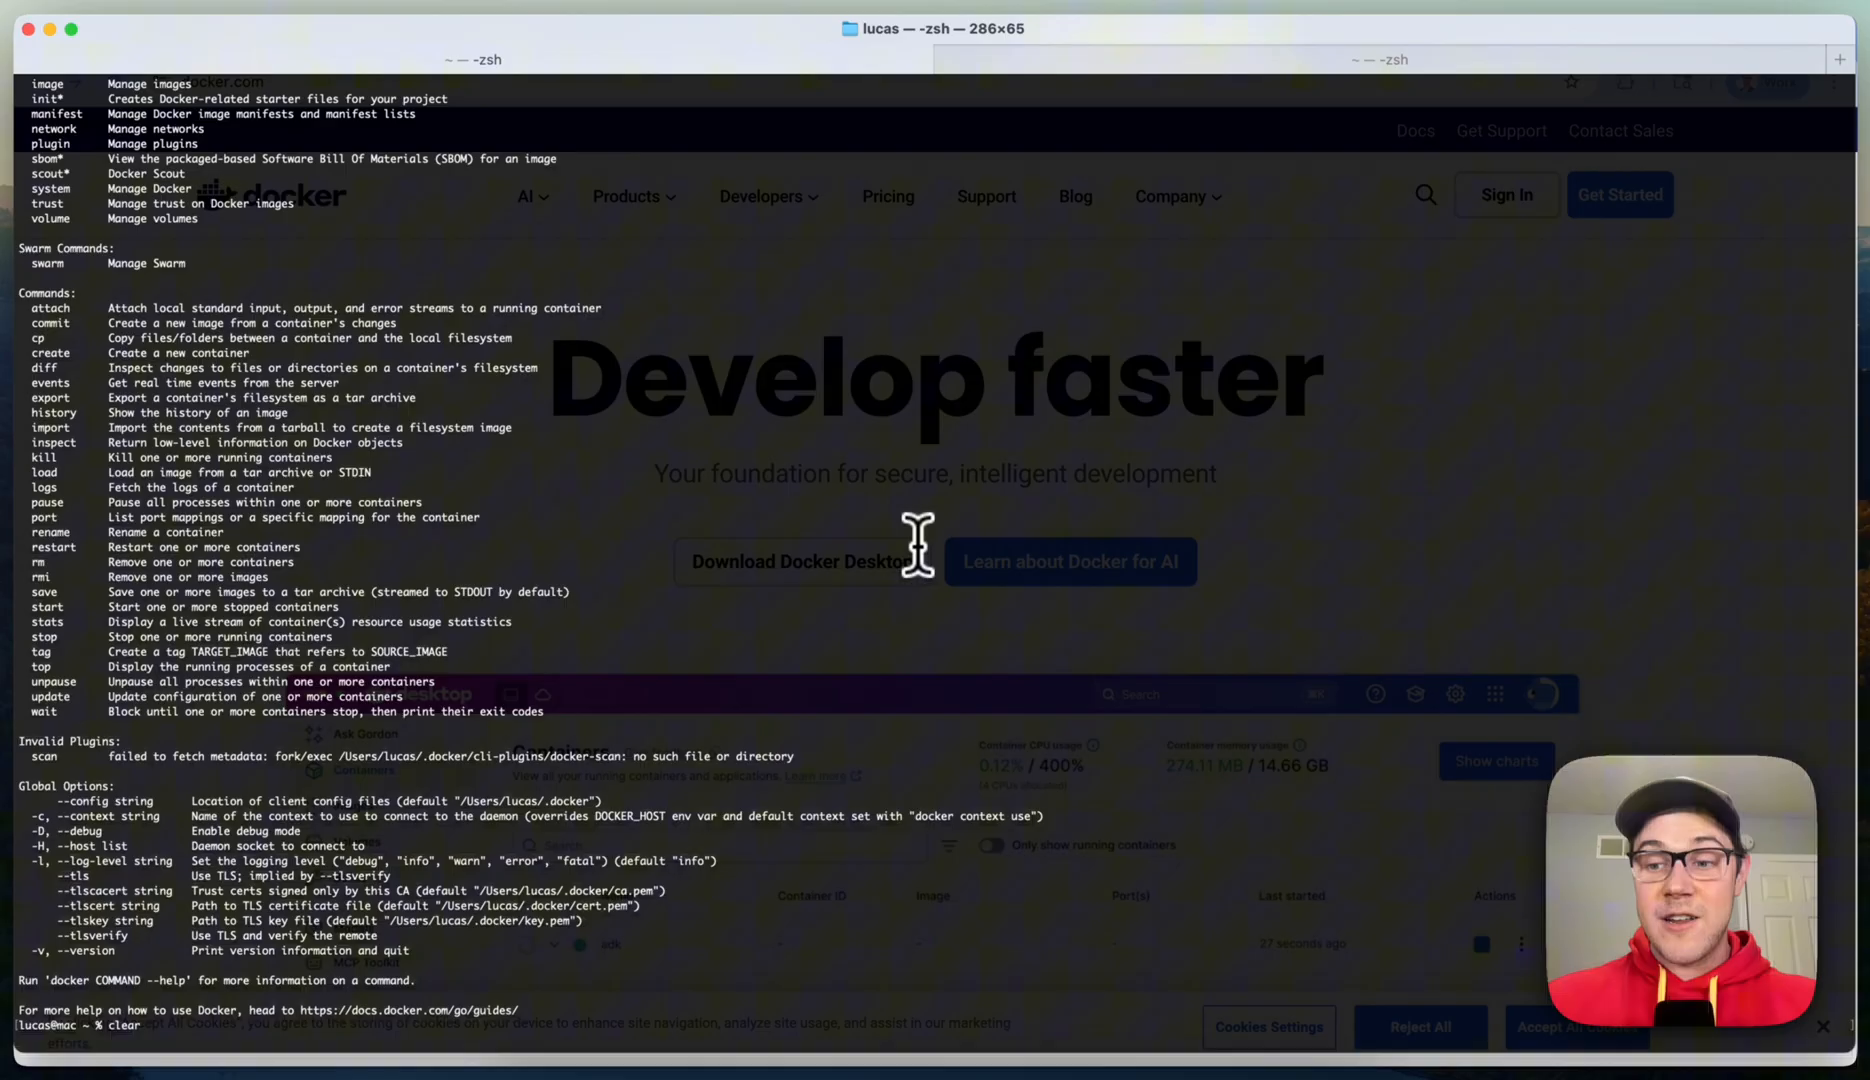
pyautogui.moveTo(596, 424)
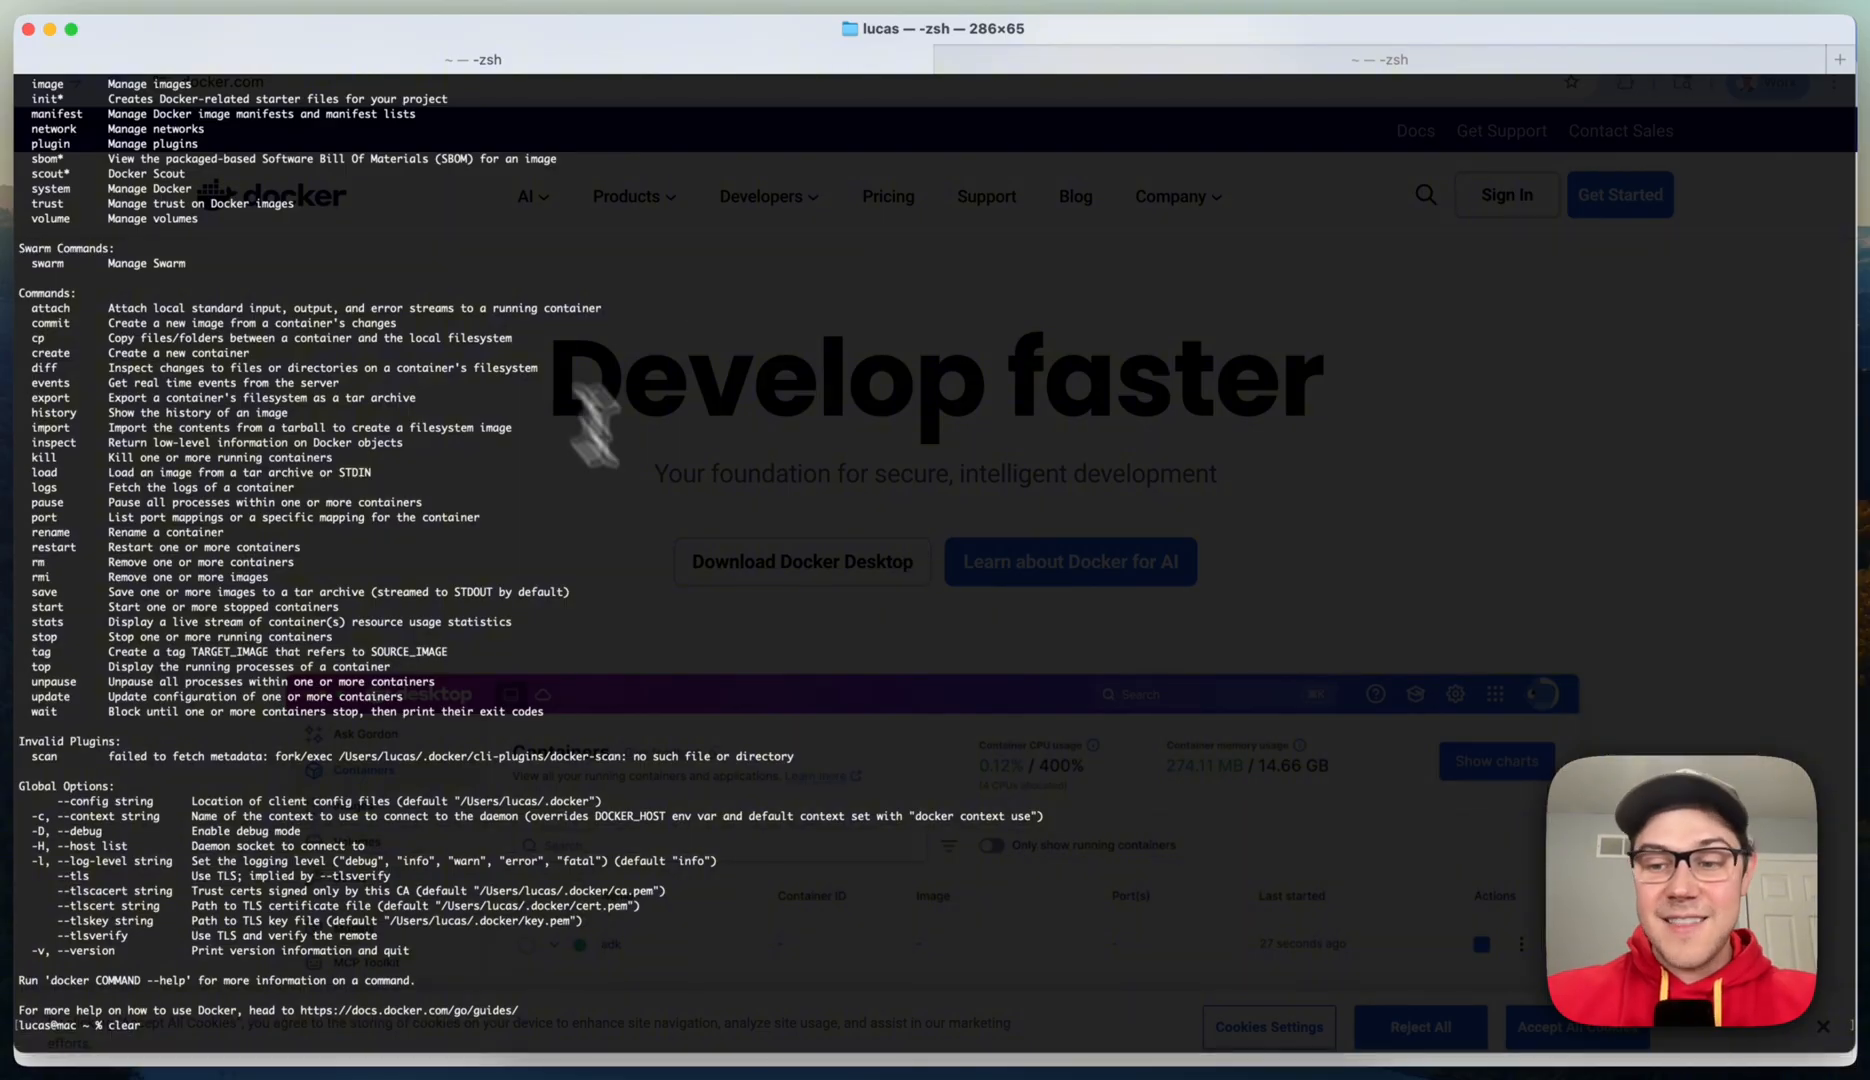
pyautogui.moveTo(982, 536)
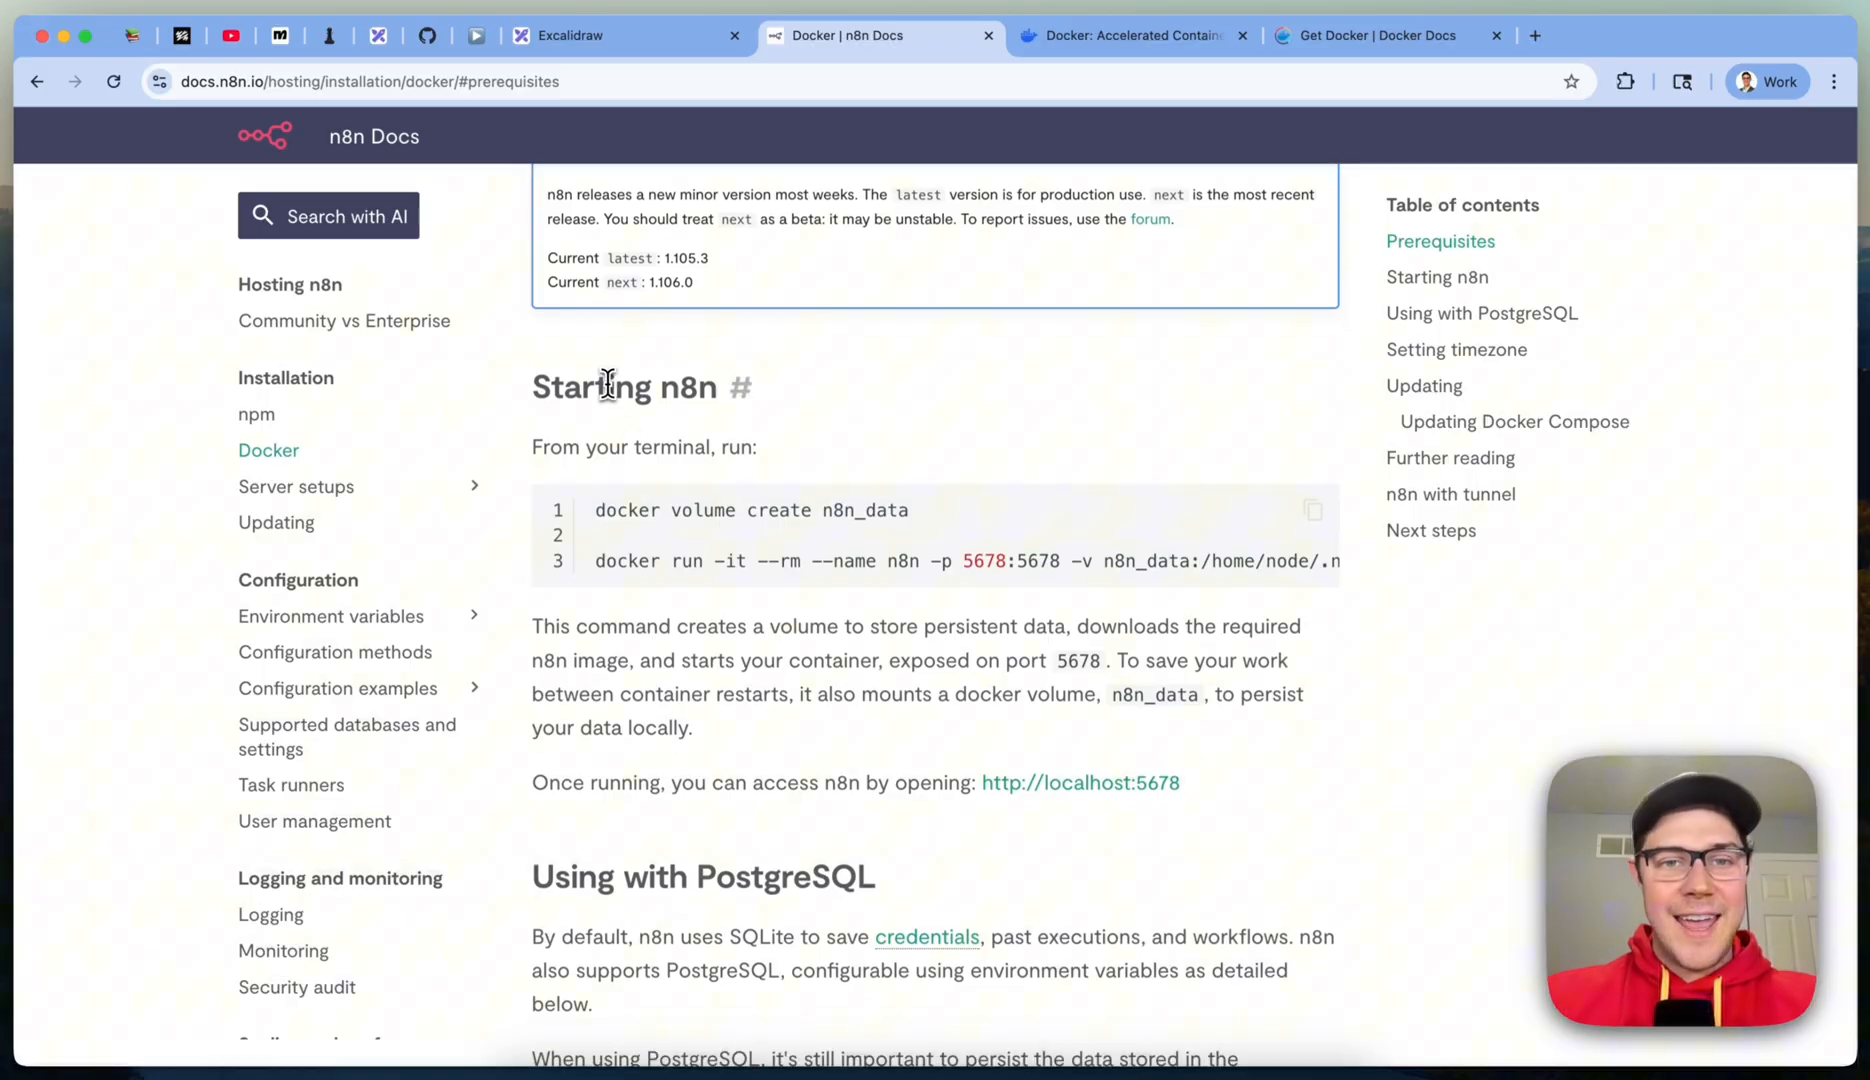
pyautogui.moveTo(1048, 358)
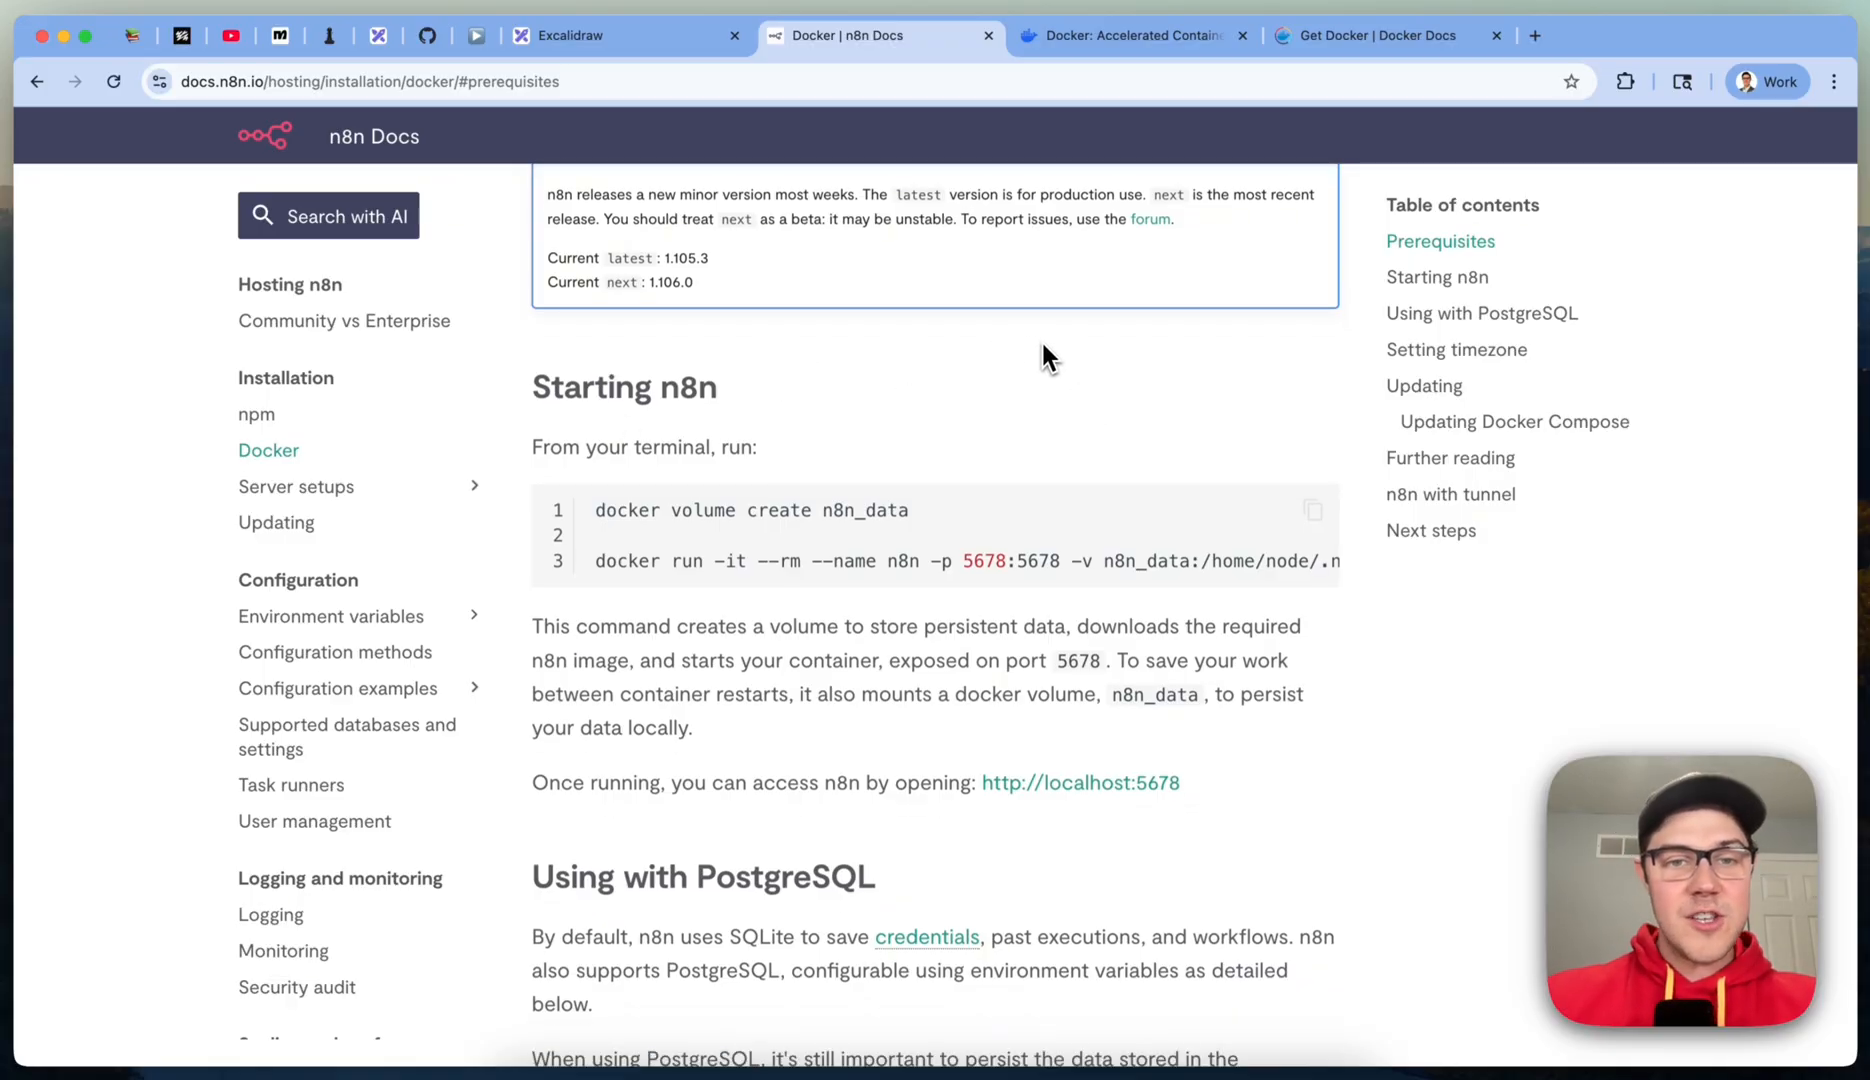
pyautogui.moveTo(598, 510)
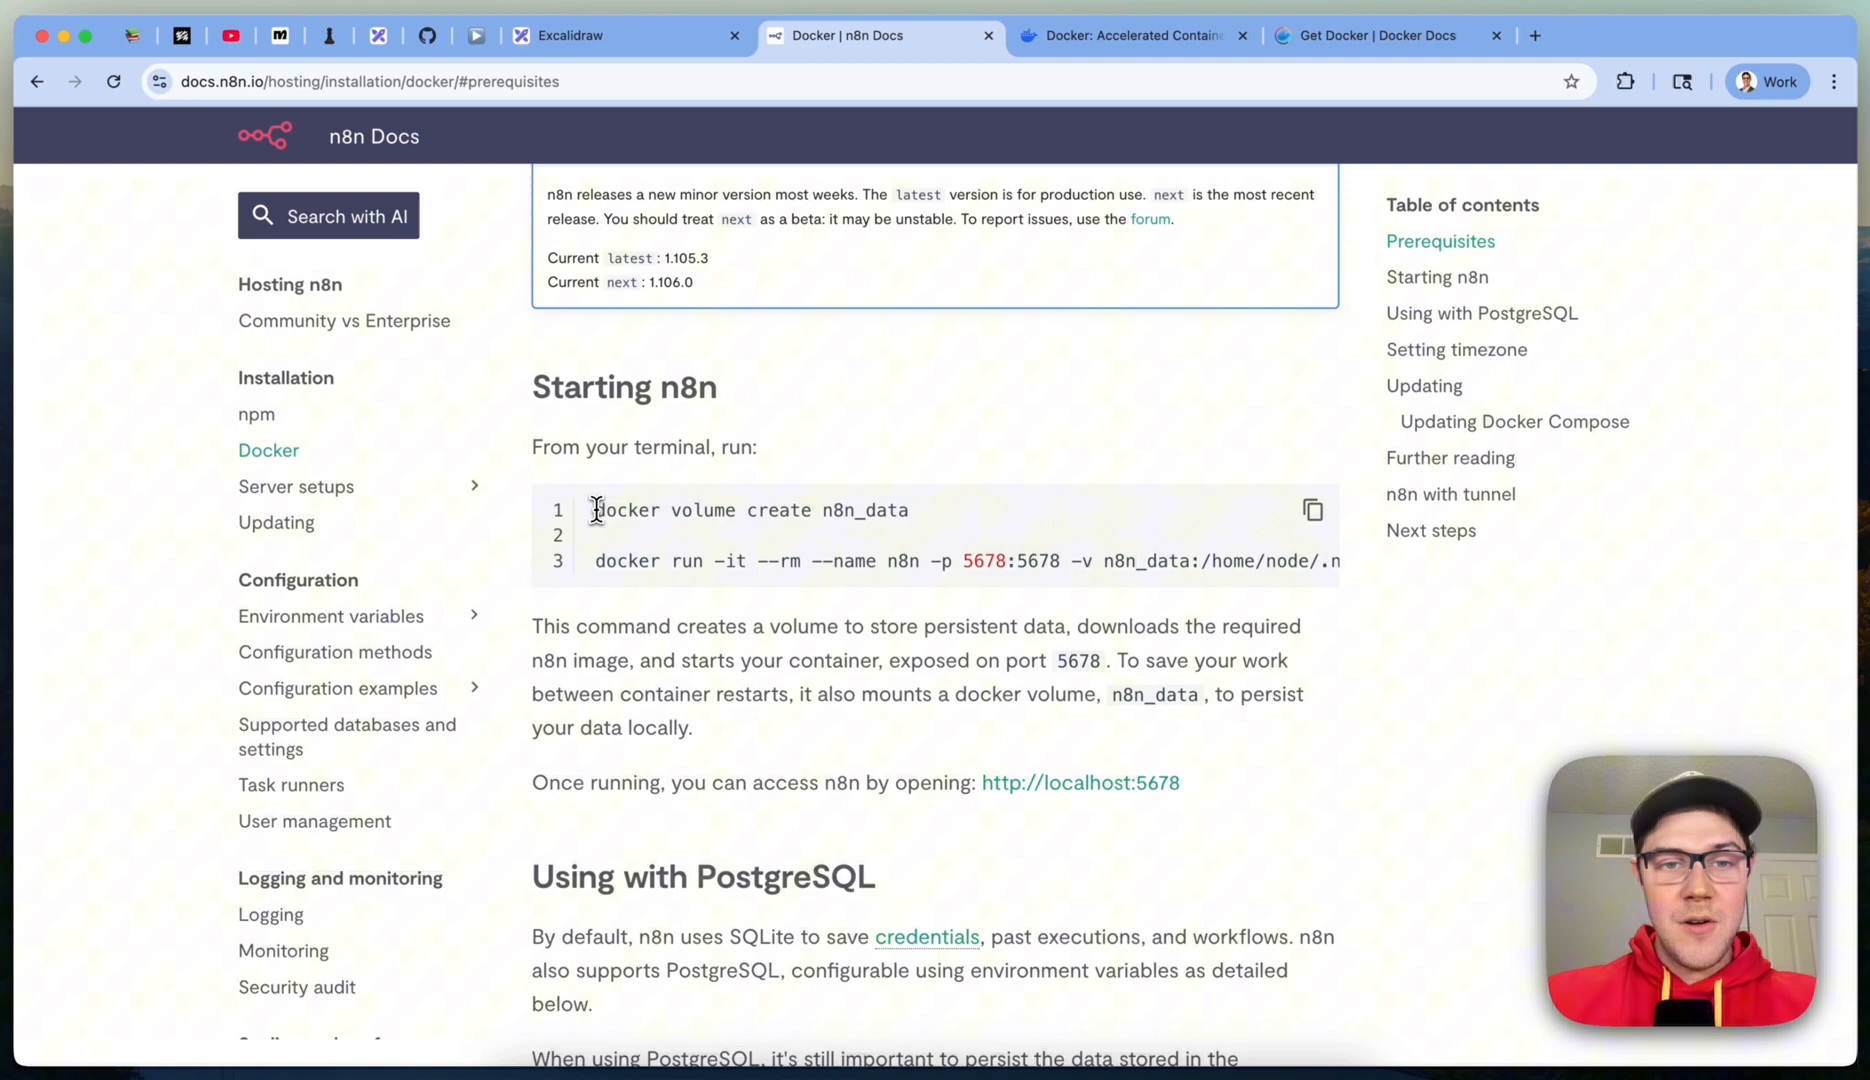
pyautogui.moveTo(1048, 422)
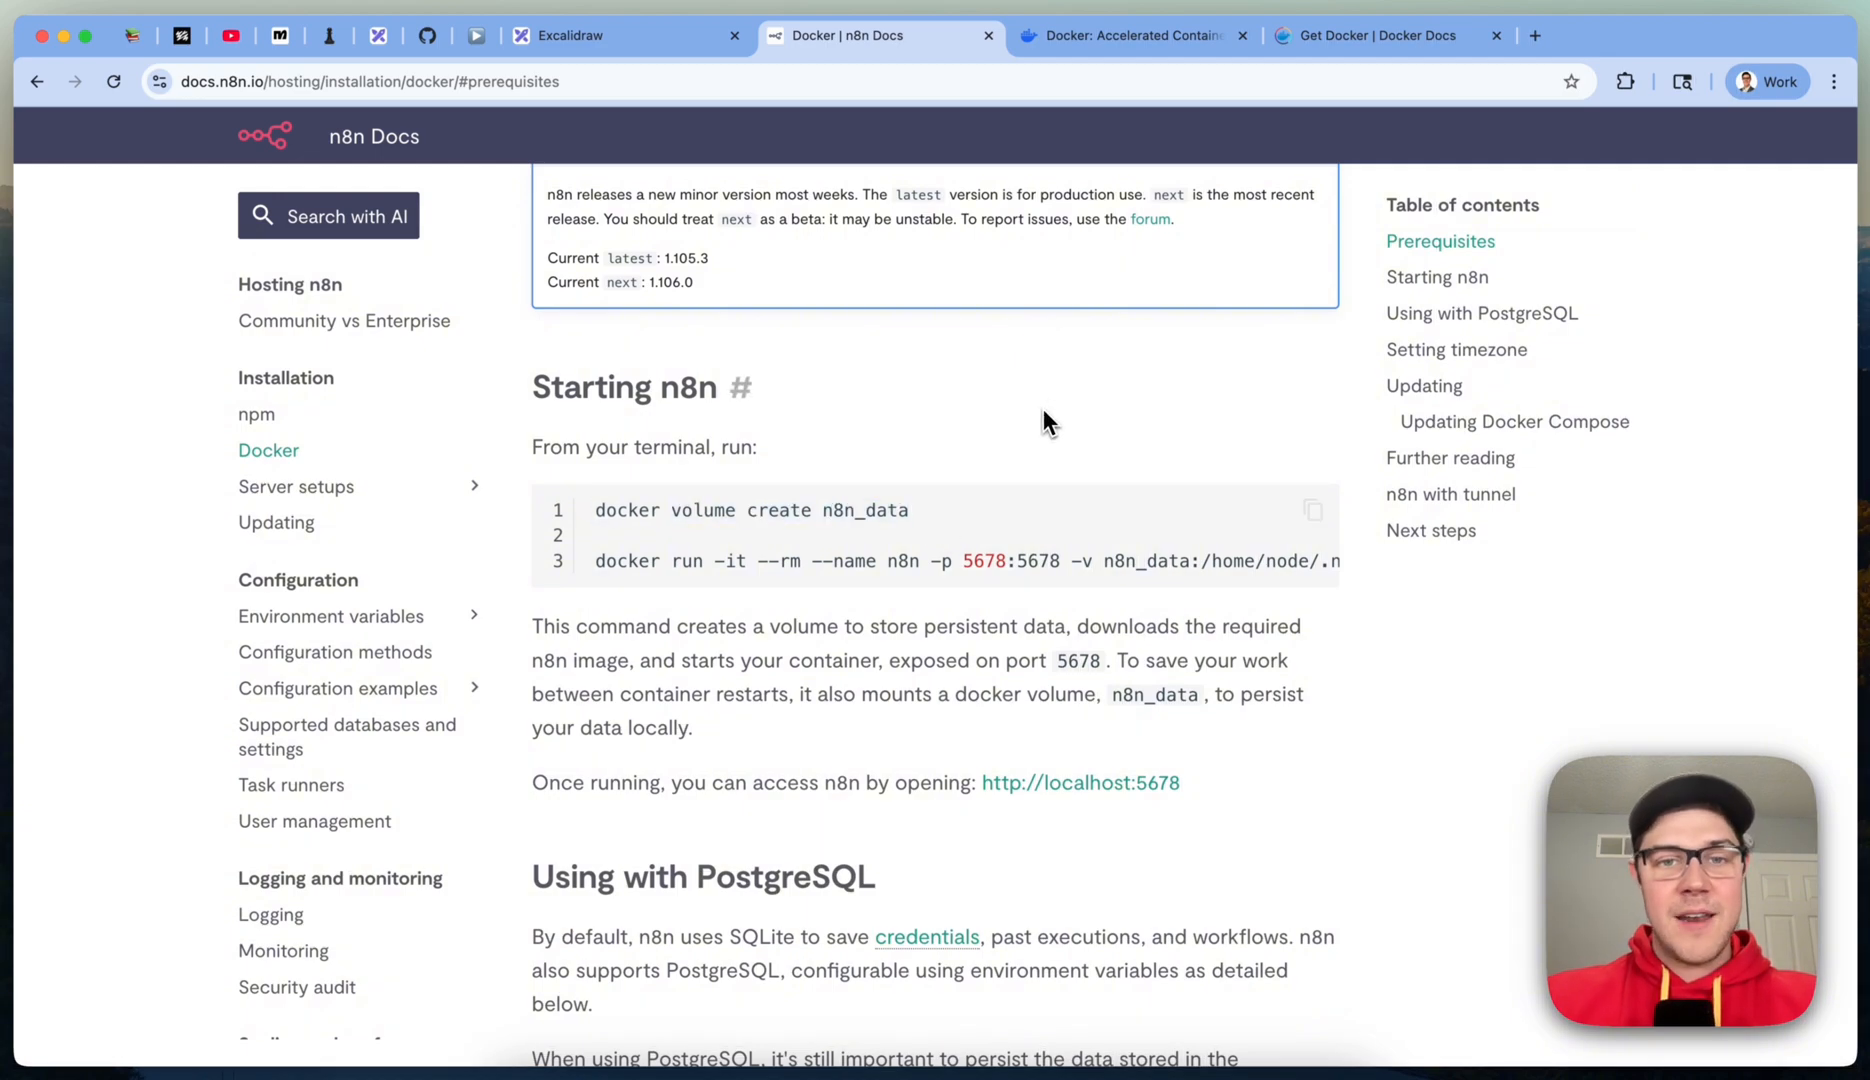
# Step: Select 'docker volume create n8n_data' in the docs to copy it for the terminal
pyautogui.doubleClick(702, 510)
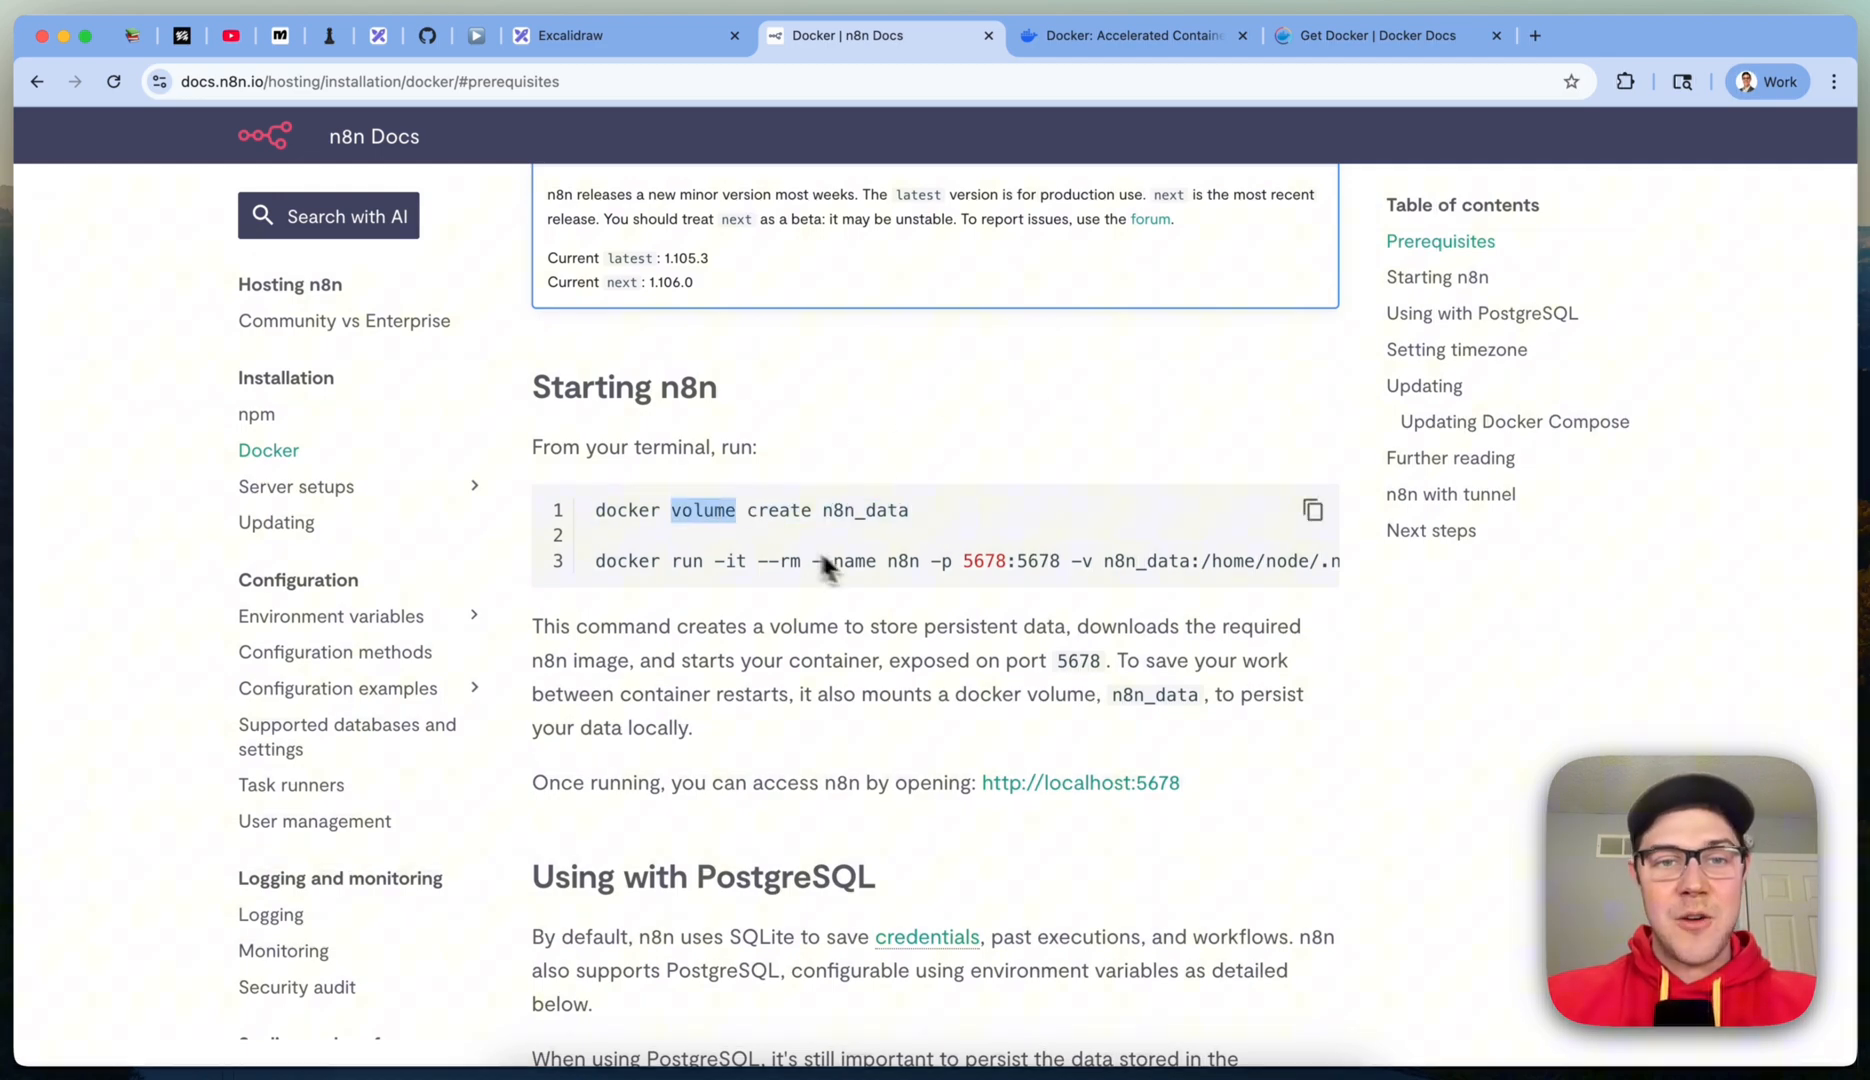
pyautogui.doubleClick(858, 510)
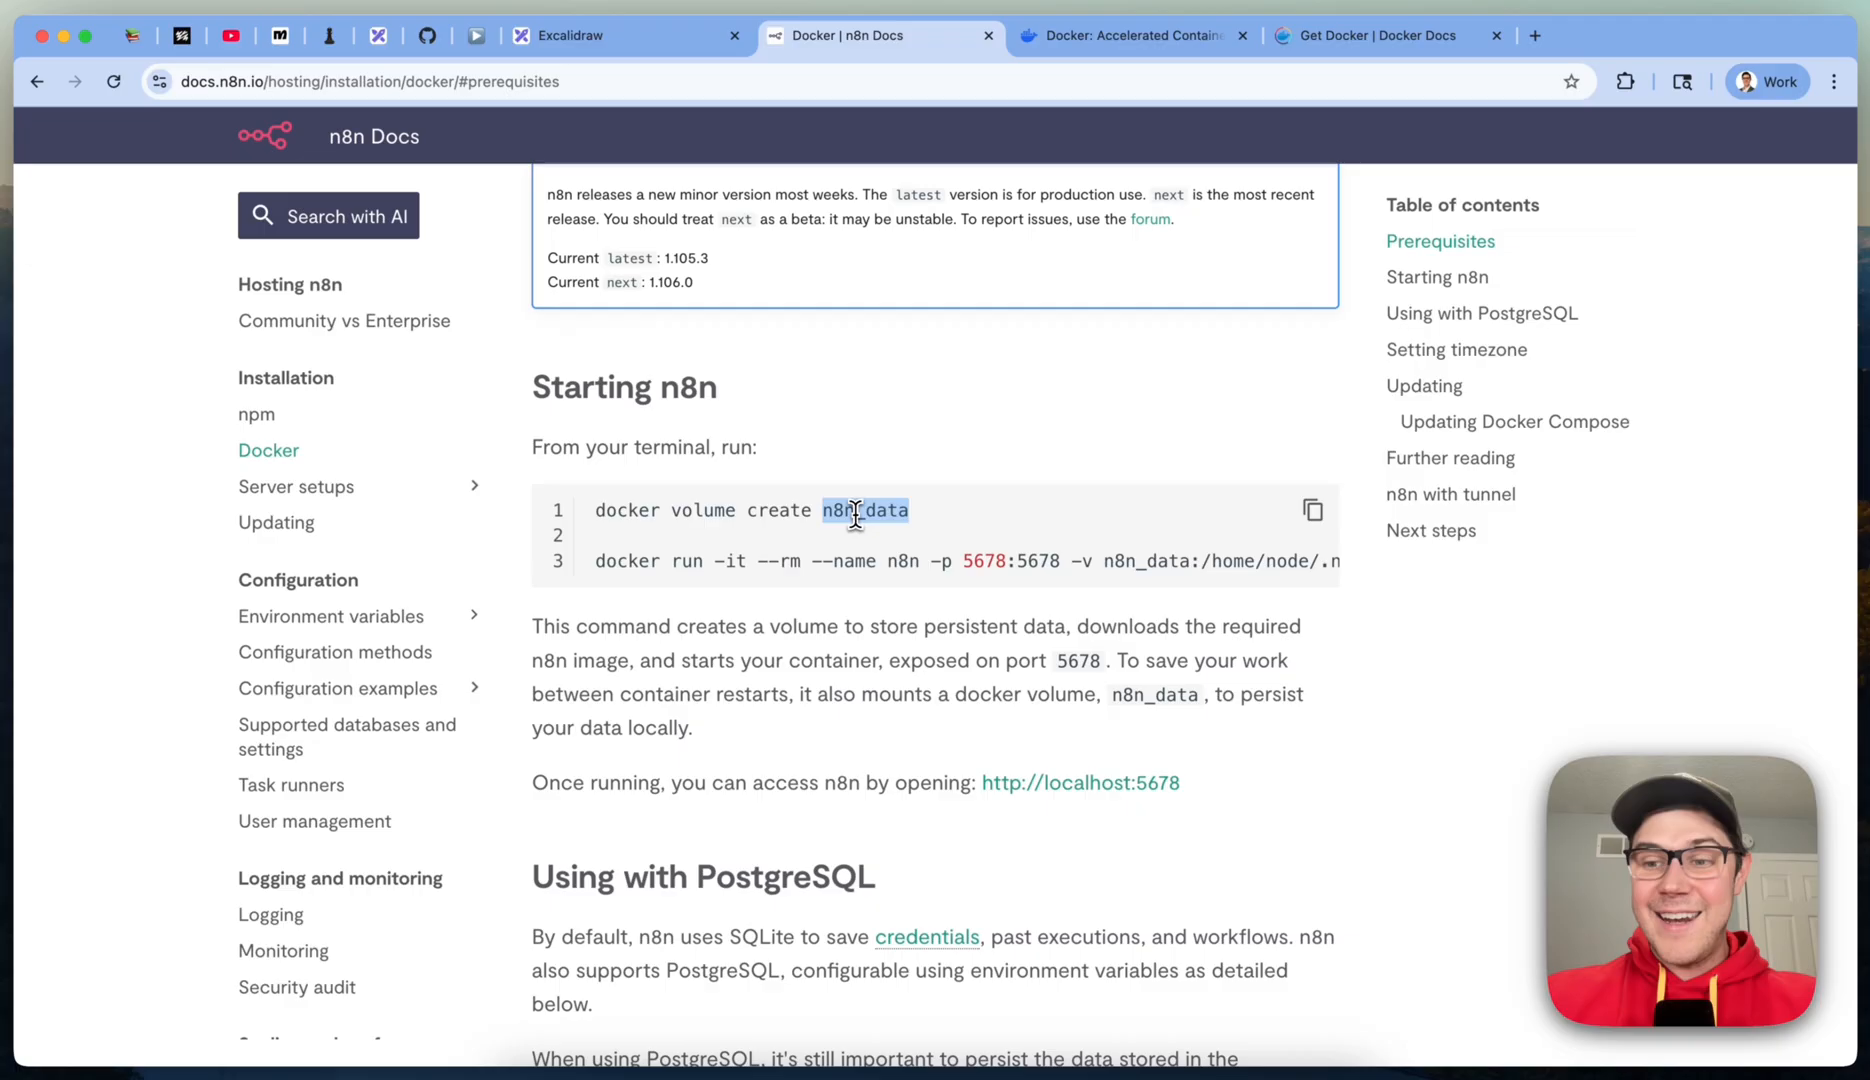
pyautogui.moveTo(992, 420)
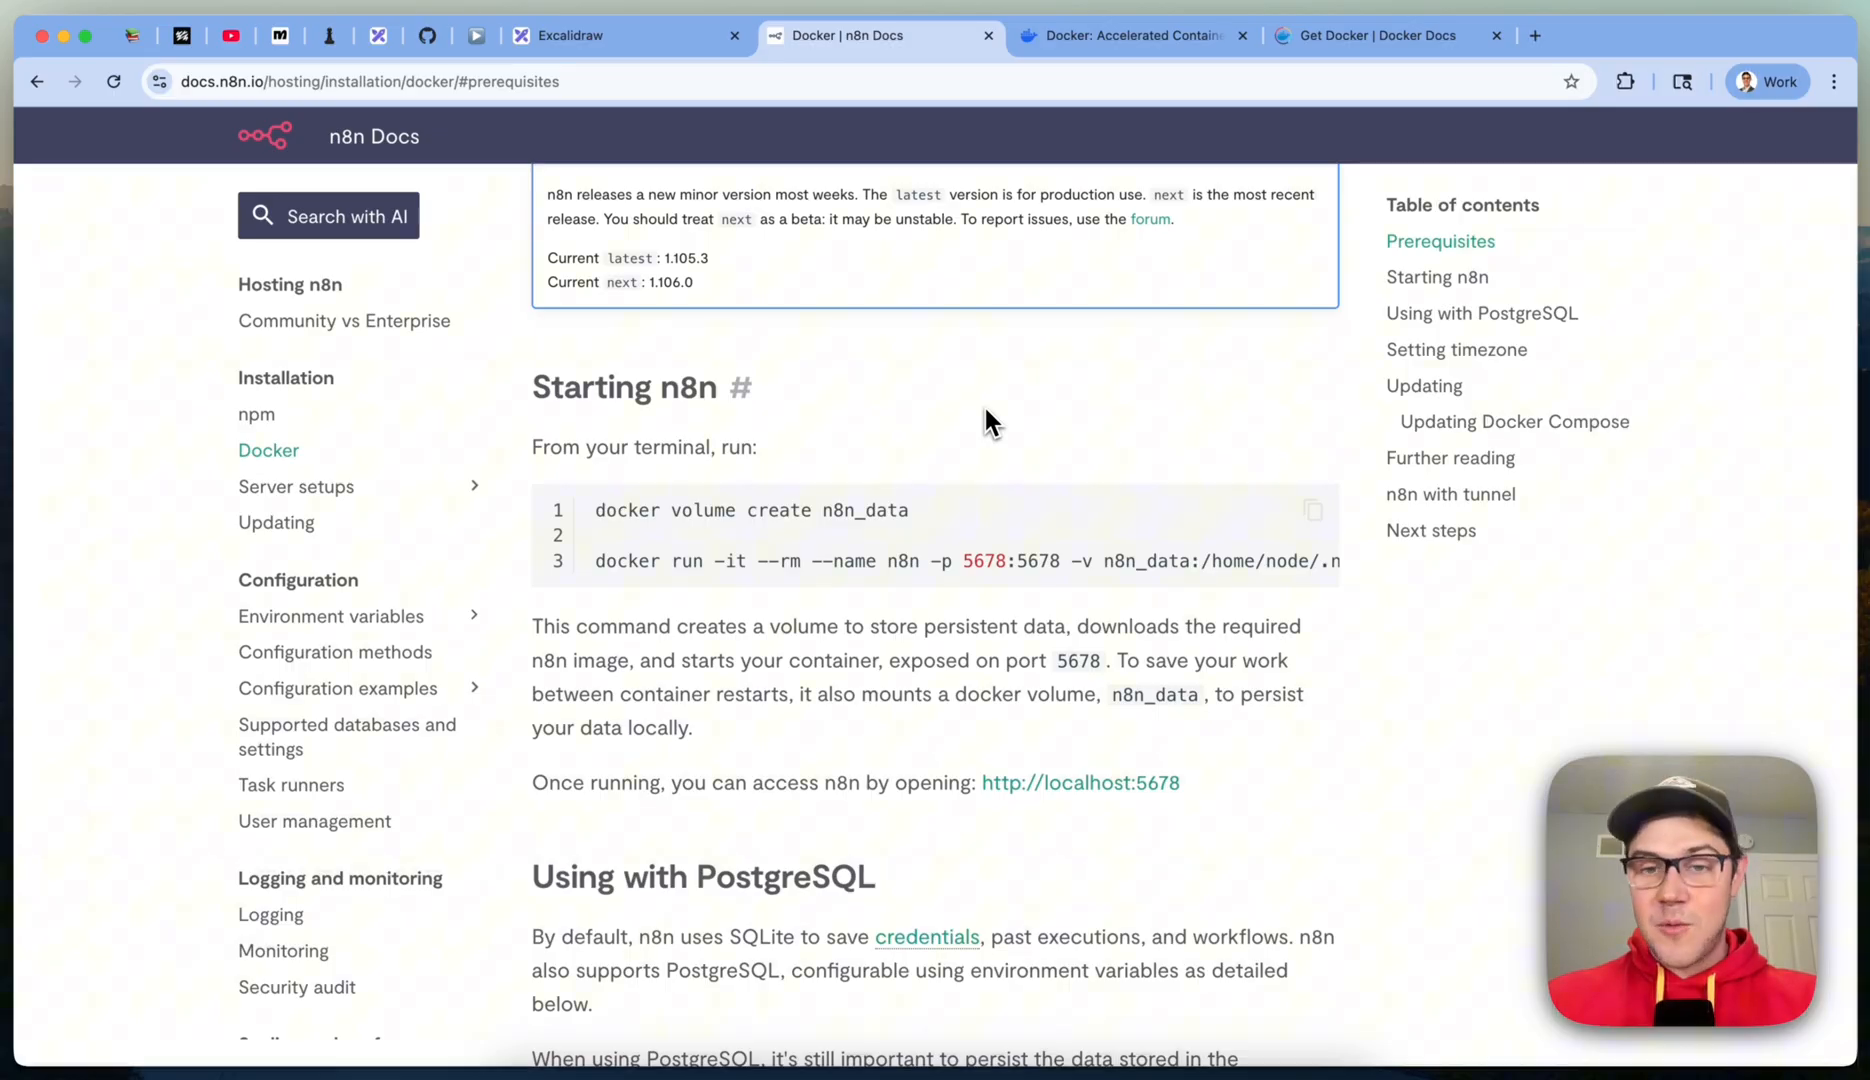
pyautogui.moveTo(924, 470)
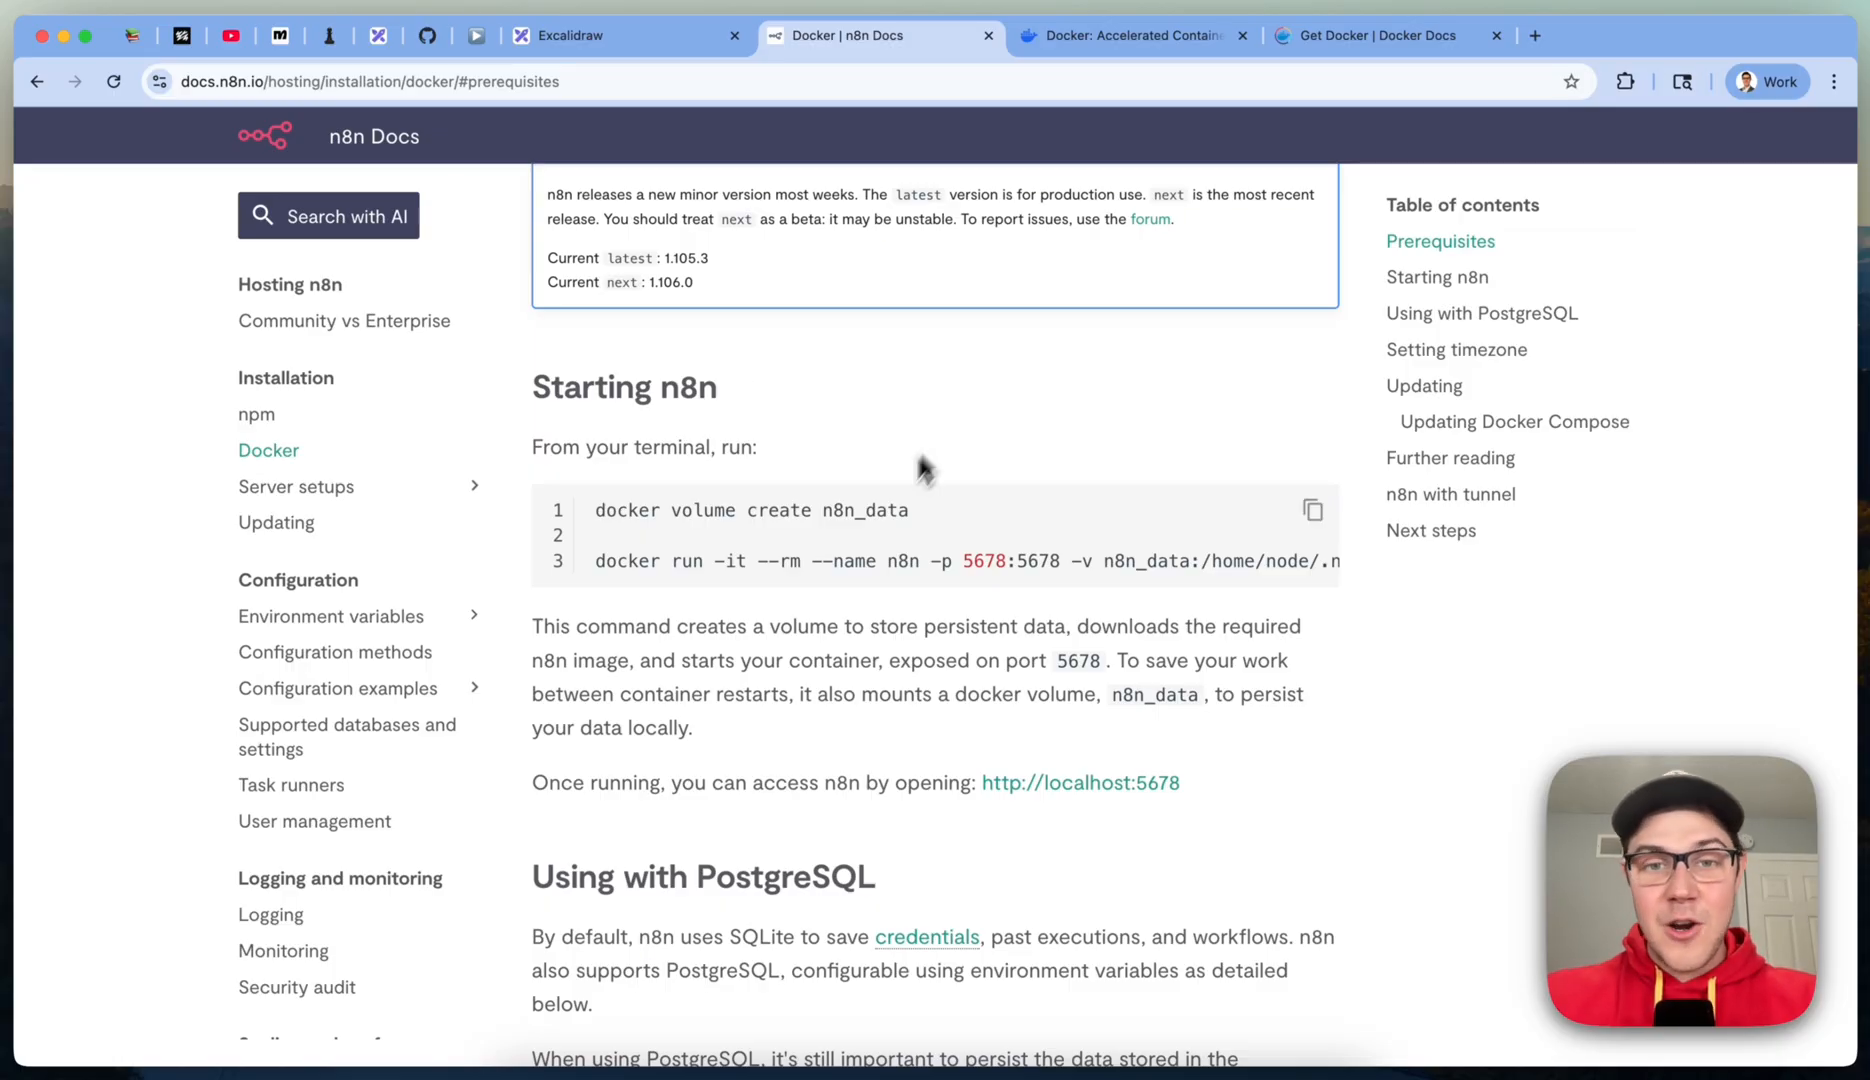
pyautogui.moveTo(1174, 426)
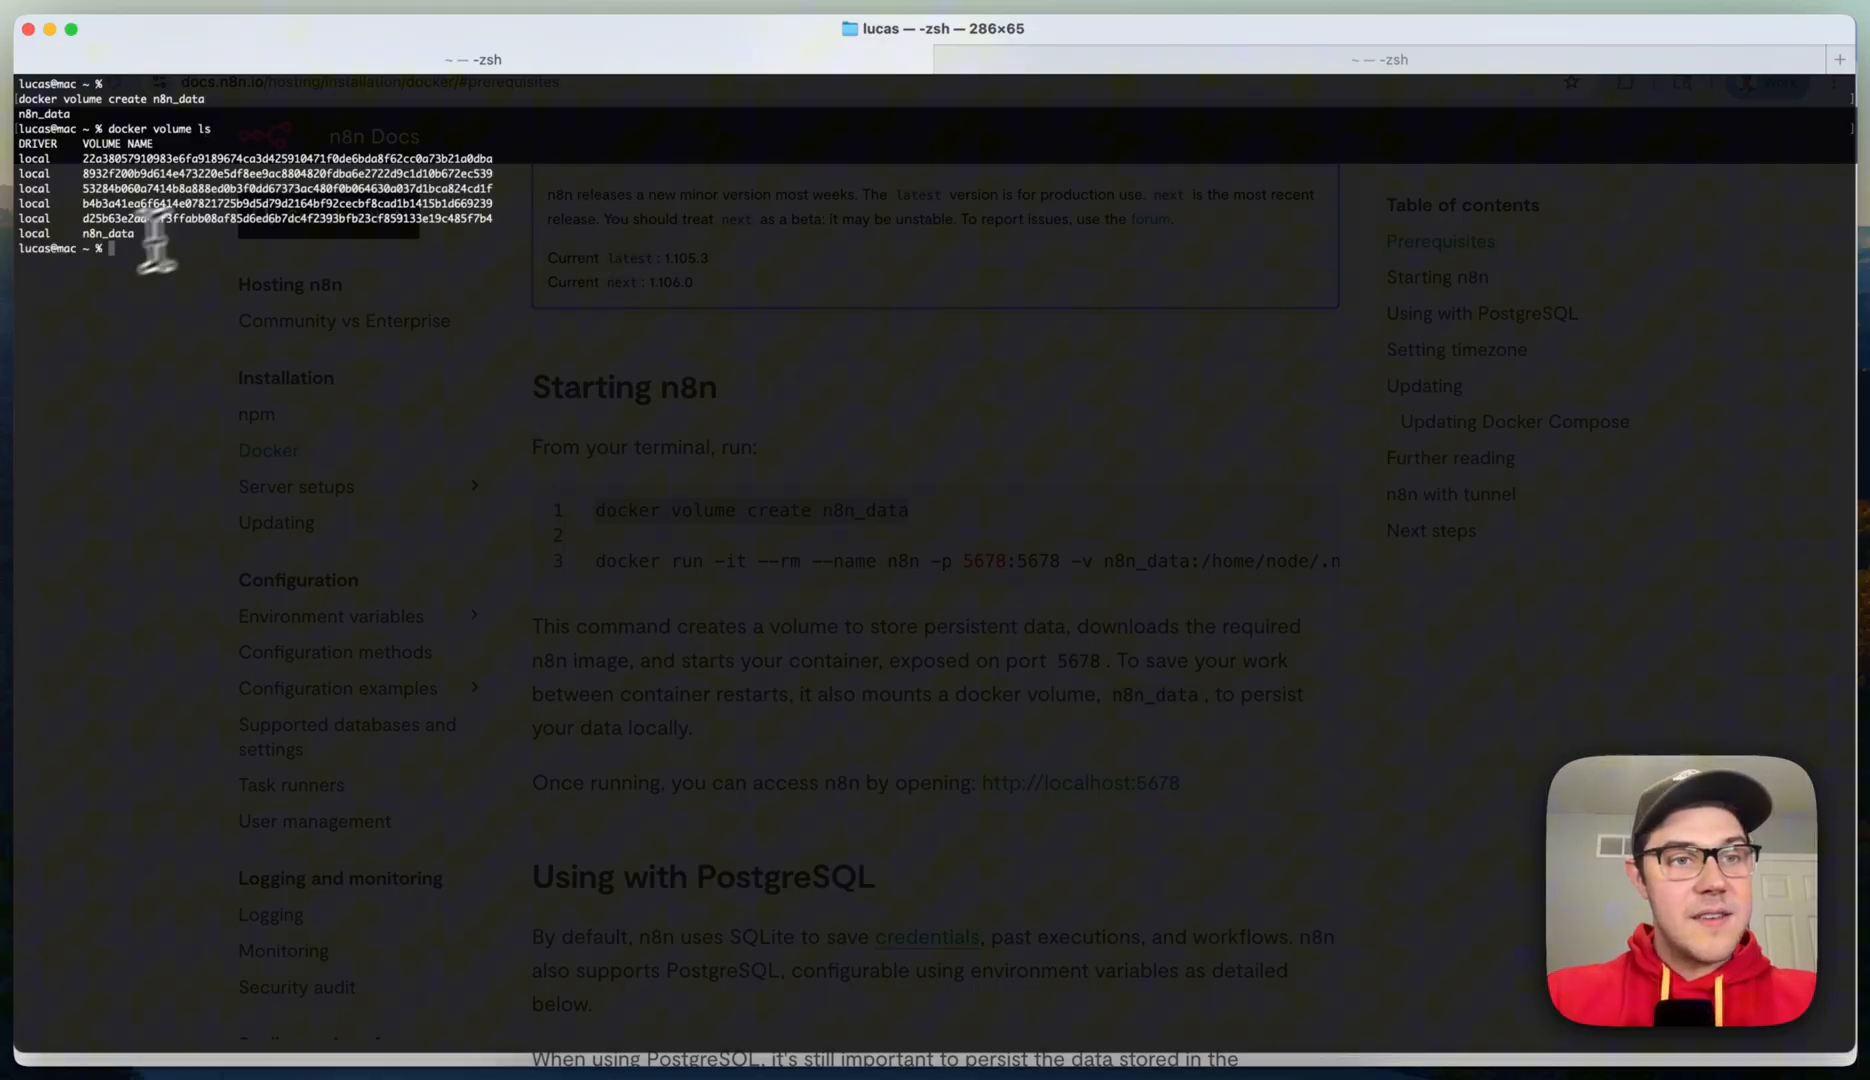
pyautogui.moveTo(334, 364)
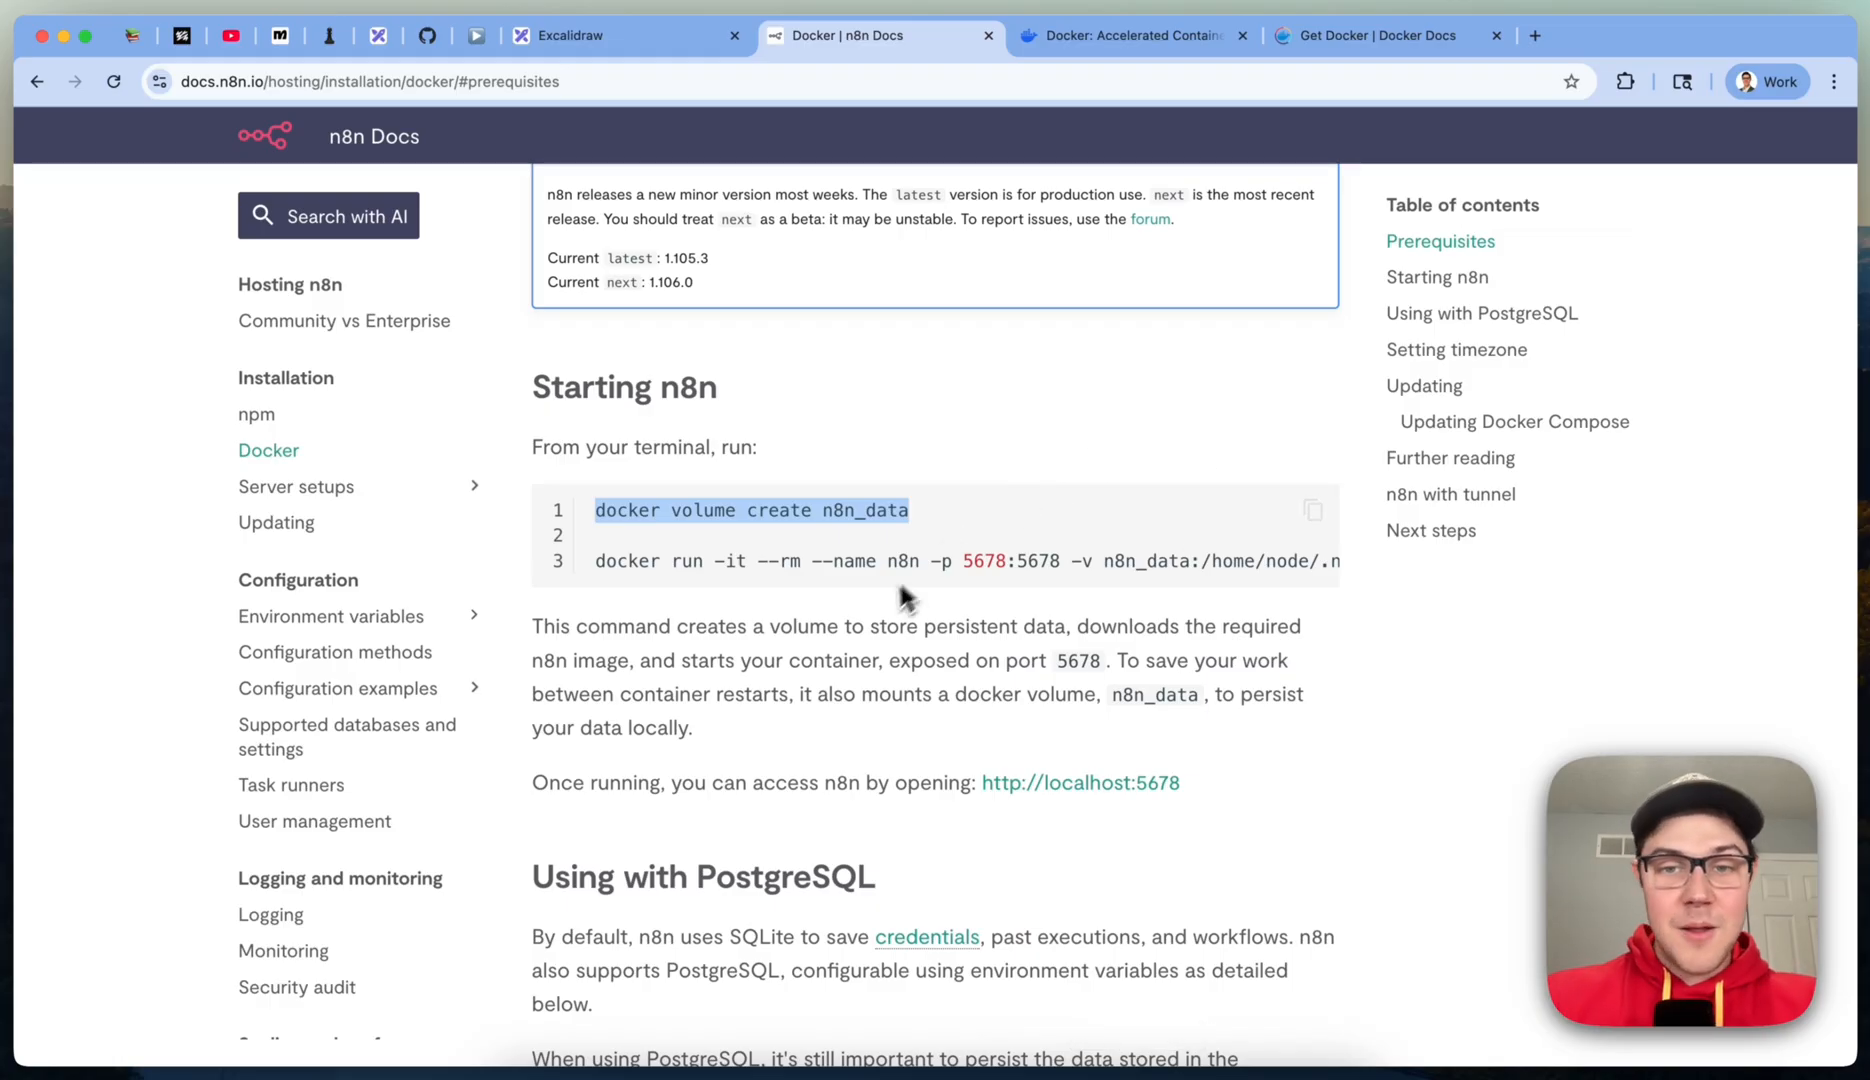
pyautogui.moveTo(896, 560)
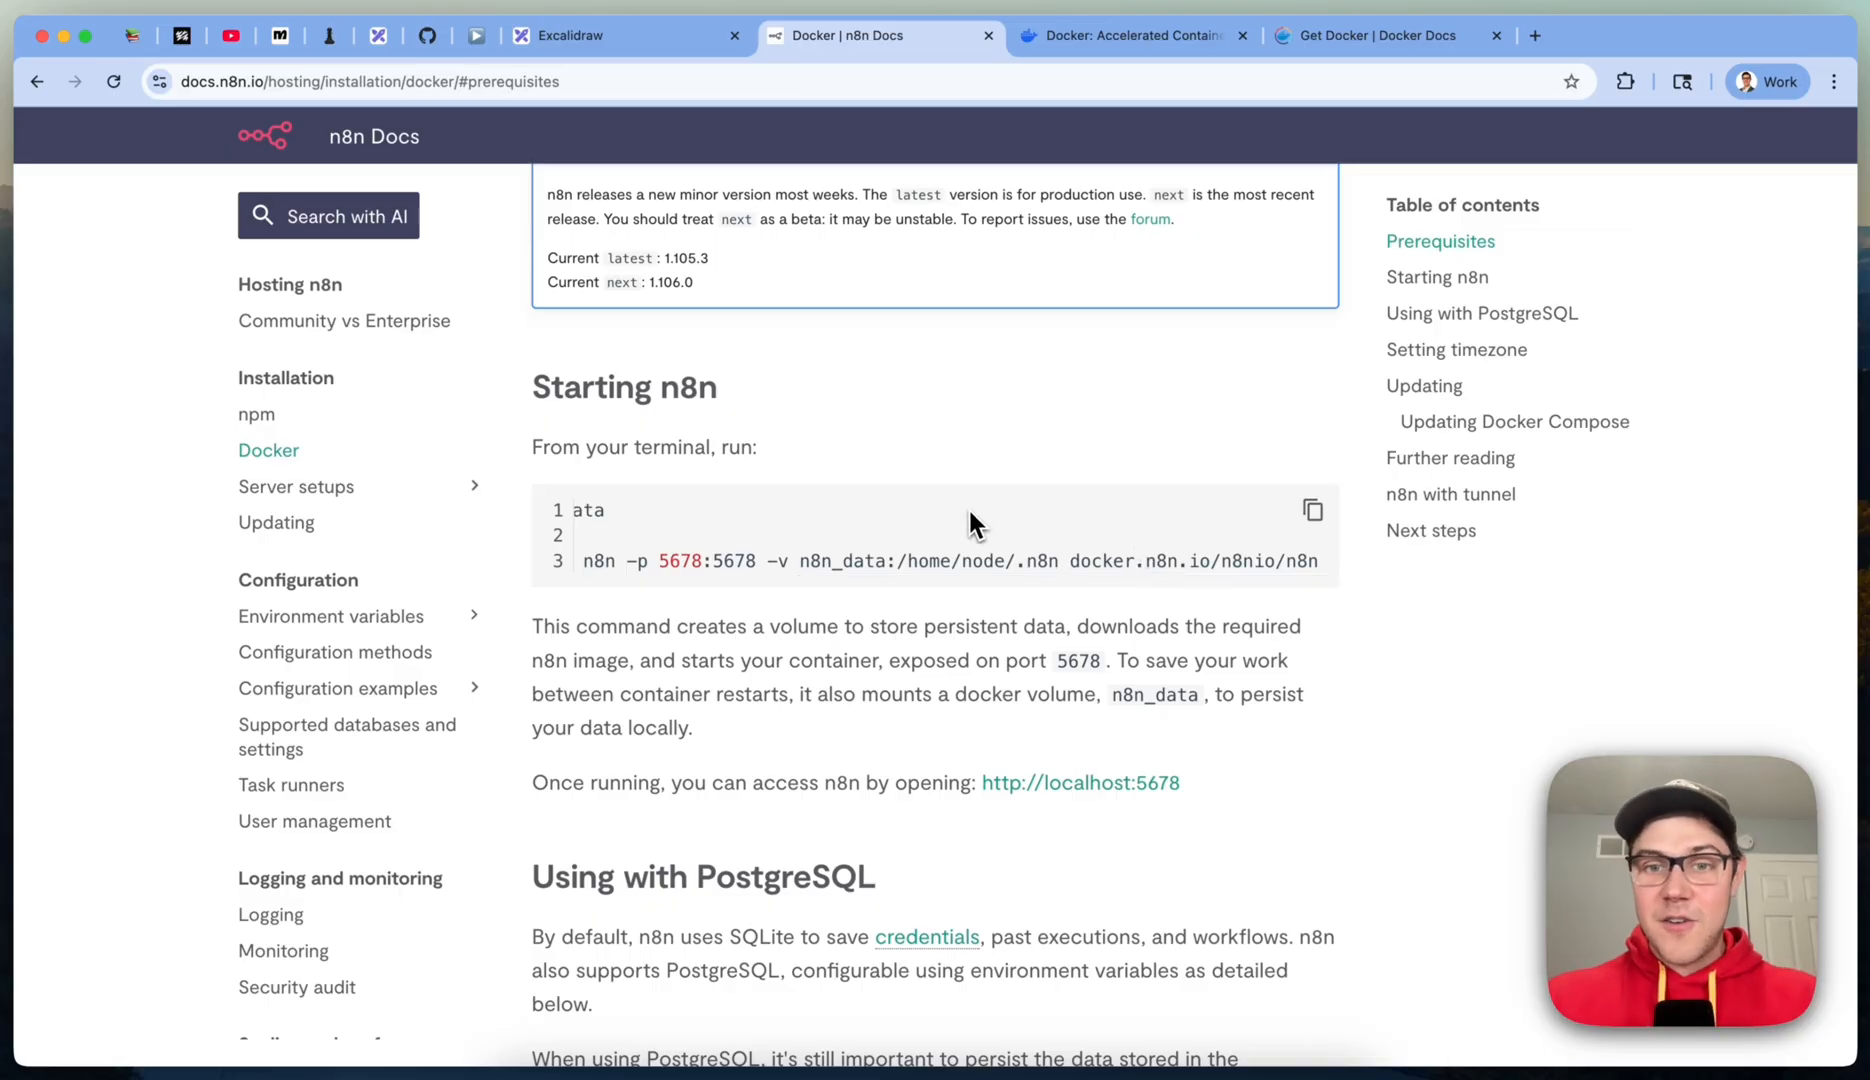
pyautogui.moveTo(932, 562)
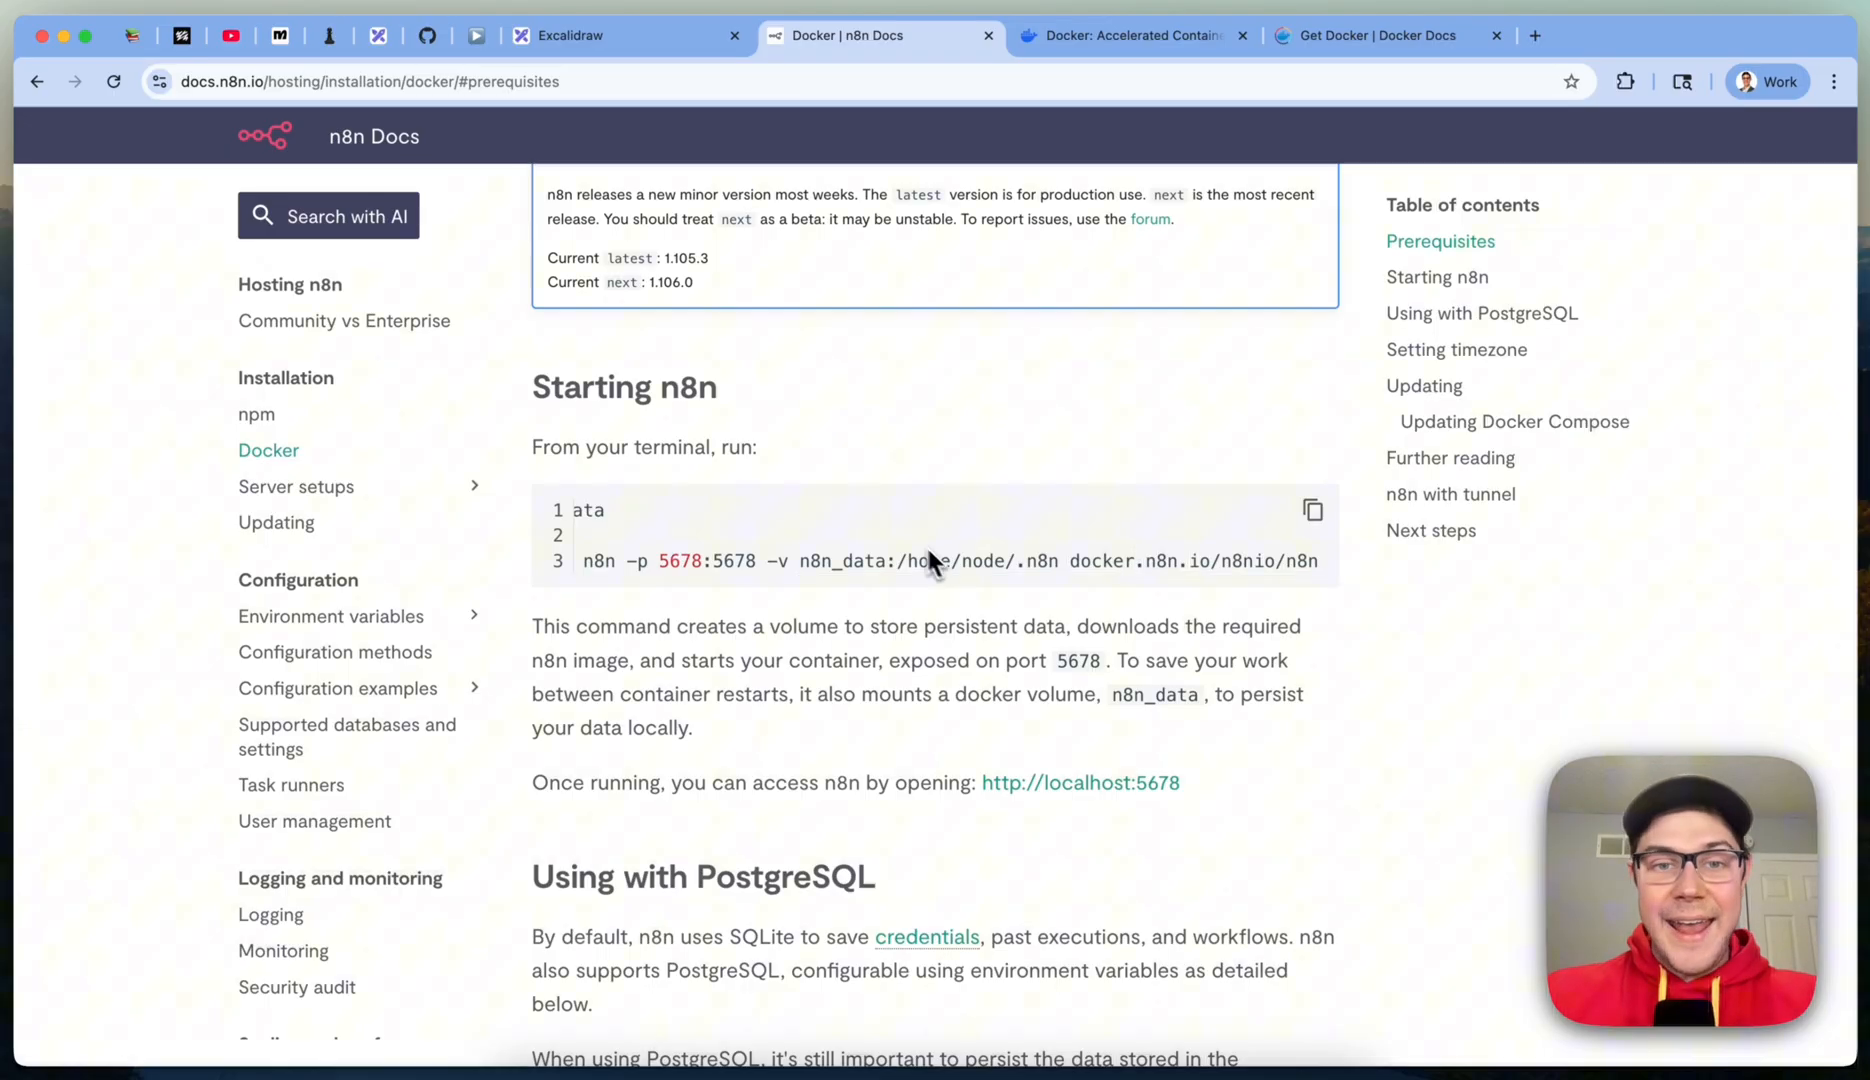
pyautogui.moveTo(972, 544)
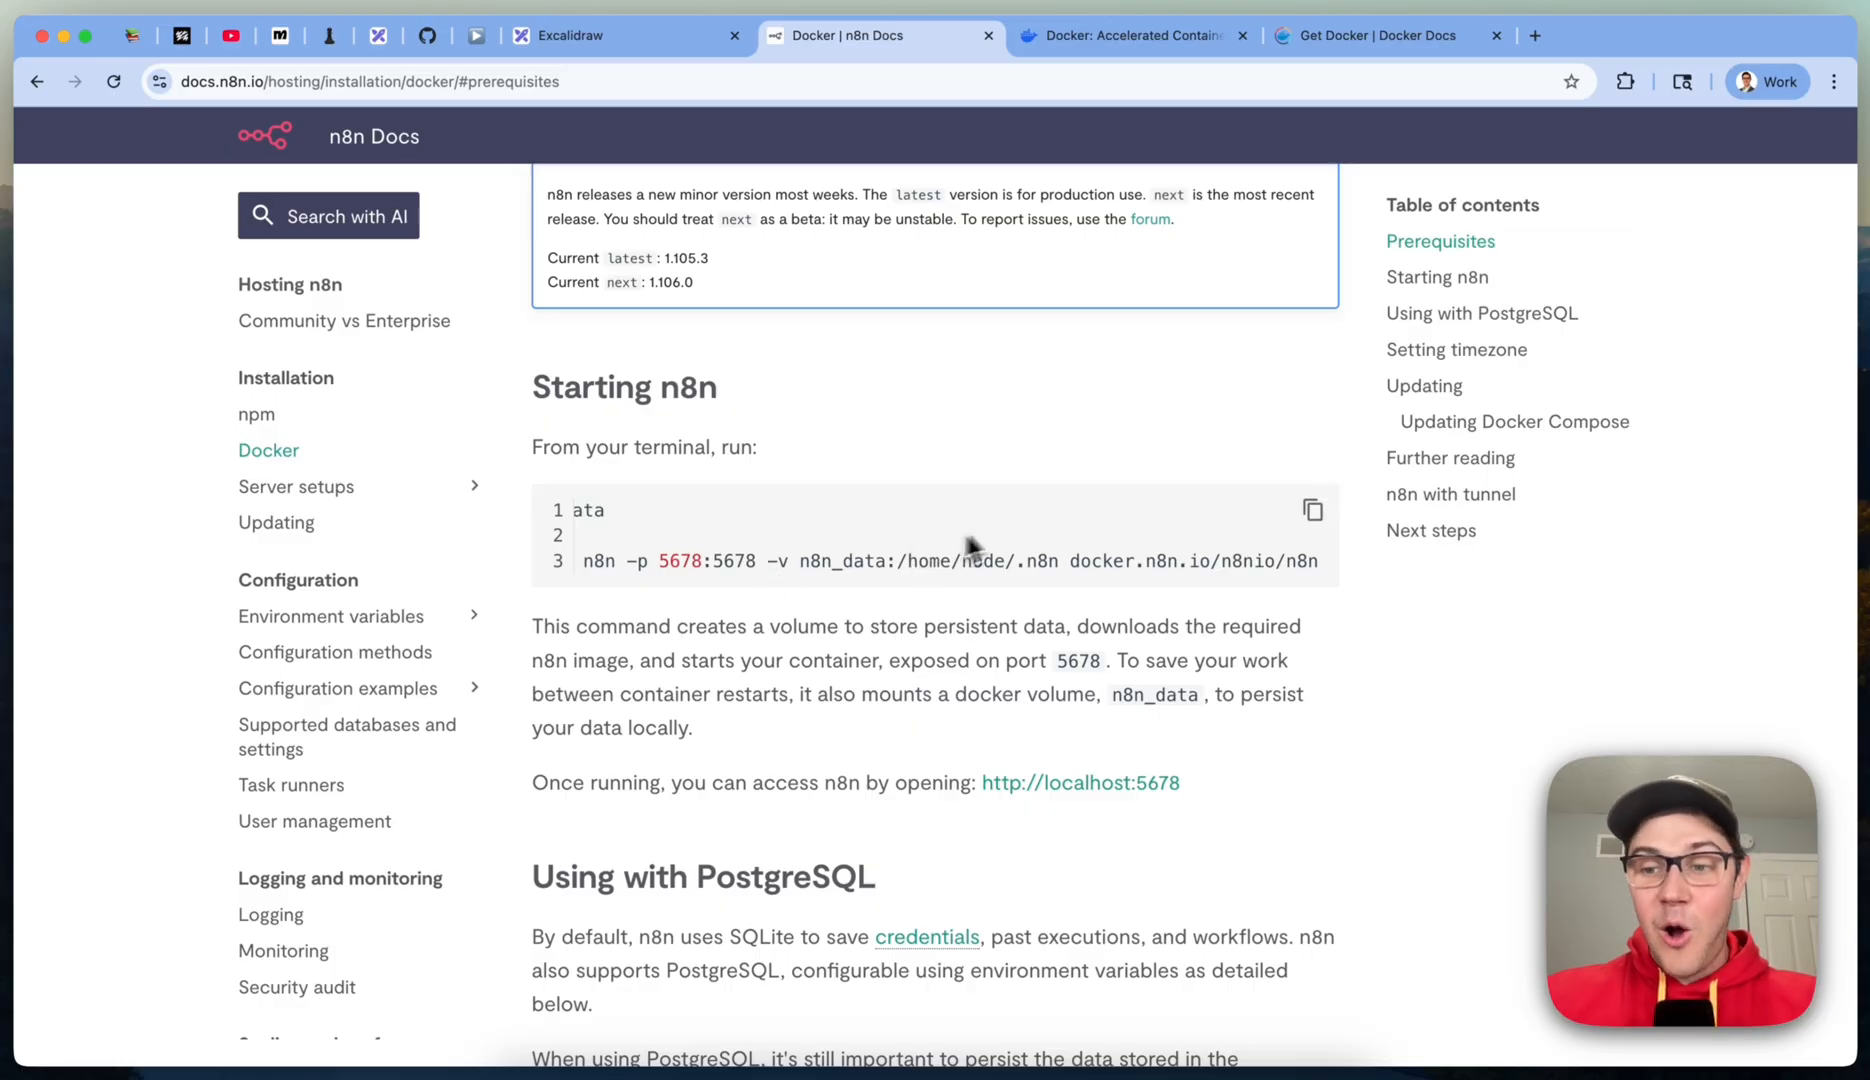
pyautogui.moveTo(796, 556)
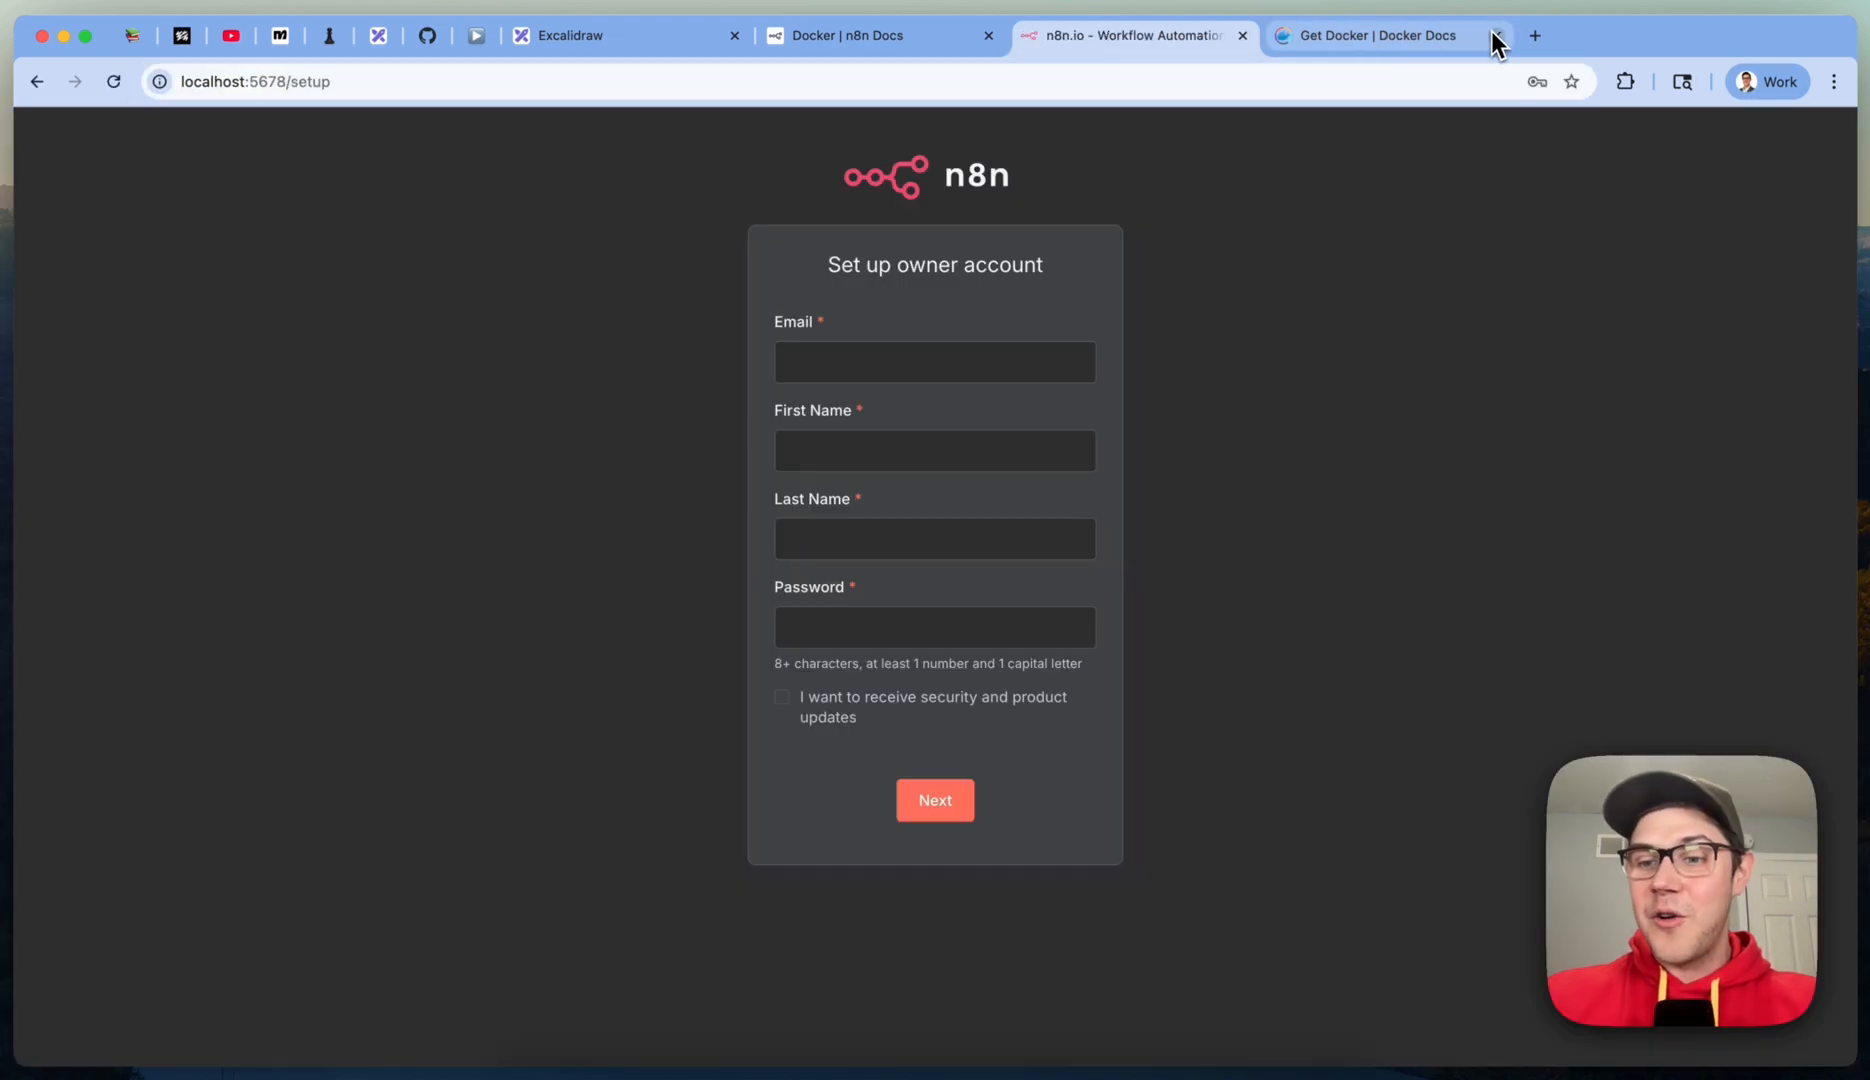
# Step: Close the Get Docker tab, fill the owner account email from a saved suggestion and skip the license key offer
pyautogui.click(1496, 34)
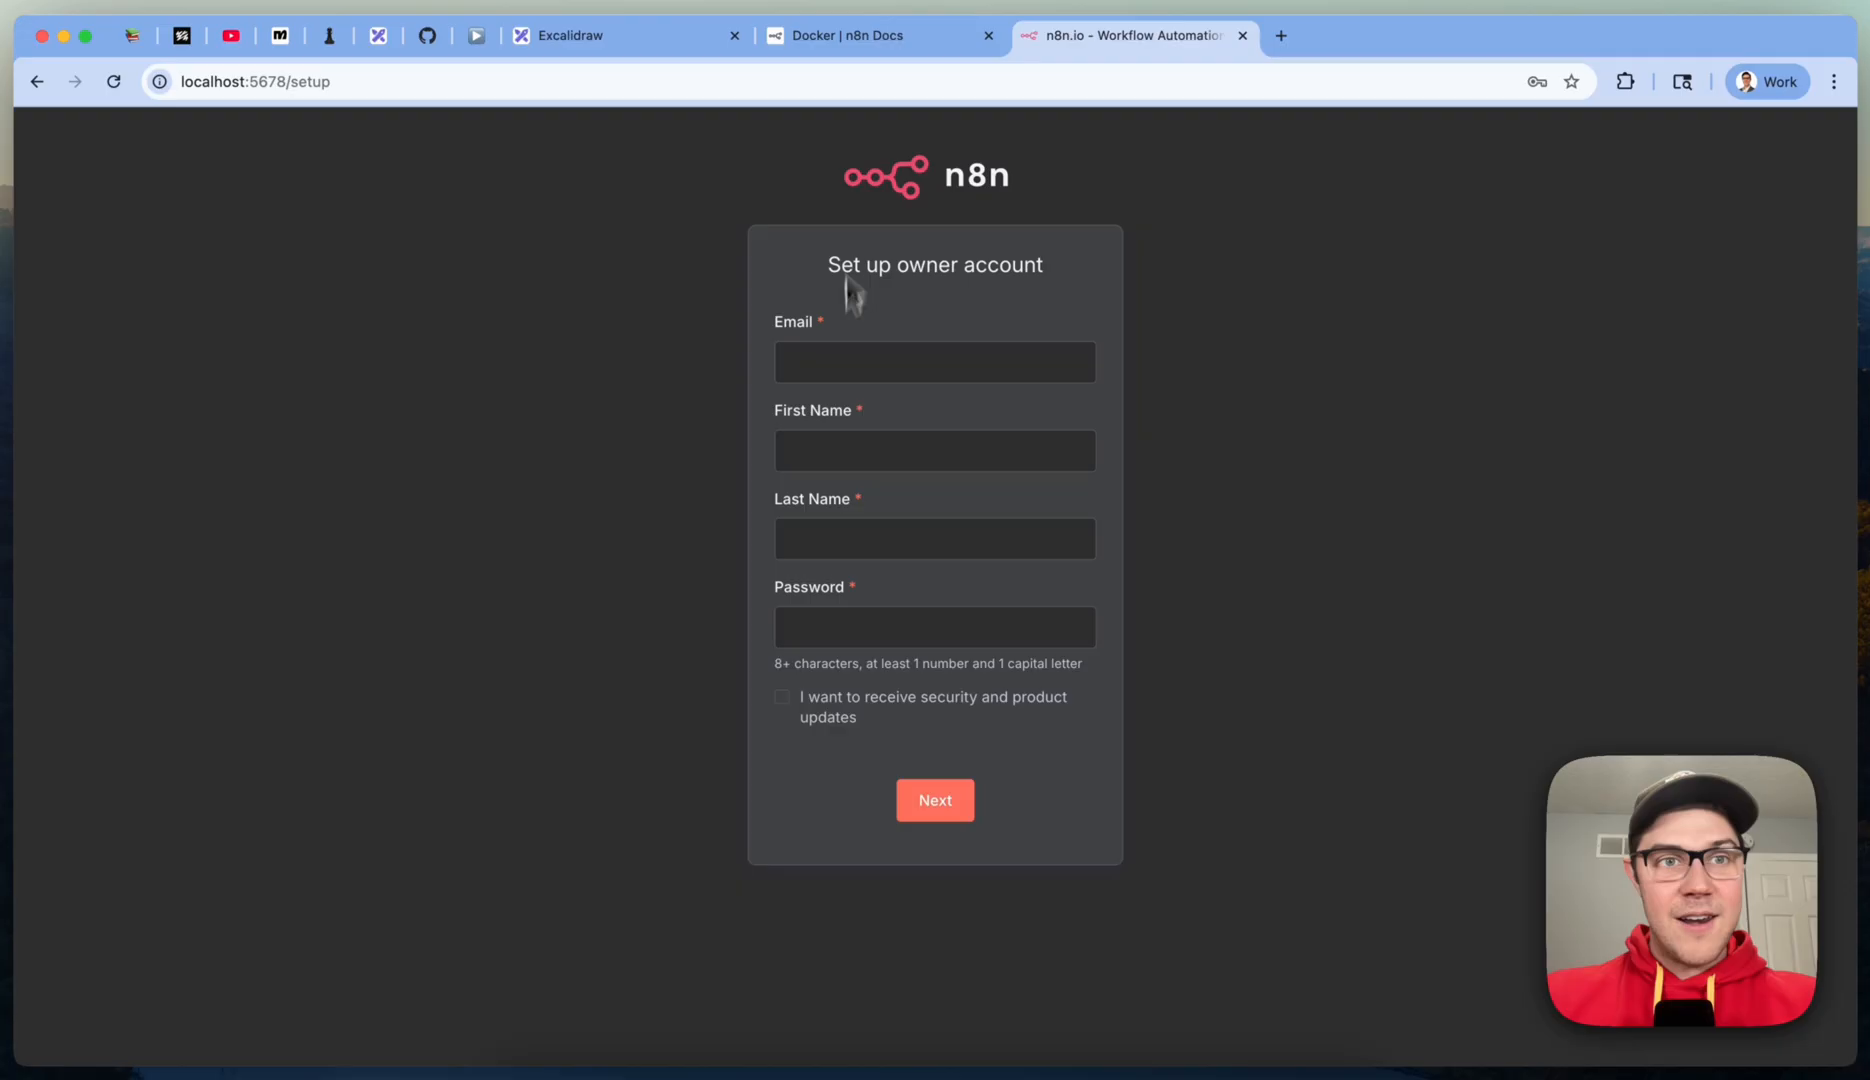
pyautogui.click(934, 362)
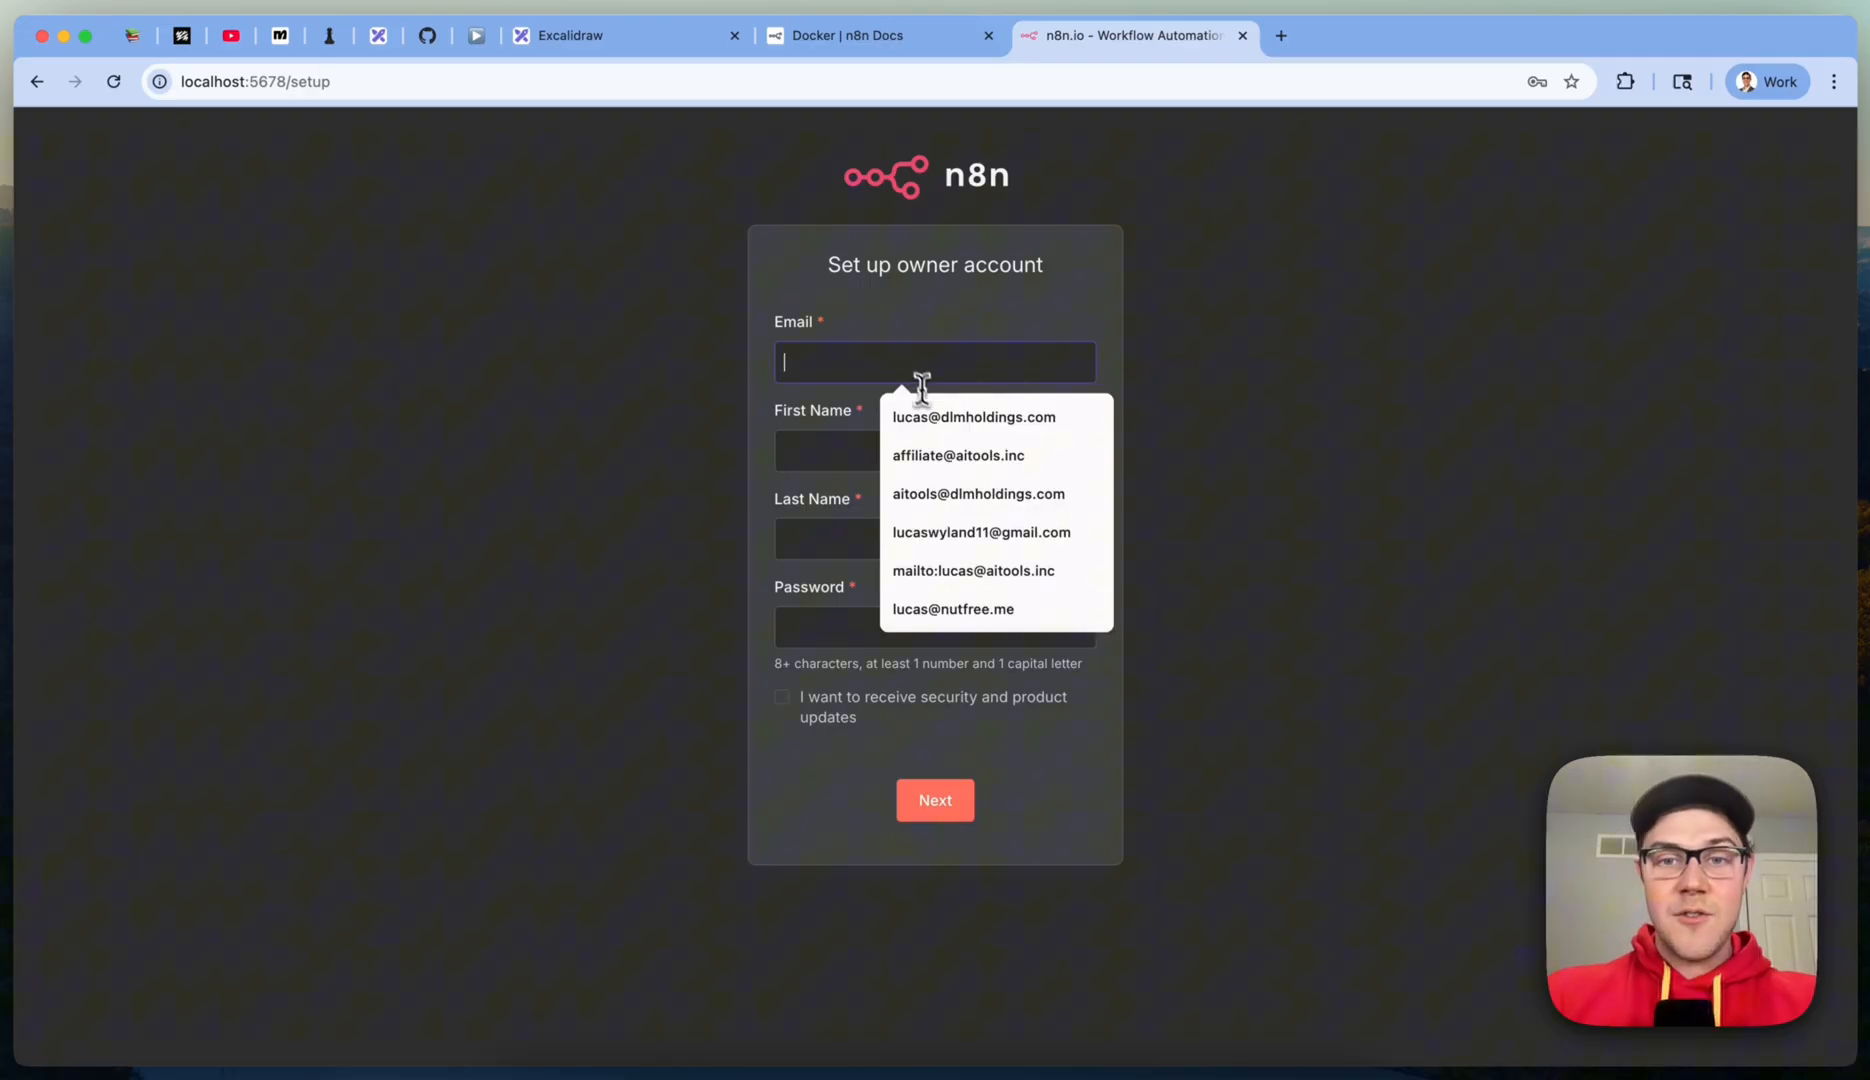
pyautogui.click(974, 418)
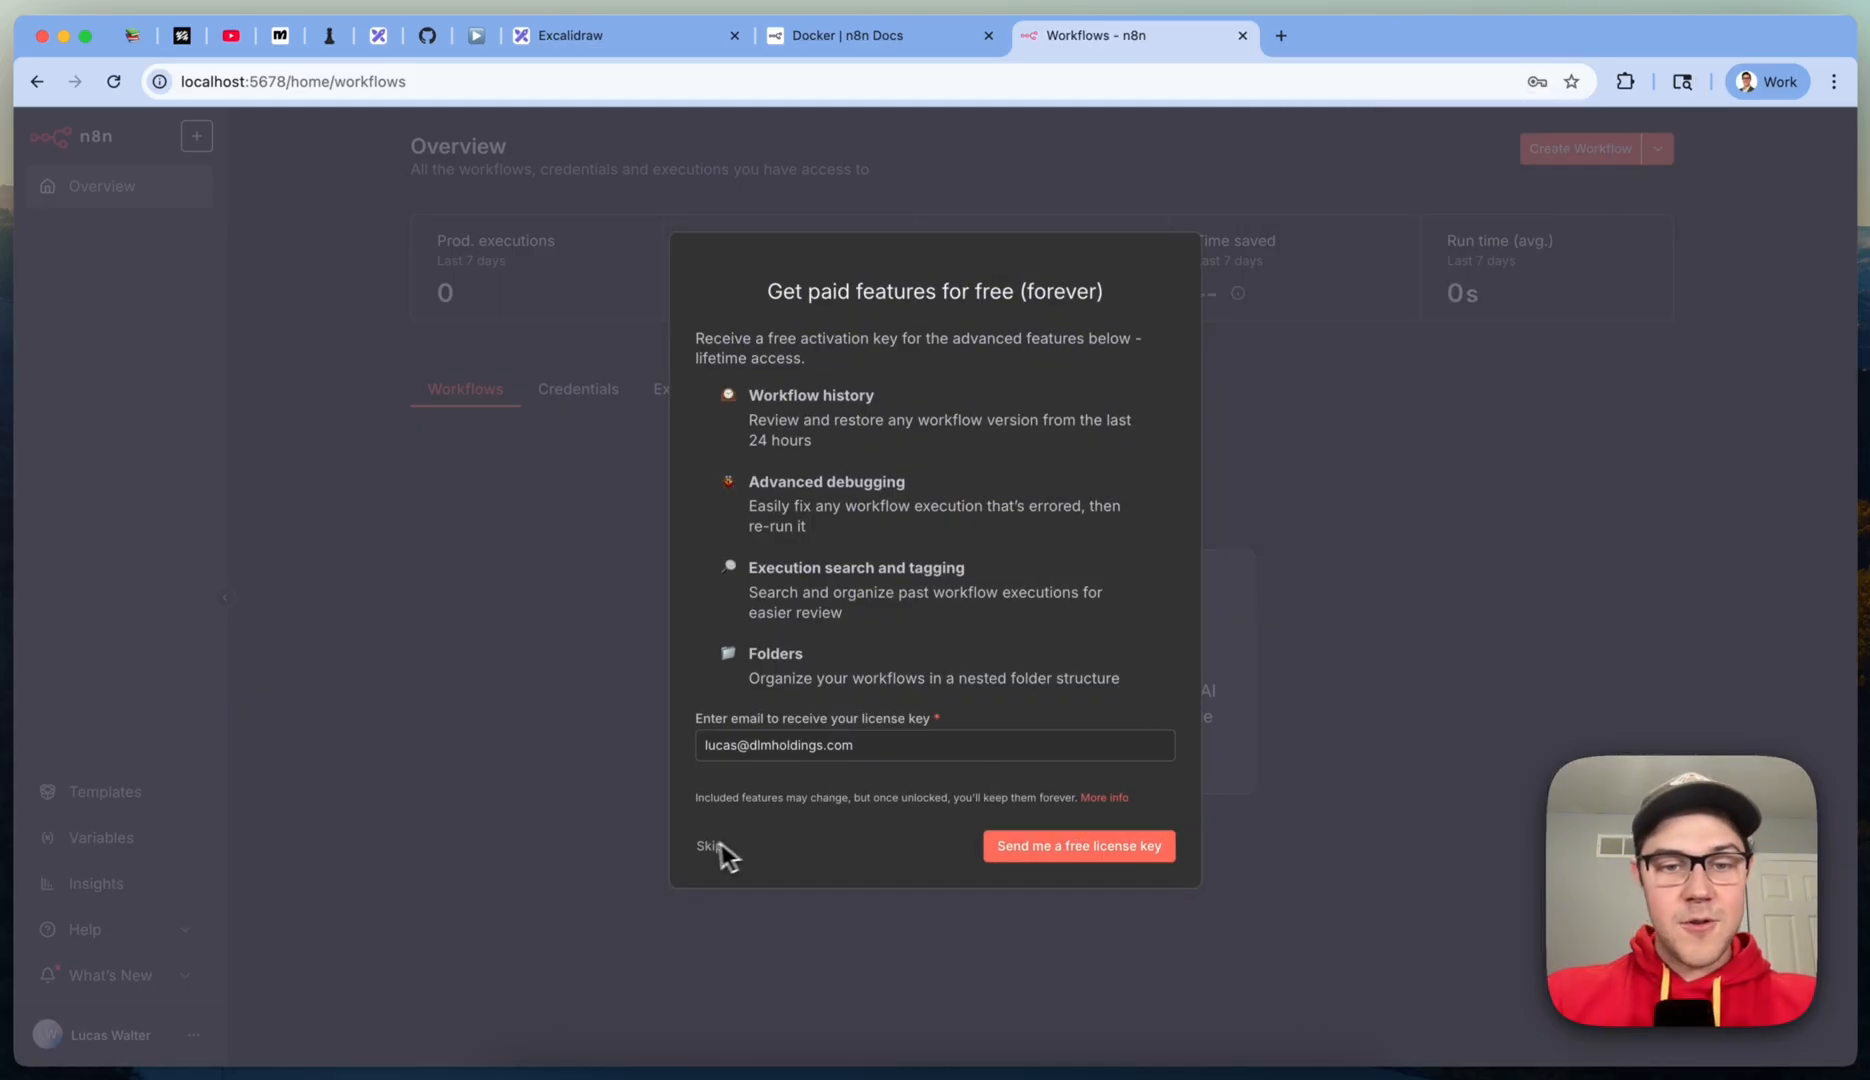
pyautogui.click(708, 846)
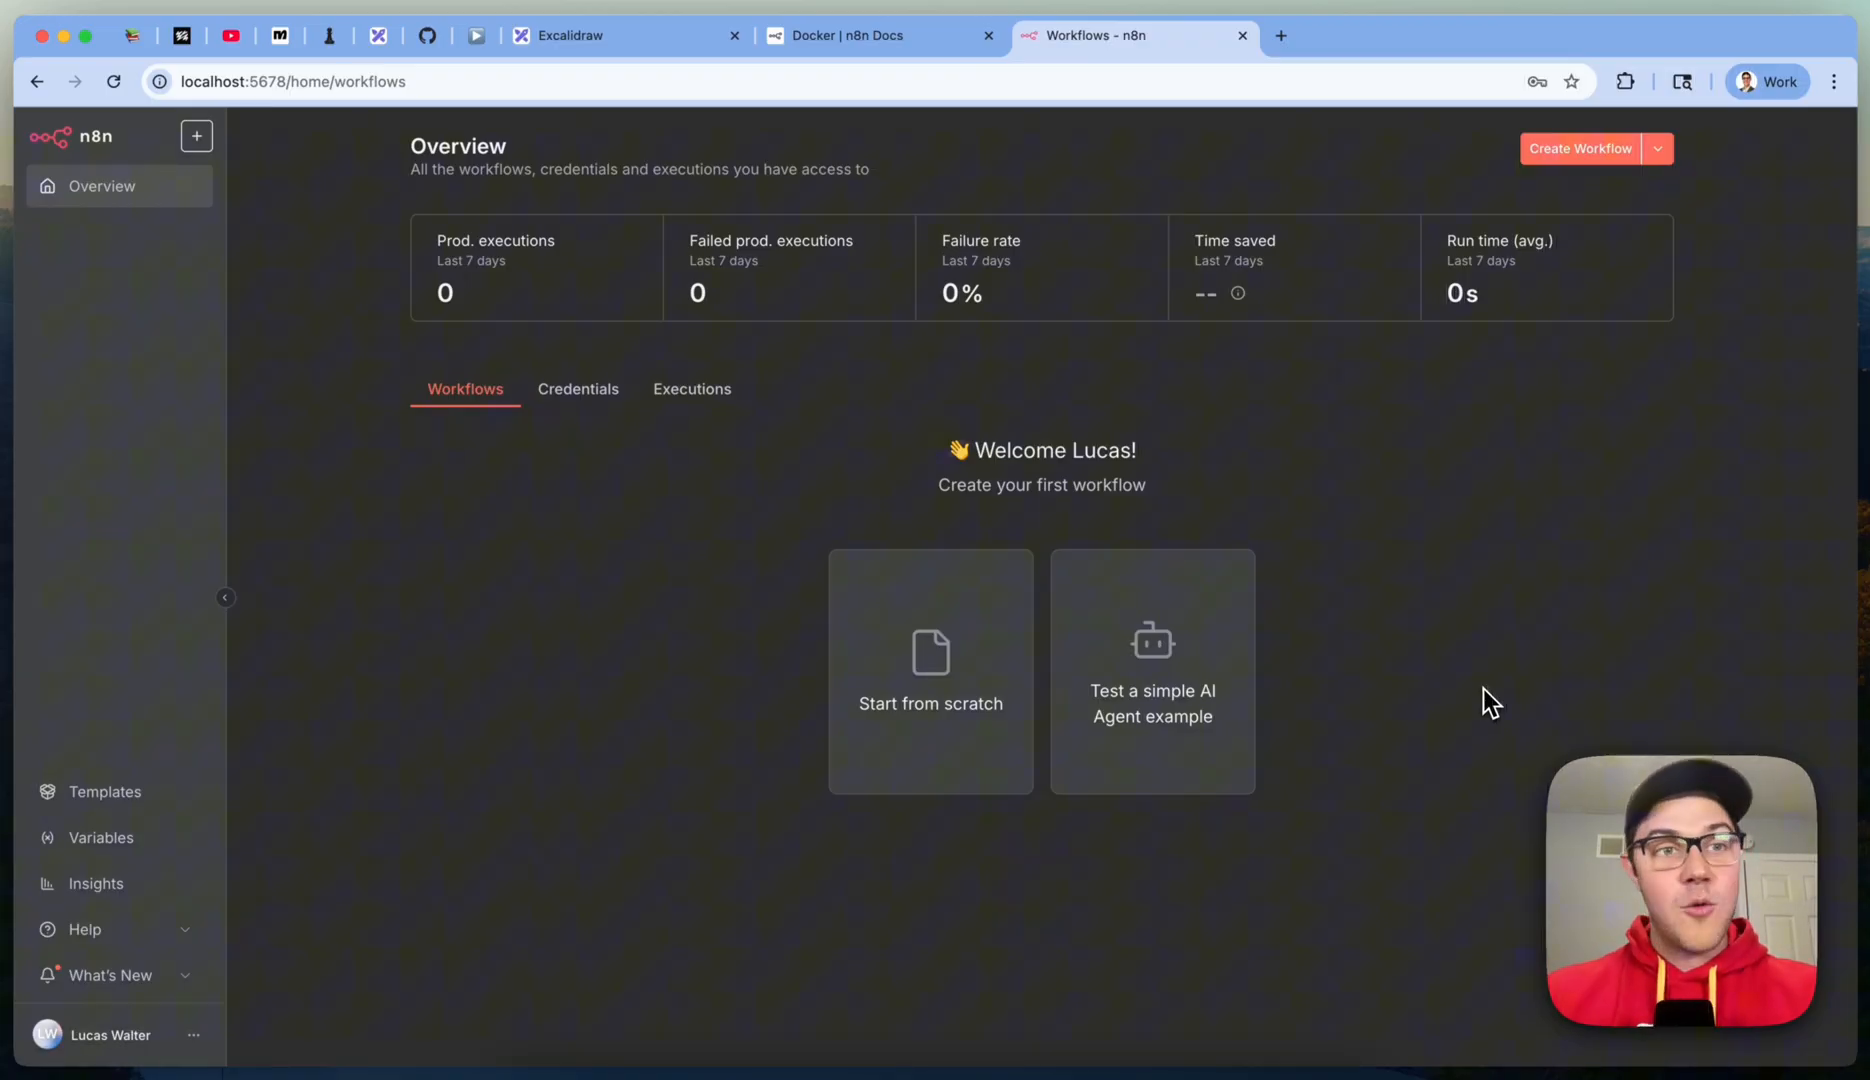
# Step: Return to the Excalidraw gameplan to tick off step 1, Setup n8n locally
pyautogui.click(570, 34)
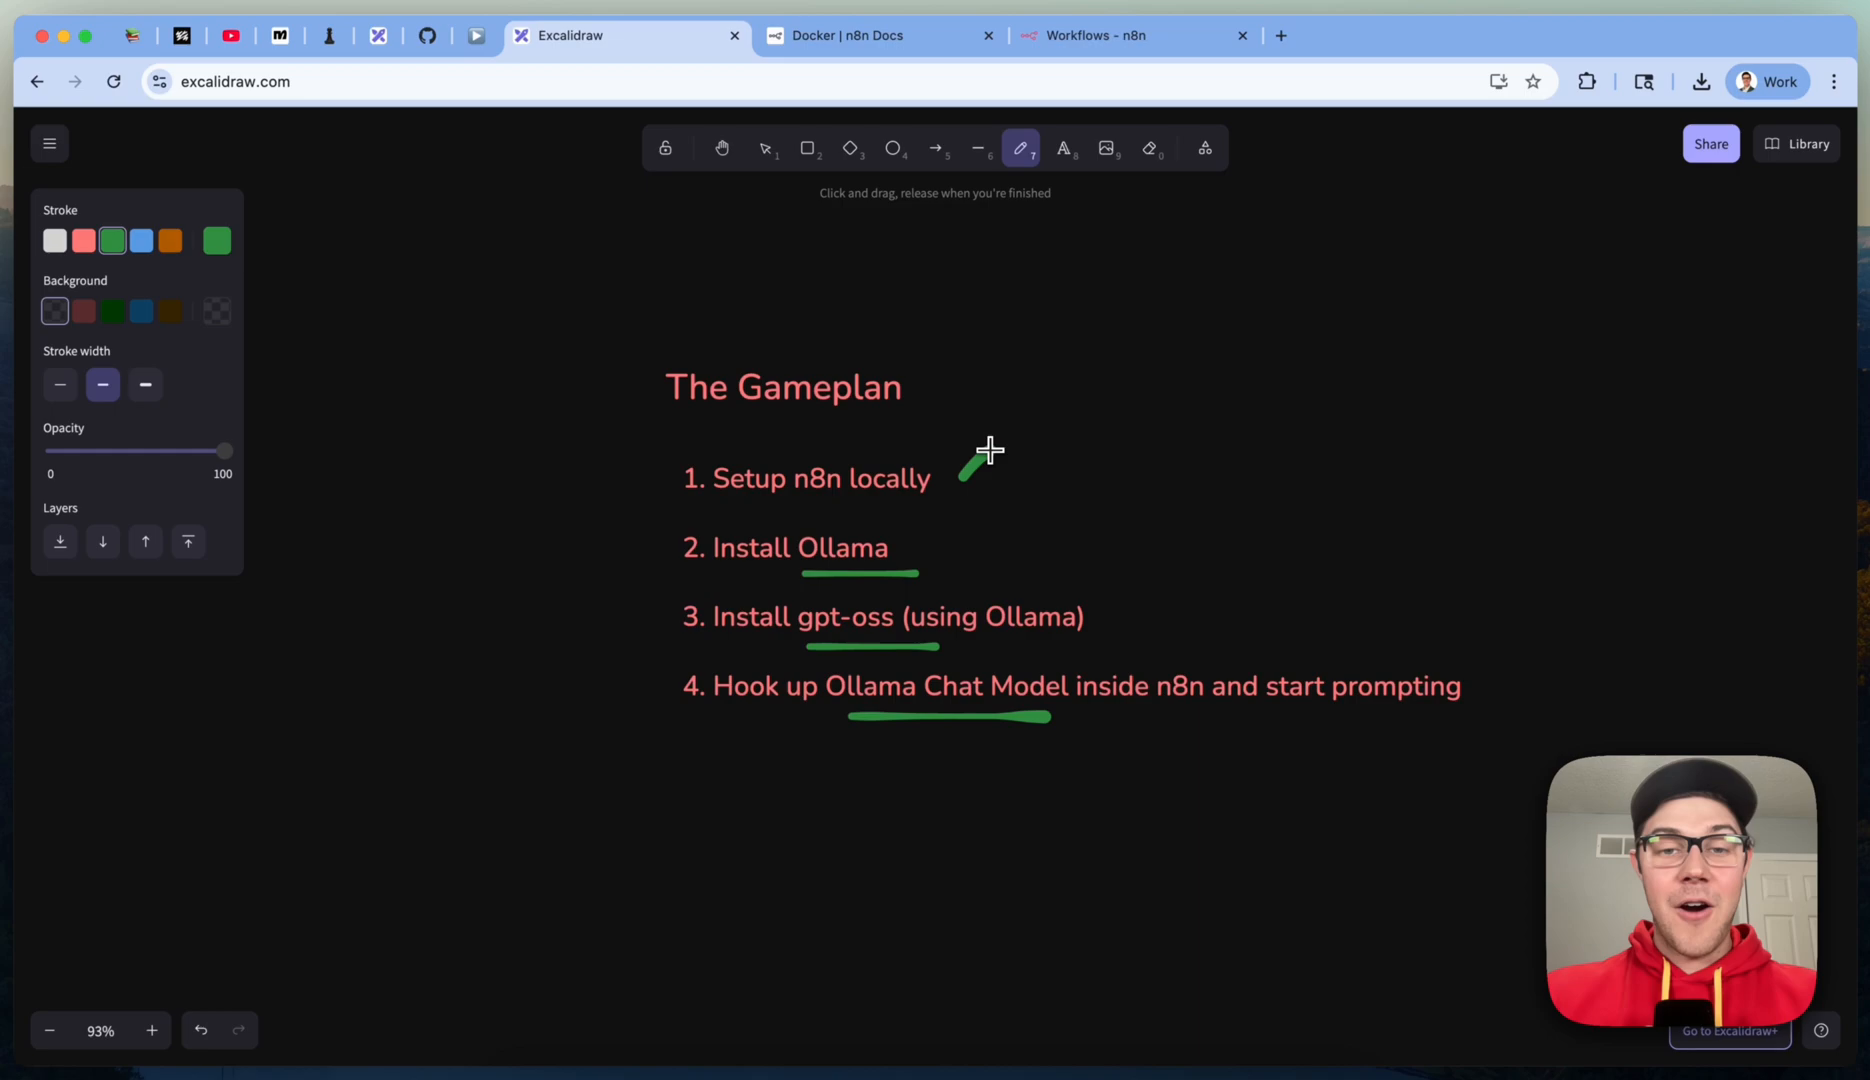
pyautogui.moveTo(772, 486)
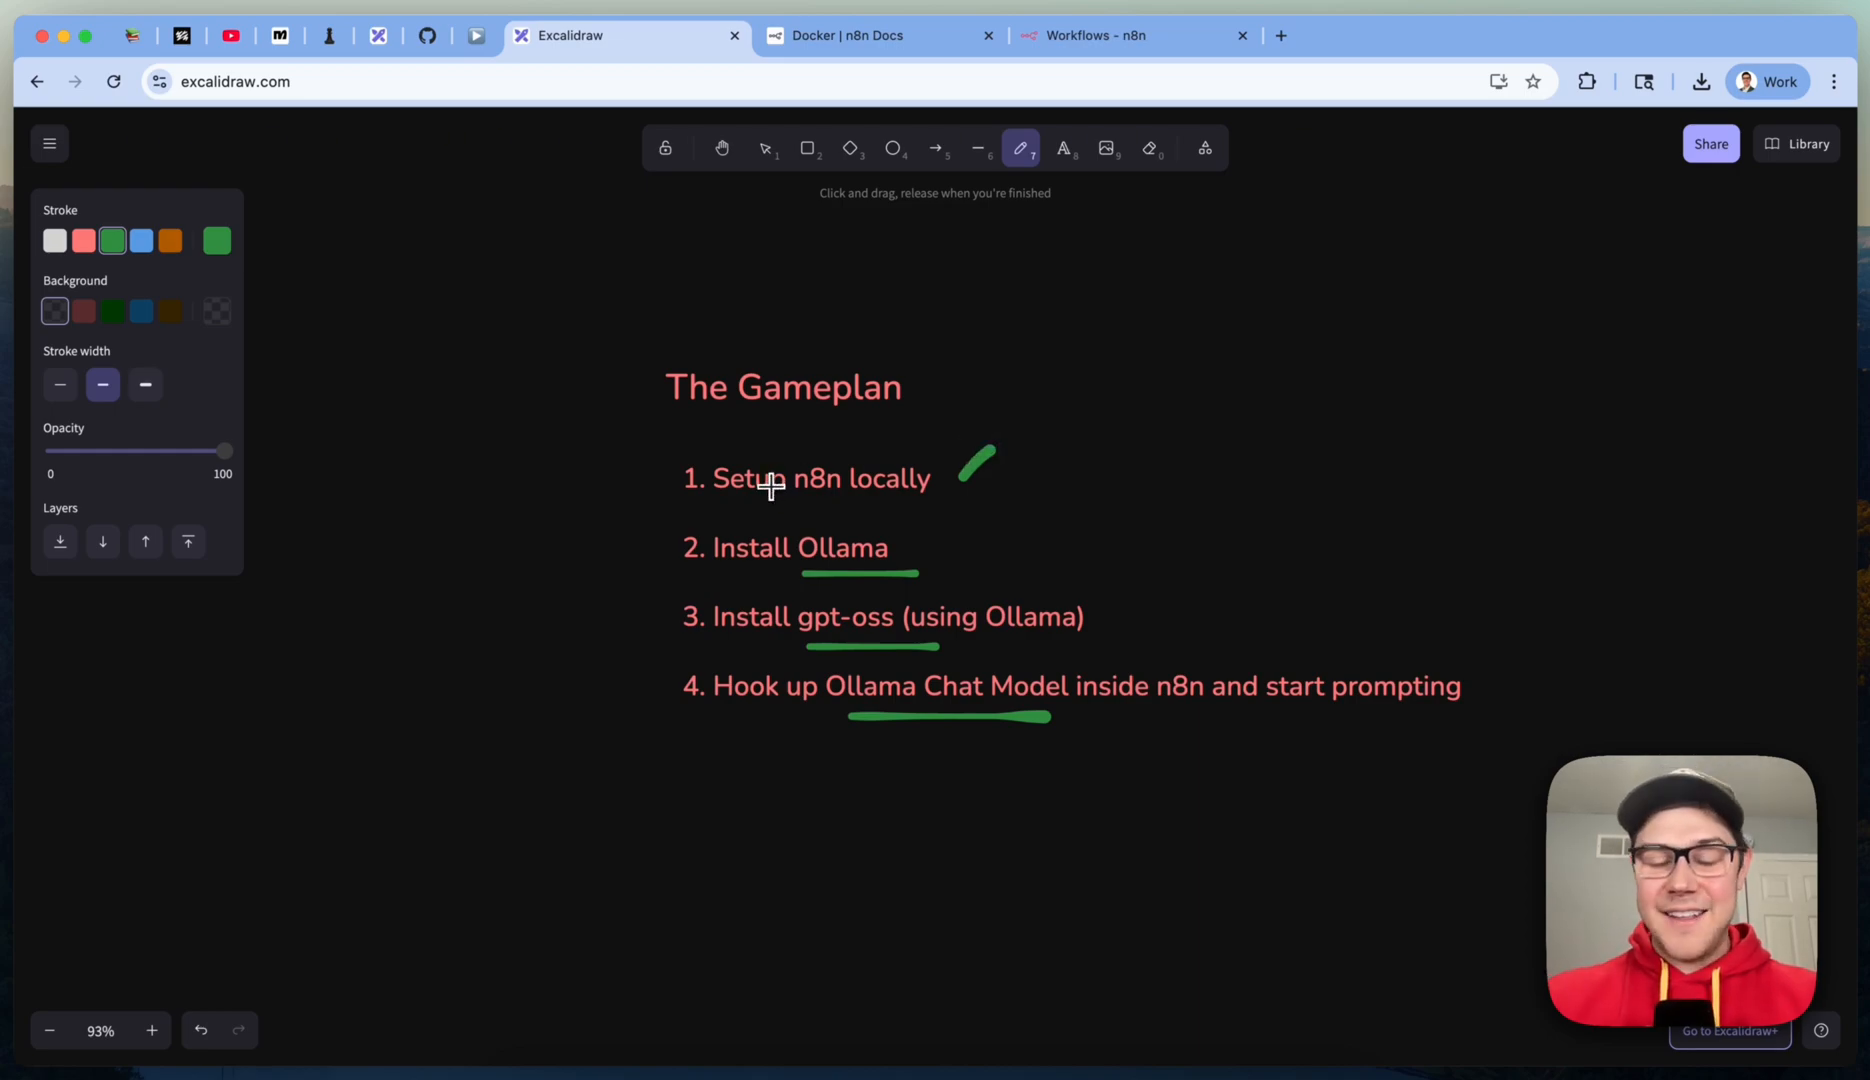
pyautogui.moveTo(932, 476)
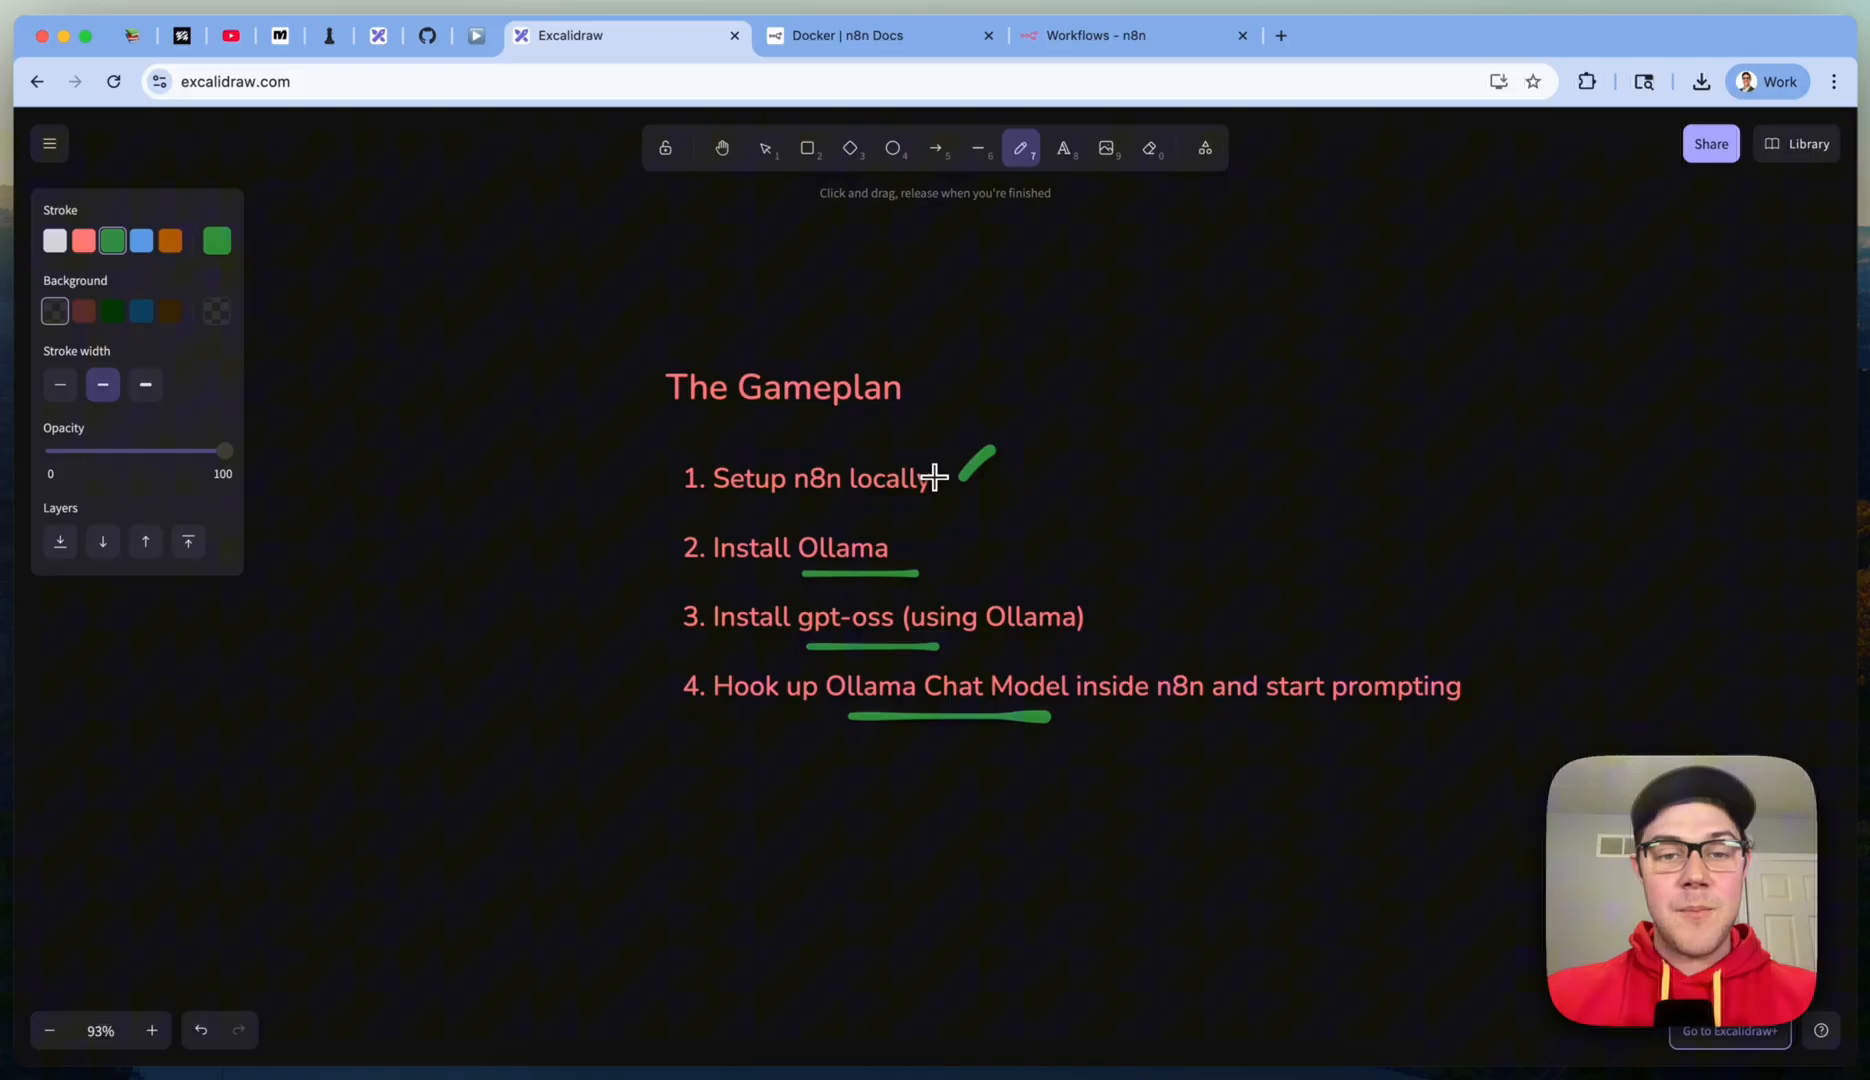
pyautogui.moveTo(746, 566)
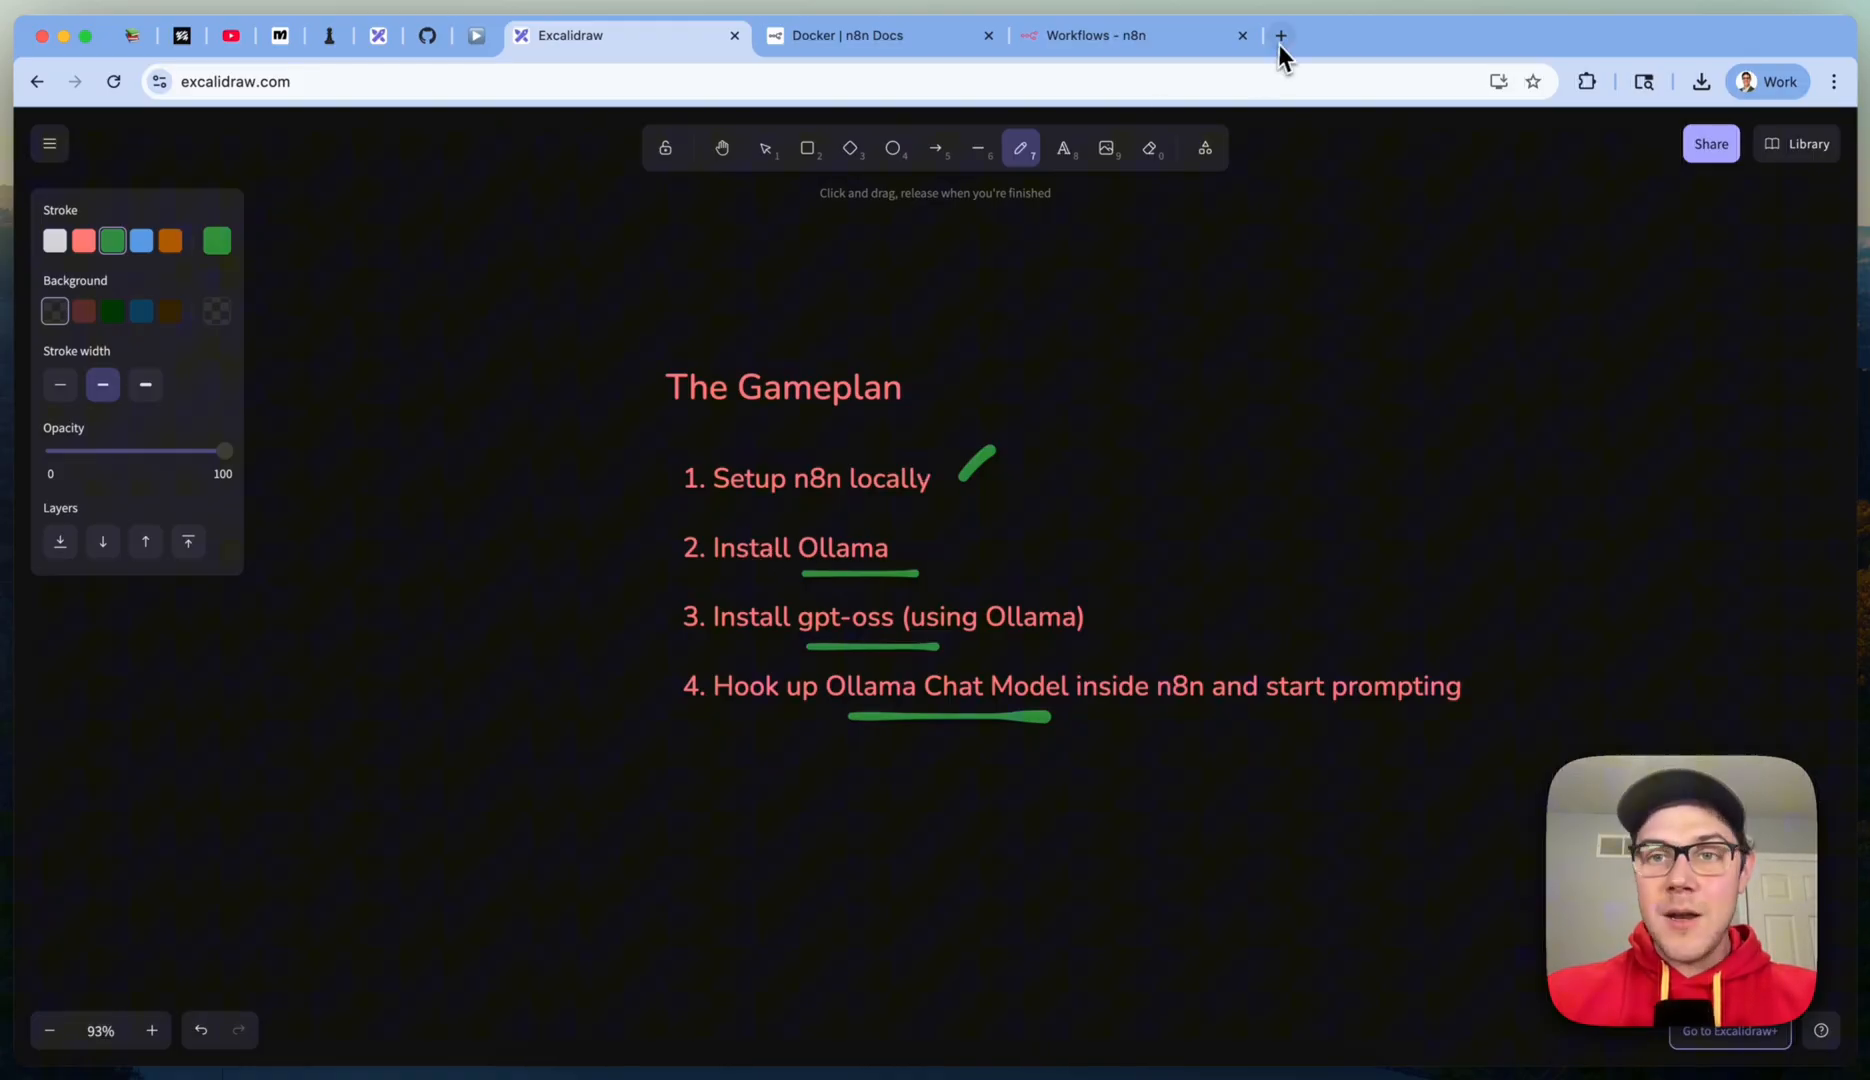
# Step: Download the Ollama macOS installer from the Ollama website's download page
pyautogui.click(1280, 34)
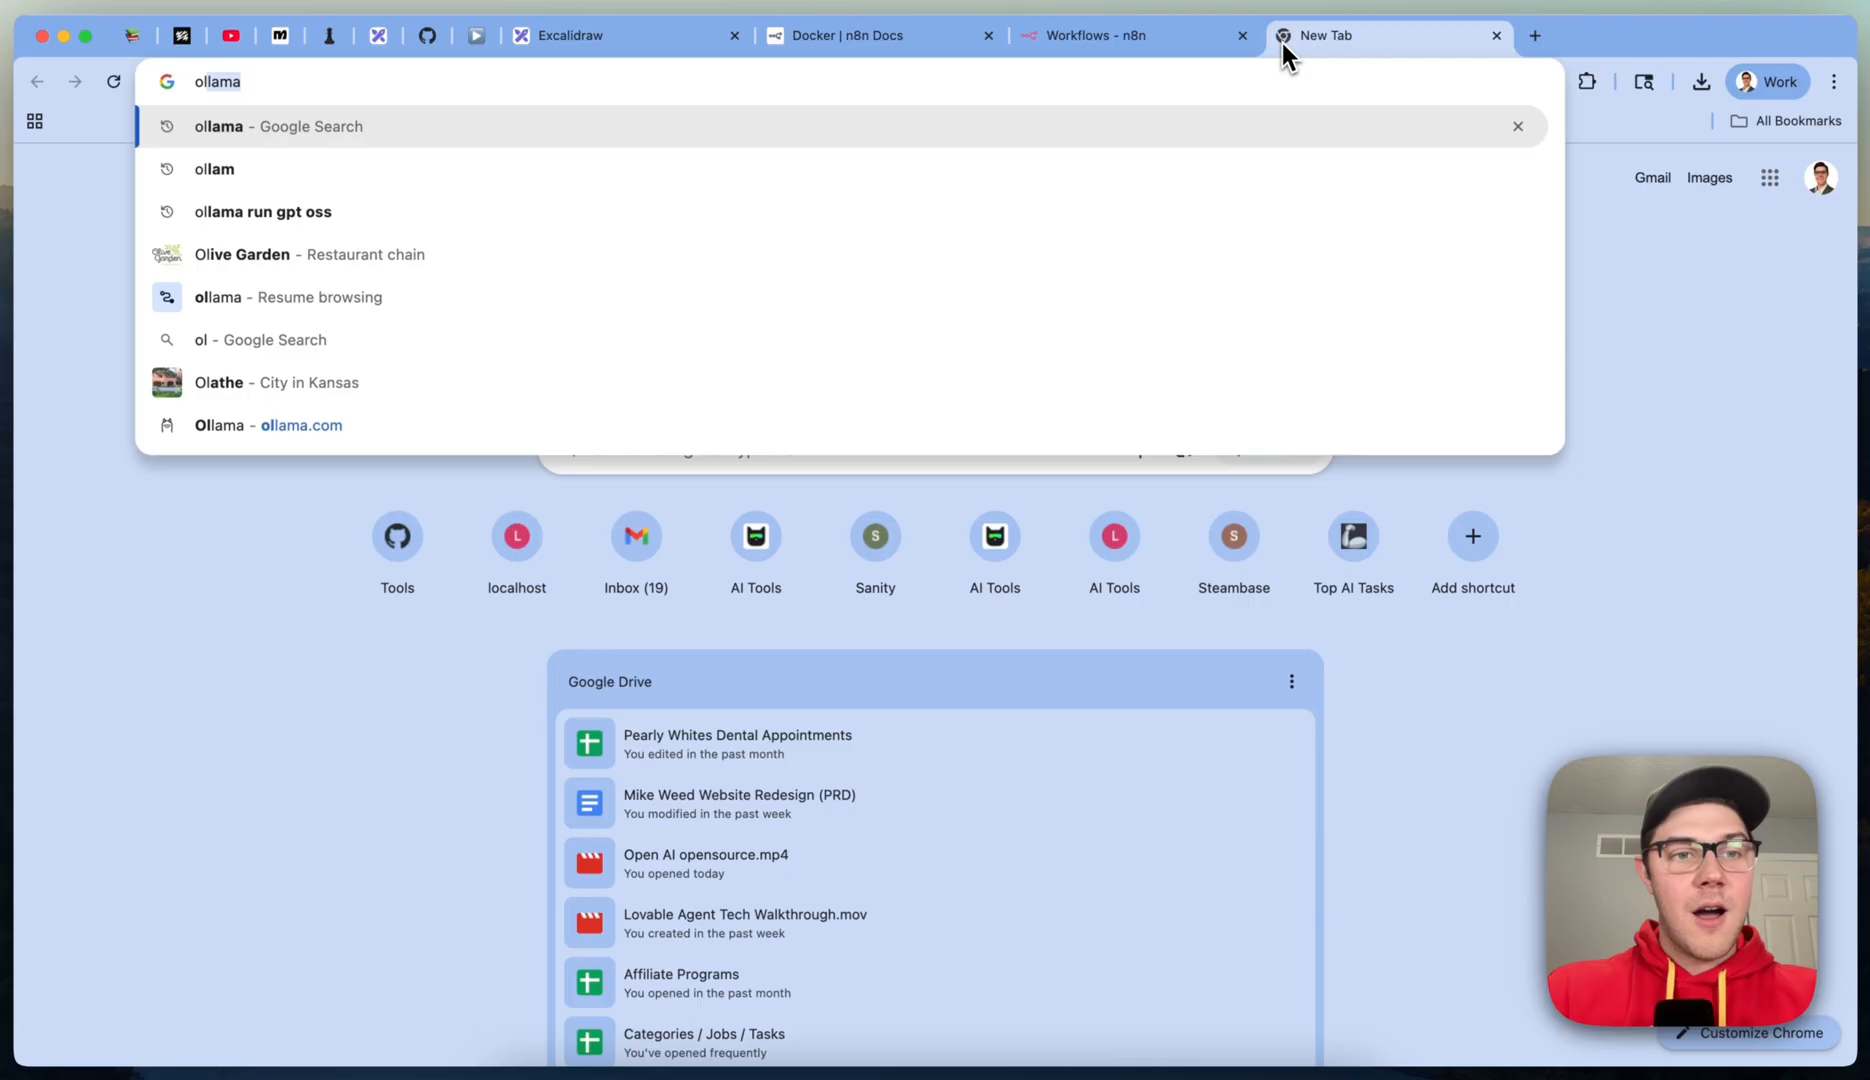
pyautogui.click(282, 424)
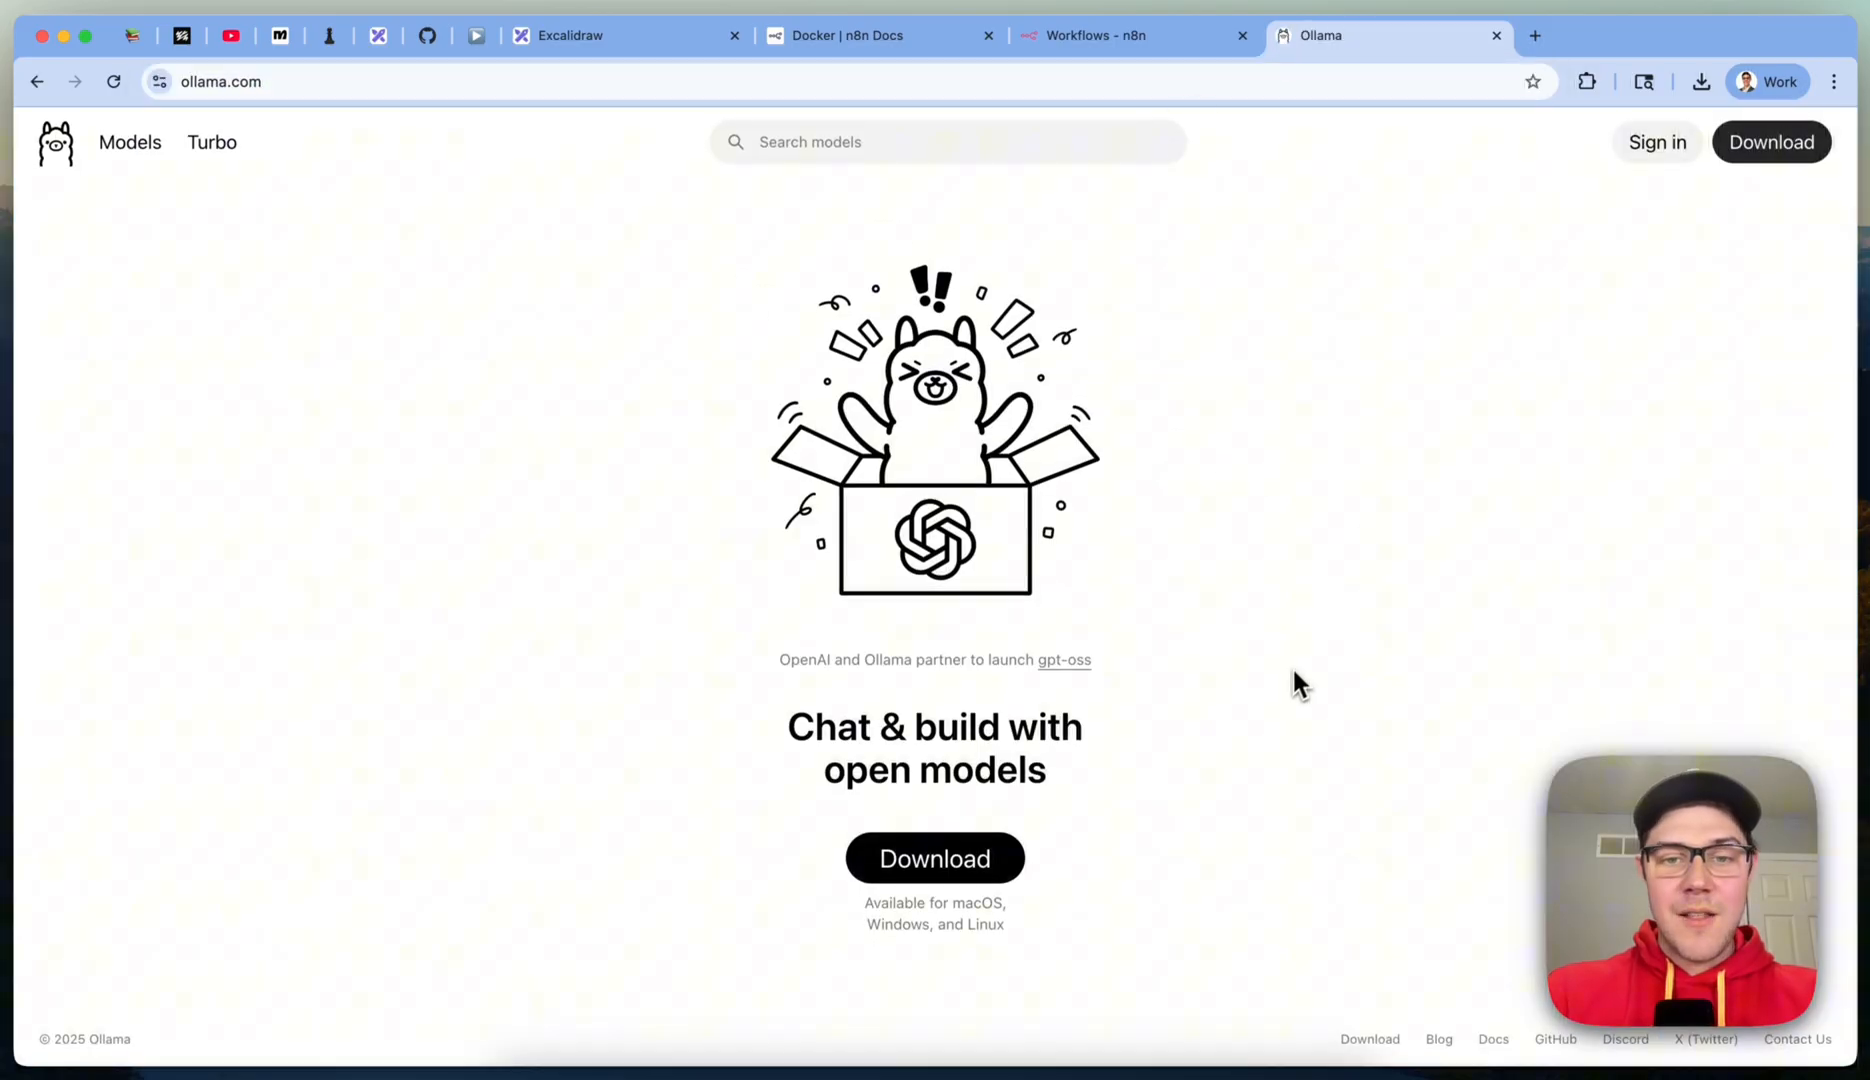
pyautogui.click(936, 858)
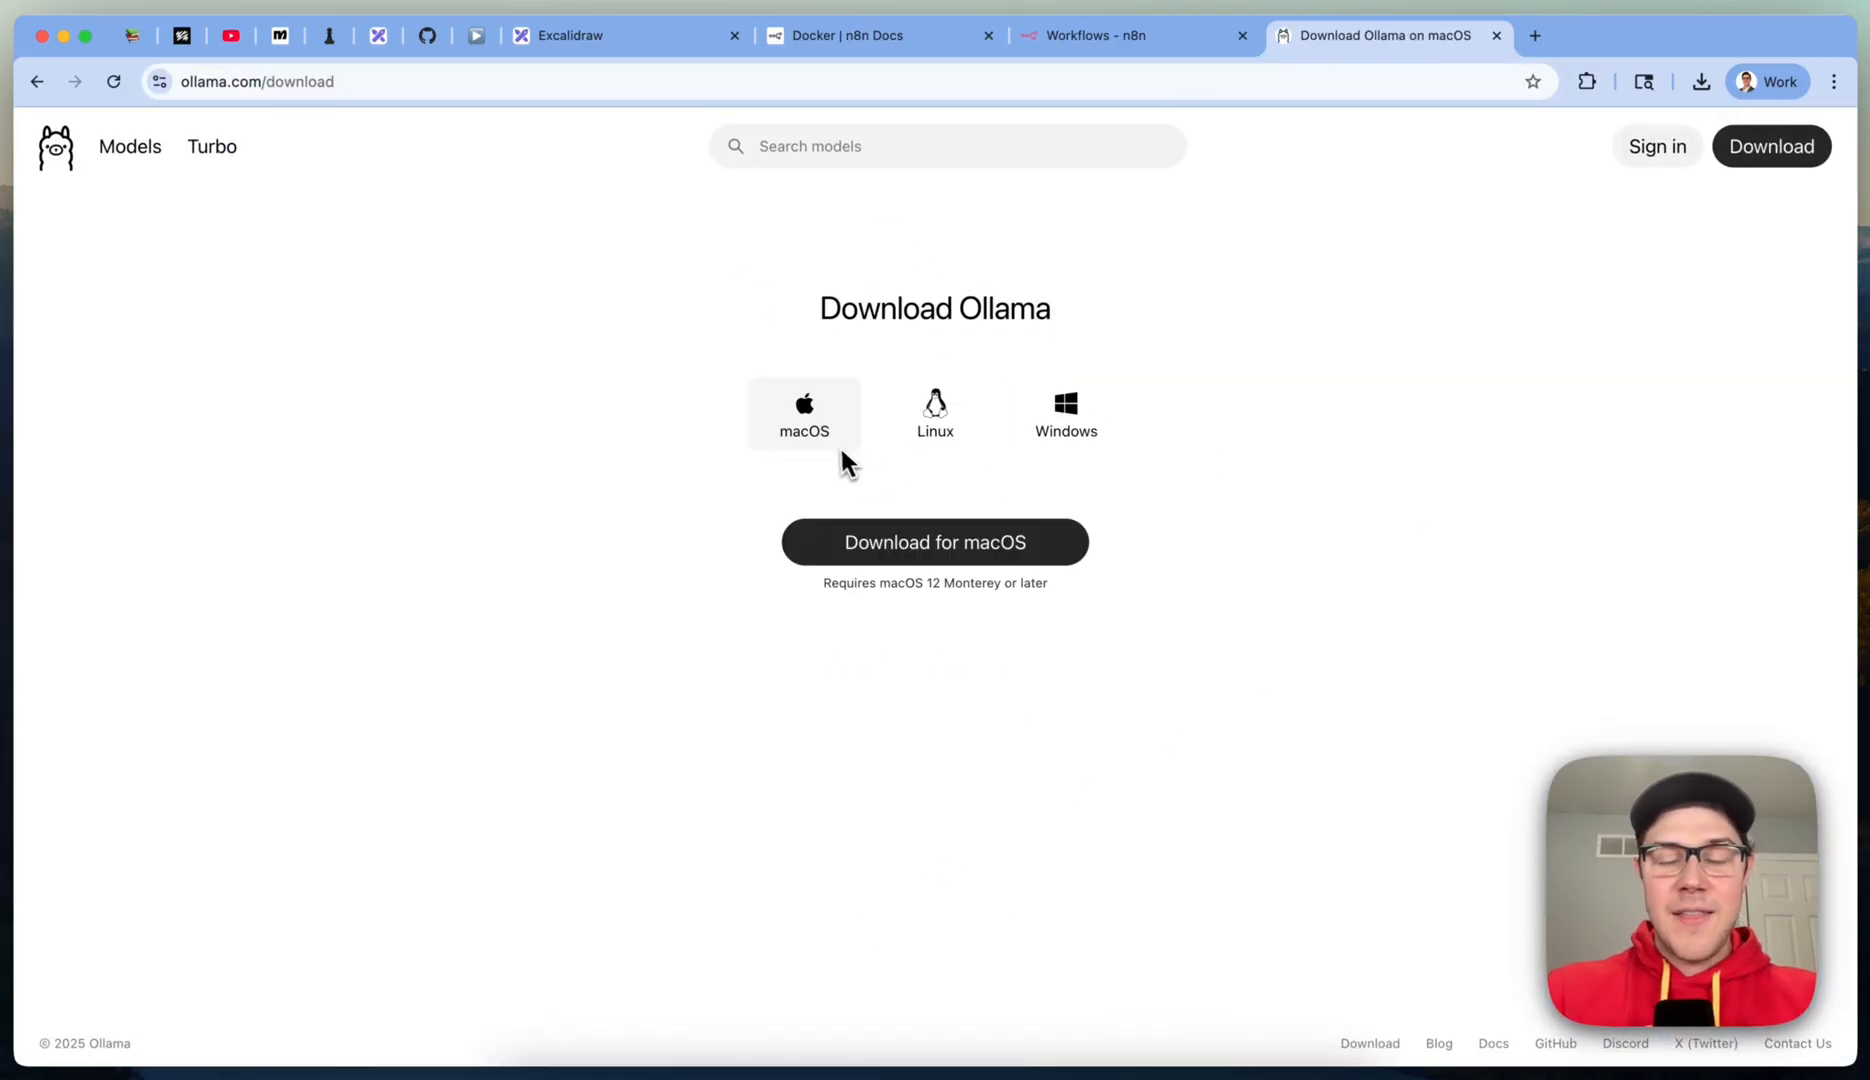
pyautogui.moveTo(802, 412)
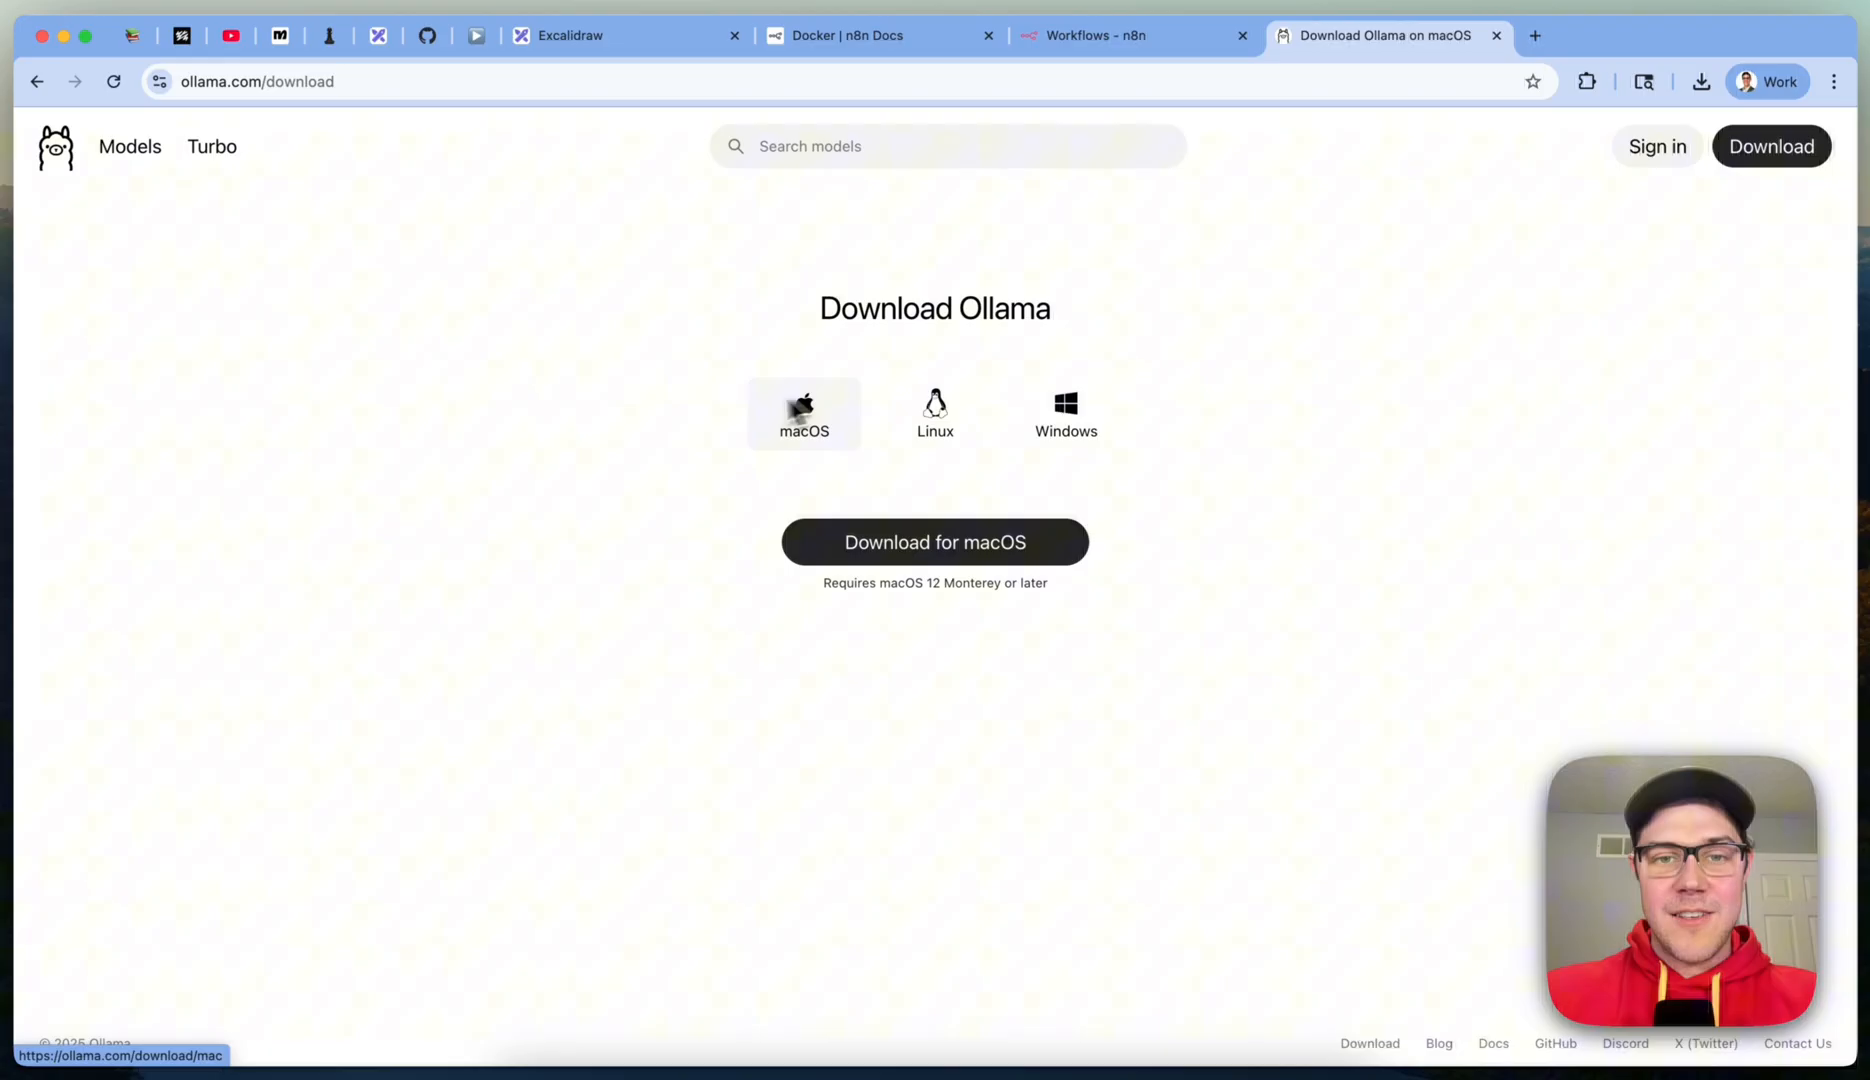
pyautogui.click(936, 542)
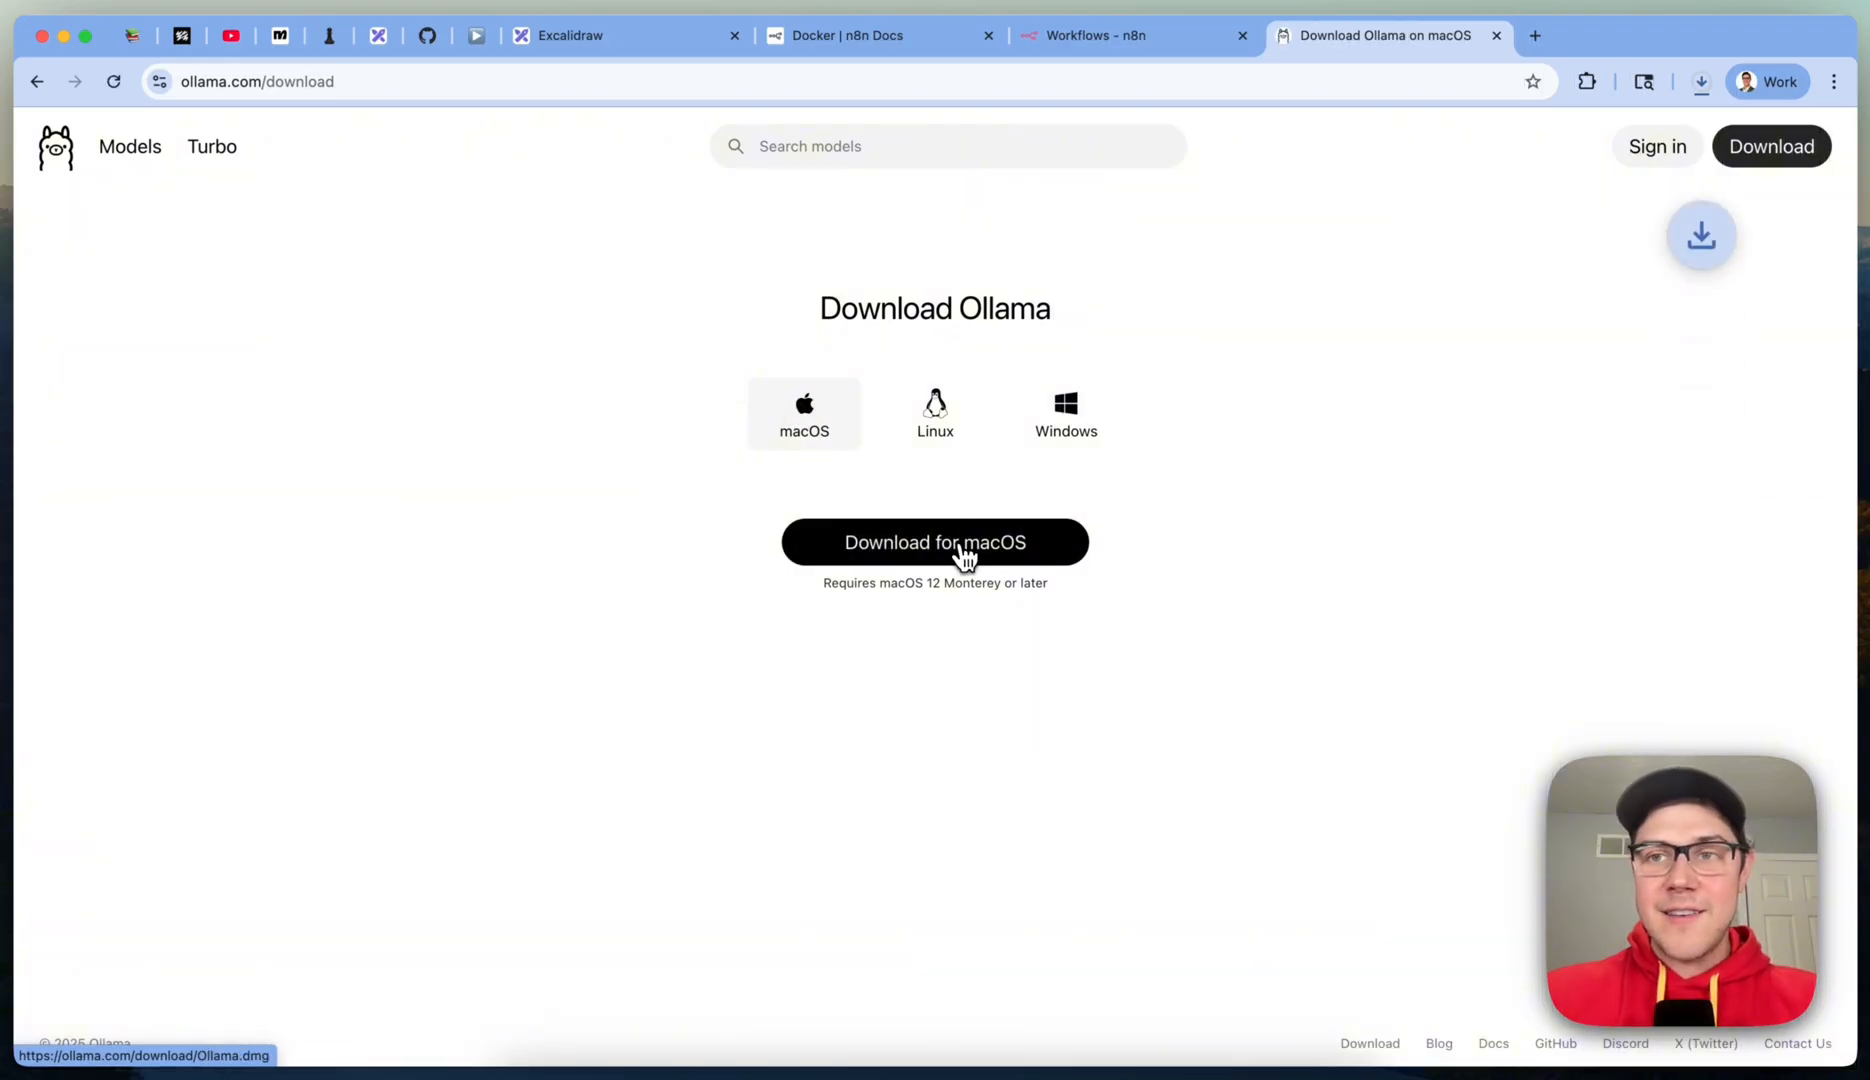
# Step: Install the downloaded Ollama app into Applications, replacing the older copy
pyautogui.click(934, 542)
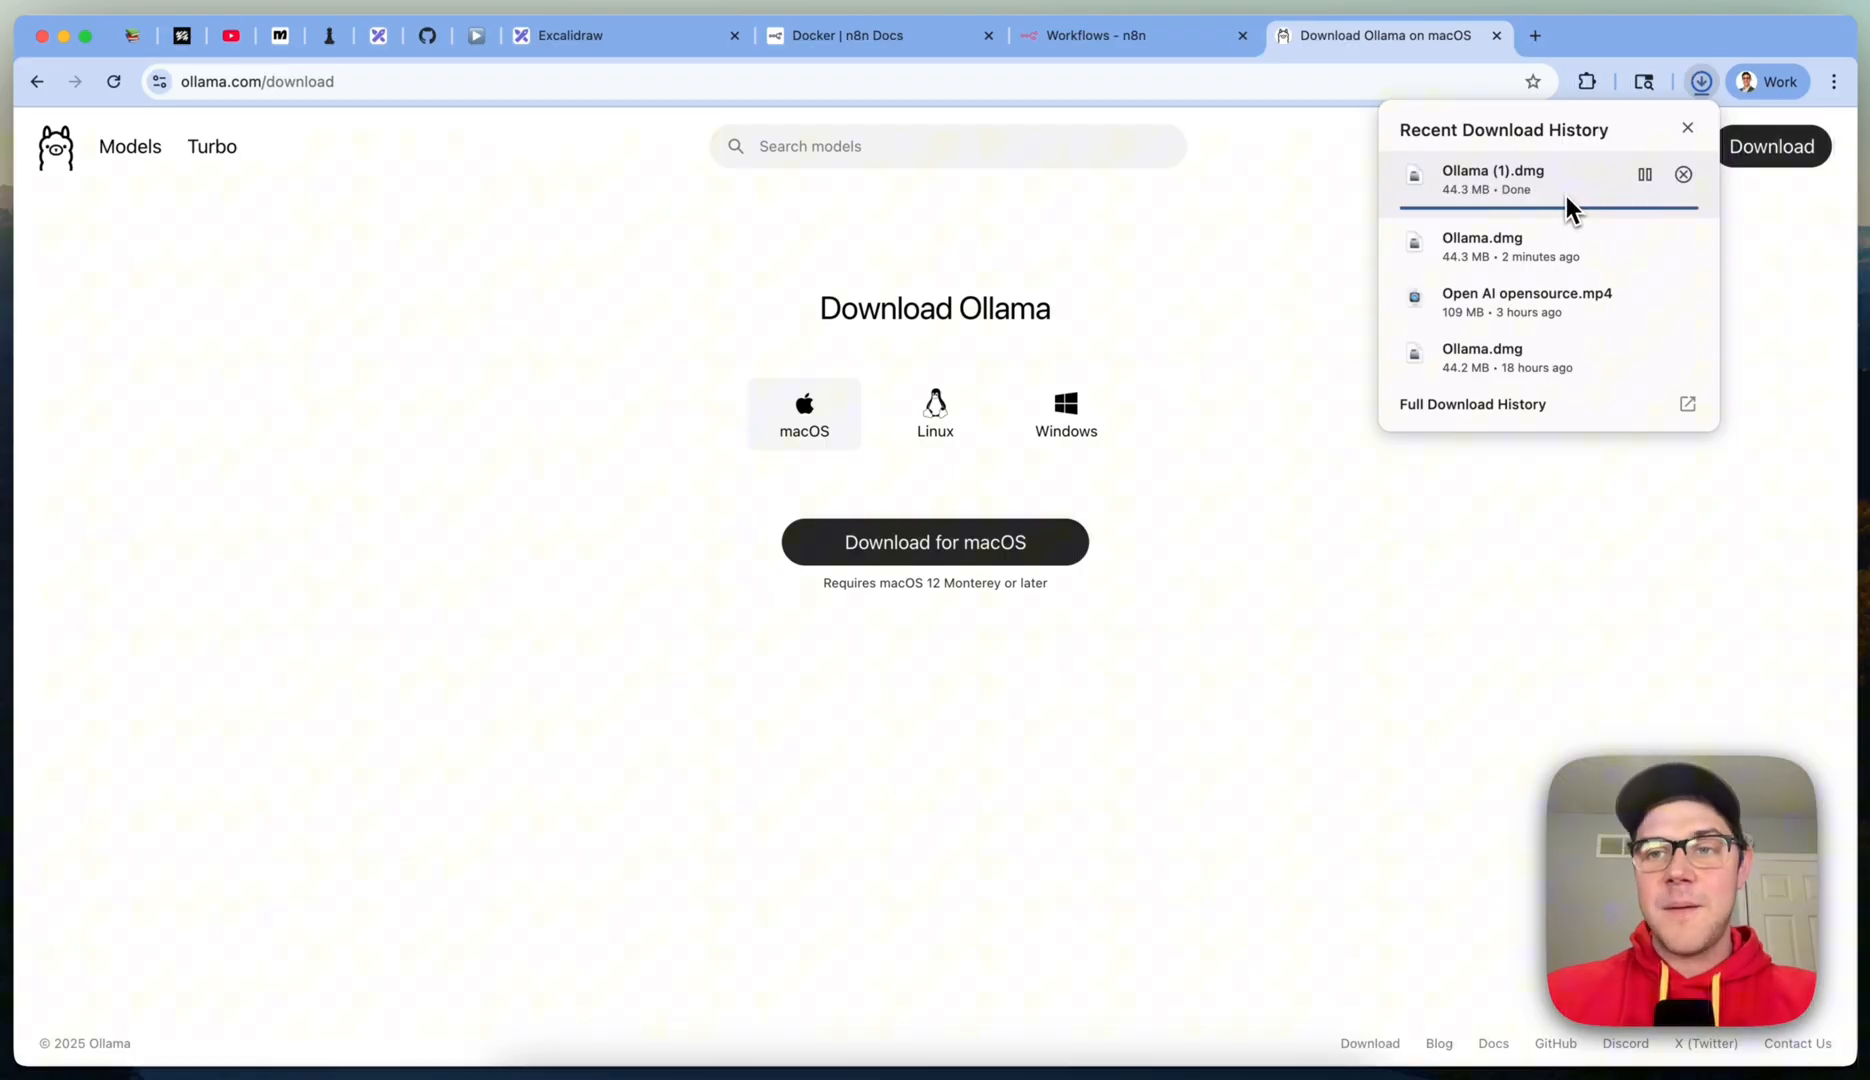
pyautogui.click(1494, 178)
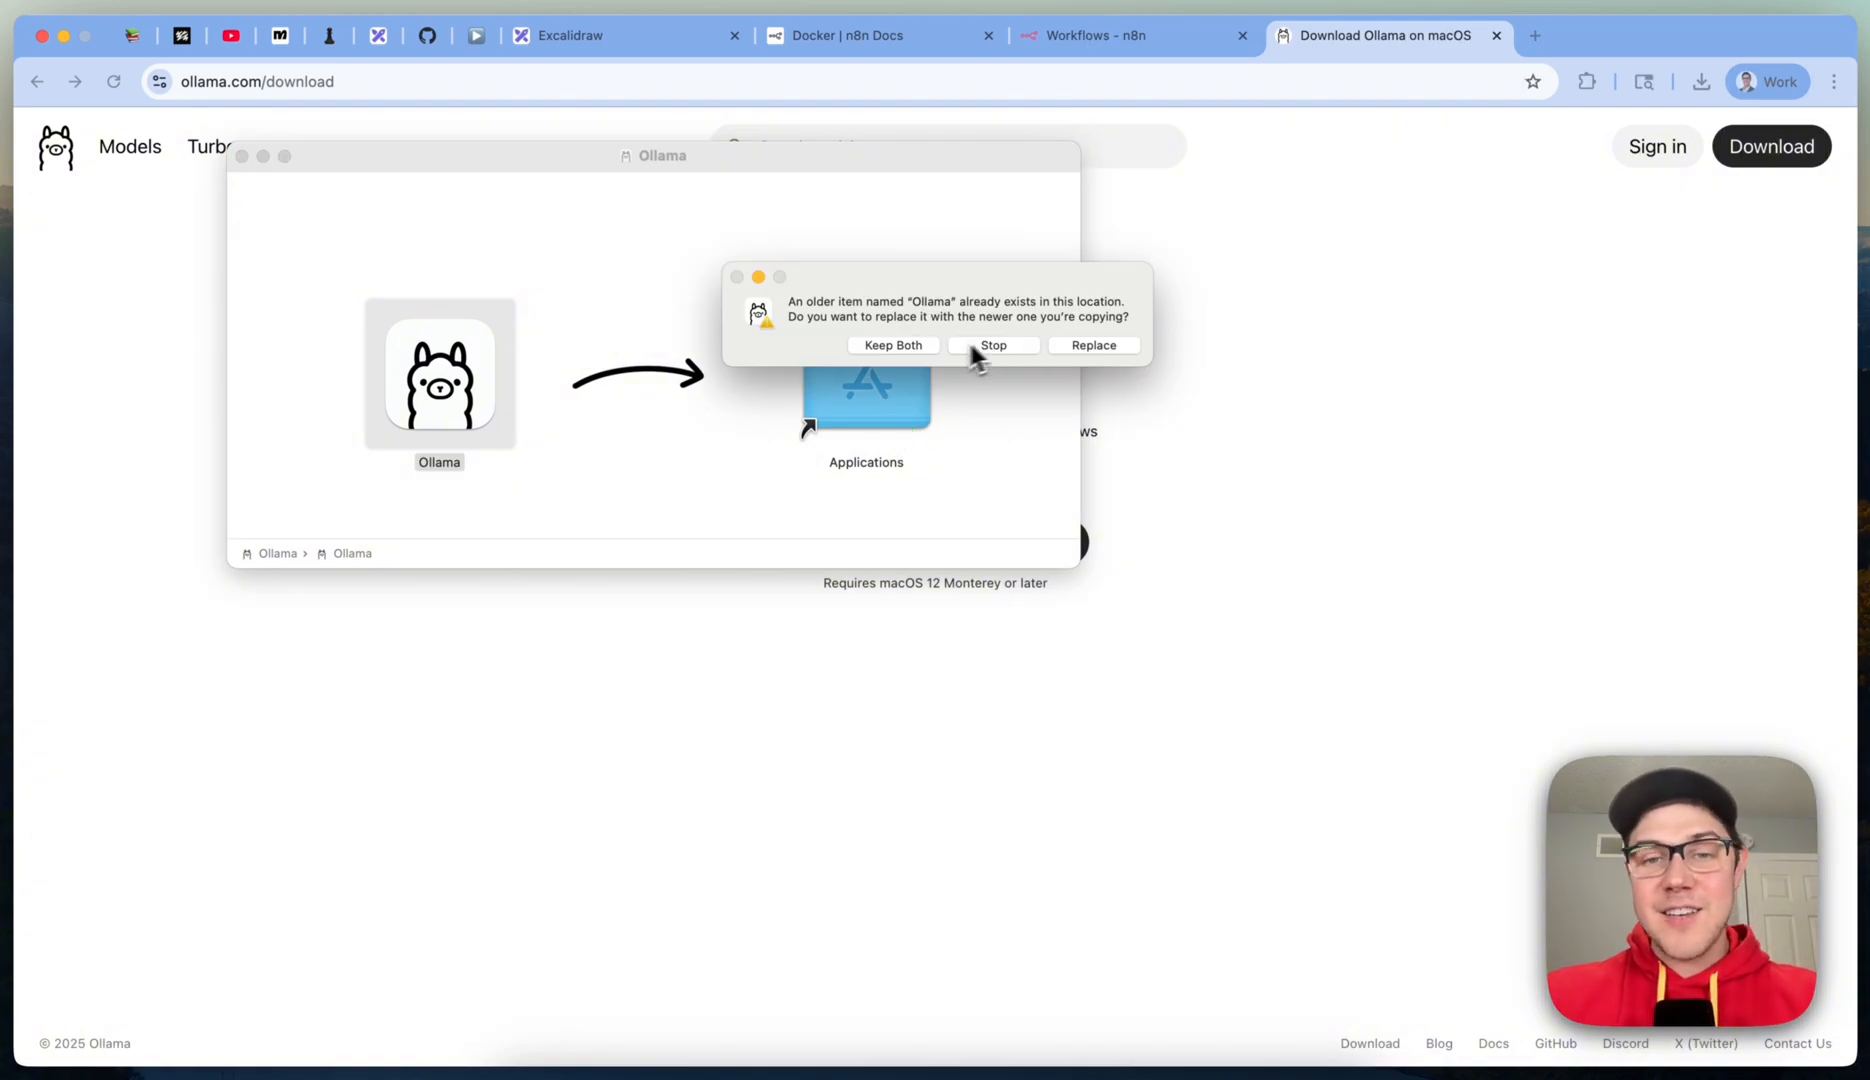
pyautogui.click(1092, 344)
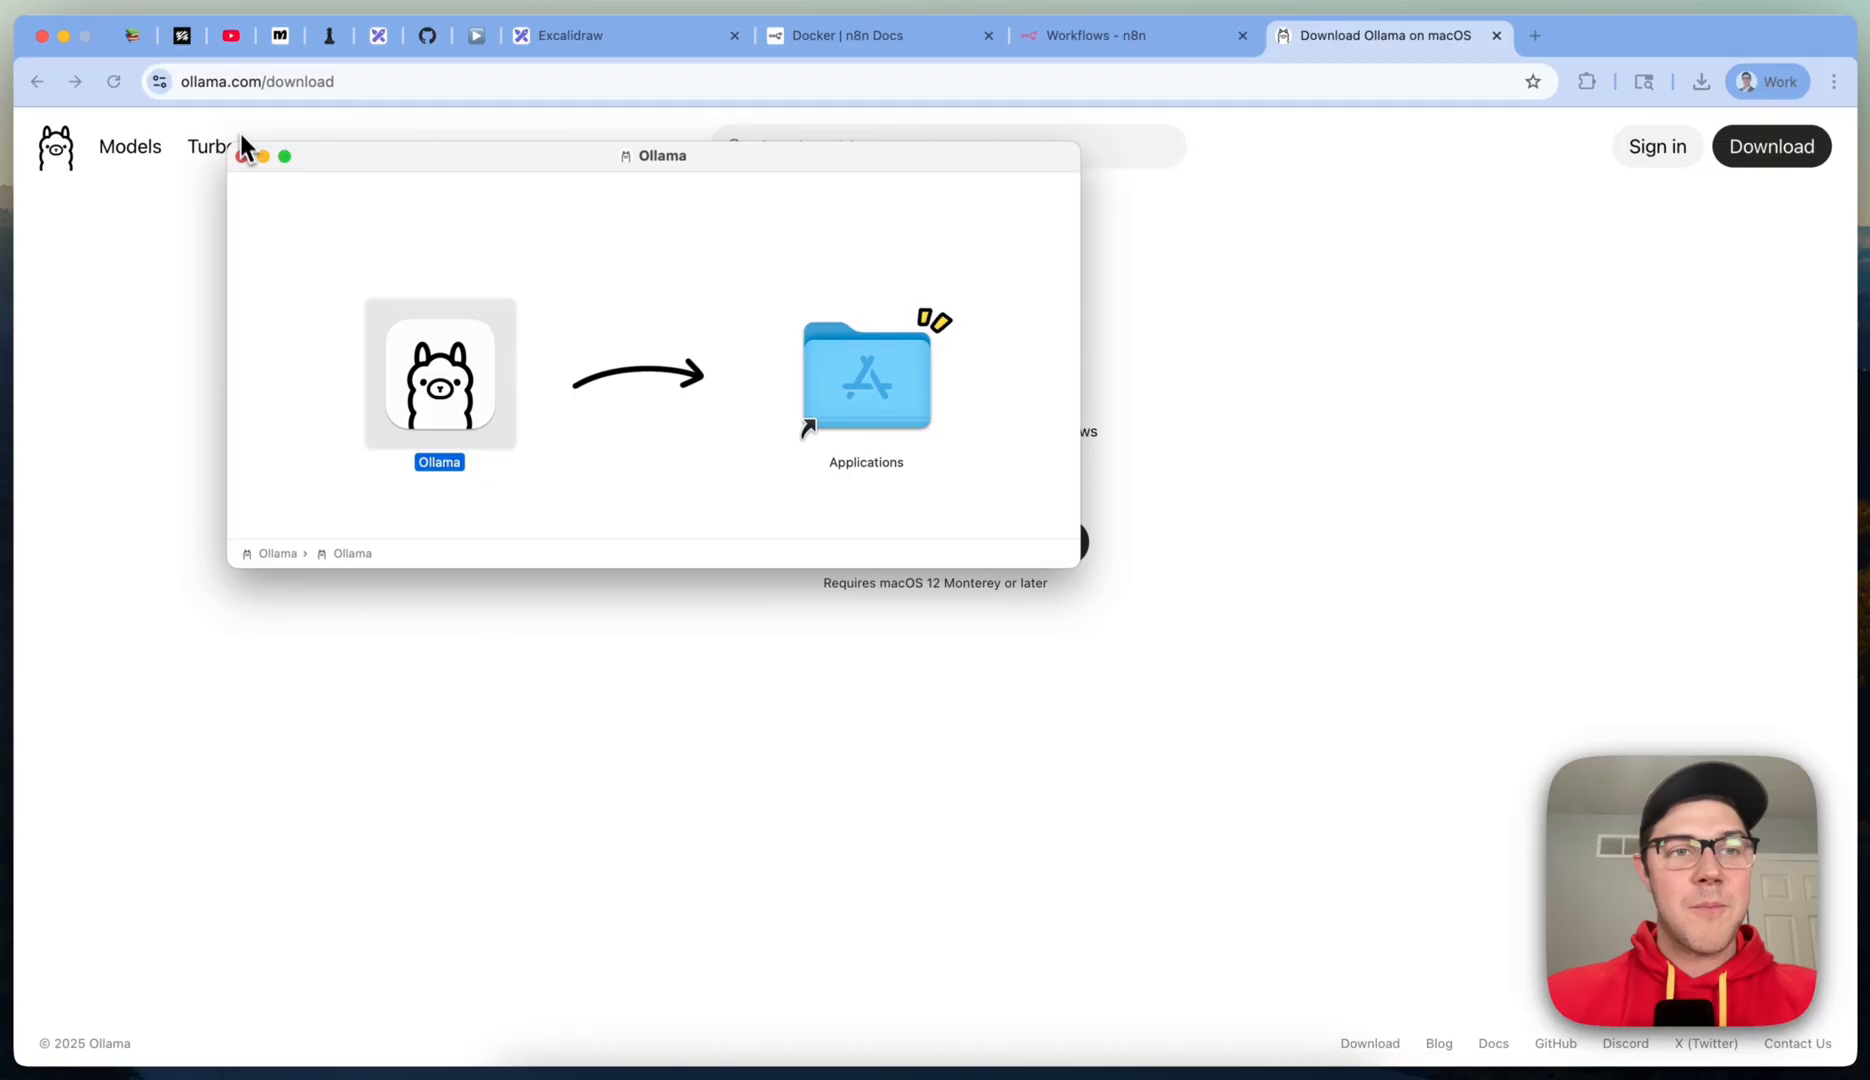
pyautogui.click(240, 156)
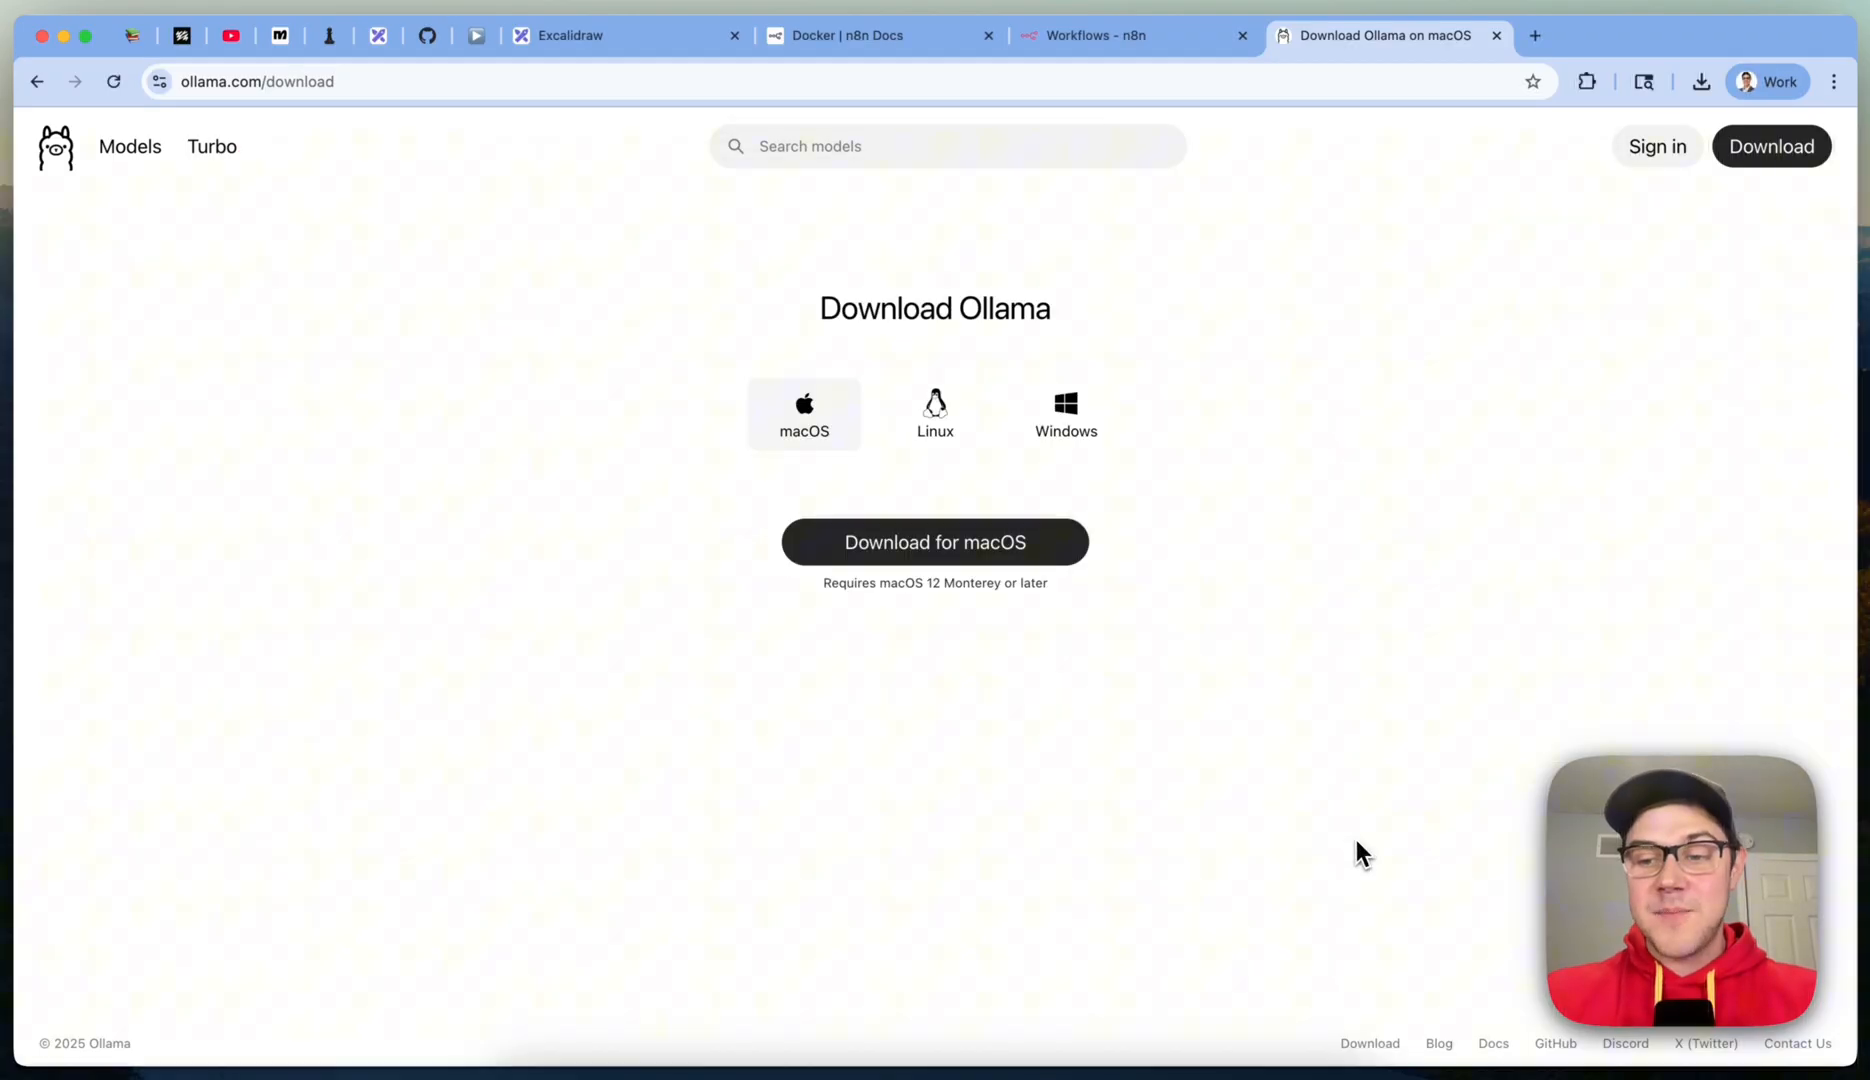
pyautogui.moveTo(1446, 510)
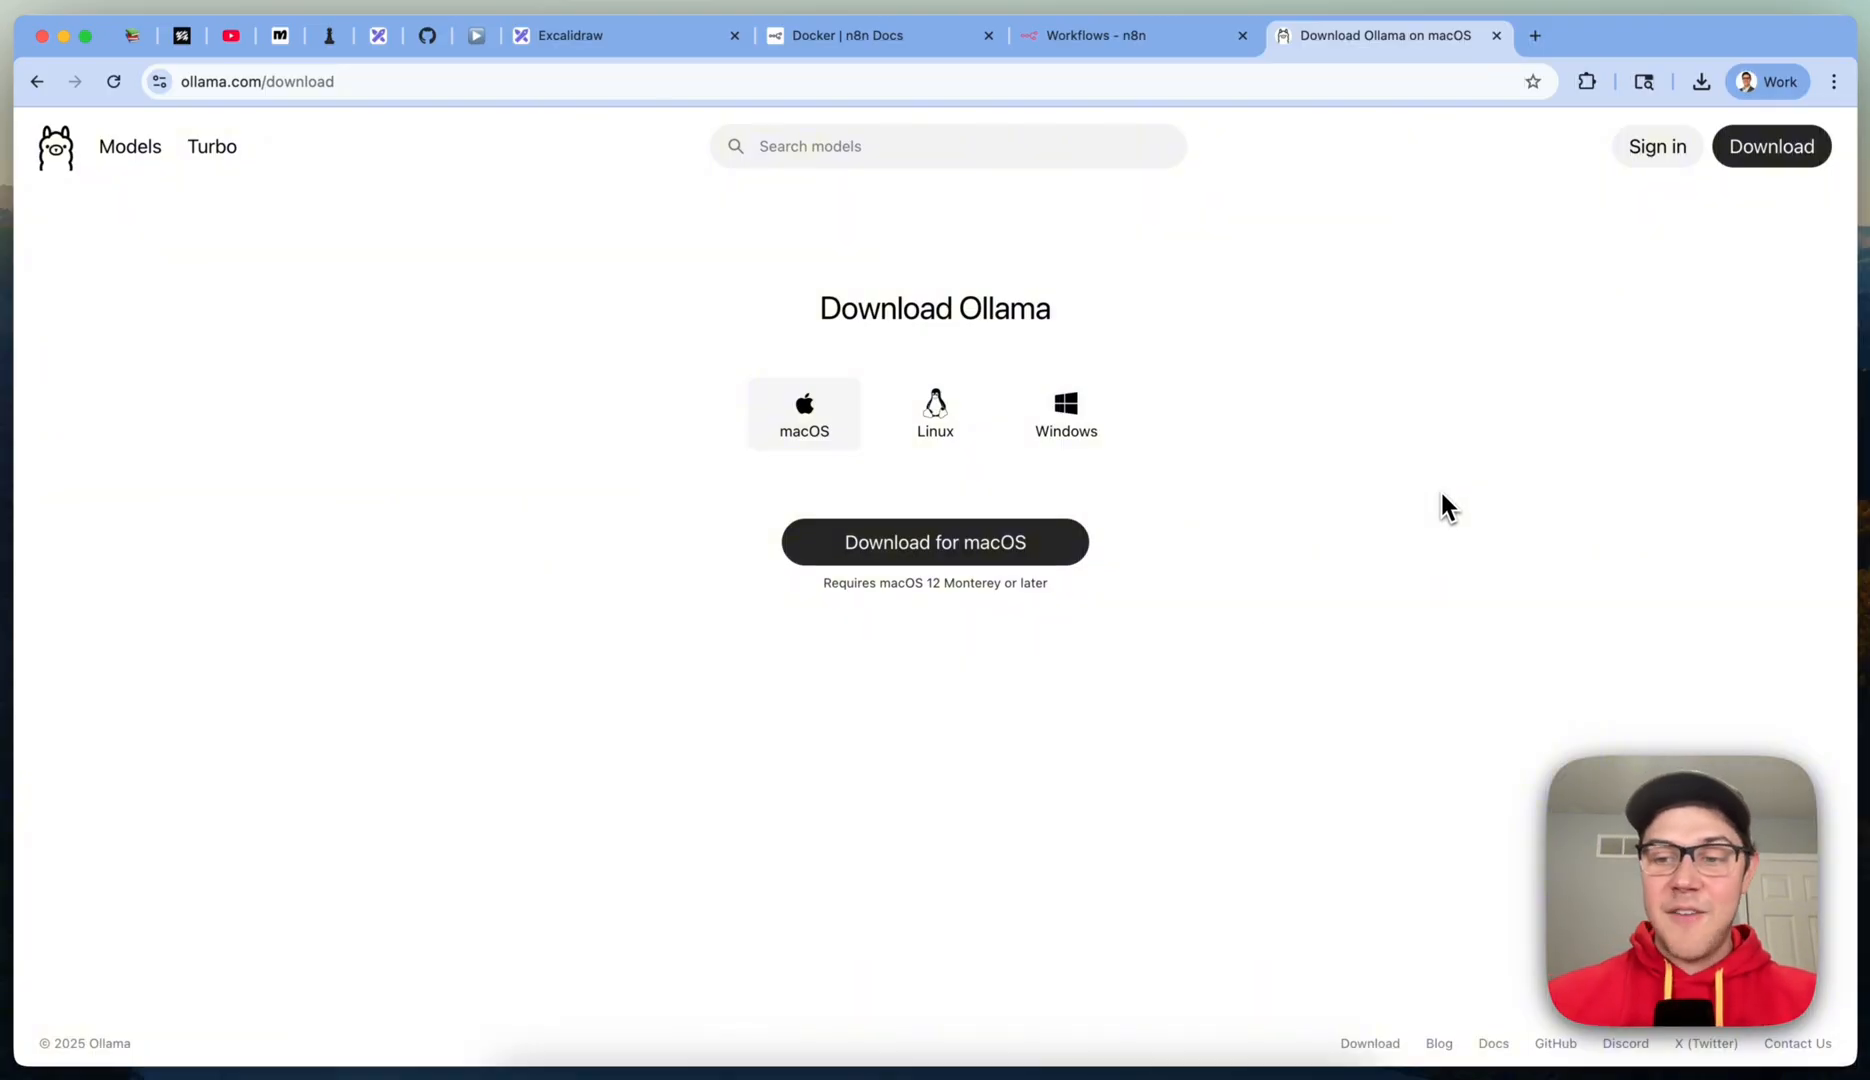
# Step: Return to the Excalidraw gameplan with n8n setup and Ollama install ticked off
pyautogui.click(570, 34)
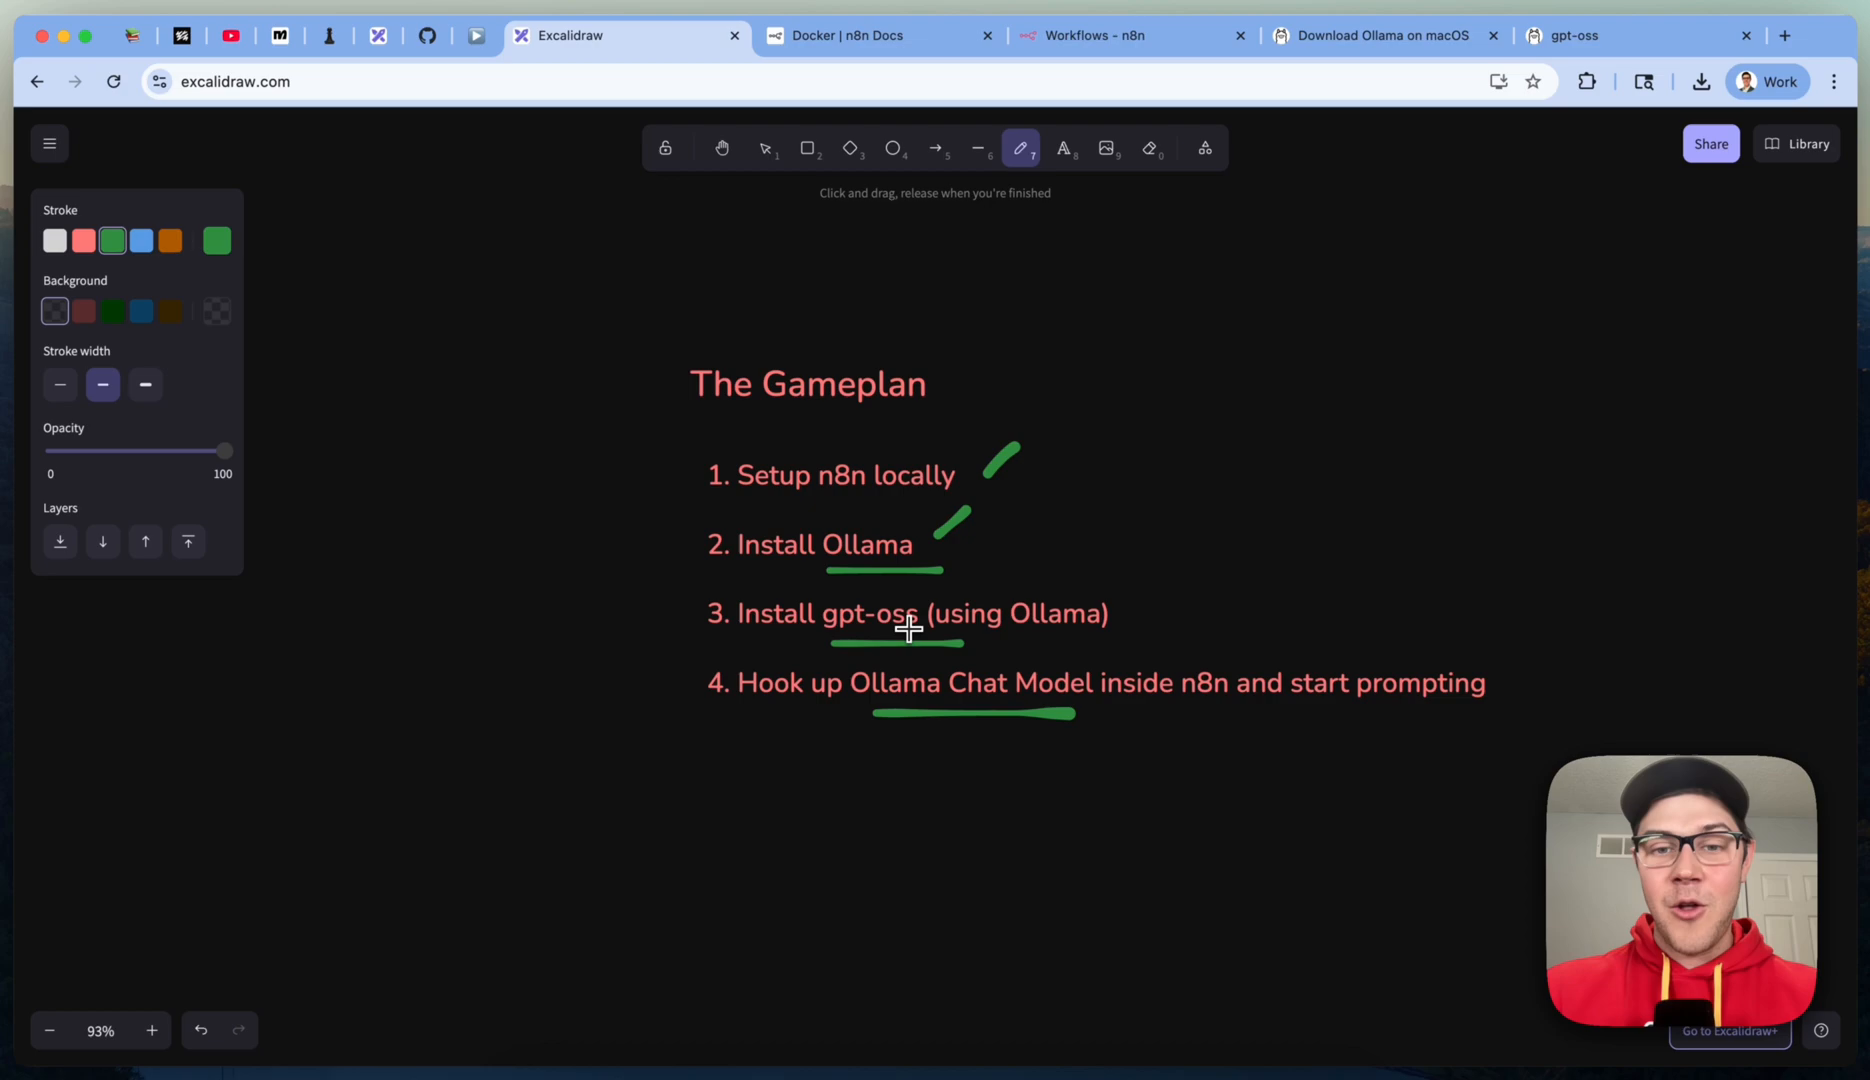
pyautogui.moveTo(1256, 572)
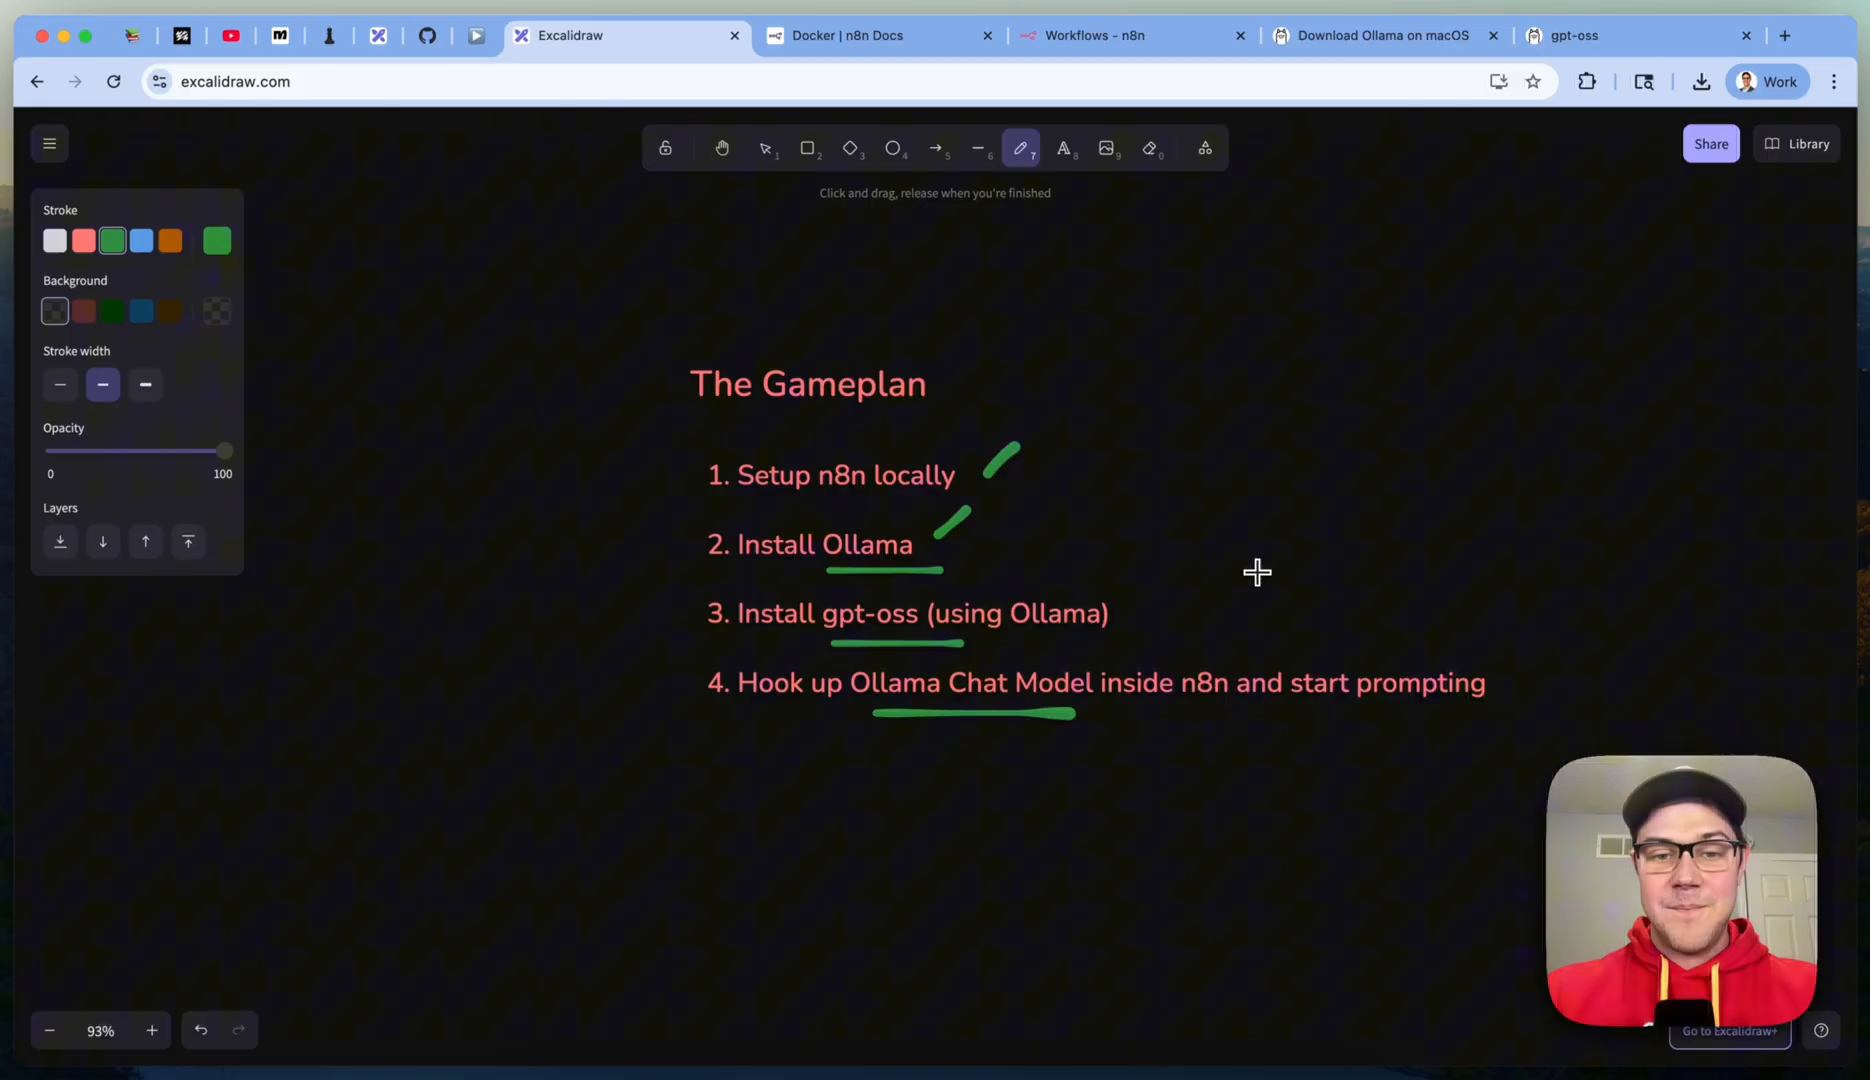
pyautogui.moveTo(1658, 60)
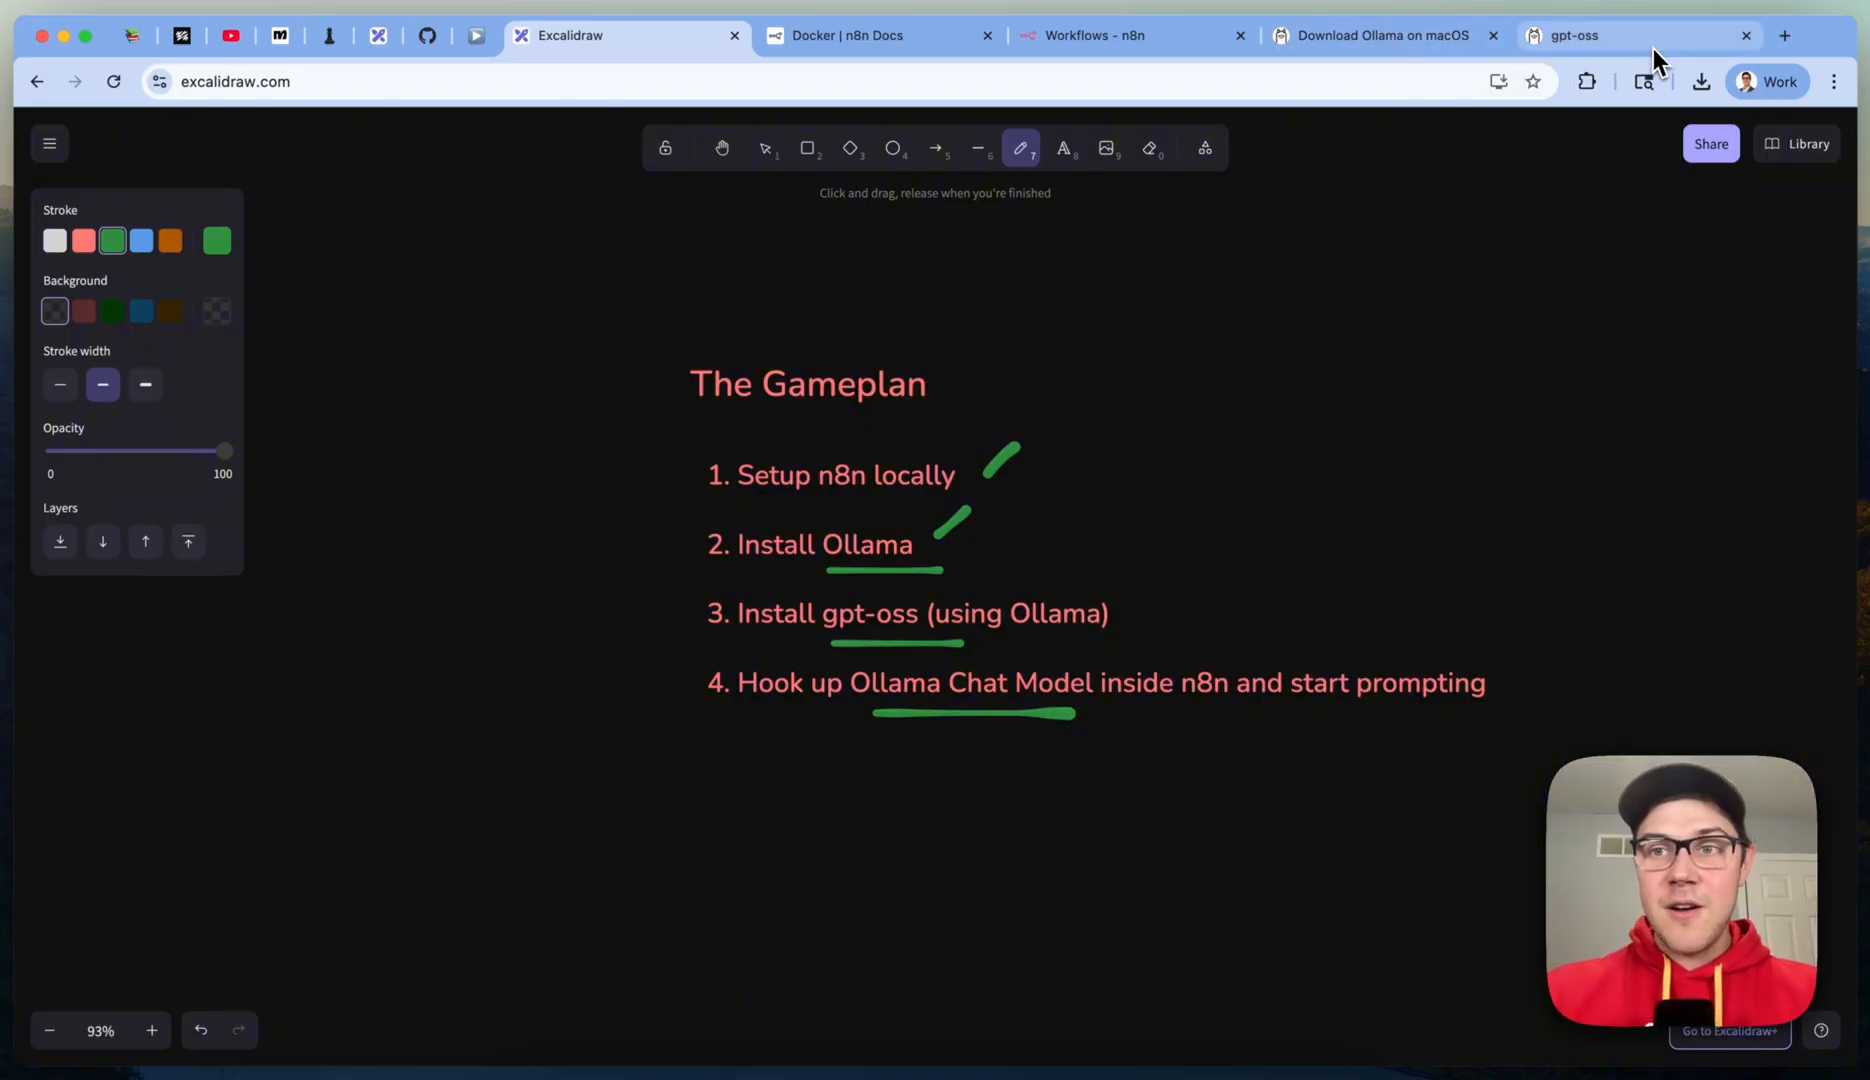
# Step: Search the Ollama site for gpt-oss and open its model page listing latest, 20b and 120b
pyautogui.click(1622, 34)
pyautogui.write('g')
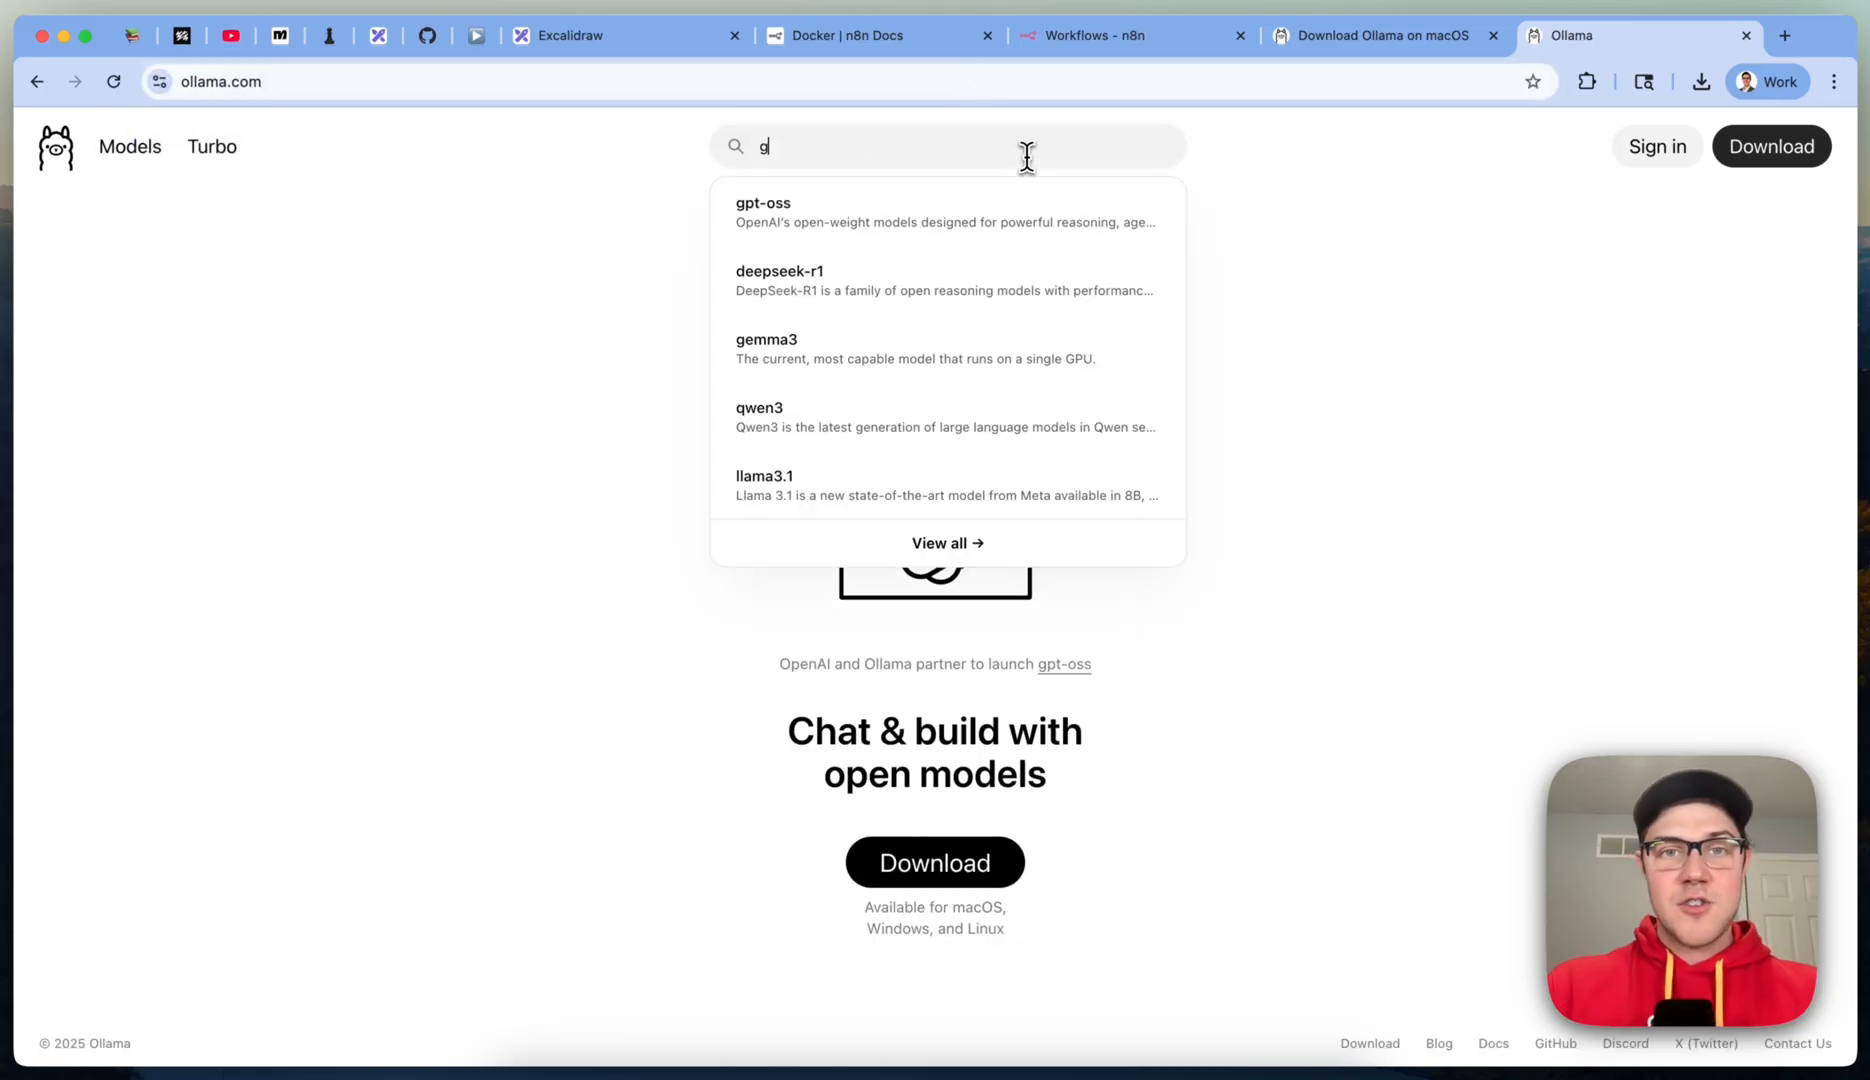
pyautogui.write('pt-oss')
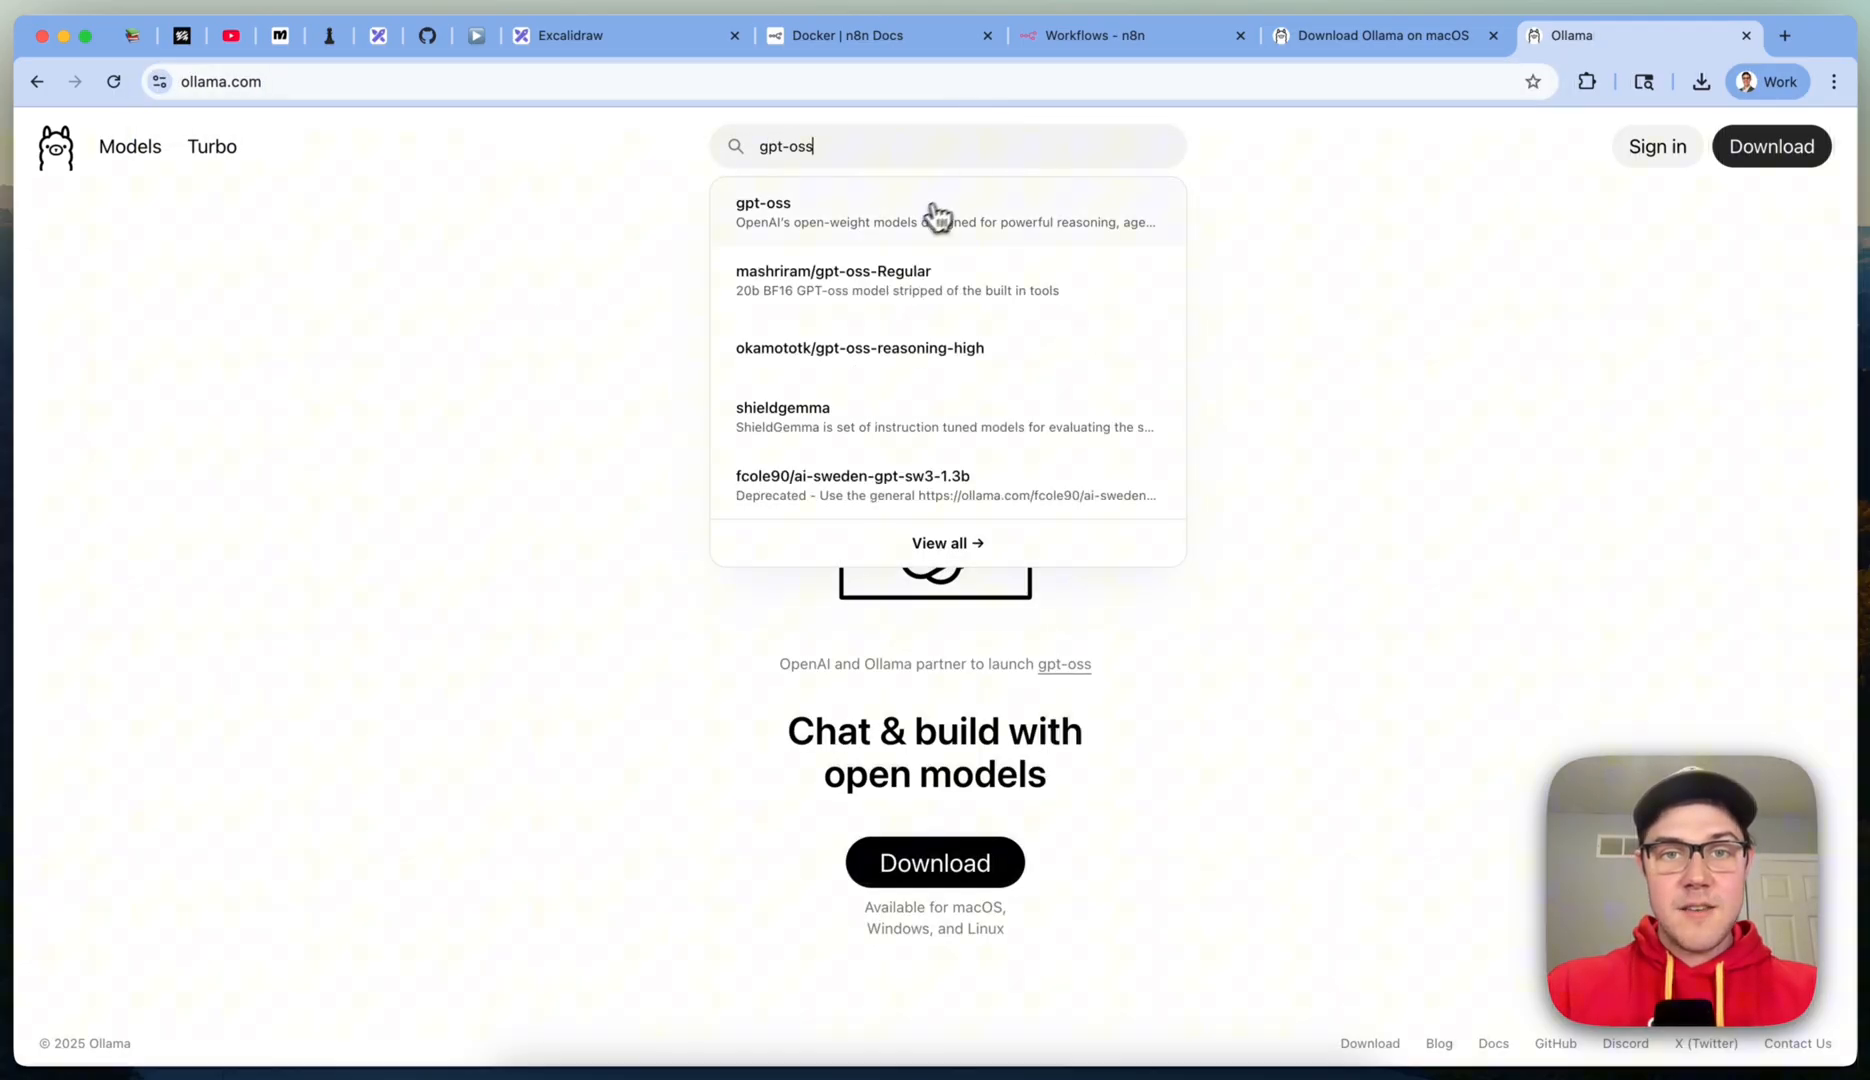
pyautogui.click(764, 212)
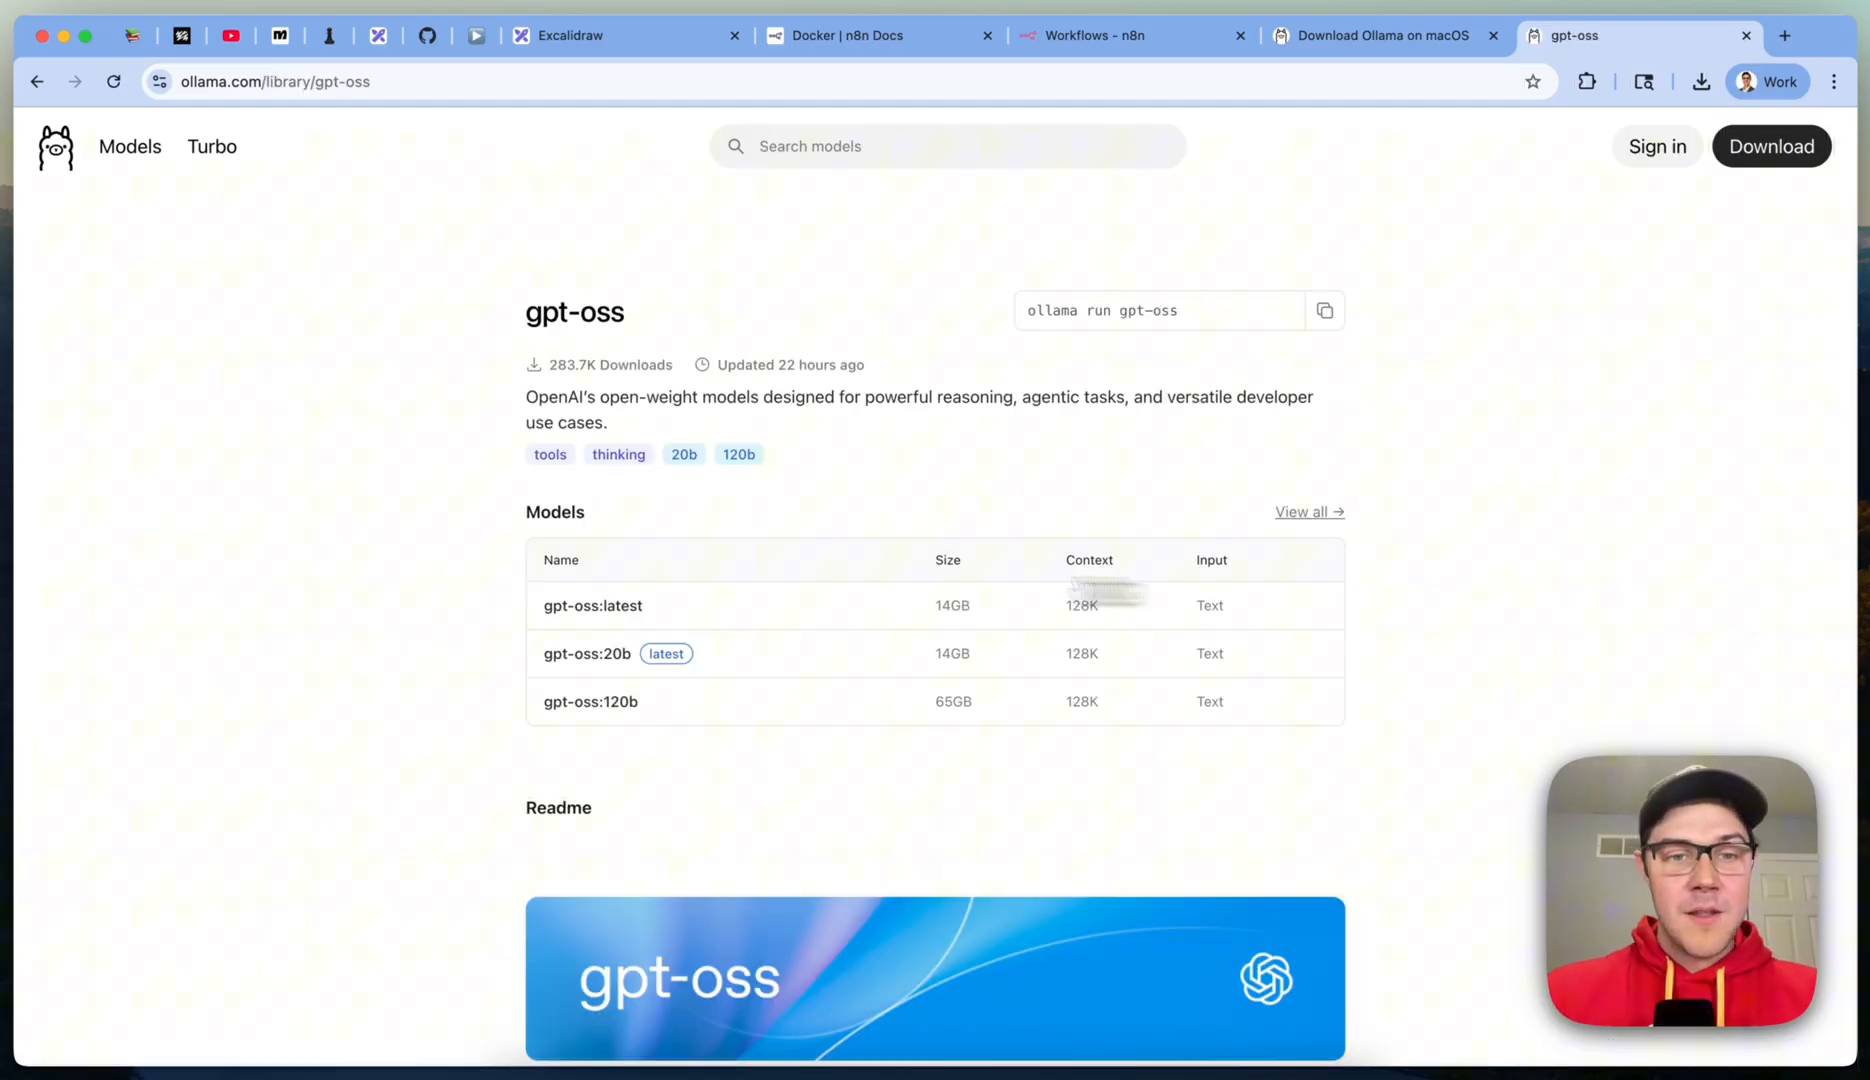
pyautogui.moveTo(592, 612)
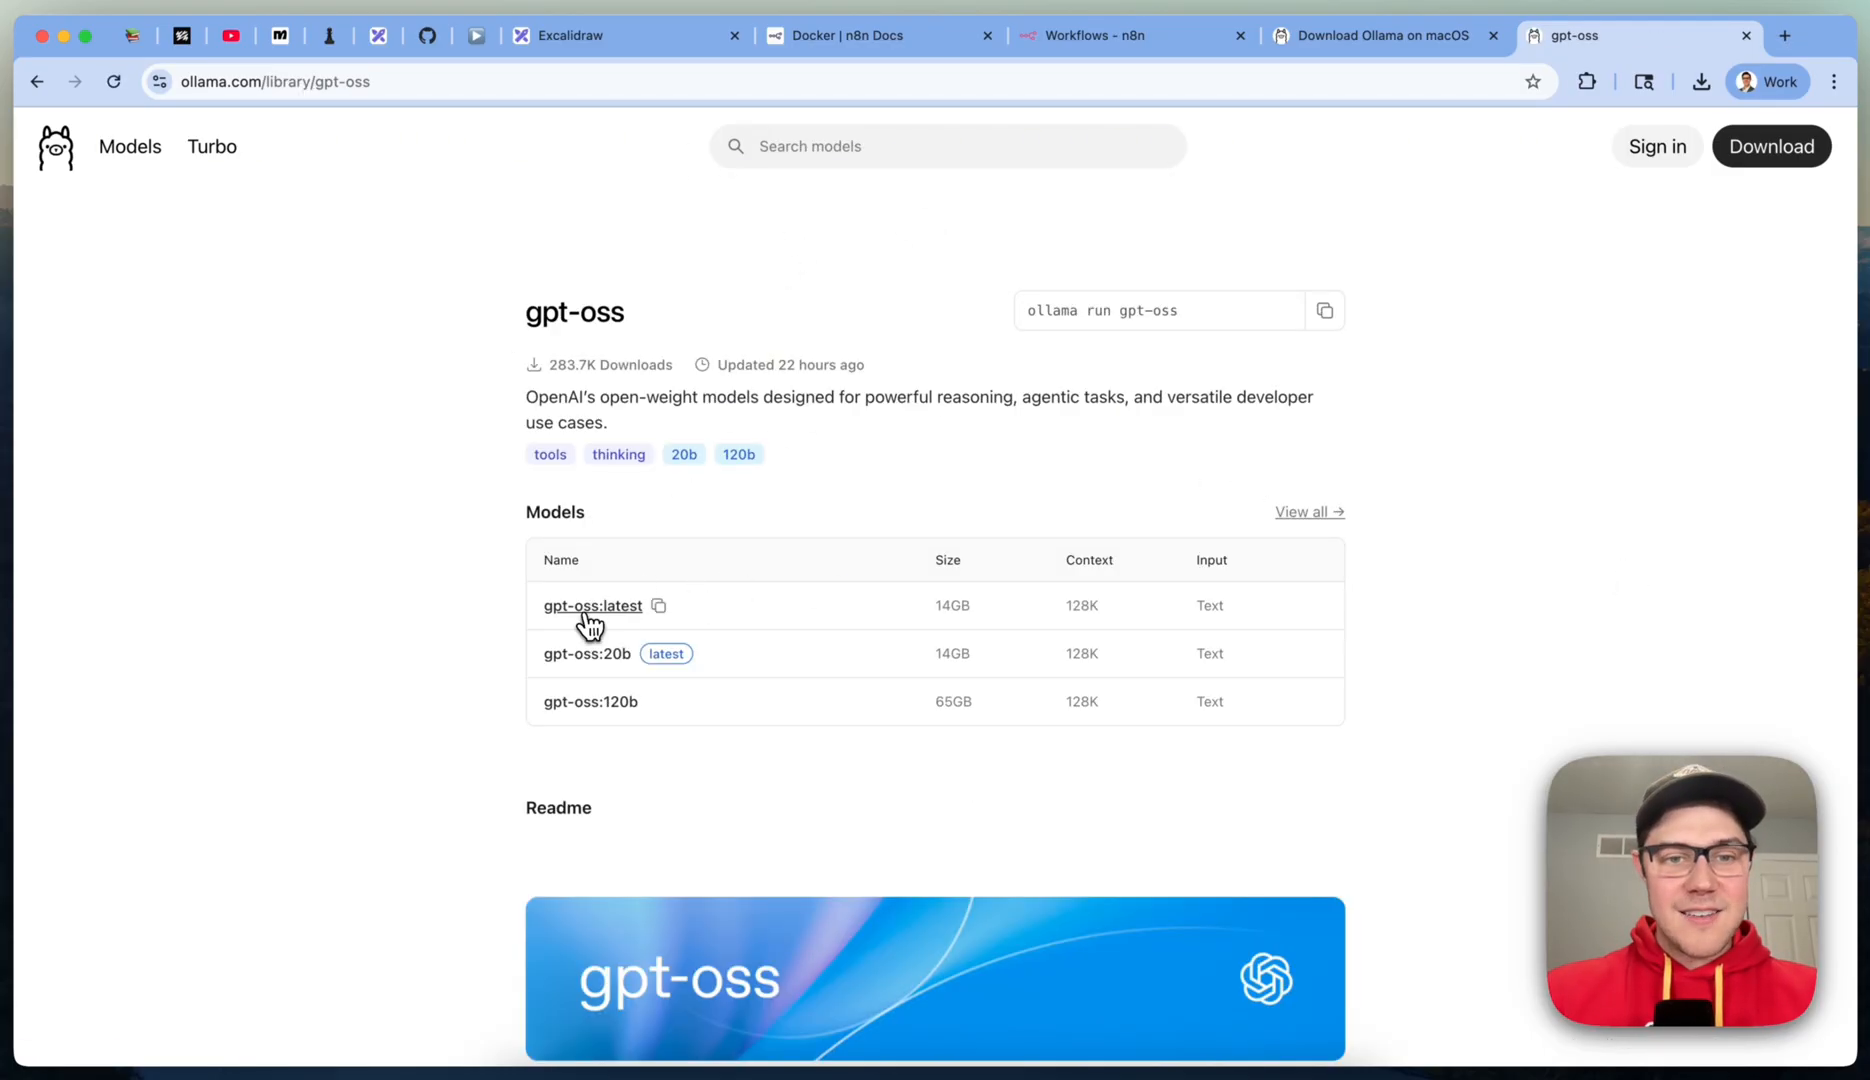
pyautogui.moveTo(676, 618)
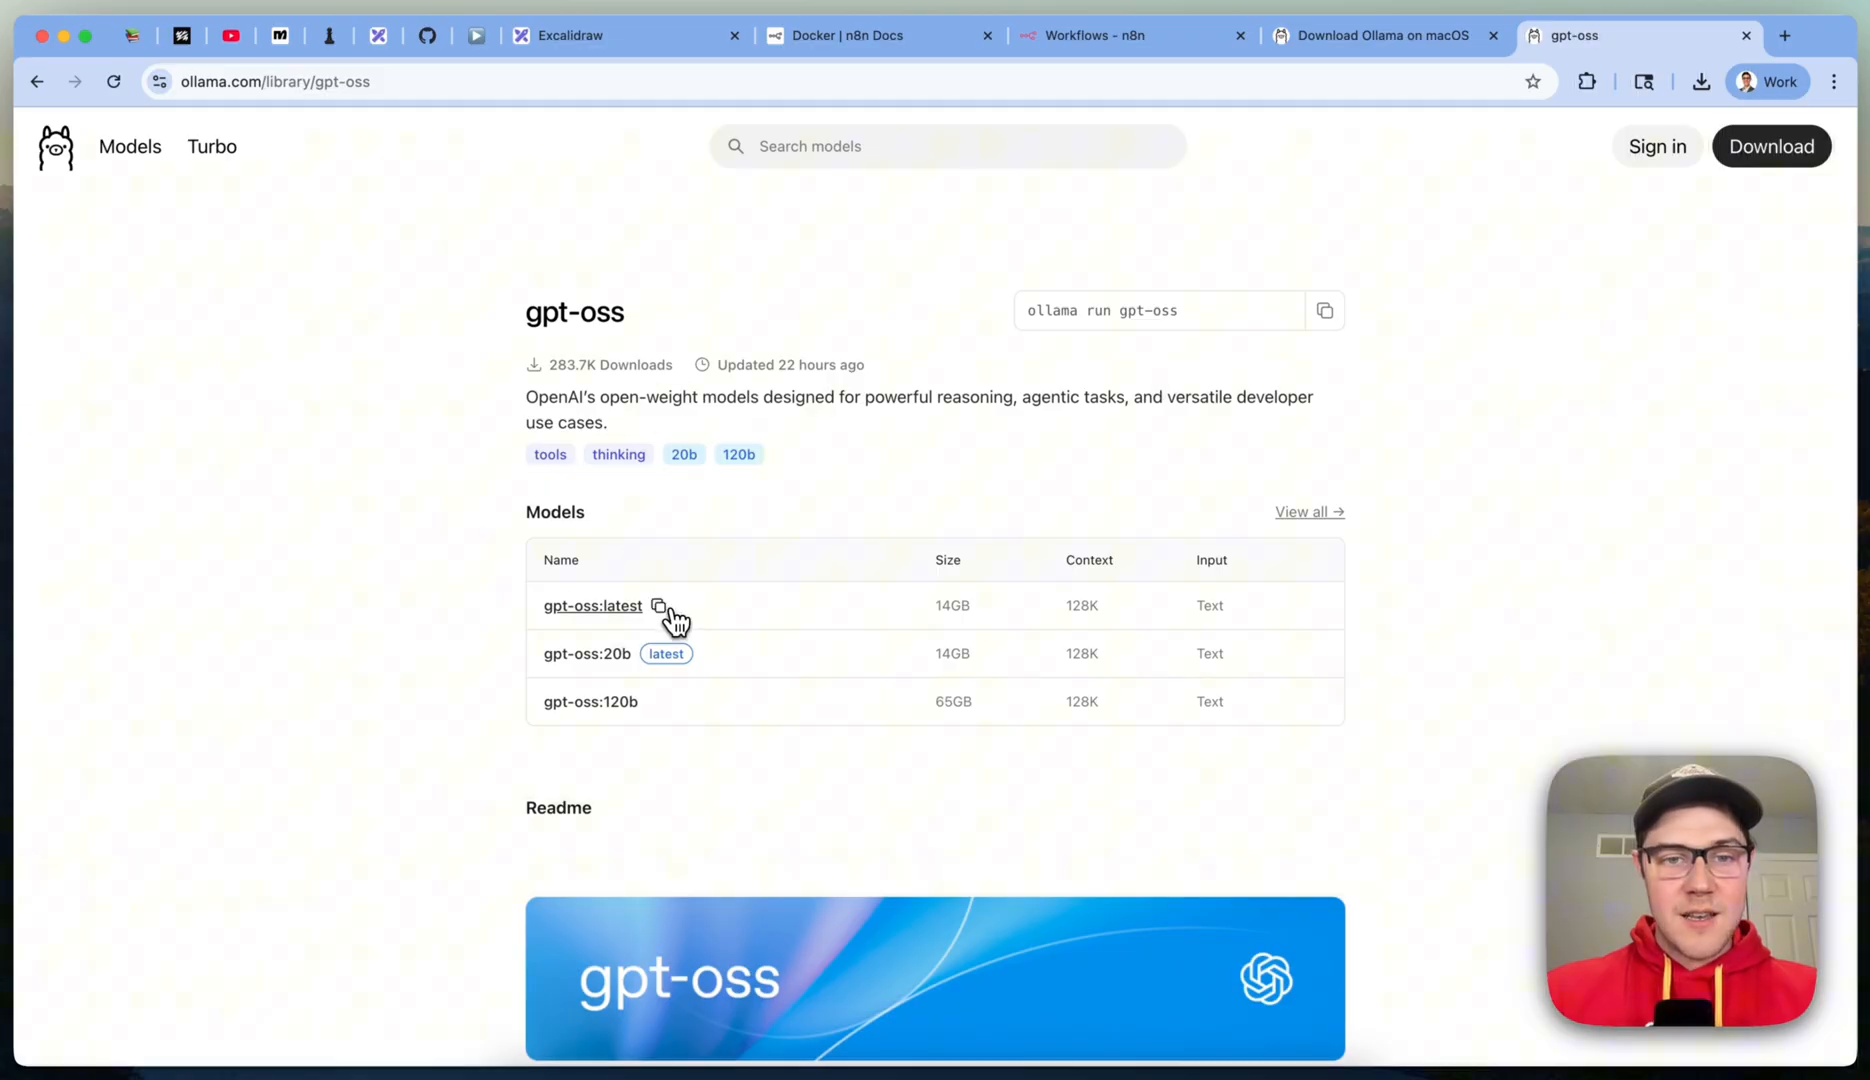
pyautogui.moveTo(606, 644)
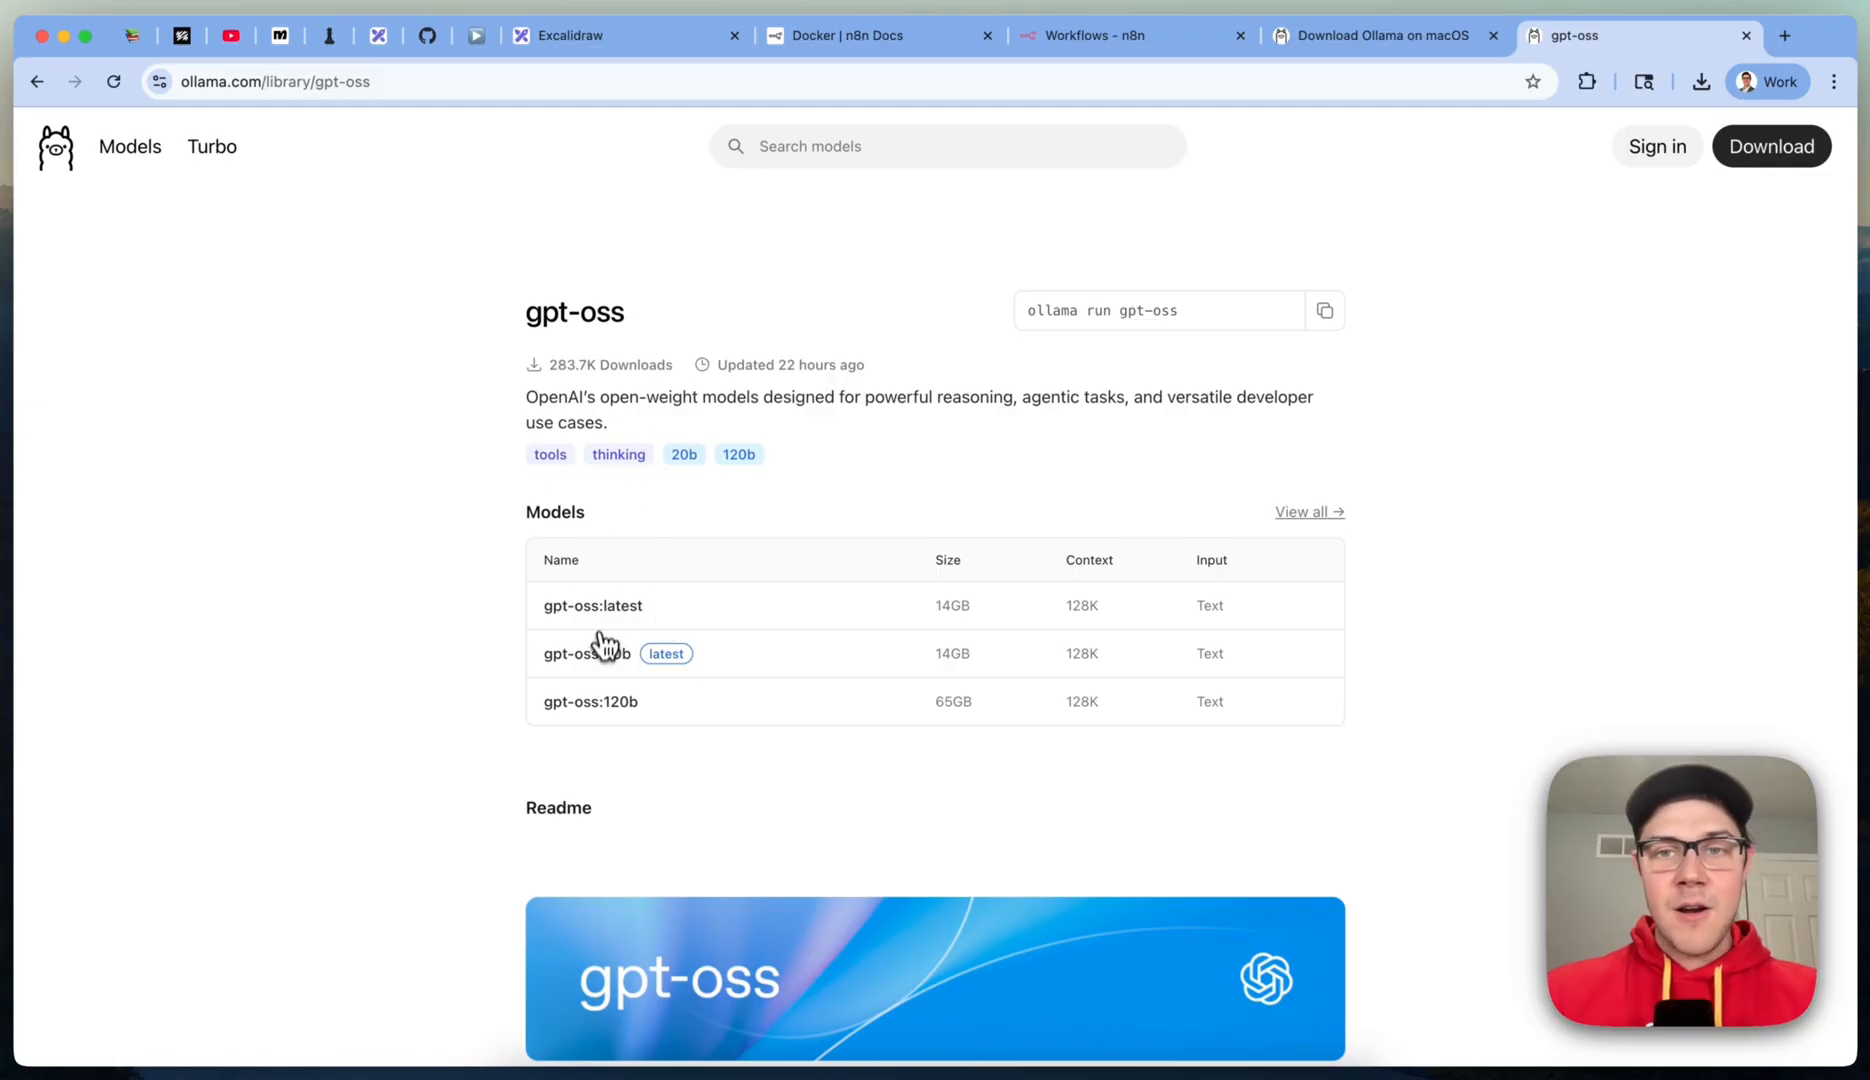
pyautogui.moveTo(1118, 268)
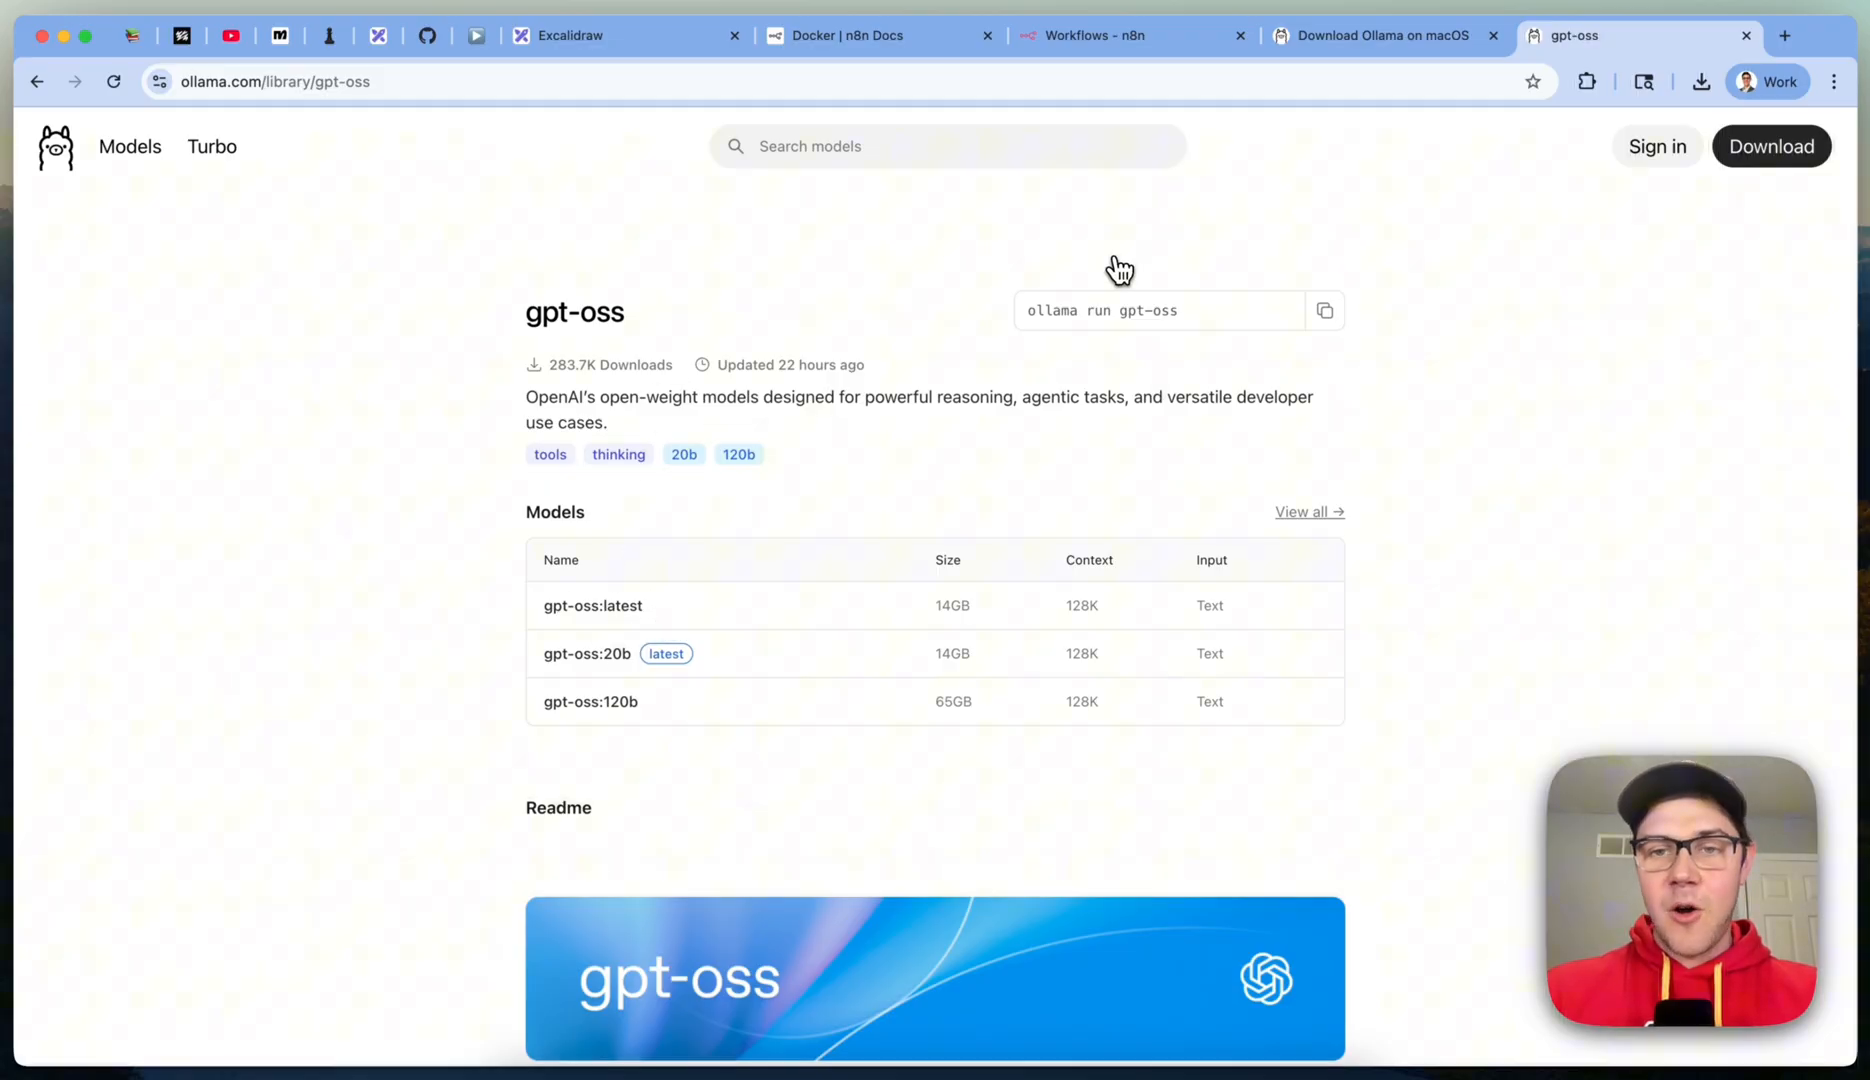
pyautogui.moveTo(1092, 330)
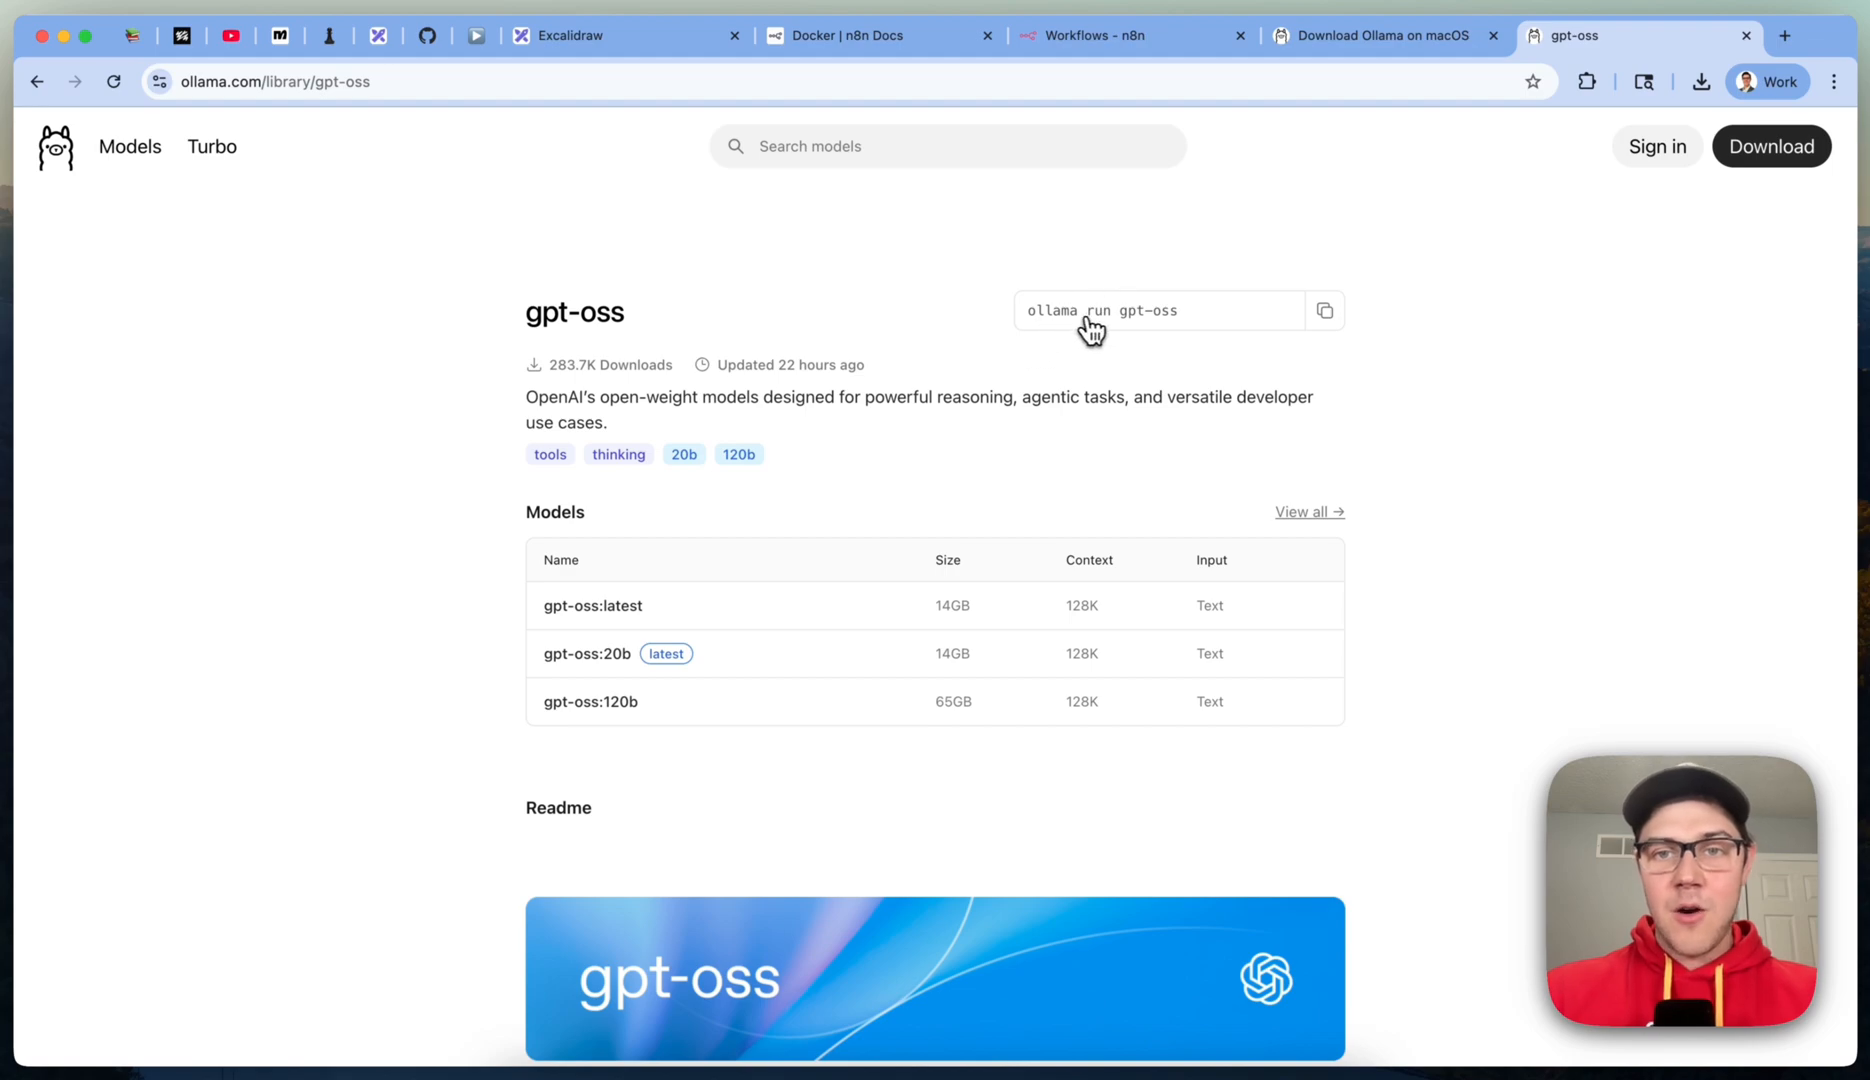
pyautogui.moveTo(1584, 432)
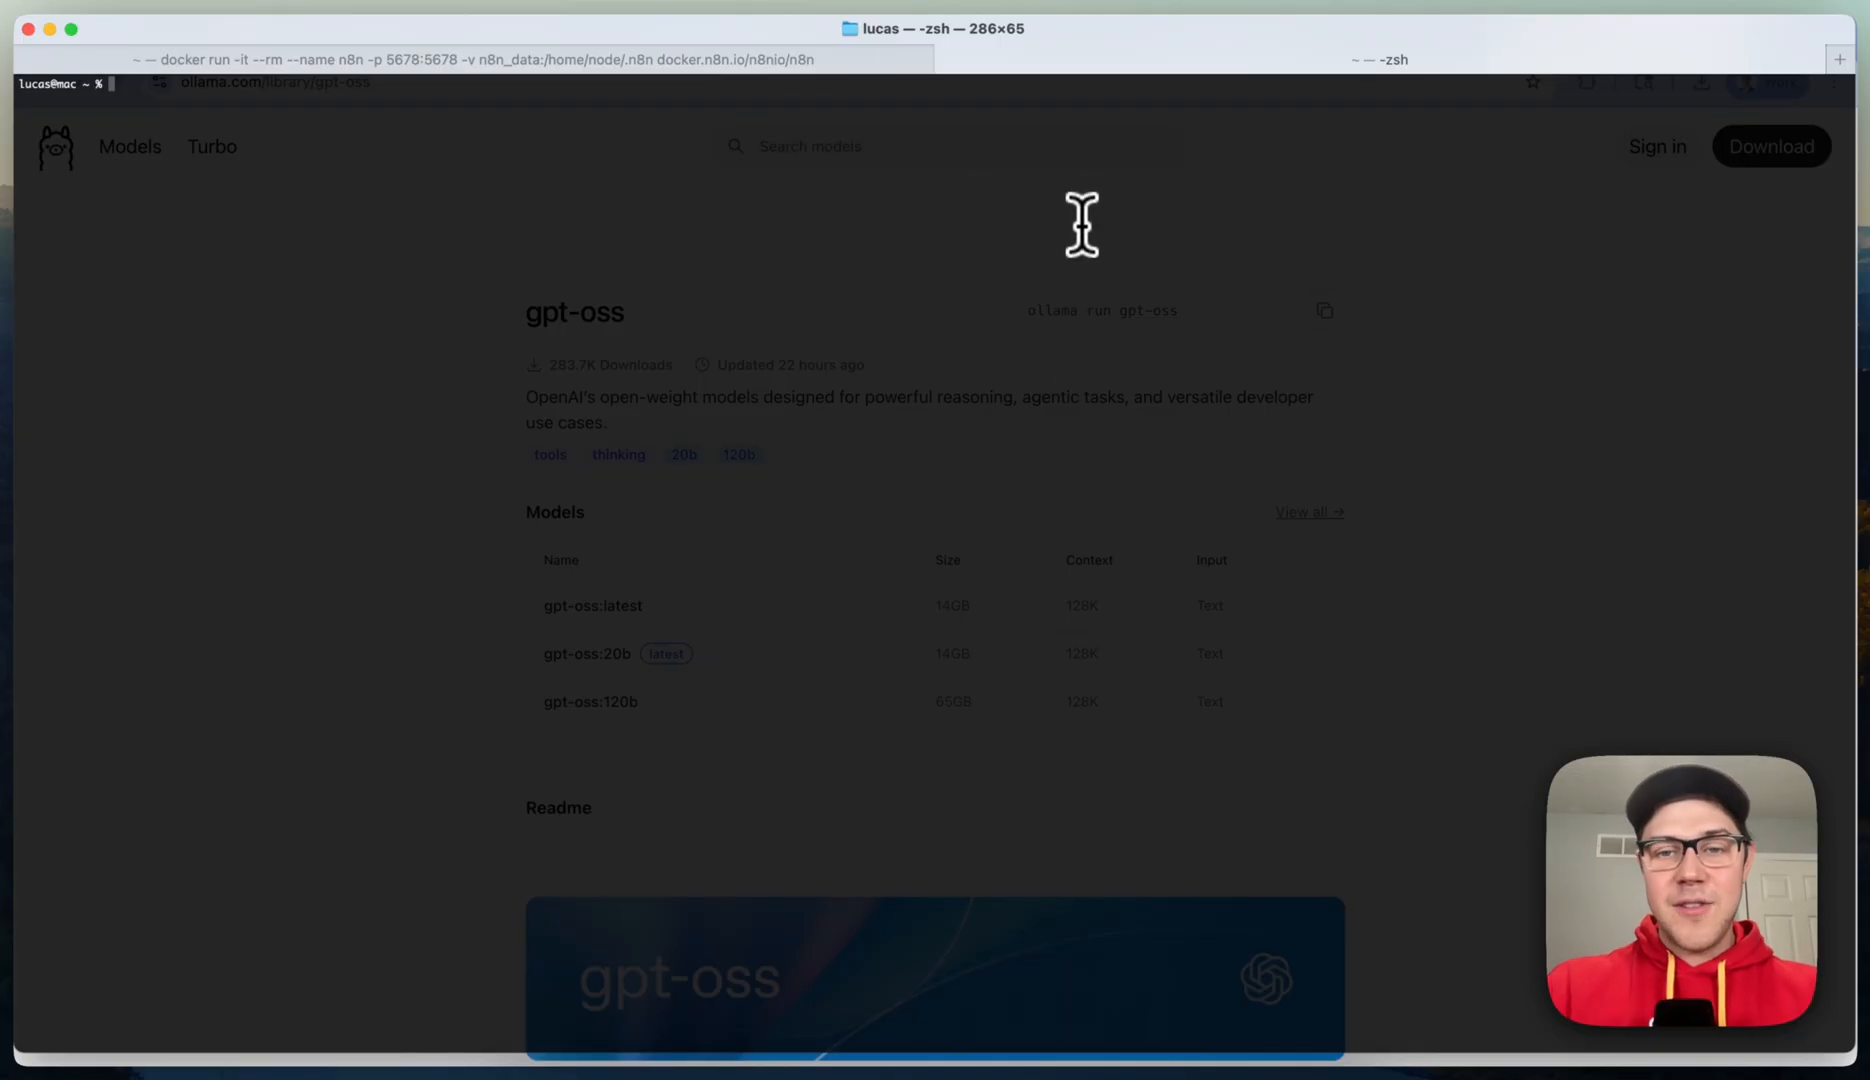
# Step: Run 'ollama run gpt-oss:latest' in Terminal and wait for the model pull to finish
pyautogui.write('ollama run')
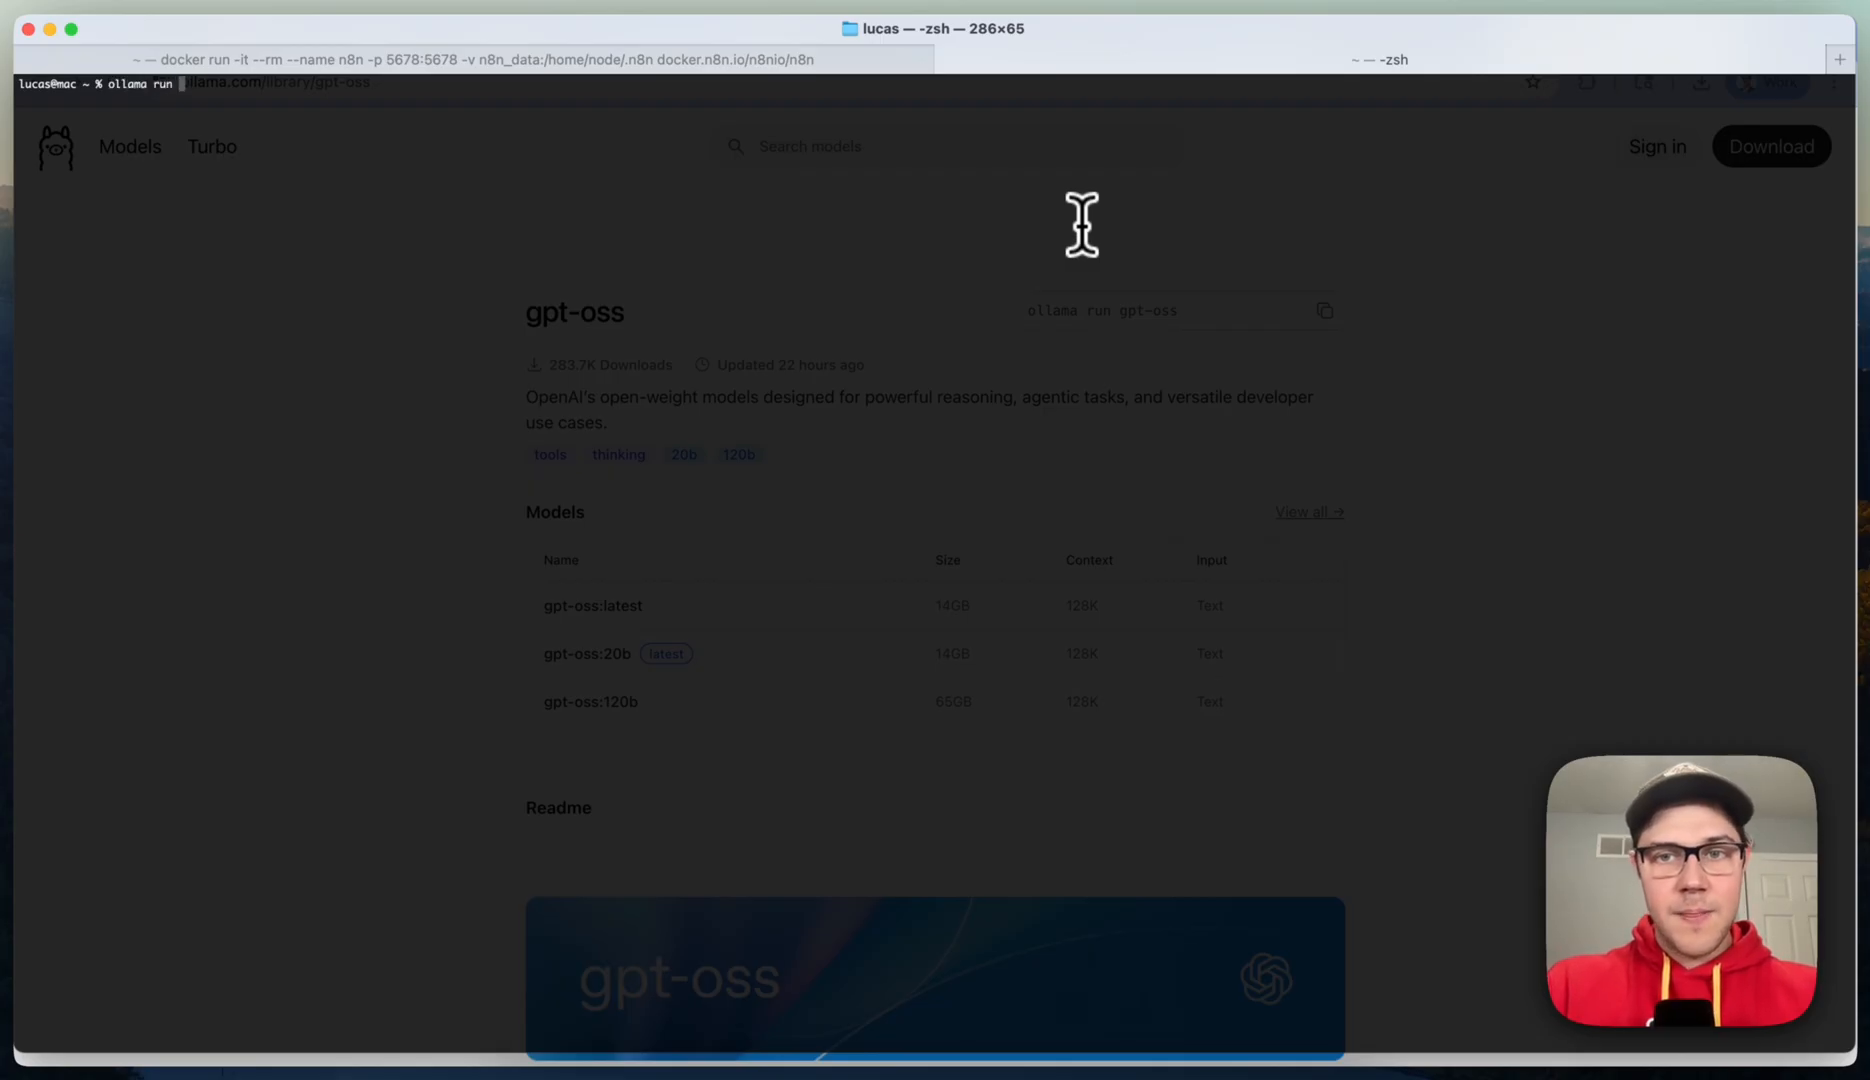
pyautogui.write('gpt-oss:latest')
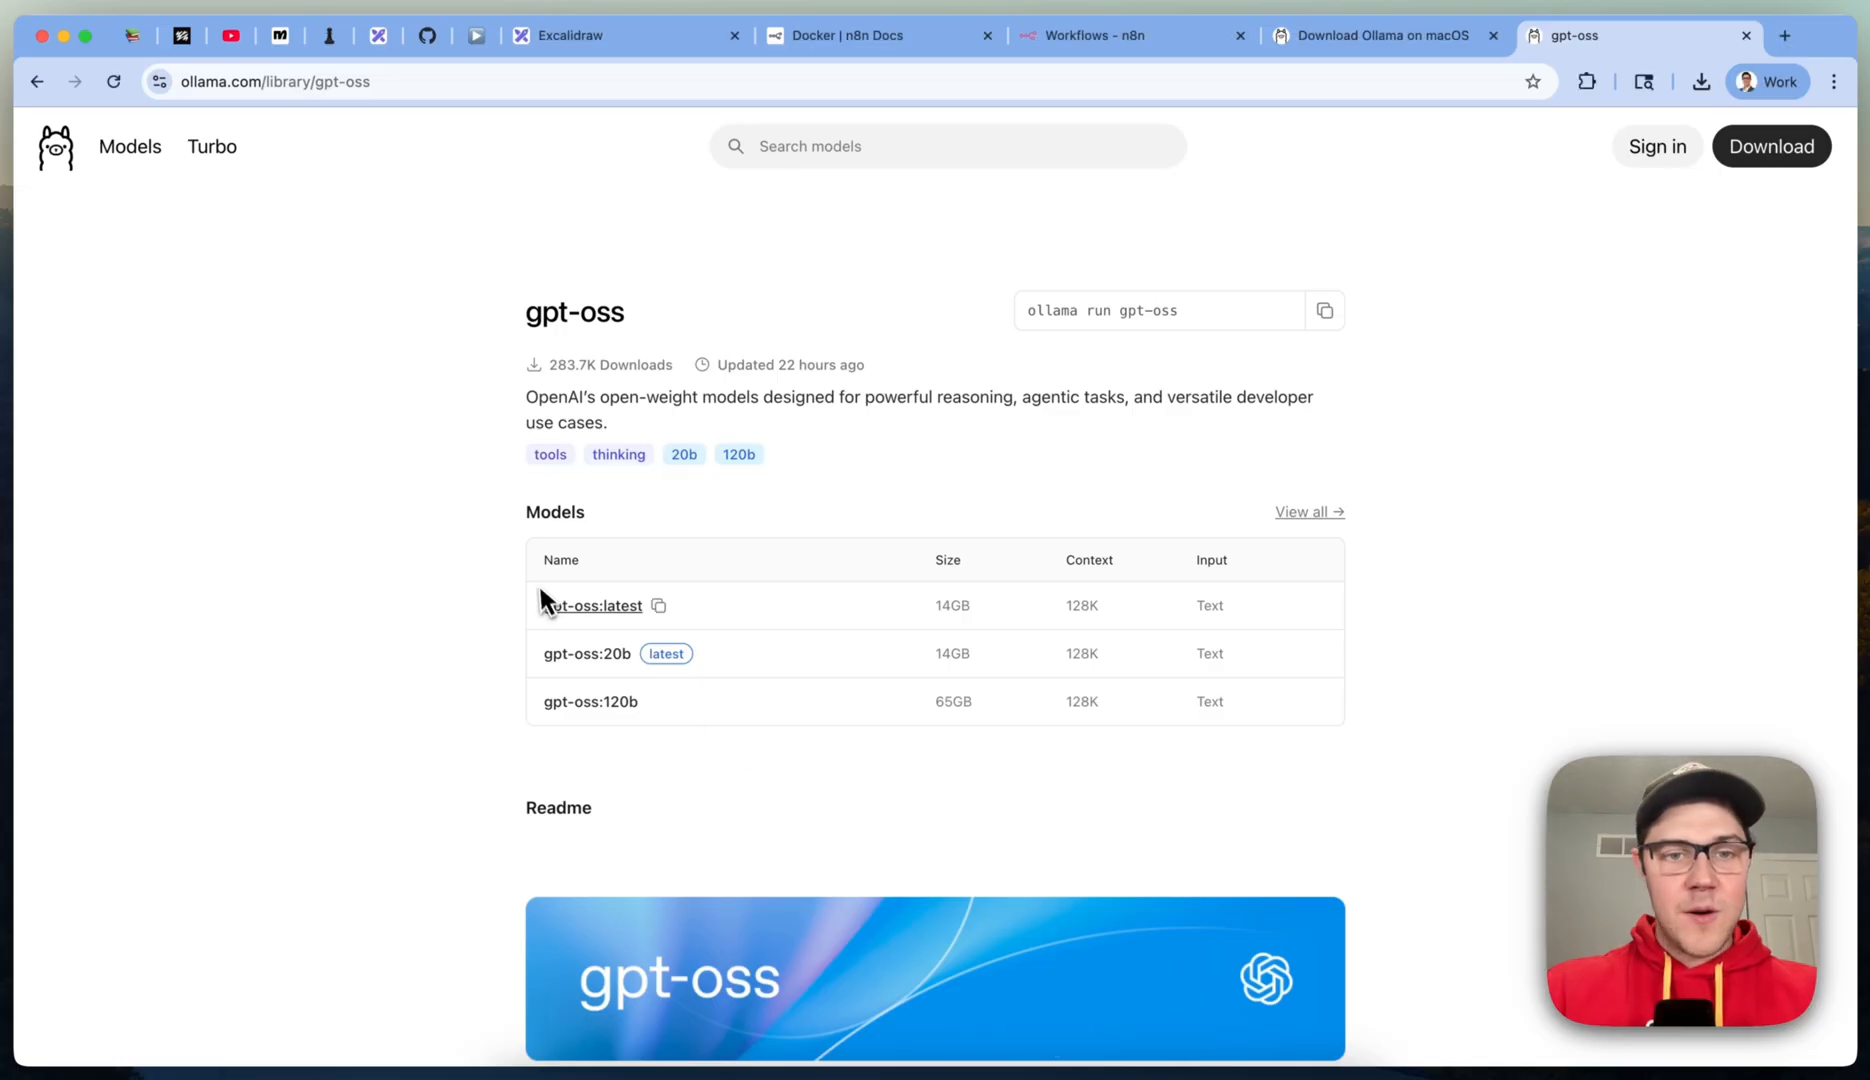
pyautogui.moveTo(654, 630)
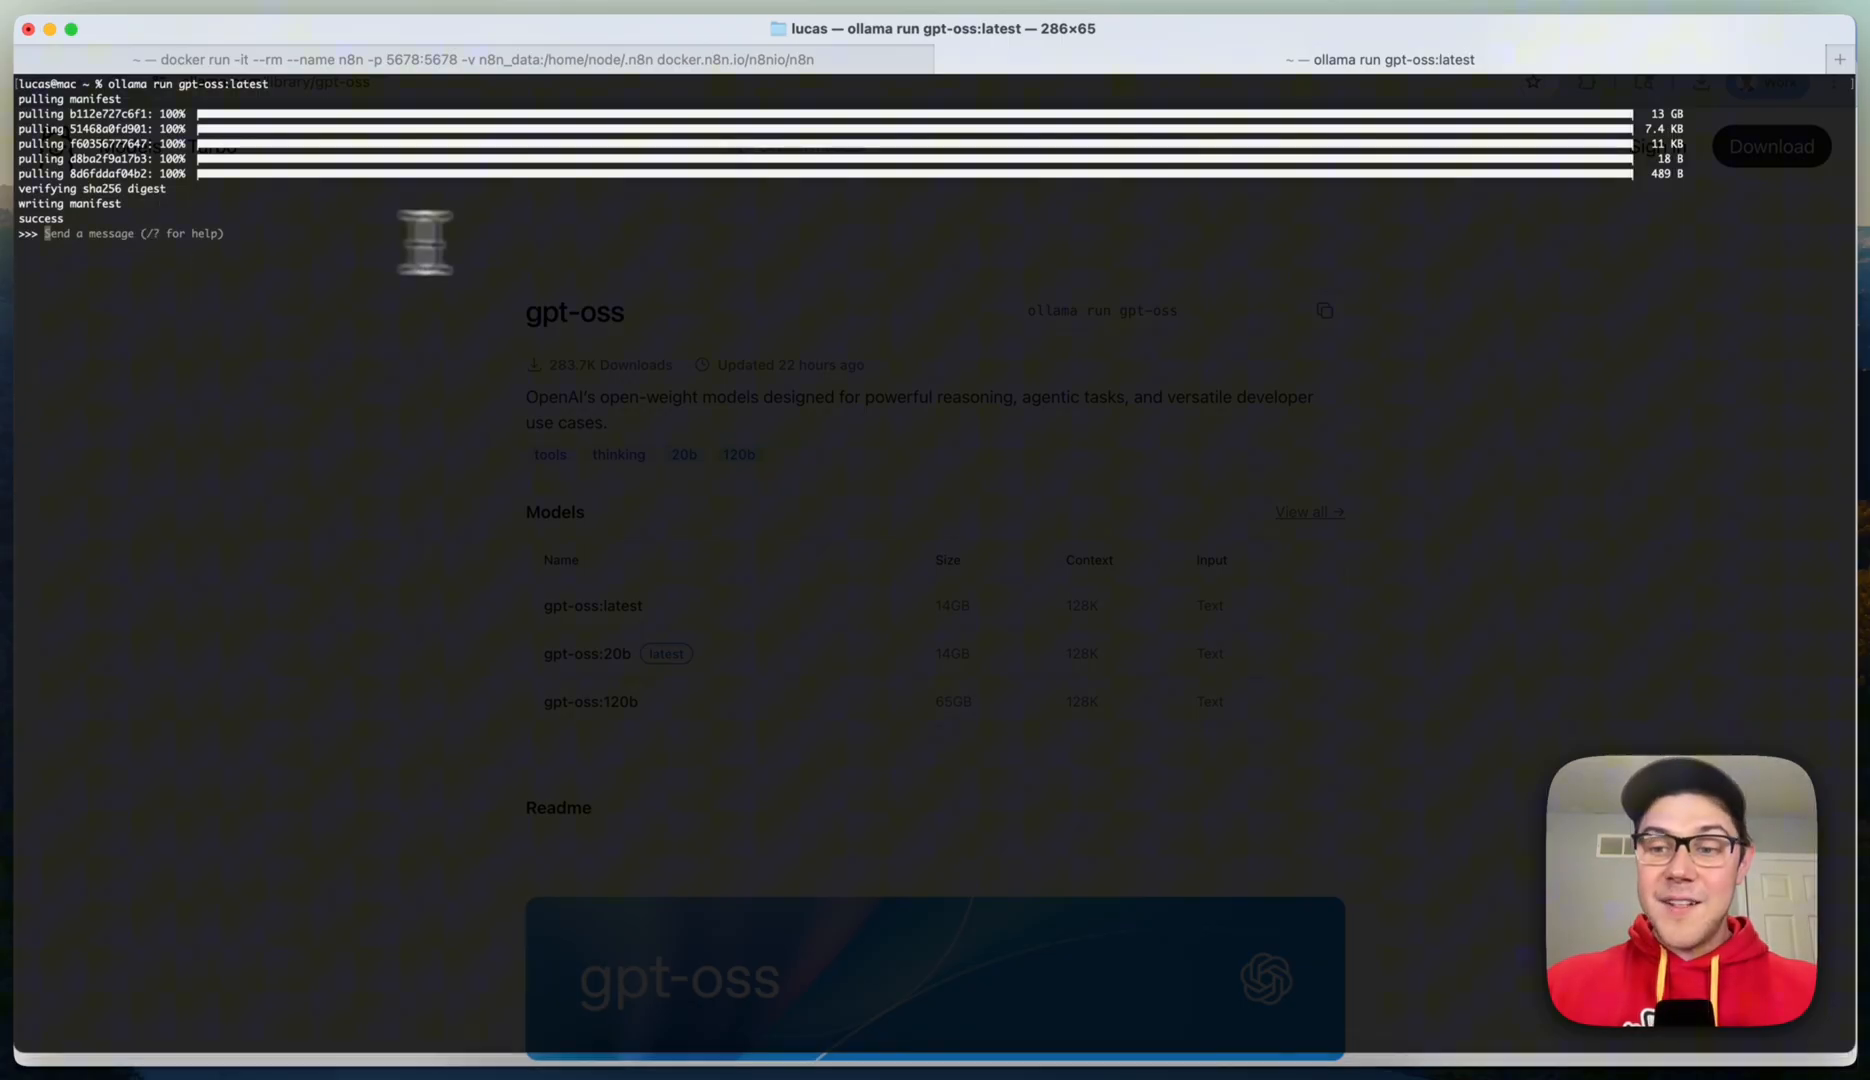
pyautogui.moveTo(602, 250)
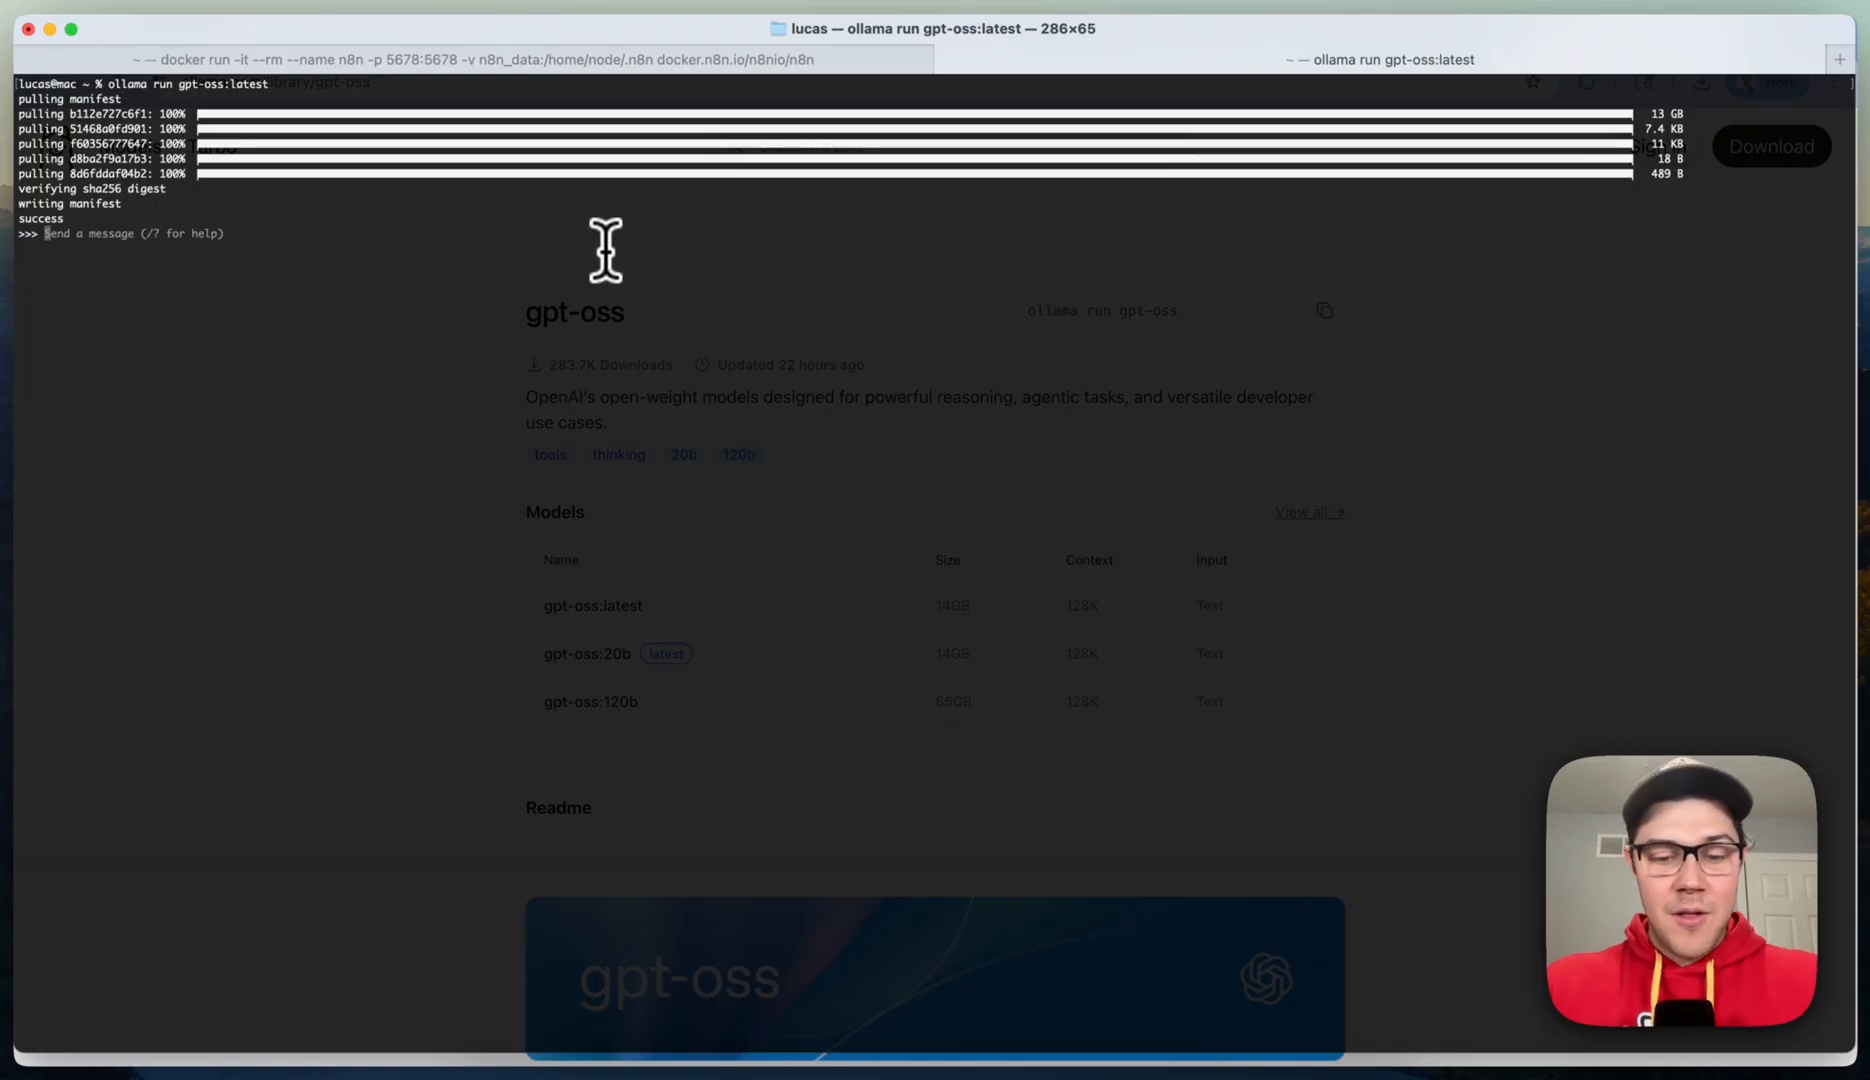
# Step: Ask the running gpt-oss model to 'Write me a poem about n8n'
pyautogui.write('Write me')
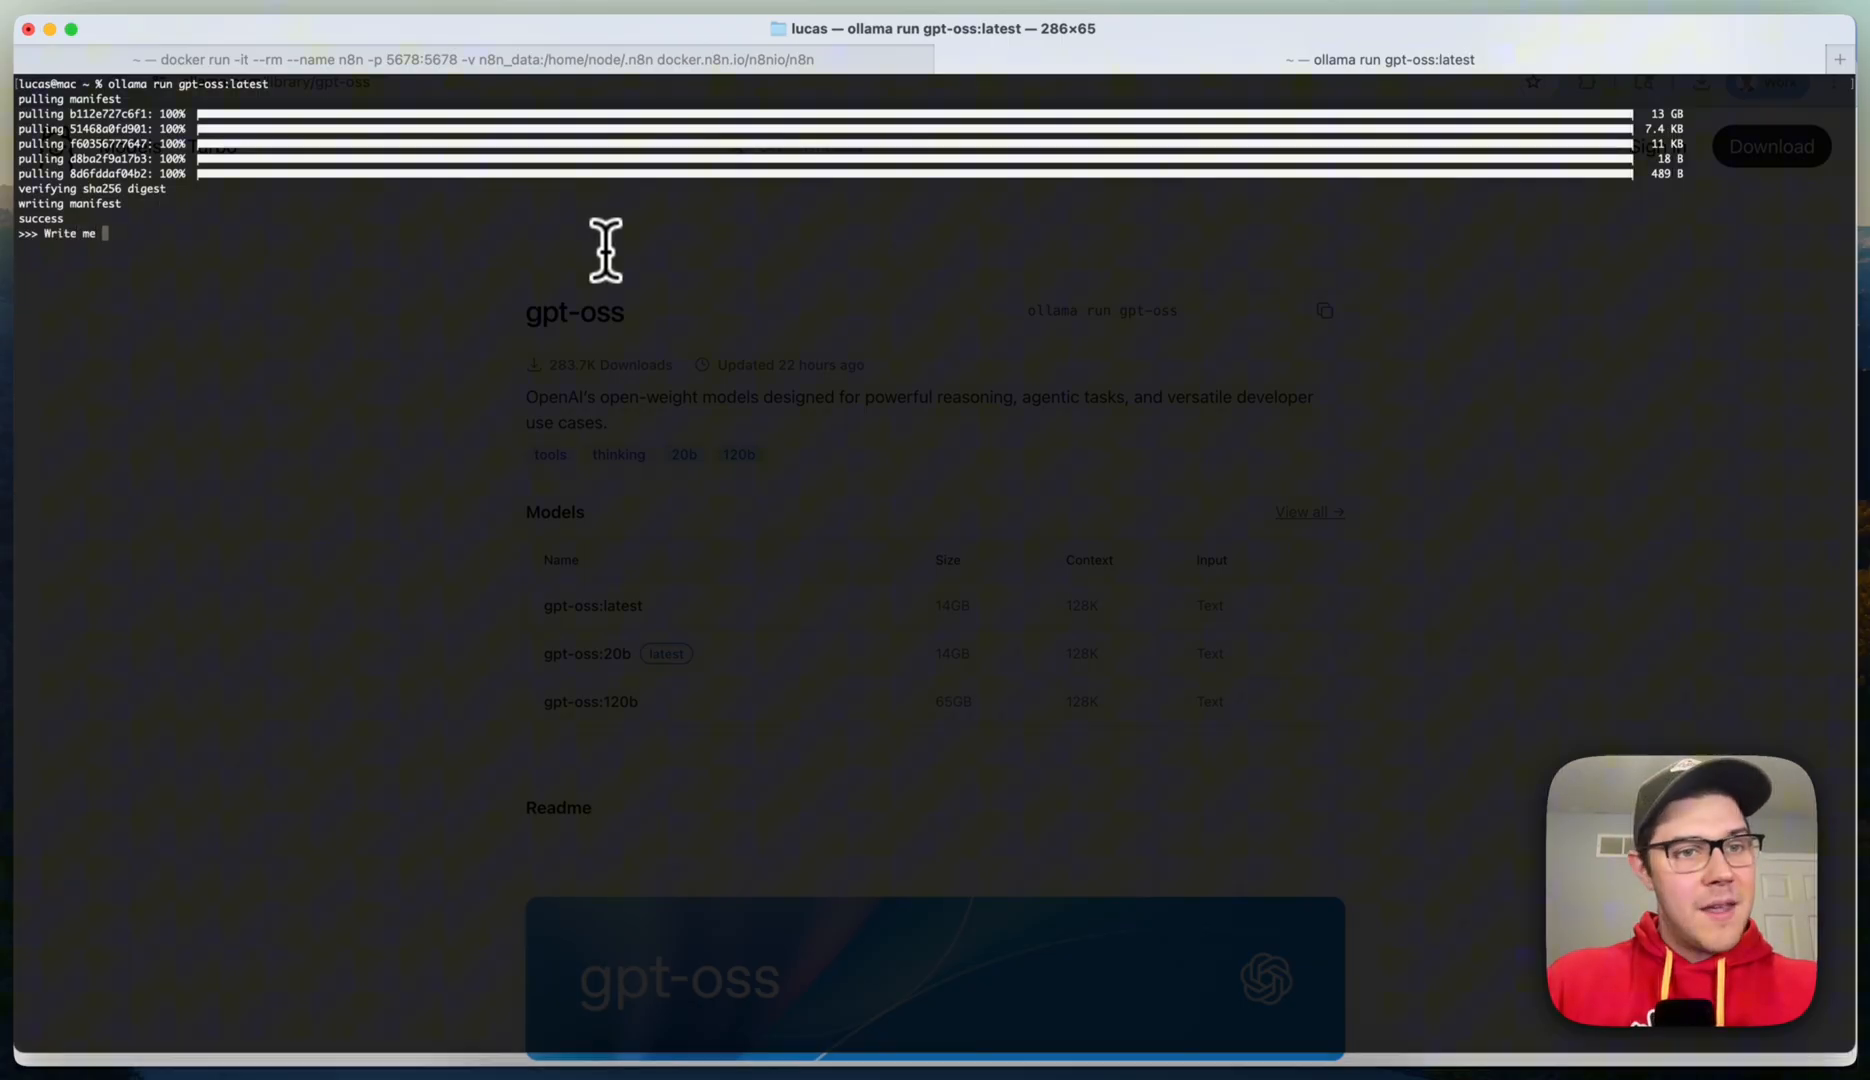
pyautogui.write('a poem about n8n')
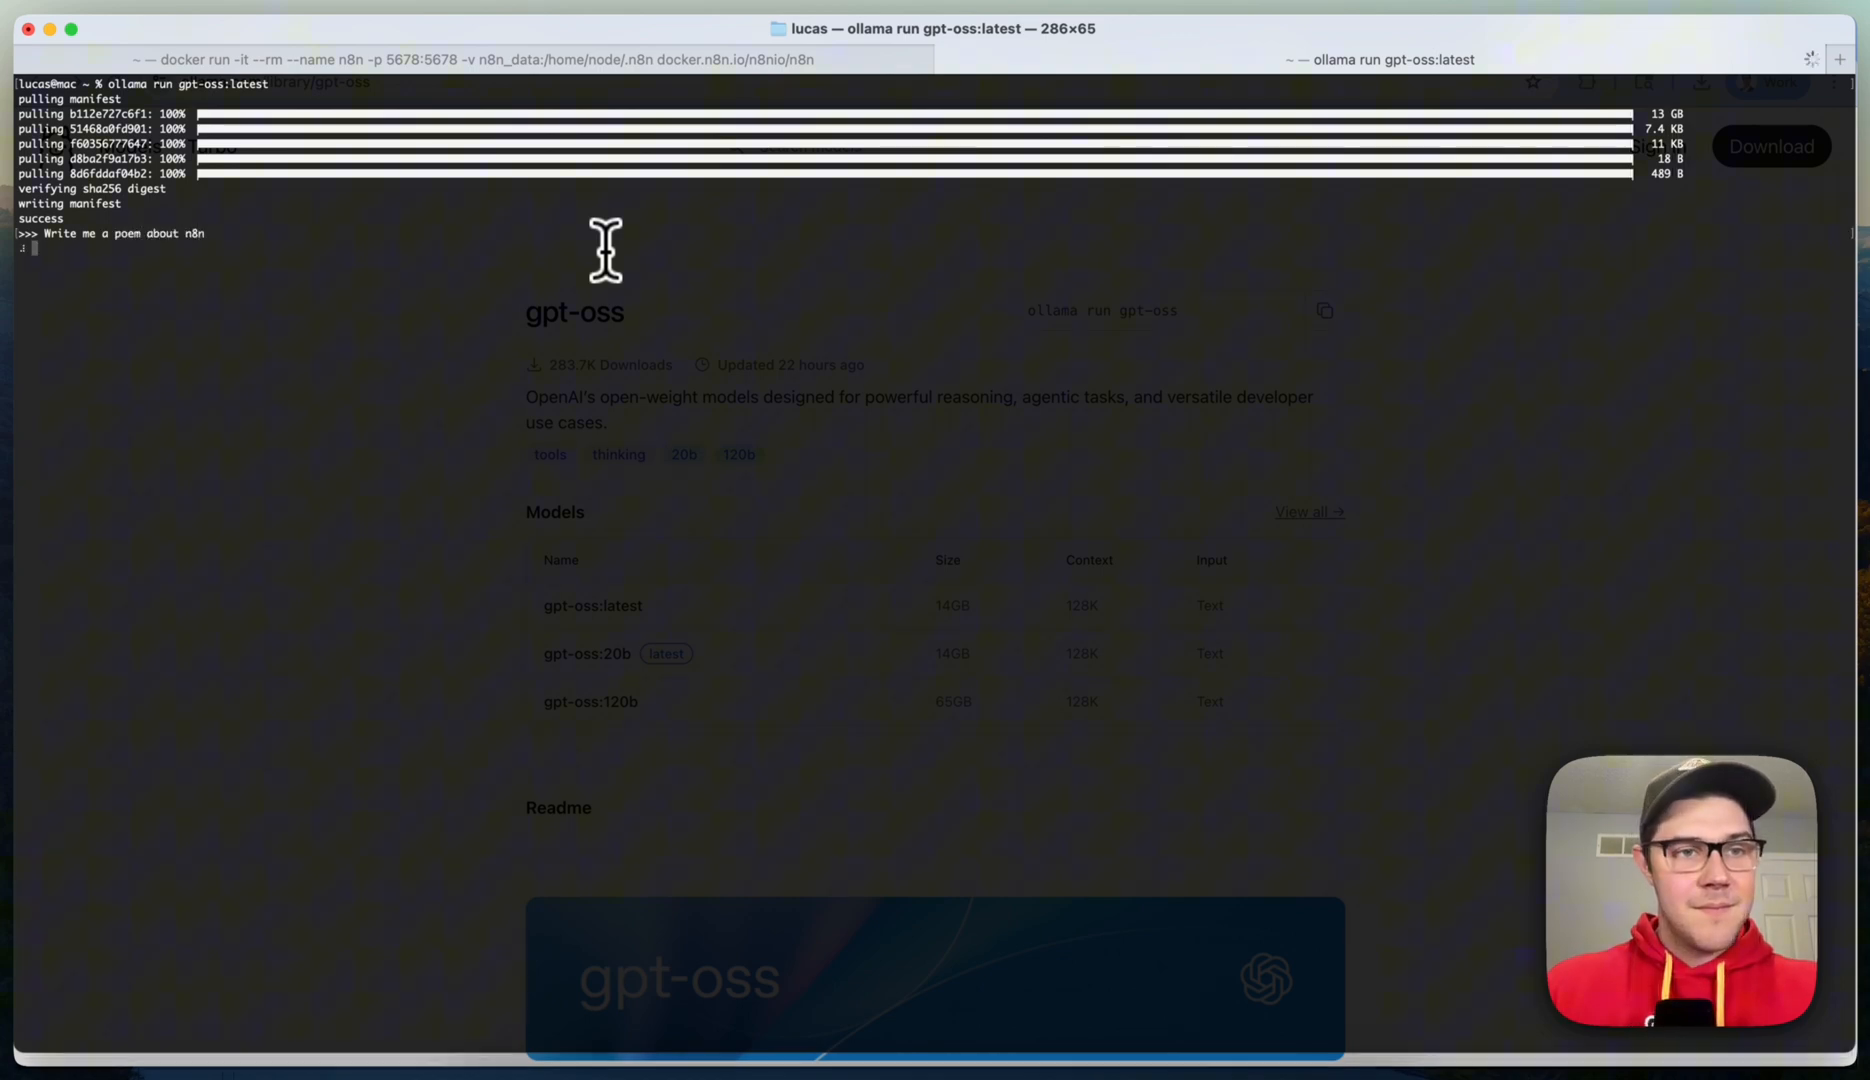
pyautogui.moveTo(1202, 268)
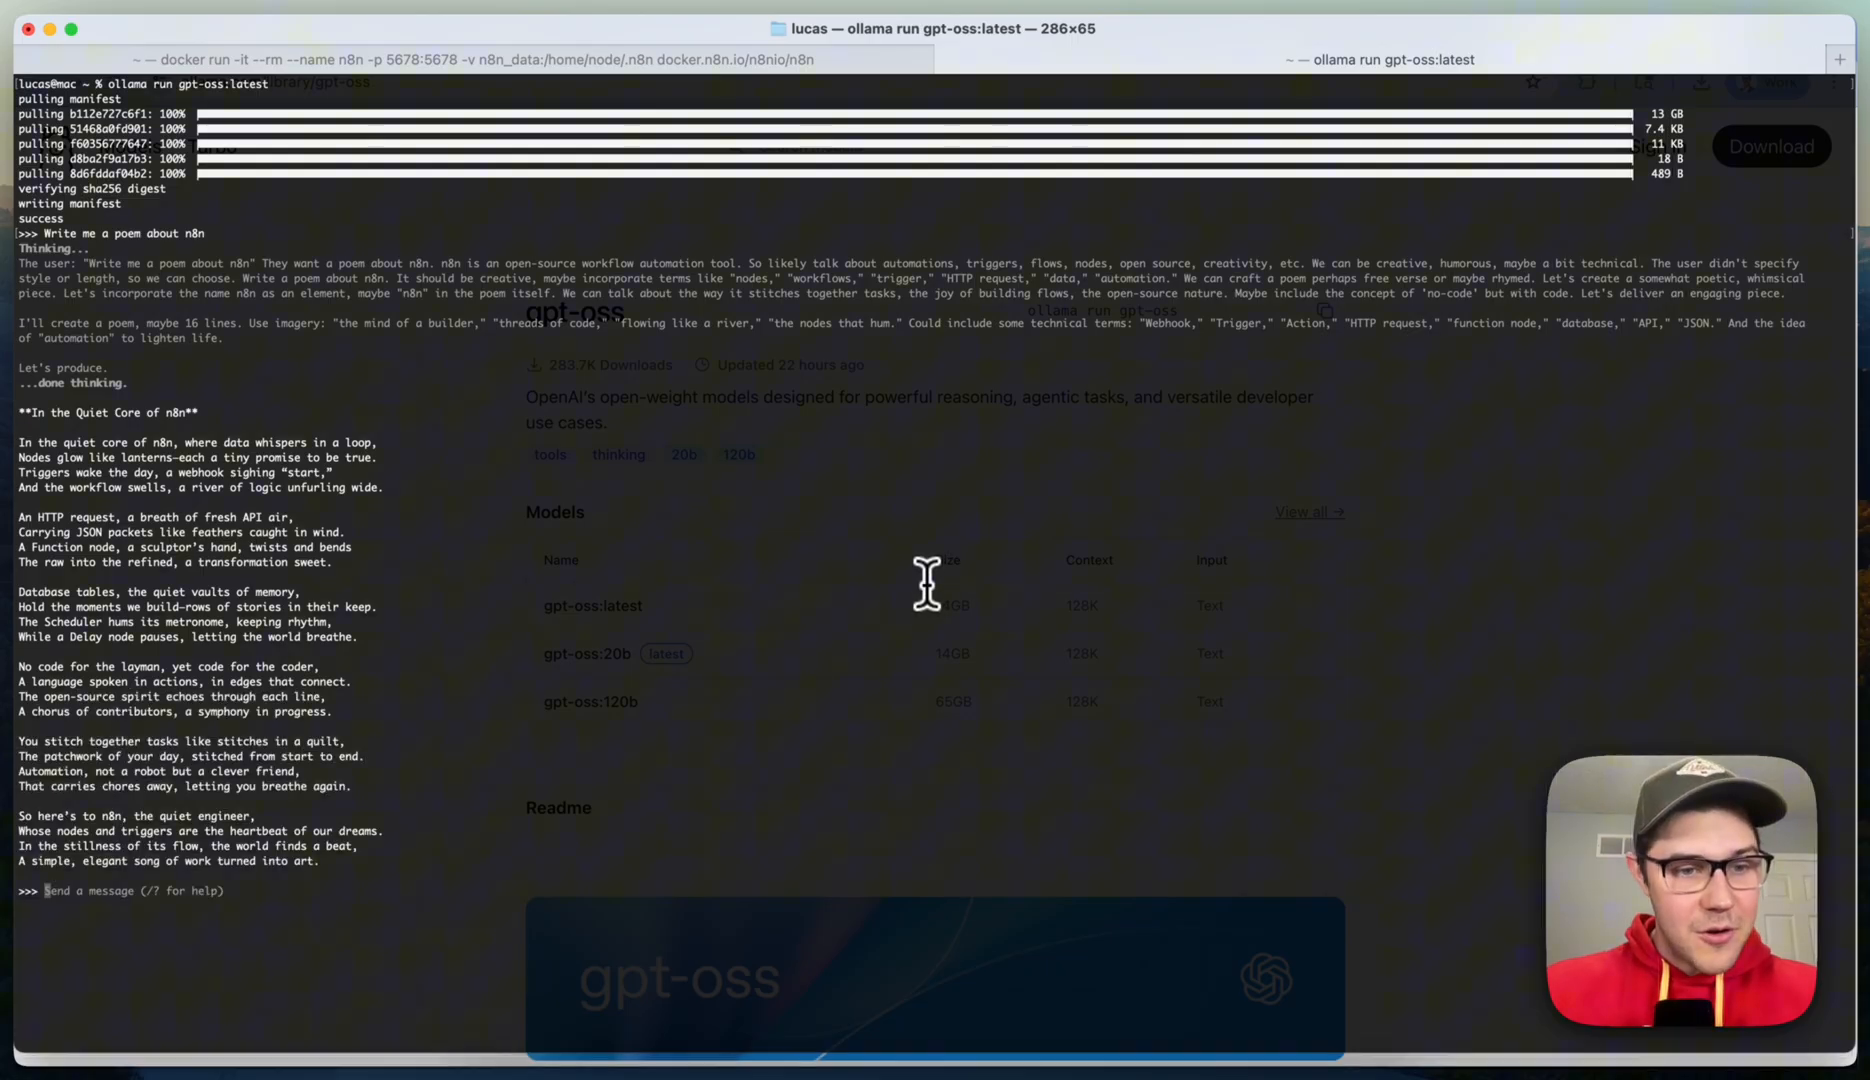
pyautogui.write('/')
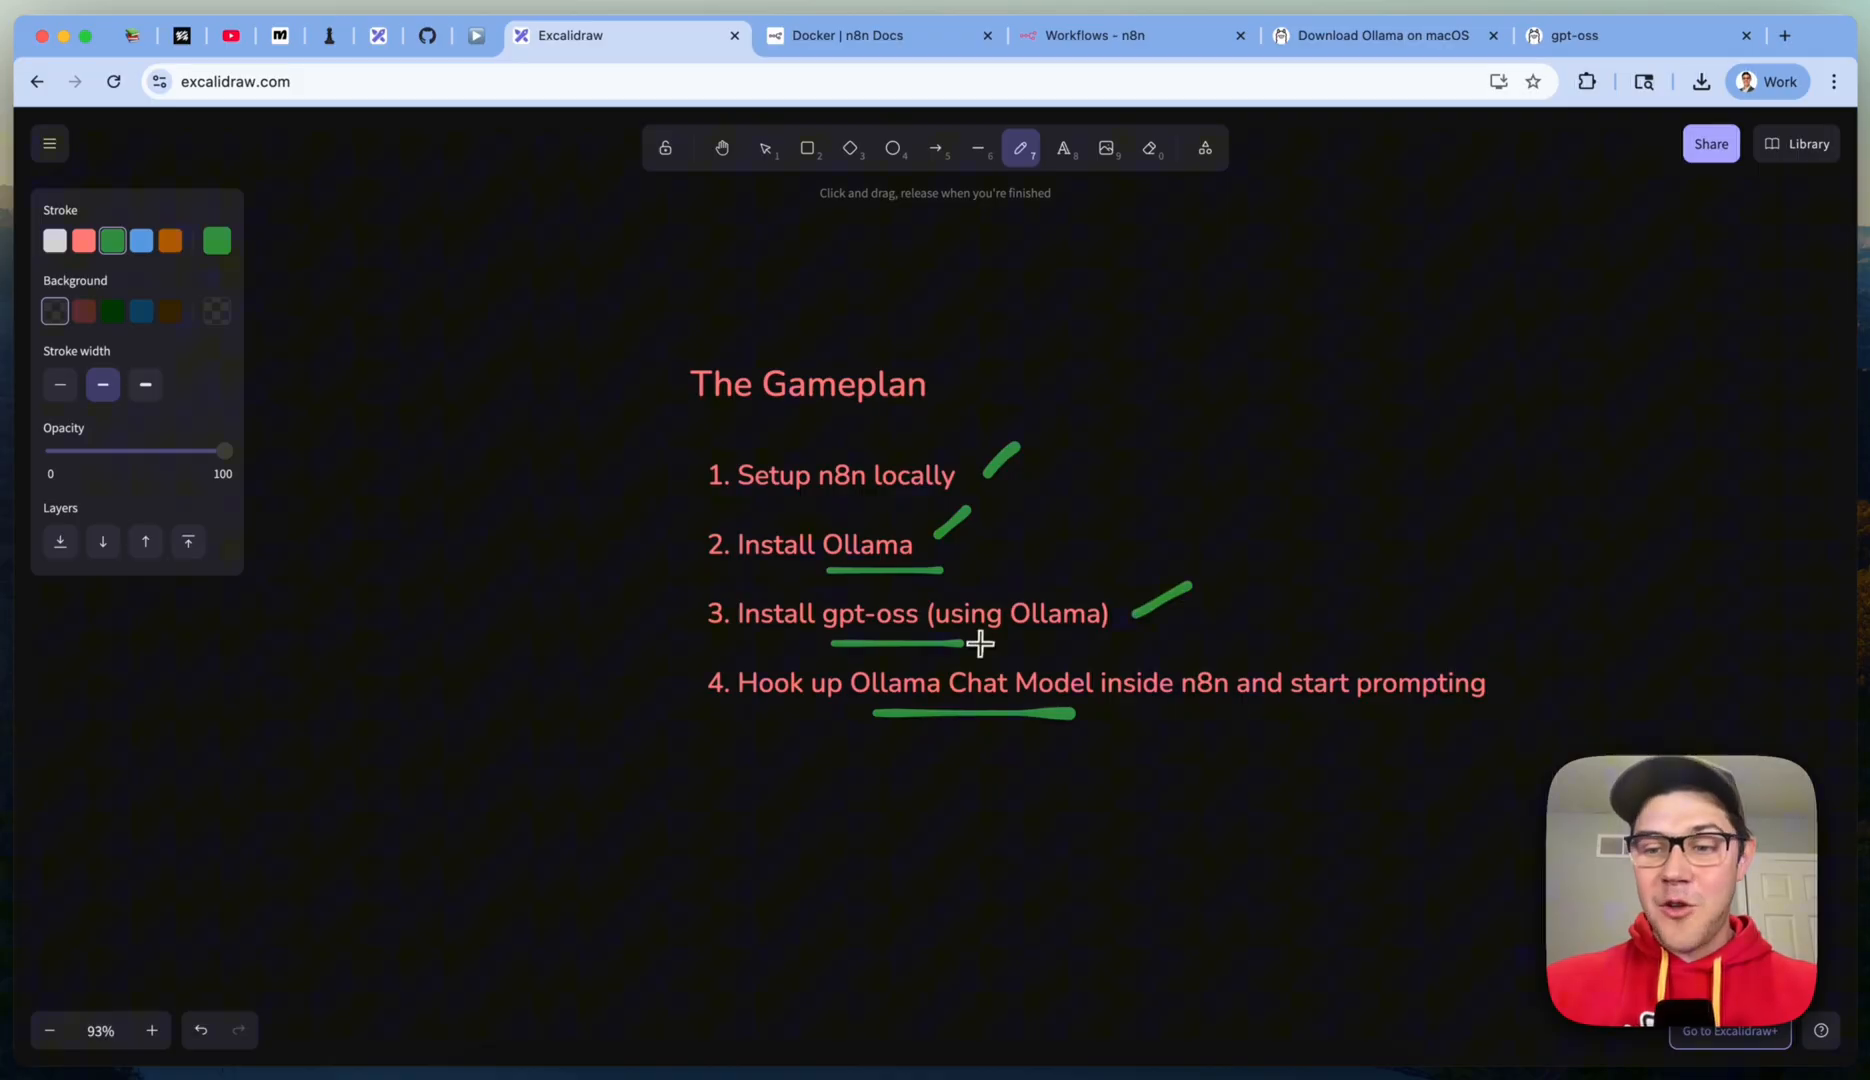
pyautogui.moveTo(974, 650)
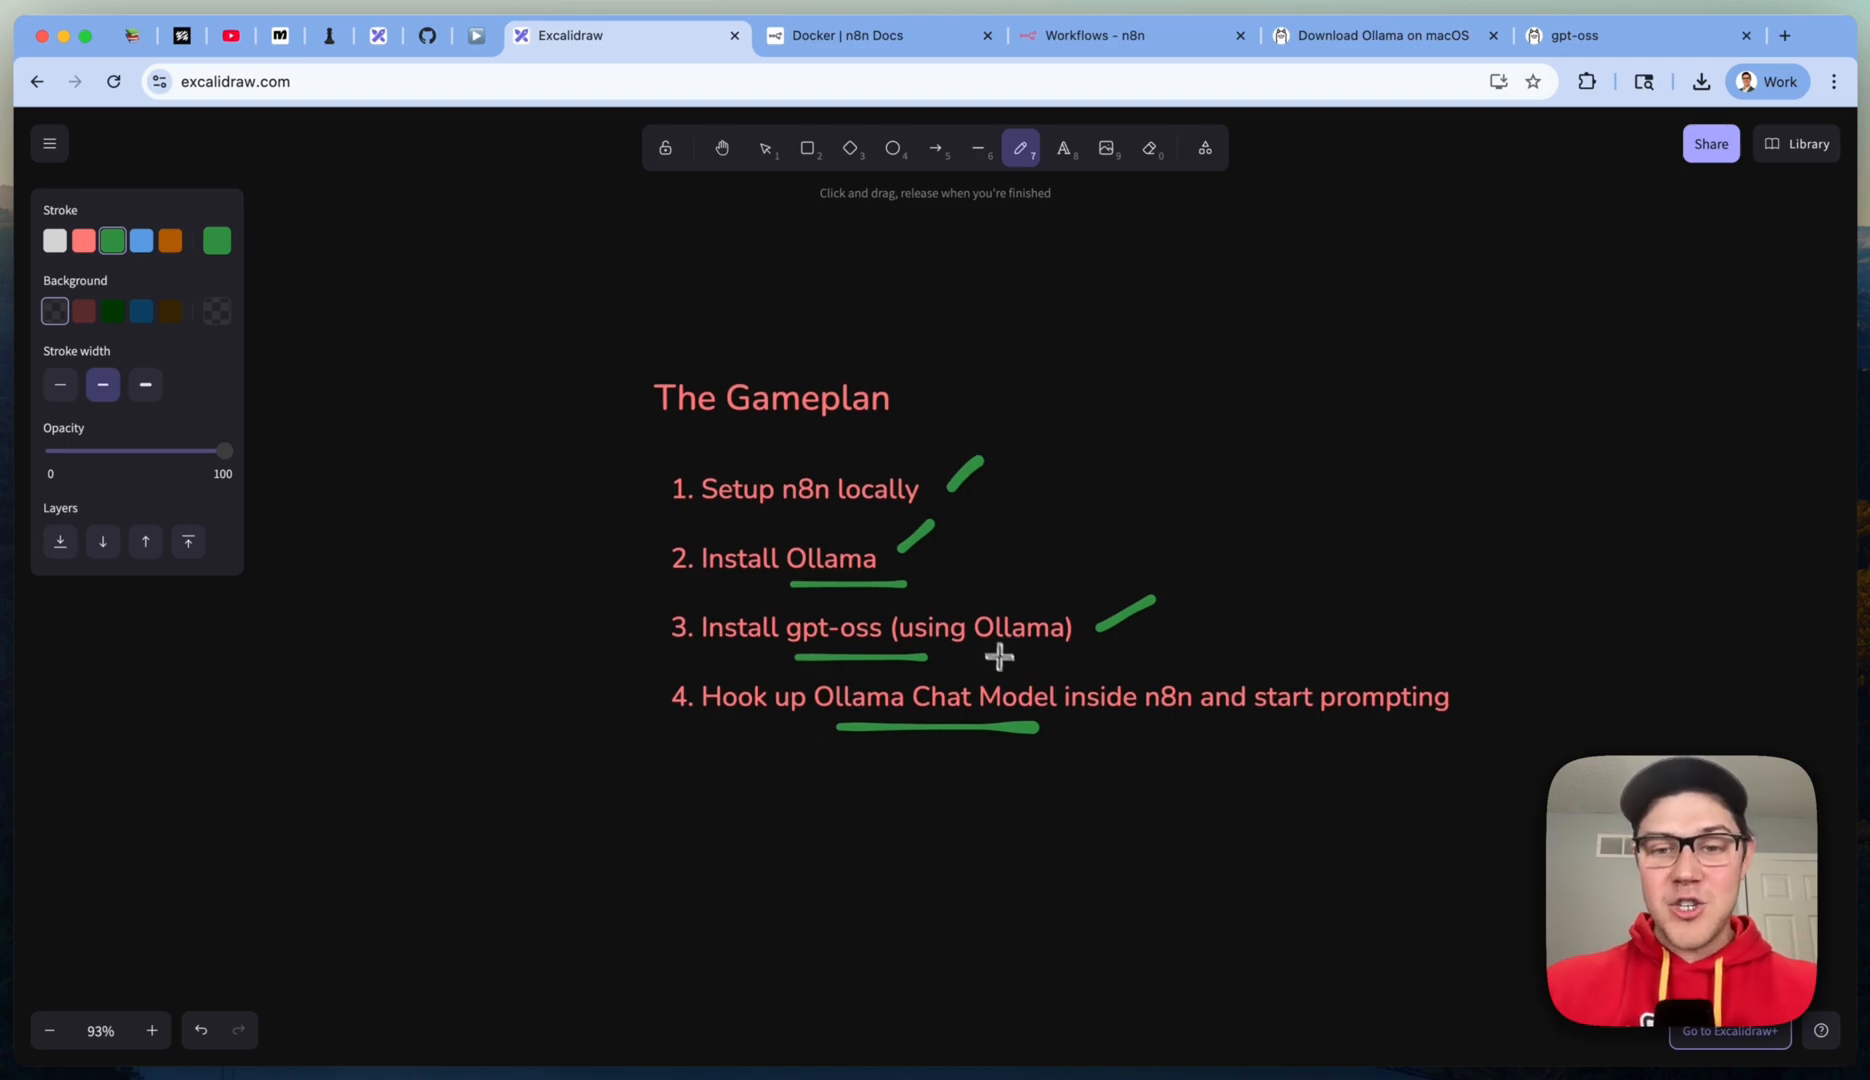
pyautogui.moveTo(1200, 724)
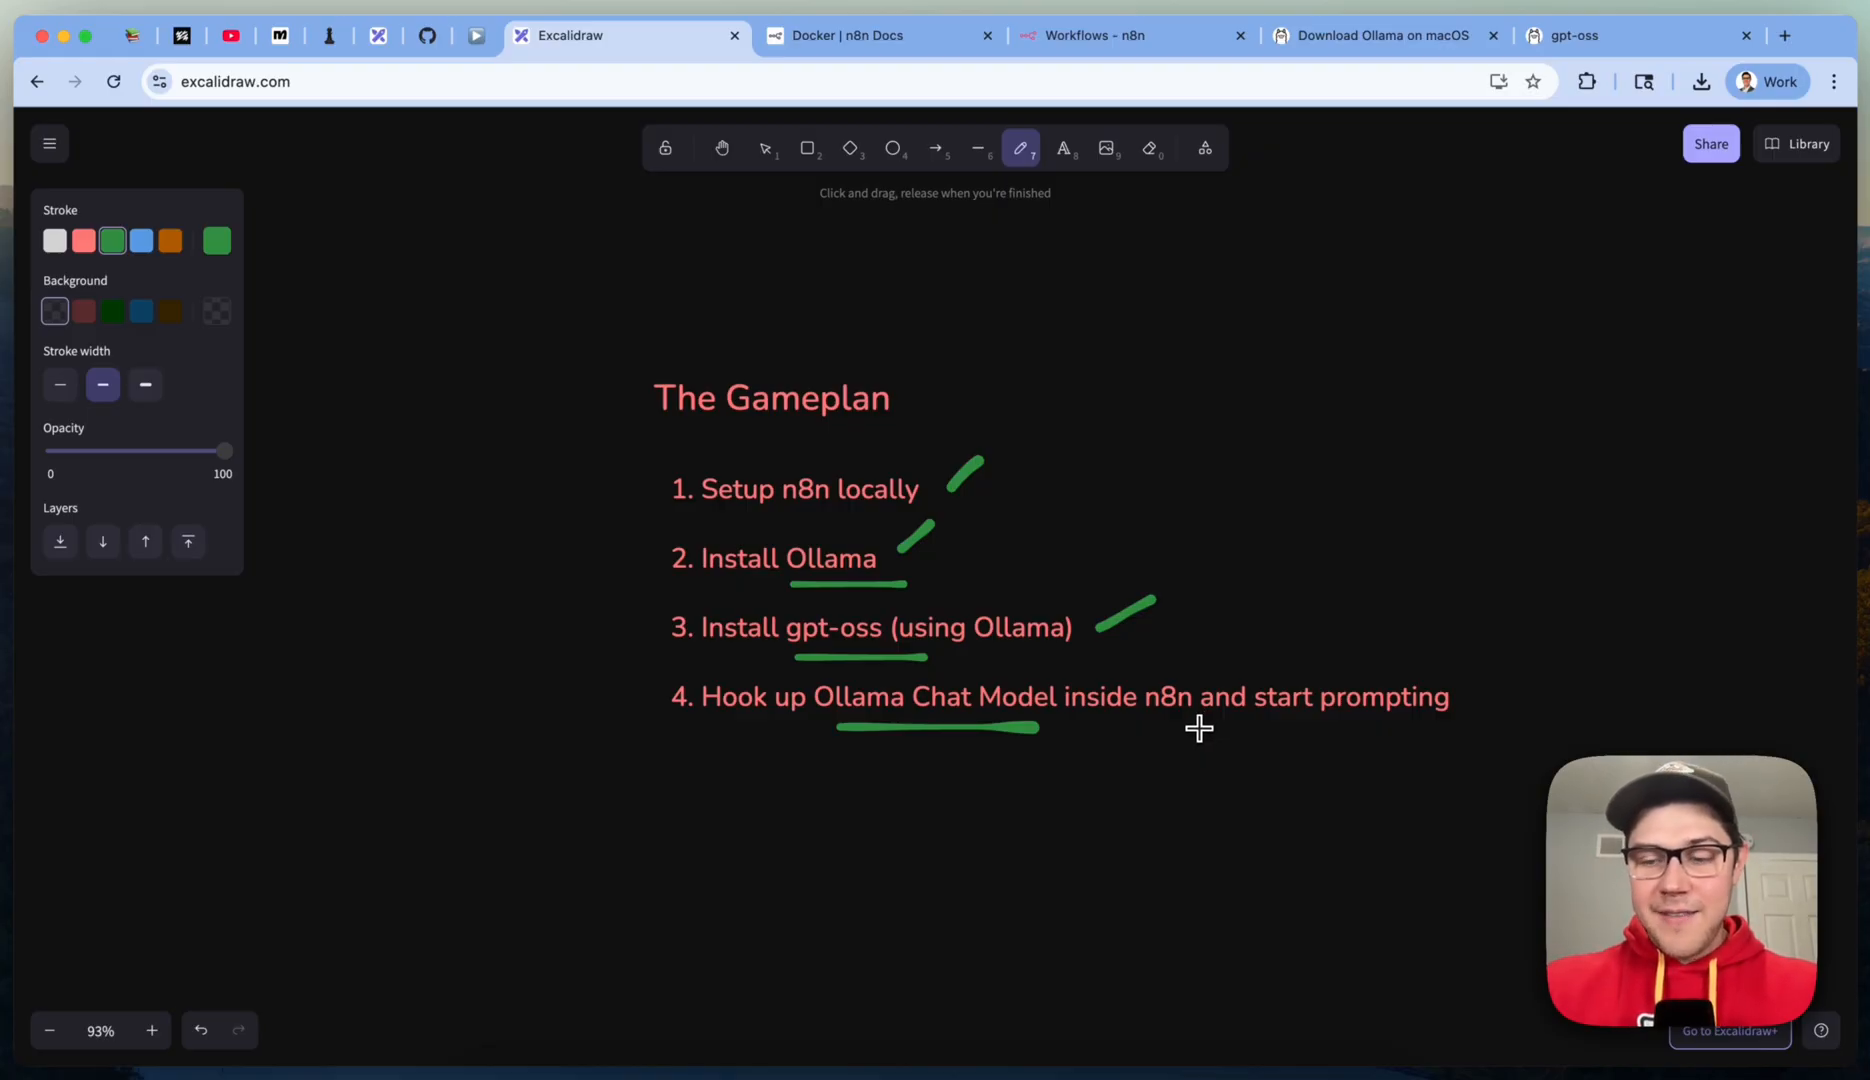
# Step: Start 'ollama serve' in the second Terminal tab so Ollama listens on 127.0.0.1:11434
pyautogui.click(1014, 1034)
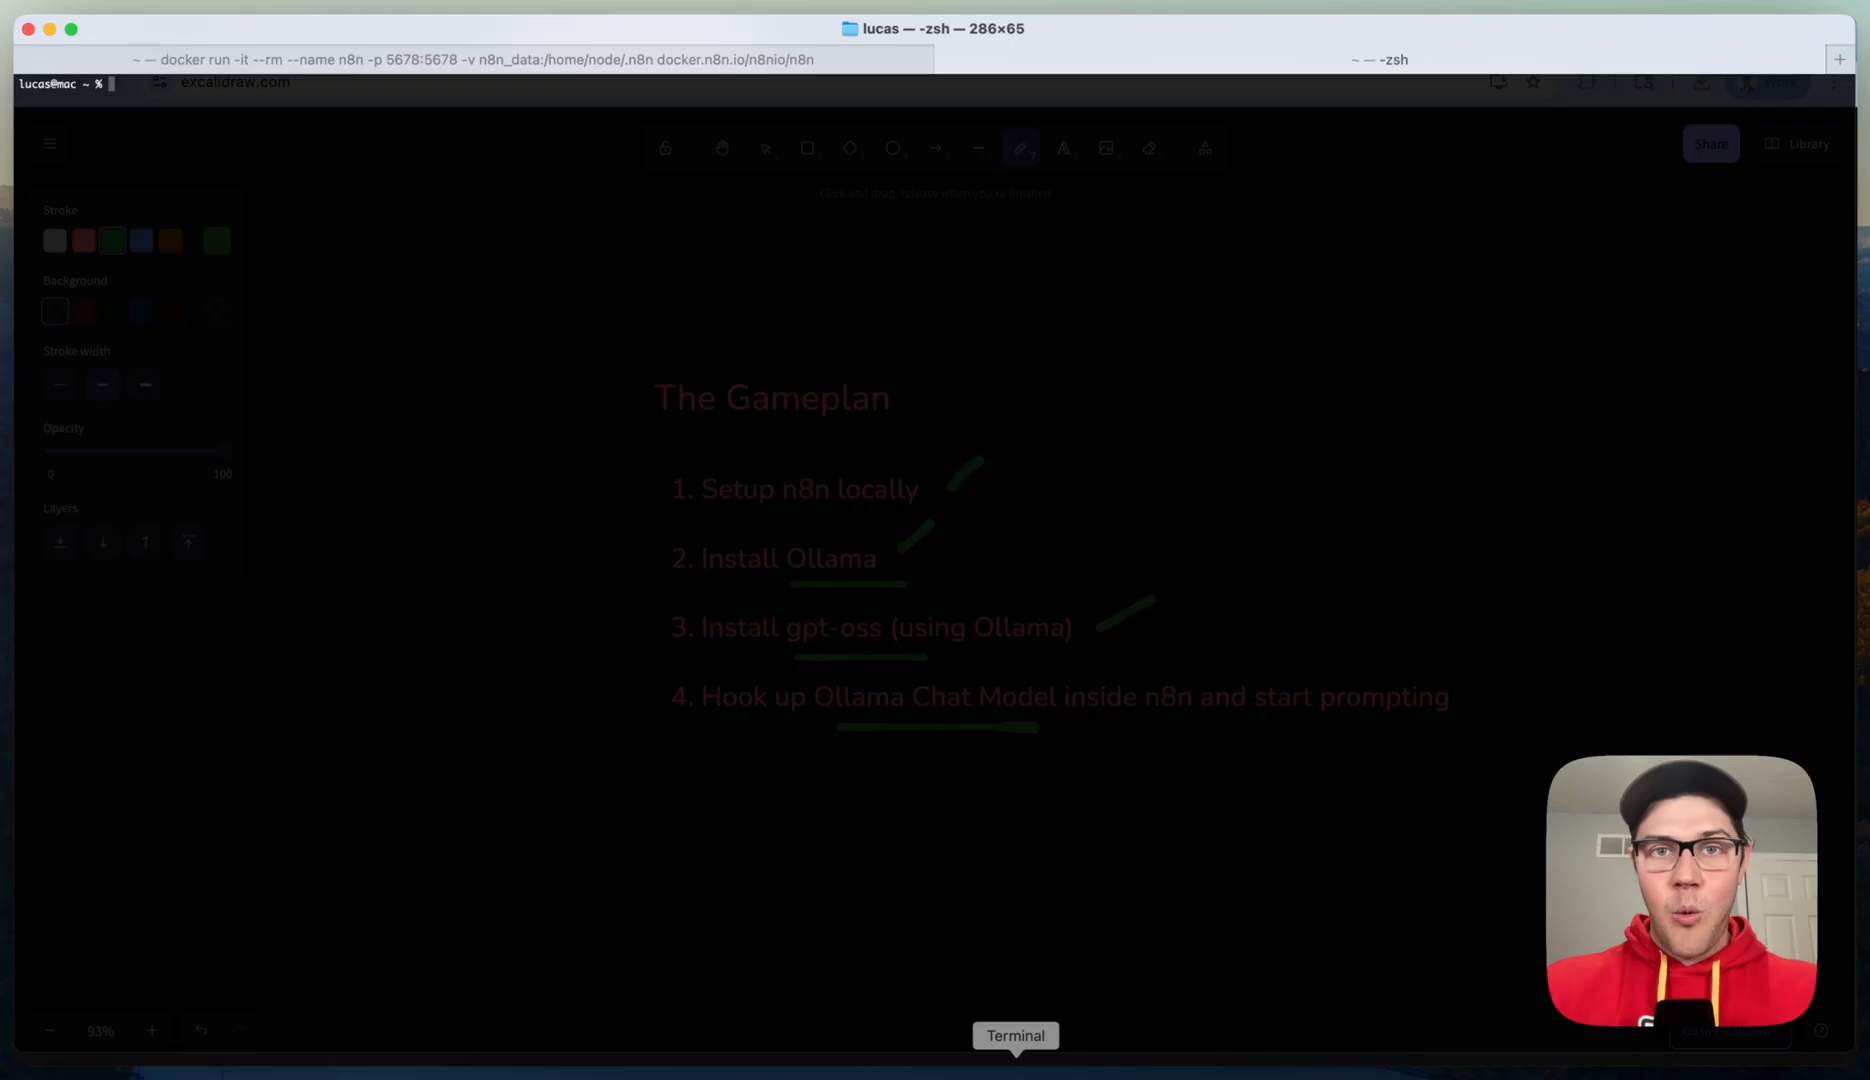
pyautogui.moveTo(1334, 490)
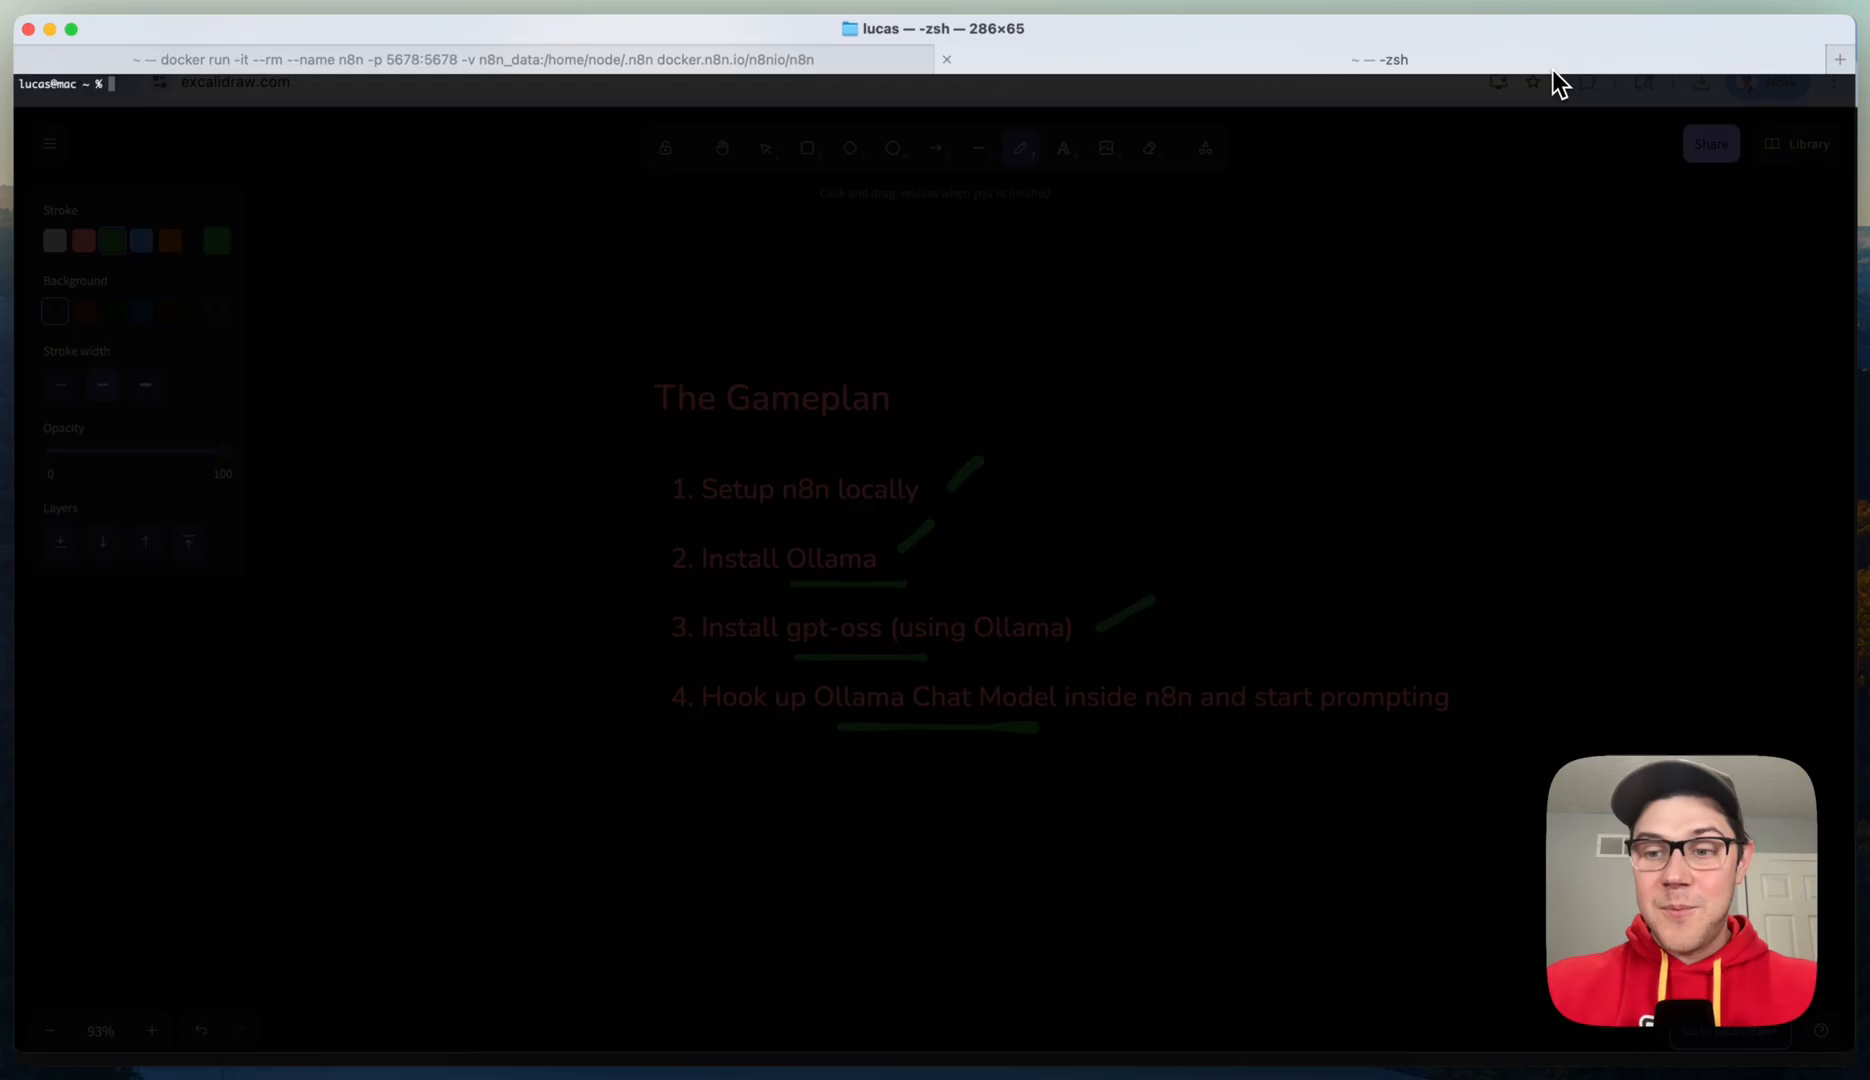
pyautogui.moveTo(1046, 516)
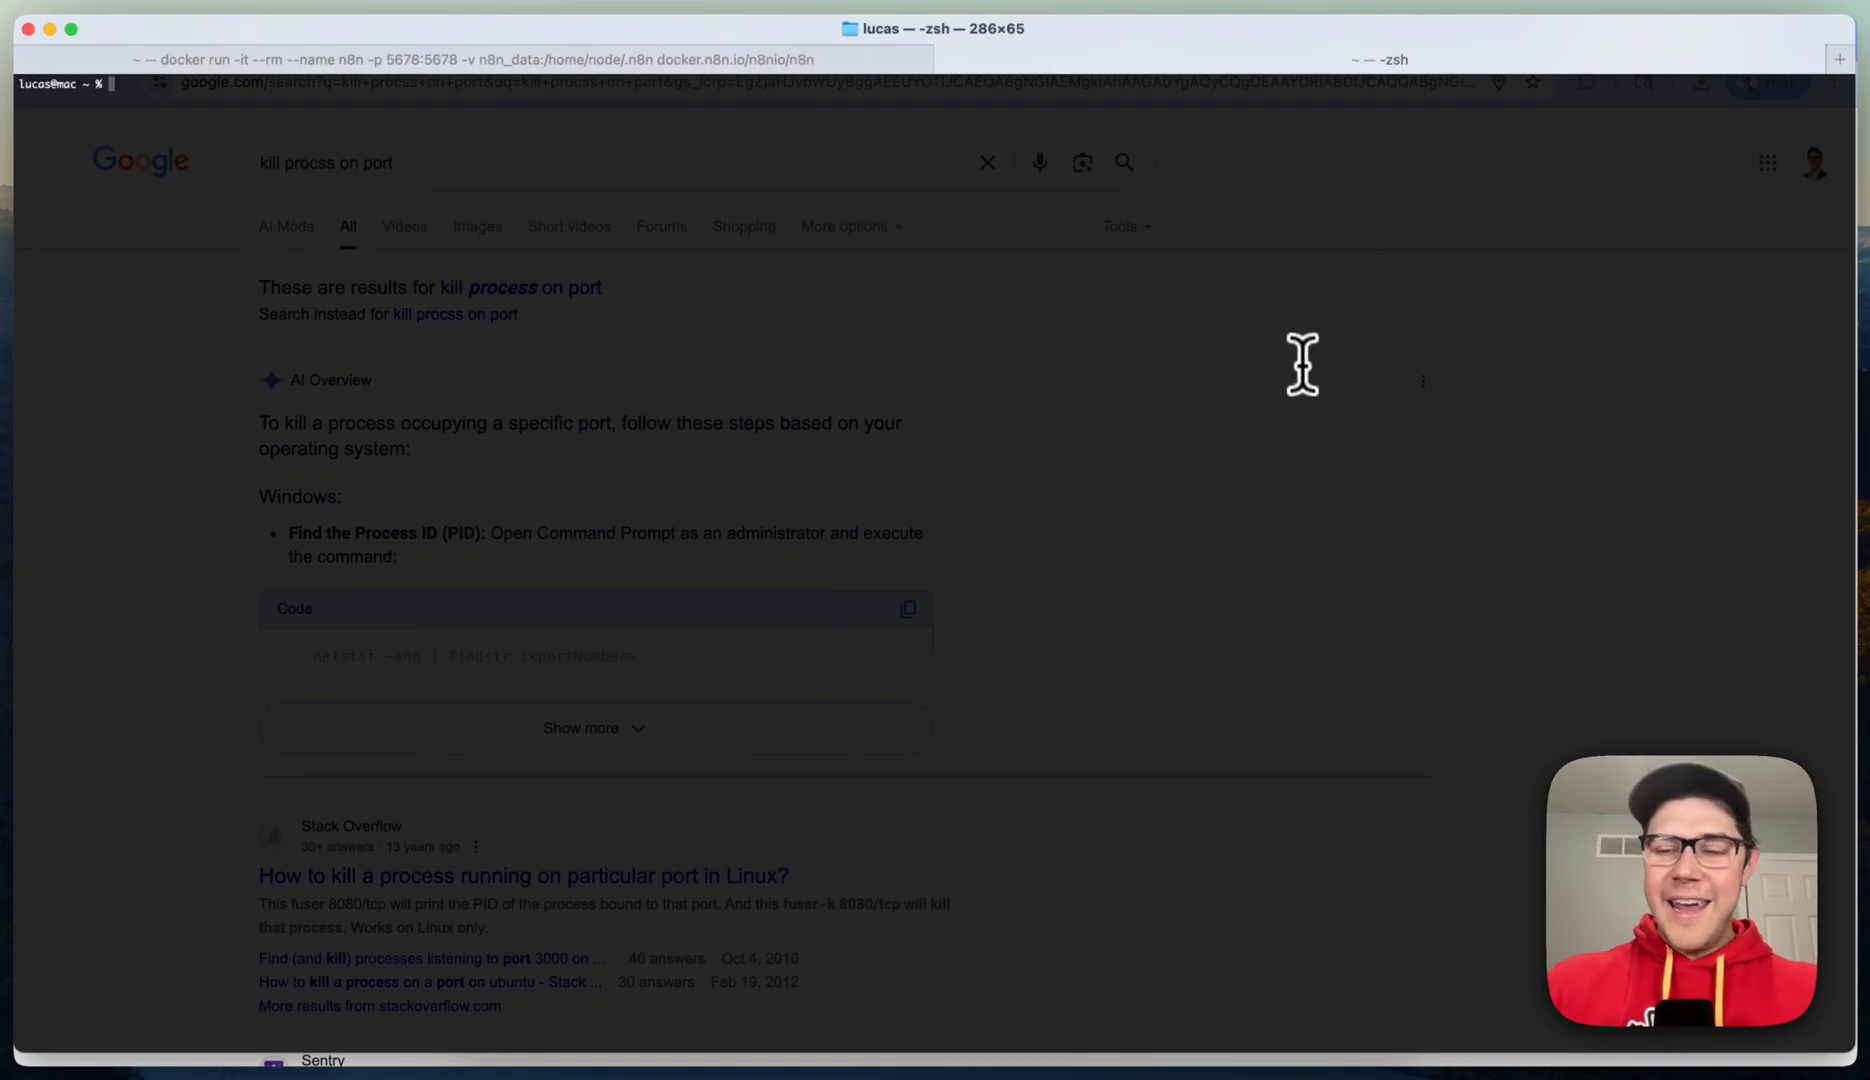
pyautogui.write('ollama serve')
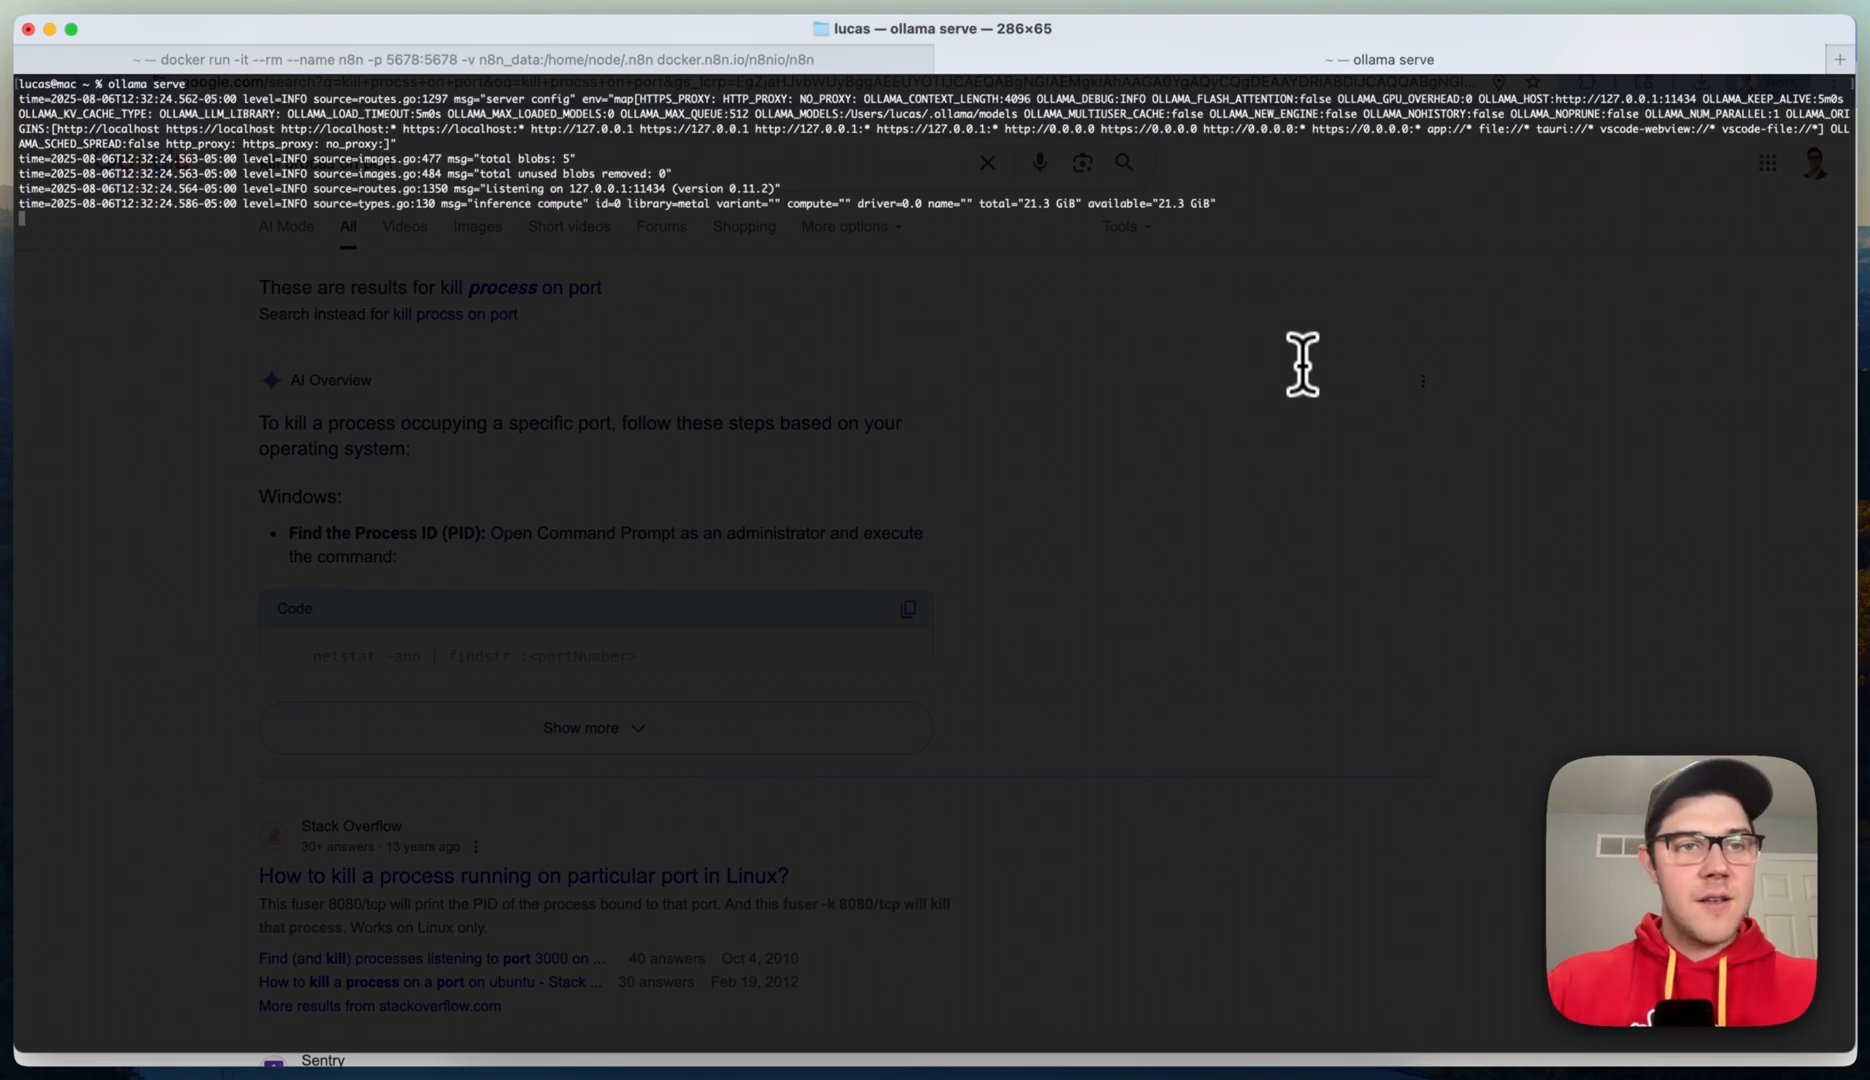
pyautogui.moveTo(1050, 468)
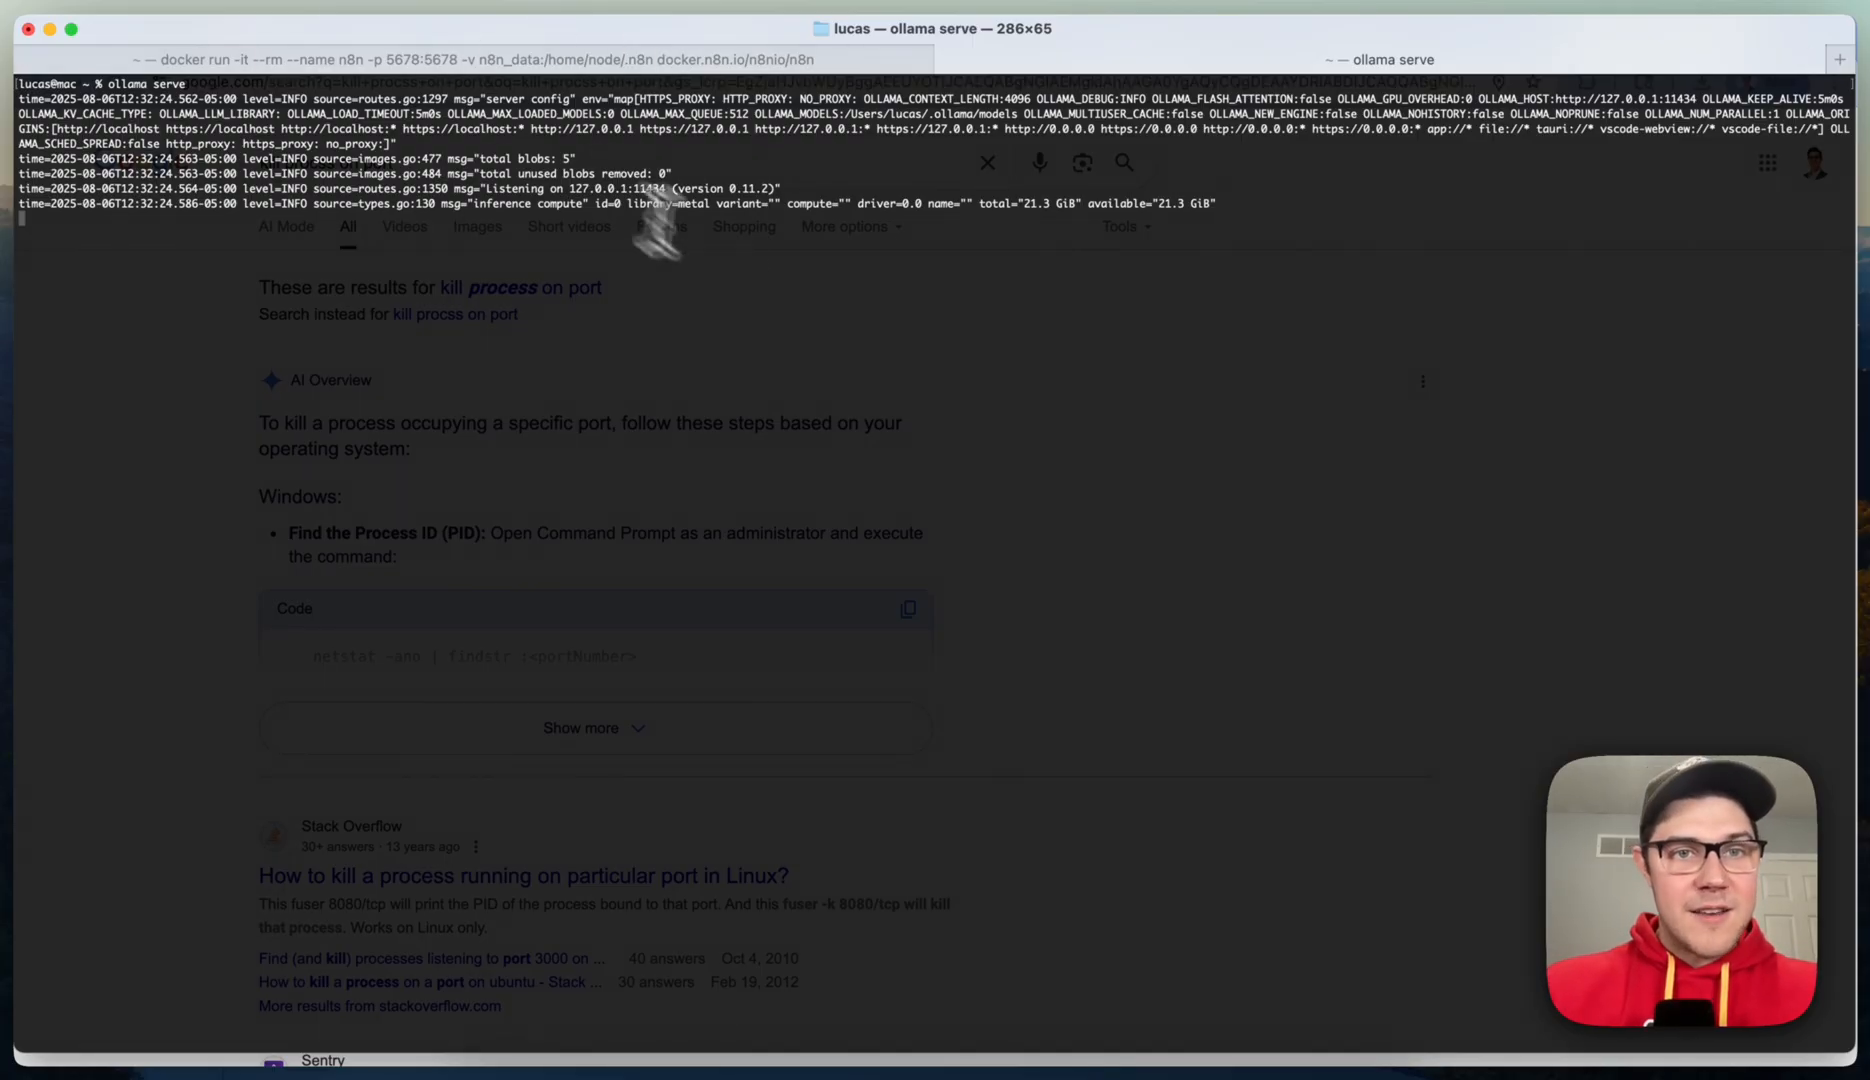
pyautogui.moveTo(1124, 334)
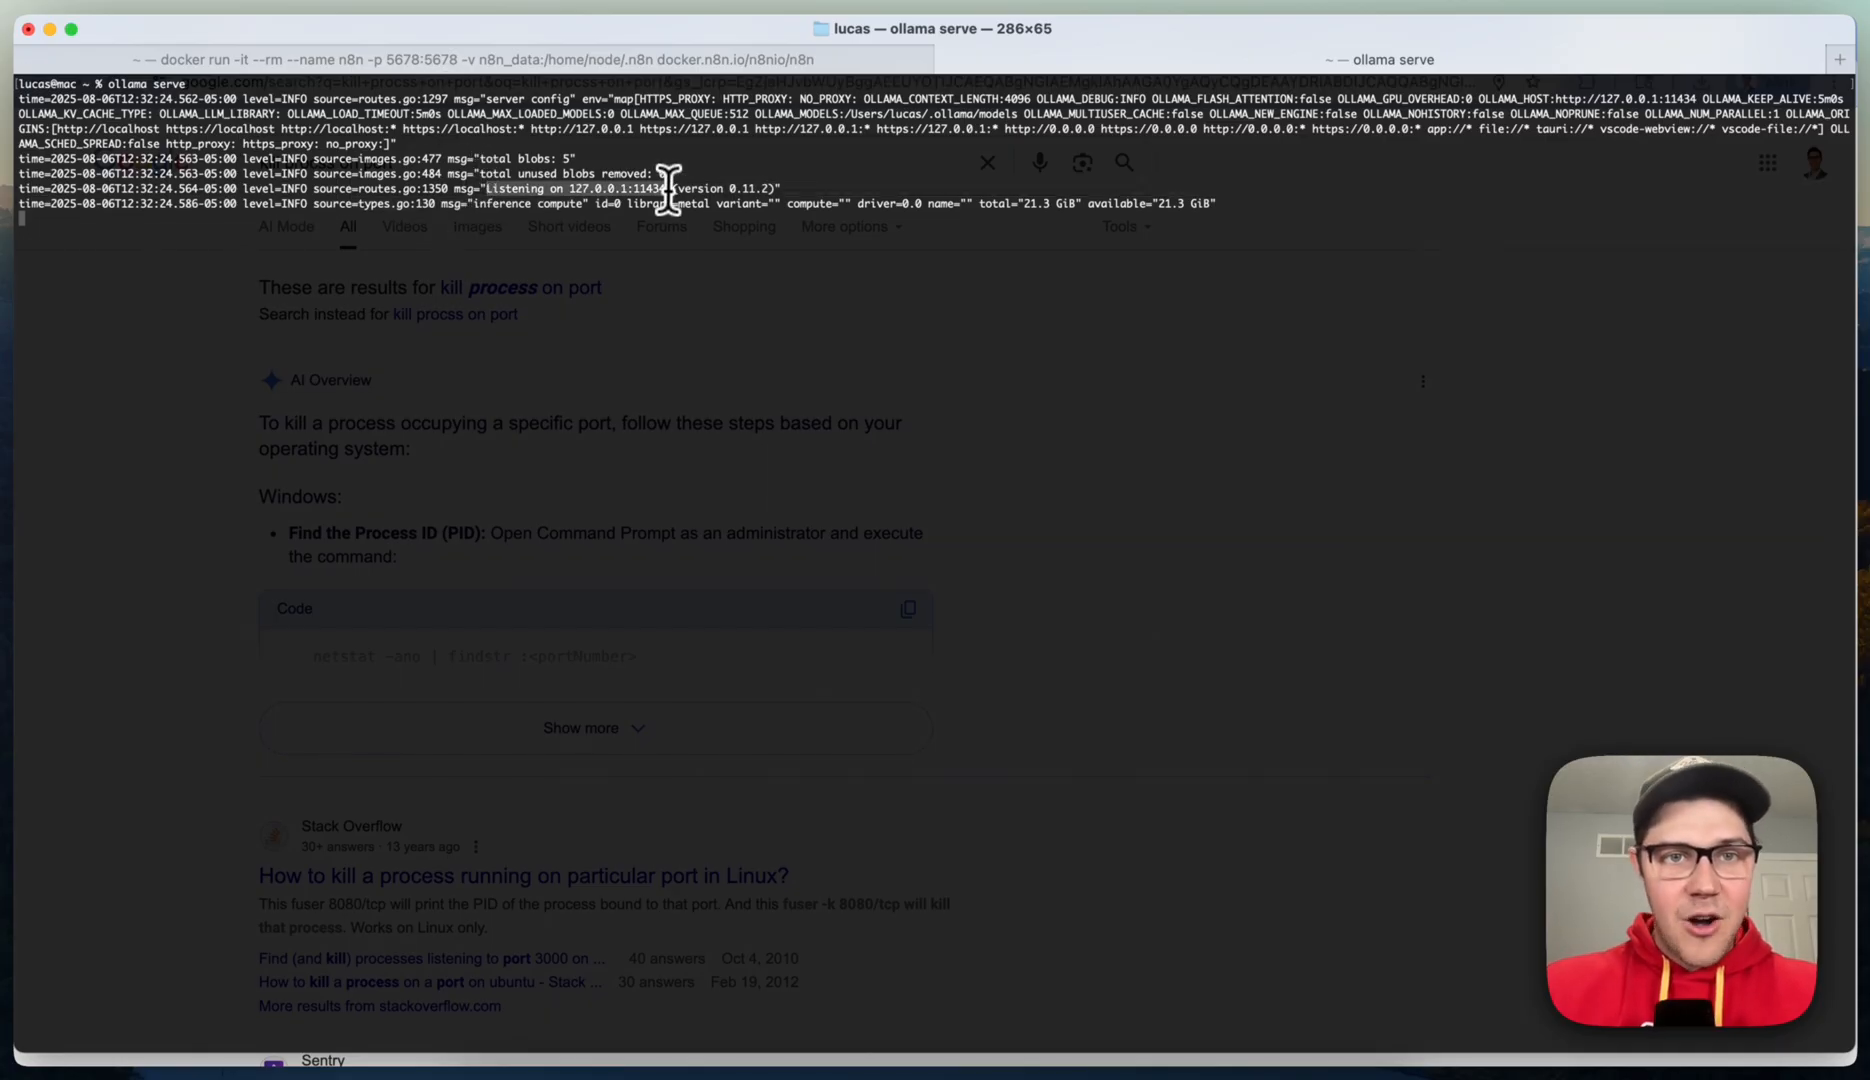
pyautogui.moveTo(670, 208)
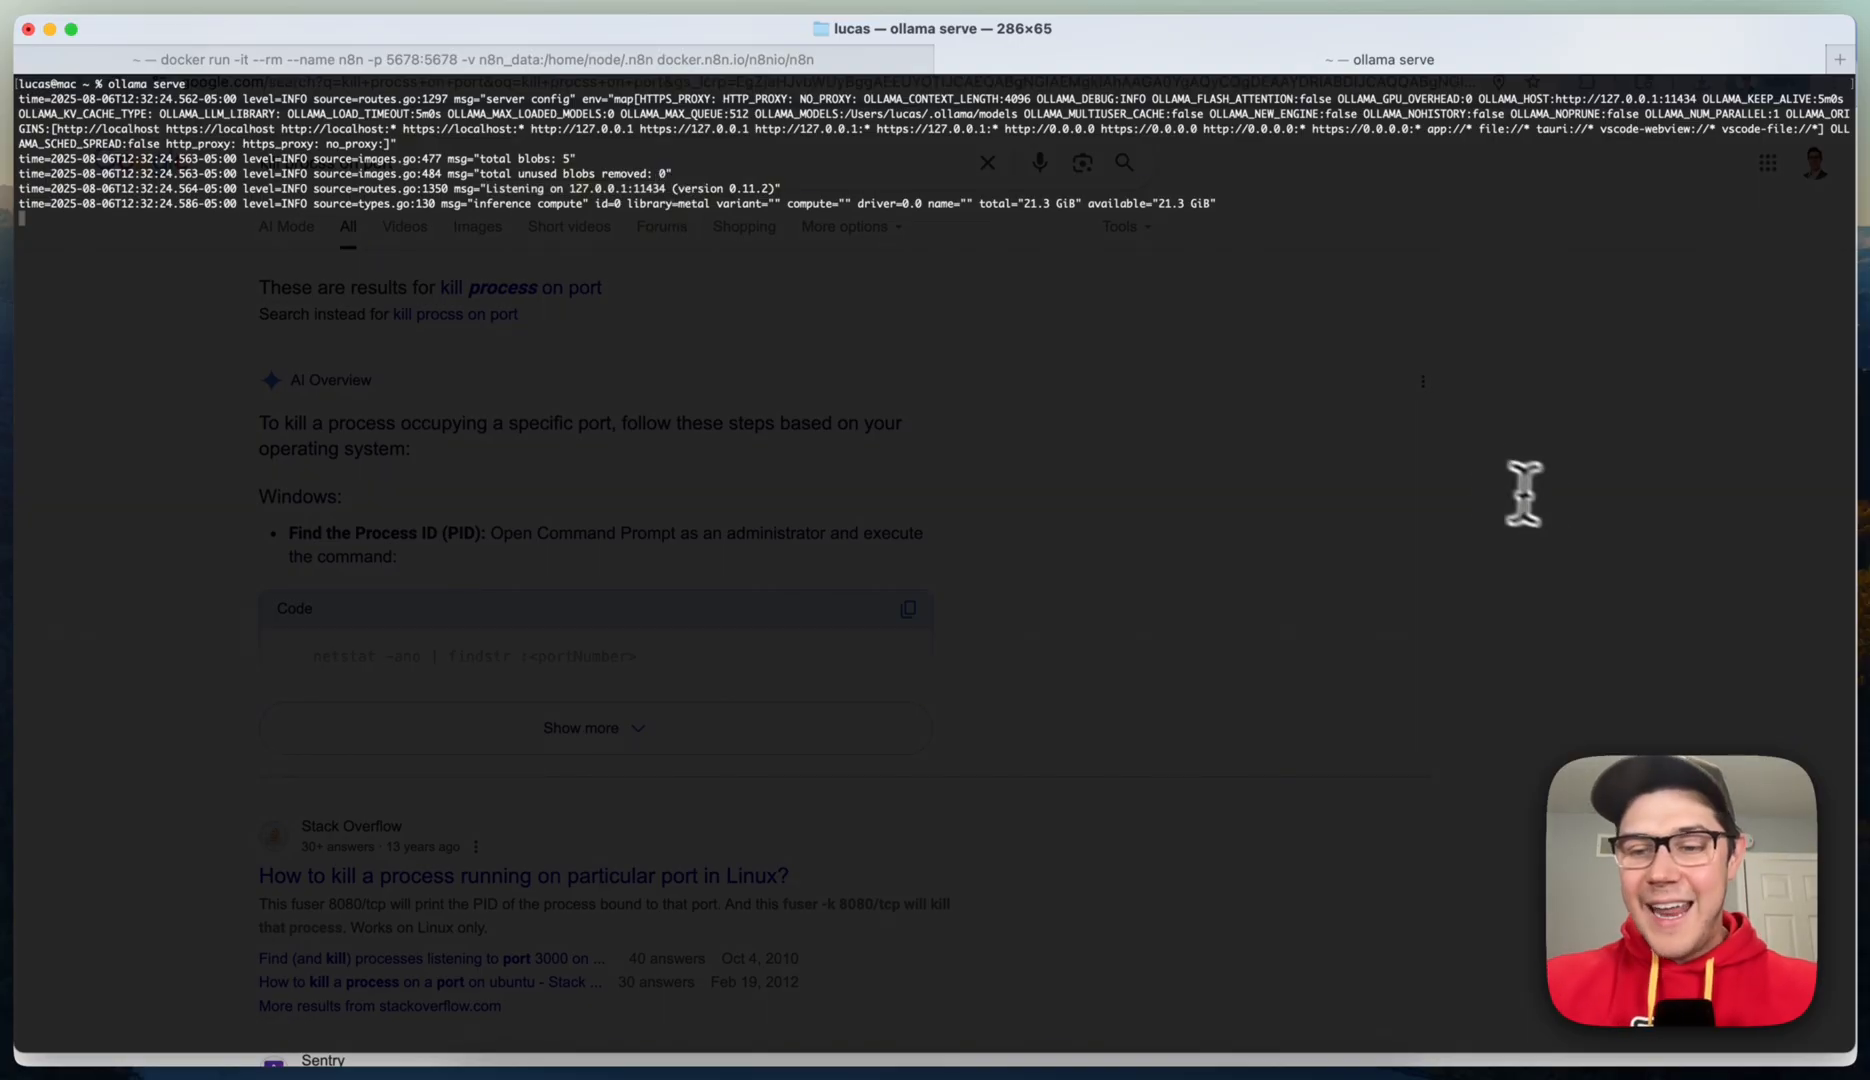
pyautogui.moveTo(1562, 506)
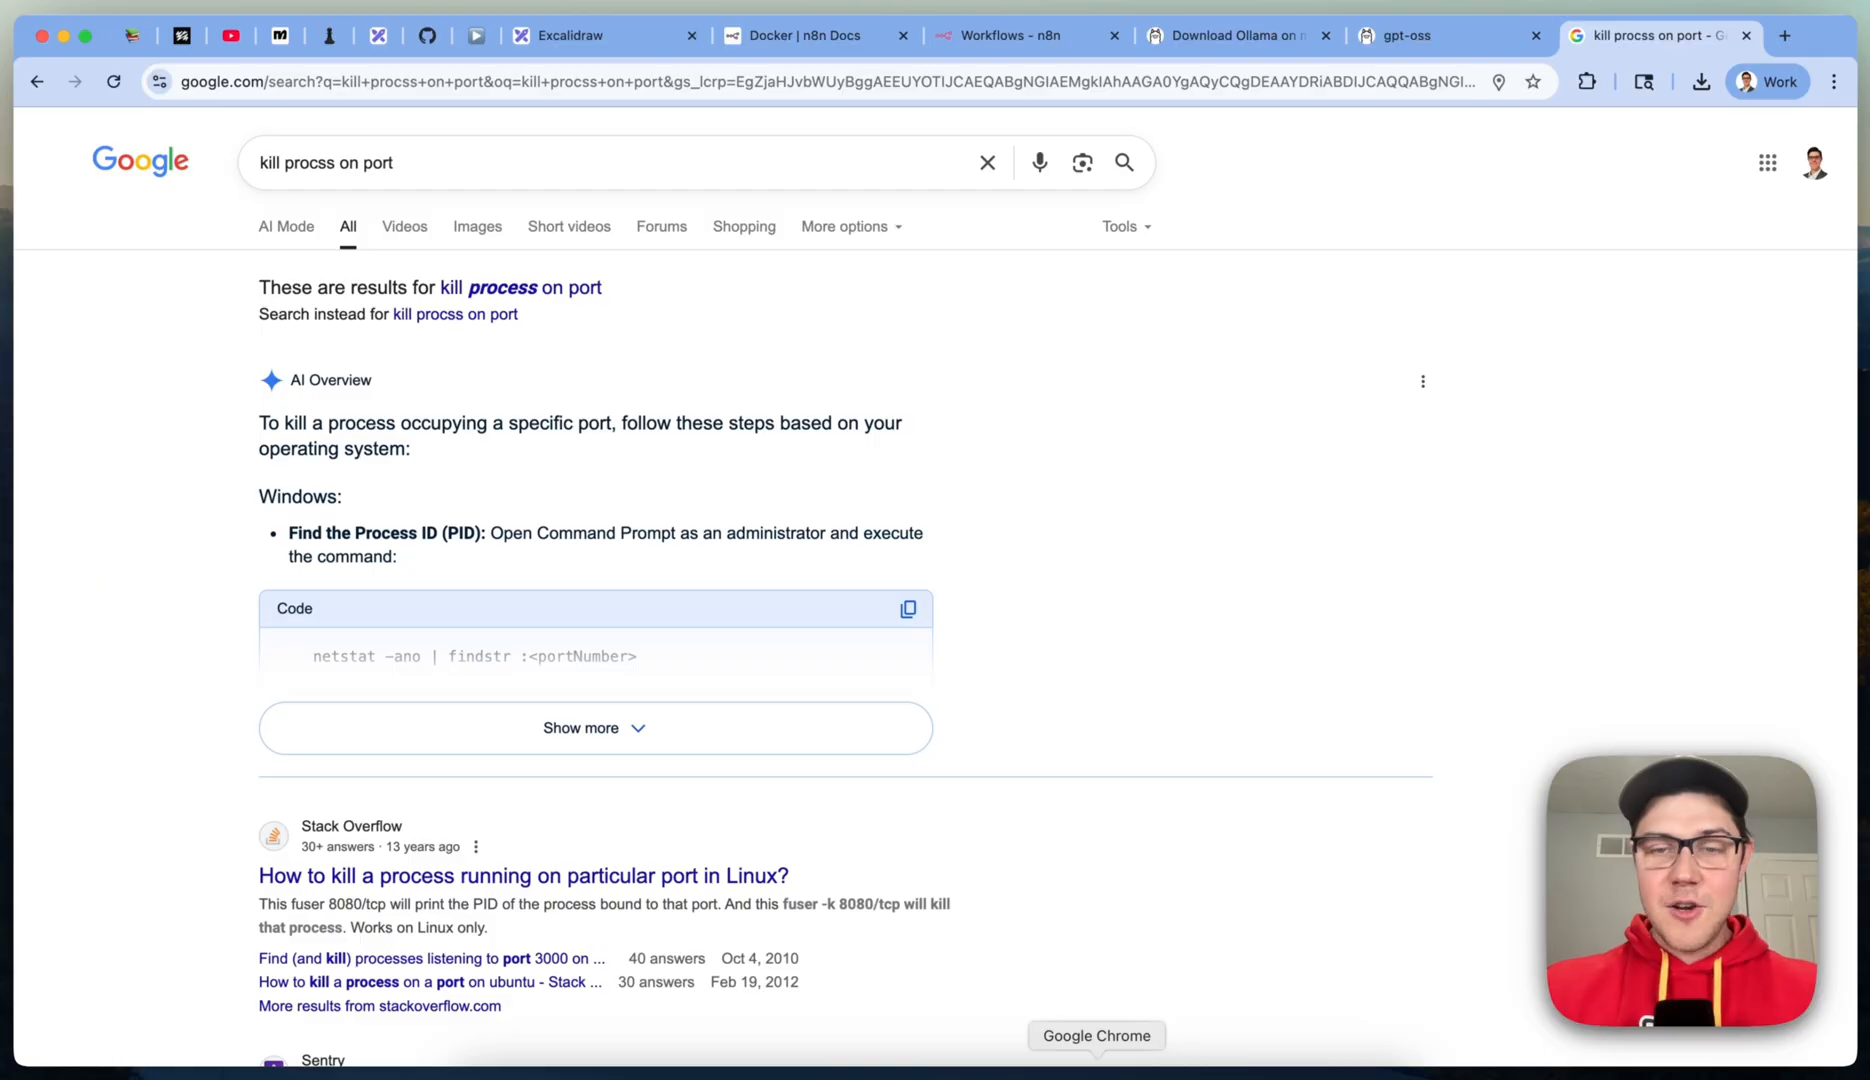
# Step: In the local n8n editor, start a workflow with a Manual Trigger feeding a Basic LLM Chain
pyautogui.click(1020, 34)
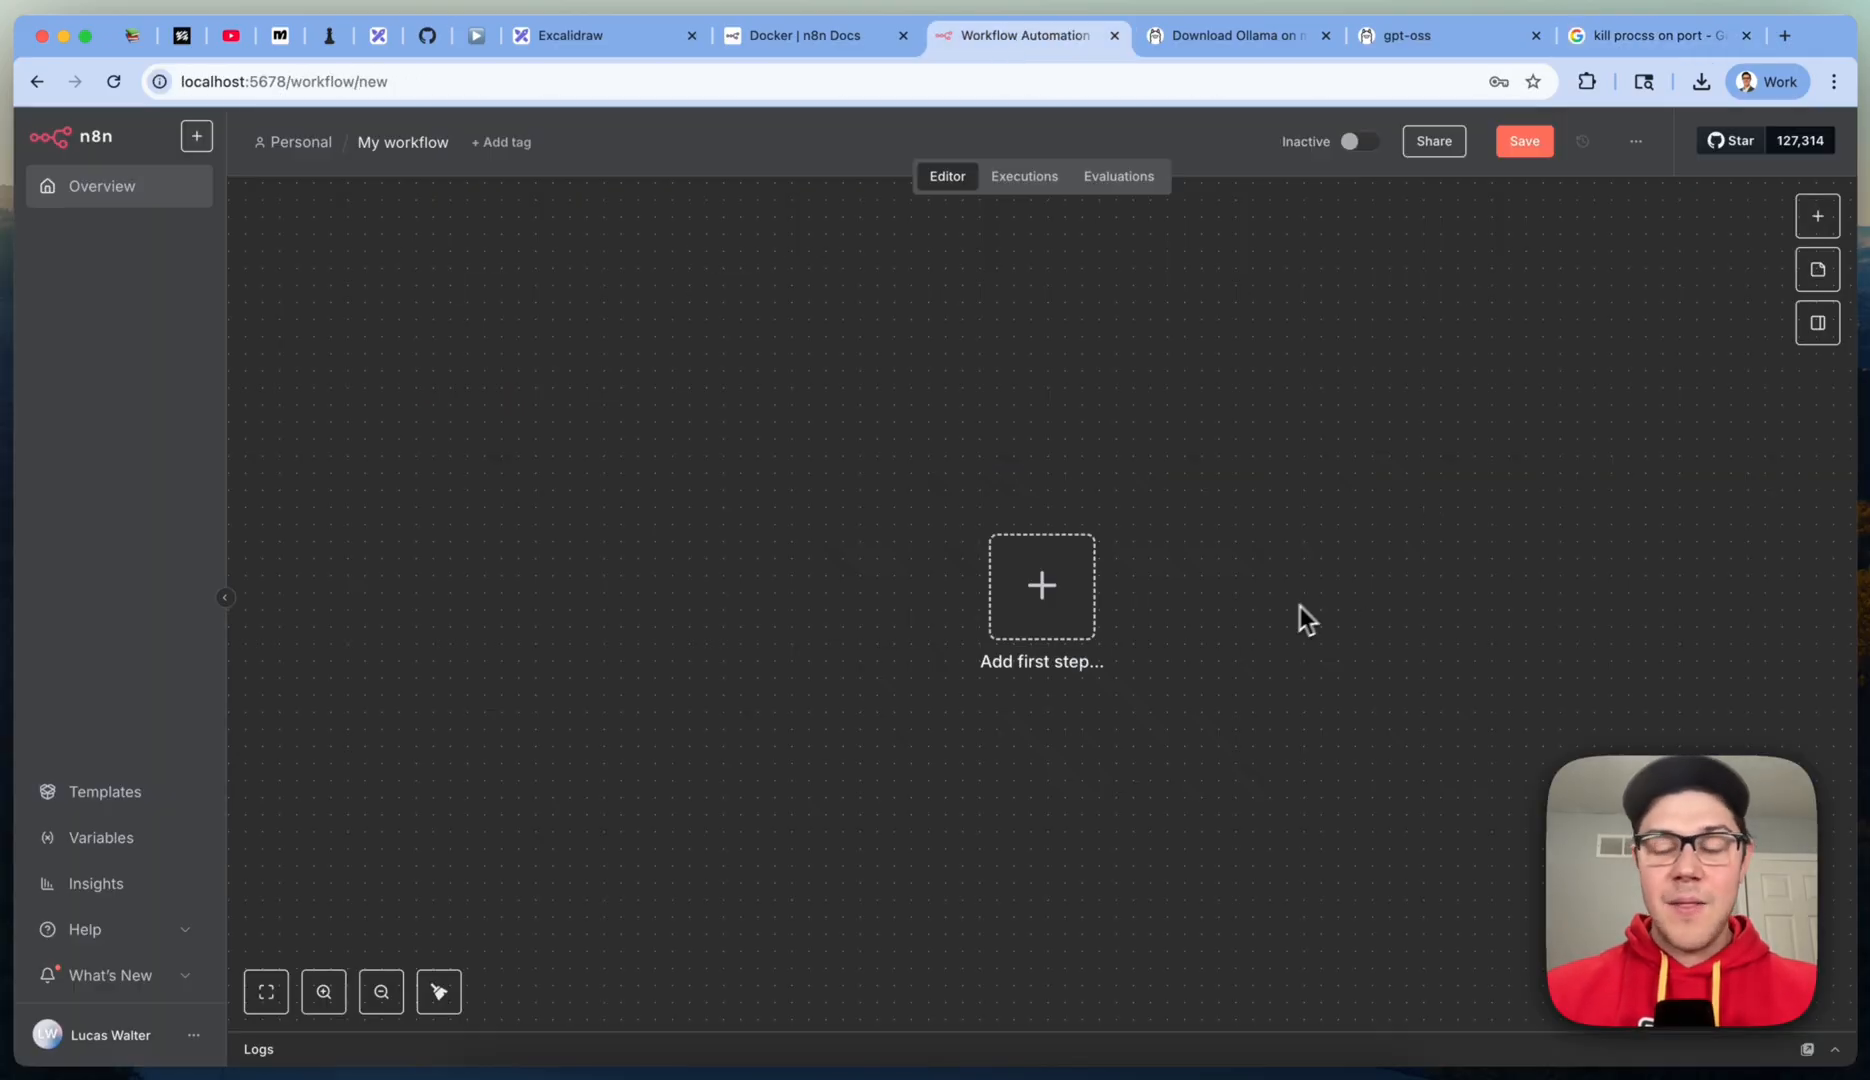
pyautogui.moveTo(1294, 626)
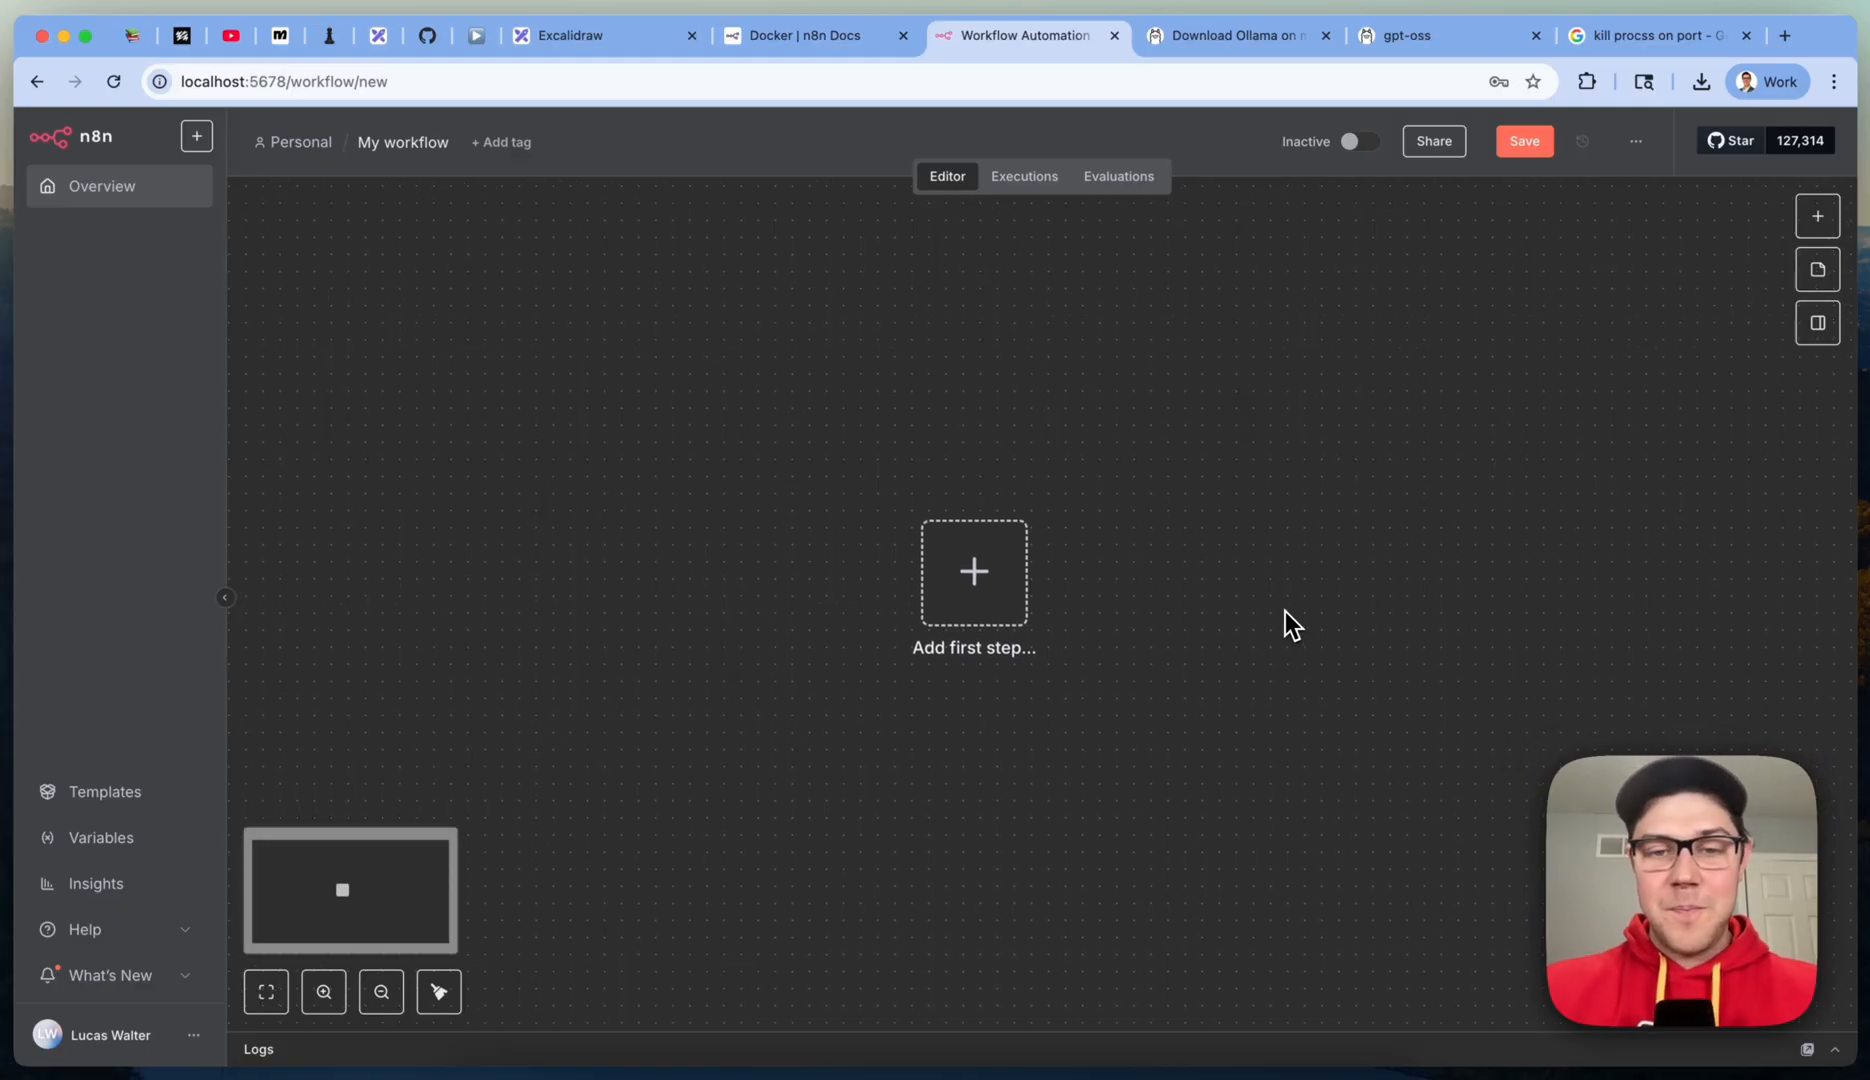
pyautogui.click(974, 572)
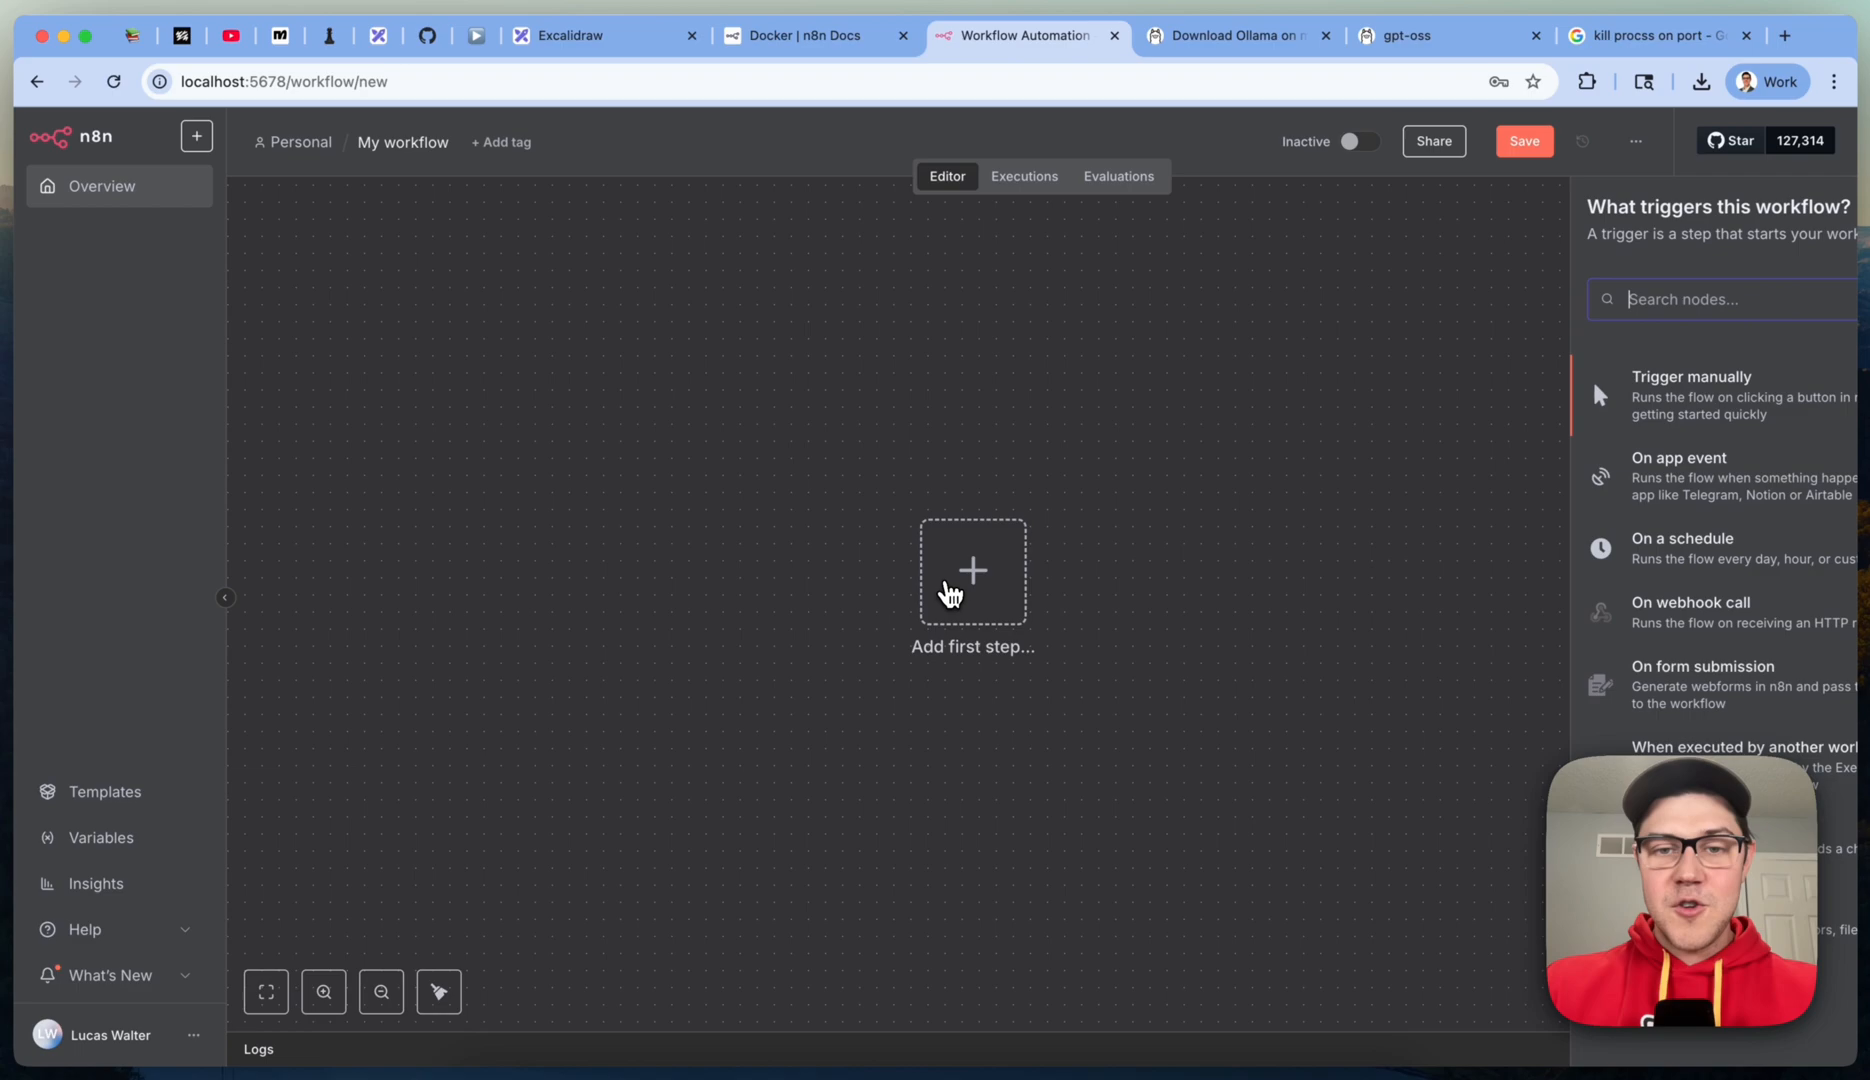
pyautogui.write('manu')
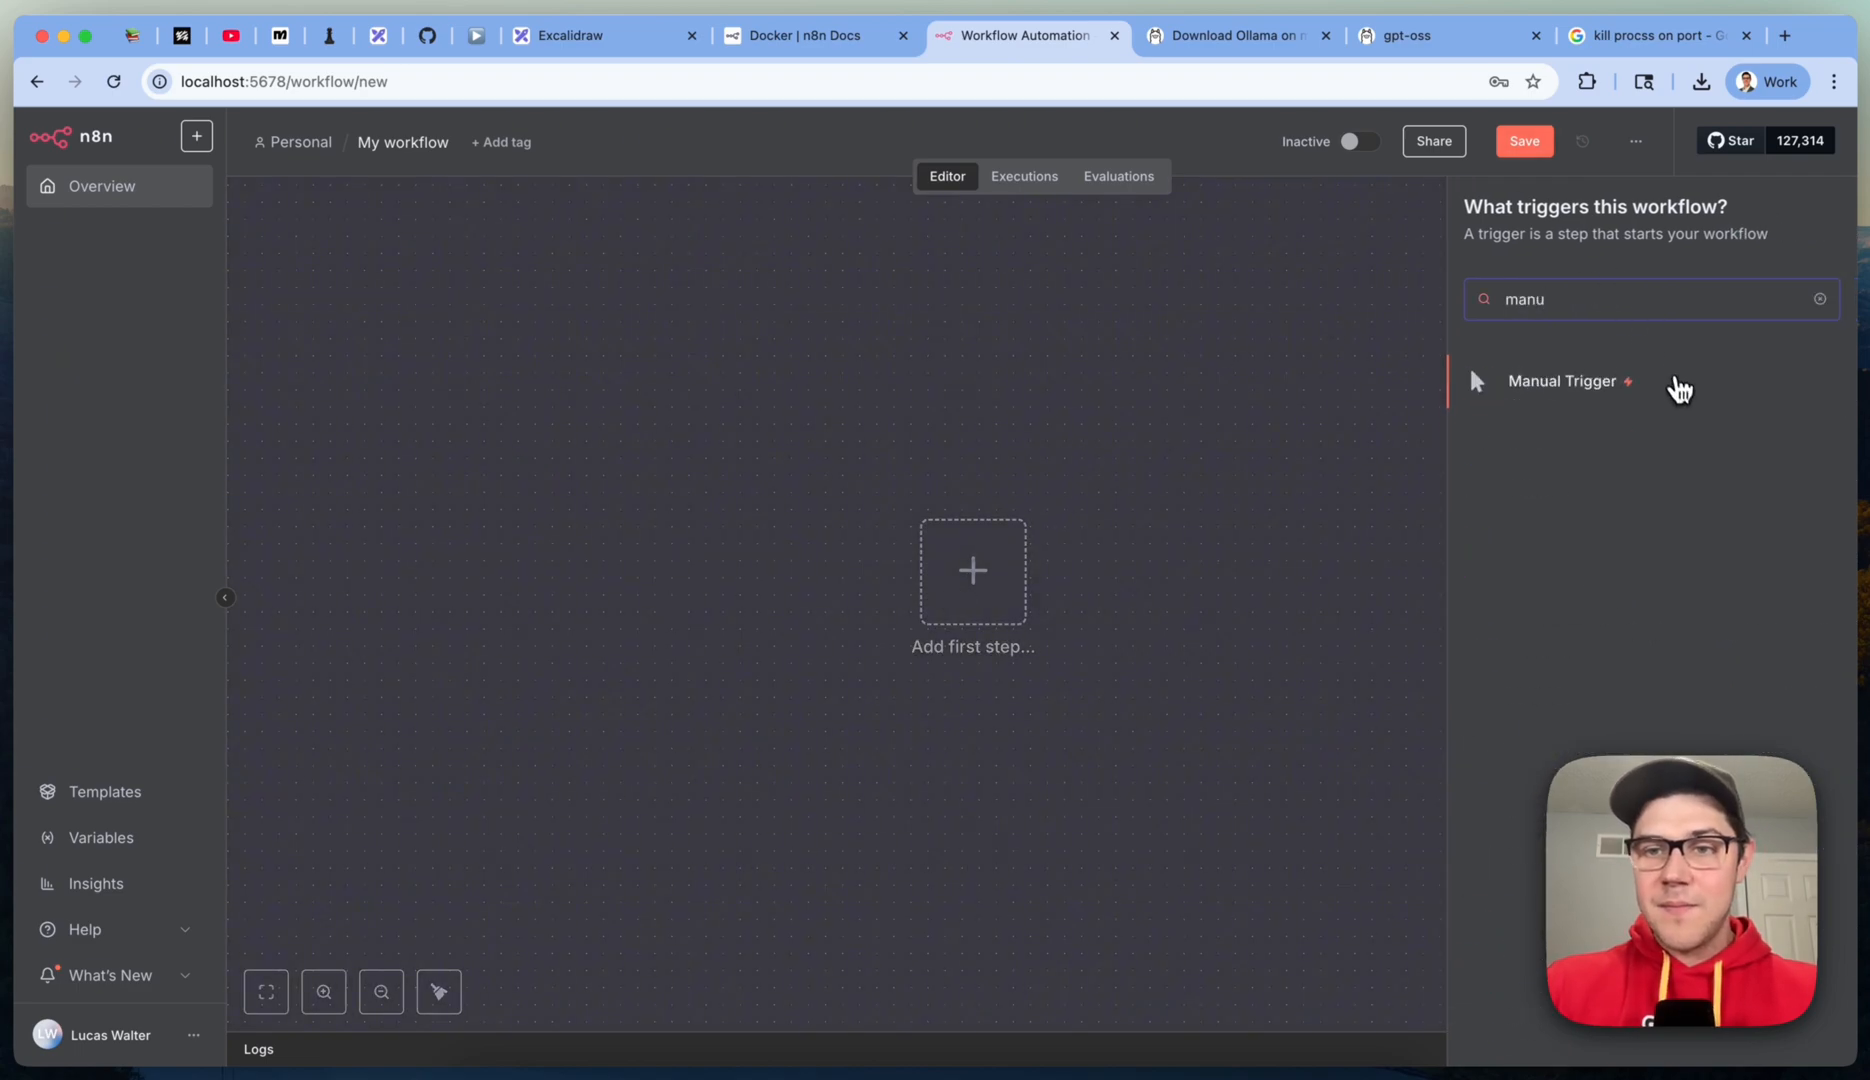
pyautogui.click(1568, 380)
pyautogui.write('llm ch')
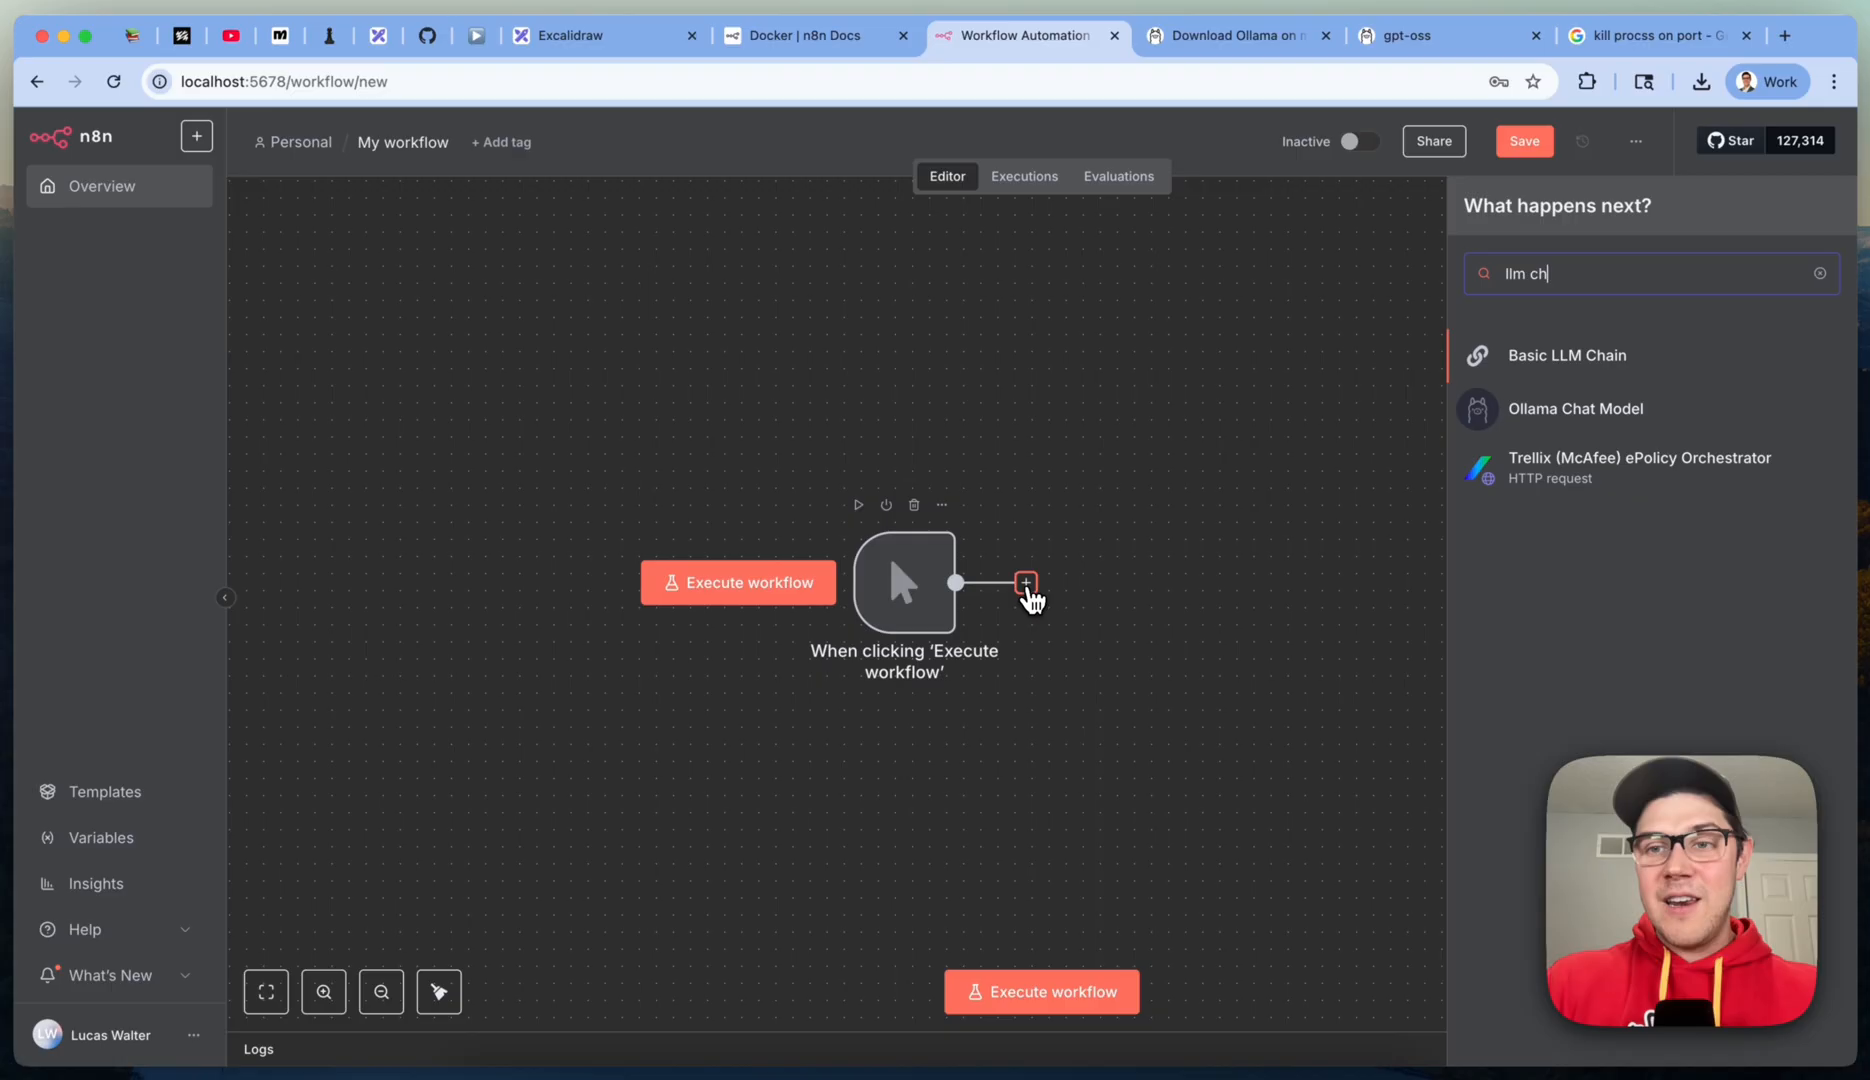
pyautogui.click(1568, 354)
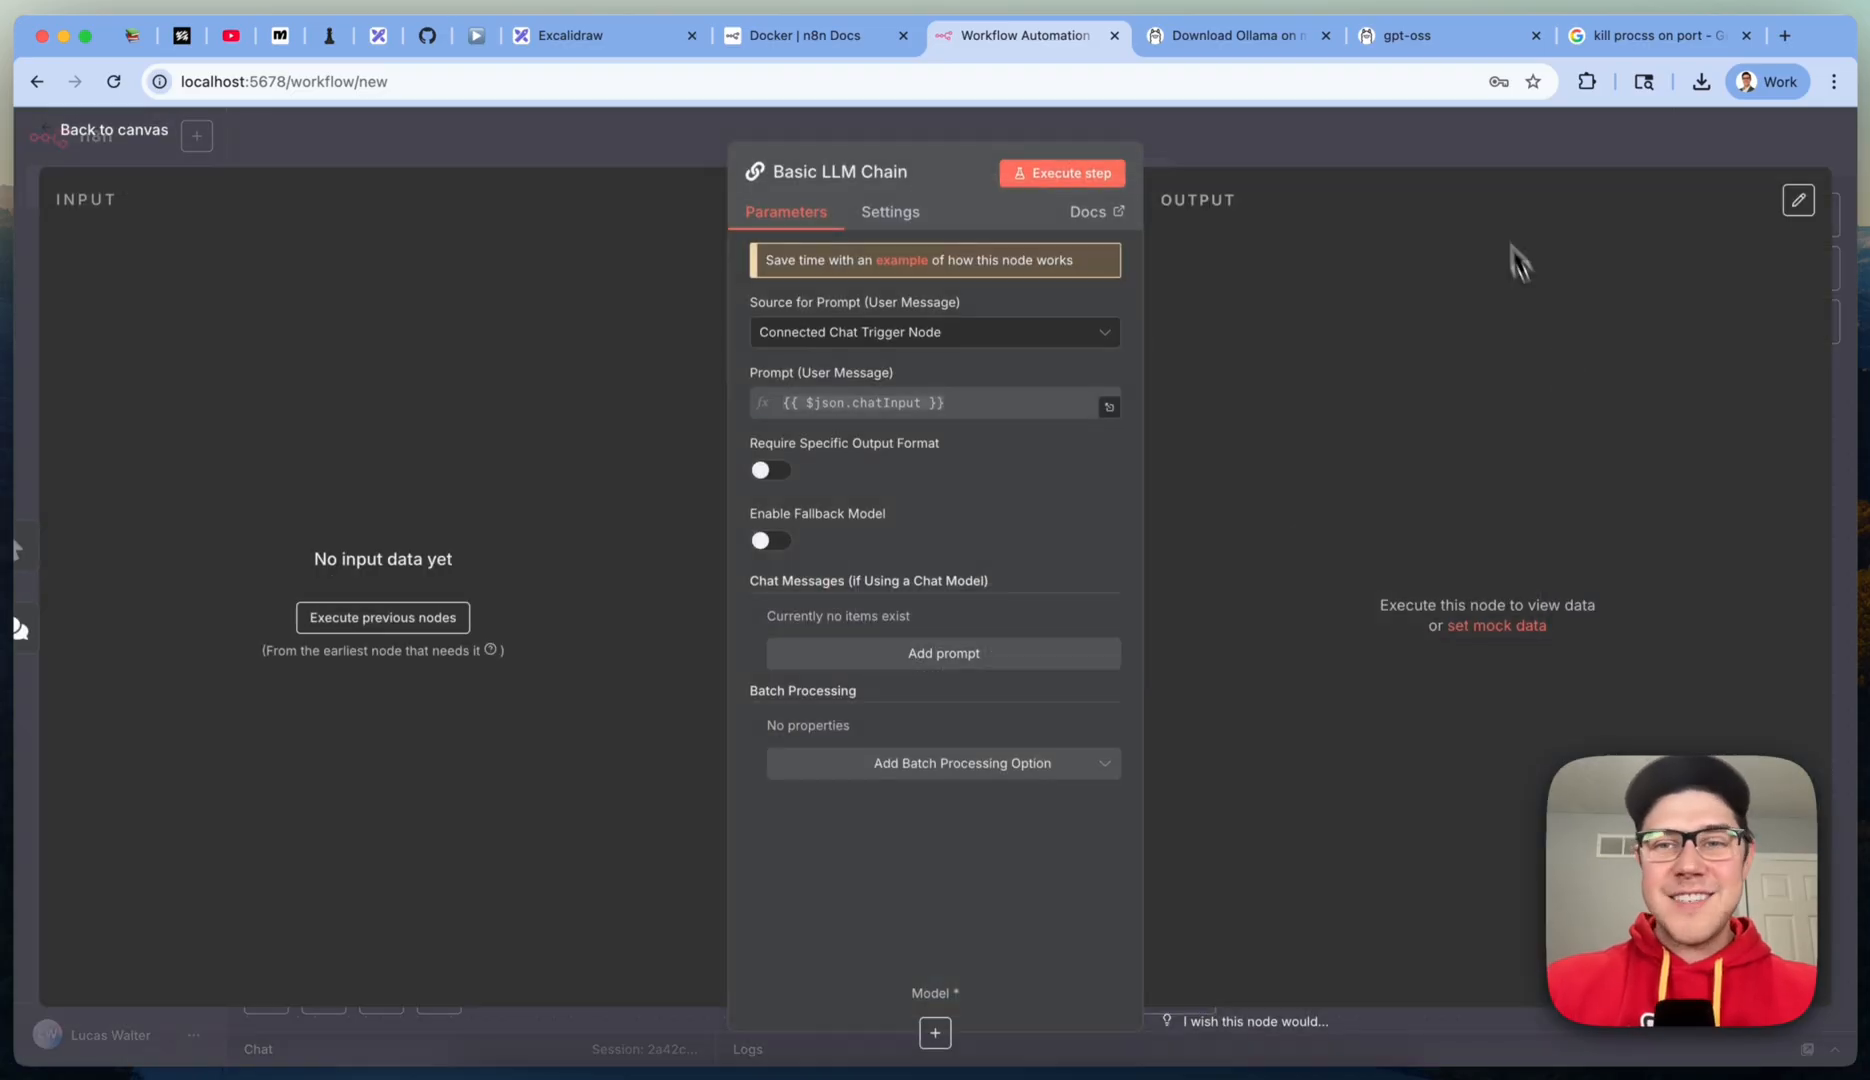
# Step: Attach an Ollama Chat Model as the chain's language model and bring up its settings
pyautogui.click(100, 130)
pyautogui.write('oll')
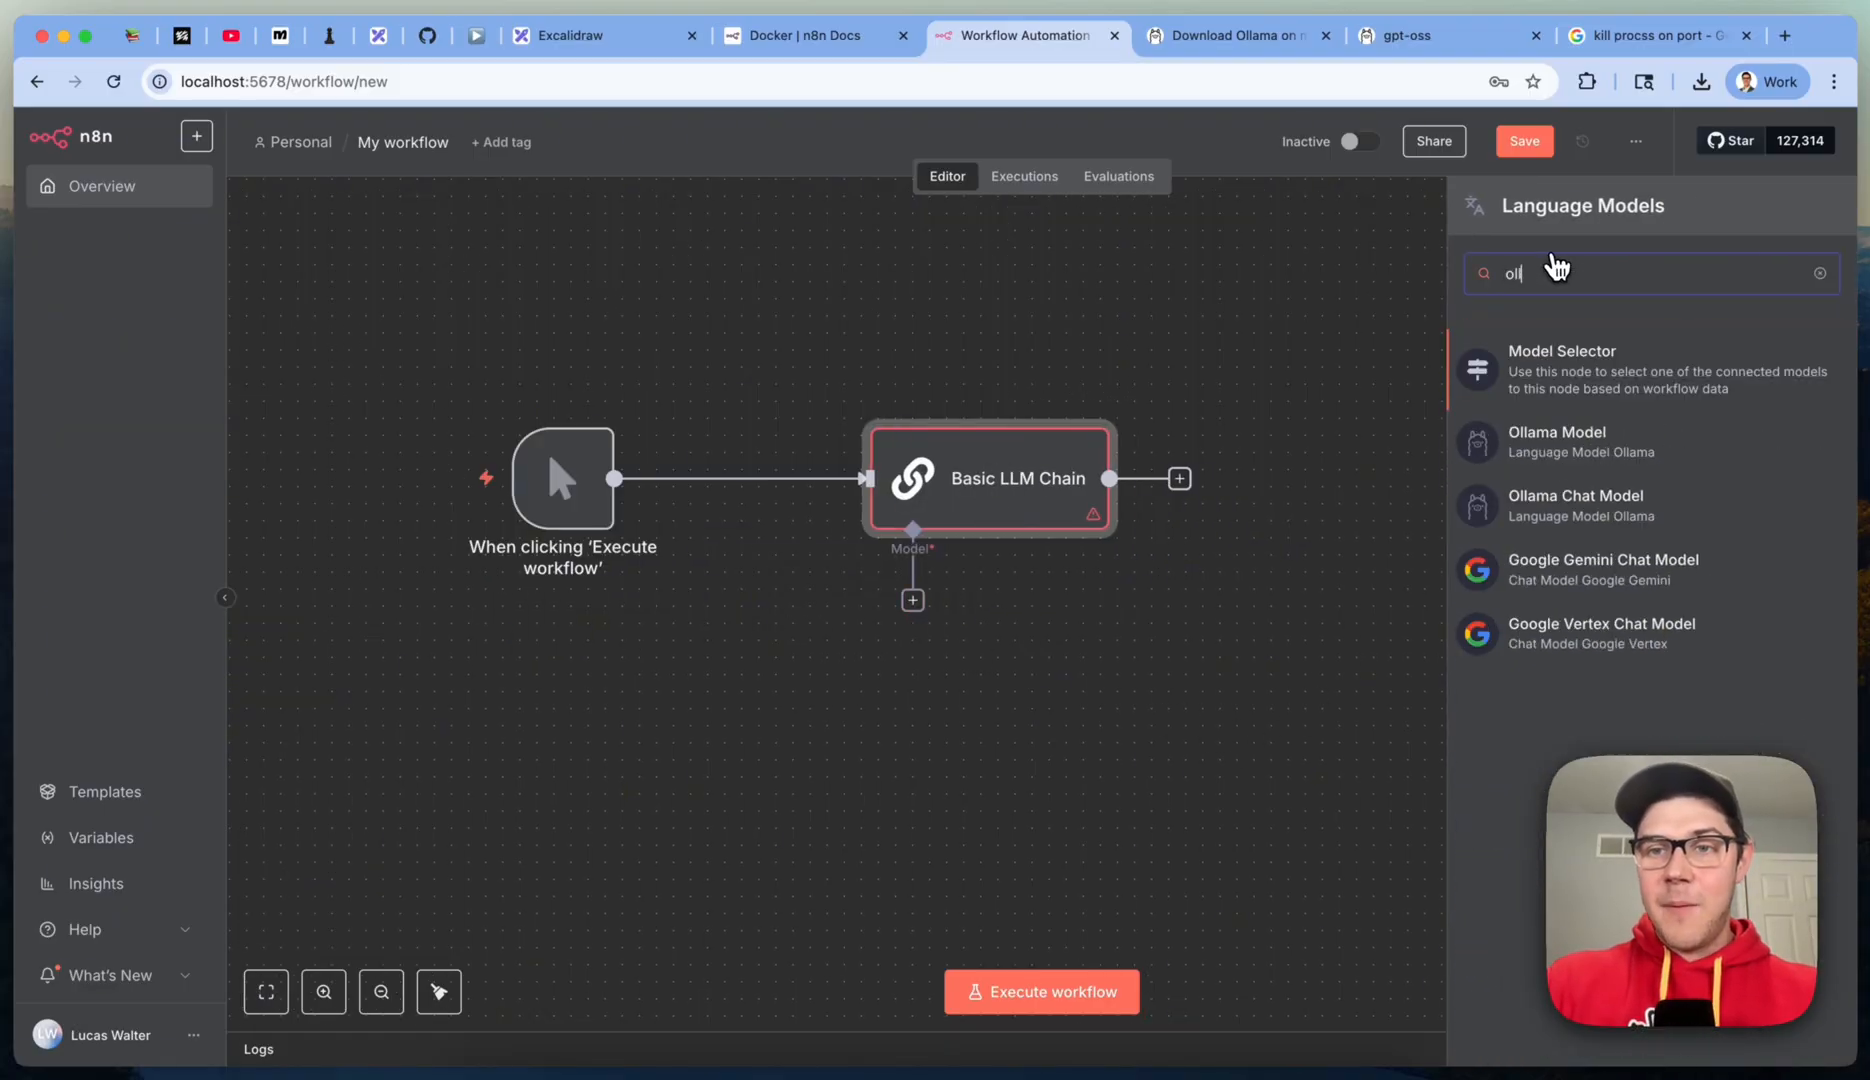
pyautogui.click(1574, 504)
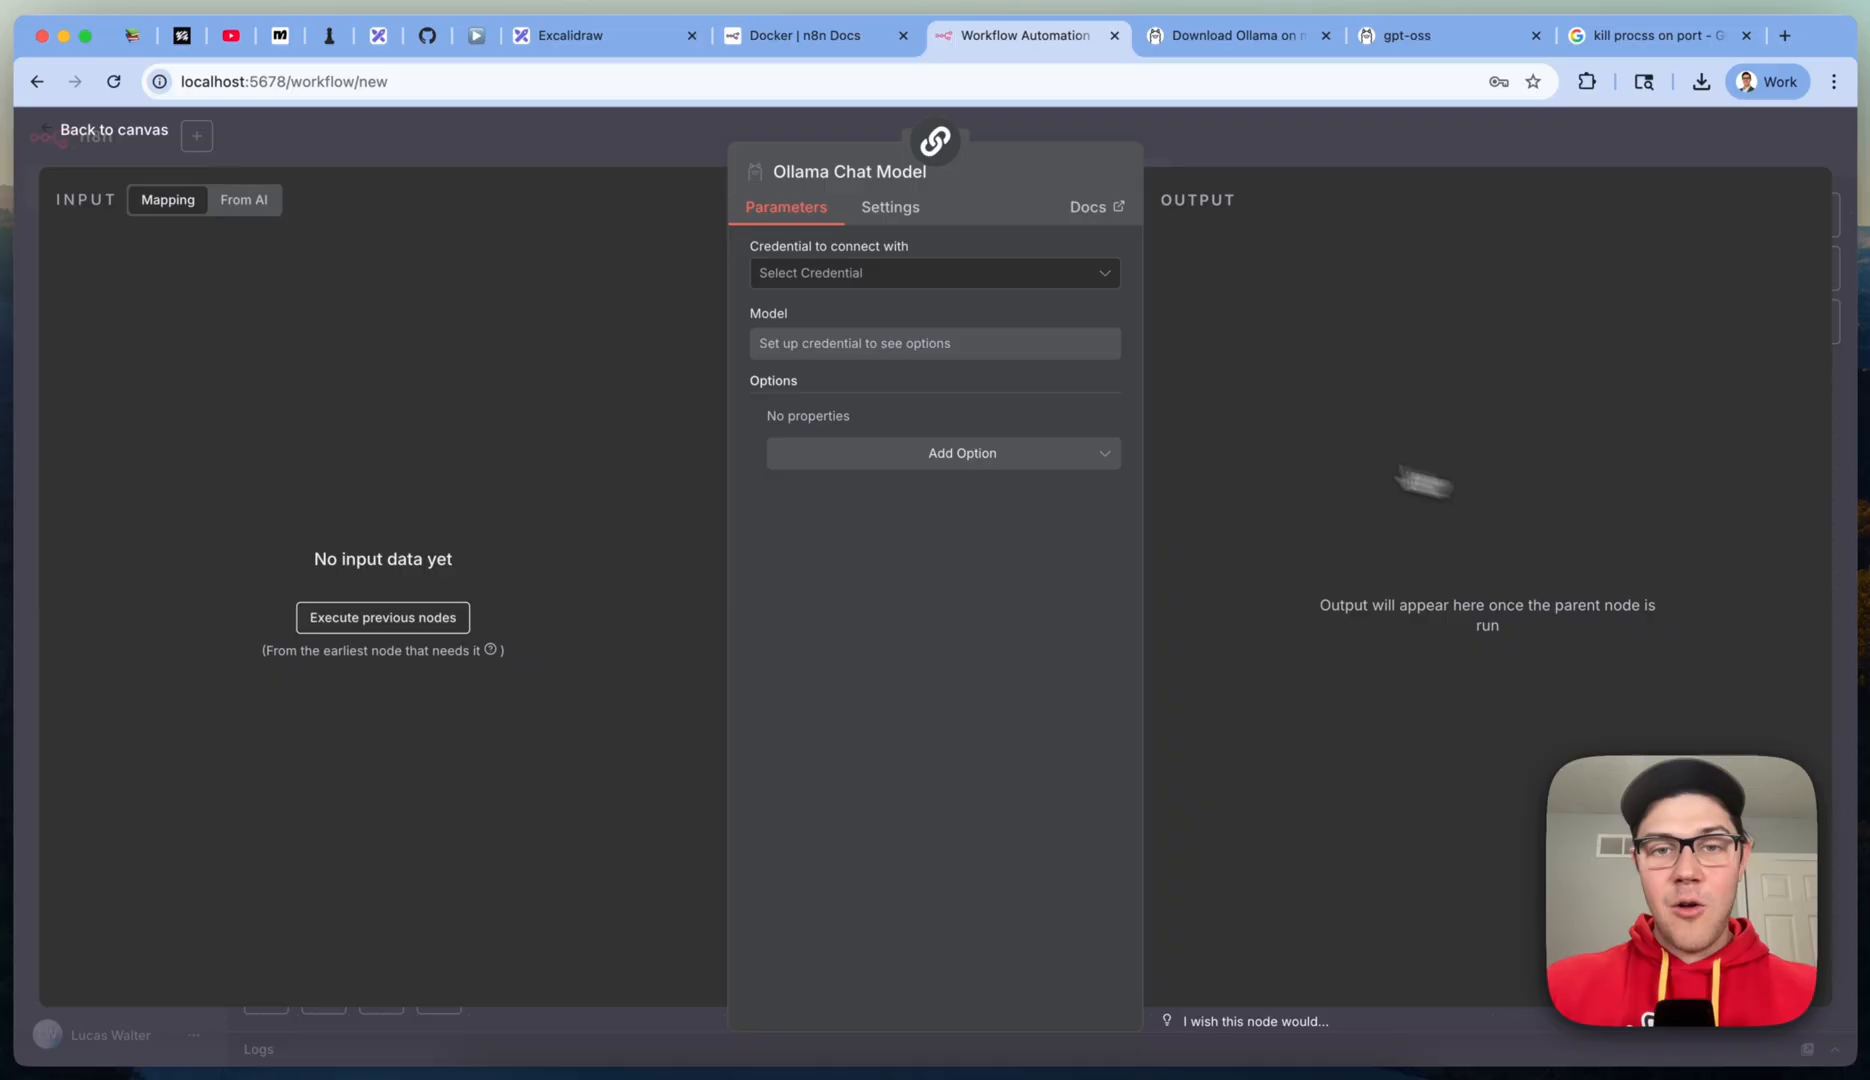
pyautogui.click(102, 128)
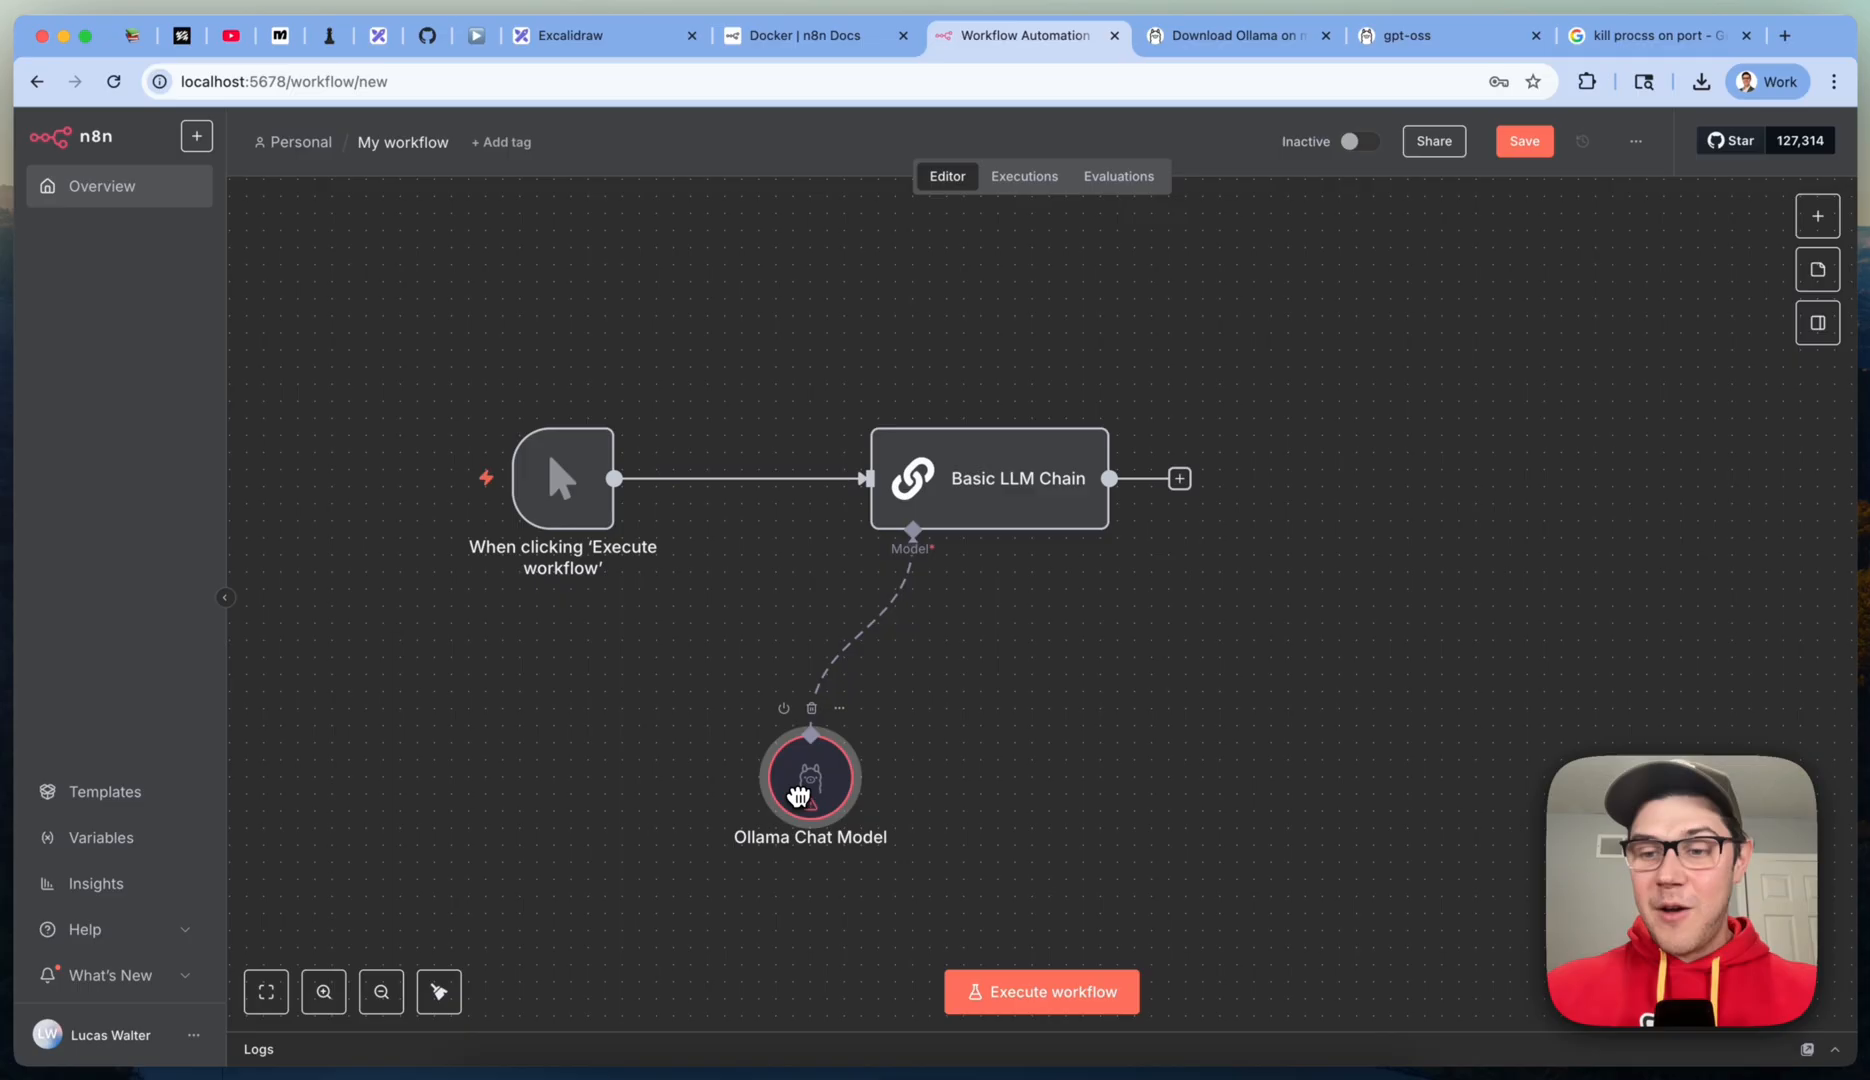
pyautogui.doubleClick(810, 780)
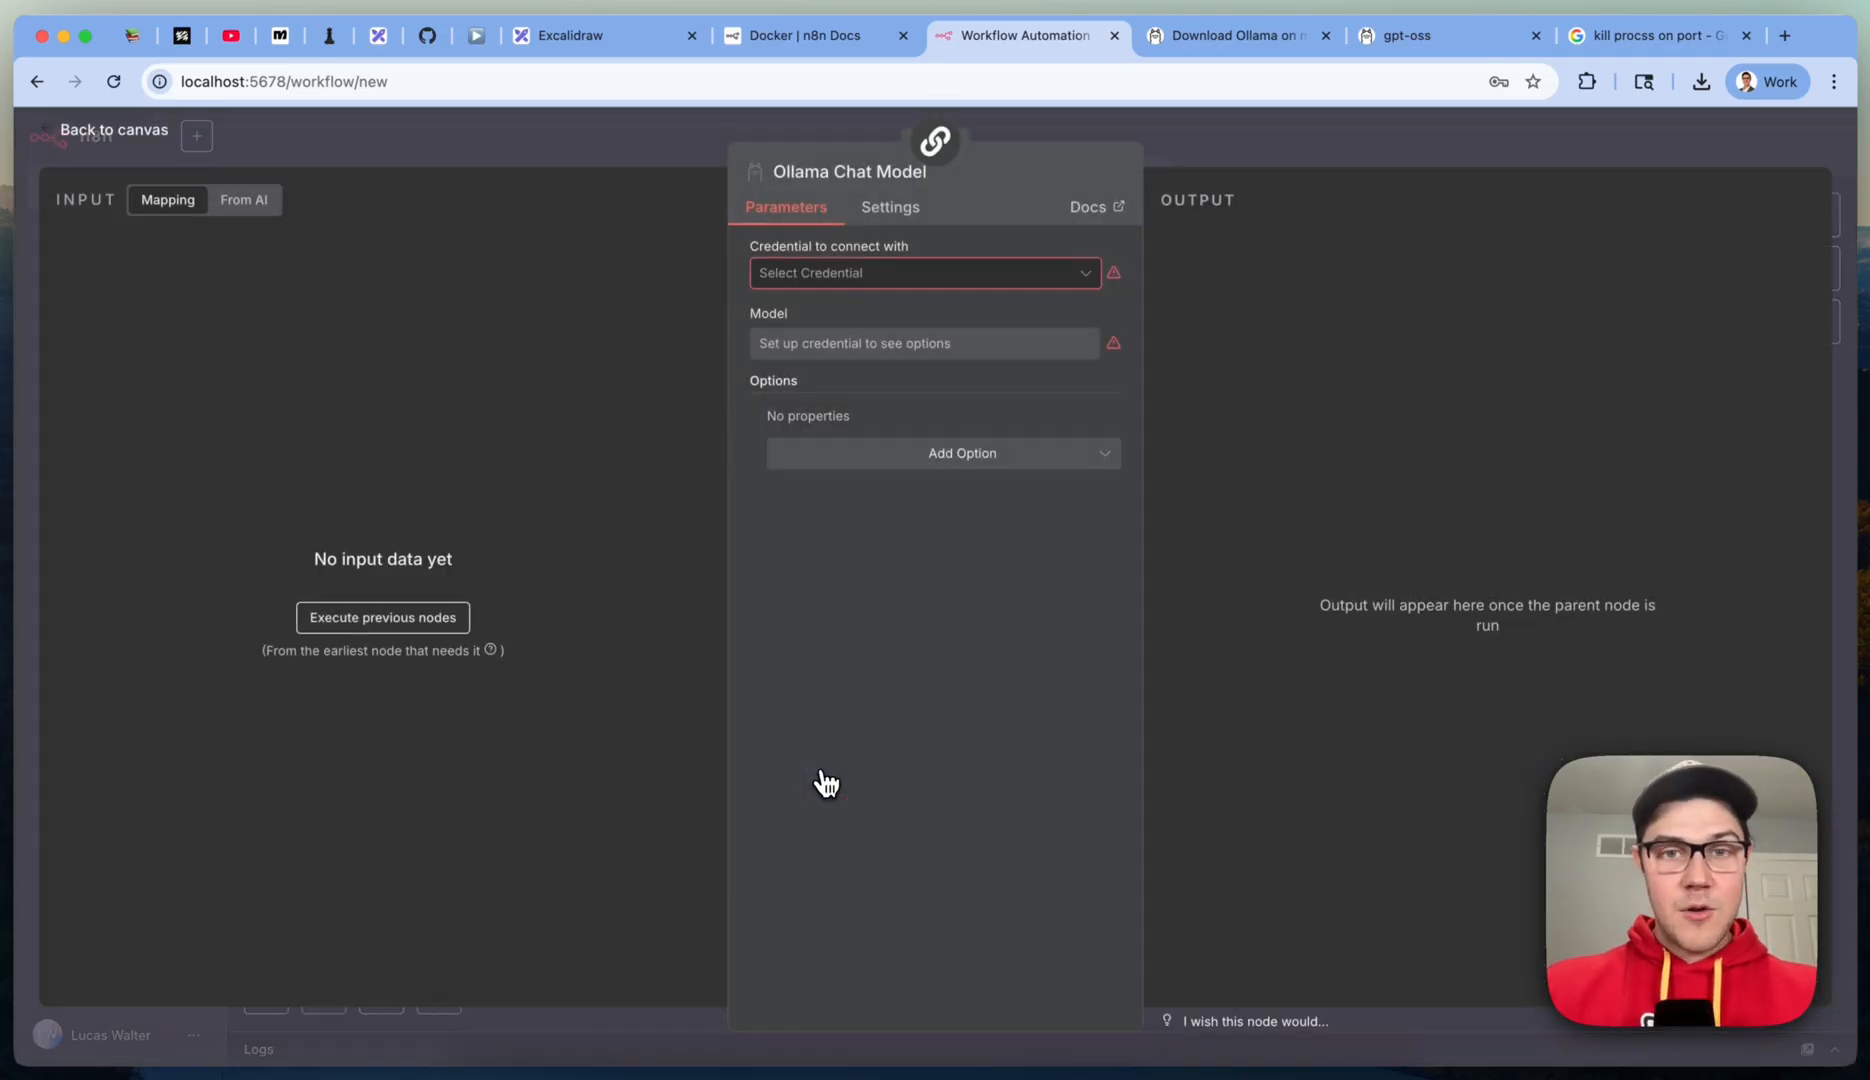
pyautogui.click(924, 272)
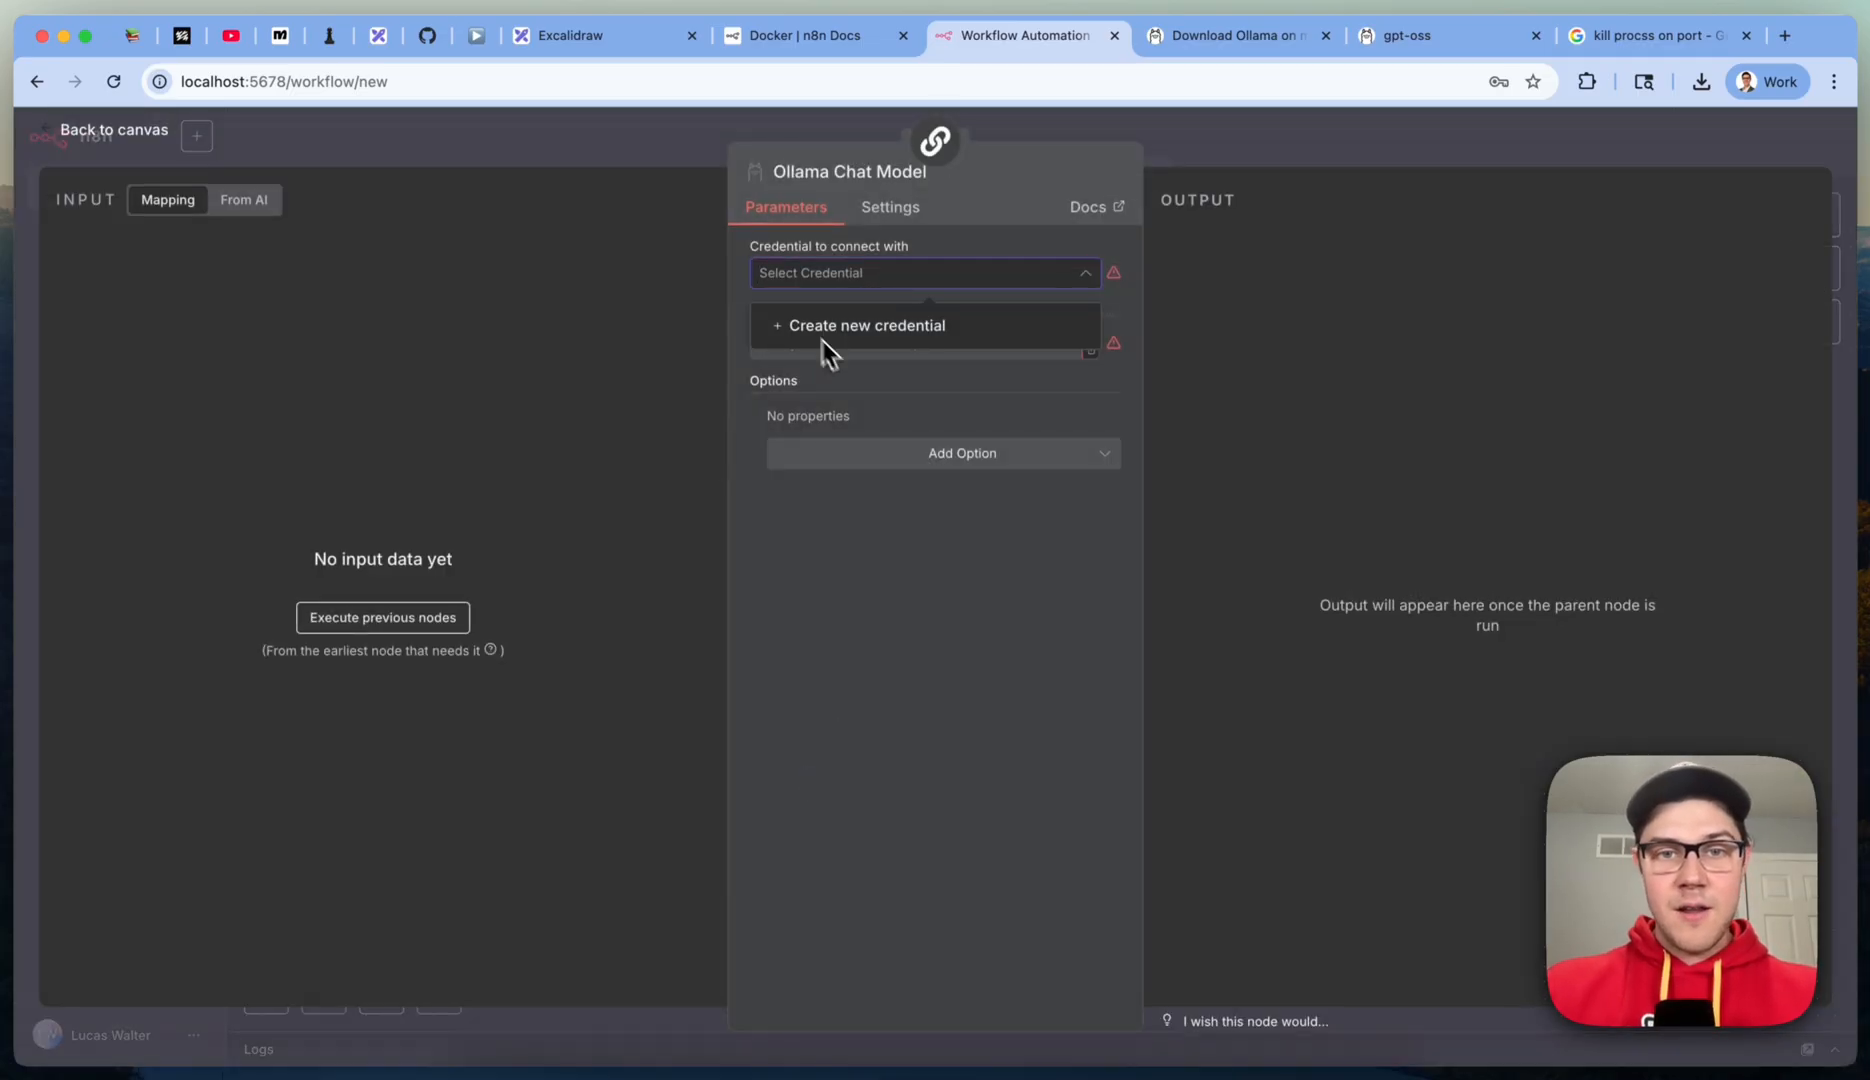
pyautogui.click(866, 326)
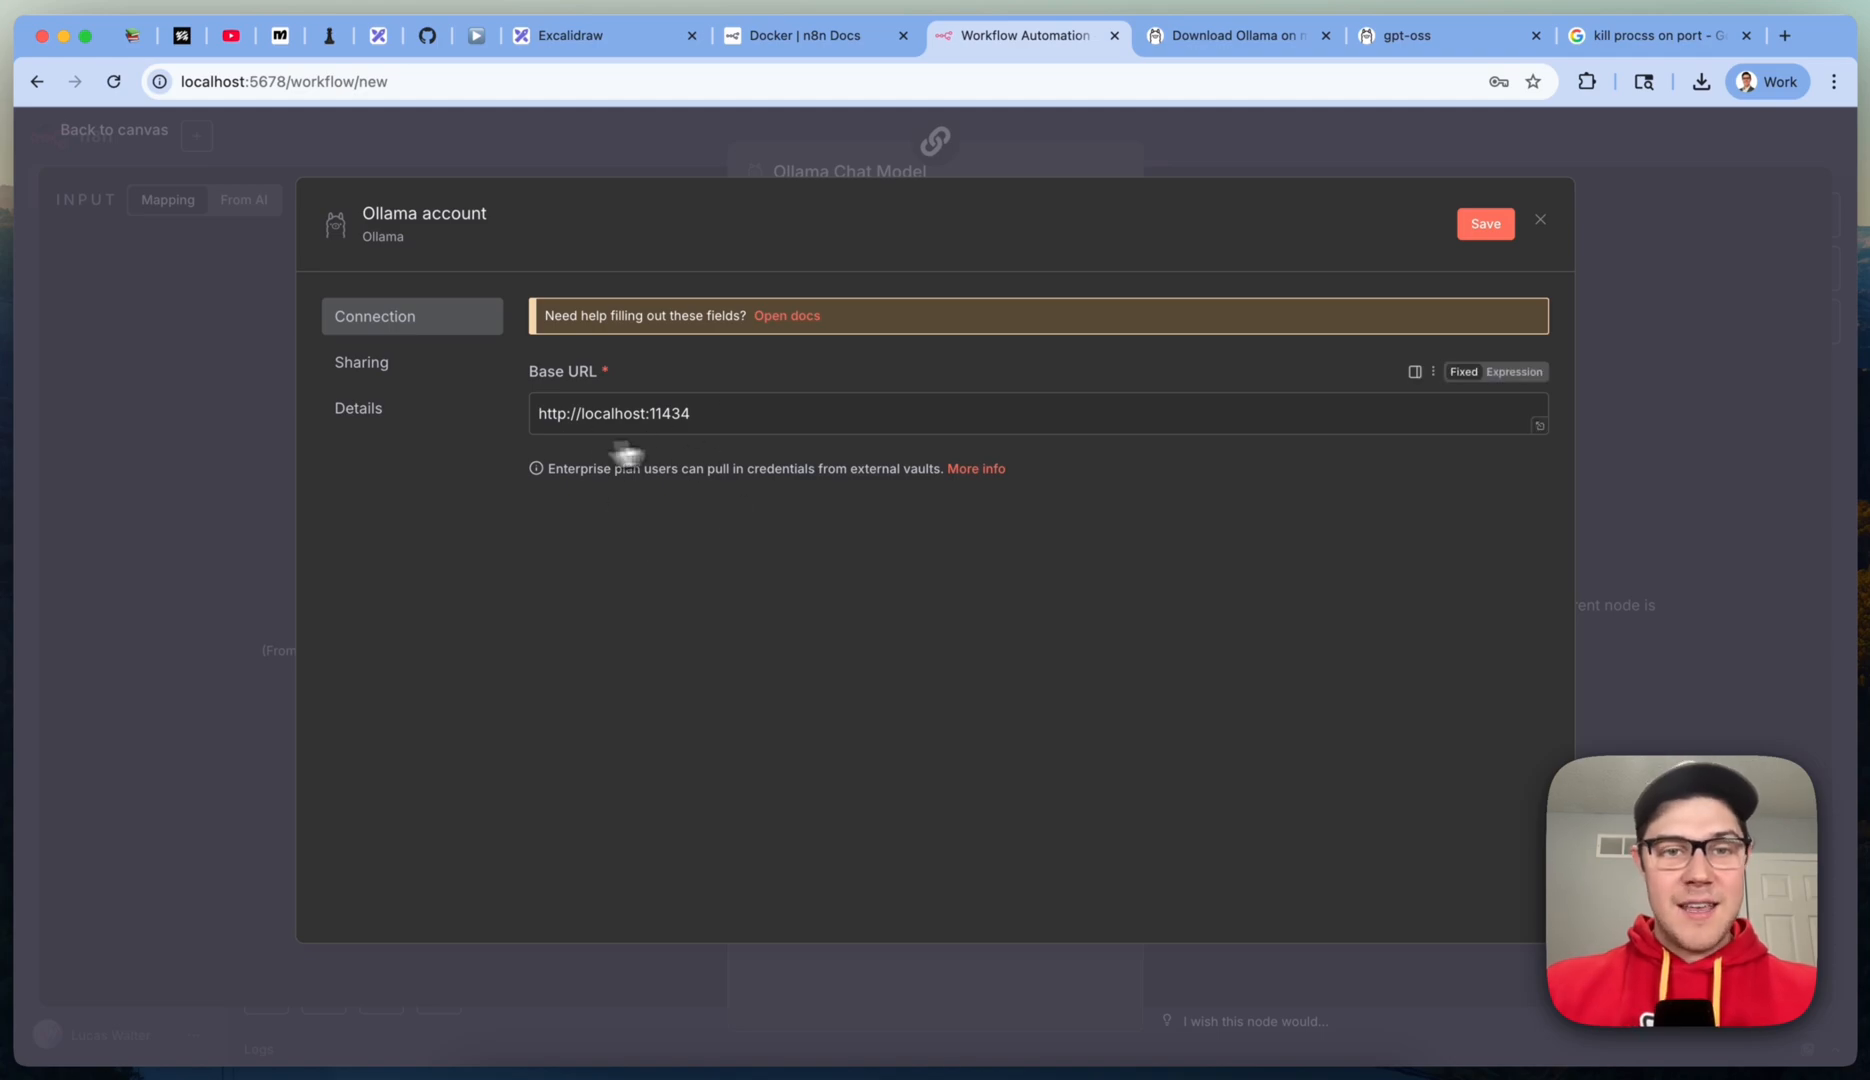
pyautogui.click(1484, 224)
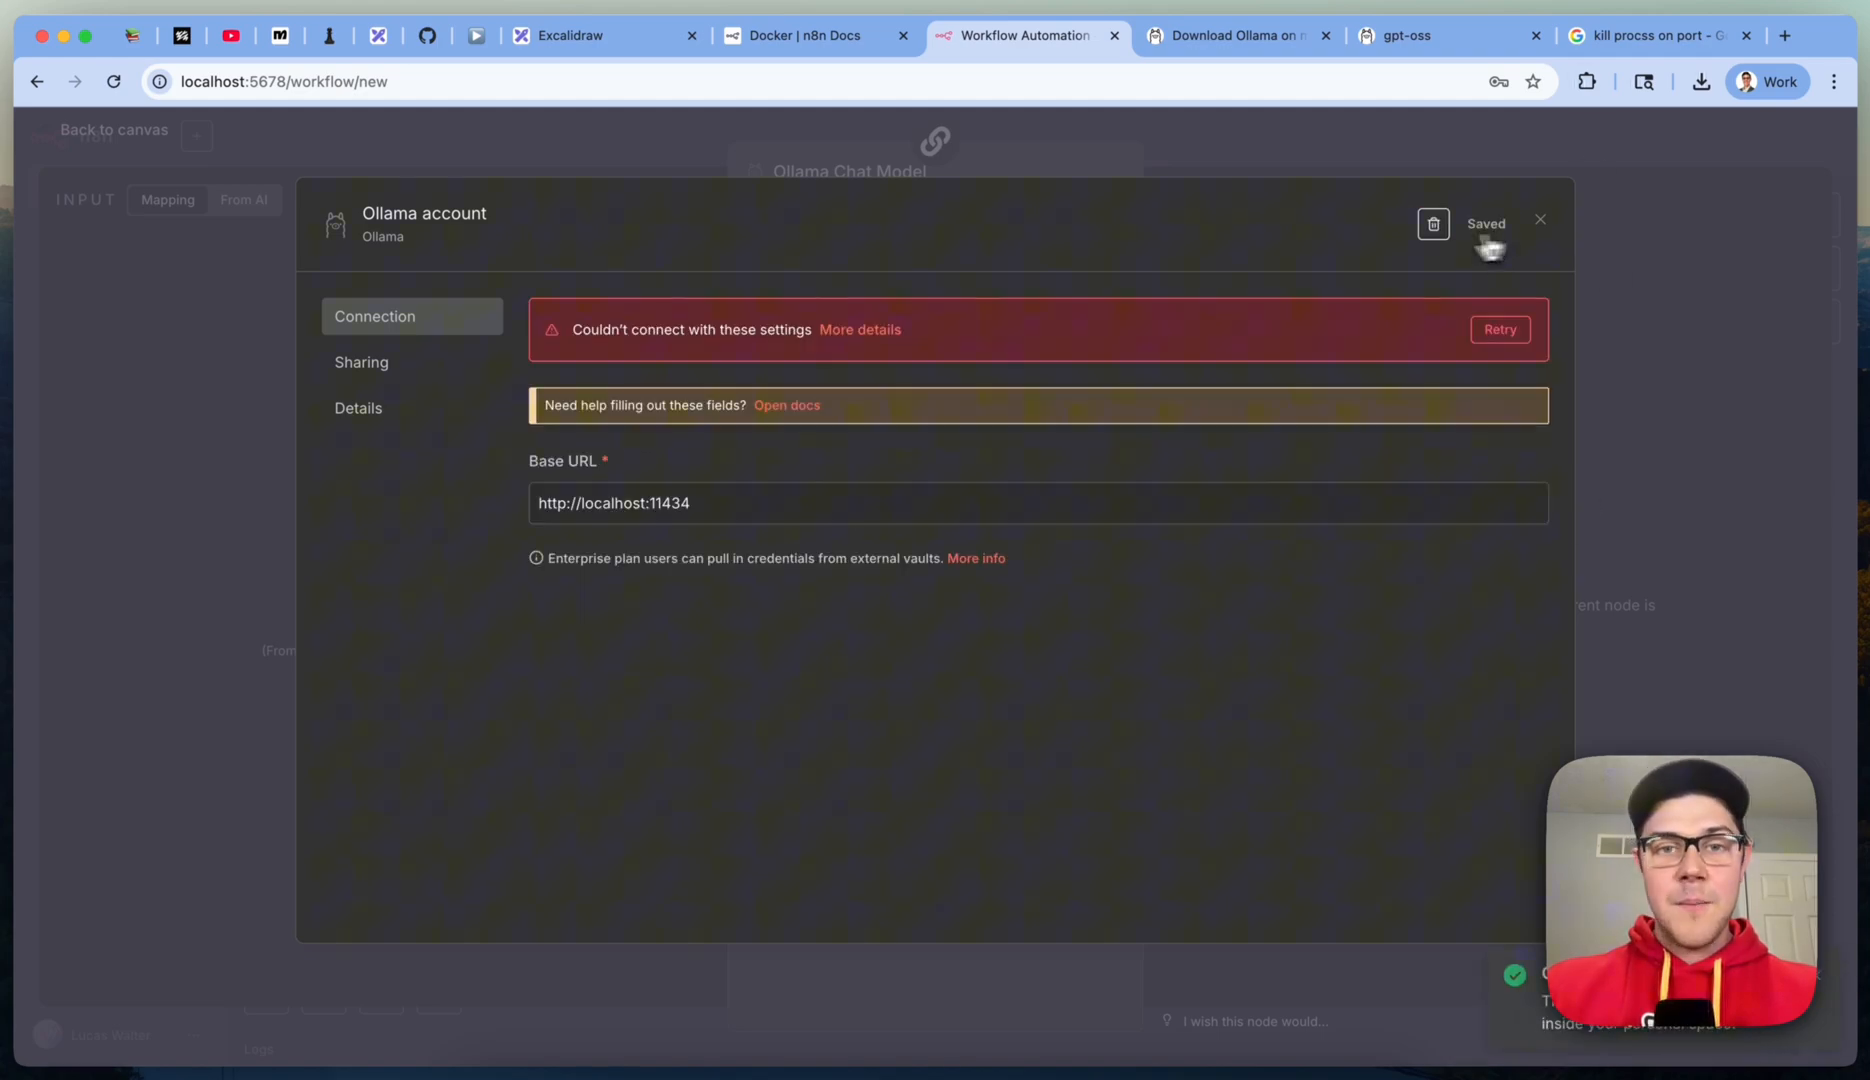
pyautogui.moveTo(1252, 834)
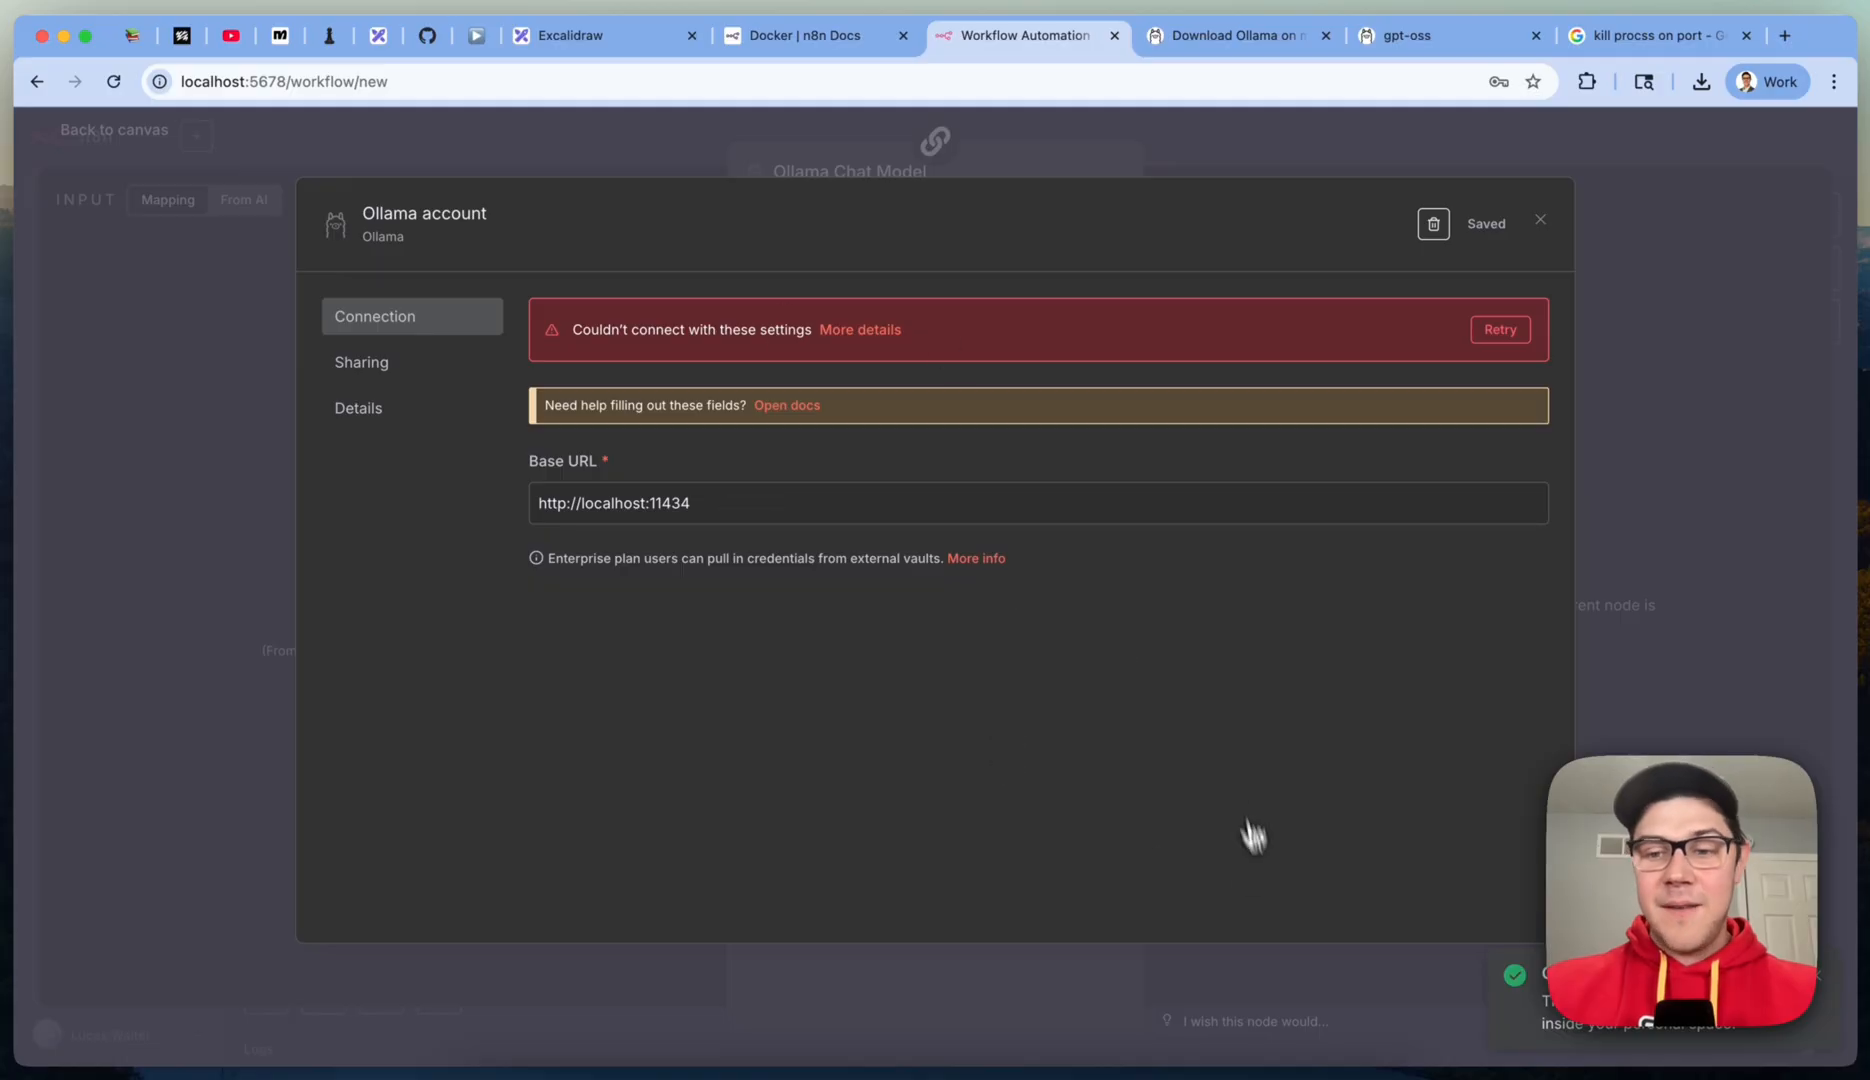
pyautogui.moveTo(1196, 704)
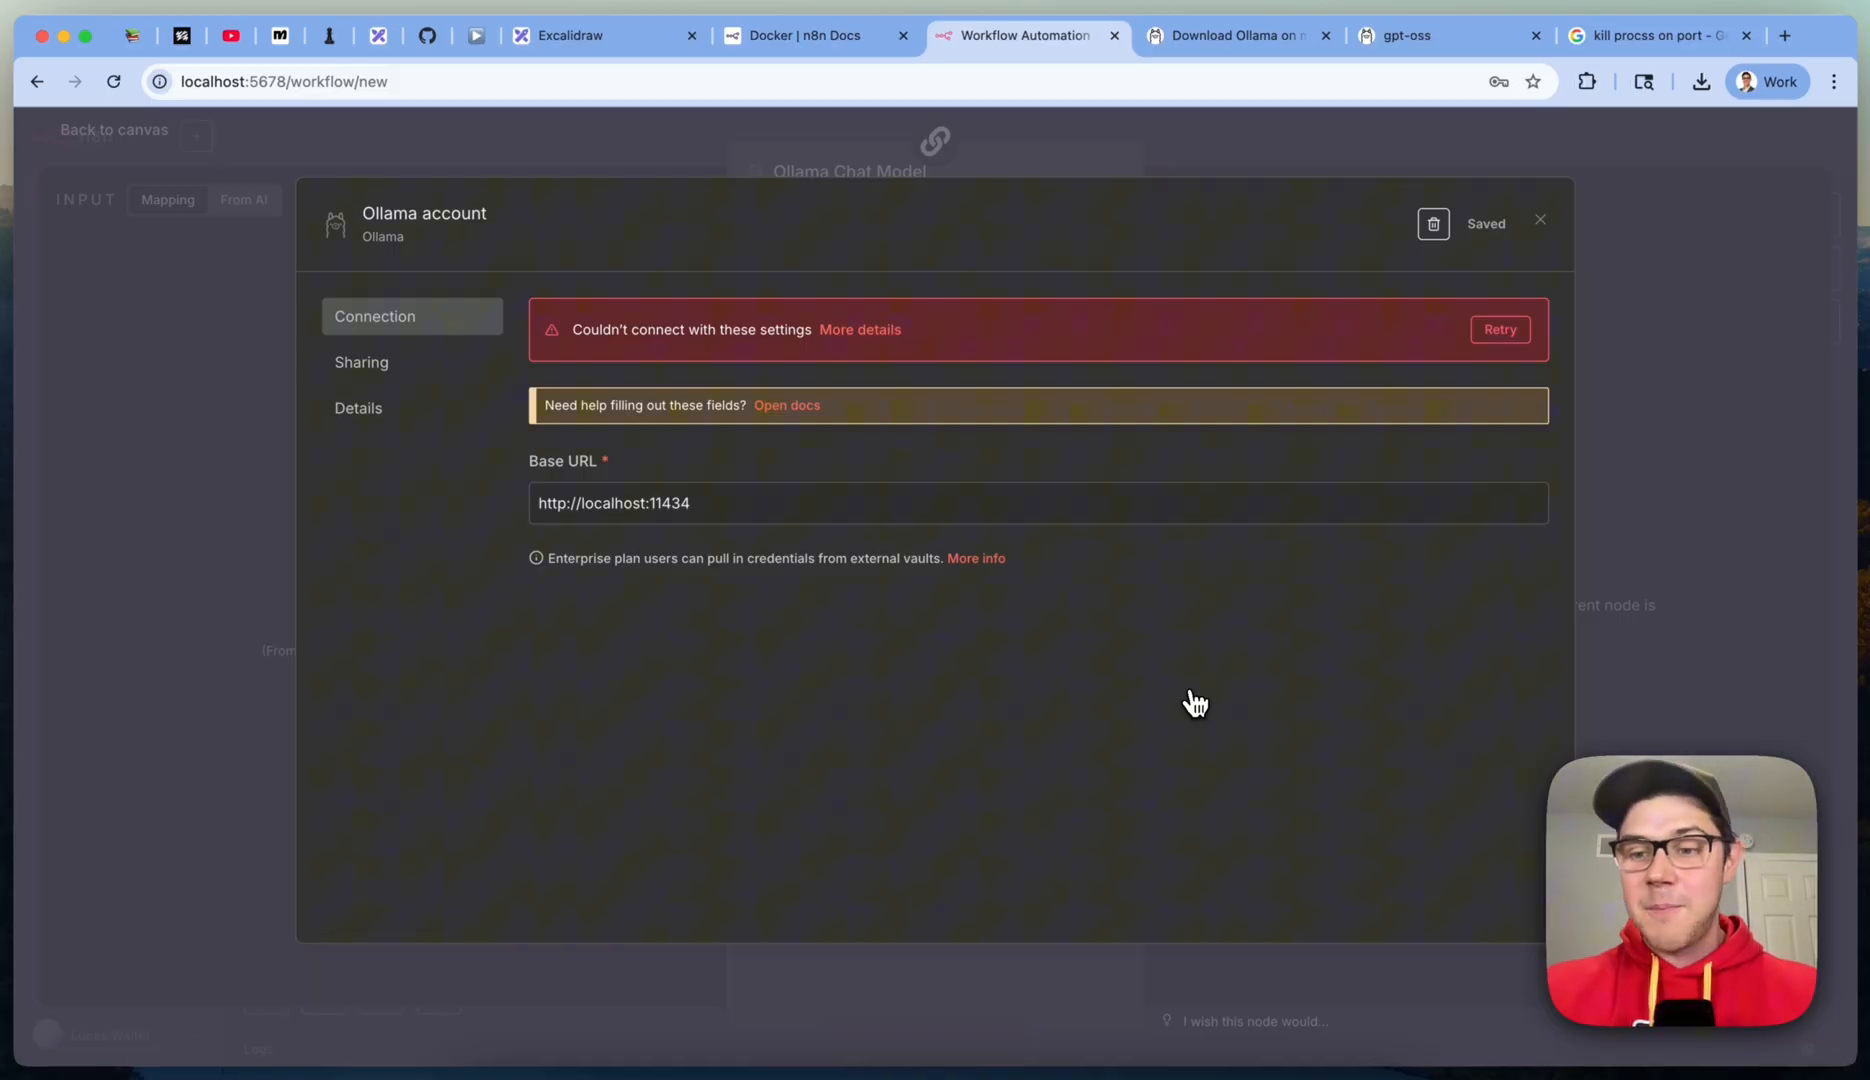
pyautogui.click(426, 34)
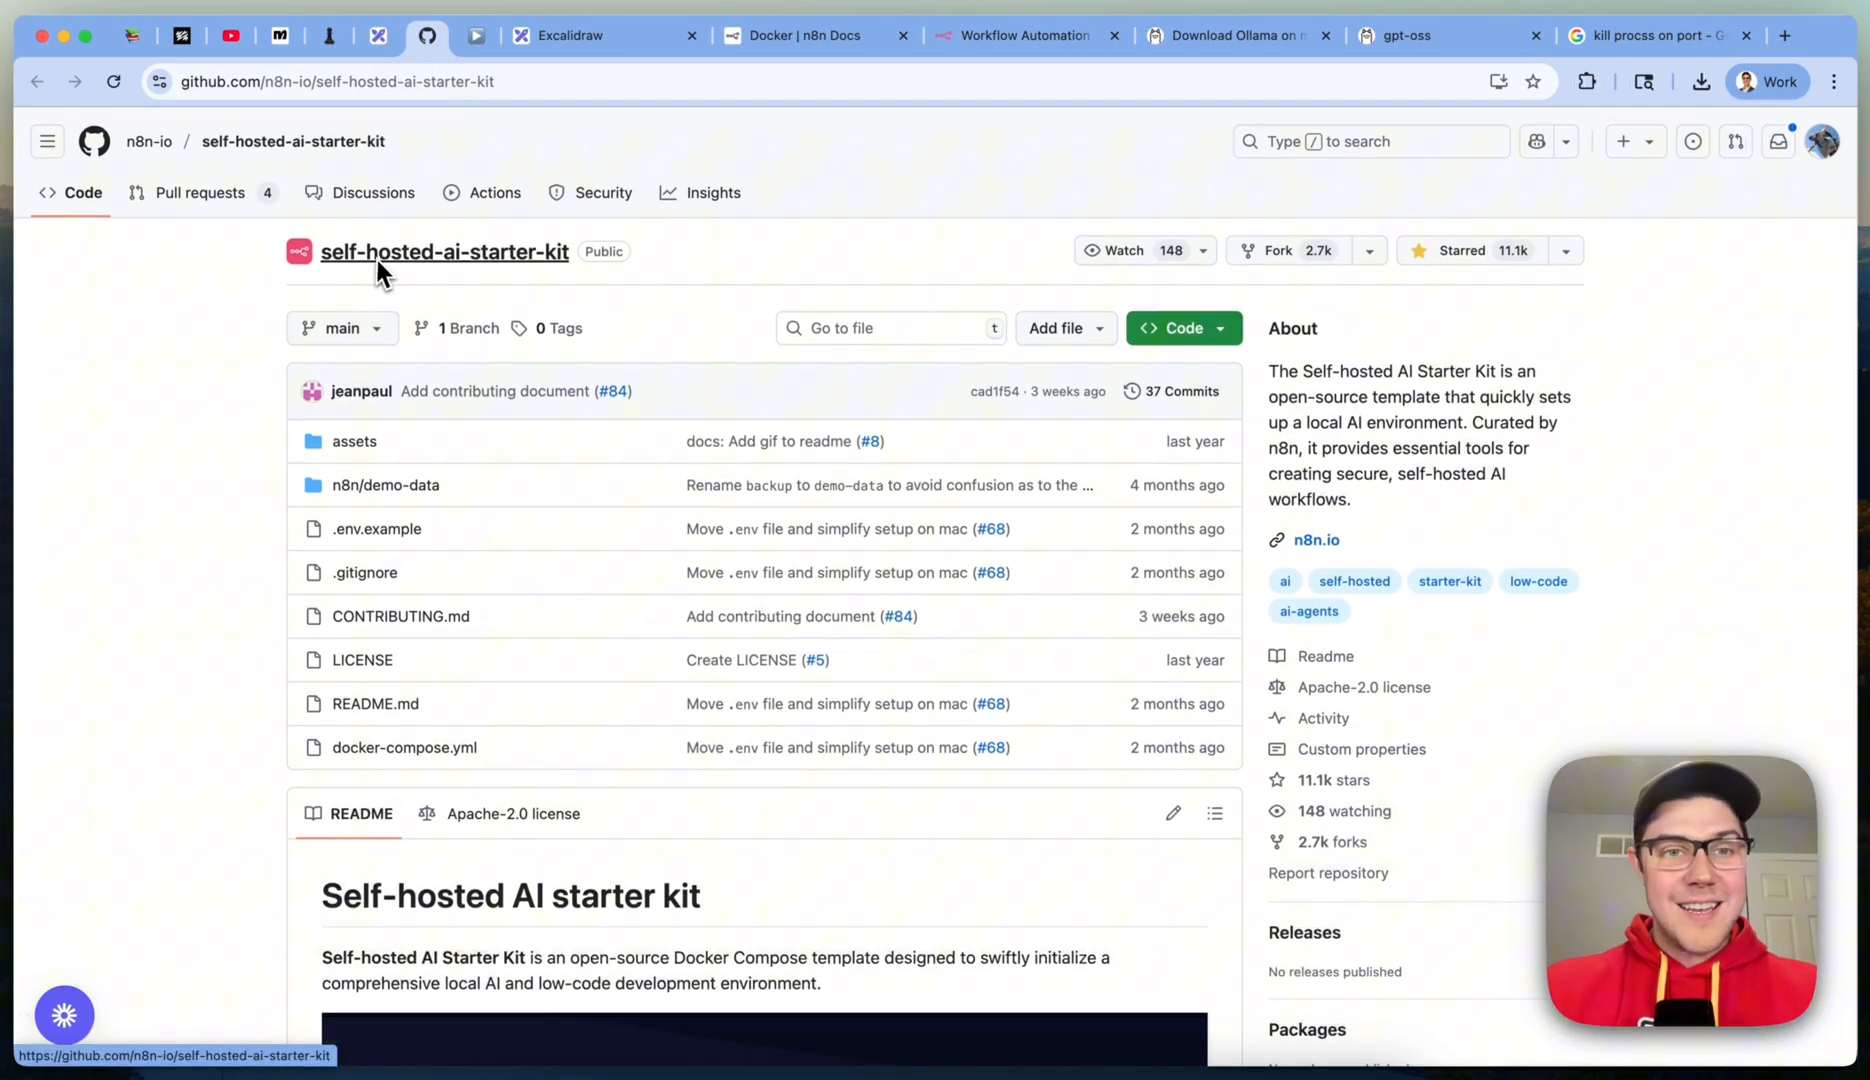
pyautogui.moveTo(1798, 424)
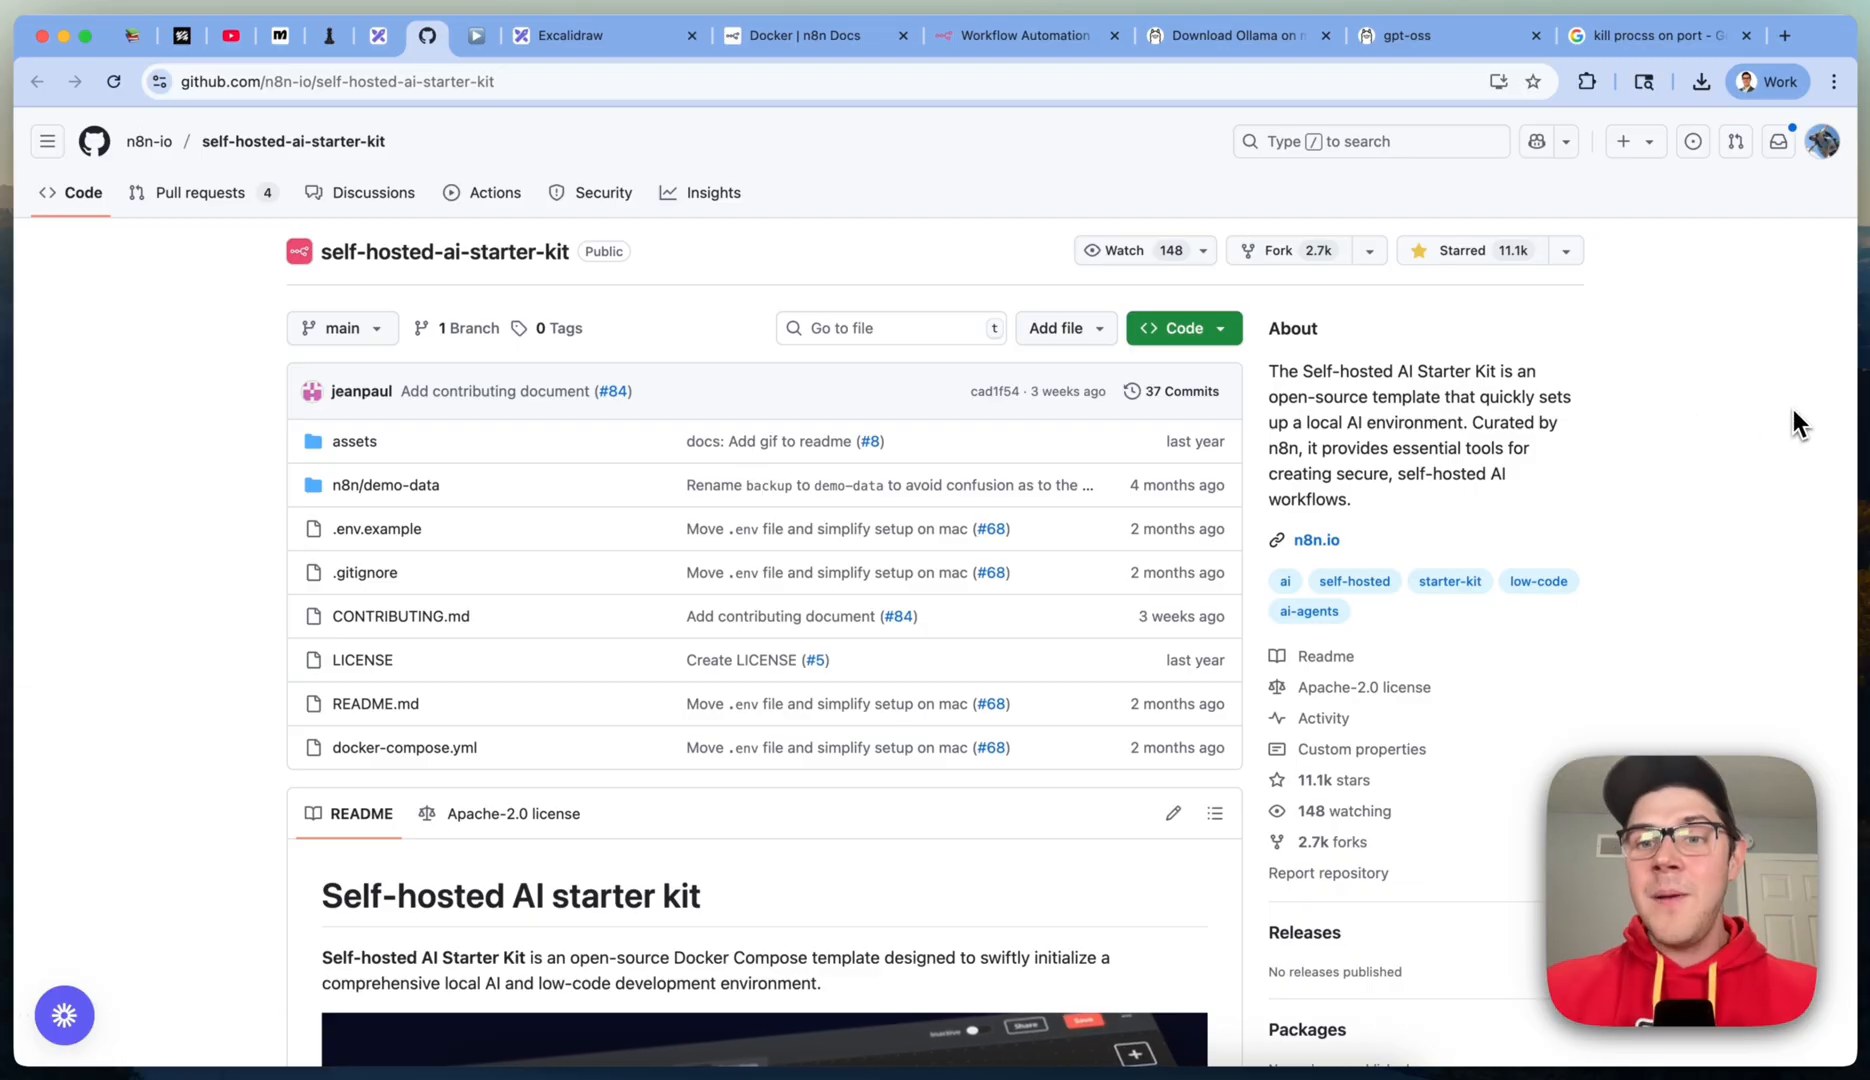
pyautogui.scroll(-3)
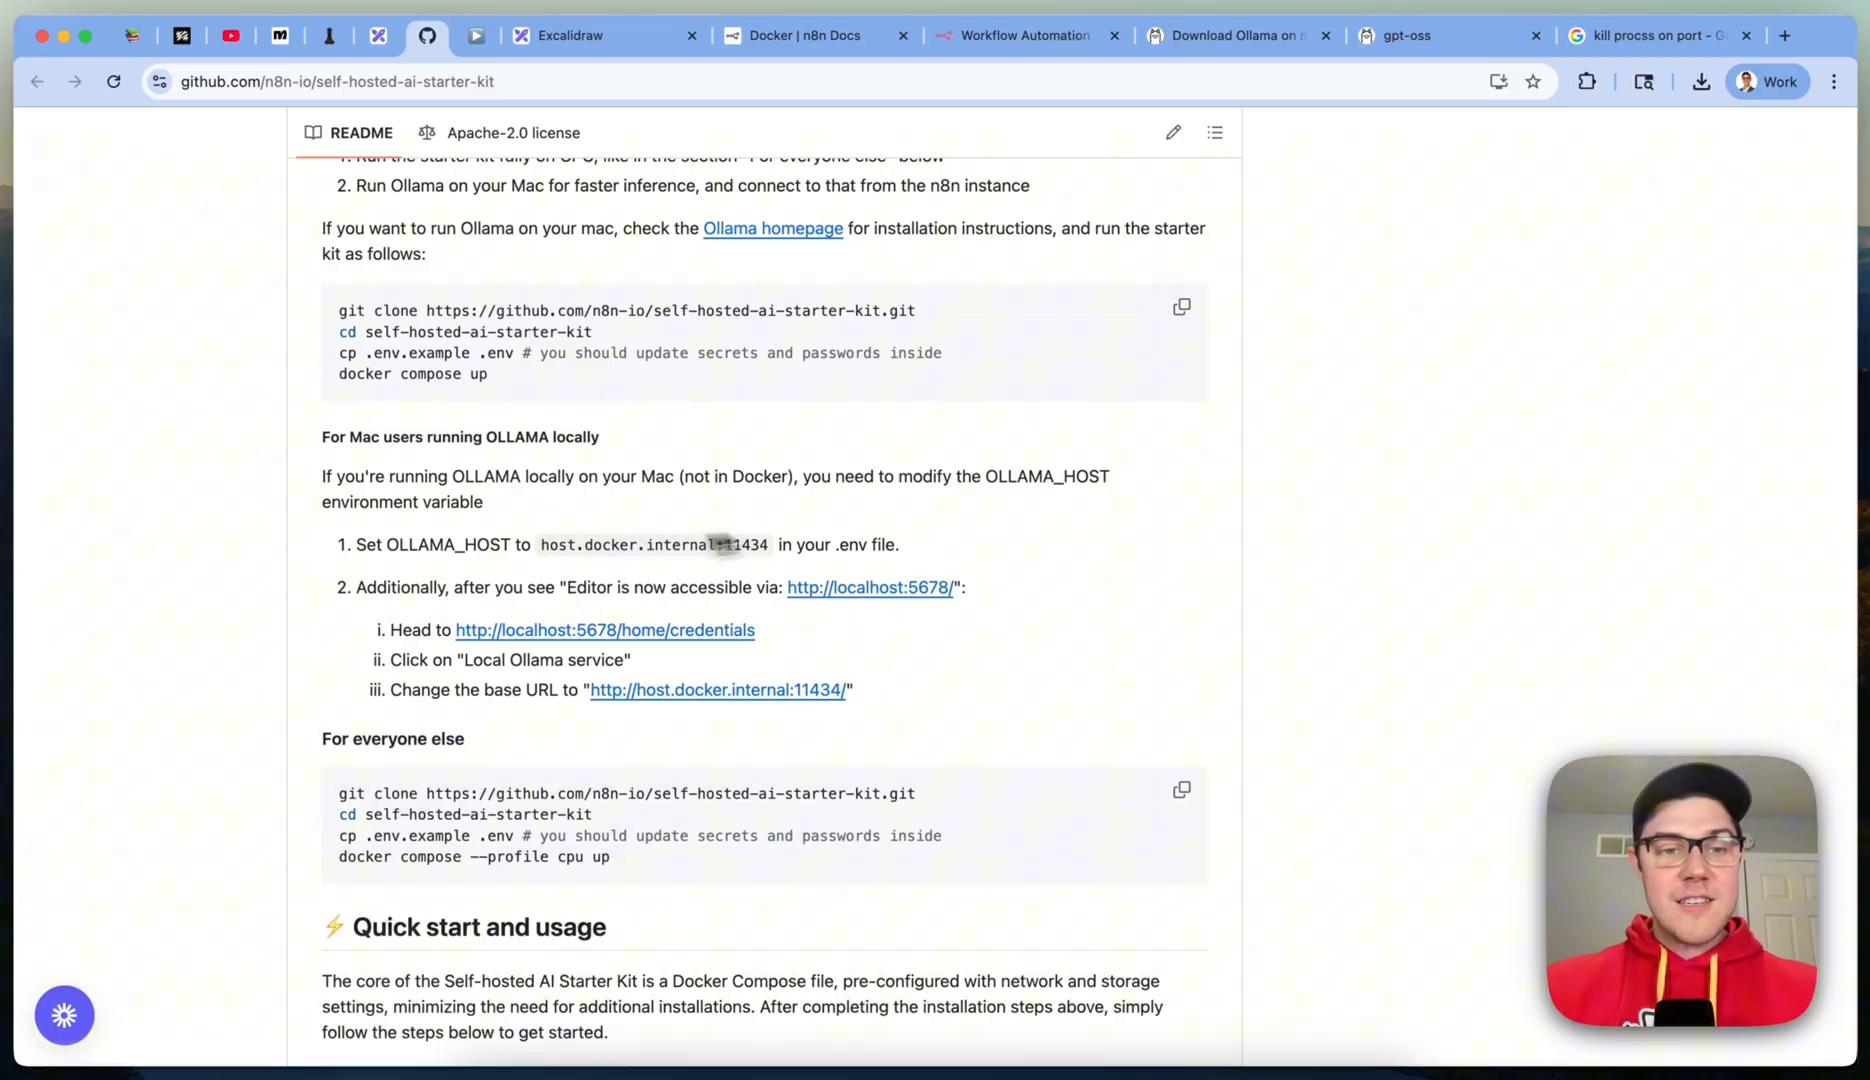
pyautogui.moveTo(720, 698)
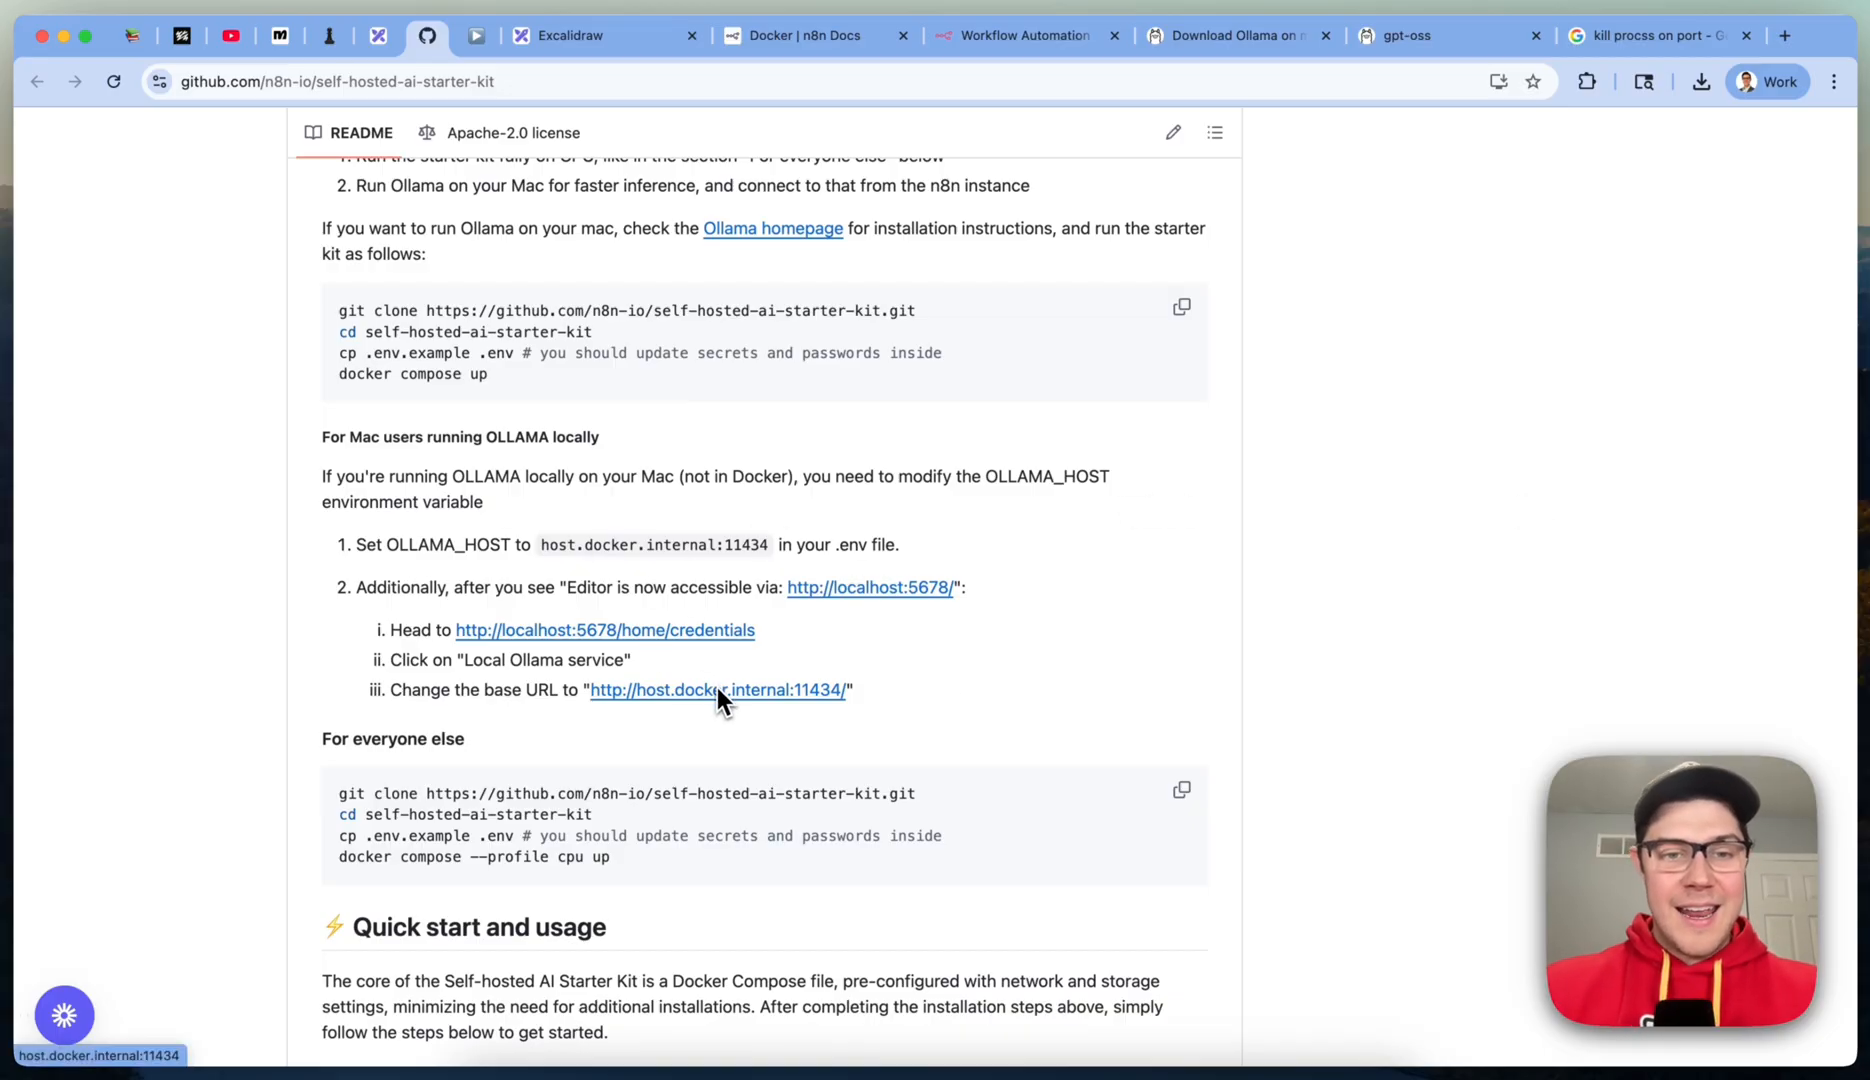
pyautogui.moveTo(584, 724)
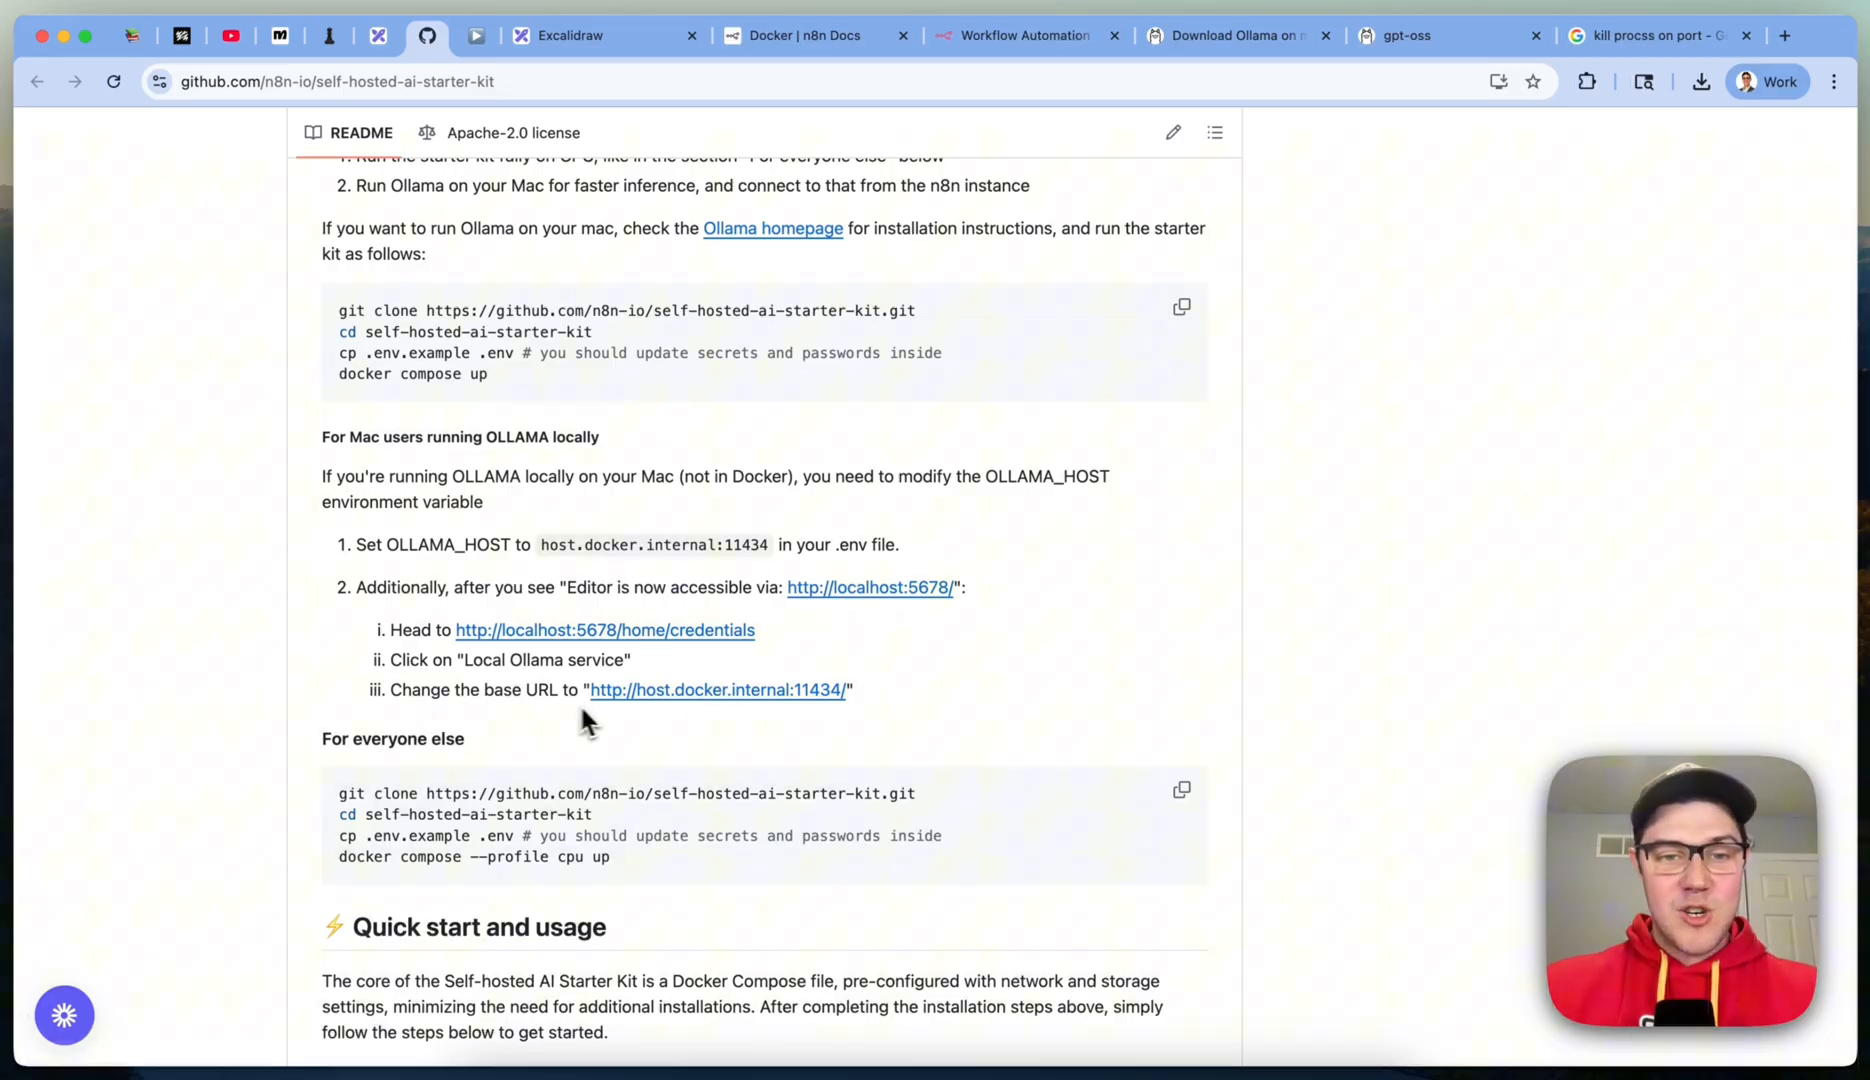
pyautogui.moveTo(632, 724)
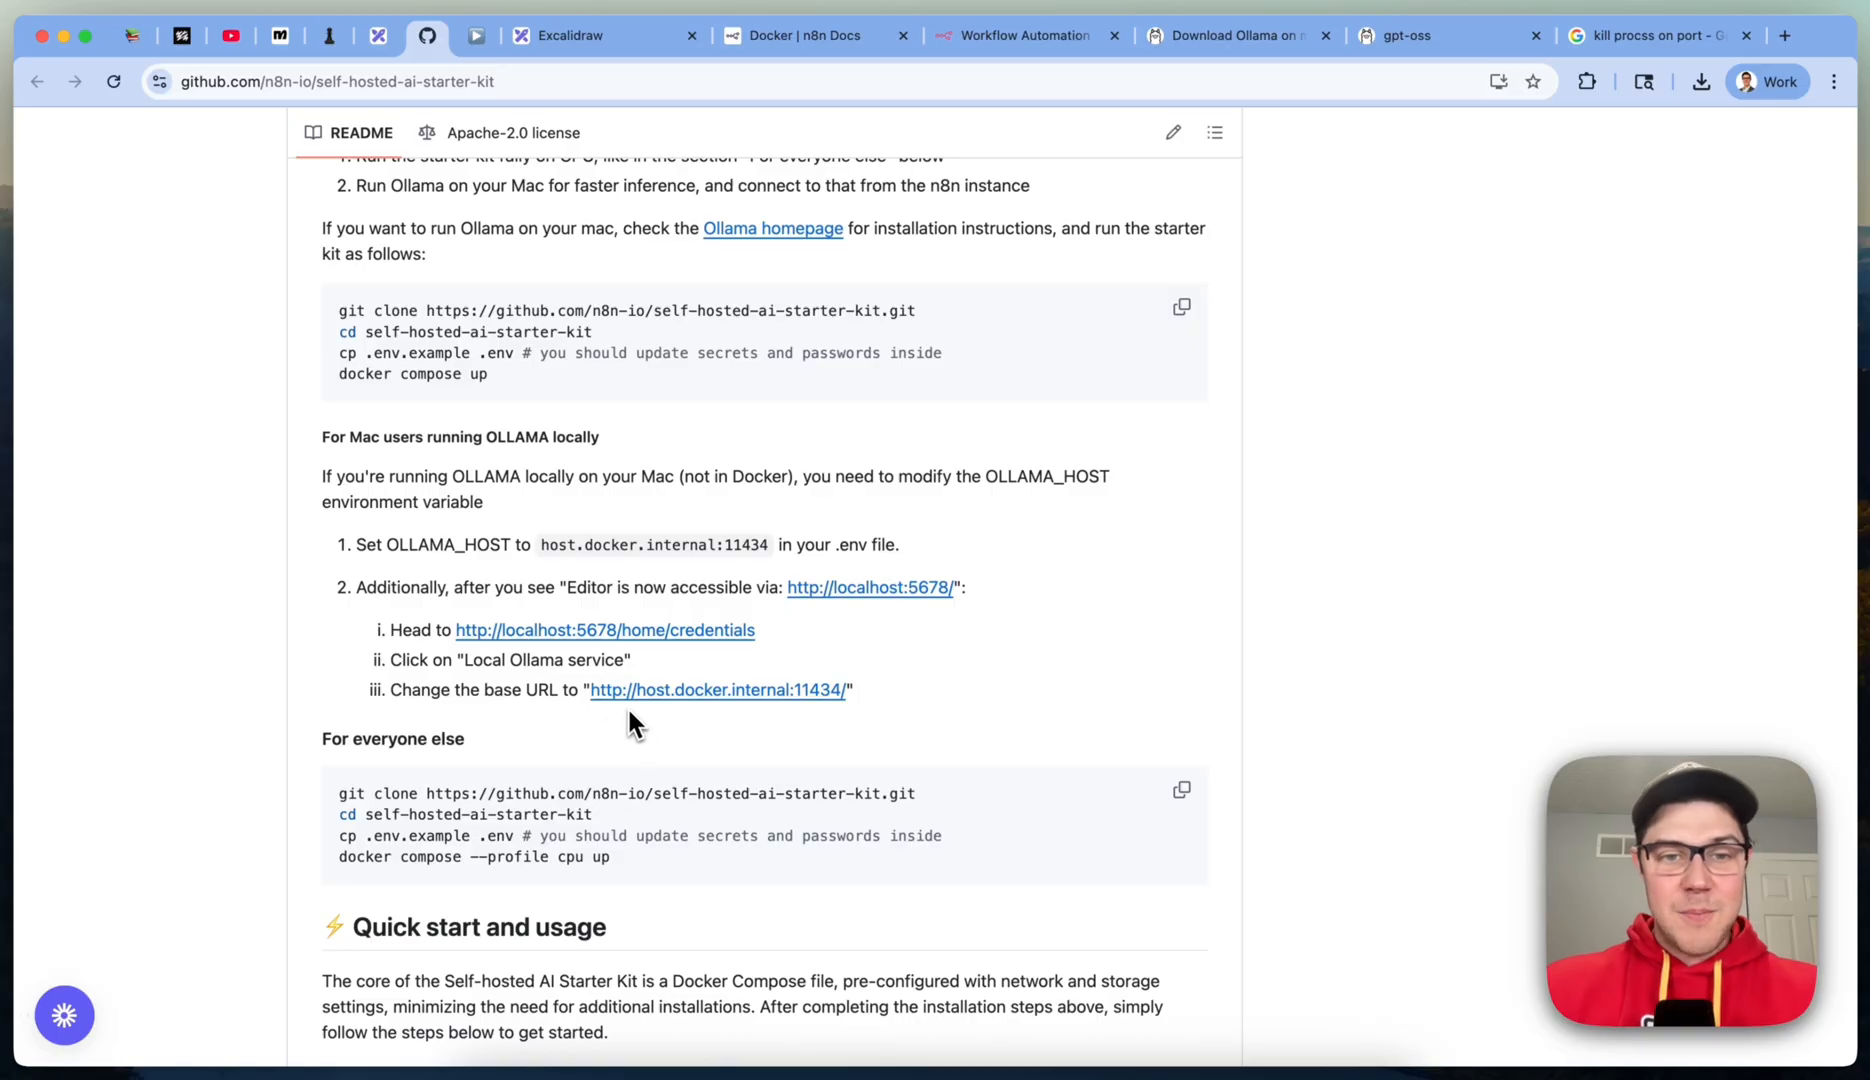
pyautogui.moveTo(732, 726)
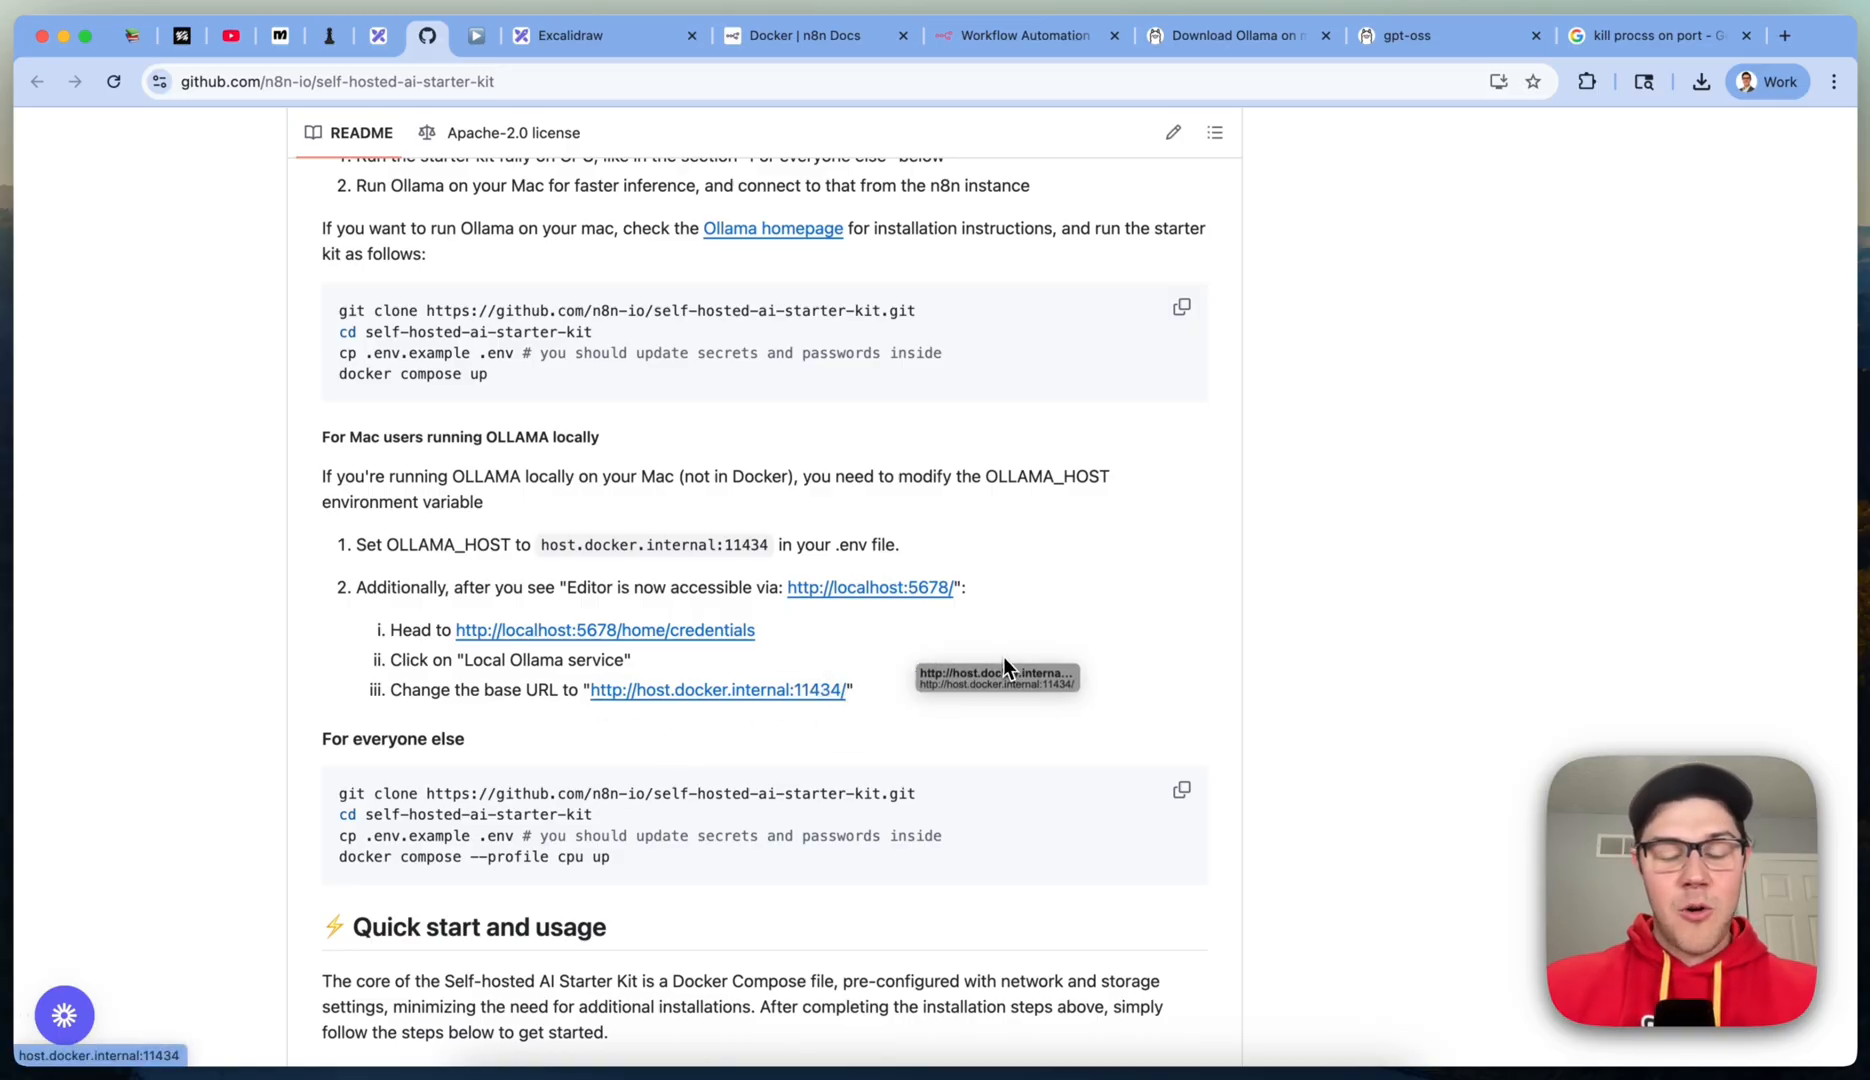
pyautogui.rightClick(716, 690)
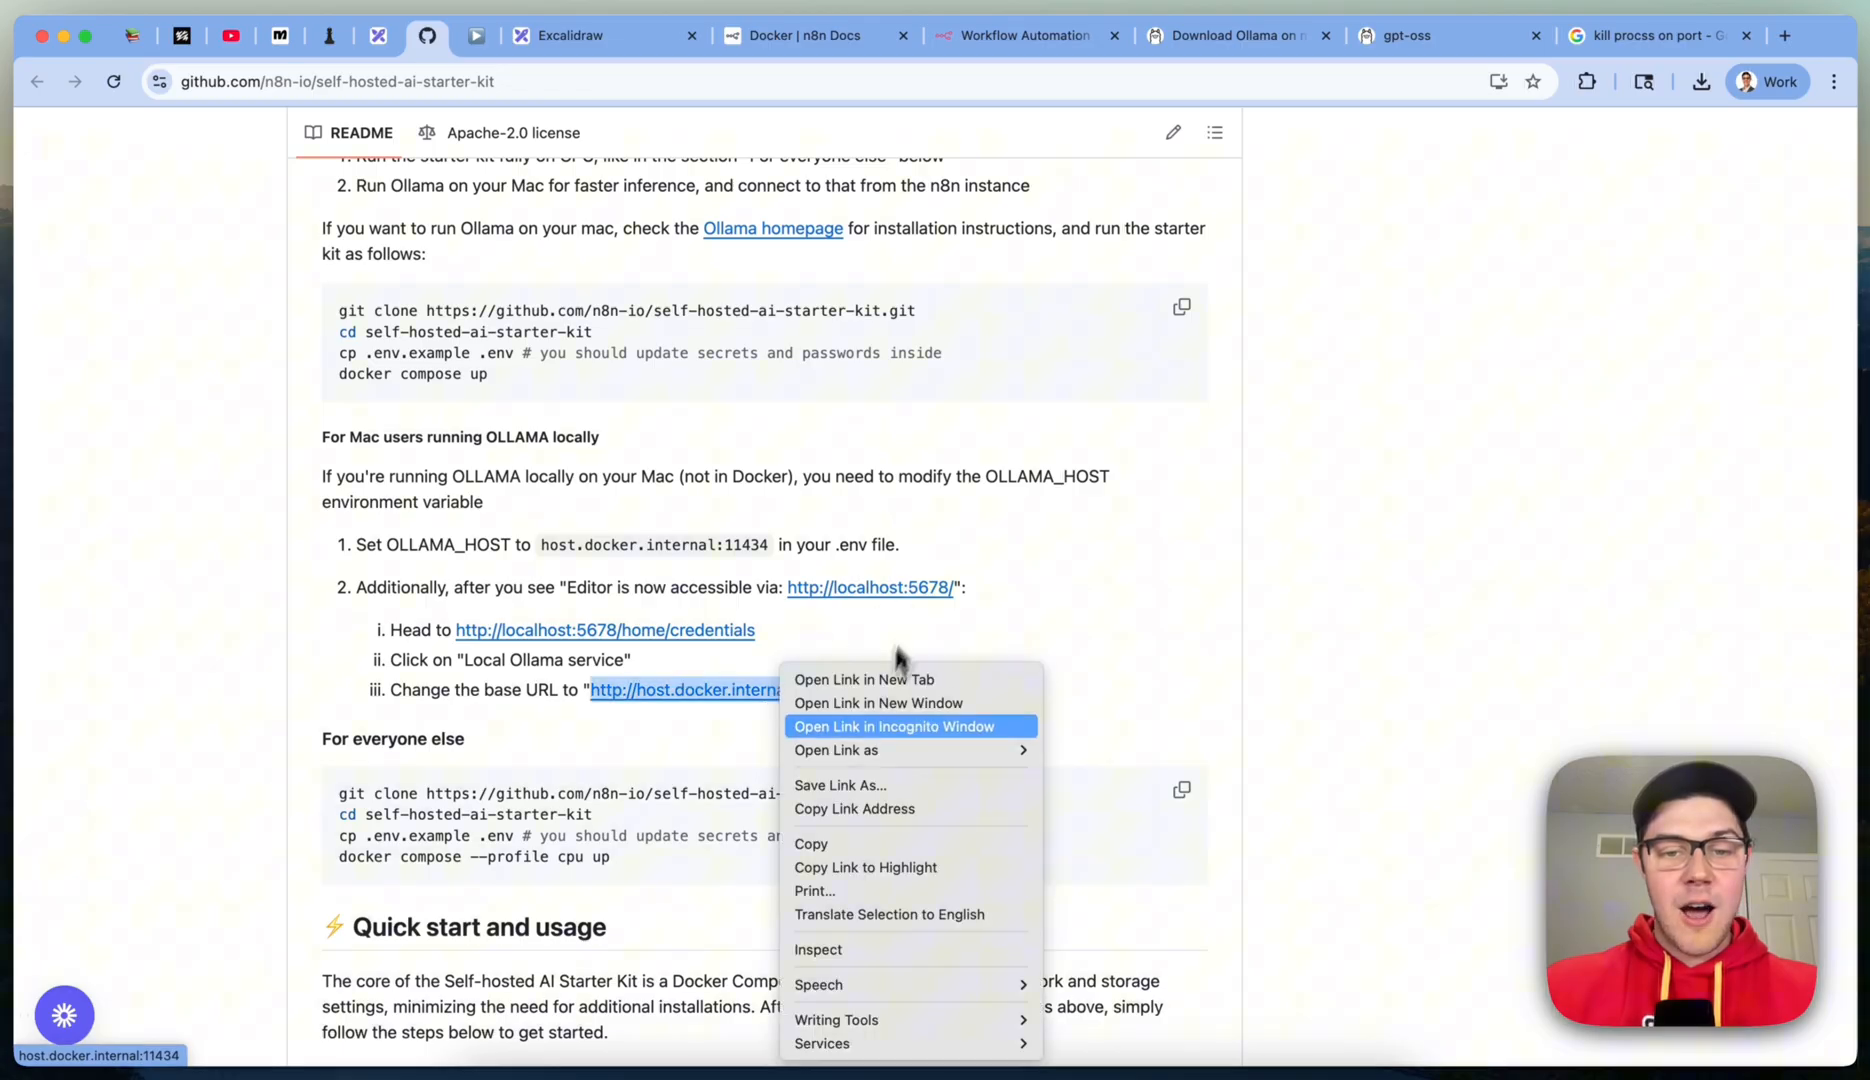
pyautogui.click(1020, 34)
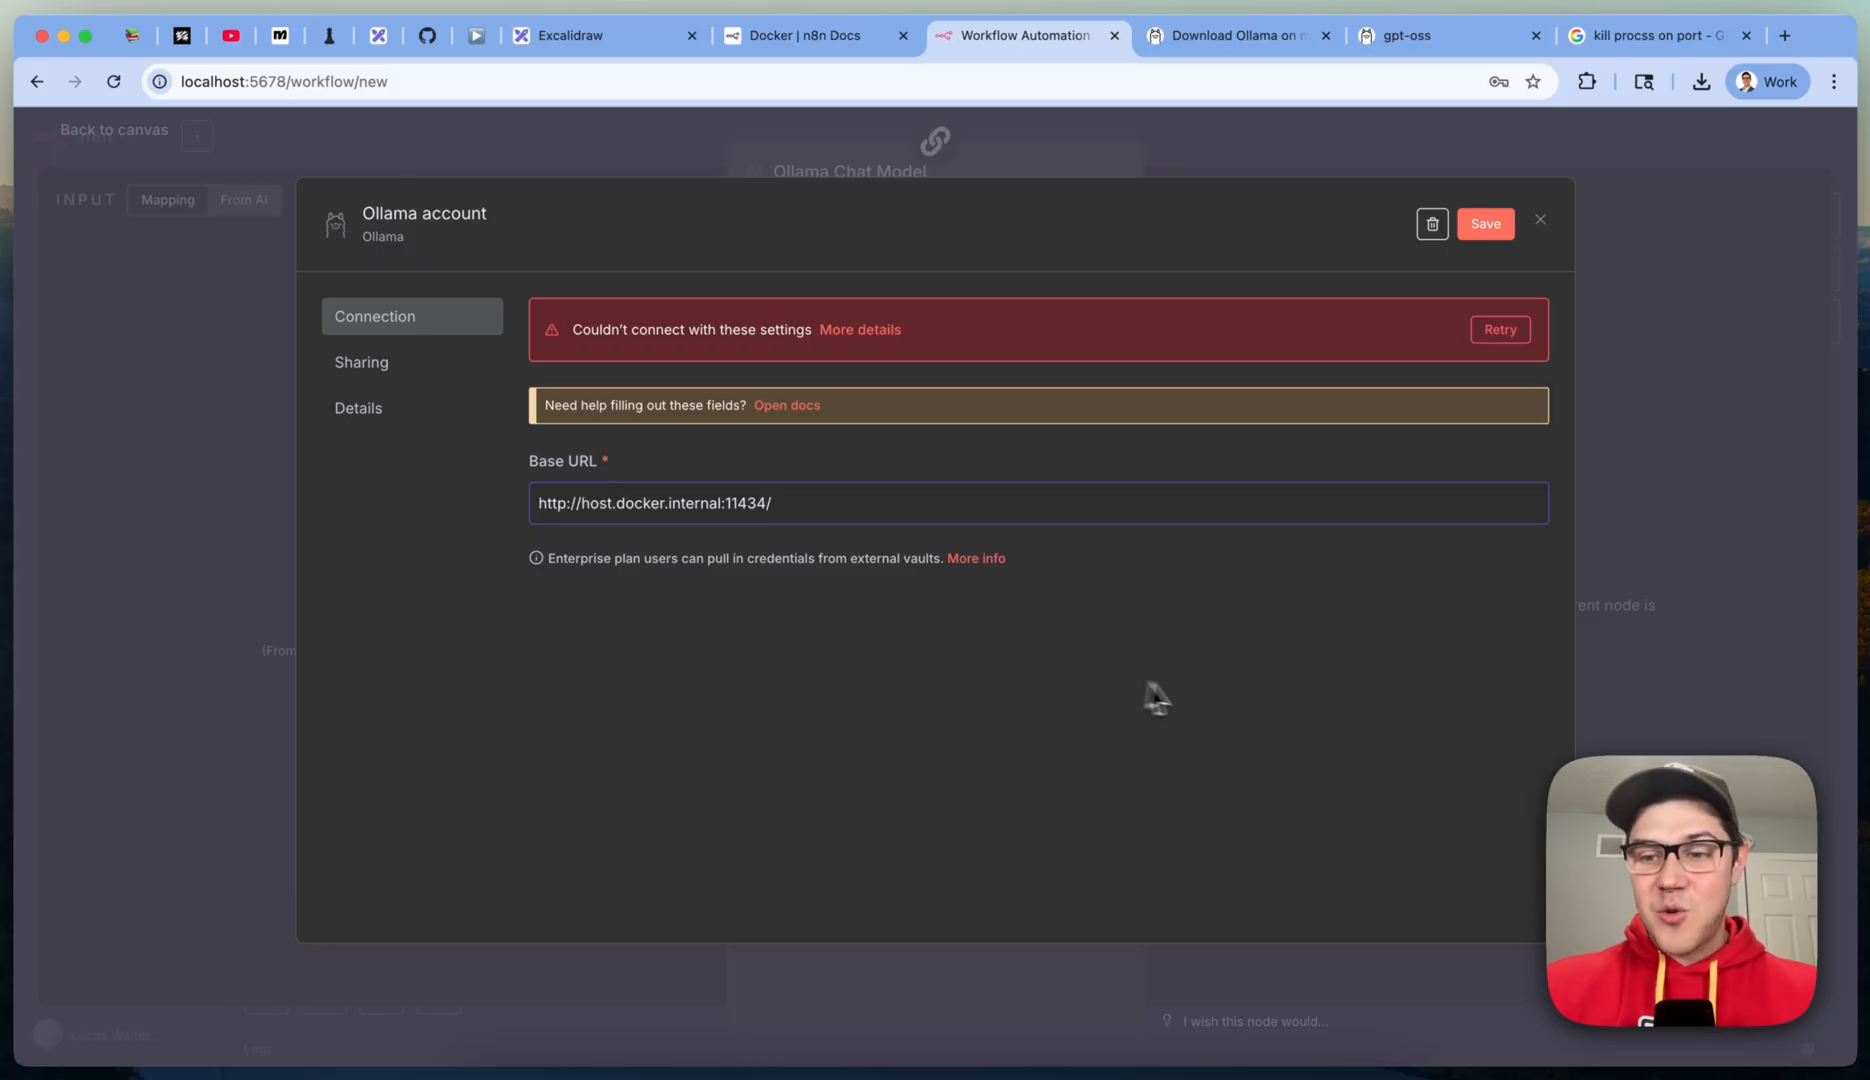
pyautogui.moveTo(1502, 250)
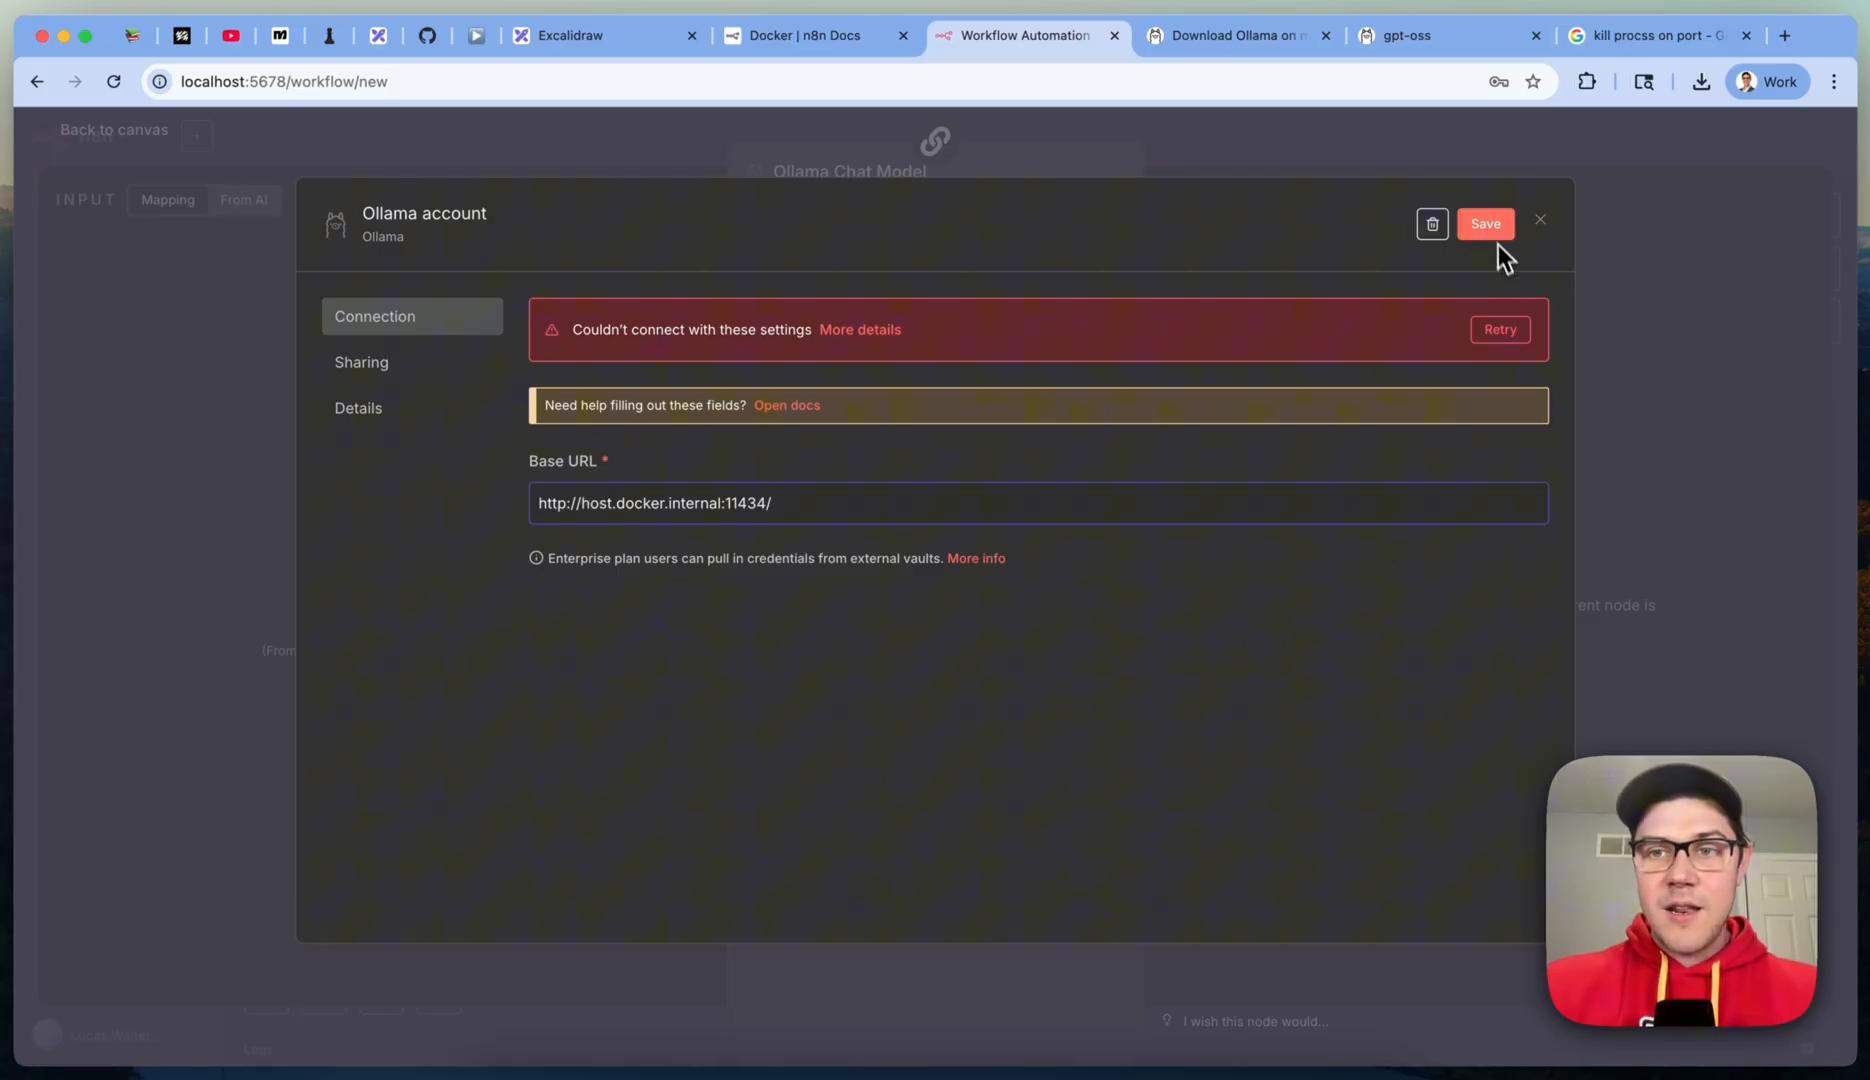
# Step: Save the Ollama credential with host.docker.internal, confirm the connection succeeds, and return to the canvas
pyautogui.click(1484, 224)
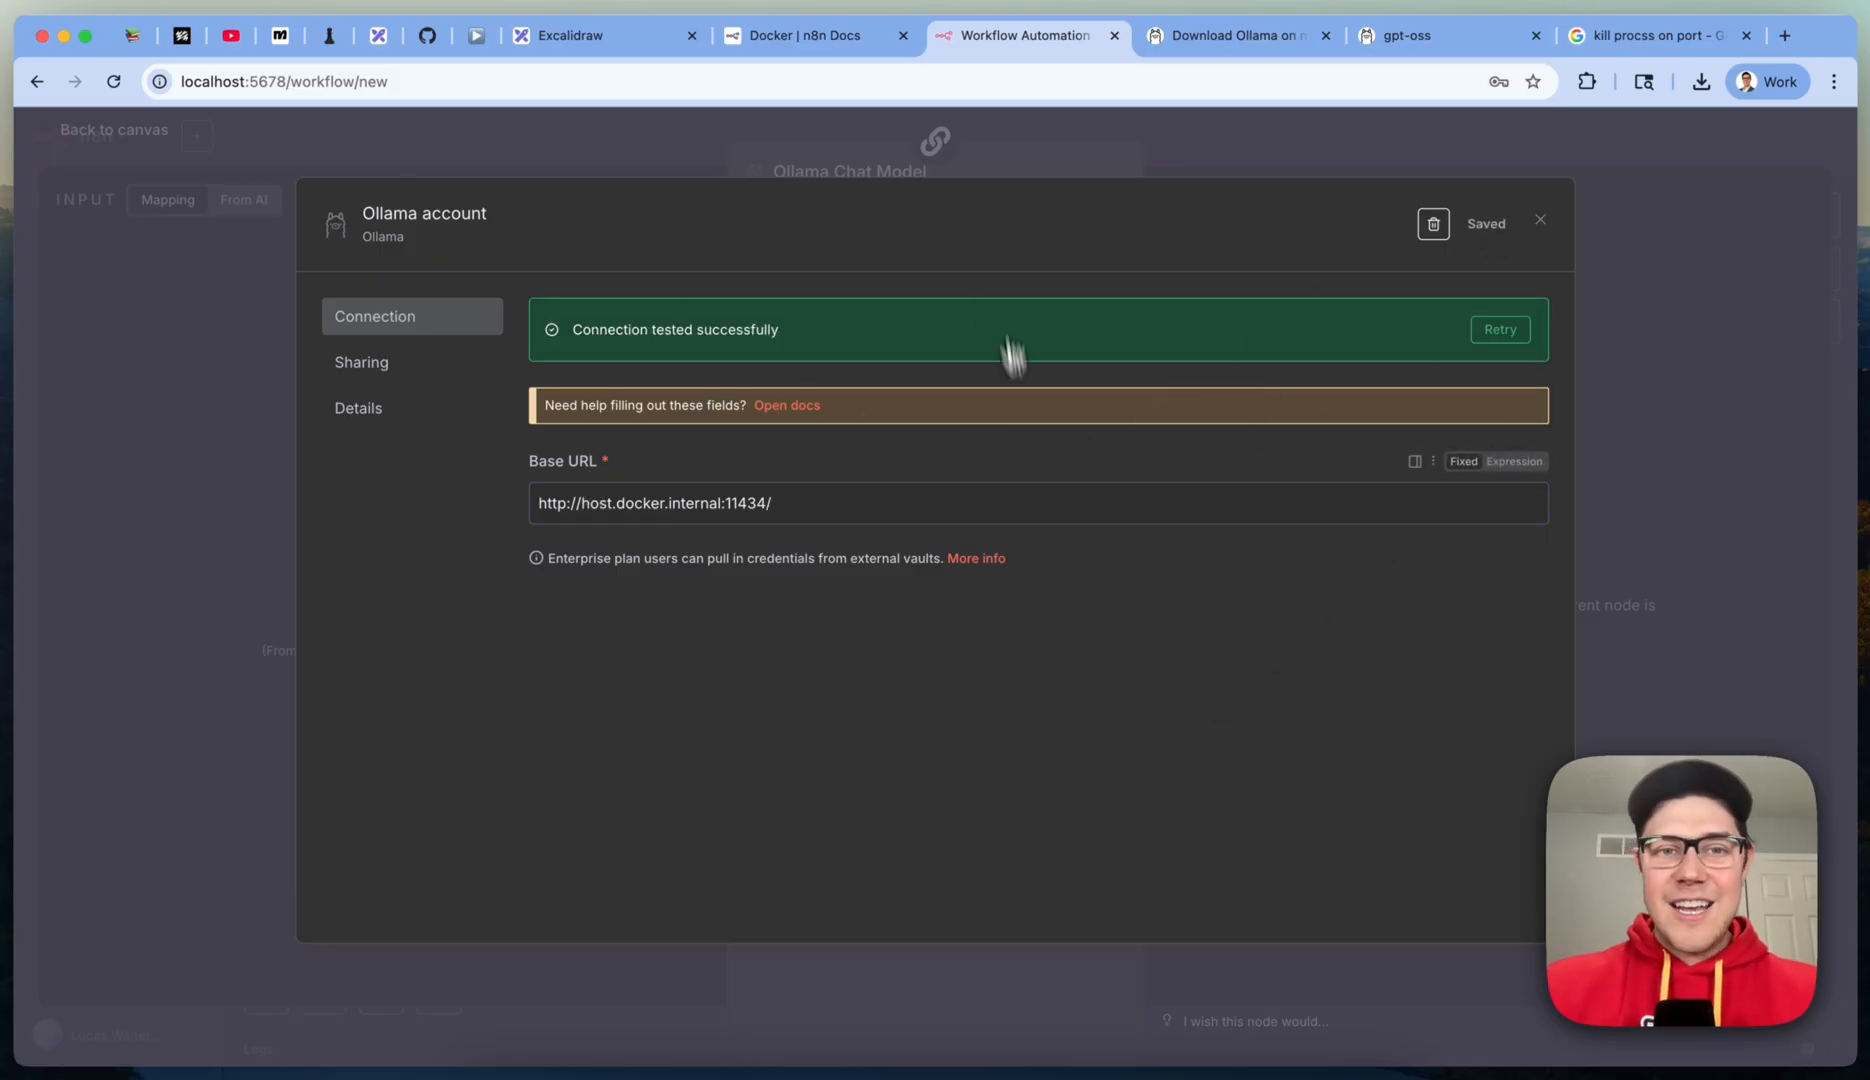
pyautogui.moveTo(1182, 716)
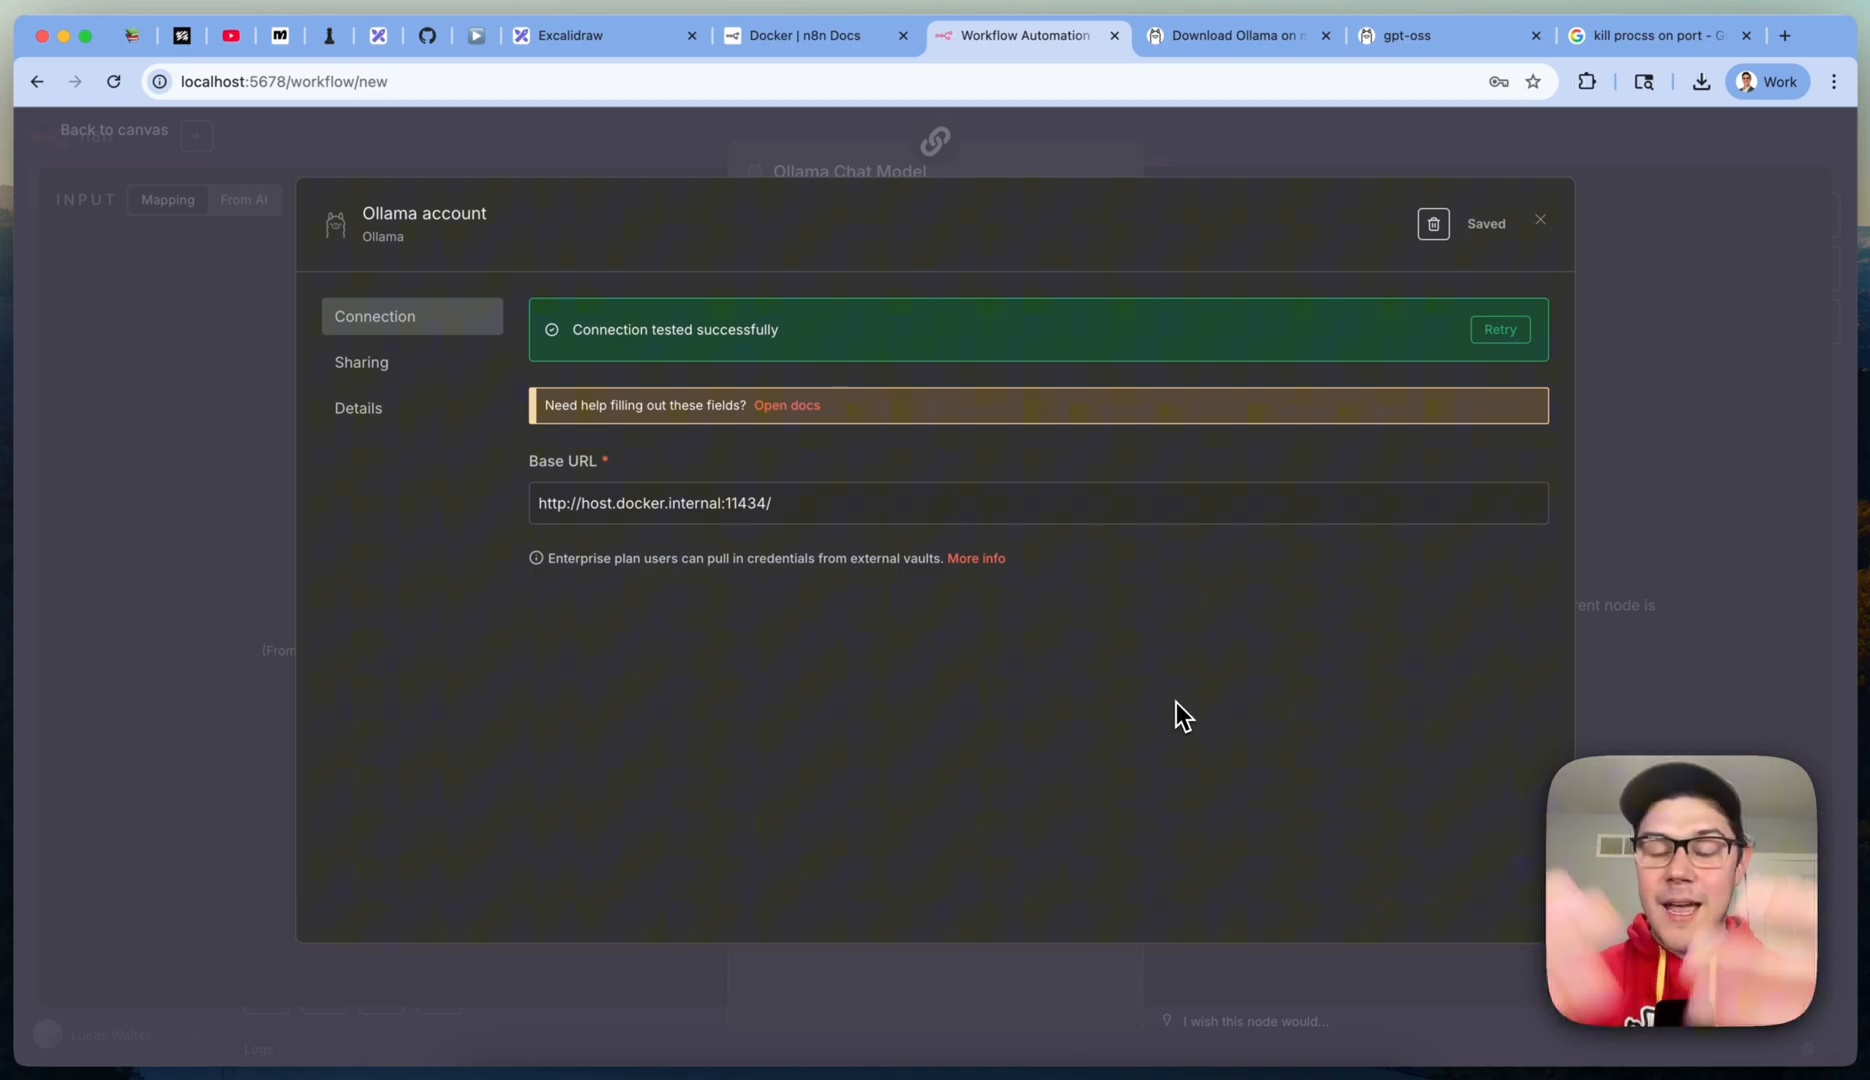
pyautogui.moveTo(1550, 262)
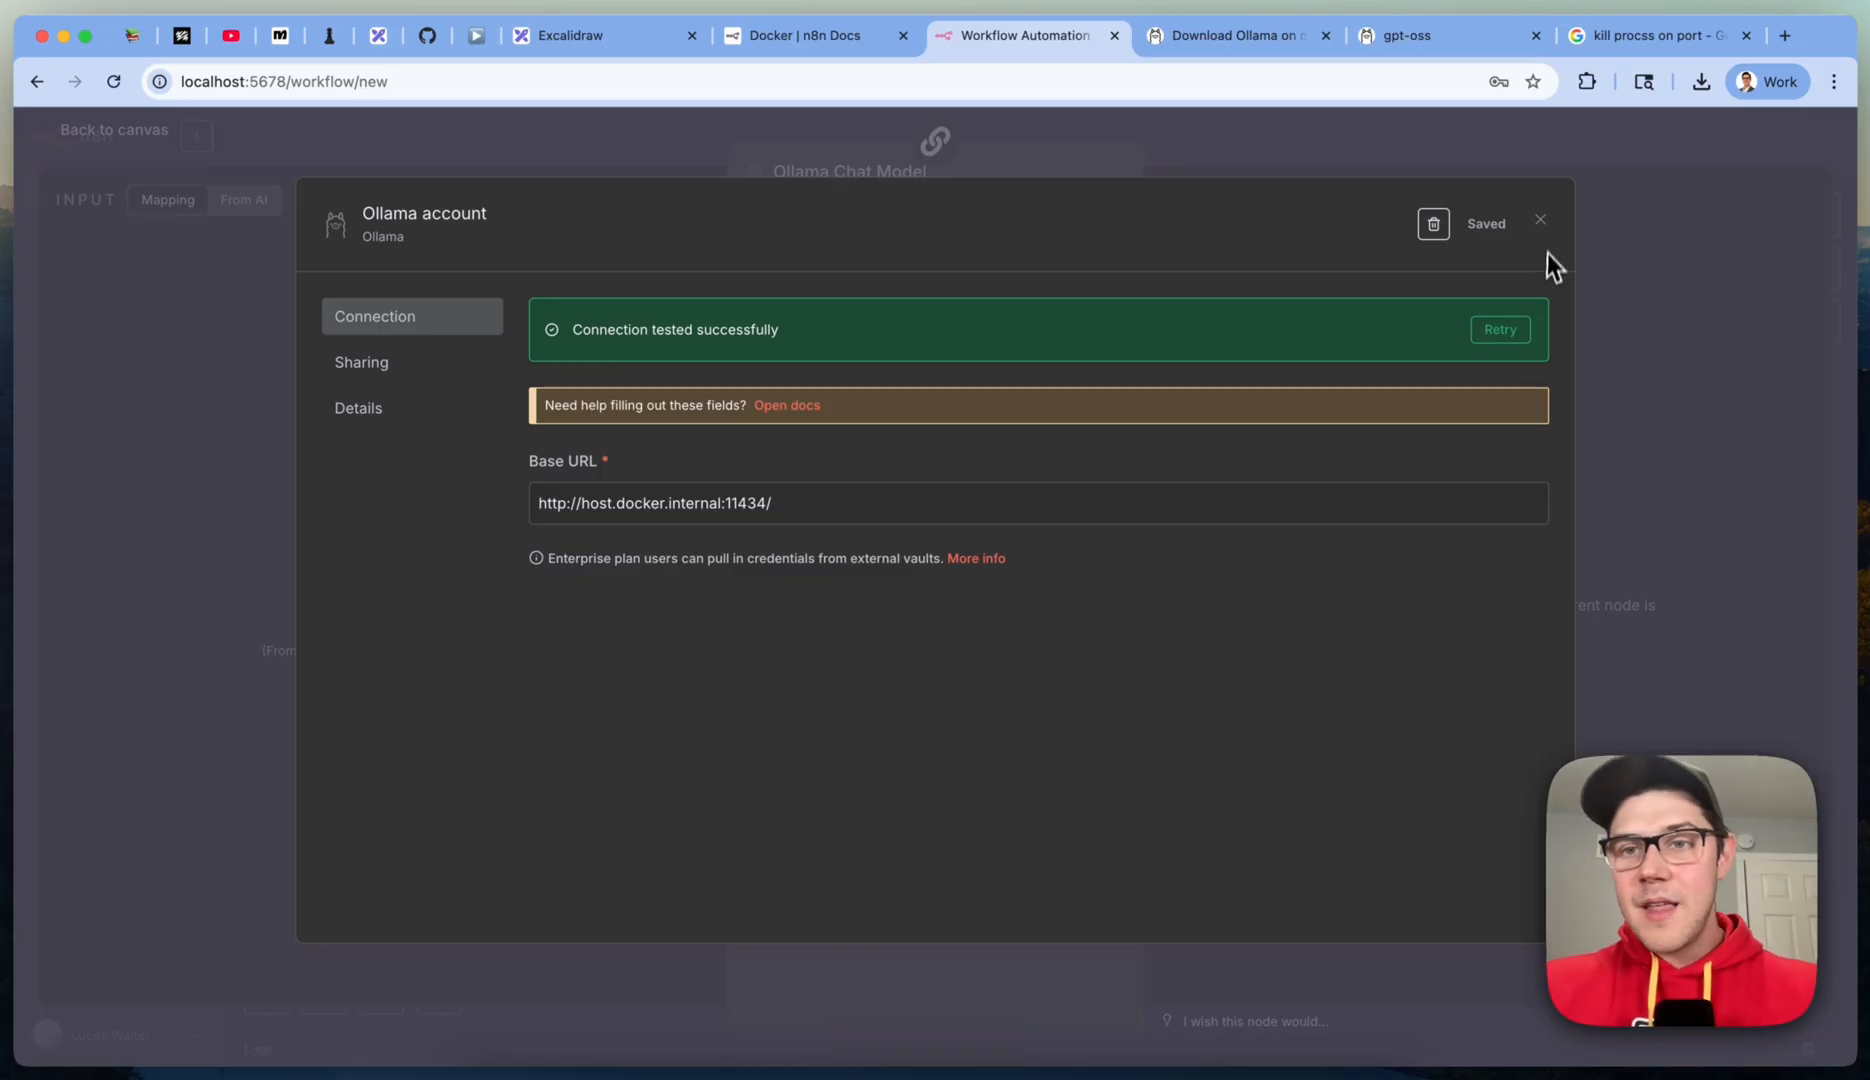
pyautogui.click(1540, 224)
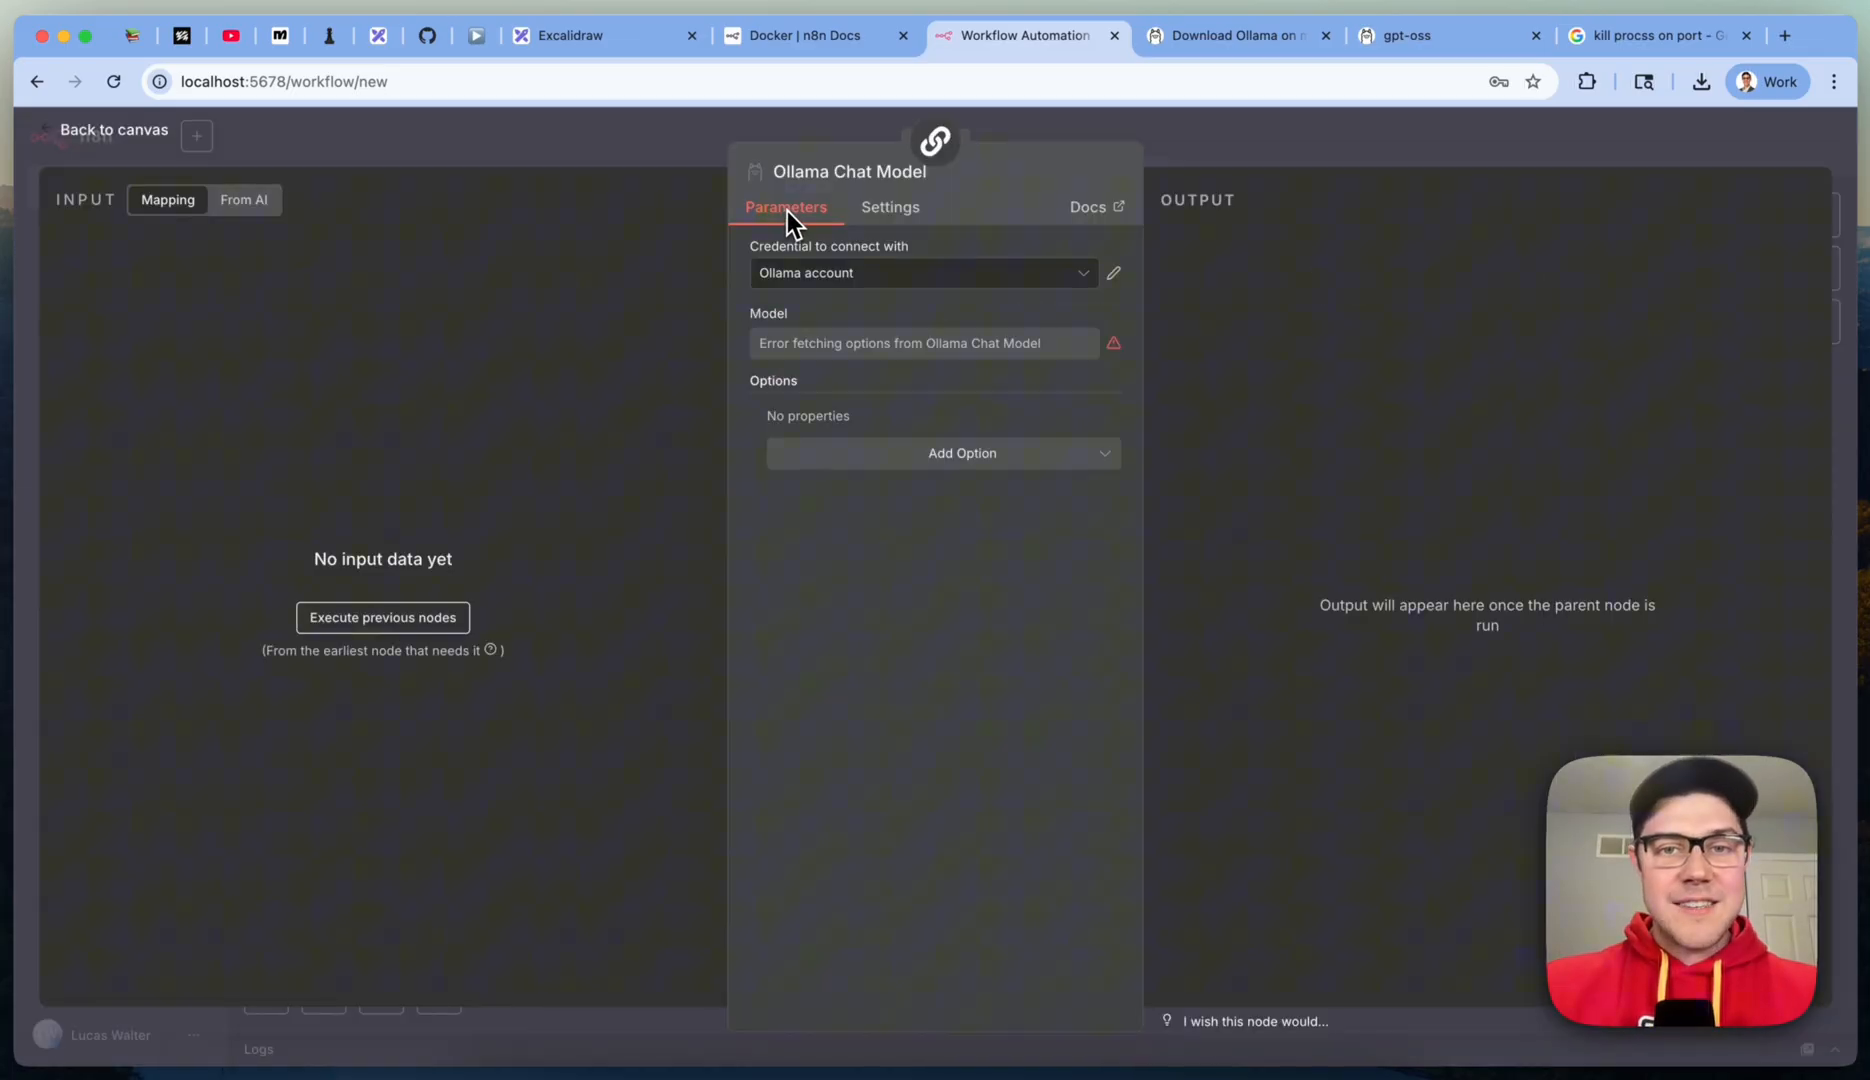
pyautogui.moveTo(1580, 168)
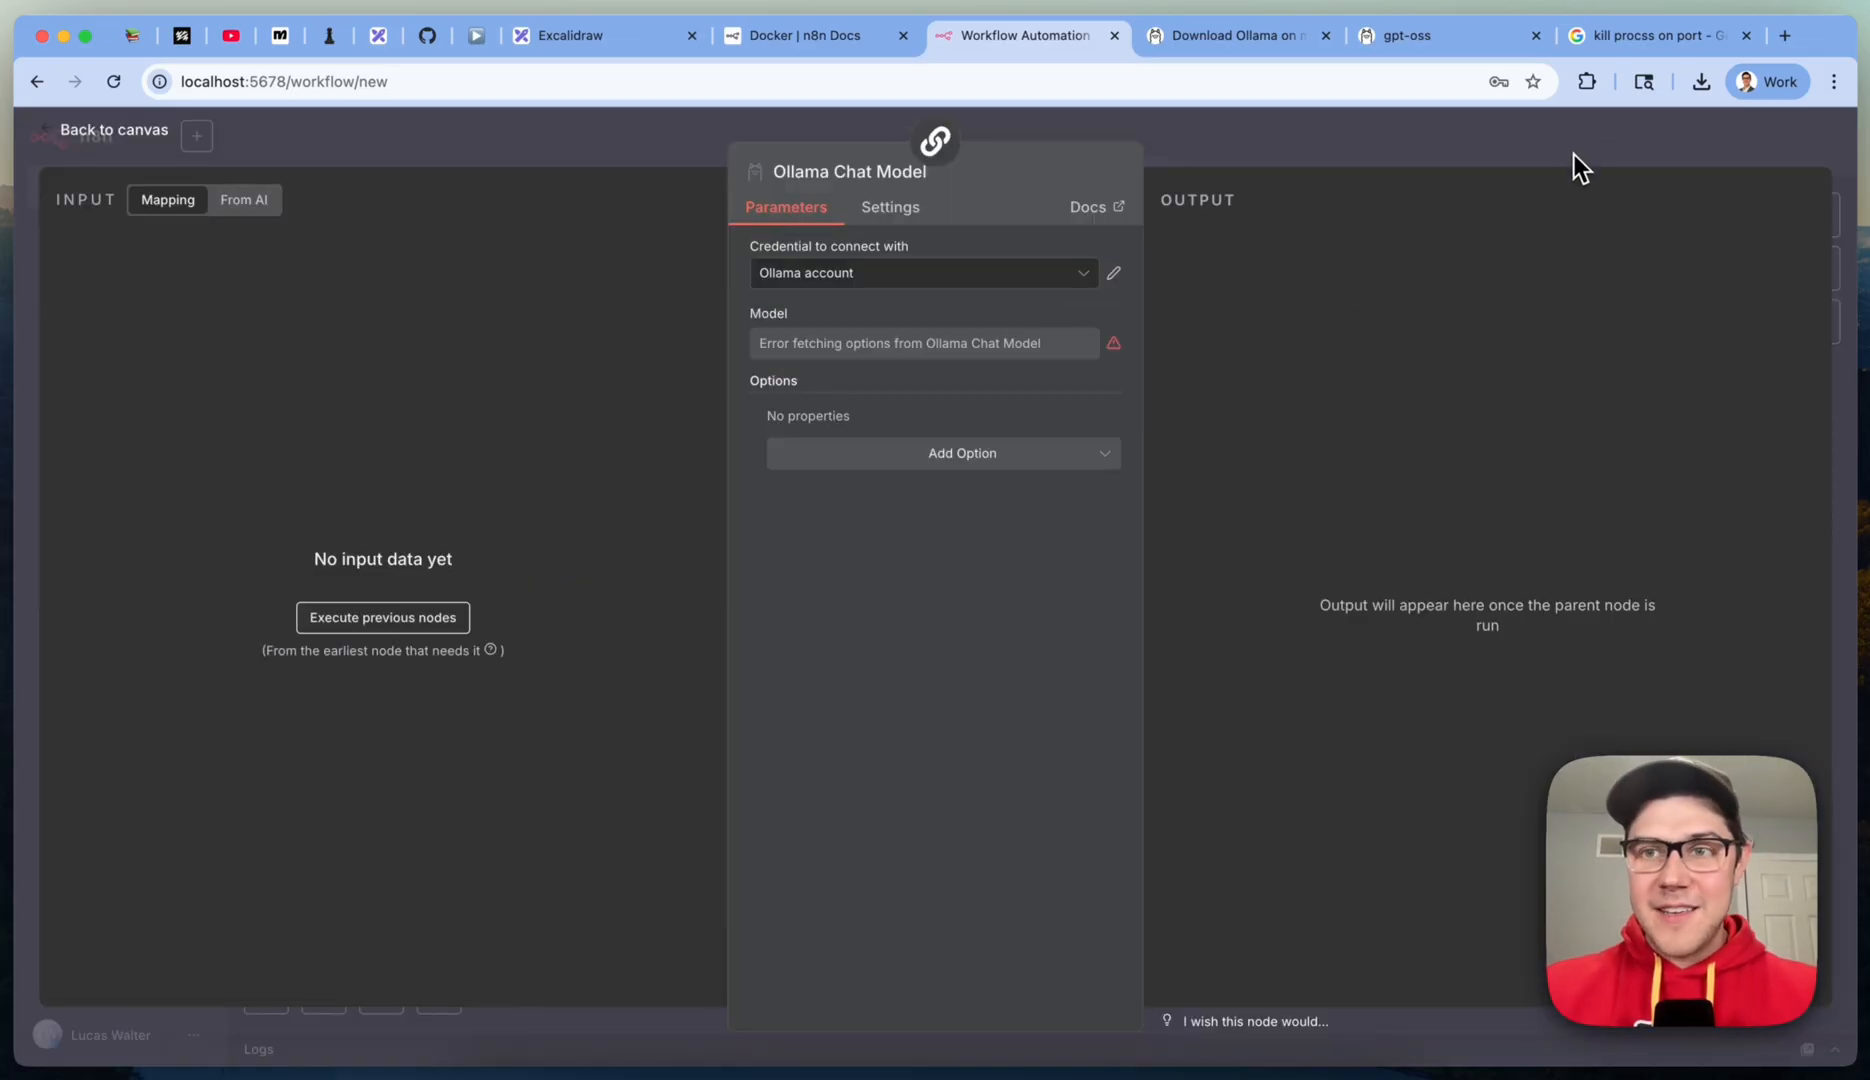
pyautogui.click(114, 128)
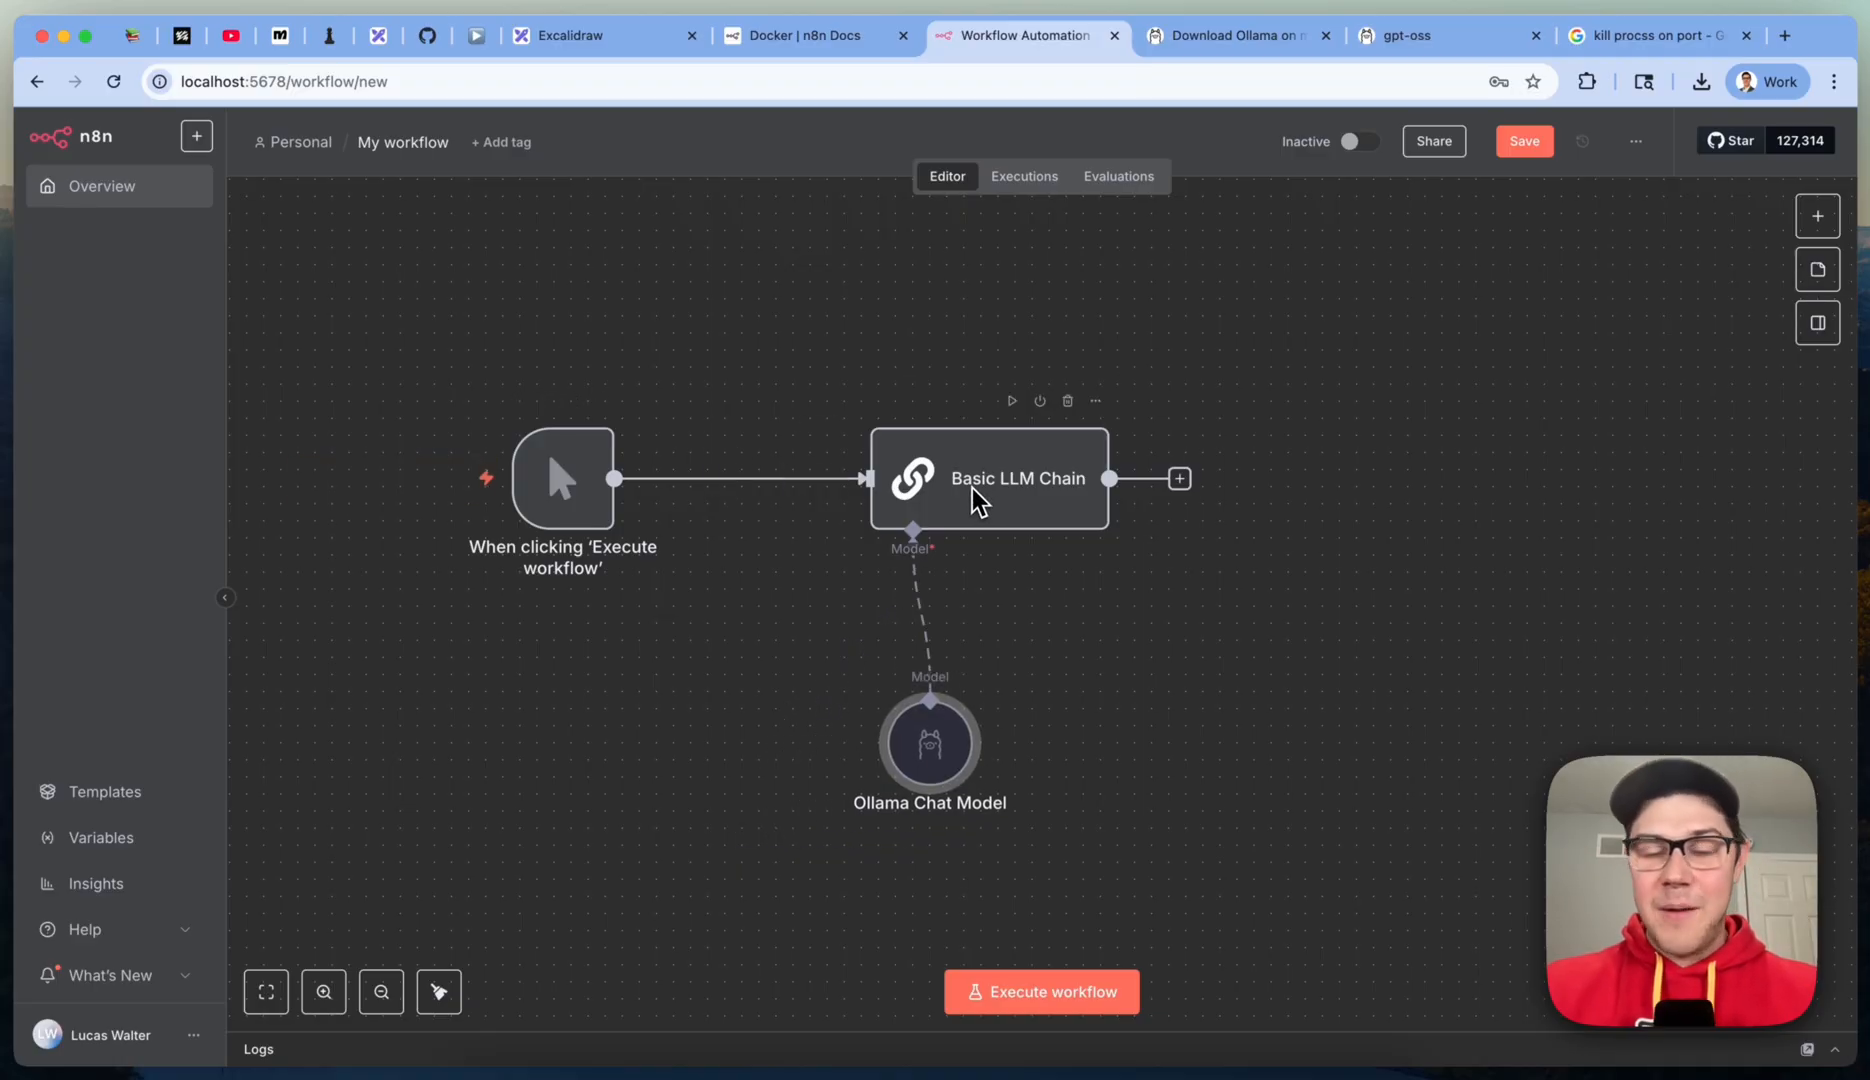
pyautogui.moveTo(1180, 478)
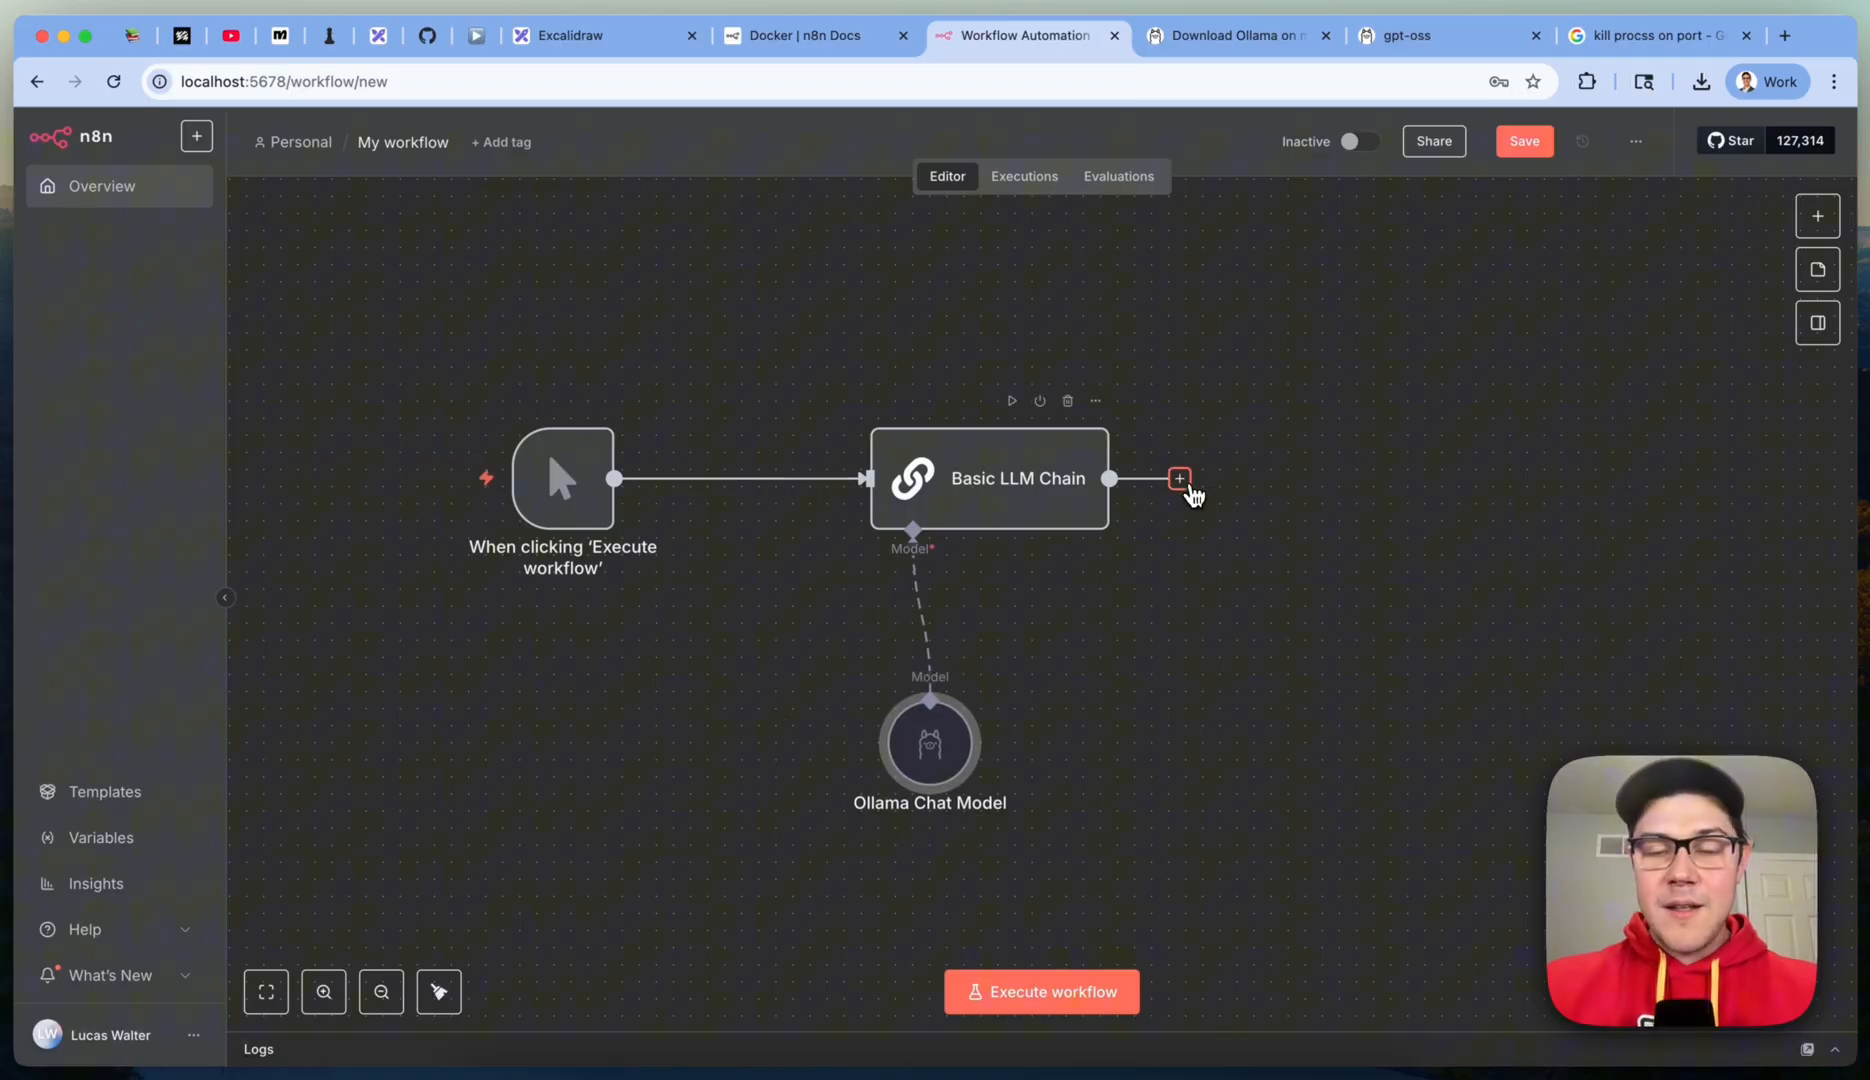
# Step: Add an Edit Fields node after the Basic LLM Chain
pyautogui.click(1178, 478)
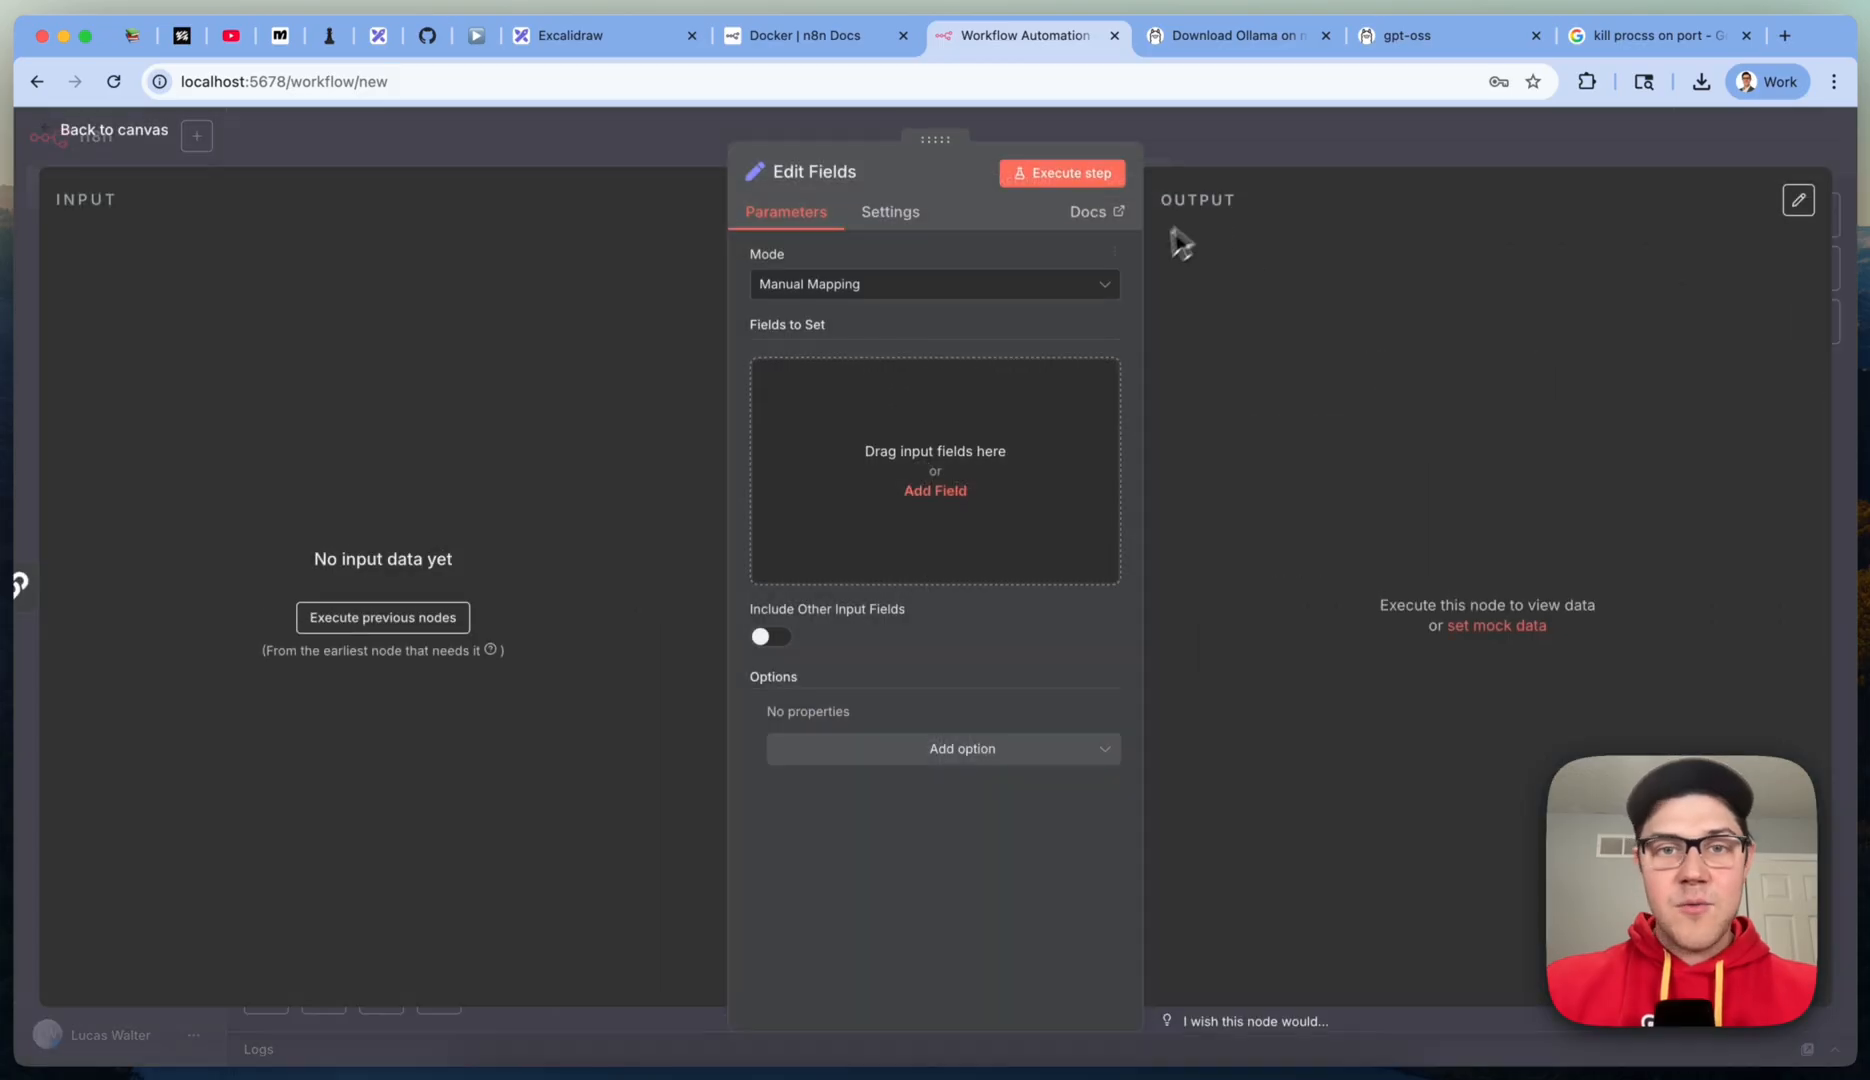
pyautogui.click(114, 130)
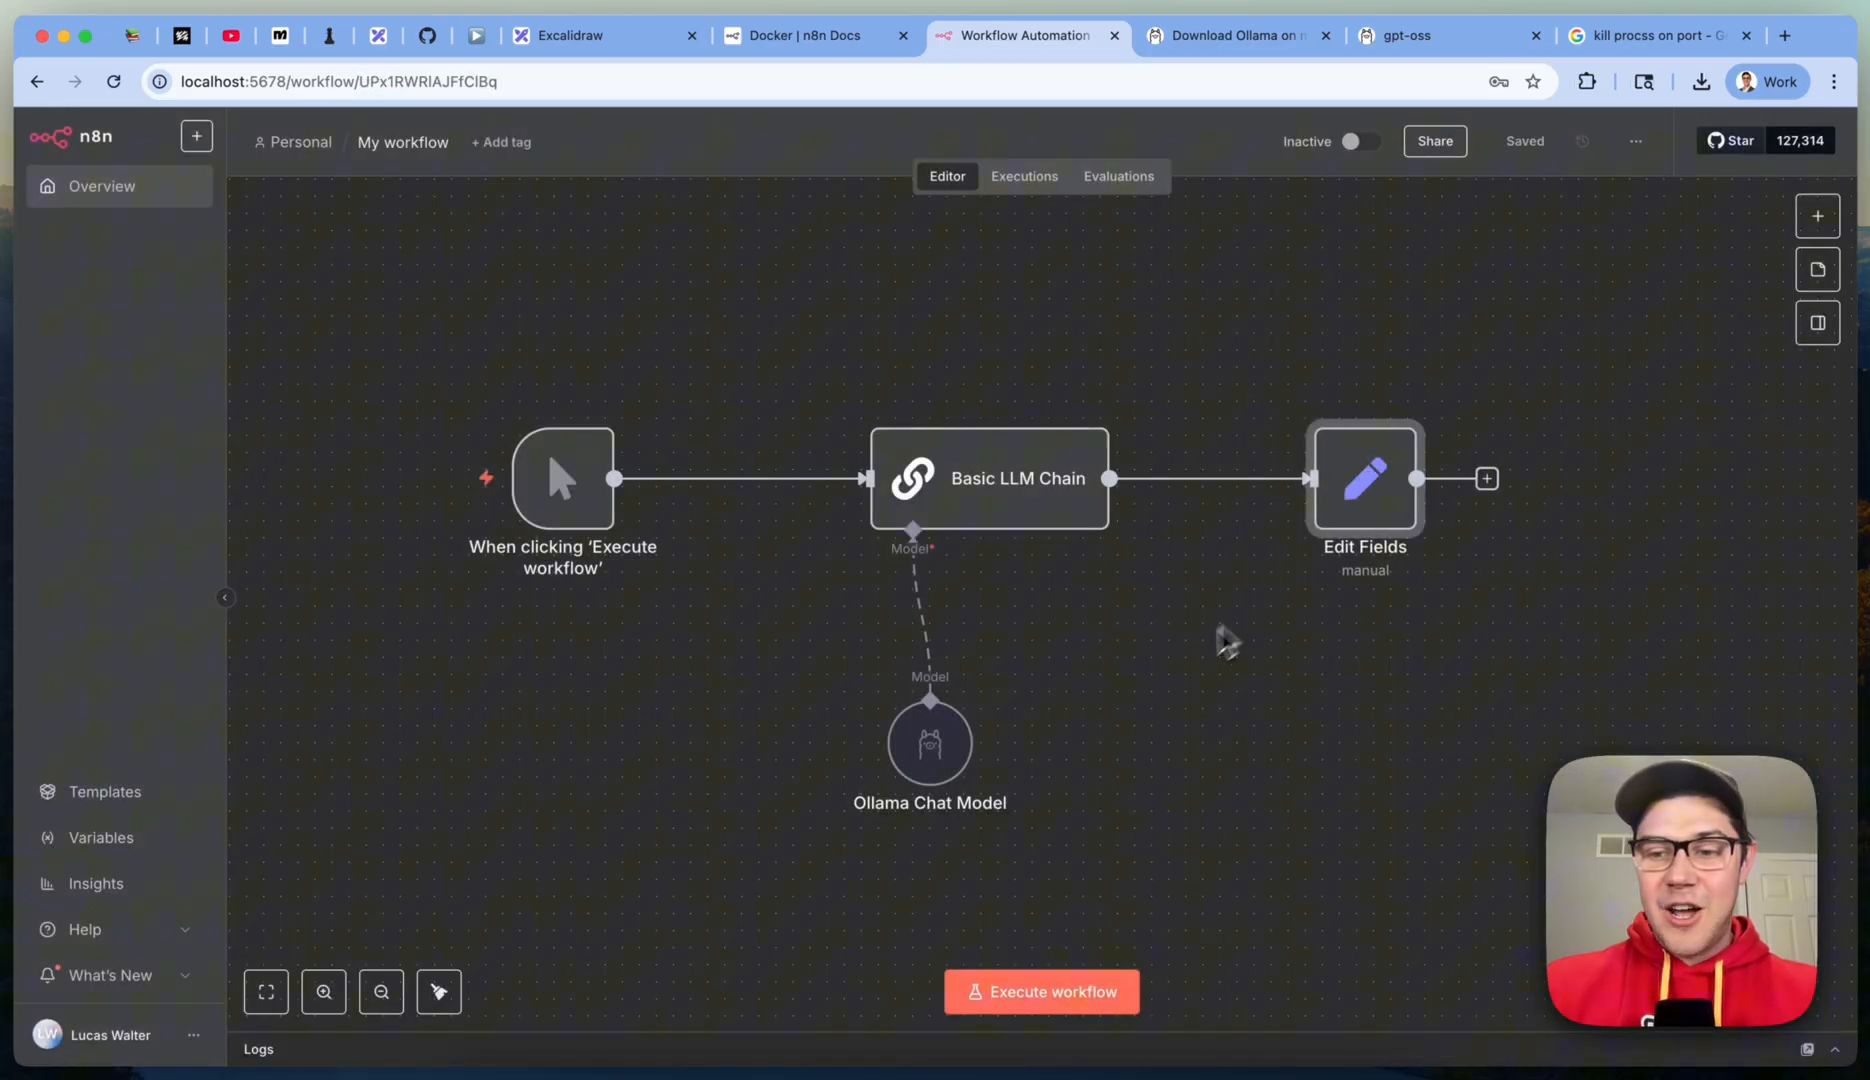
pyautogui.moveTo(1138, 532)
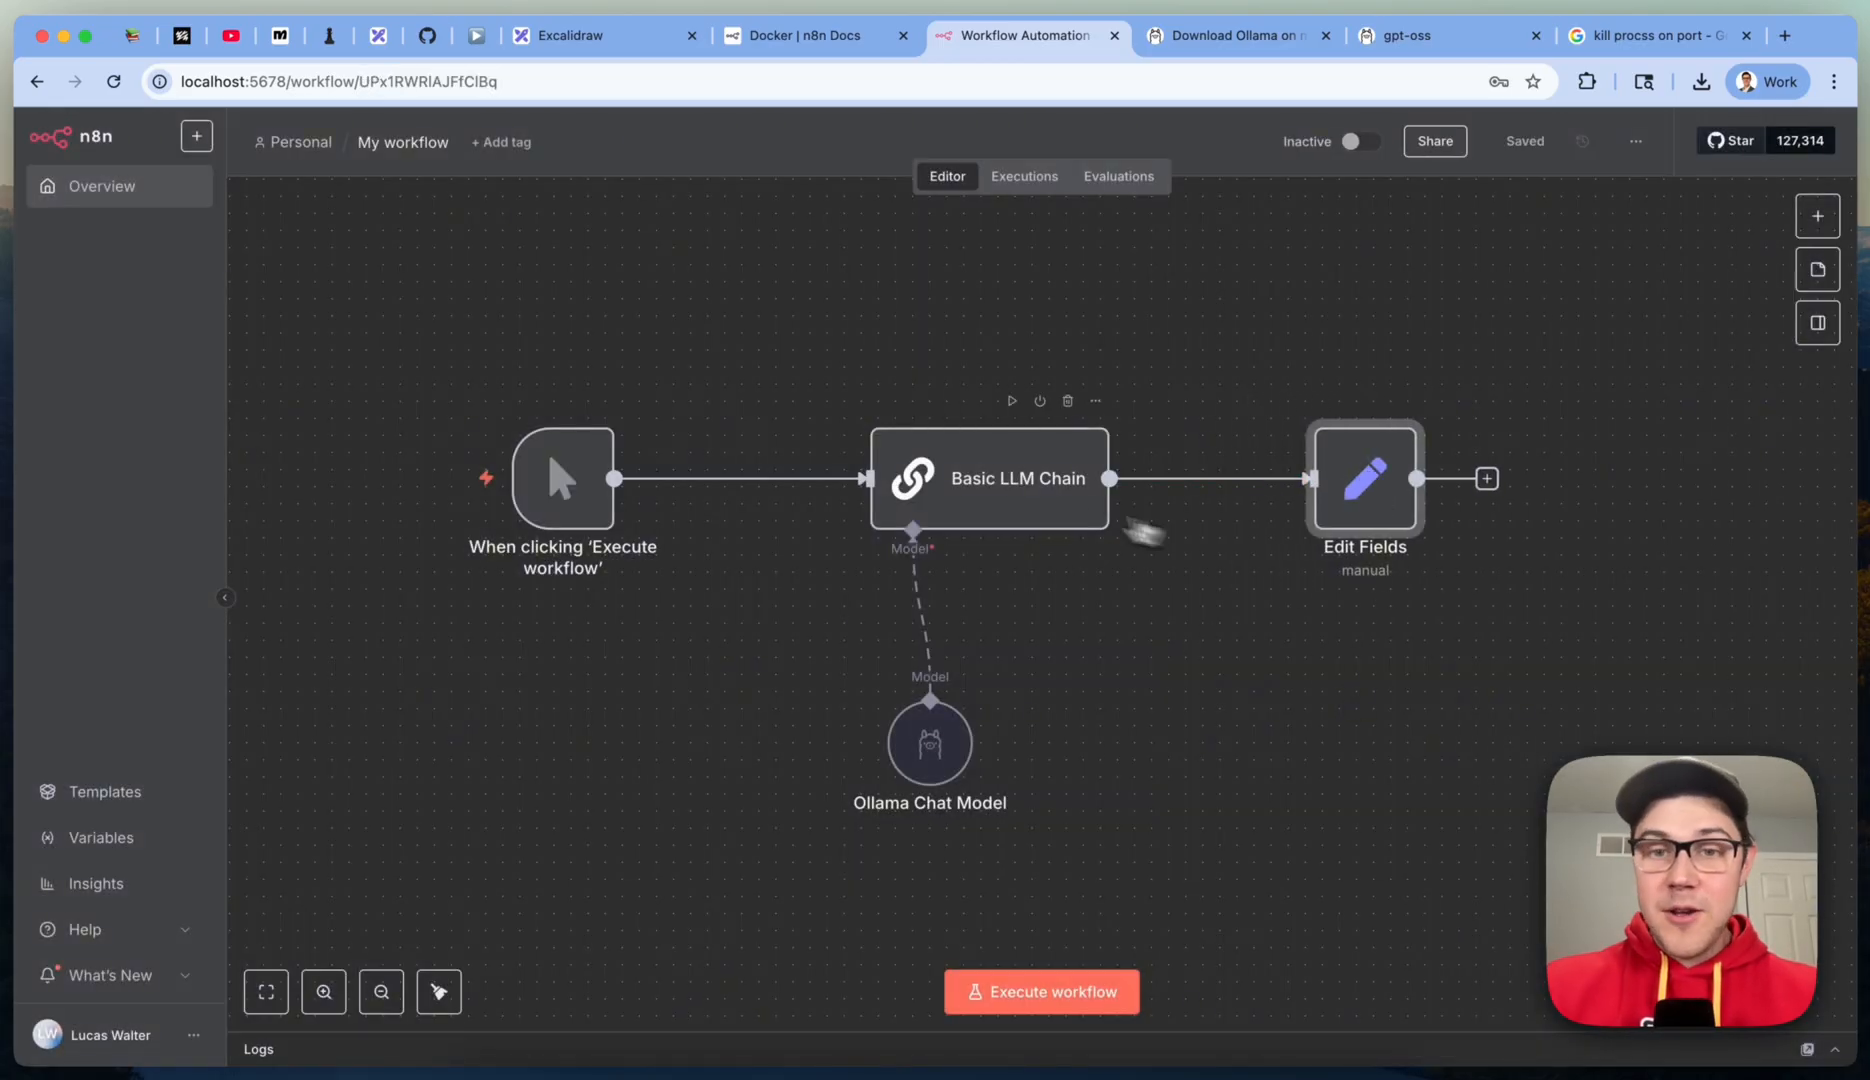
# Step: Set the chain's prompt to Define below: 'Write a linked in post comparing n8n vs'
pyautogui.doubleClick(1018, 478)
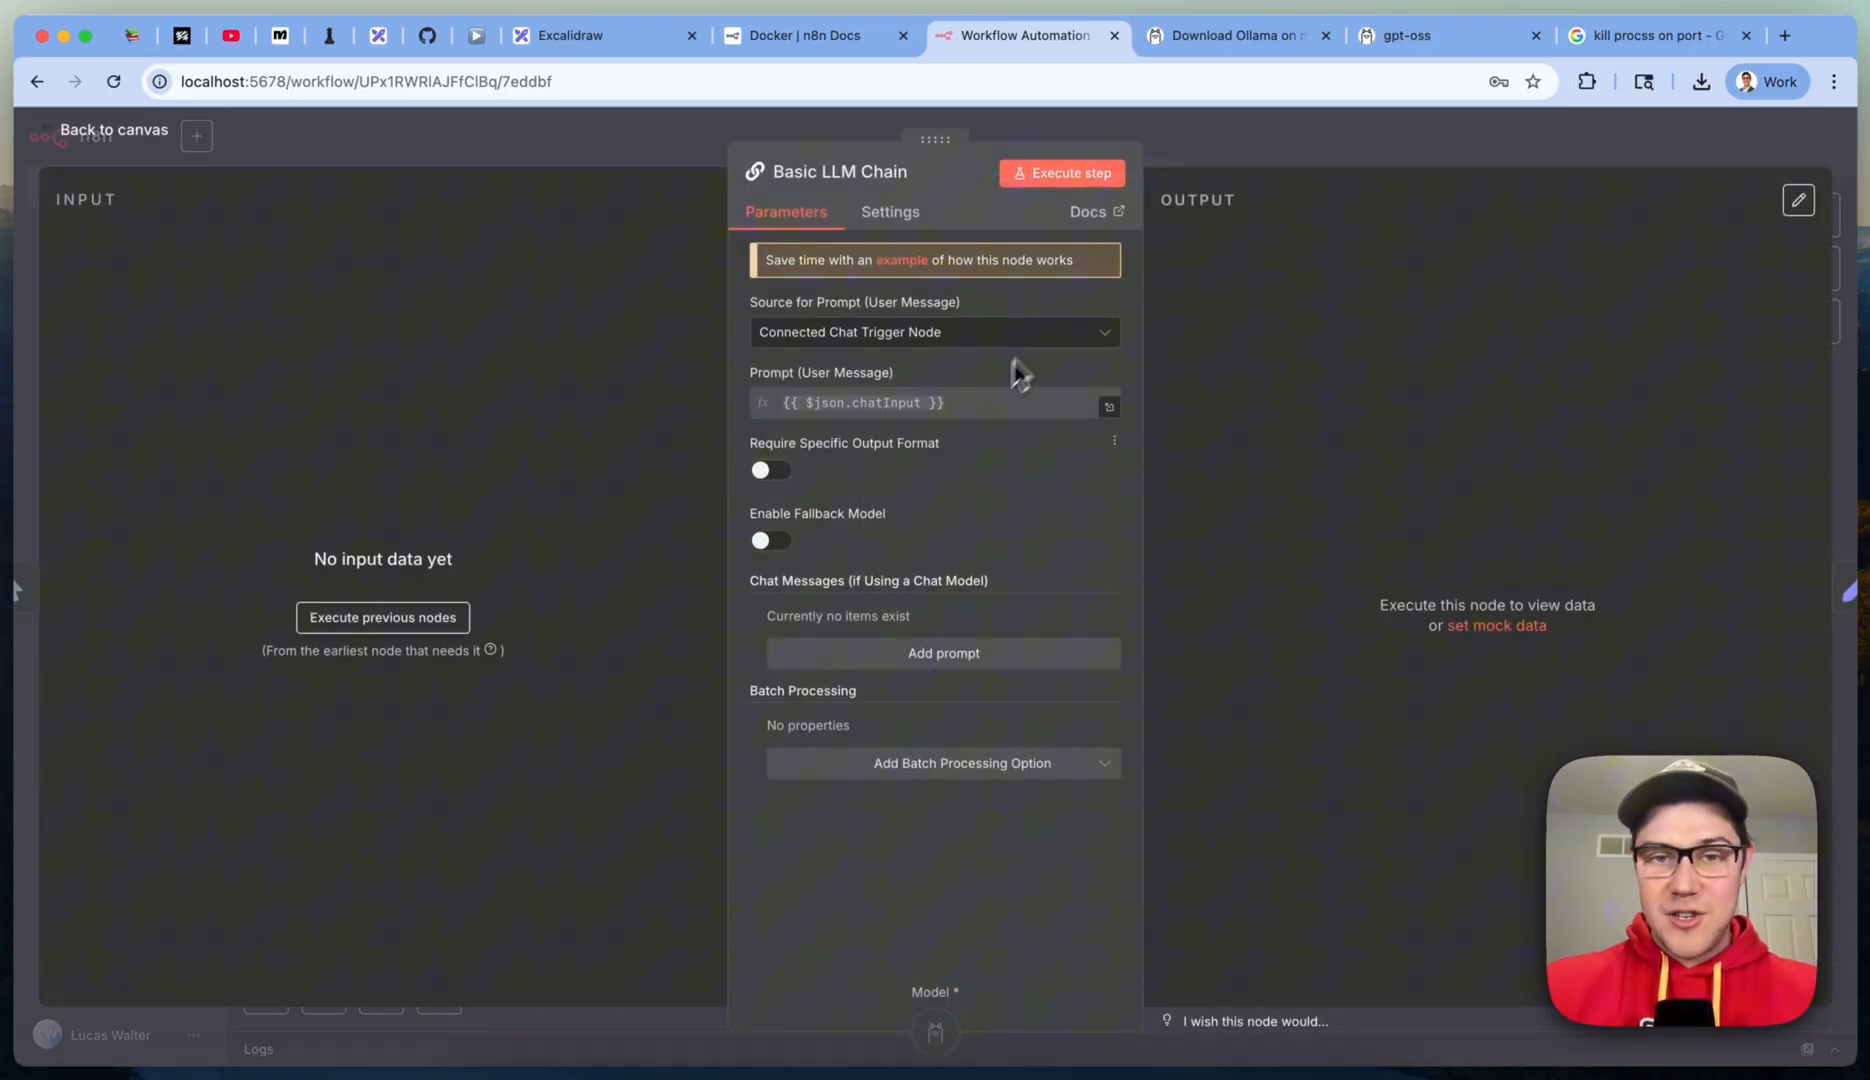
pyautogui.click(934, 332)
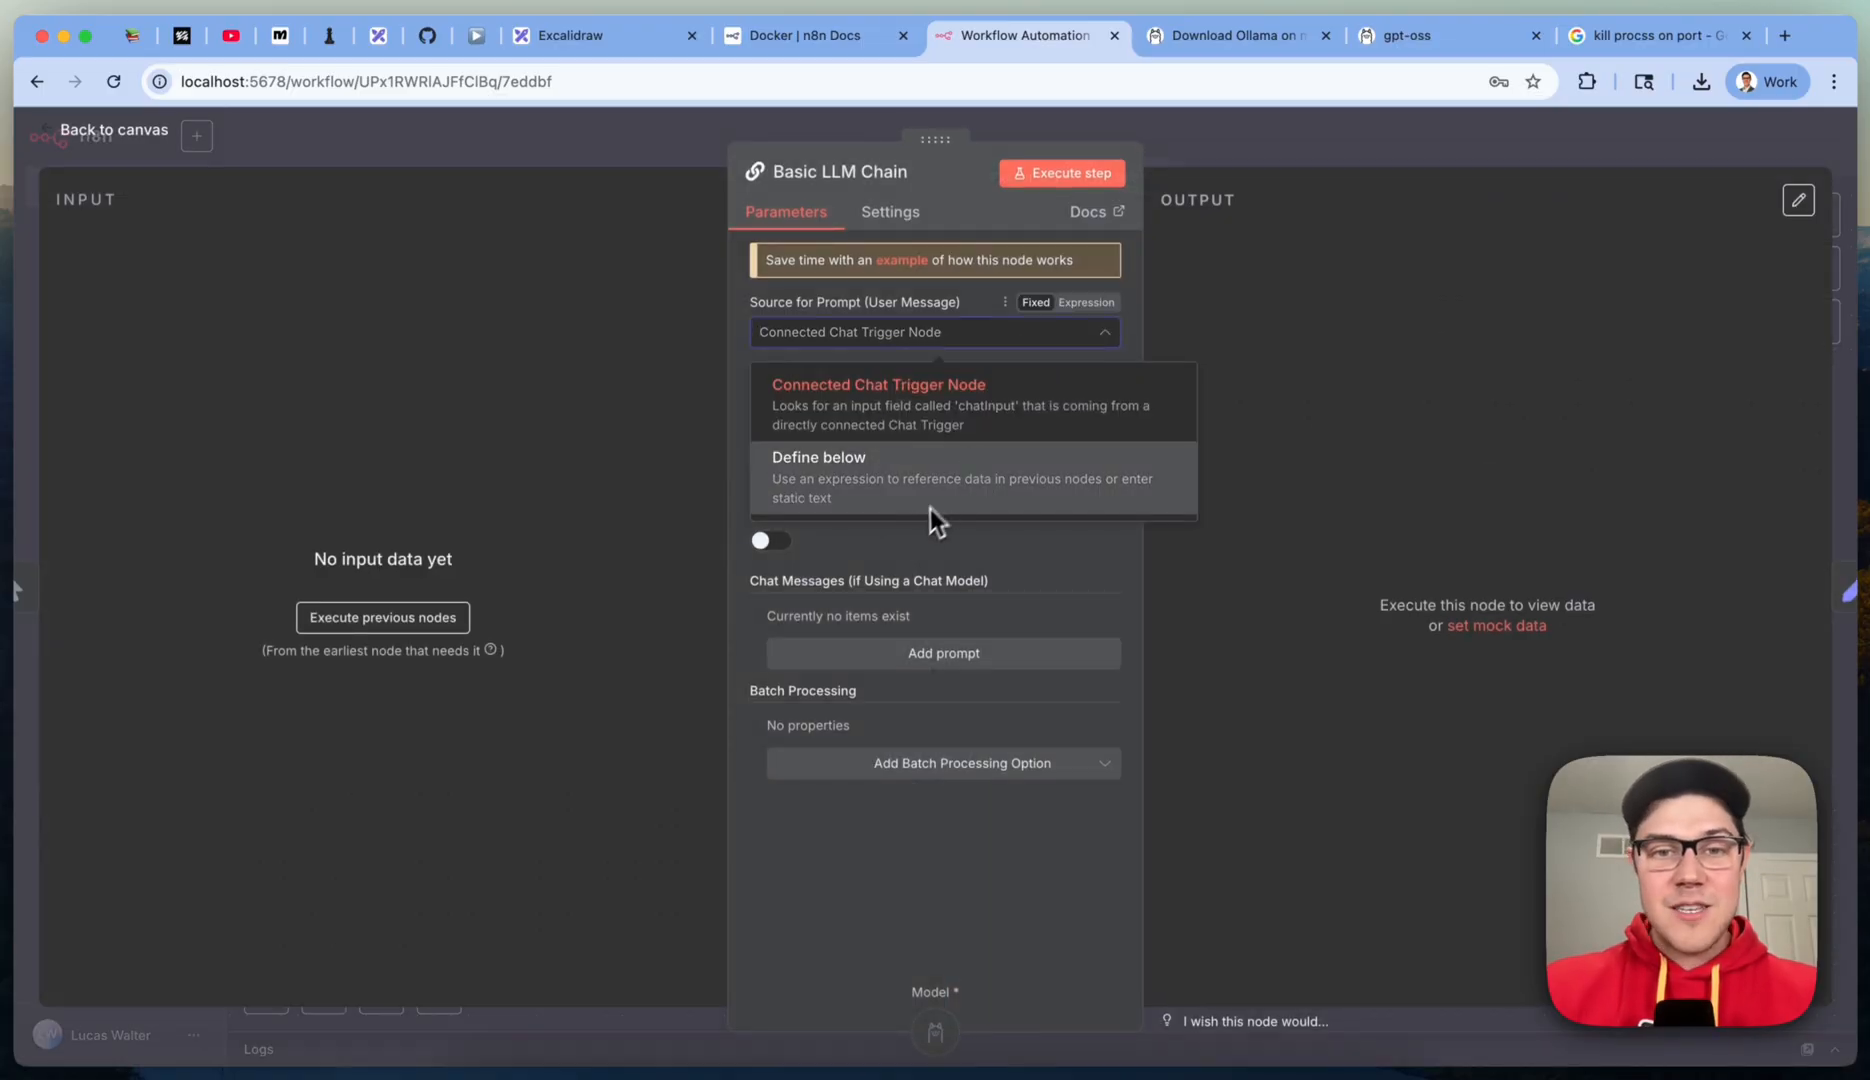
pyautogui.click(820, 466)
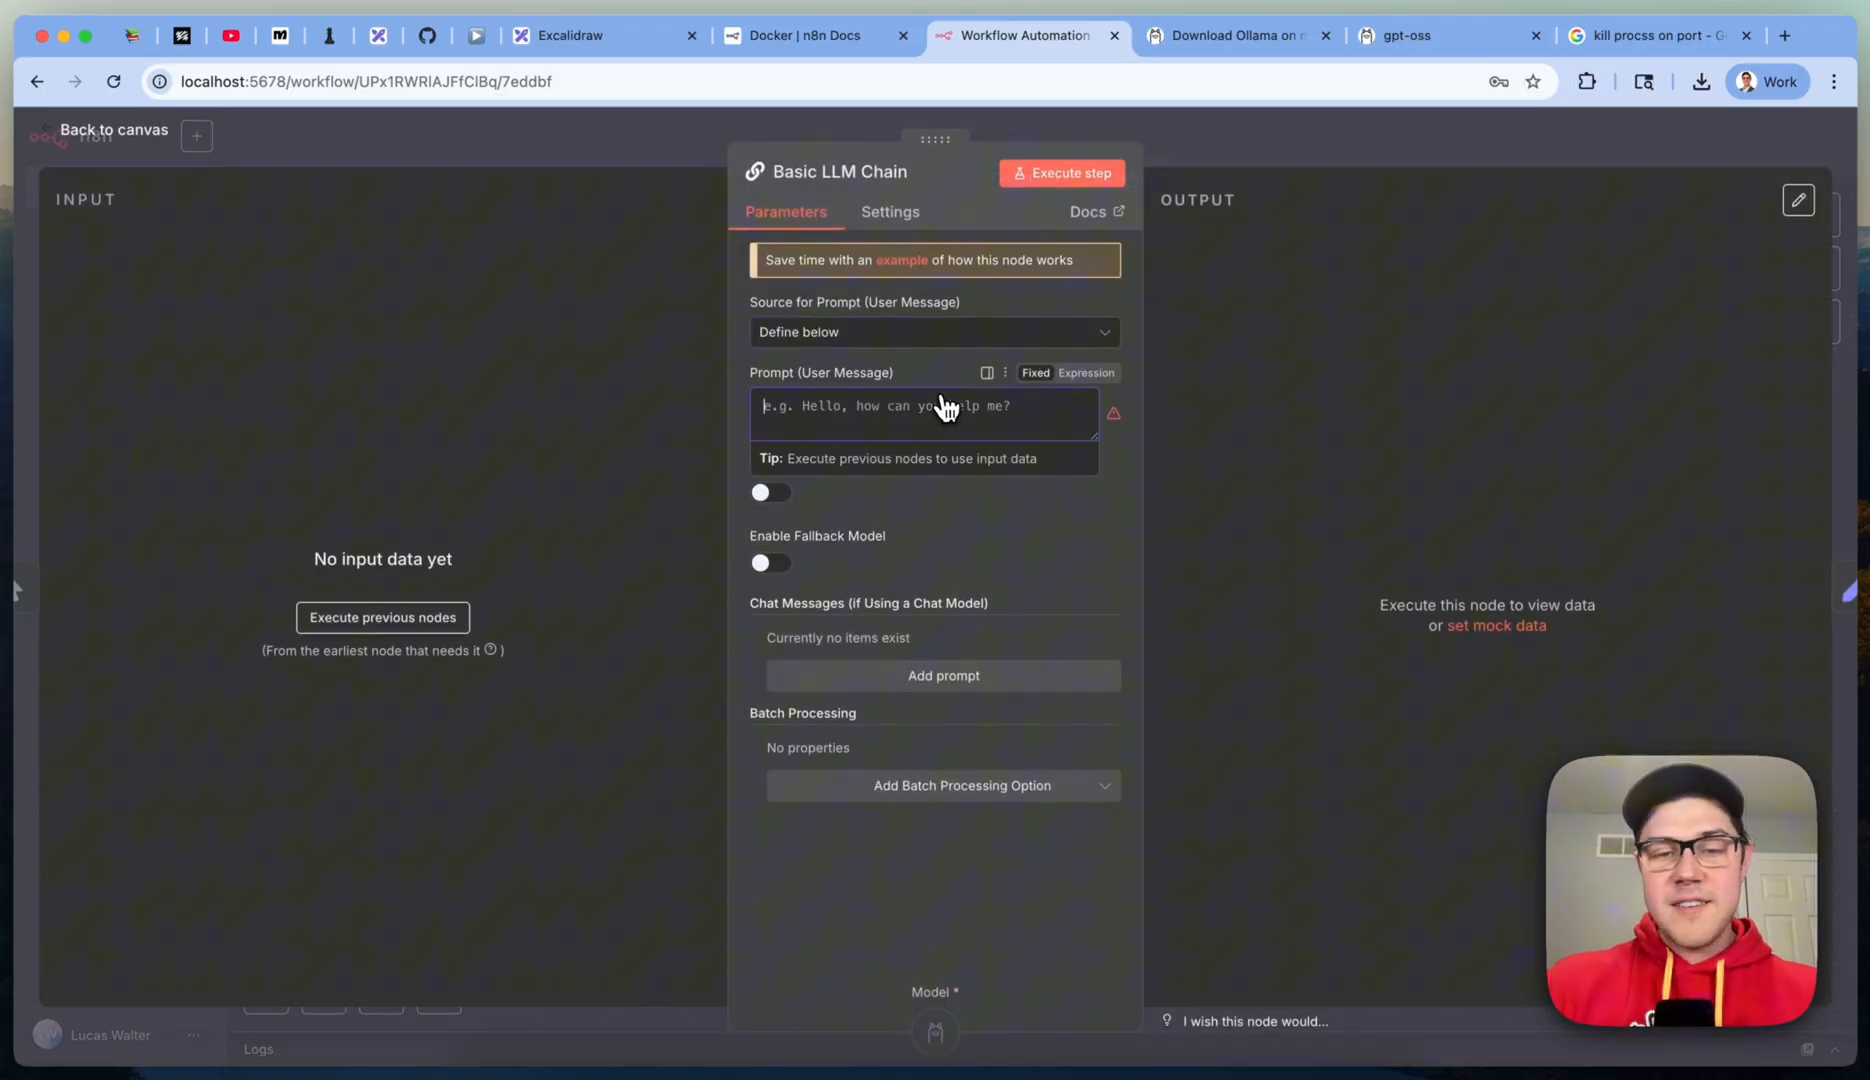
pyautogui.write('Write a linke')
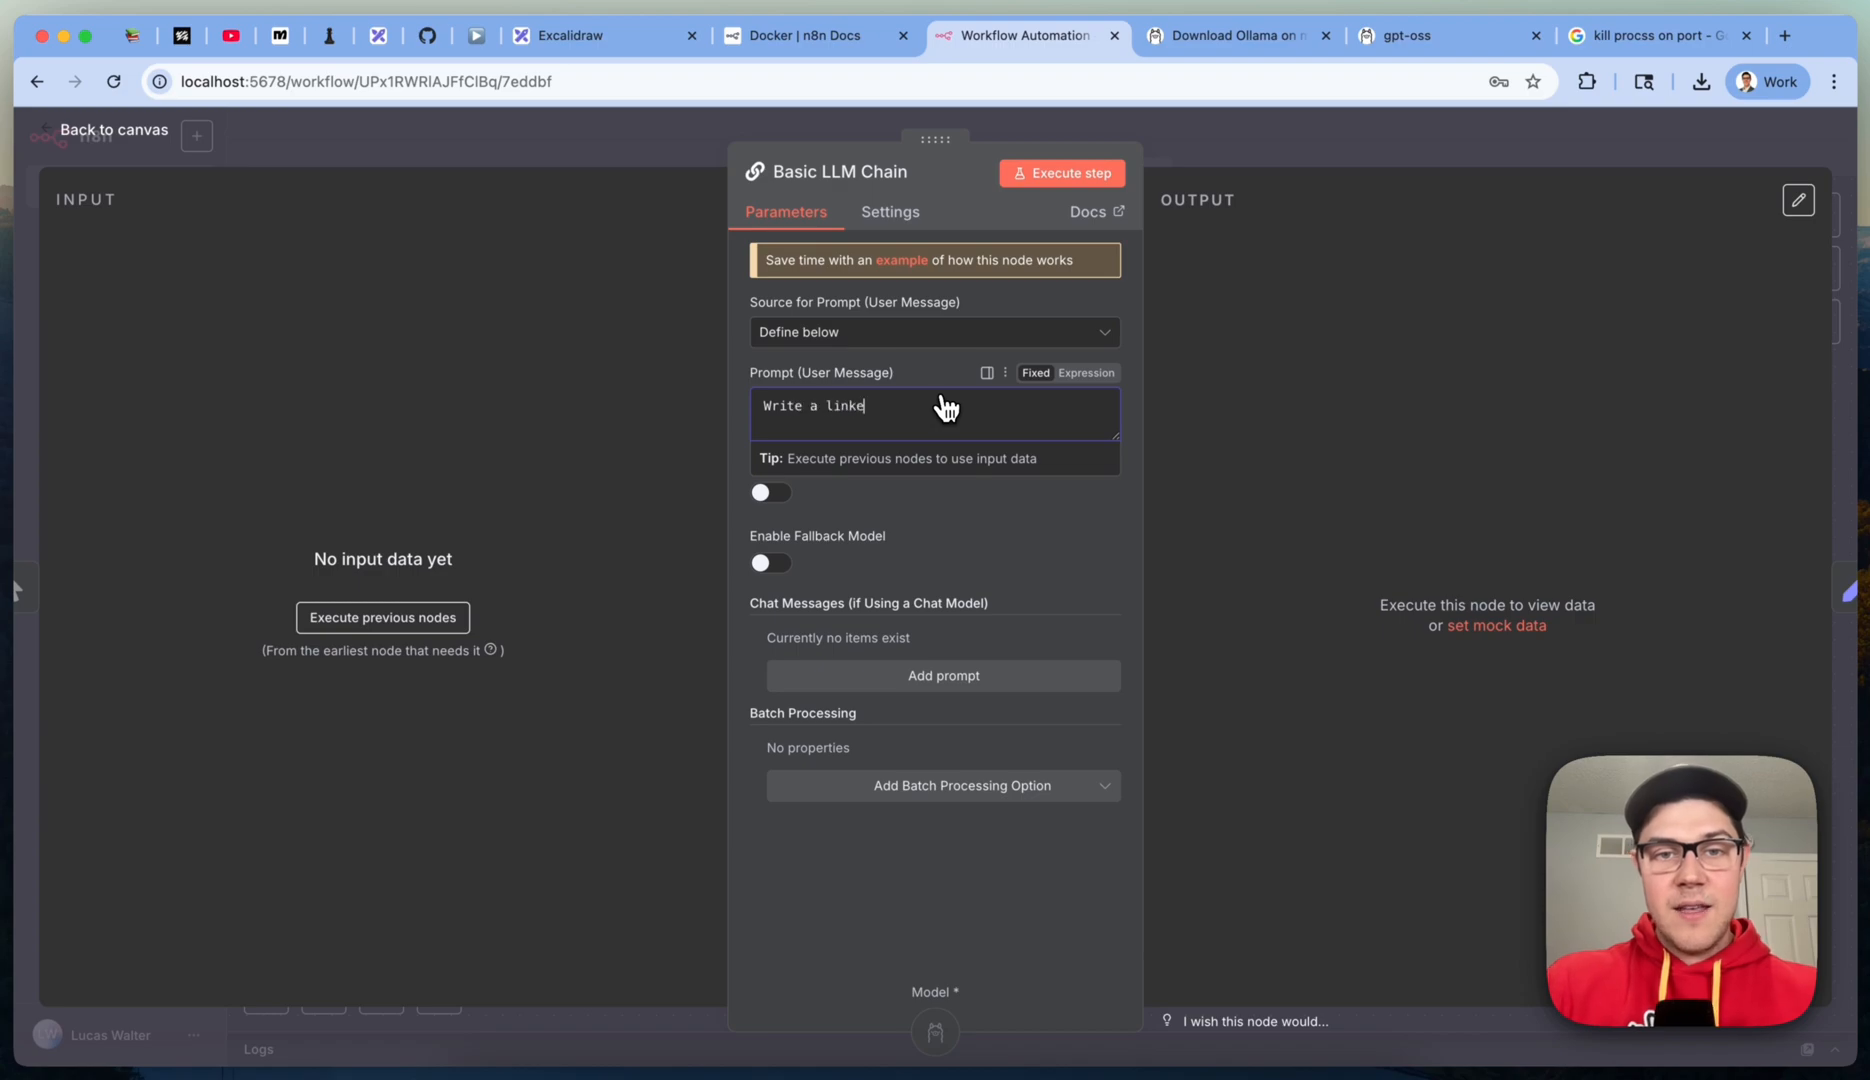
pyautogui.write('d in post comparing')
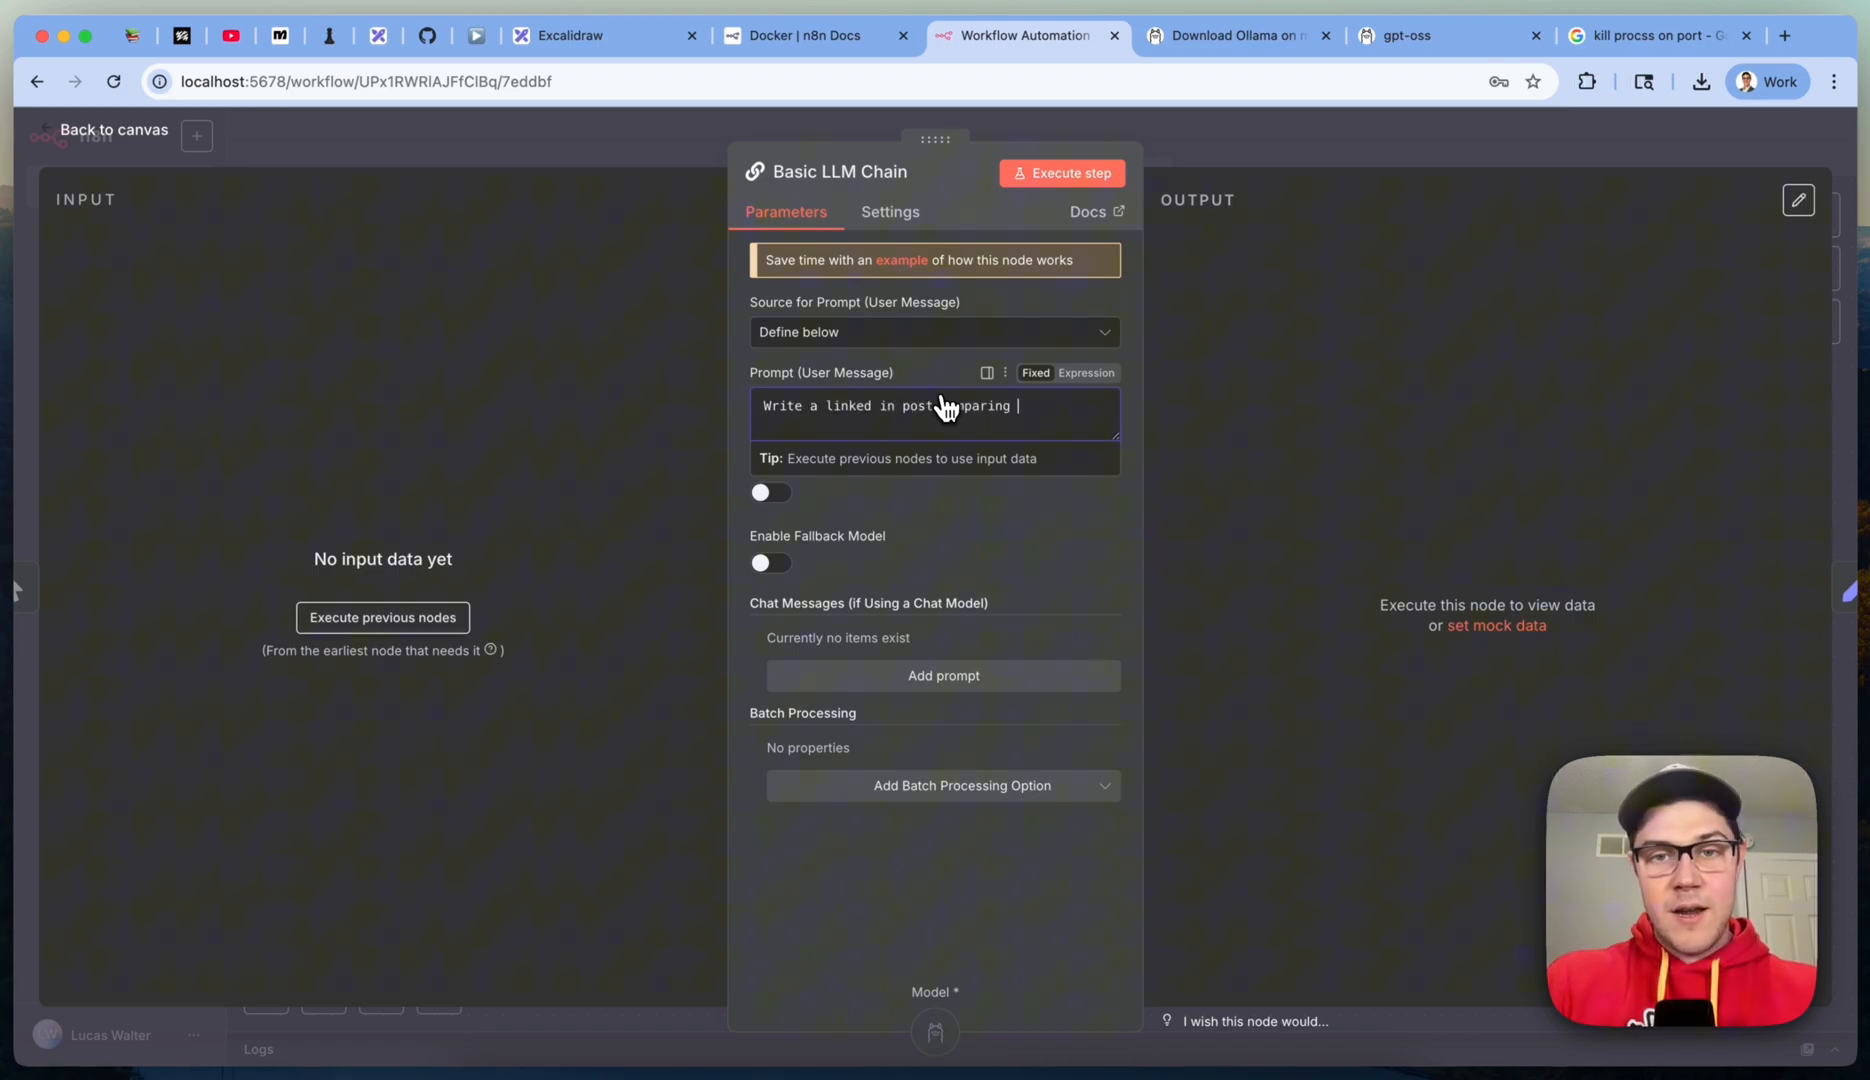
pyautogui.write('n8n vs')
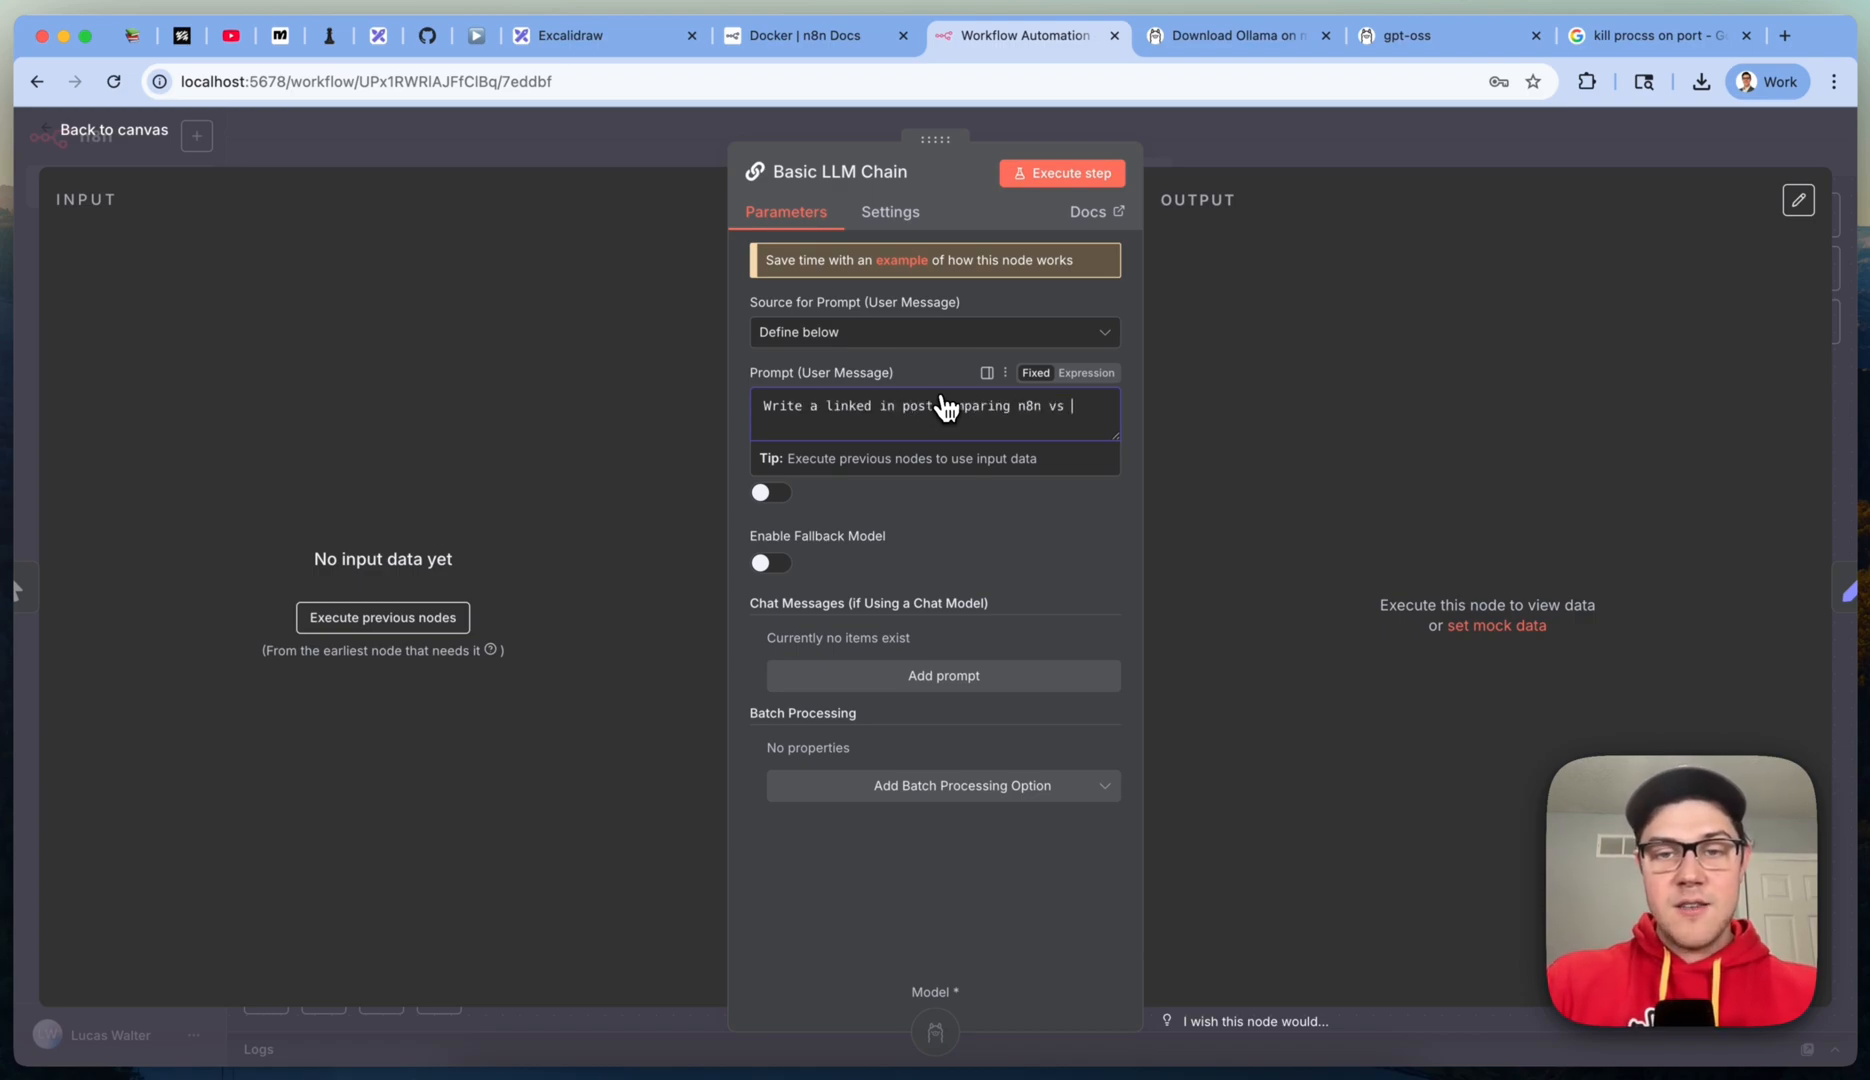
pyautogui.click(102, 128)
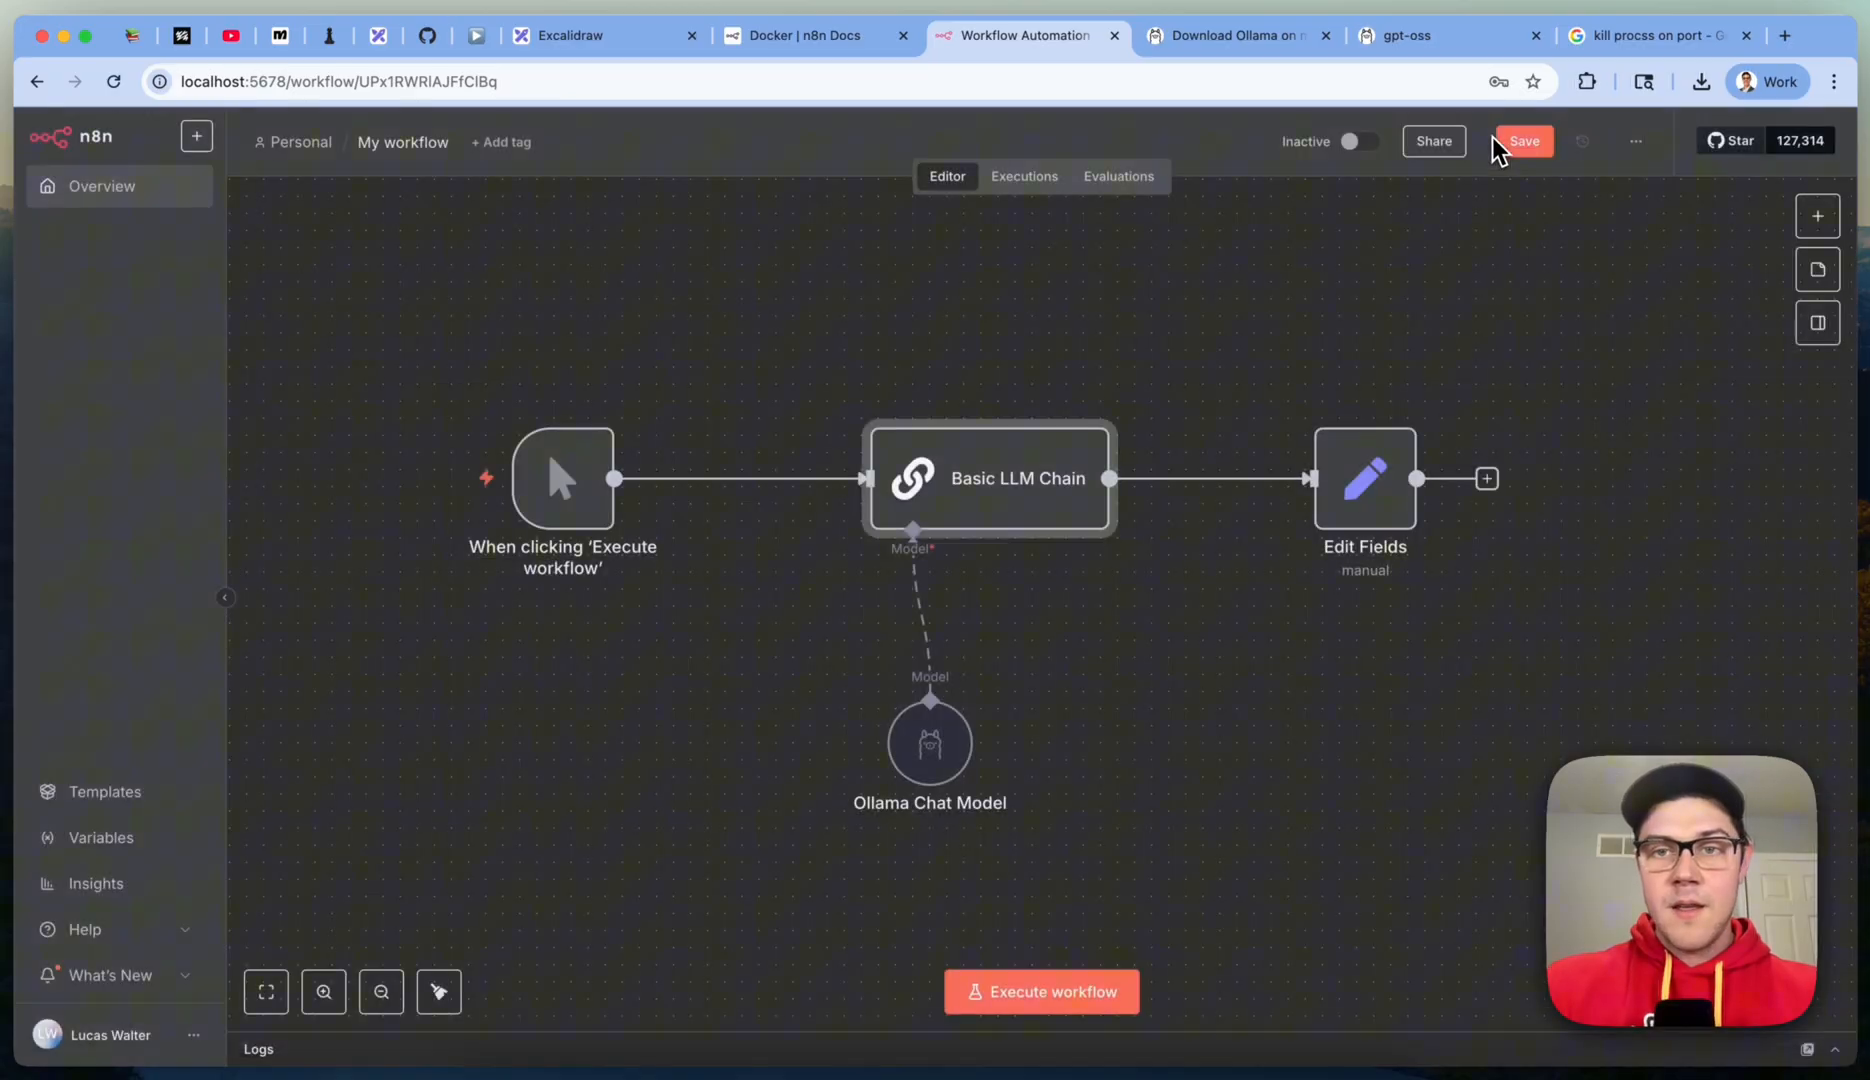
# Step: Save the workflow, switch the Ollama Chat Model to gpt-oss:latest, and execute the workflow
pyautogui.click(1524, 140)
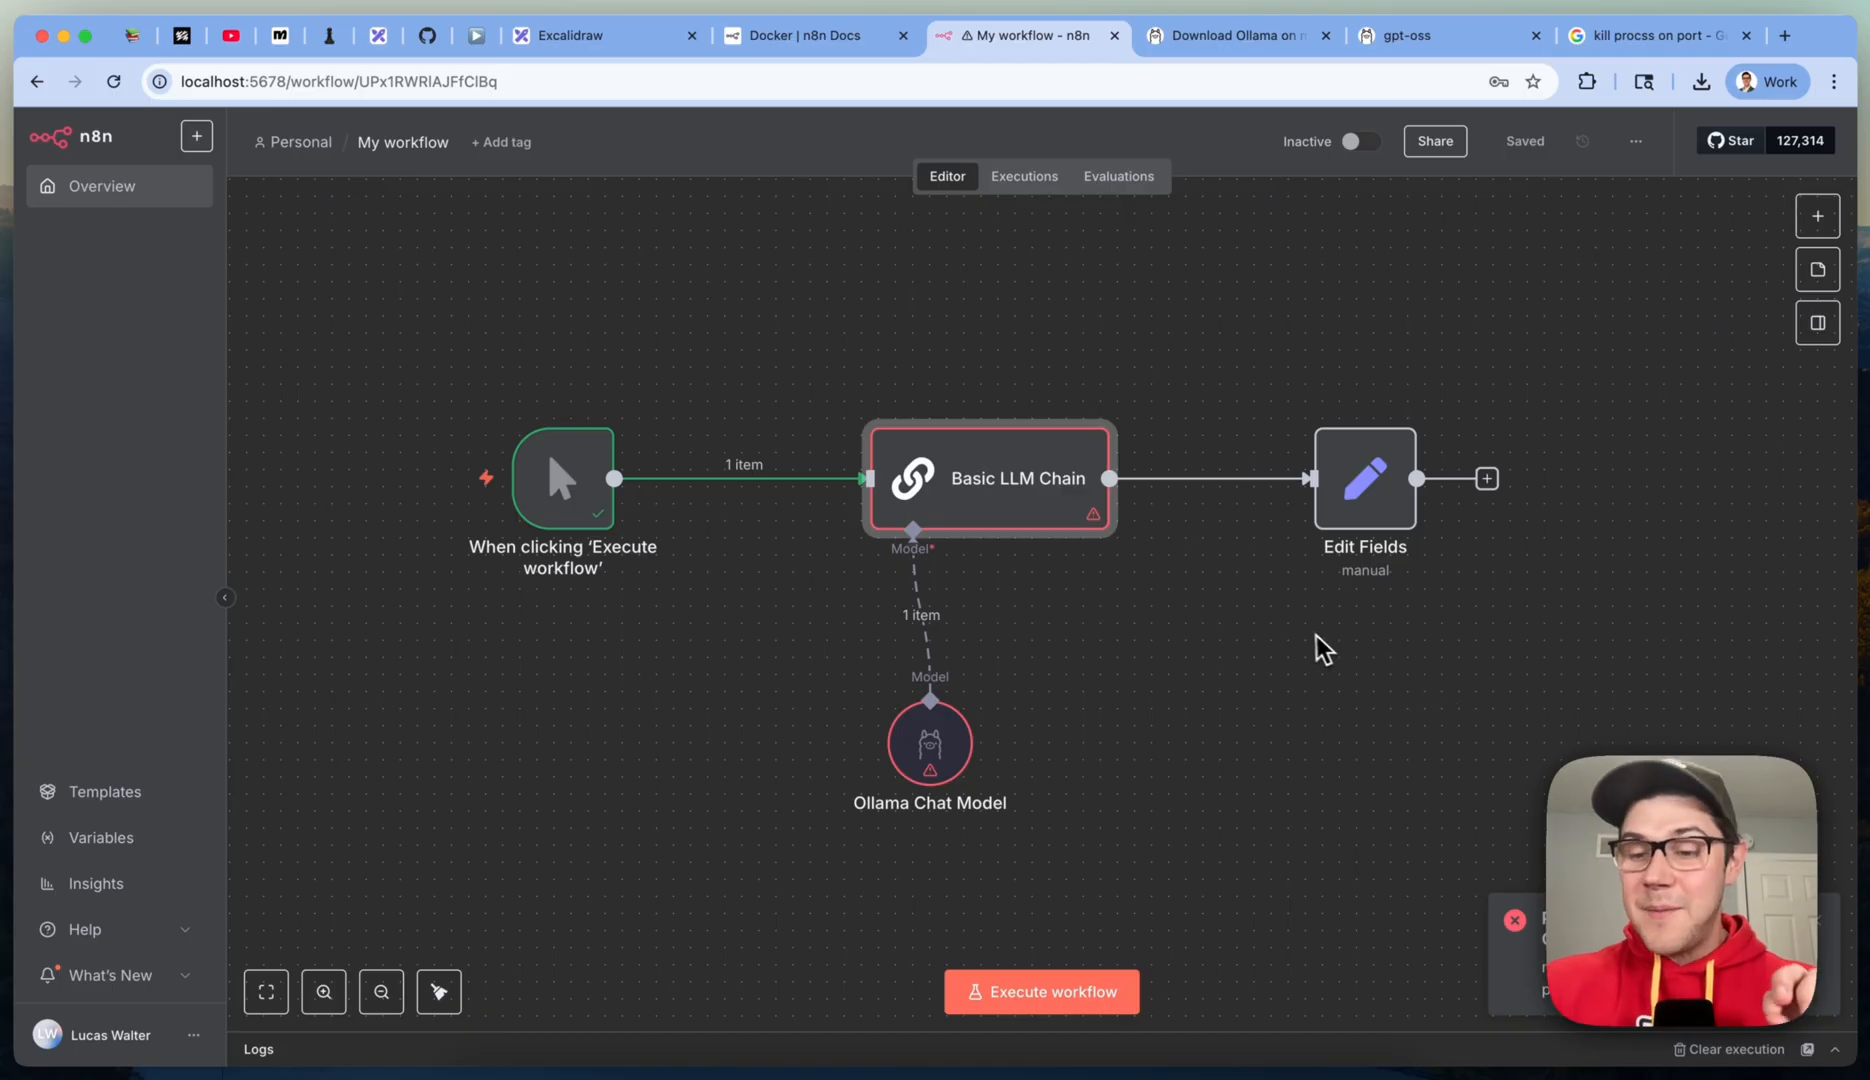
pyautogui.moveTo(930, 756)
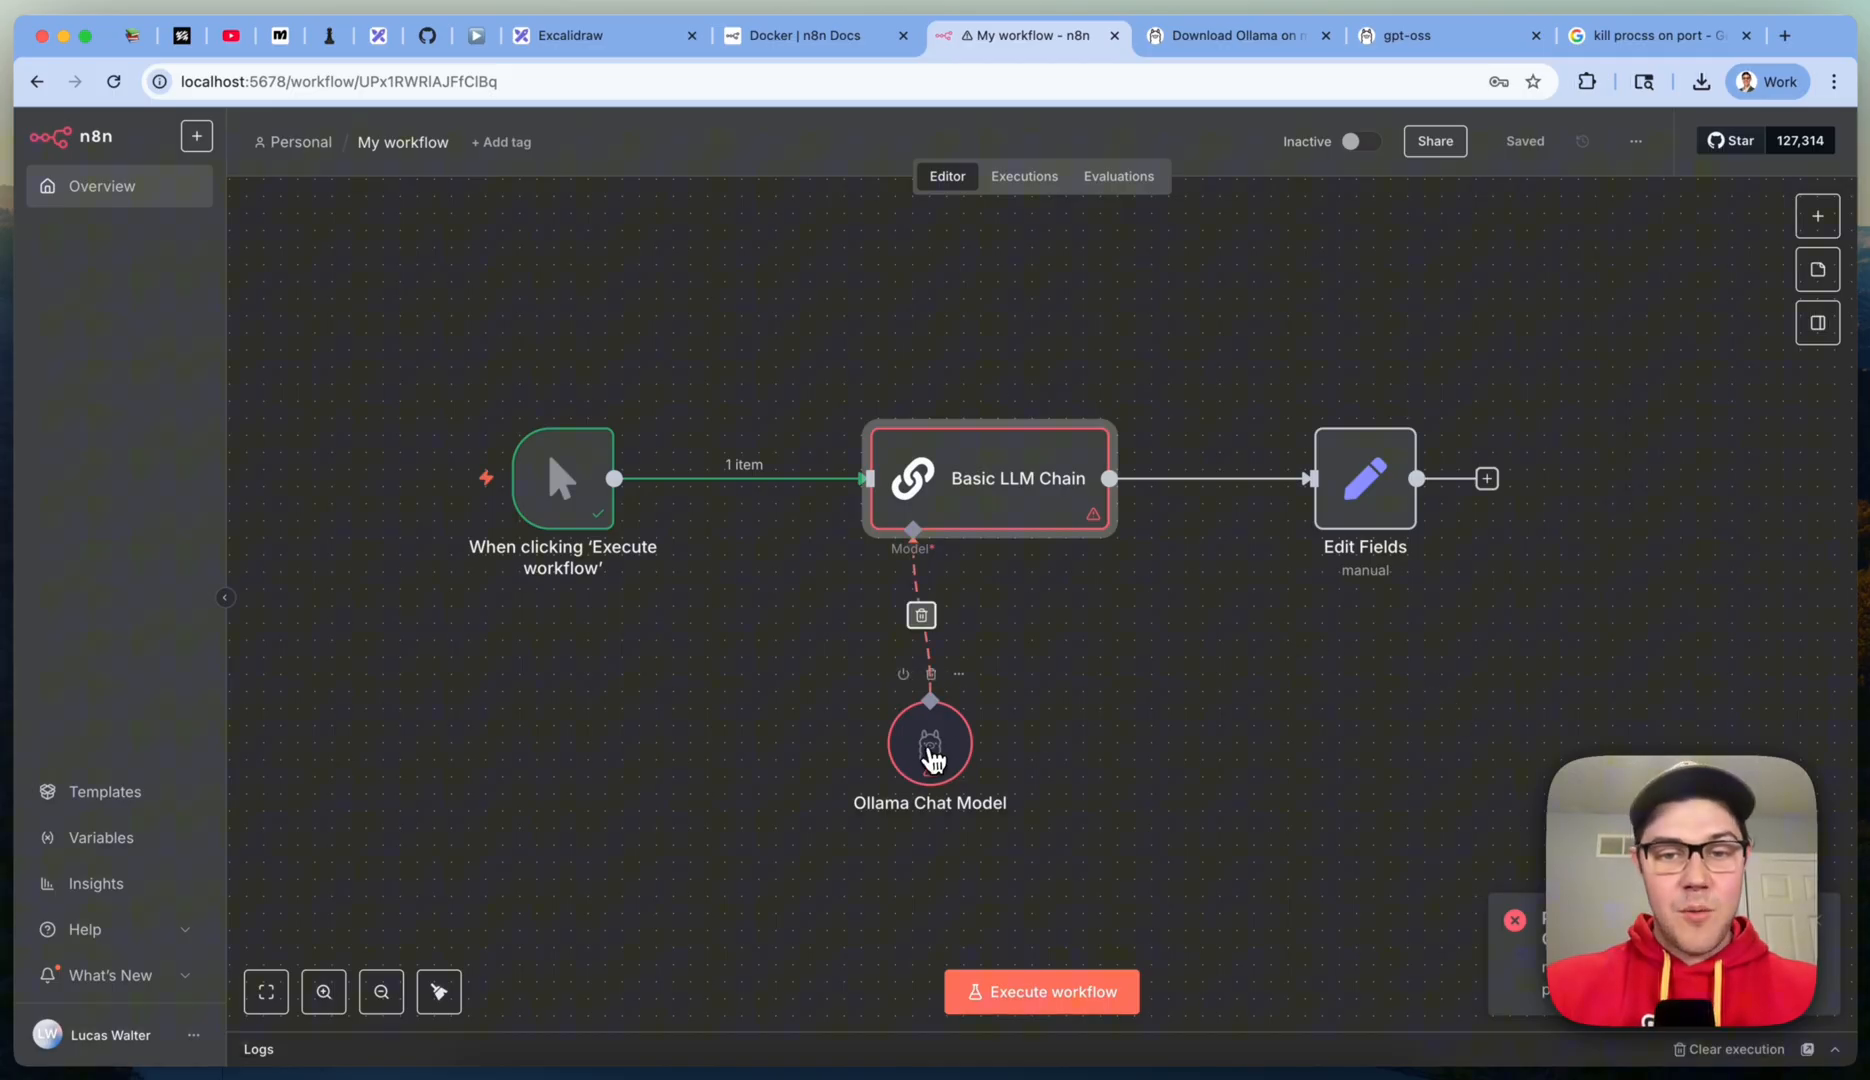
pyautogui.doubleClick(930, 742)
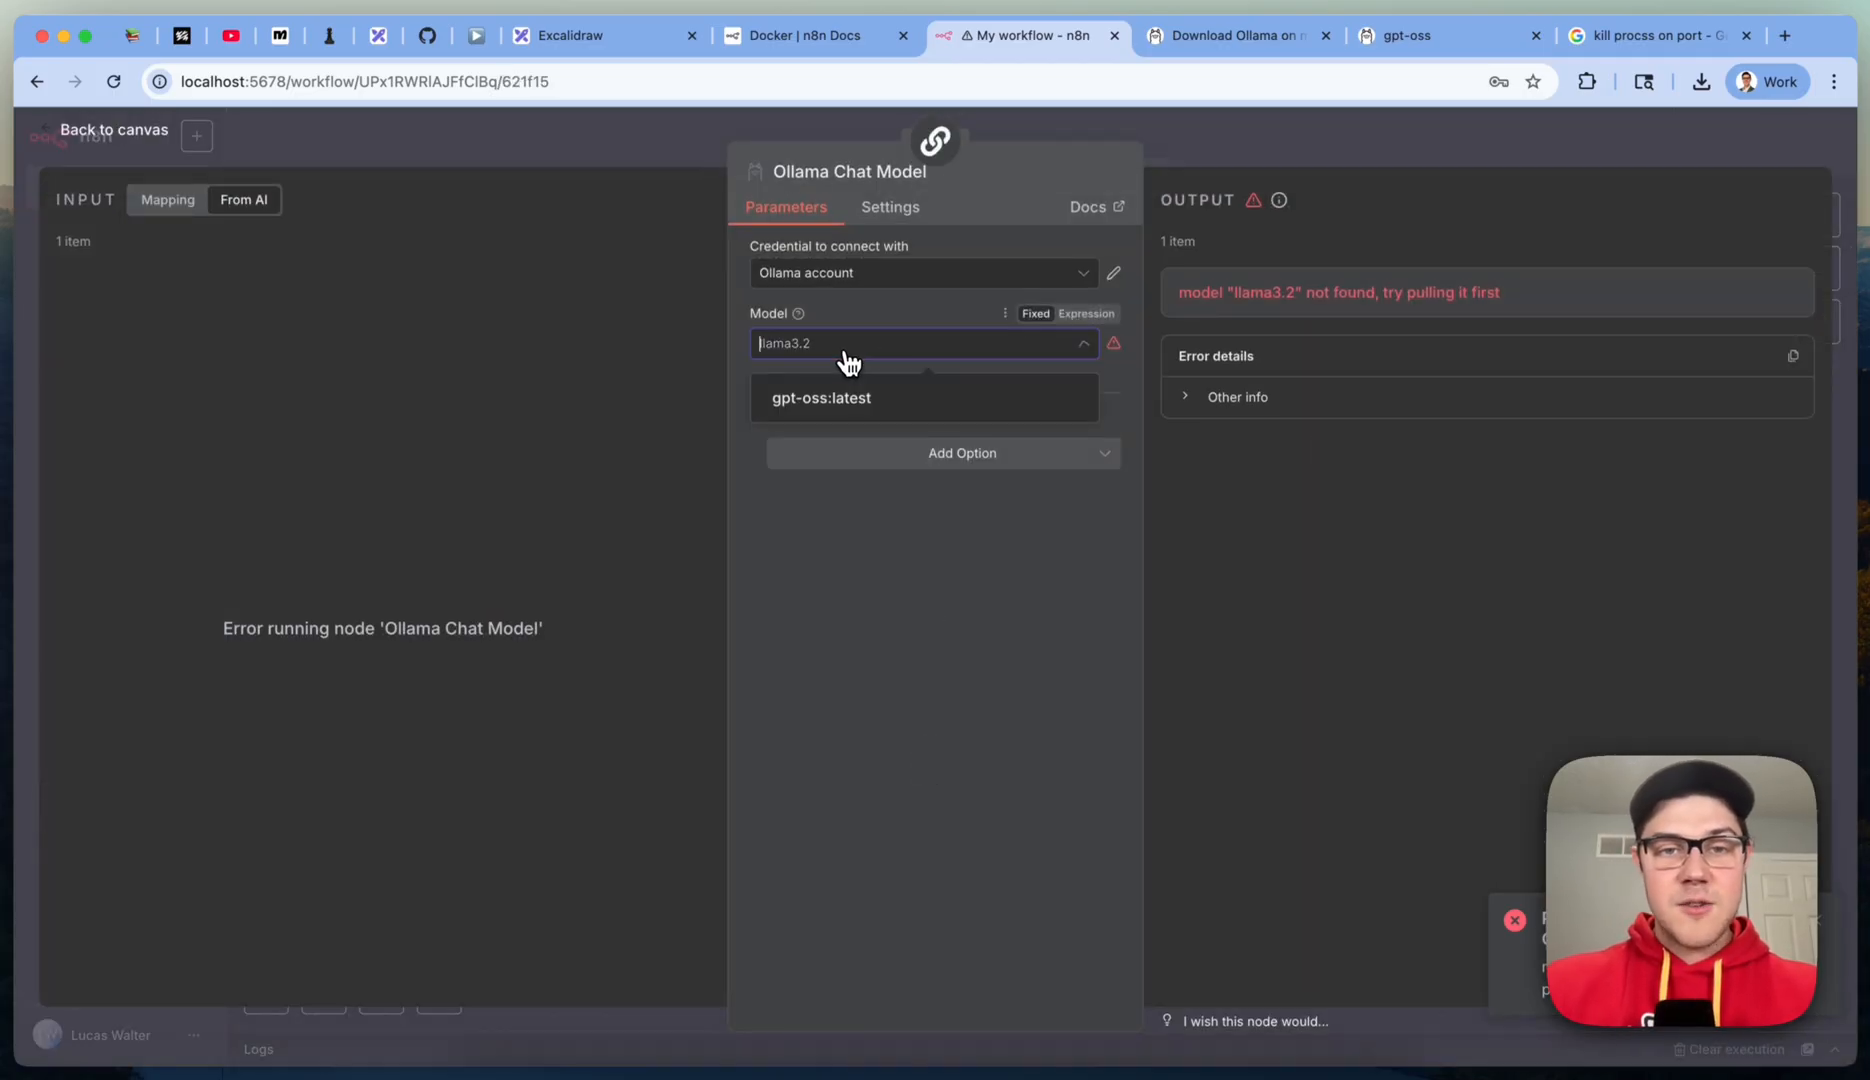
pyautogui.moveTo(820, 396)
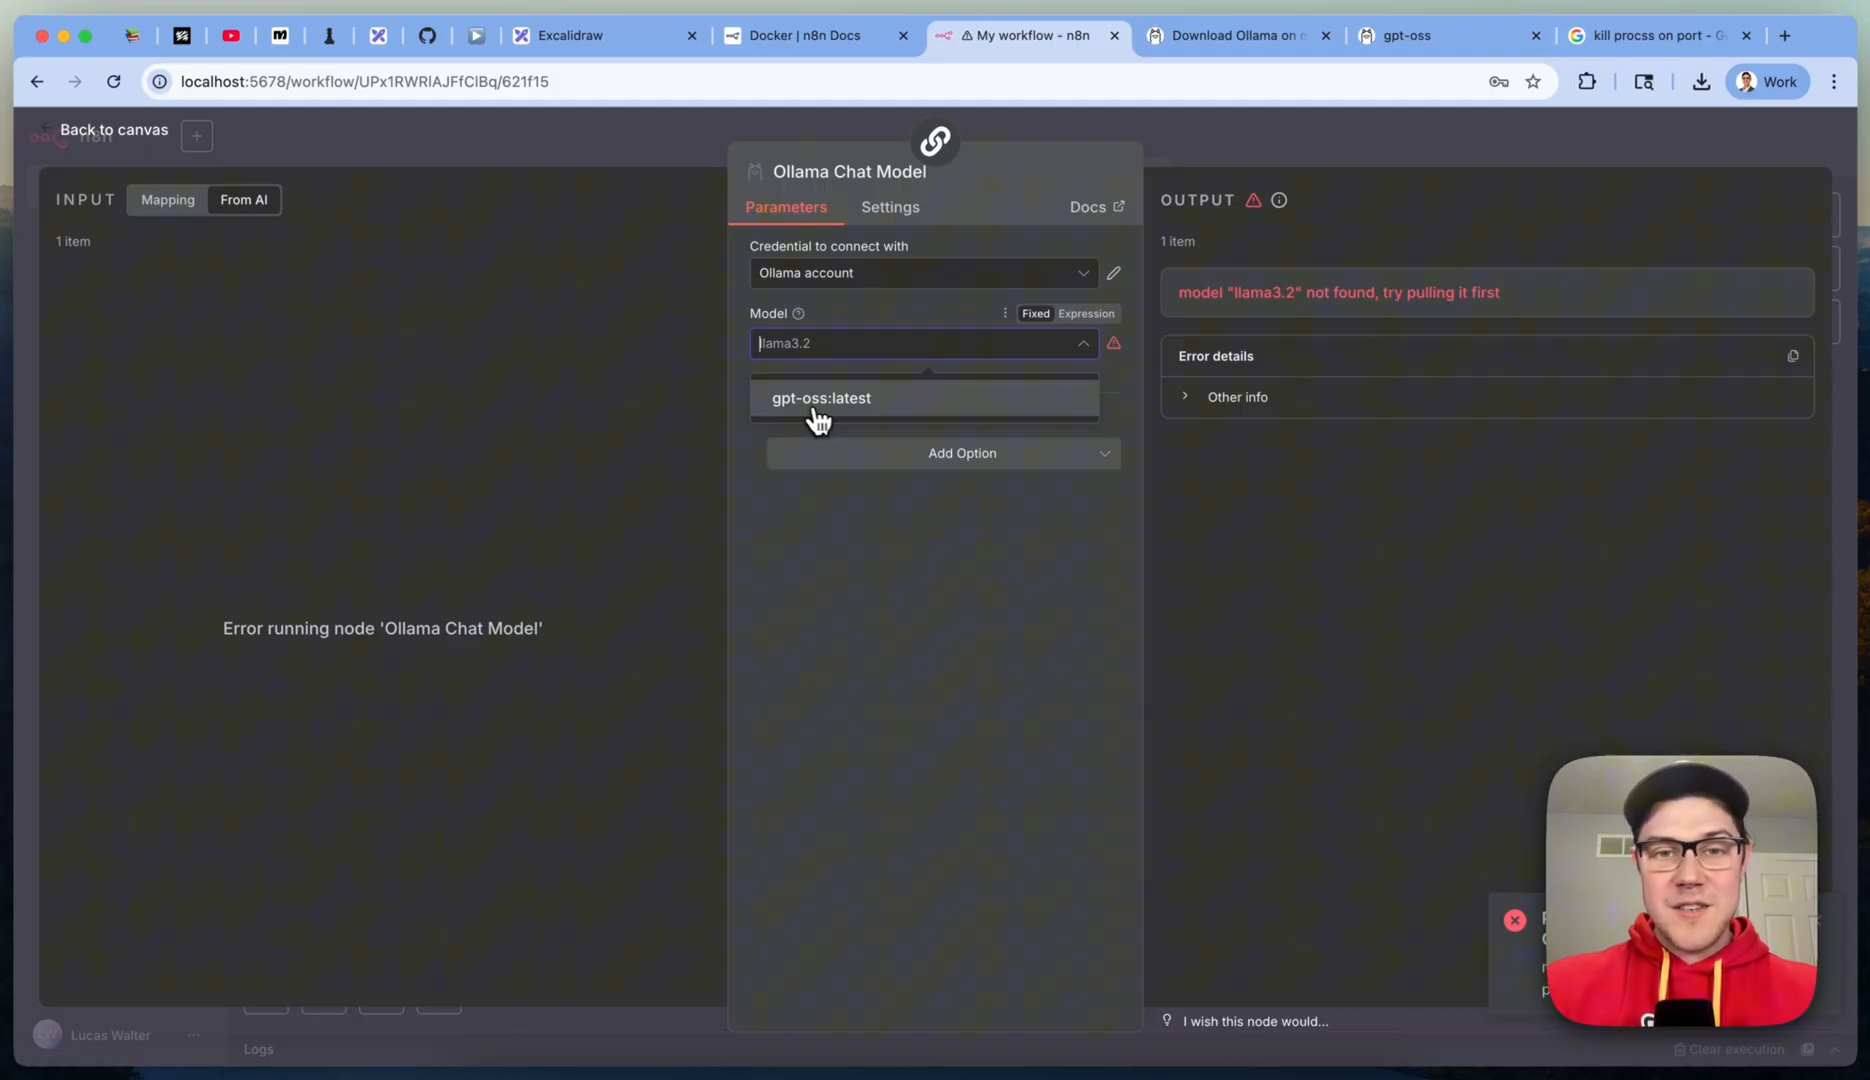
pyautogui.click(820, 396)
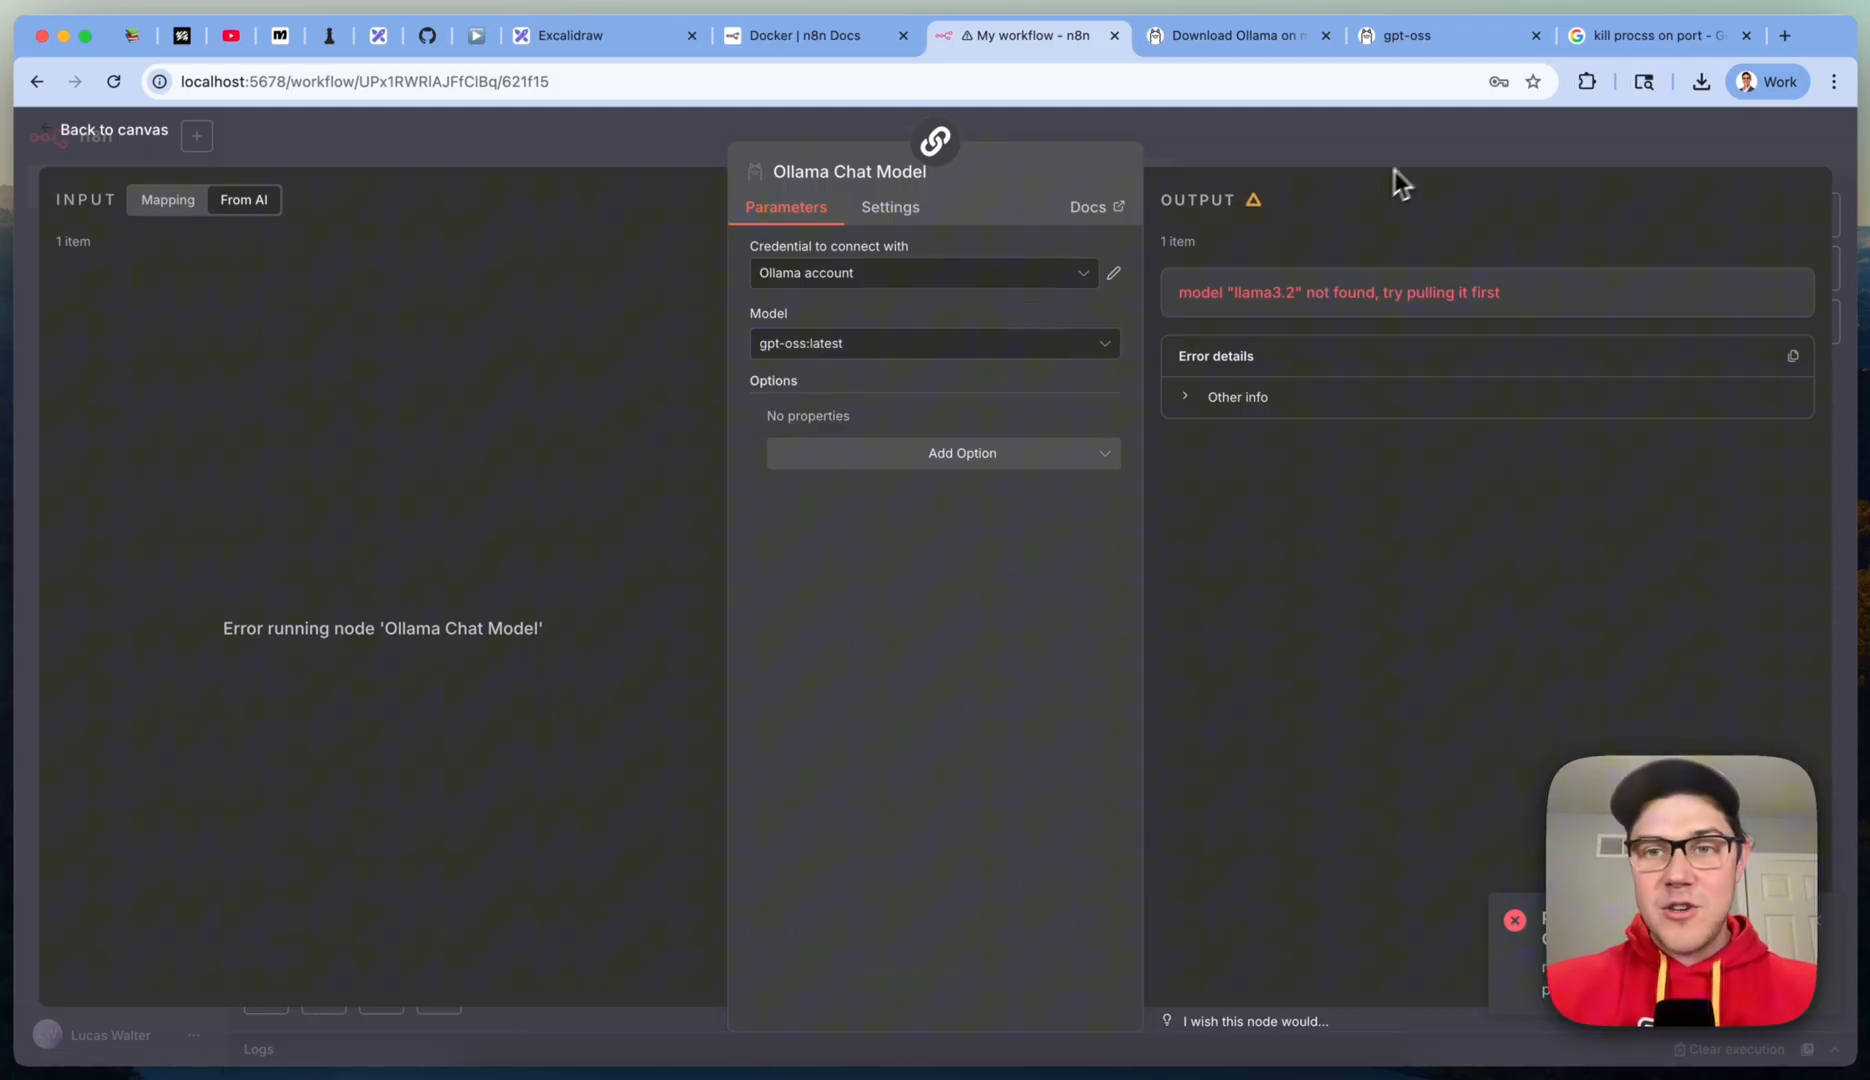
pyautogui.click(114, 128)
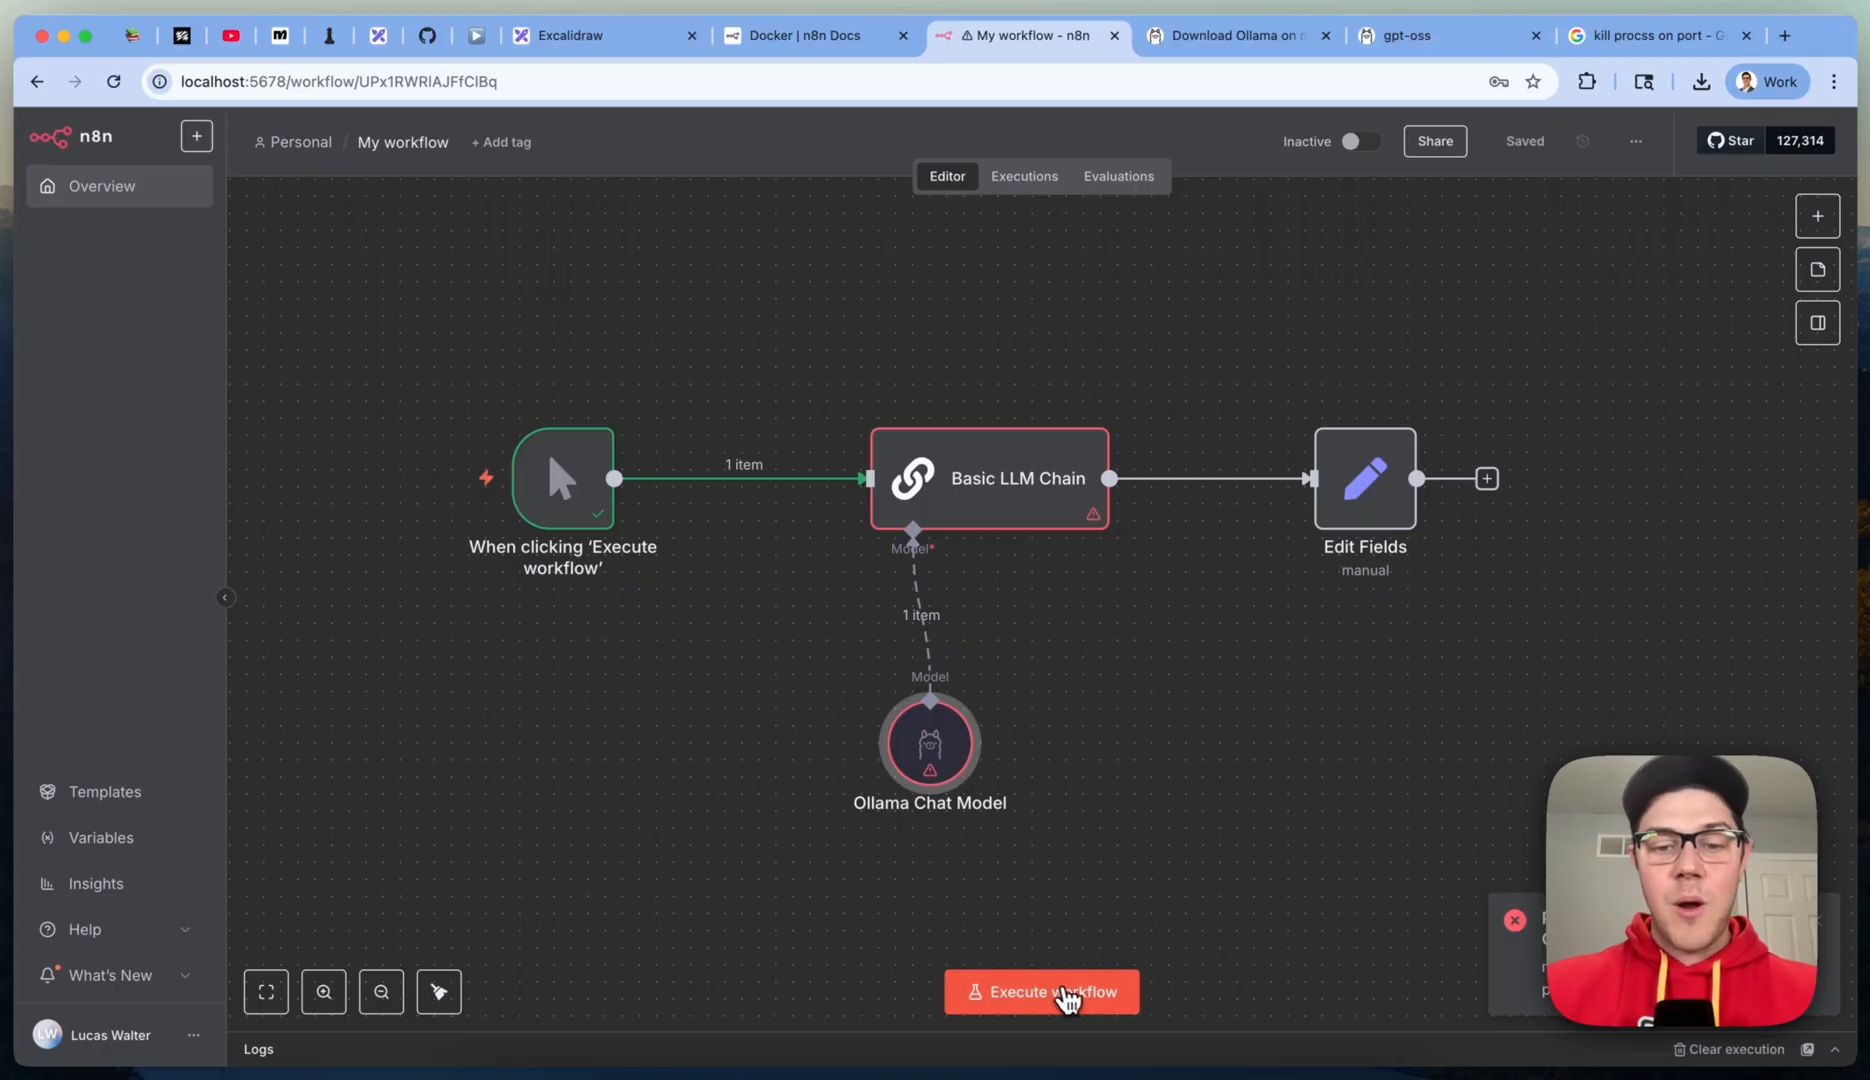
pyautogui.click(1040, 990)
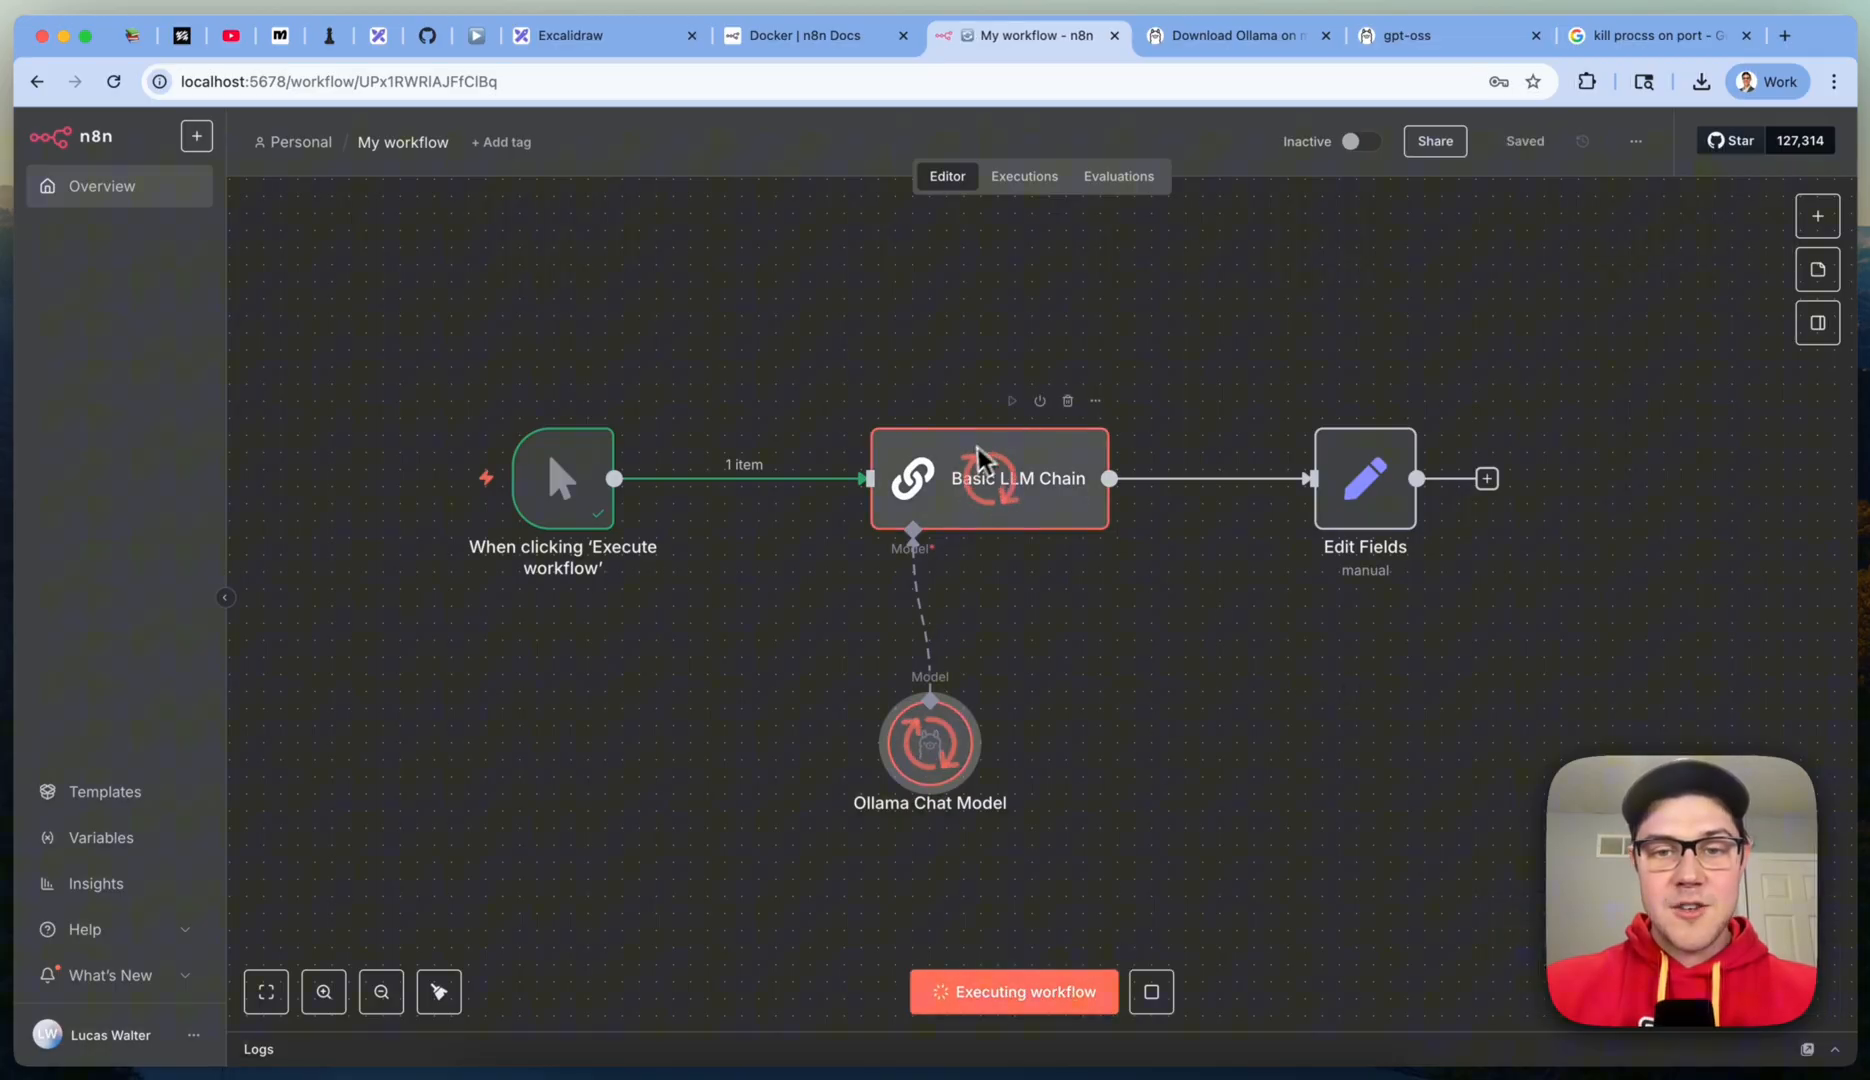
pyautogui.moveTo(1336, 662)
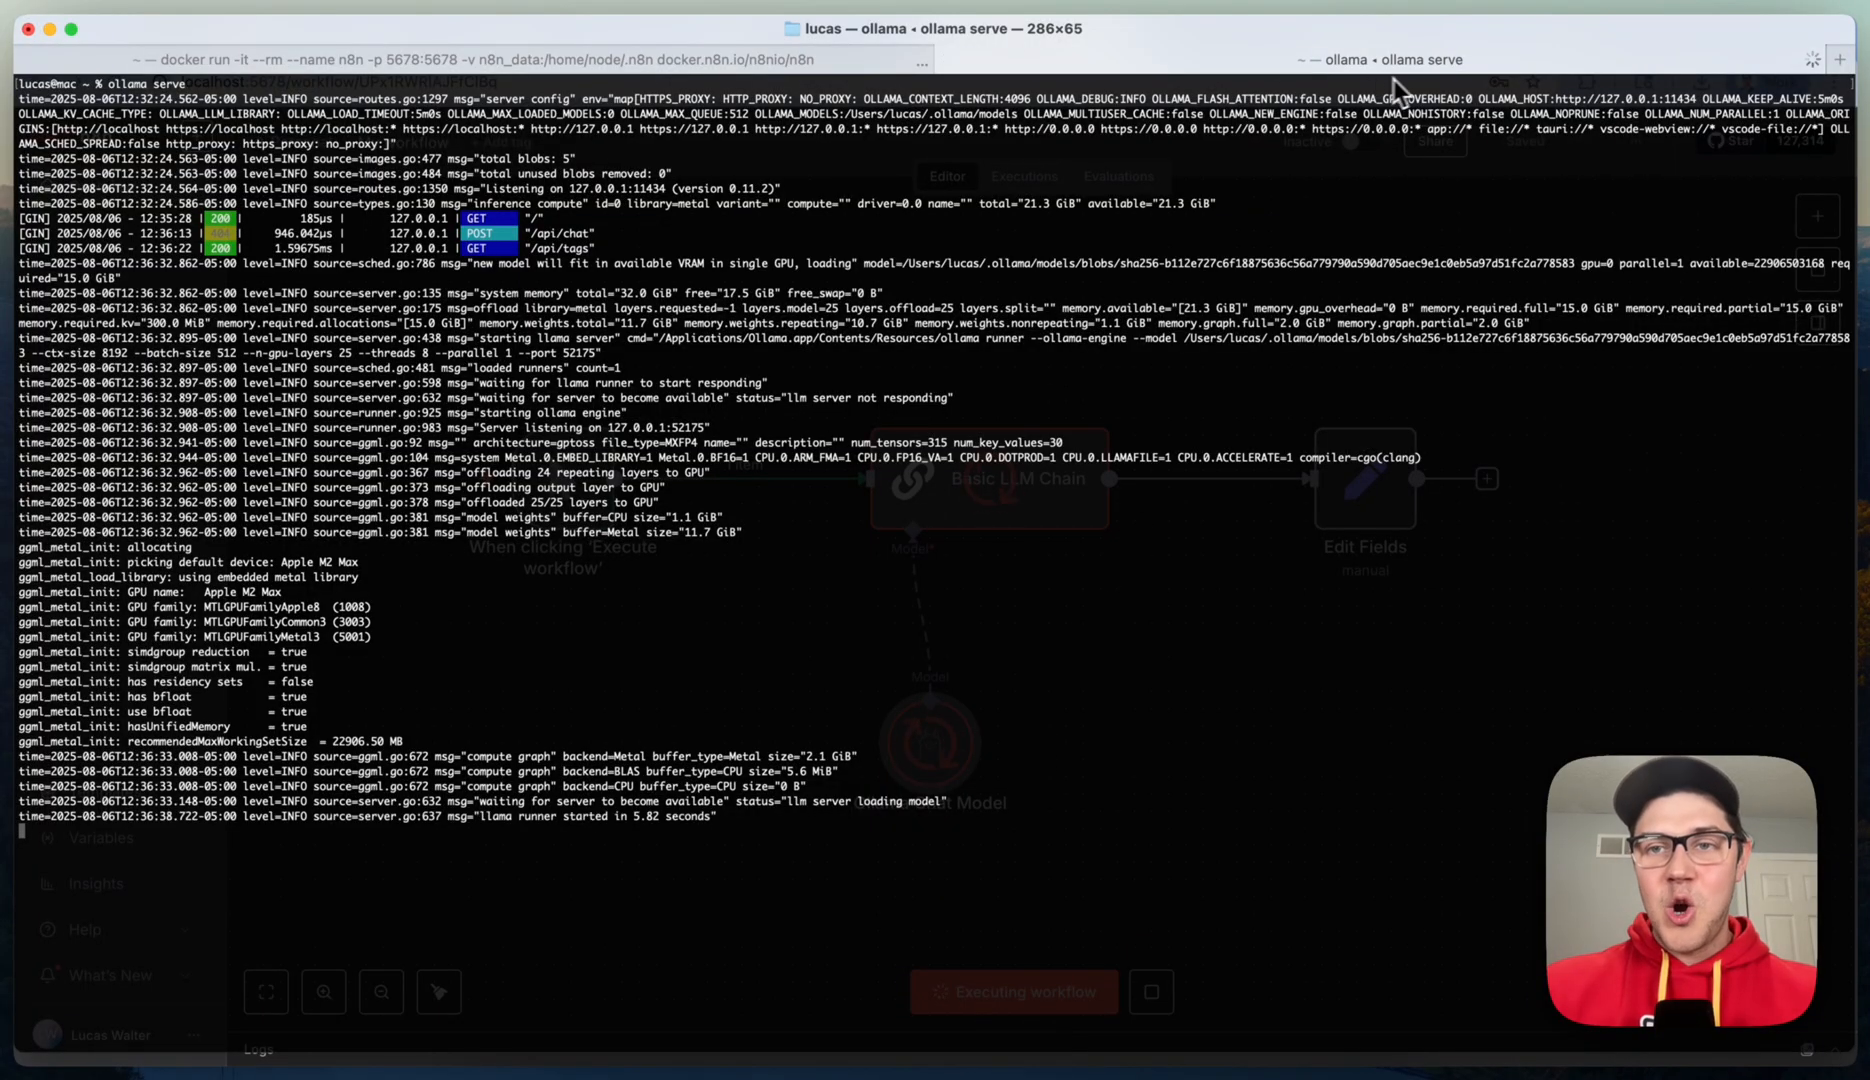
pyautogui.moveTo(1118, 666)
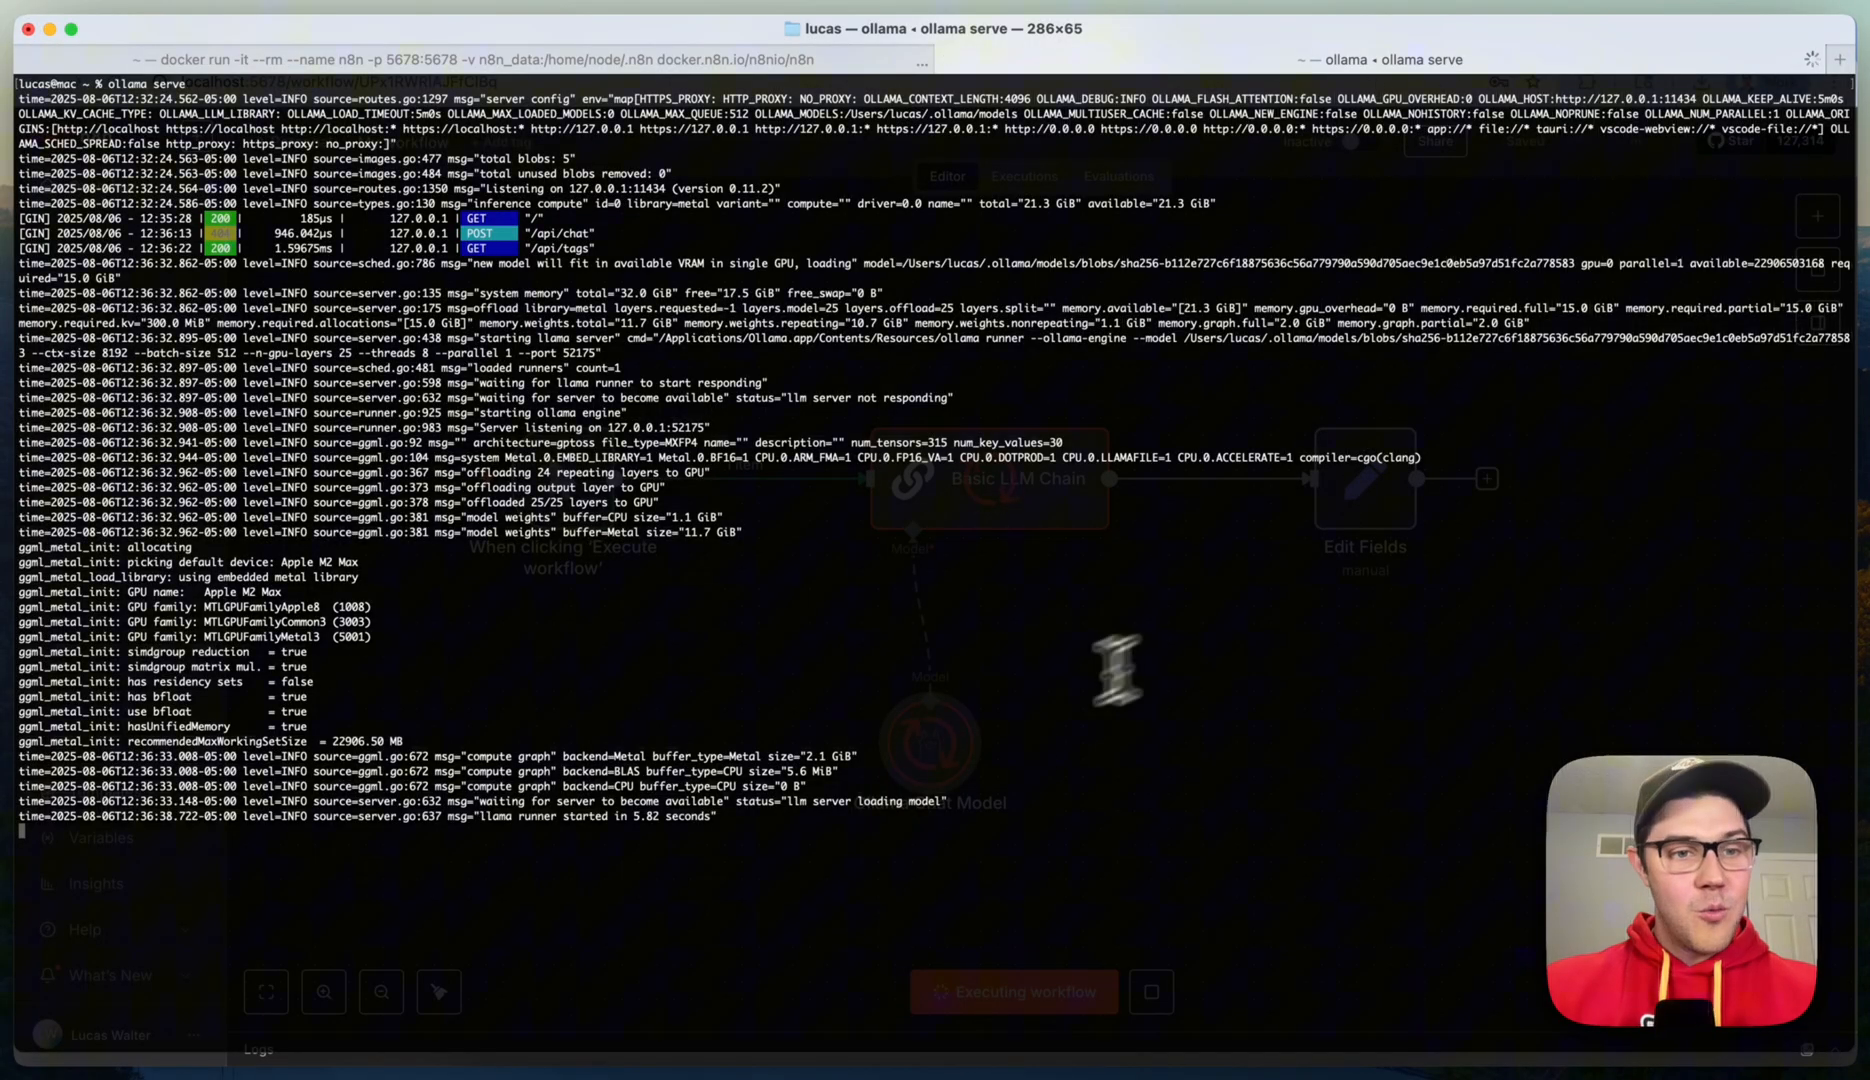
pyautogui.moveTo(1116, 596)
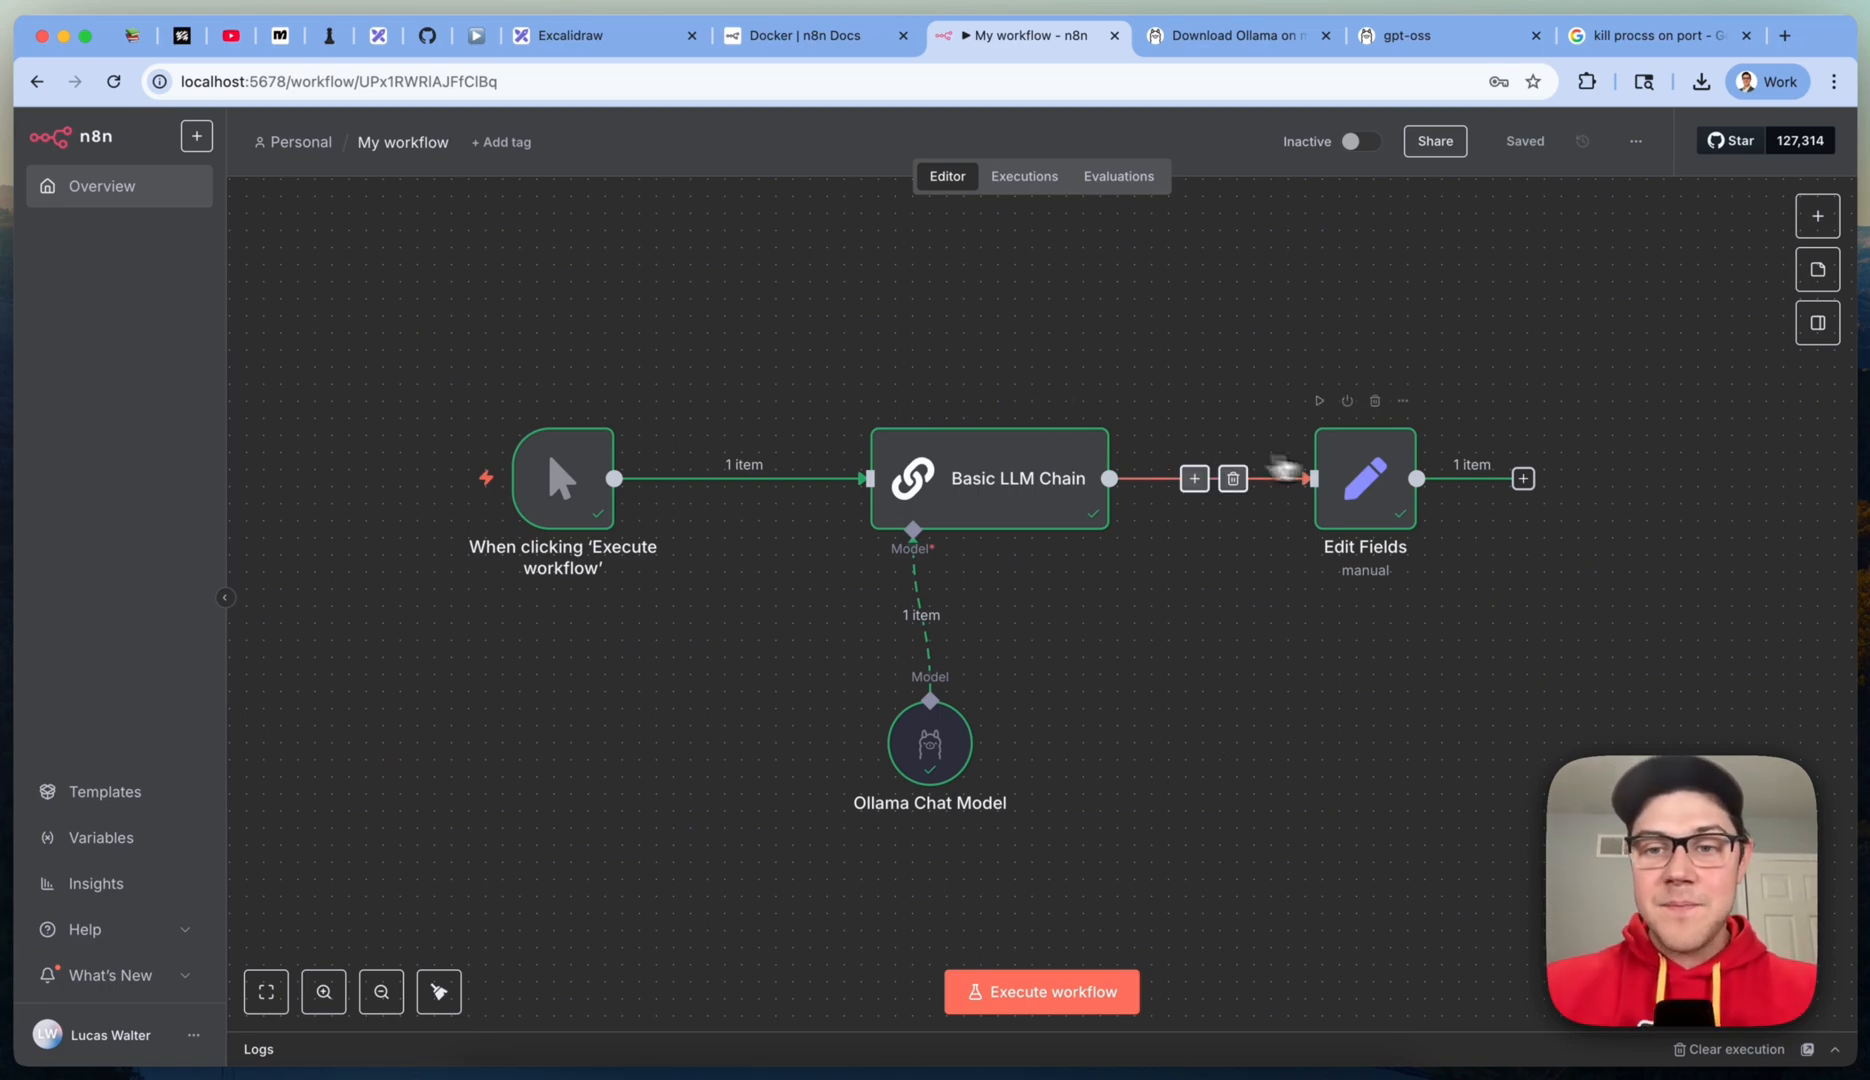
pyautogui.doubleClick(1364, 480)
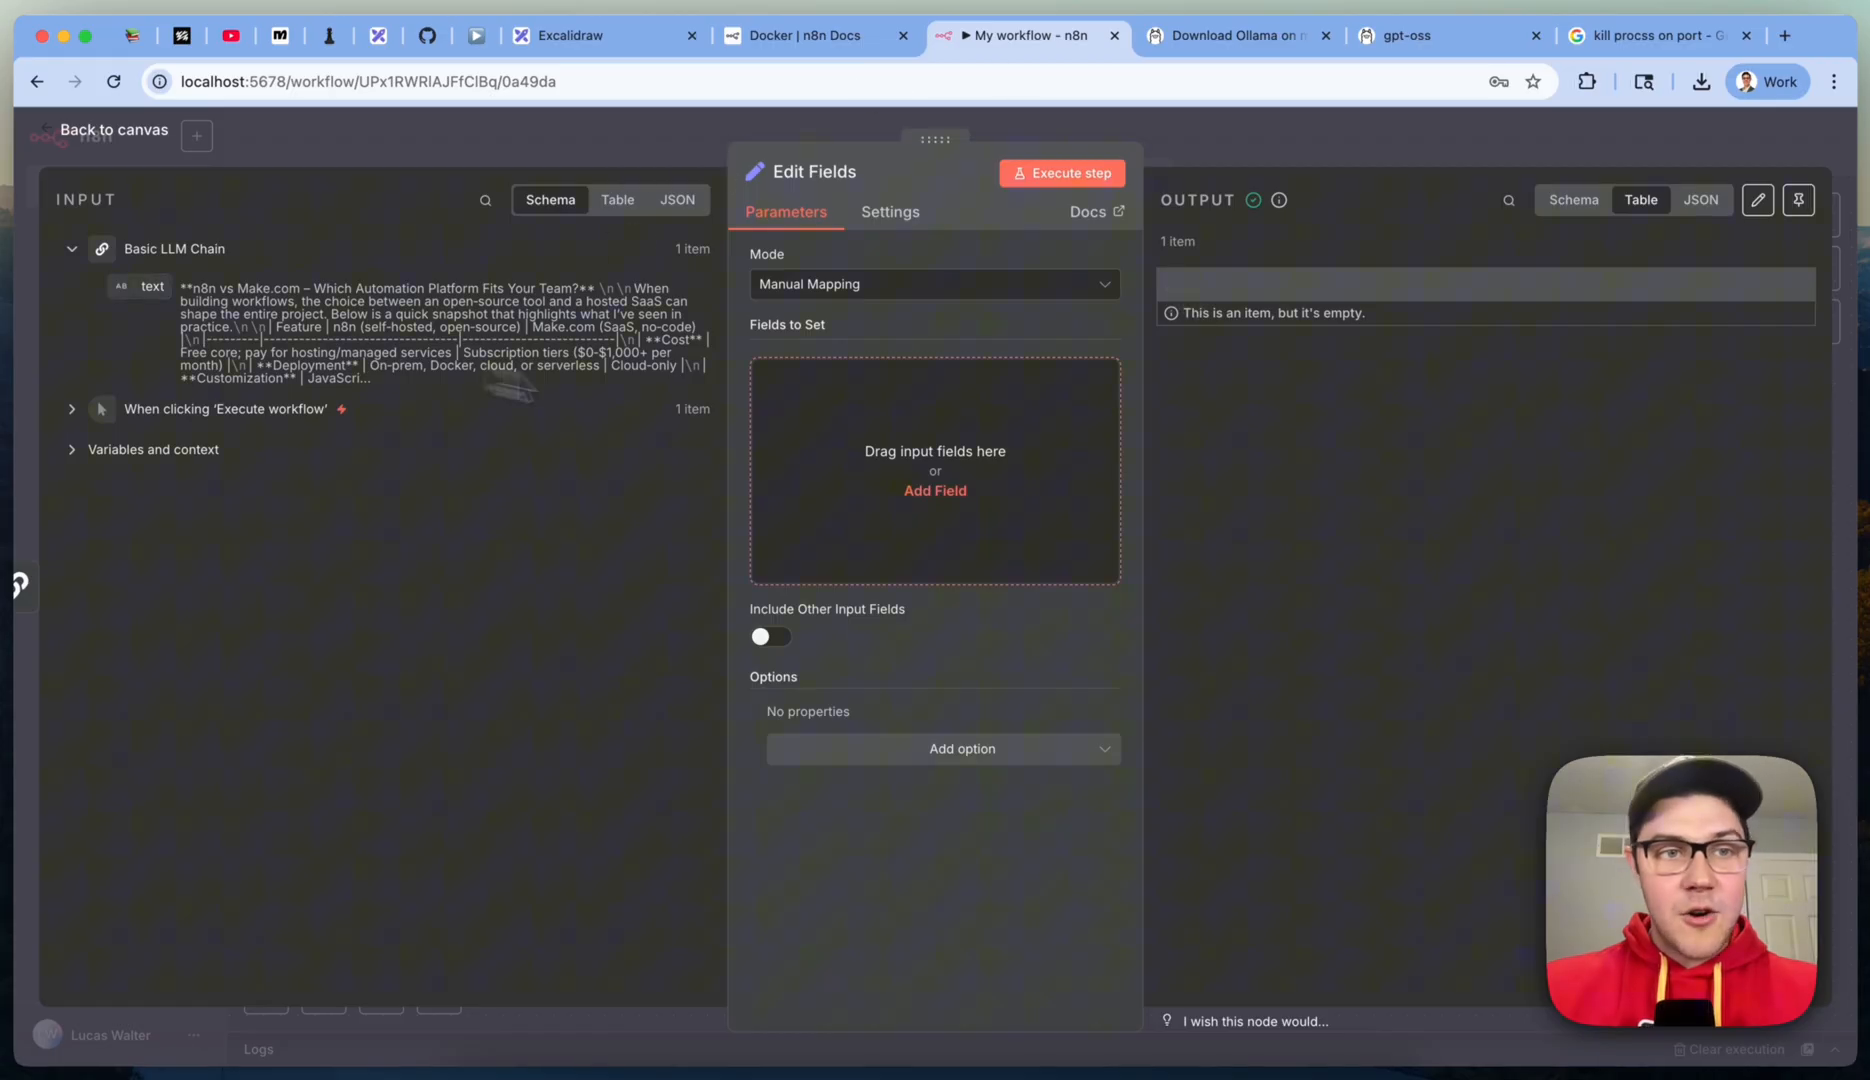
pyautogui.click(936, 490)
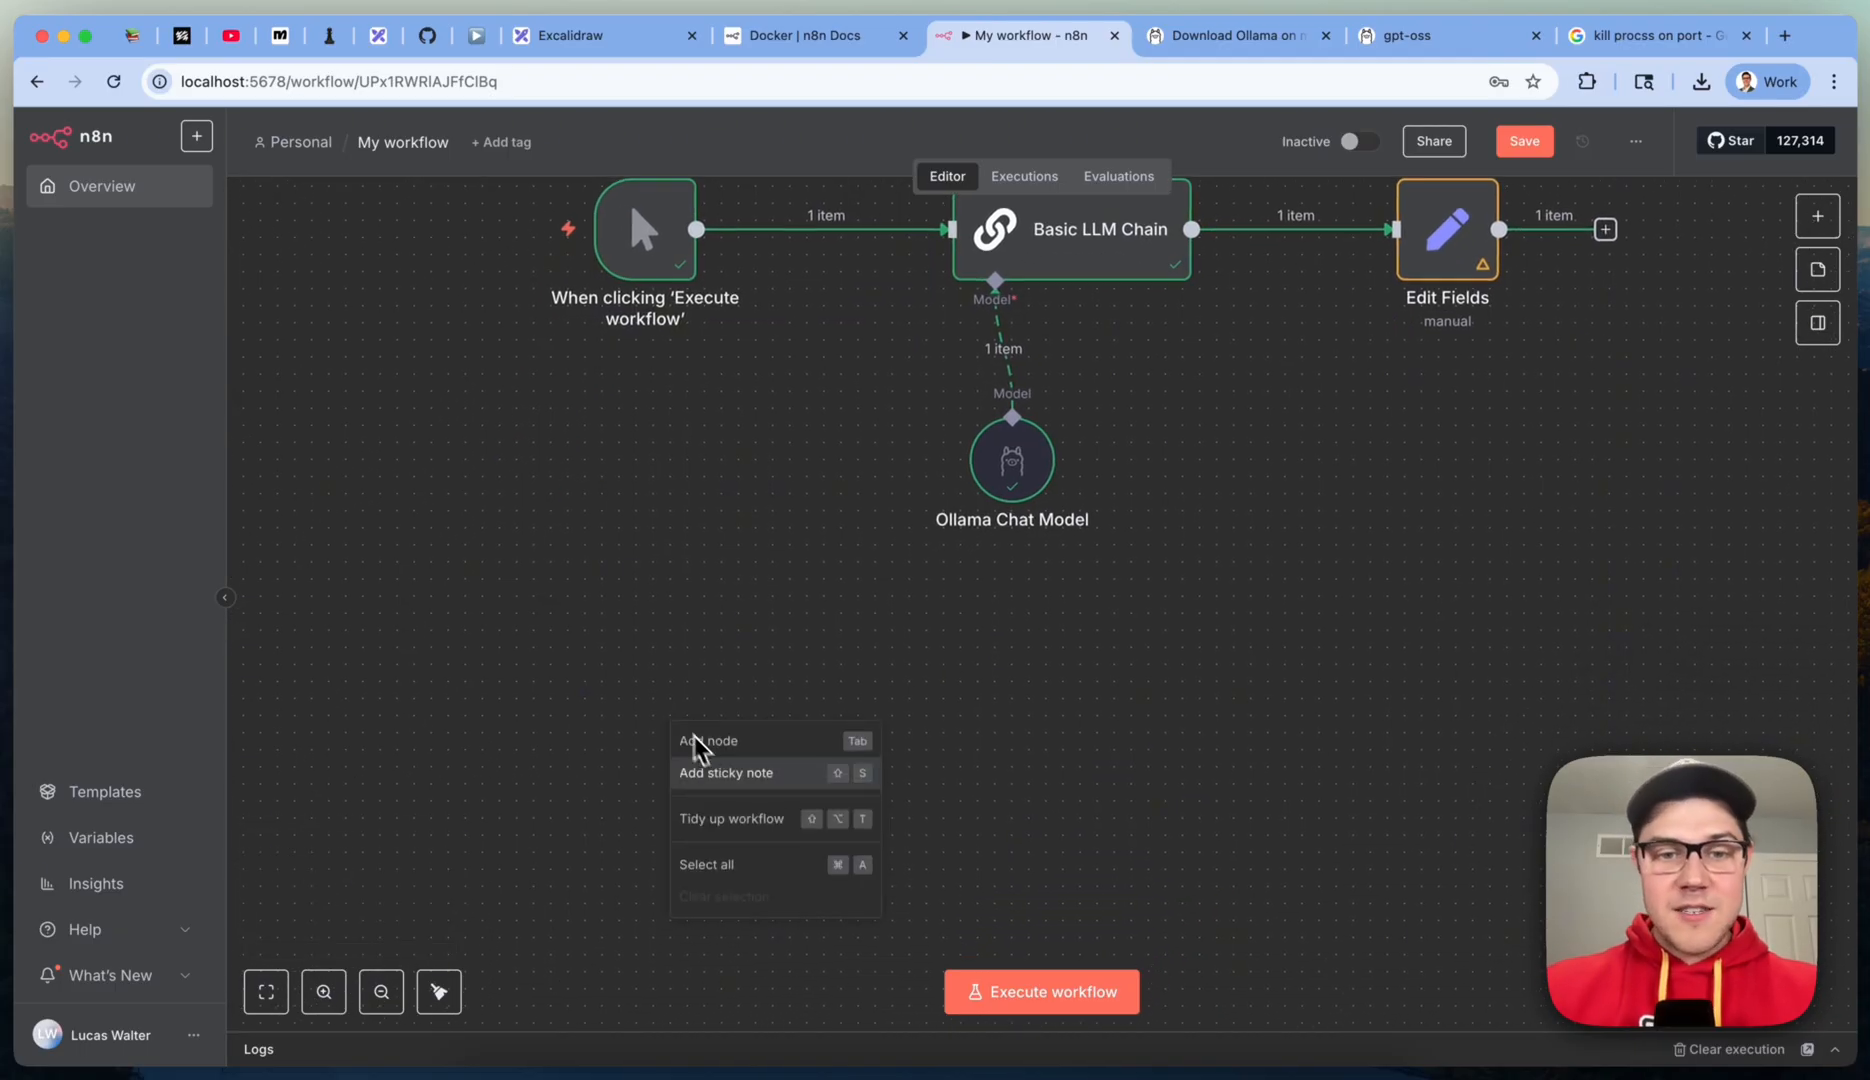
# Step: Add a Chat Trigger to the canvas followed by an AI Agent node
pyautogui.click(1230, 650)
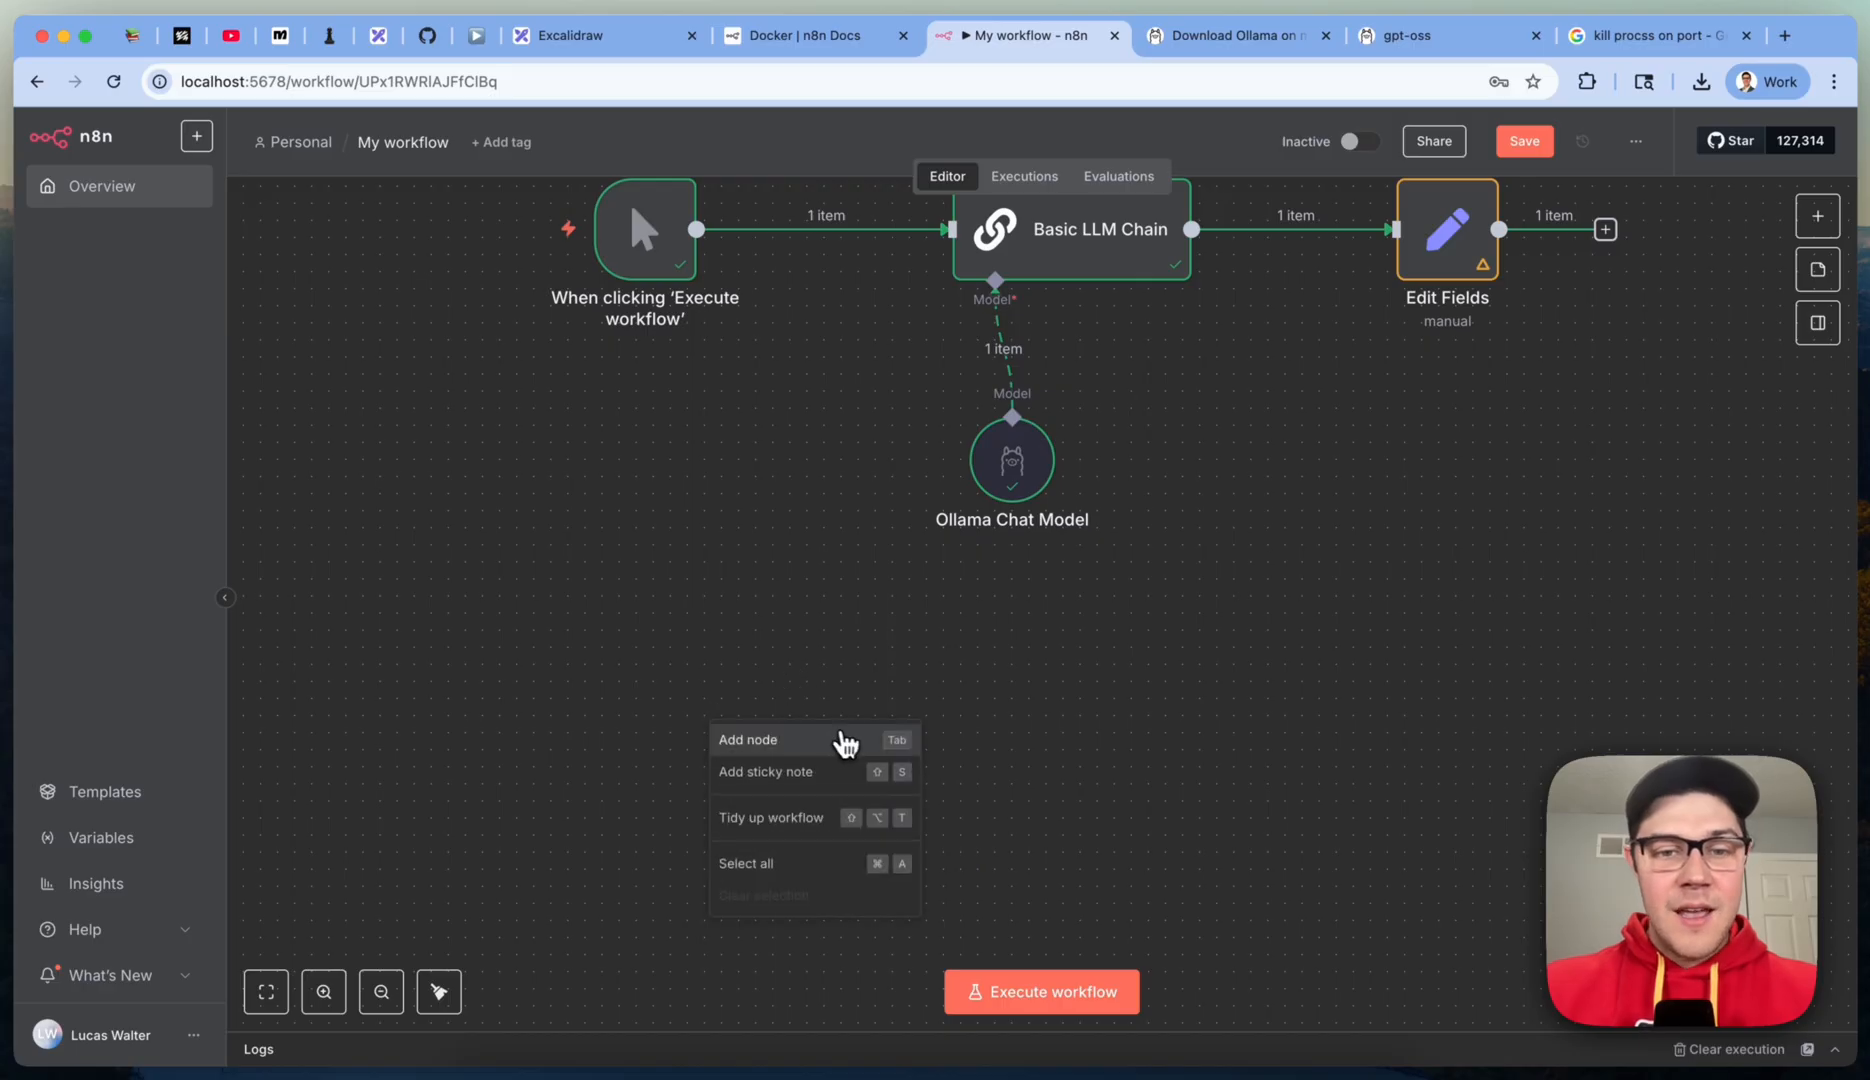
pyautogui.click(748, 740)
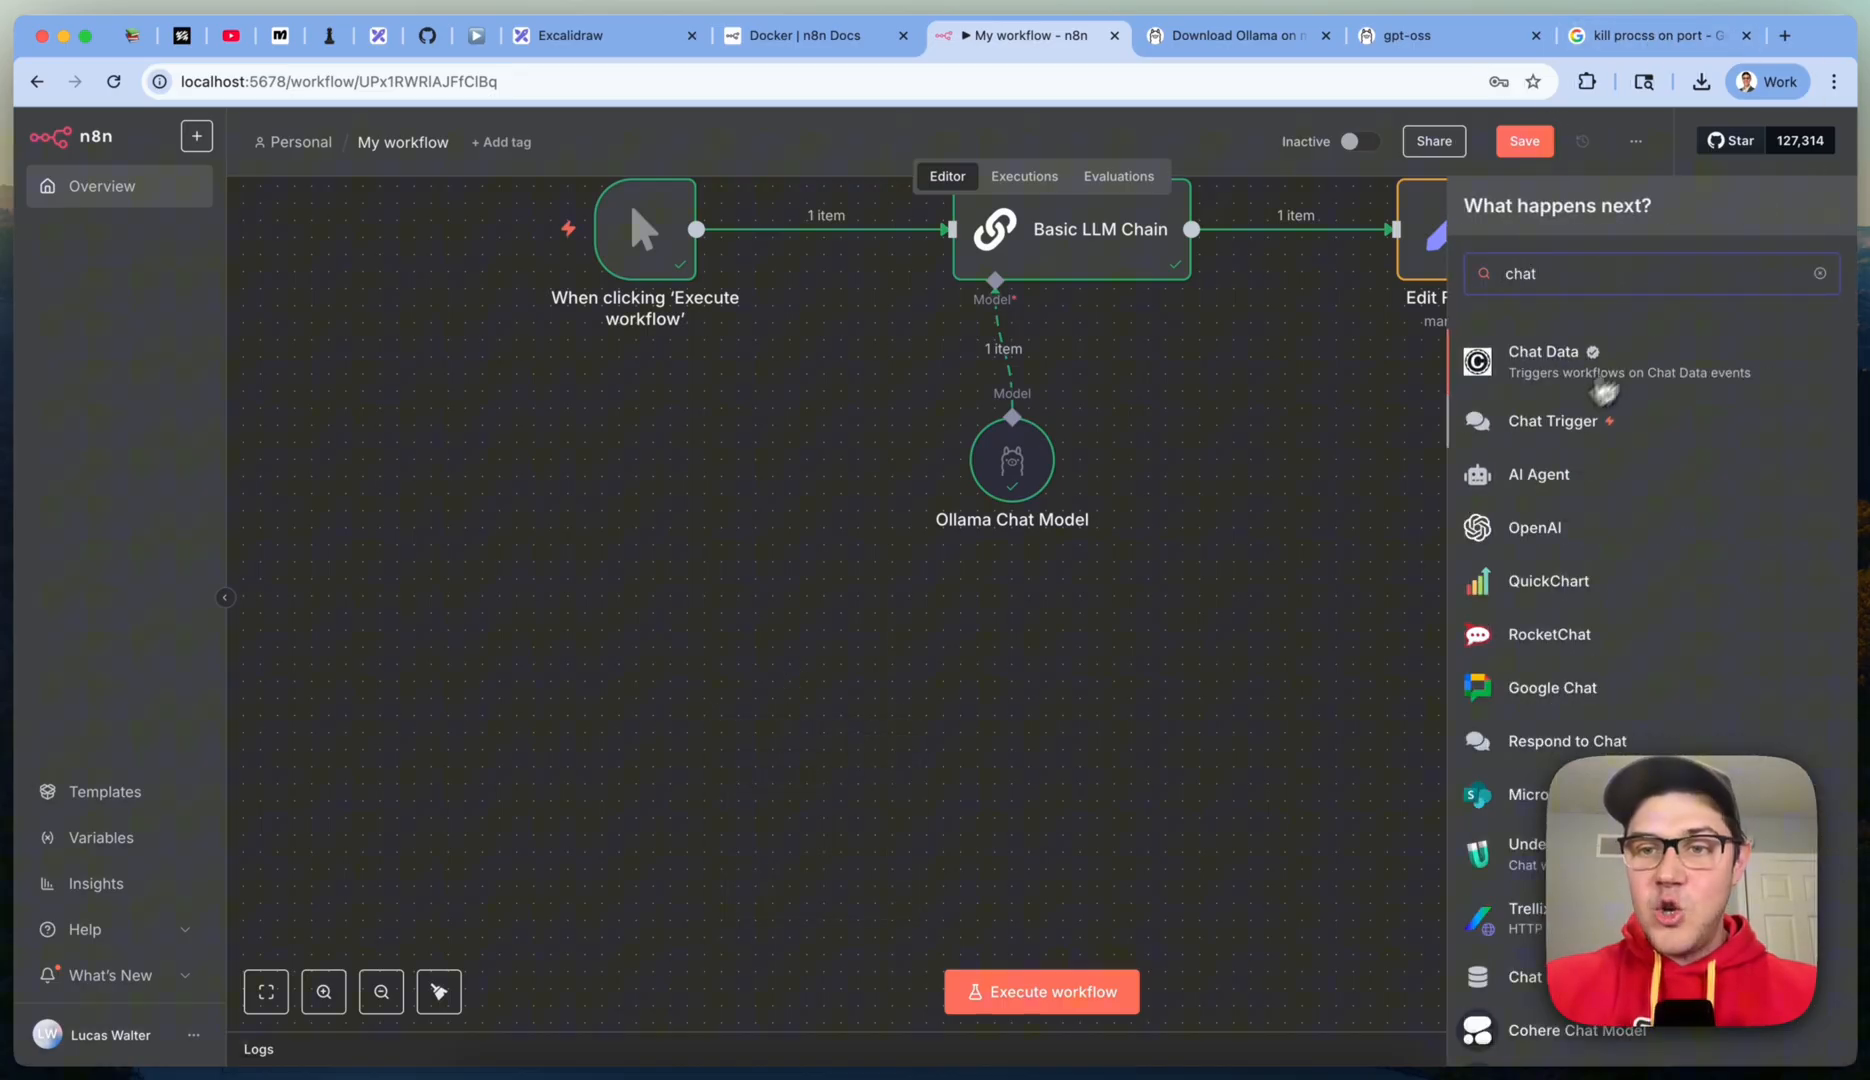
pyautogui.click(1552, 420)
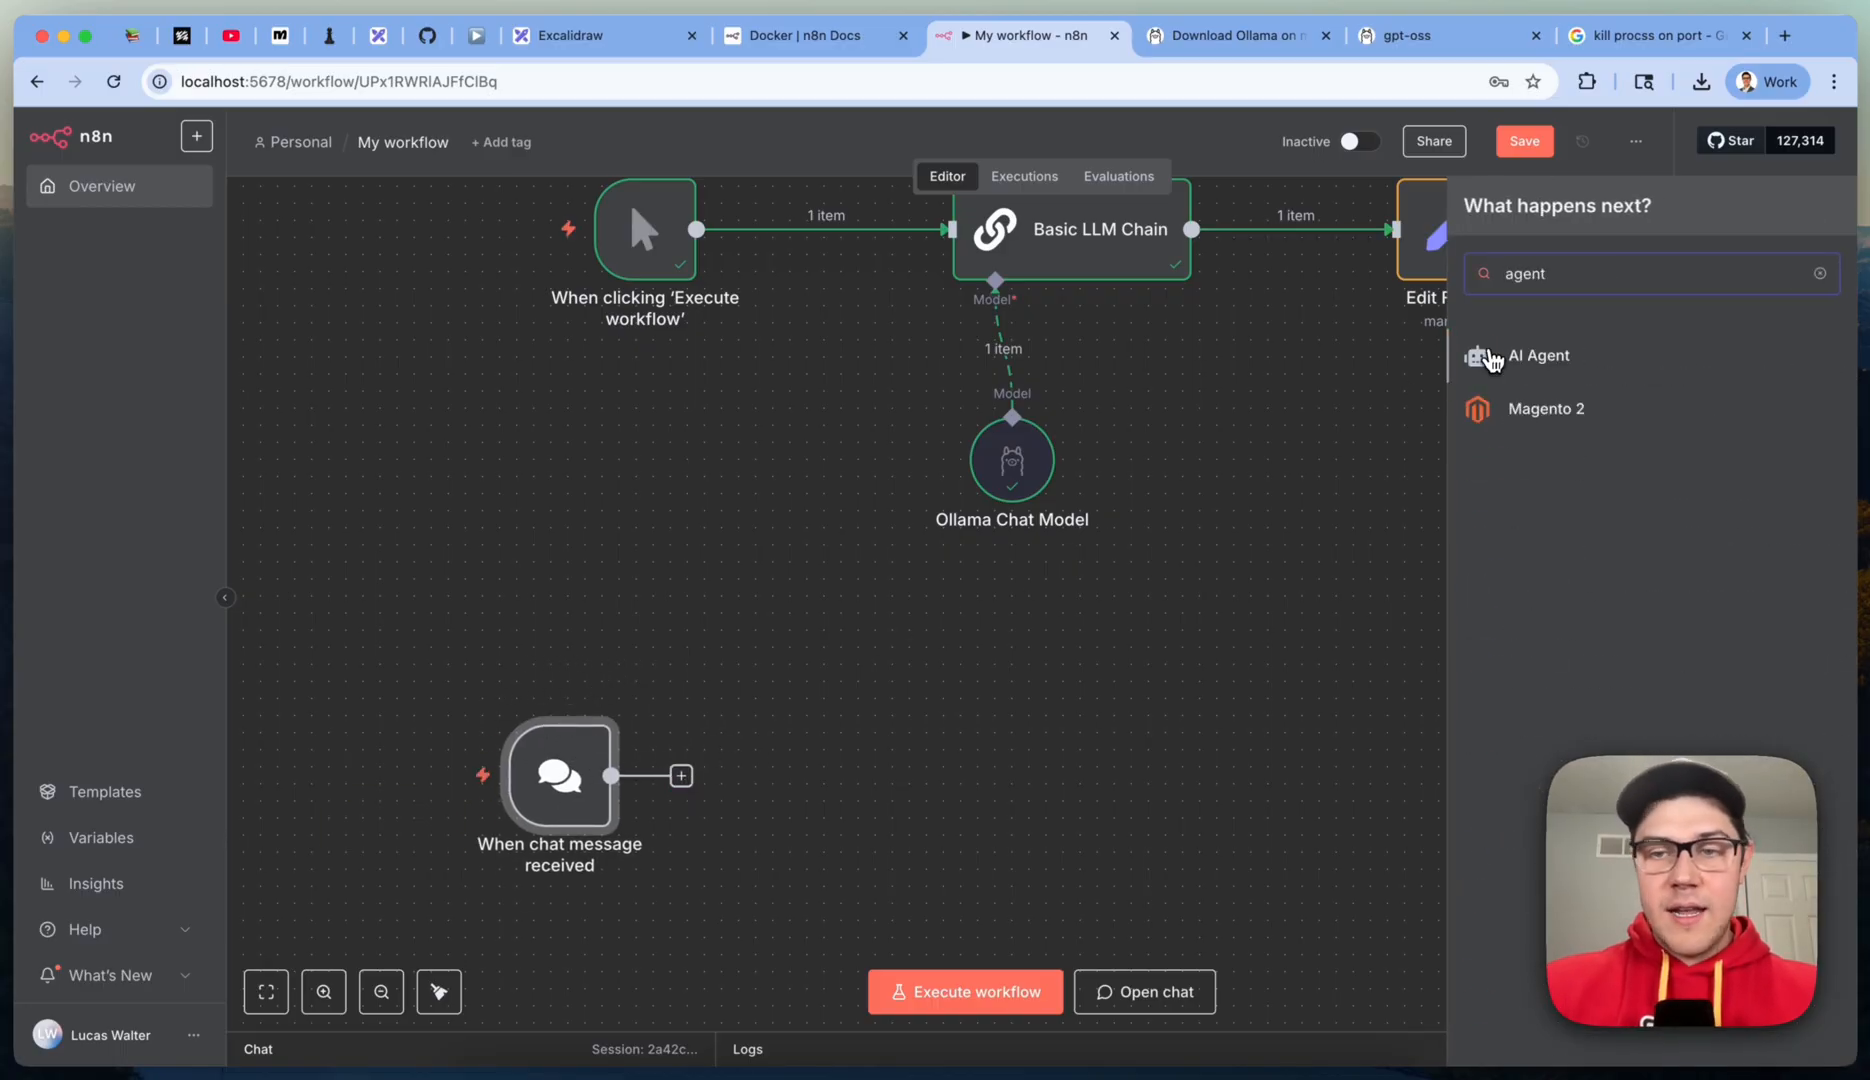
pyautogui.click(1538, 356)
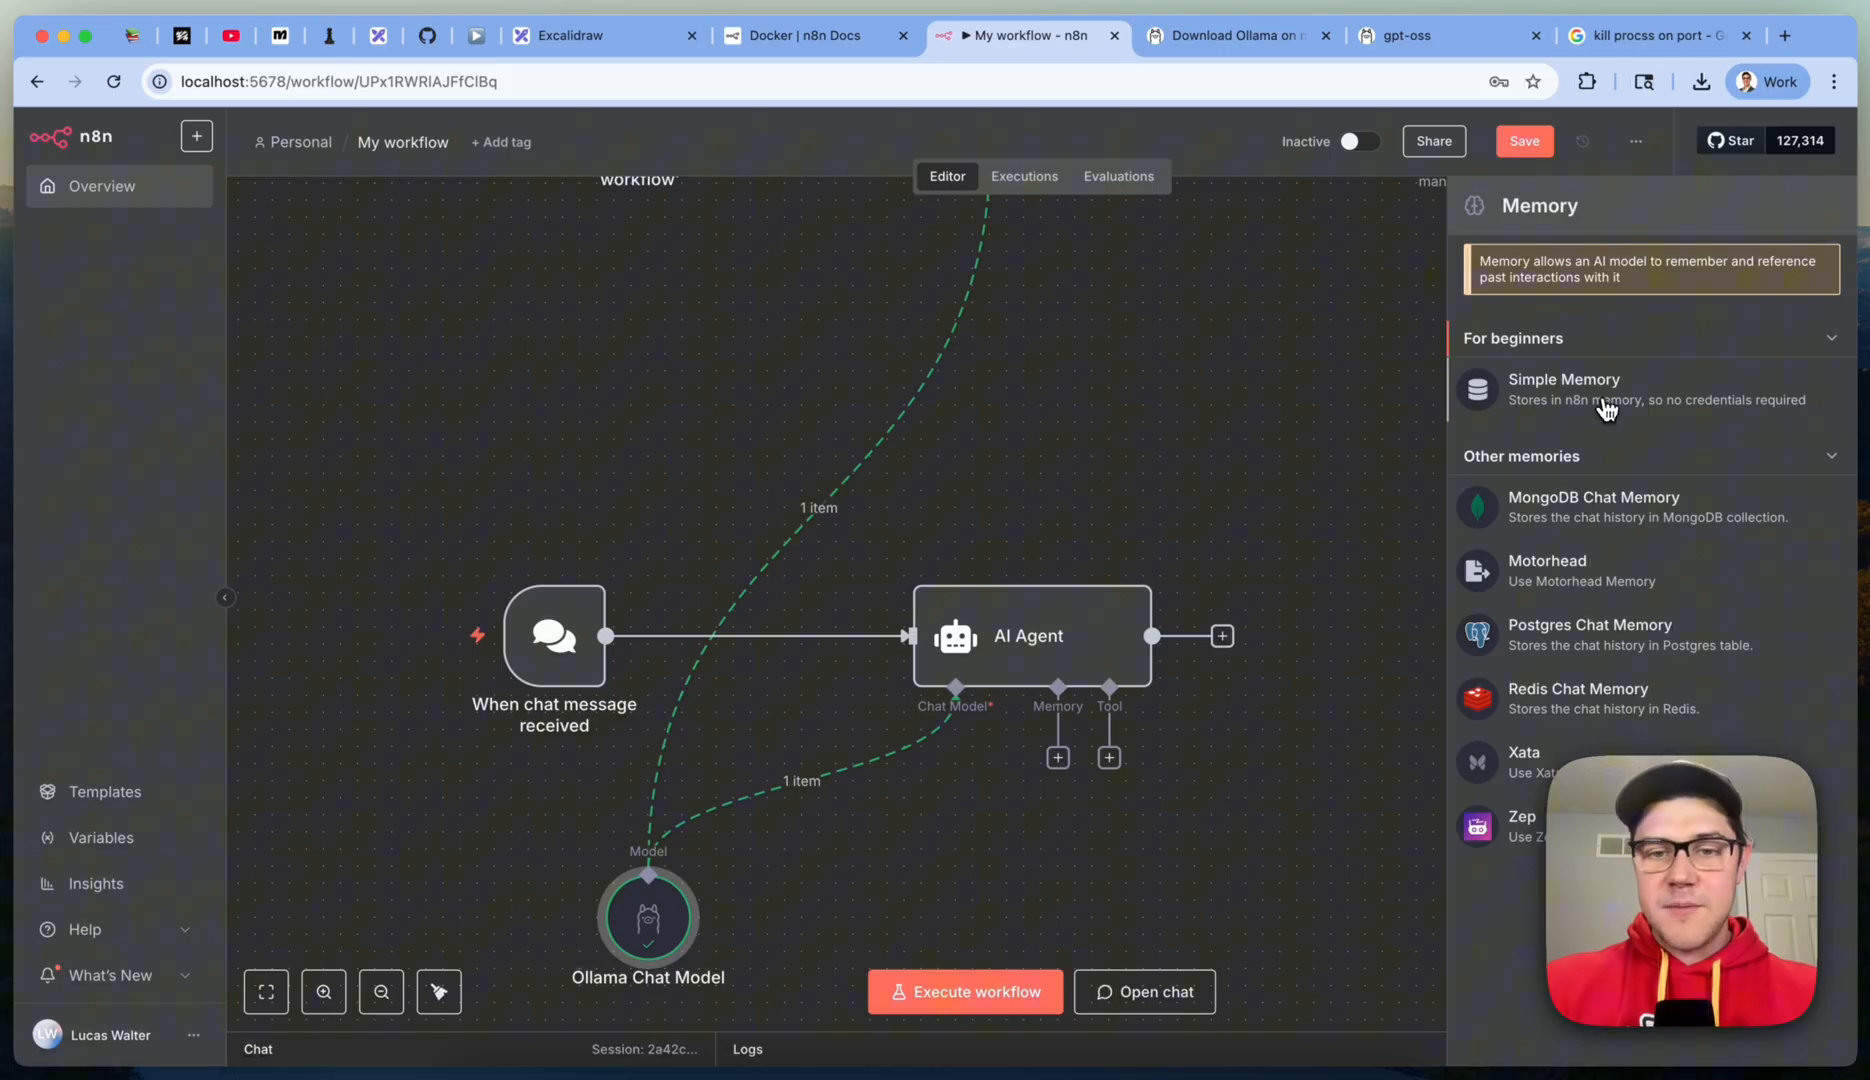
# Step: Give the AI Agent Simple Memory and a Think tool, then add Edit Fields after it
pyautogui.click(1564, 388)
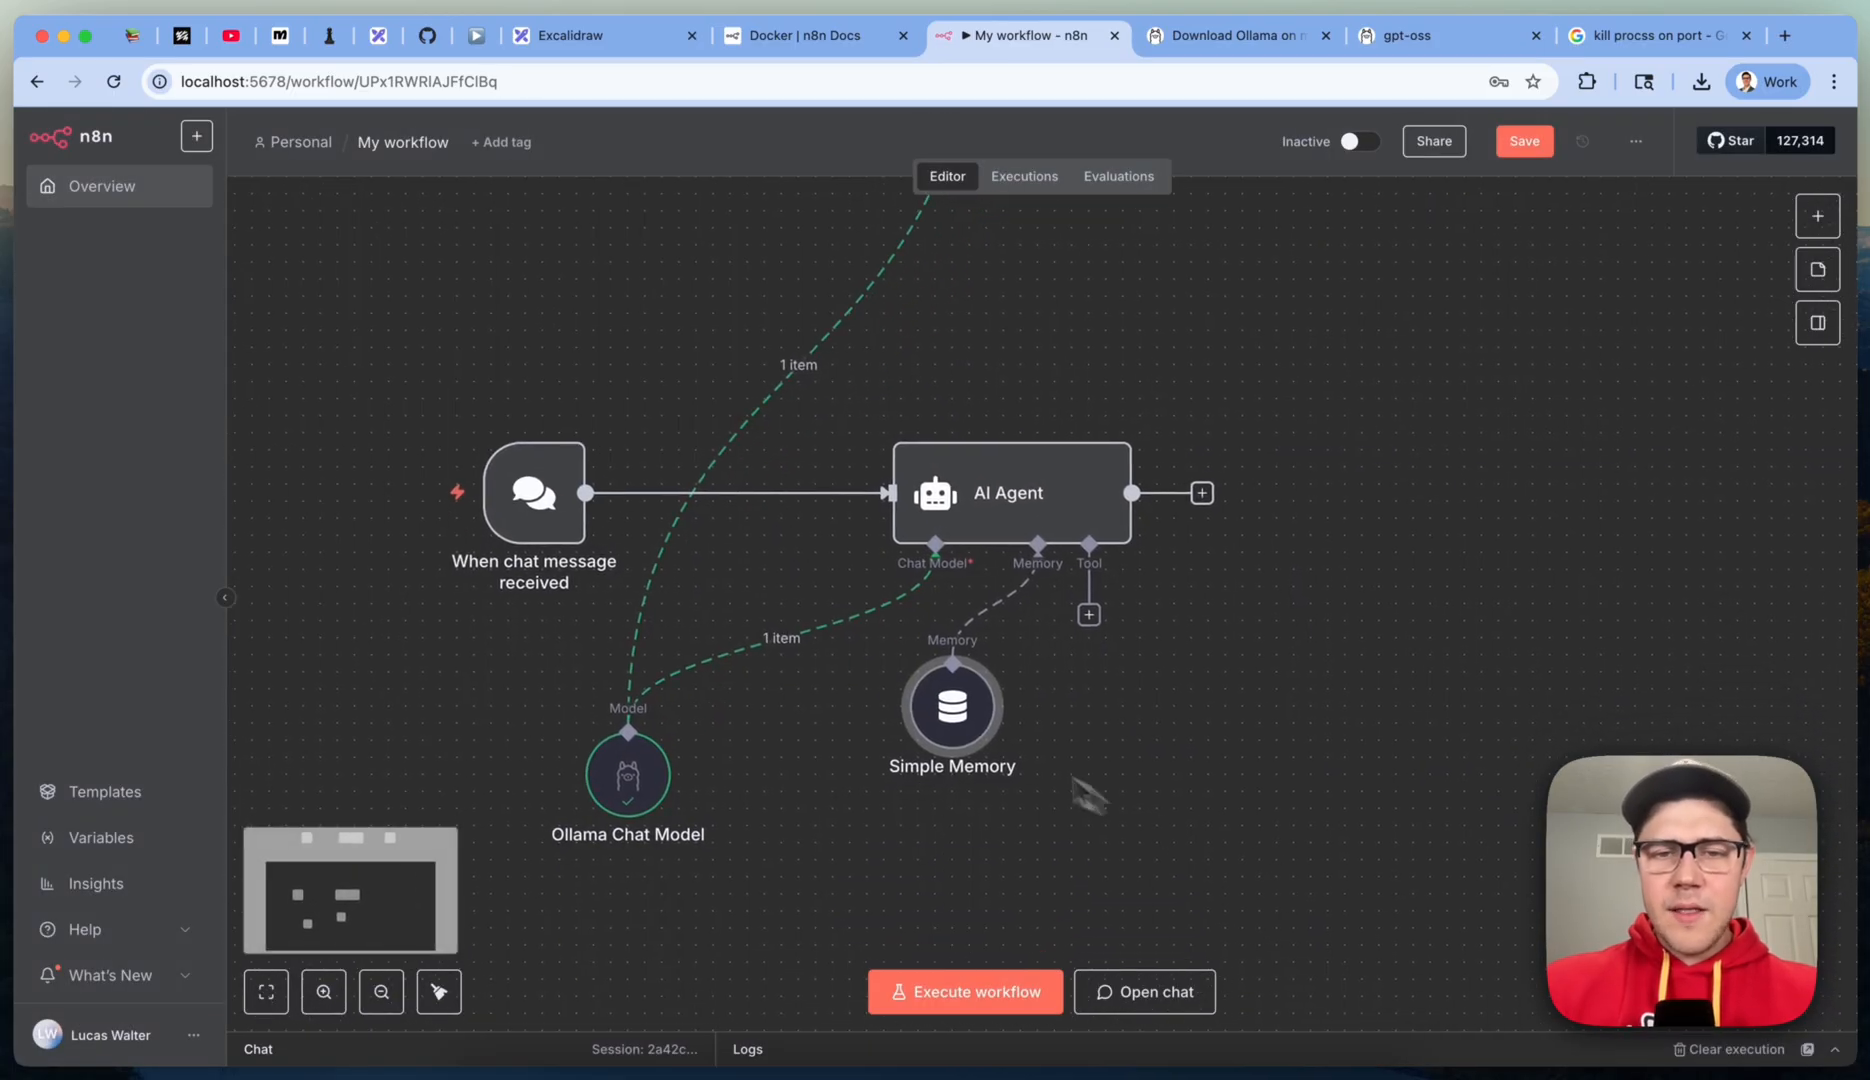
pyautogui.click(1088, 616)
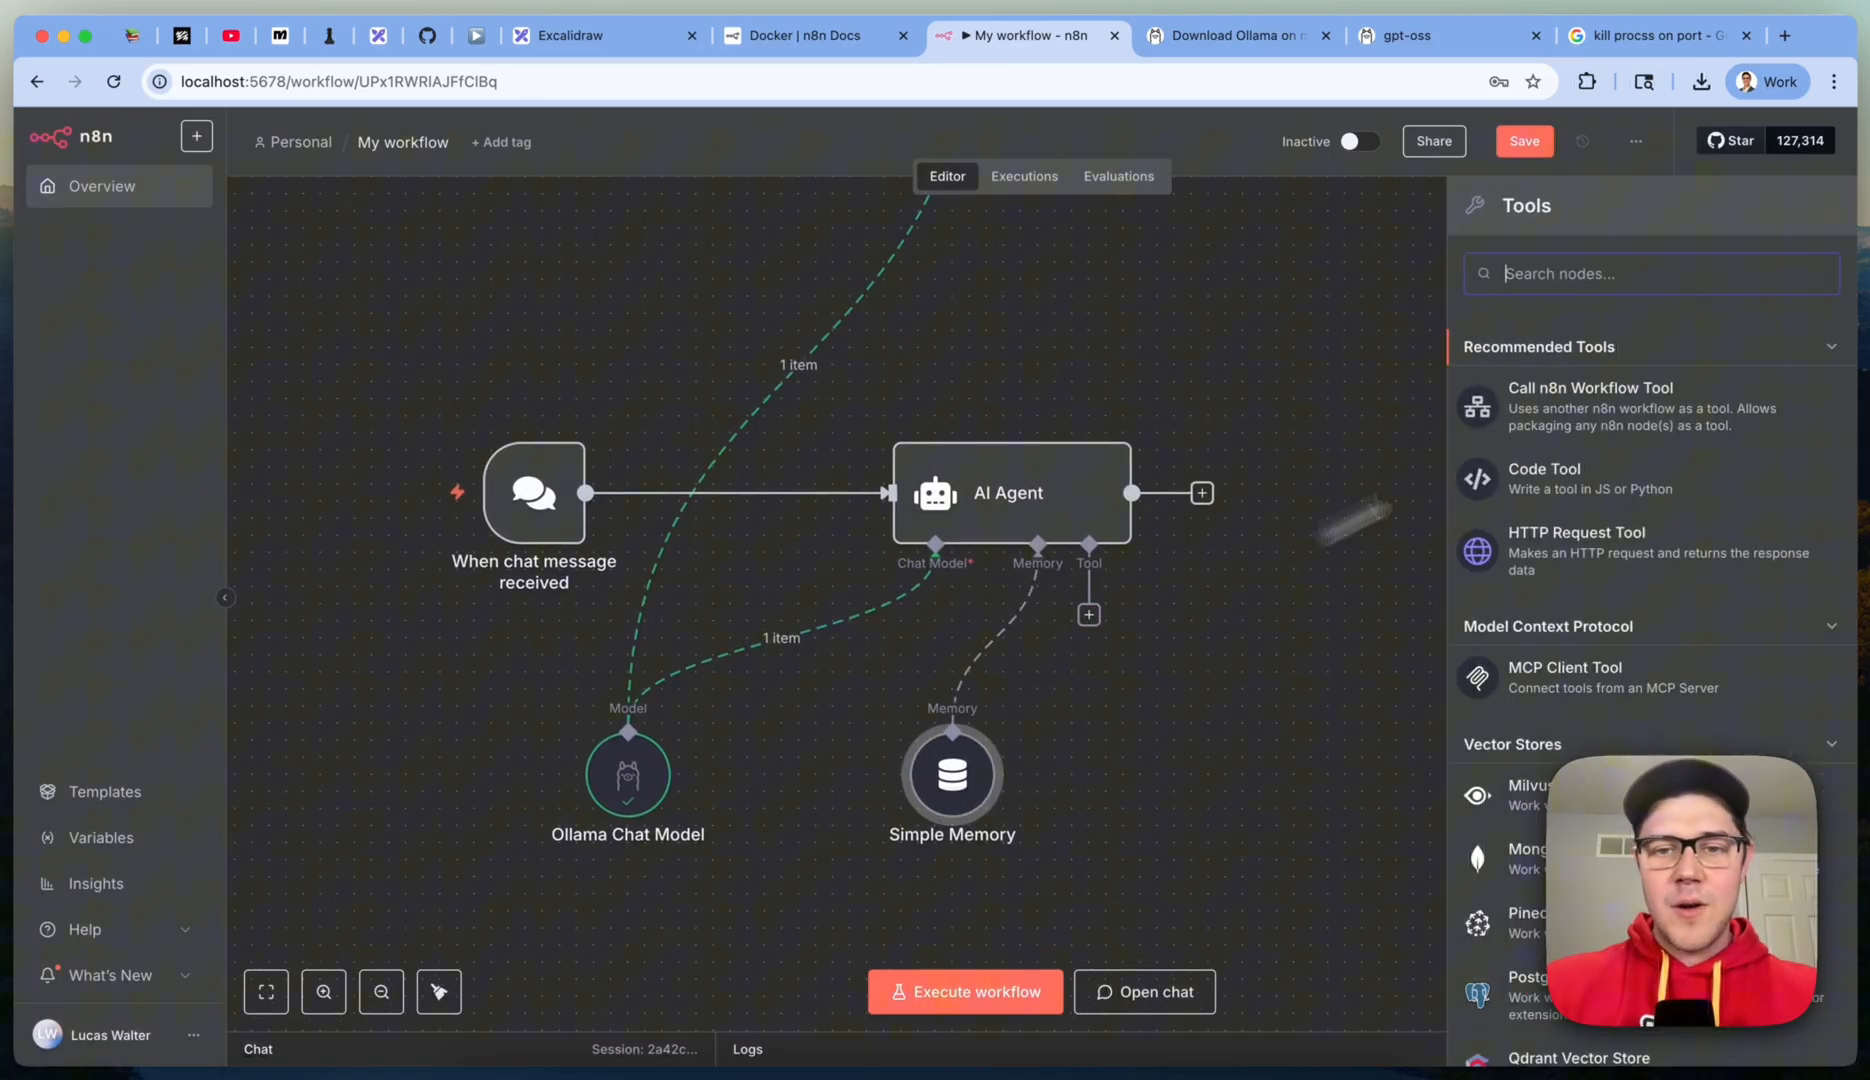
pyautogui.write('think')
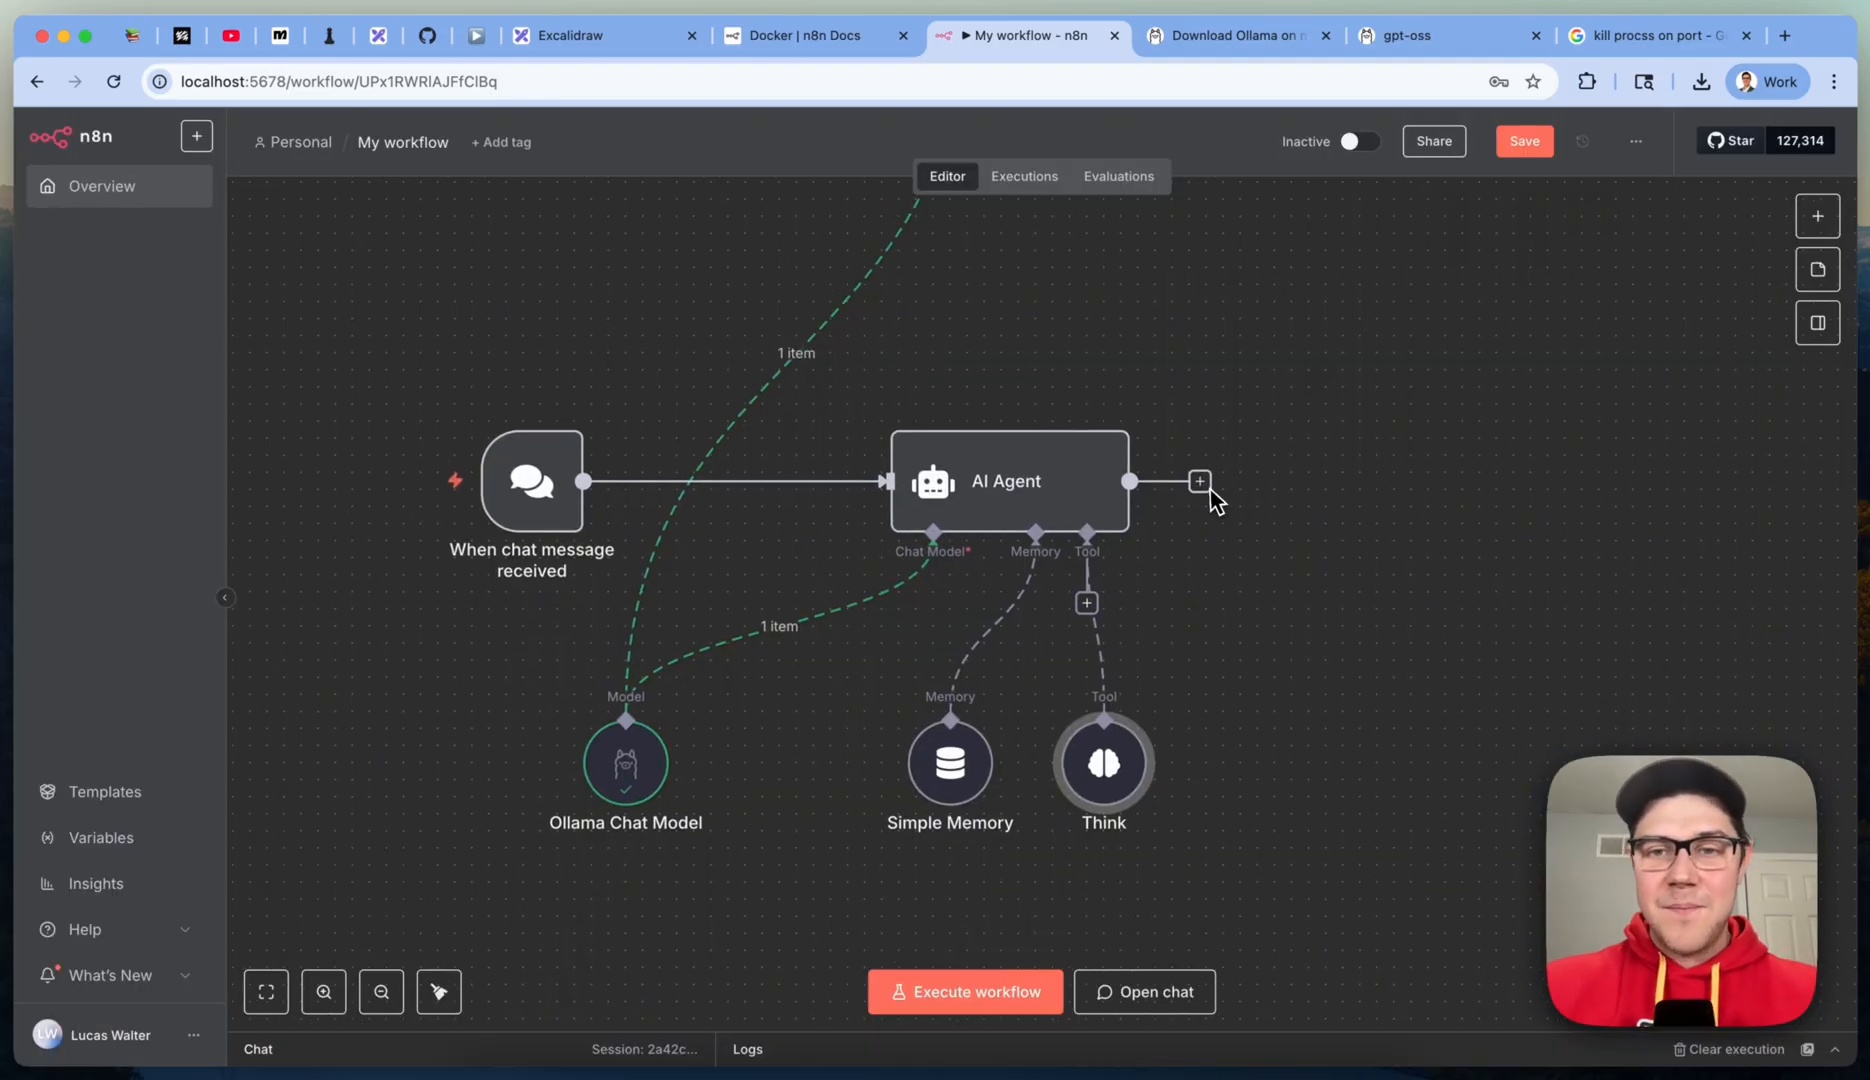
pyautogui.click(1200, 482)
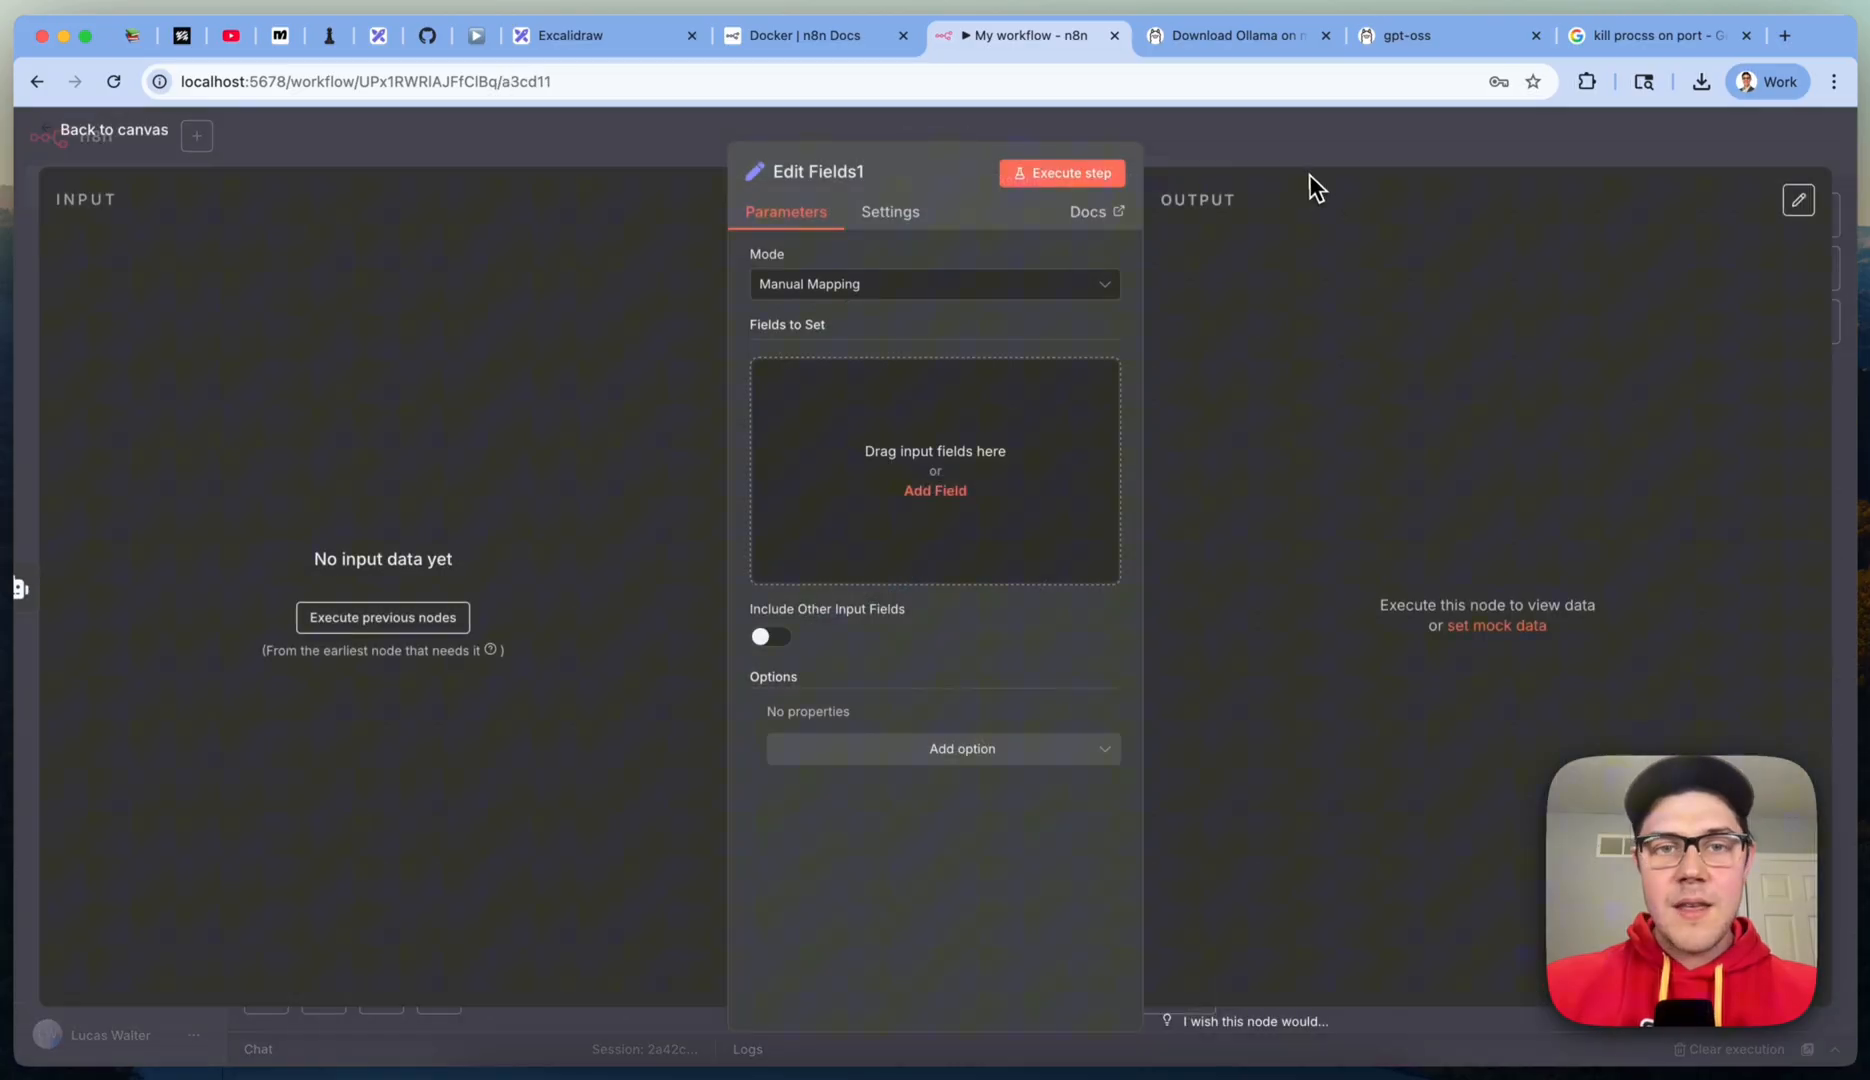
# Step: Send a chat message asking the agent for LinkedIn posts breaking down differences between n8n and make.com
pyautogui.click(114, 130)
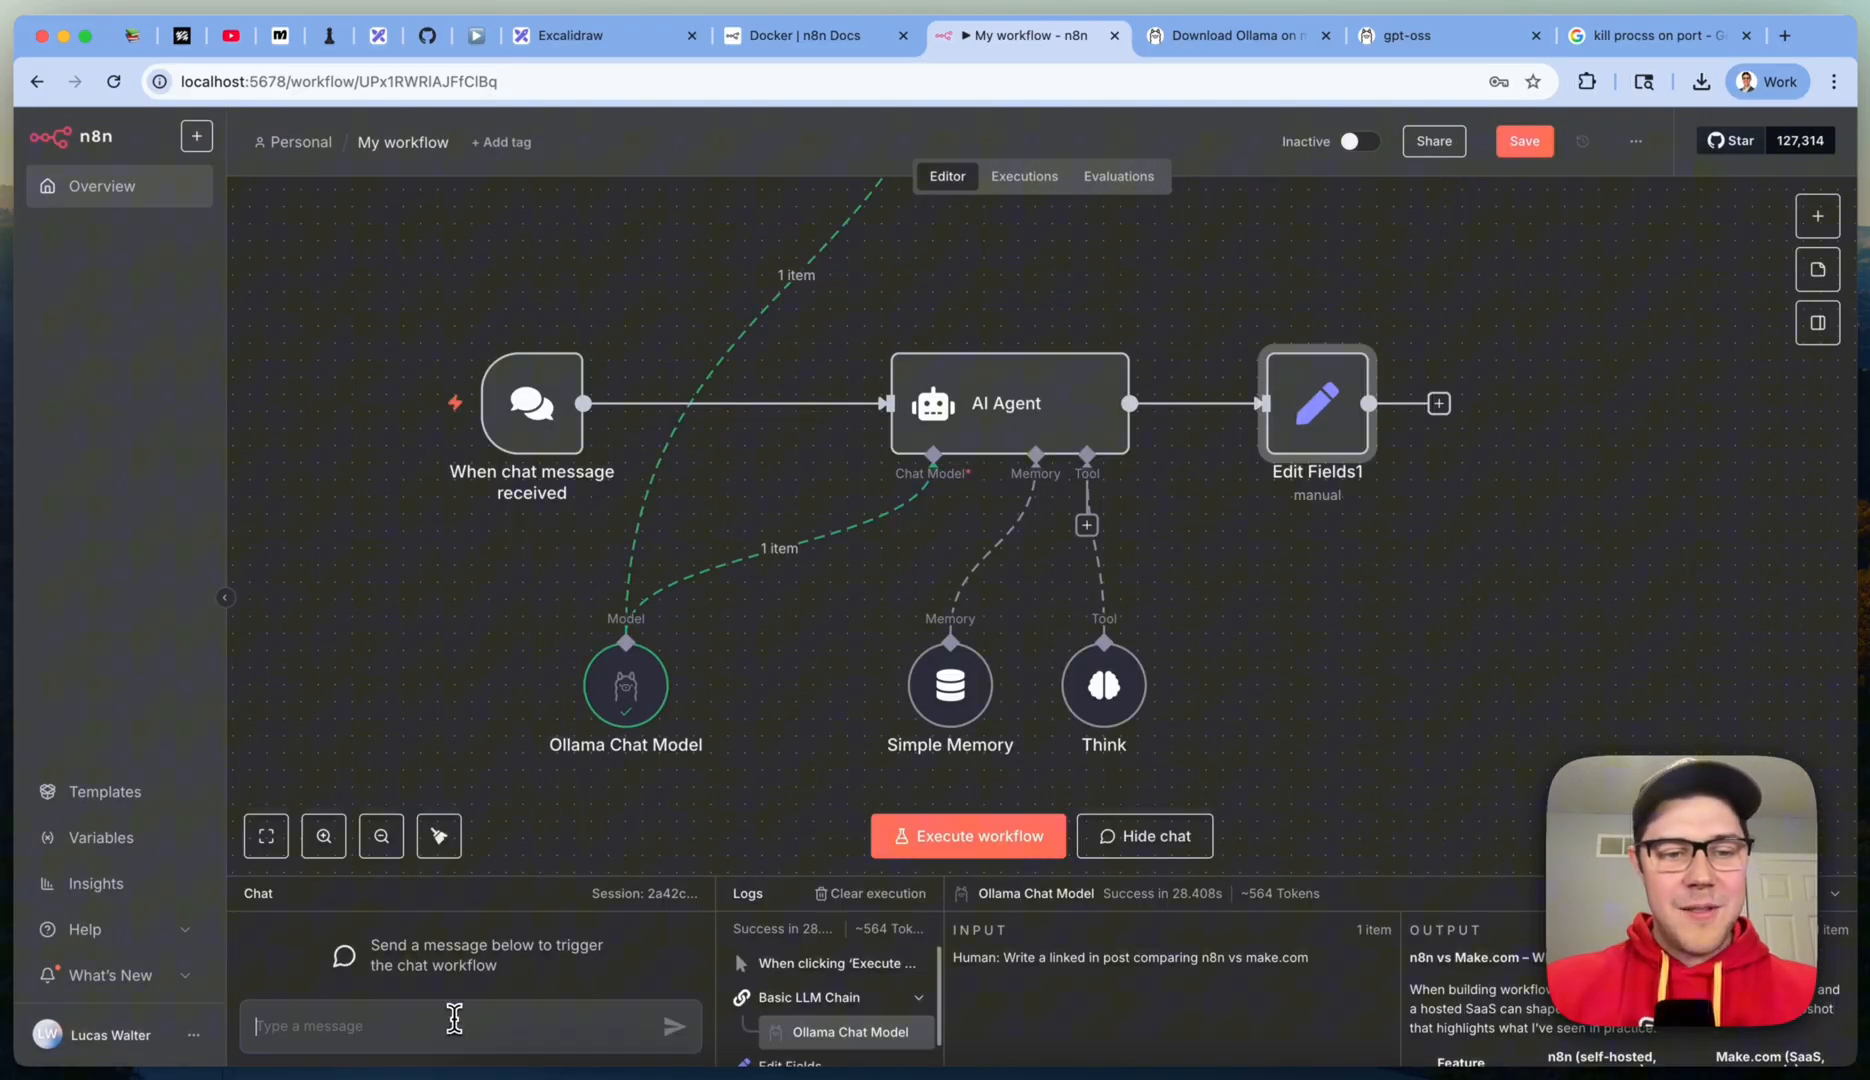
pyautogui.write('Think deeply about the diff')
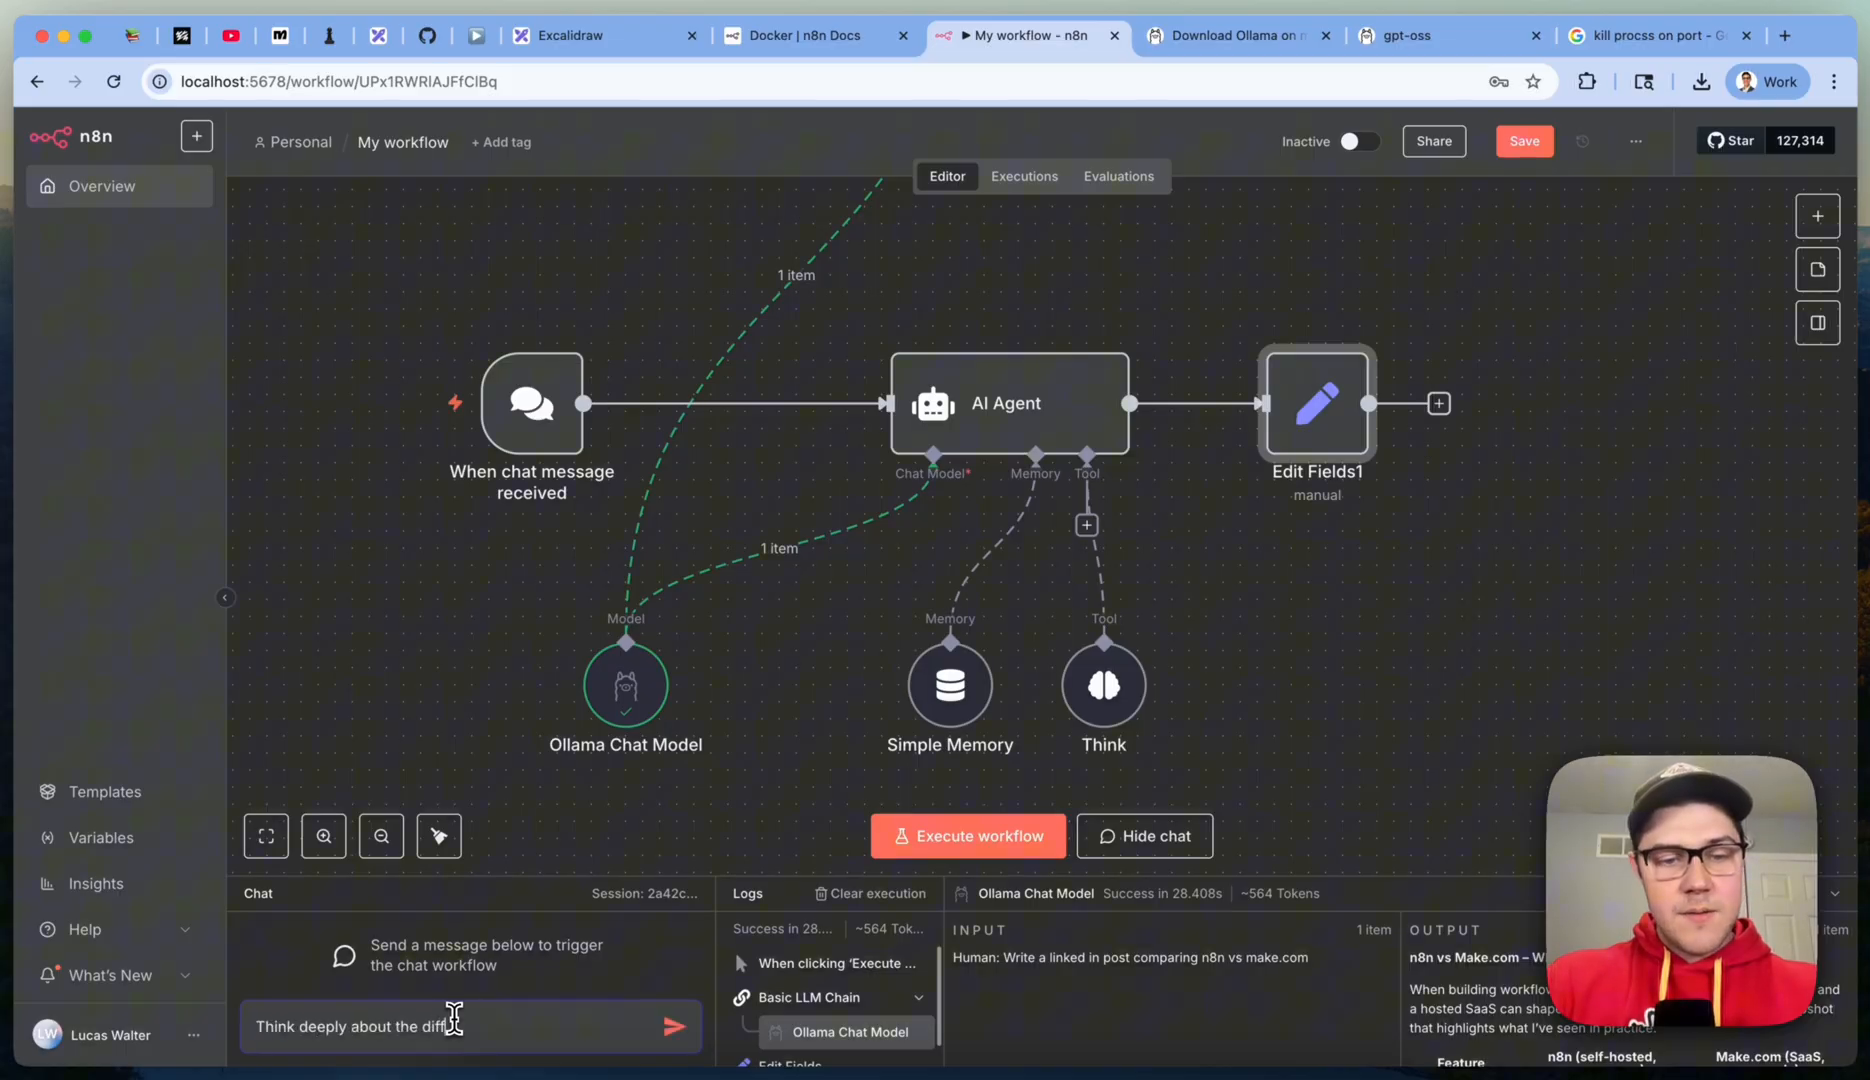
pyautogui.write('erences between n8n and make.com and write me a')
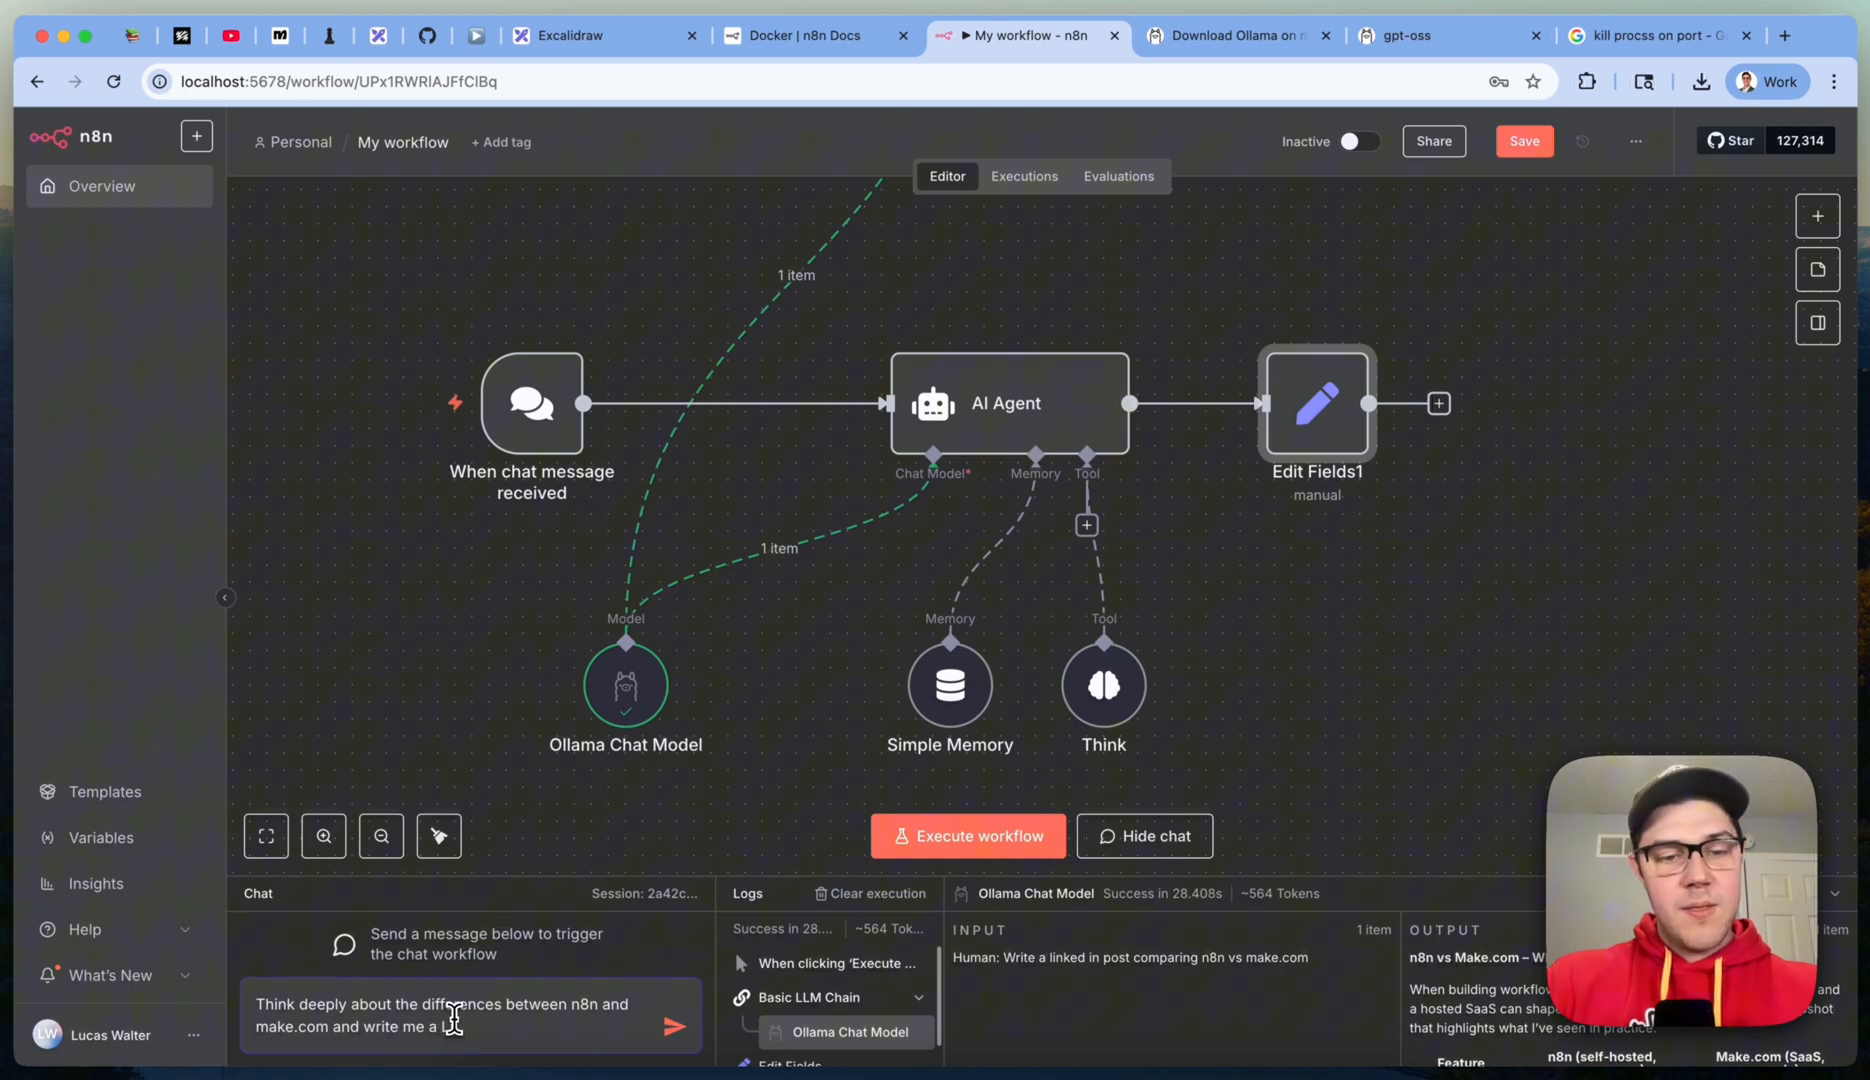
pyautogui.write('LinkedIn posts breaking down the pros and cos')
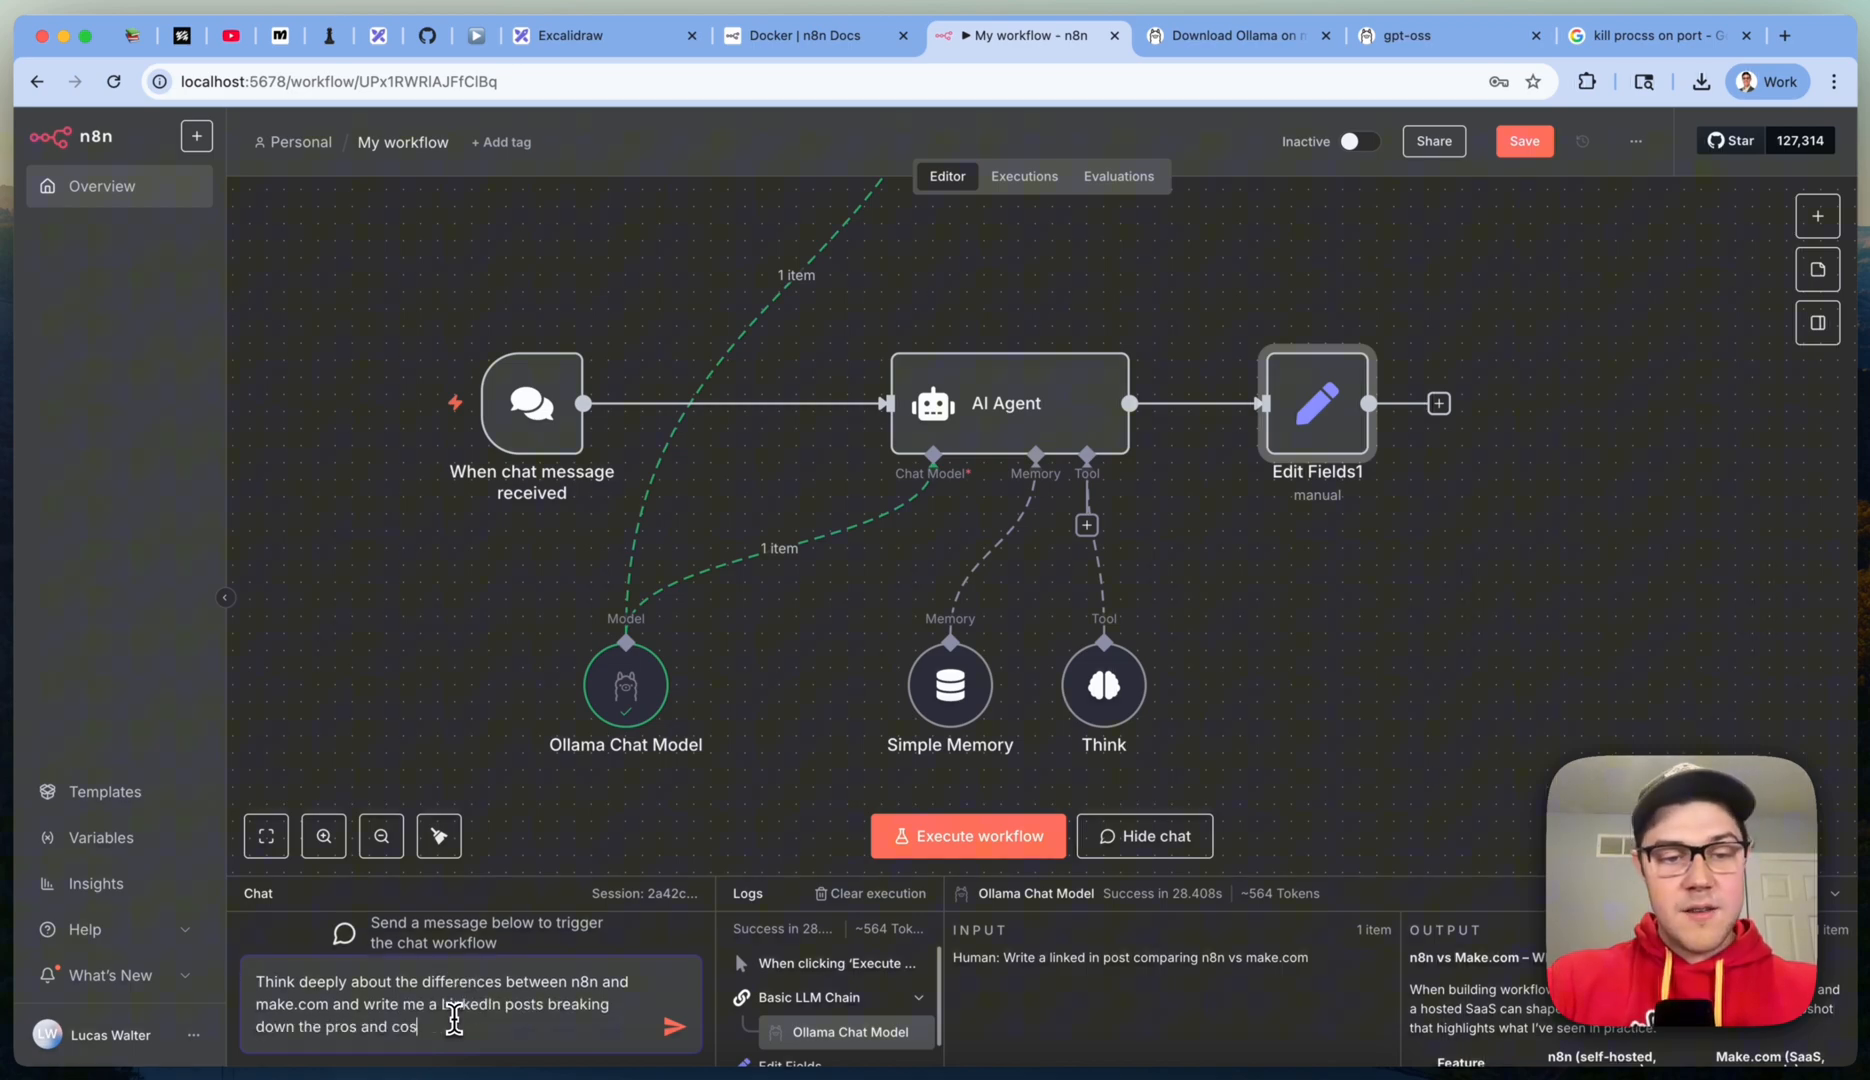
pyautogui.click(676, 1026)
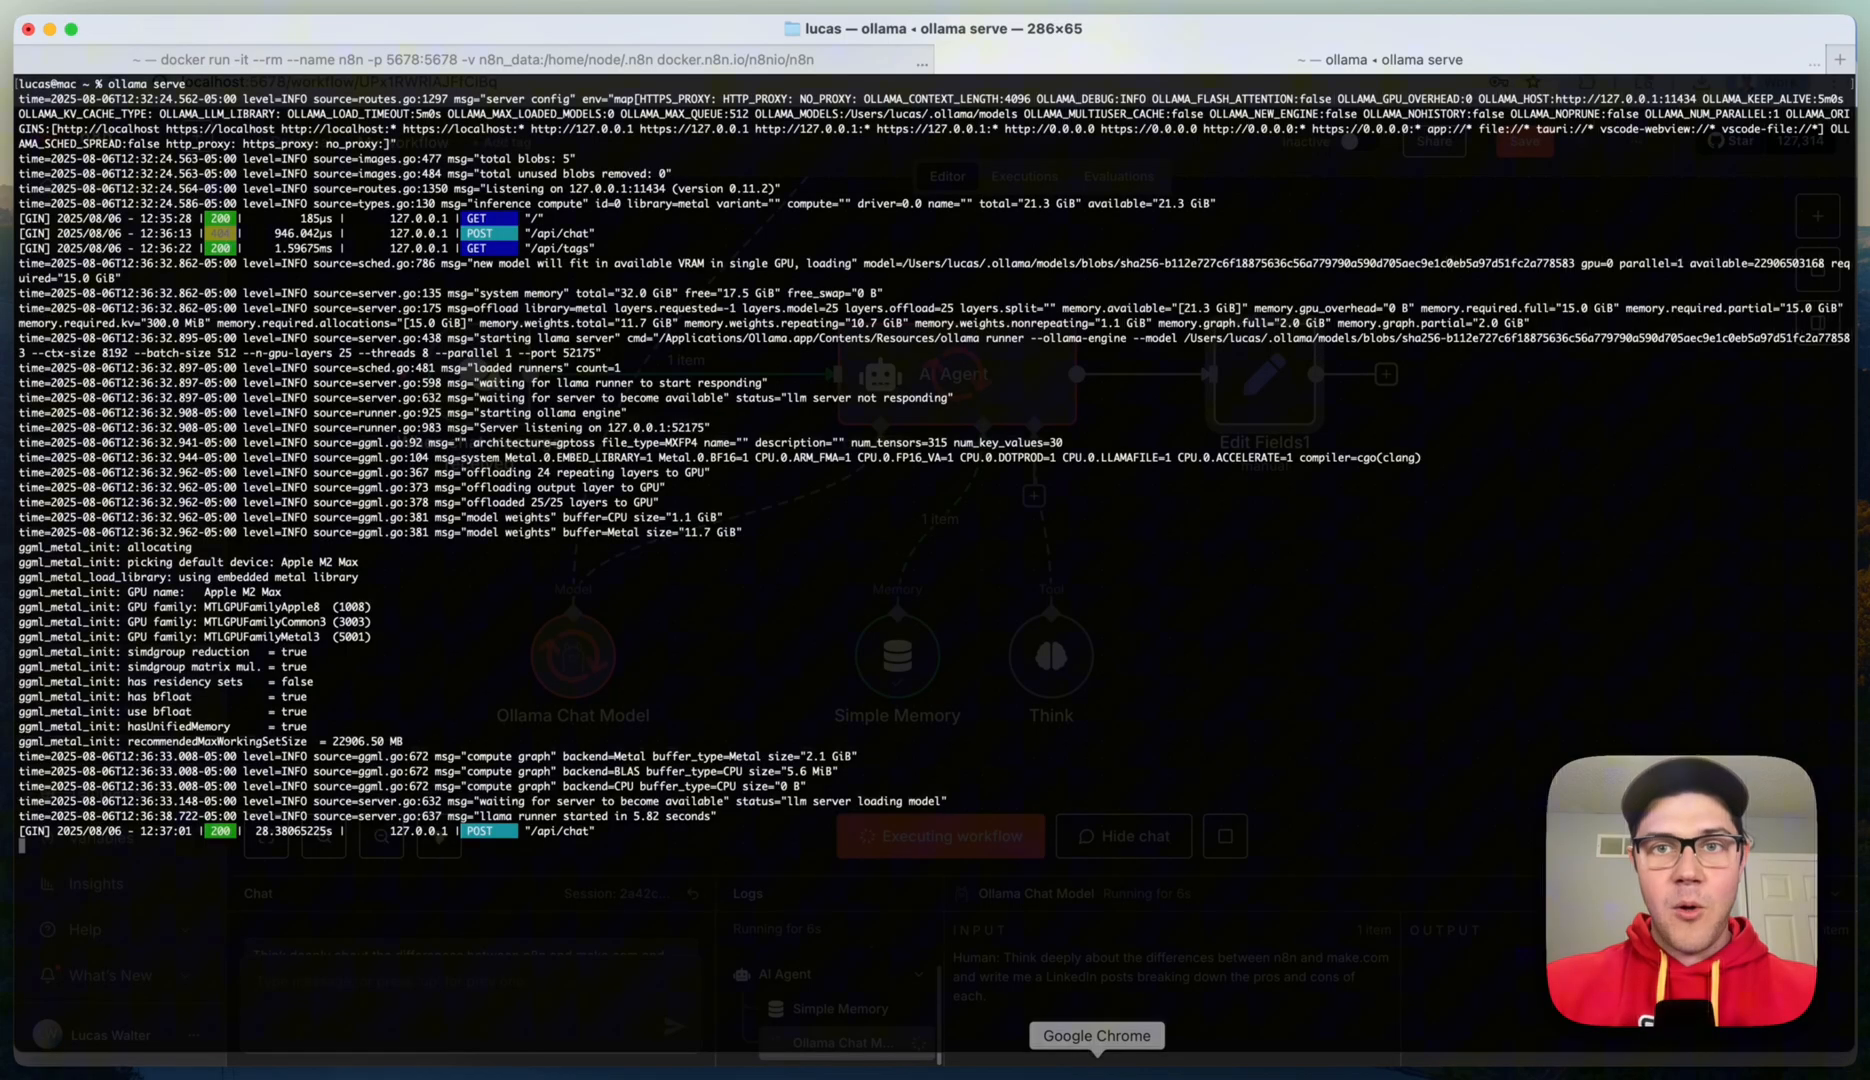
pyautogui.moveTo(1132, 590)
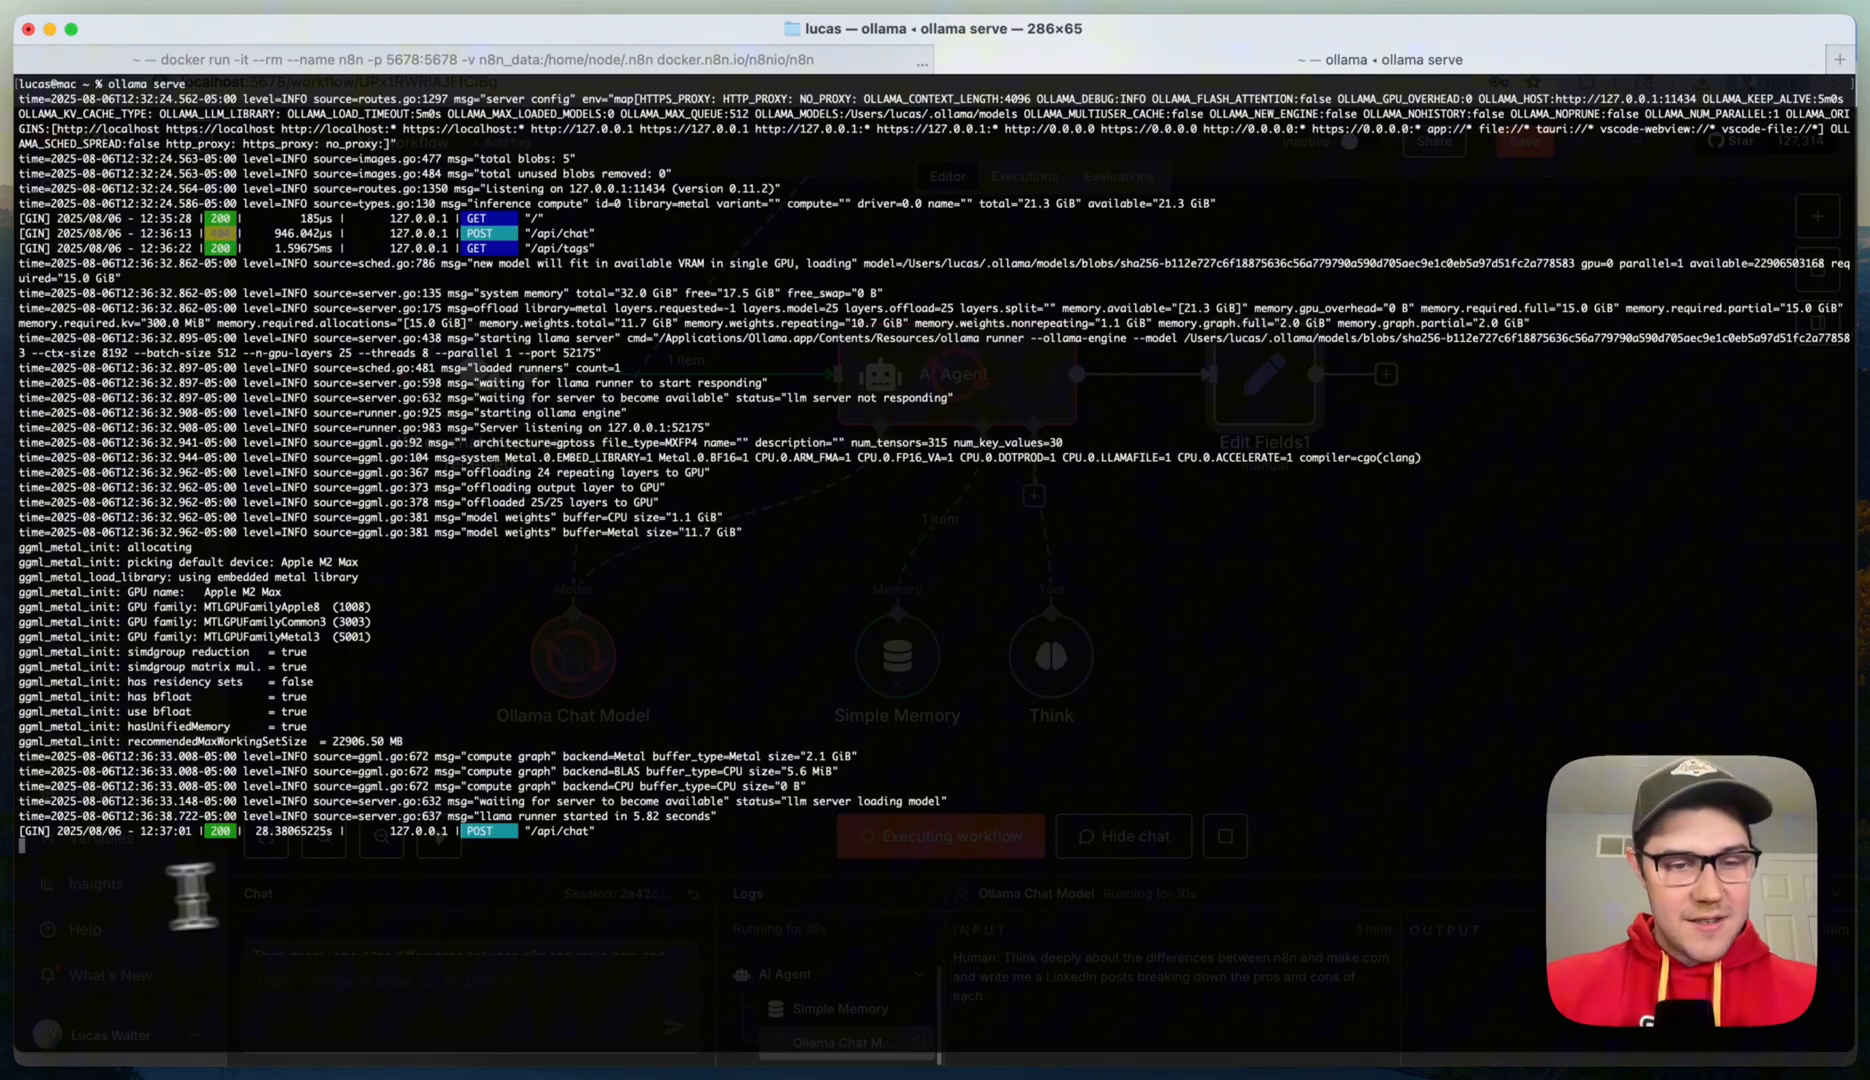
pyautogui.moveTo(1014, 1034)
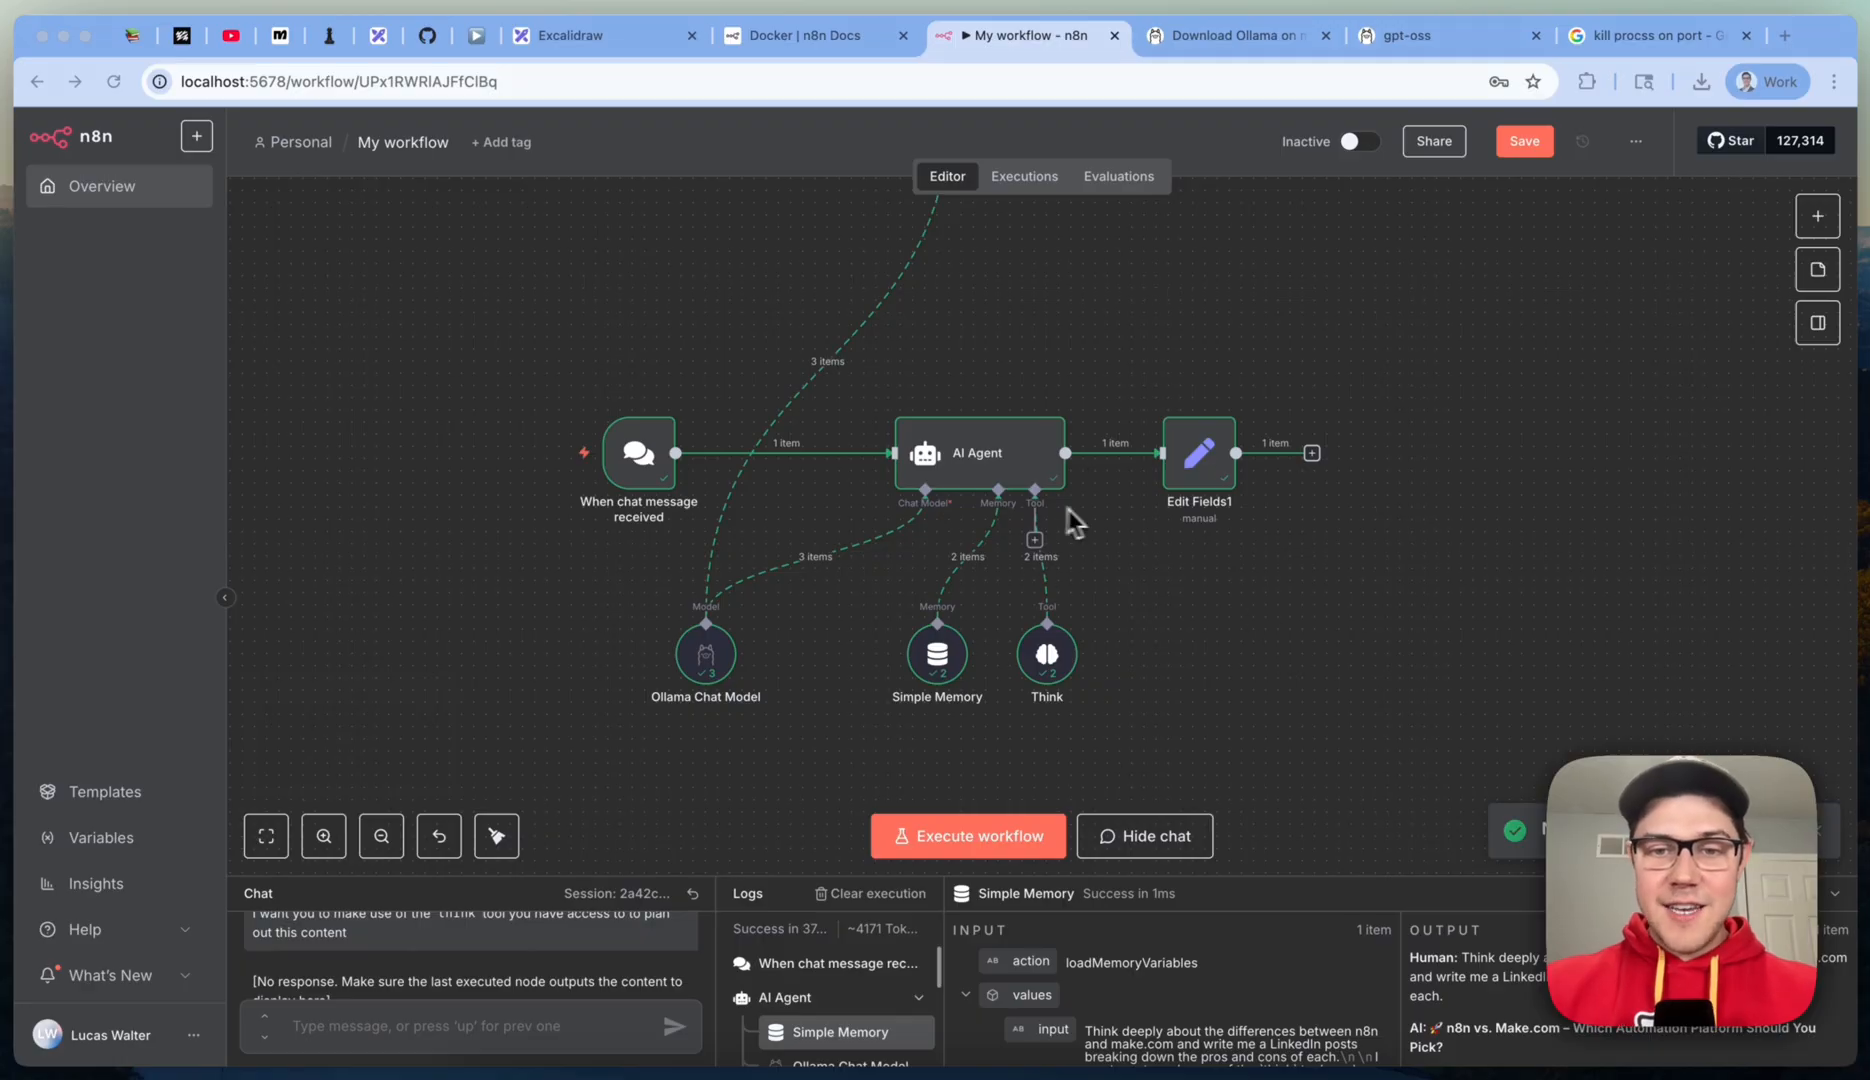
pyautogui.moveTo(1128, 674)
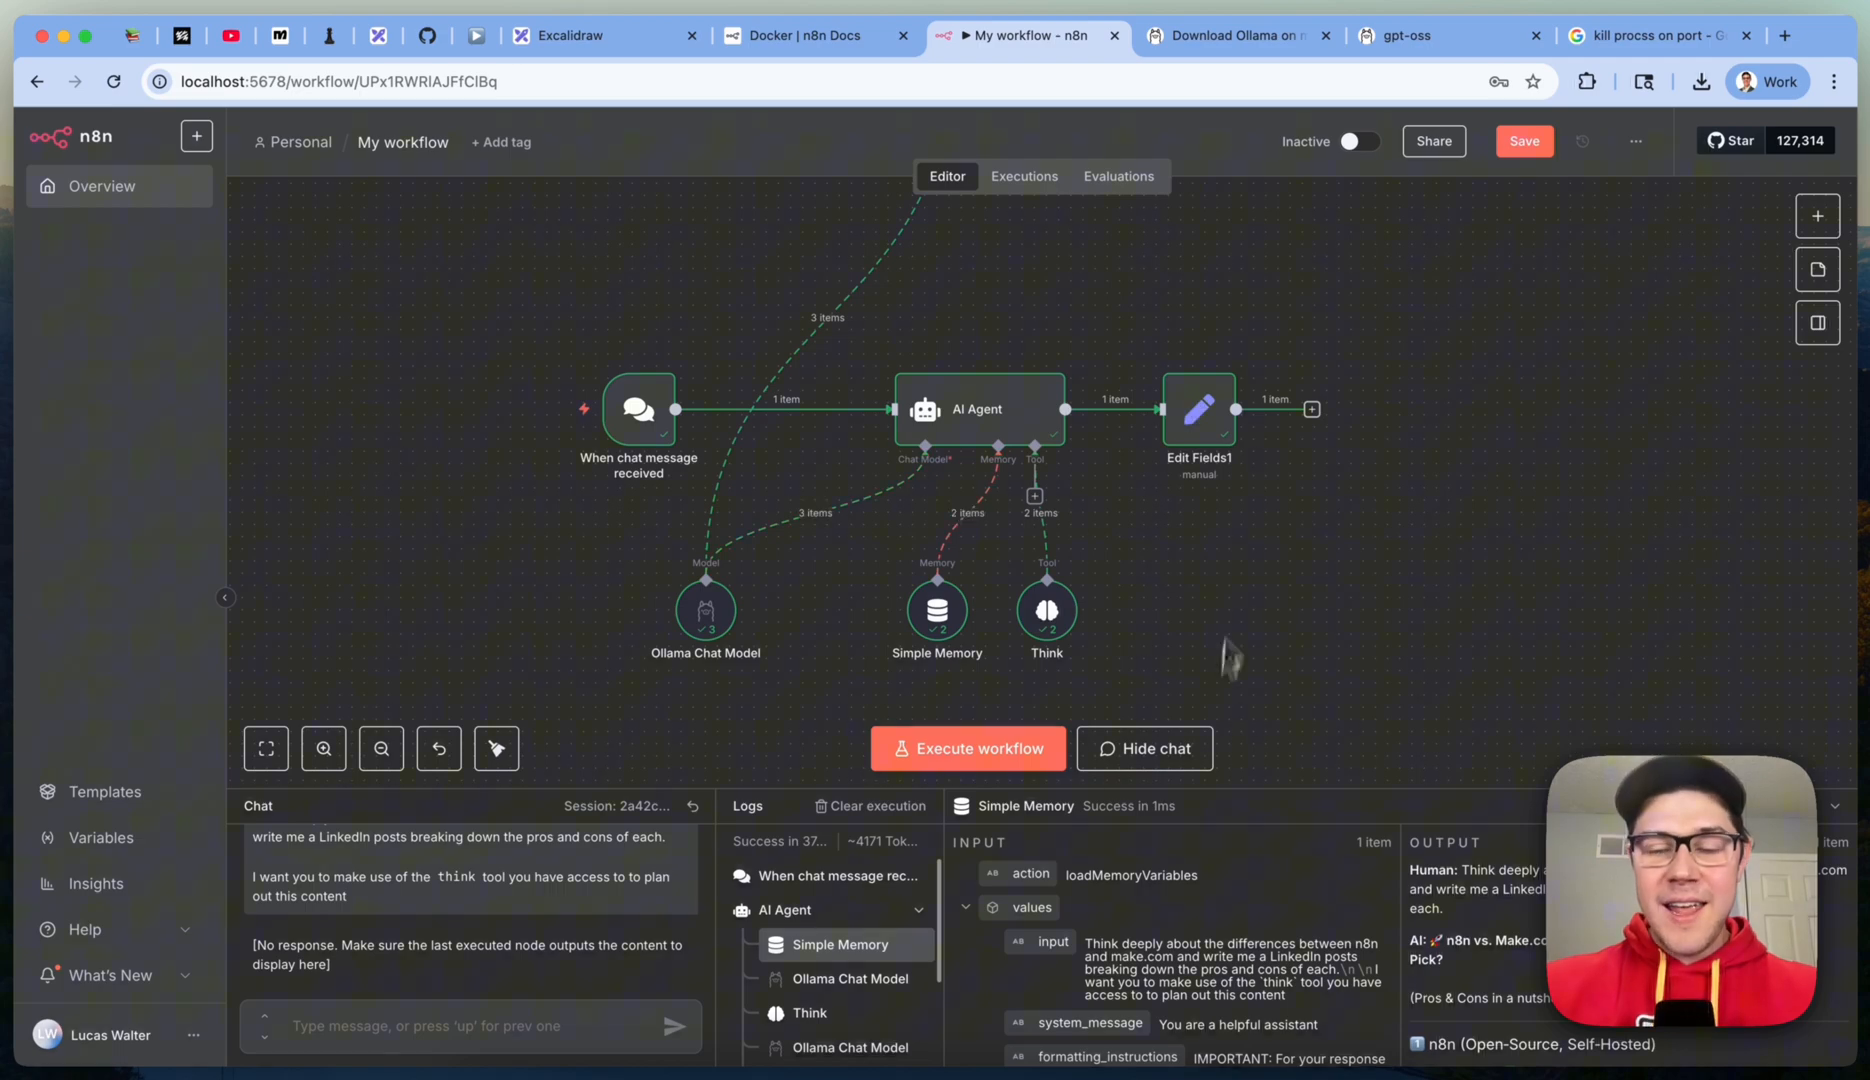
# Step: Inspect the Edit Fields1 node, whose input is the AI Agent's 'n8n vs. Make.com' post
pyautogui.doubleClick(1198, 408)
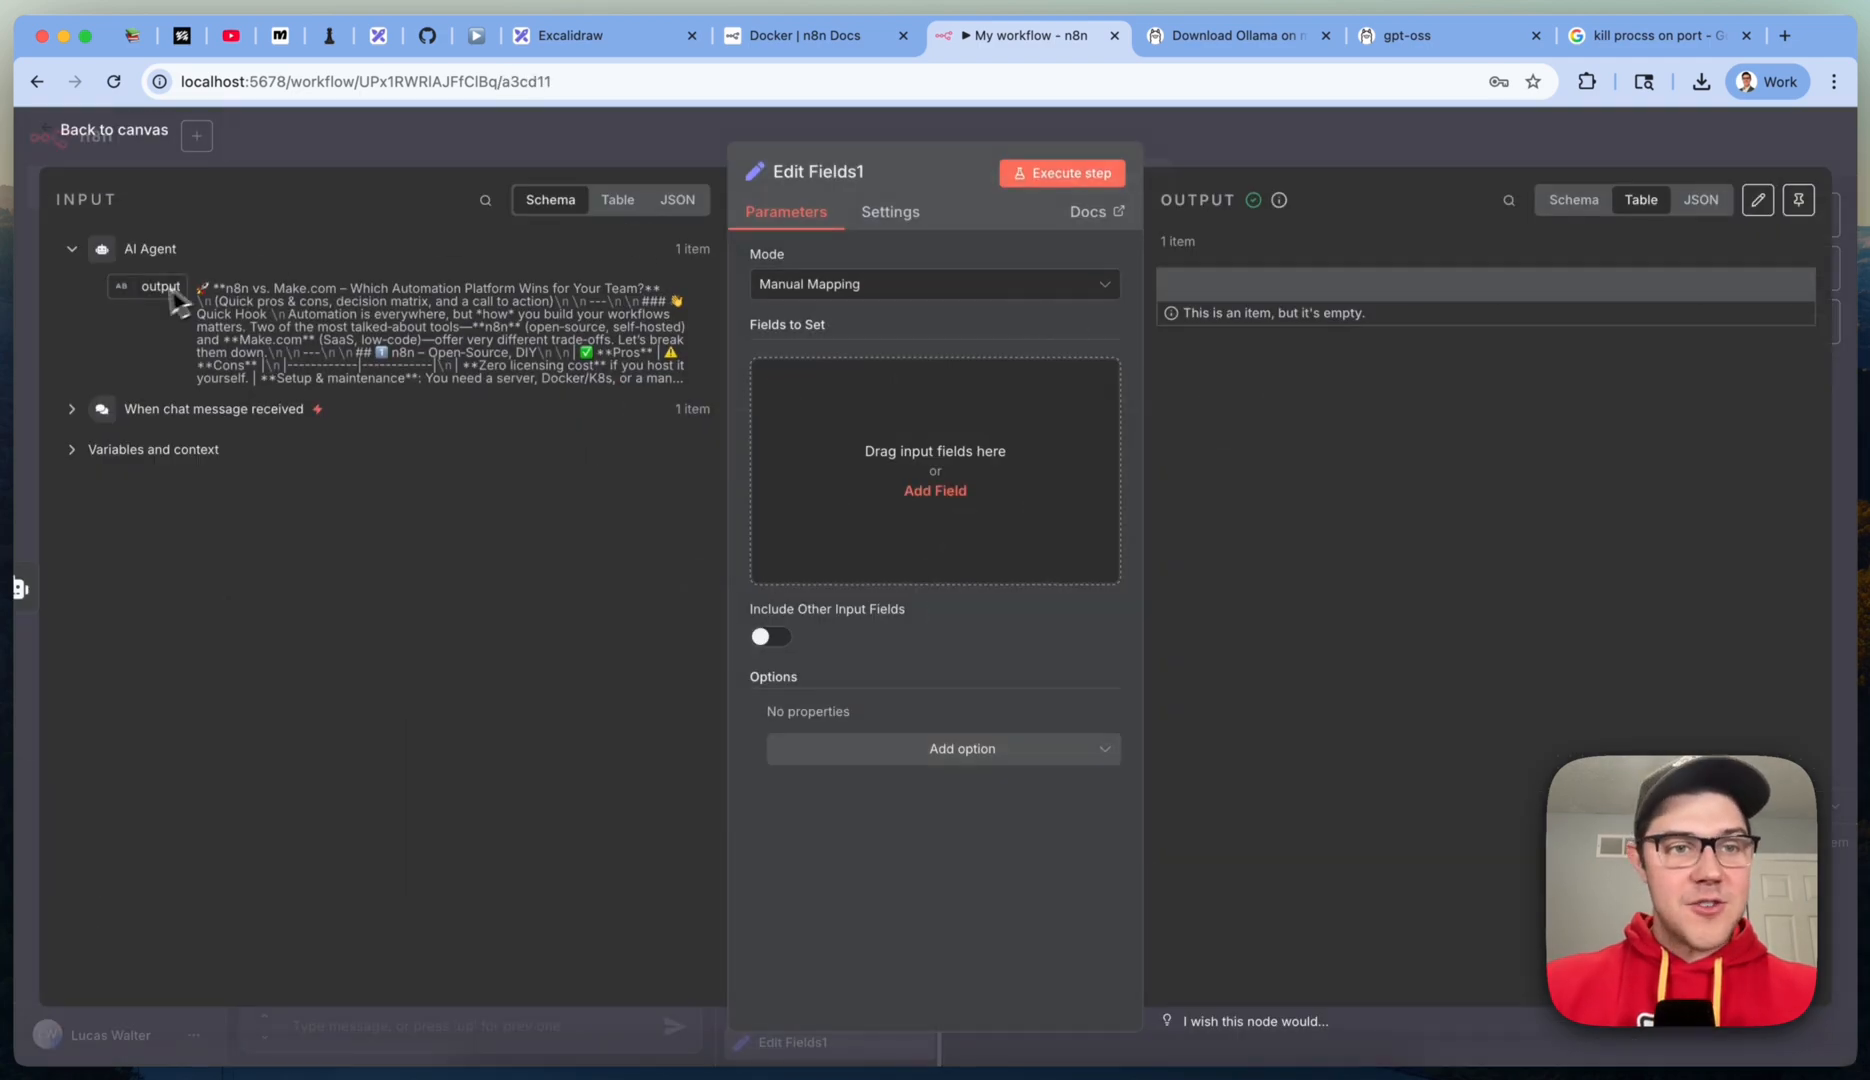
# Step: Review the full mapped 'output' String field text from the agent, then return to the canvas
pyautogui.click(936, 490)
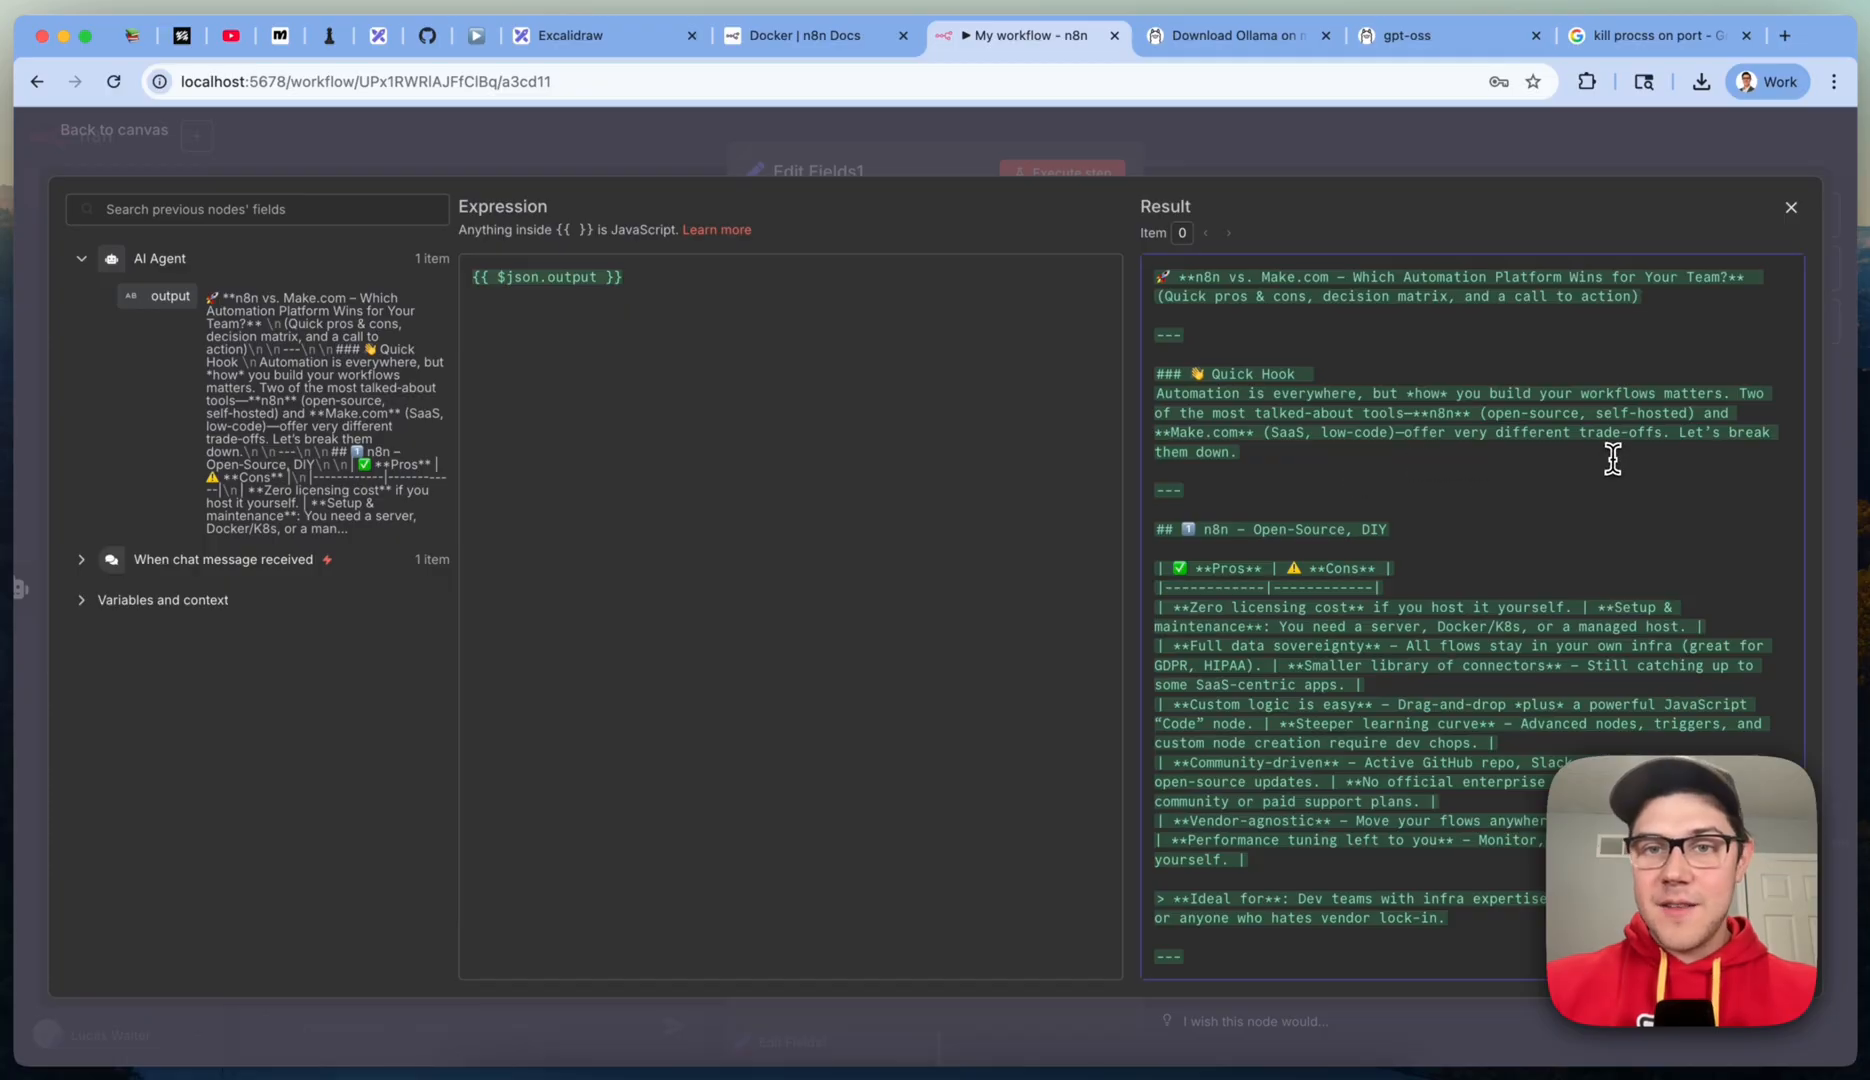
pyautogui.scroll(-3)
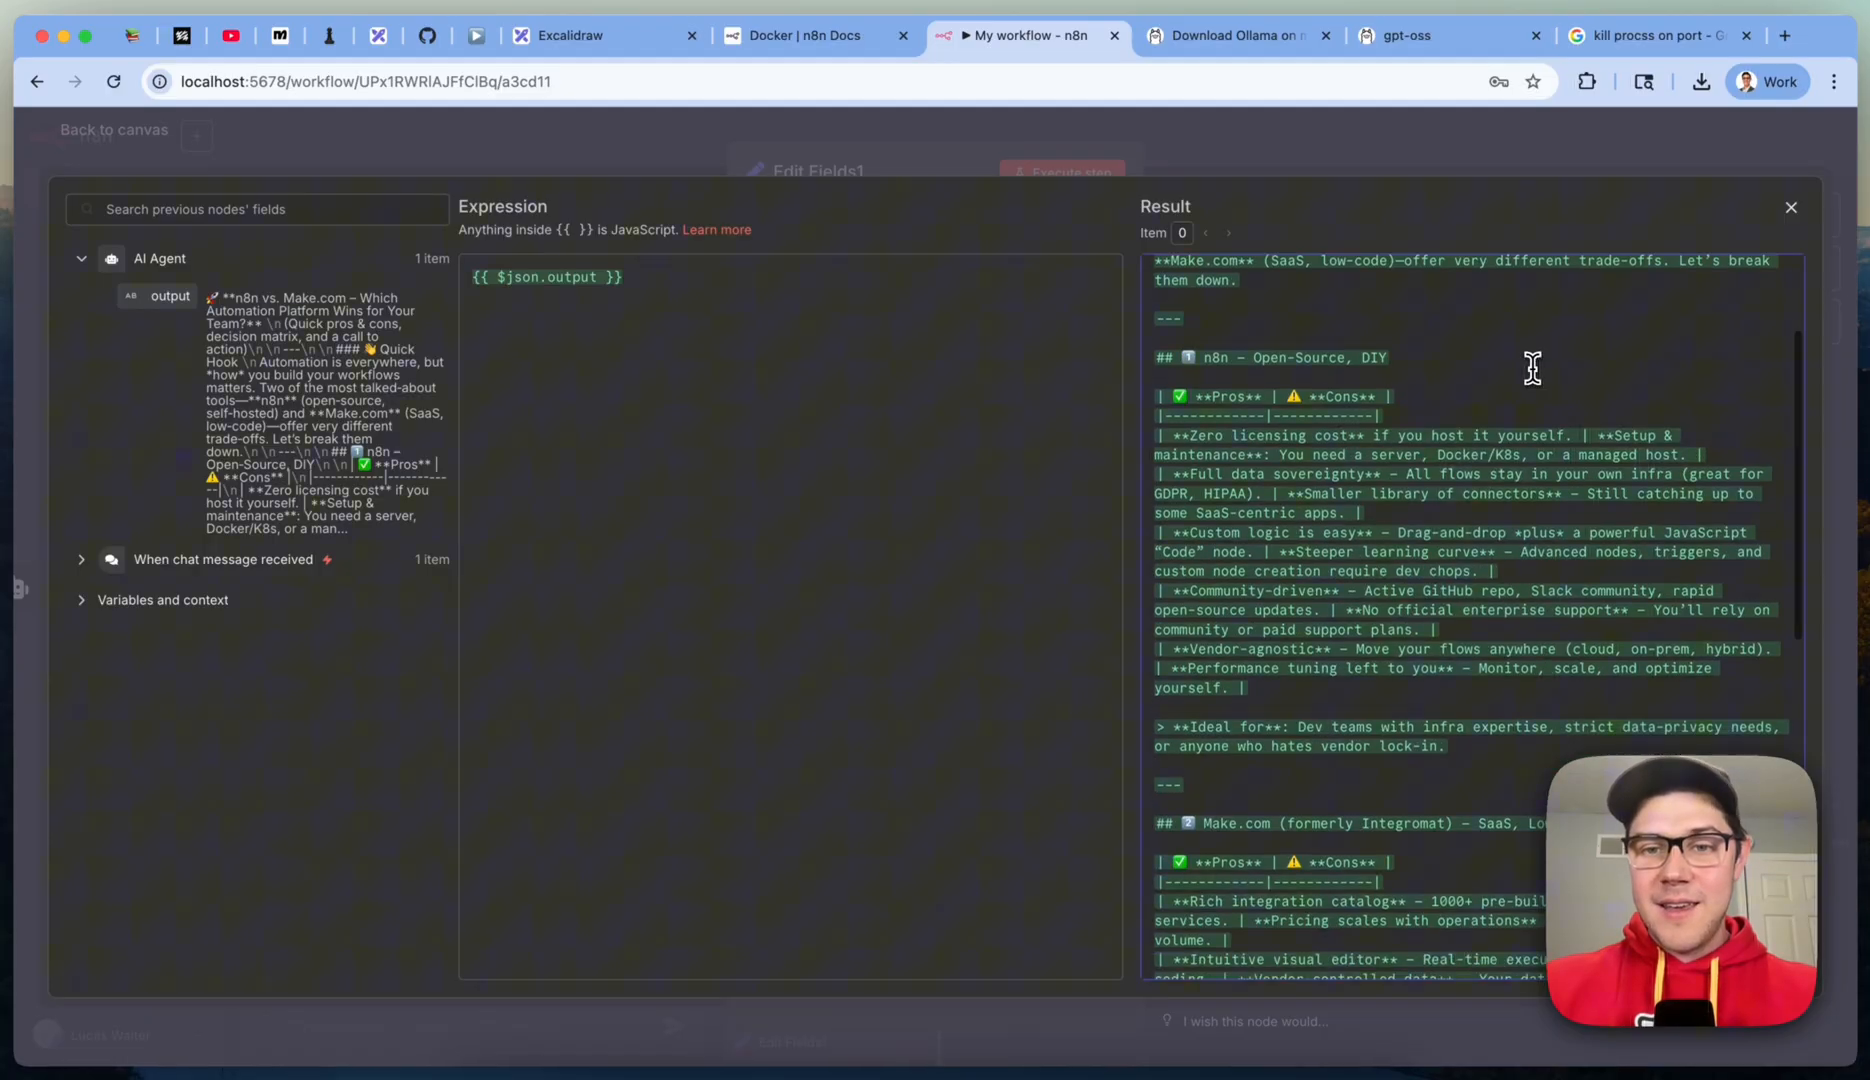
pyautogui.scroll(-3)
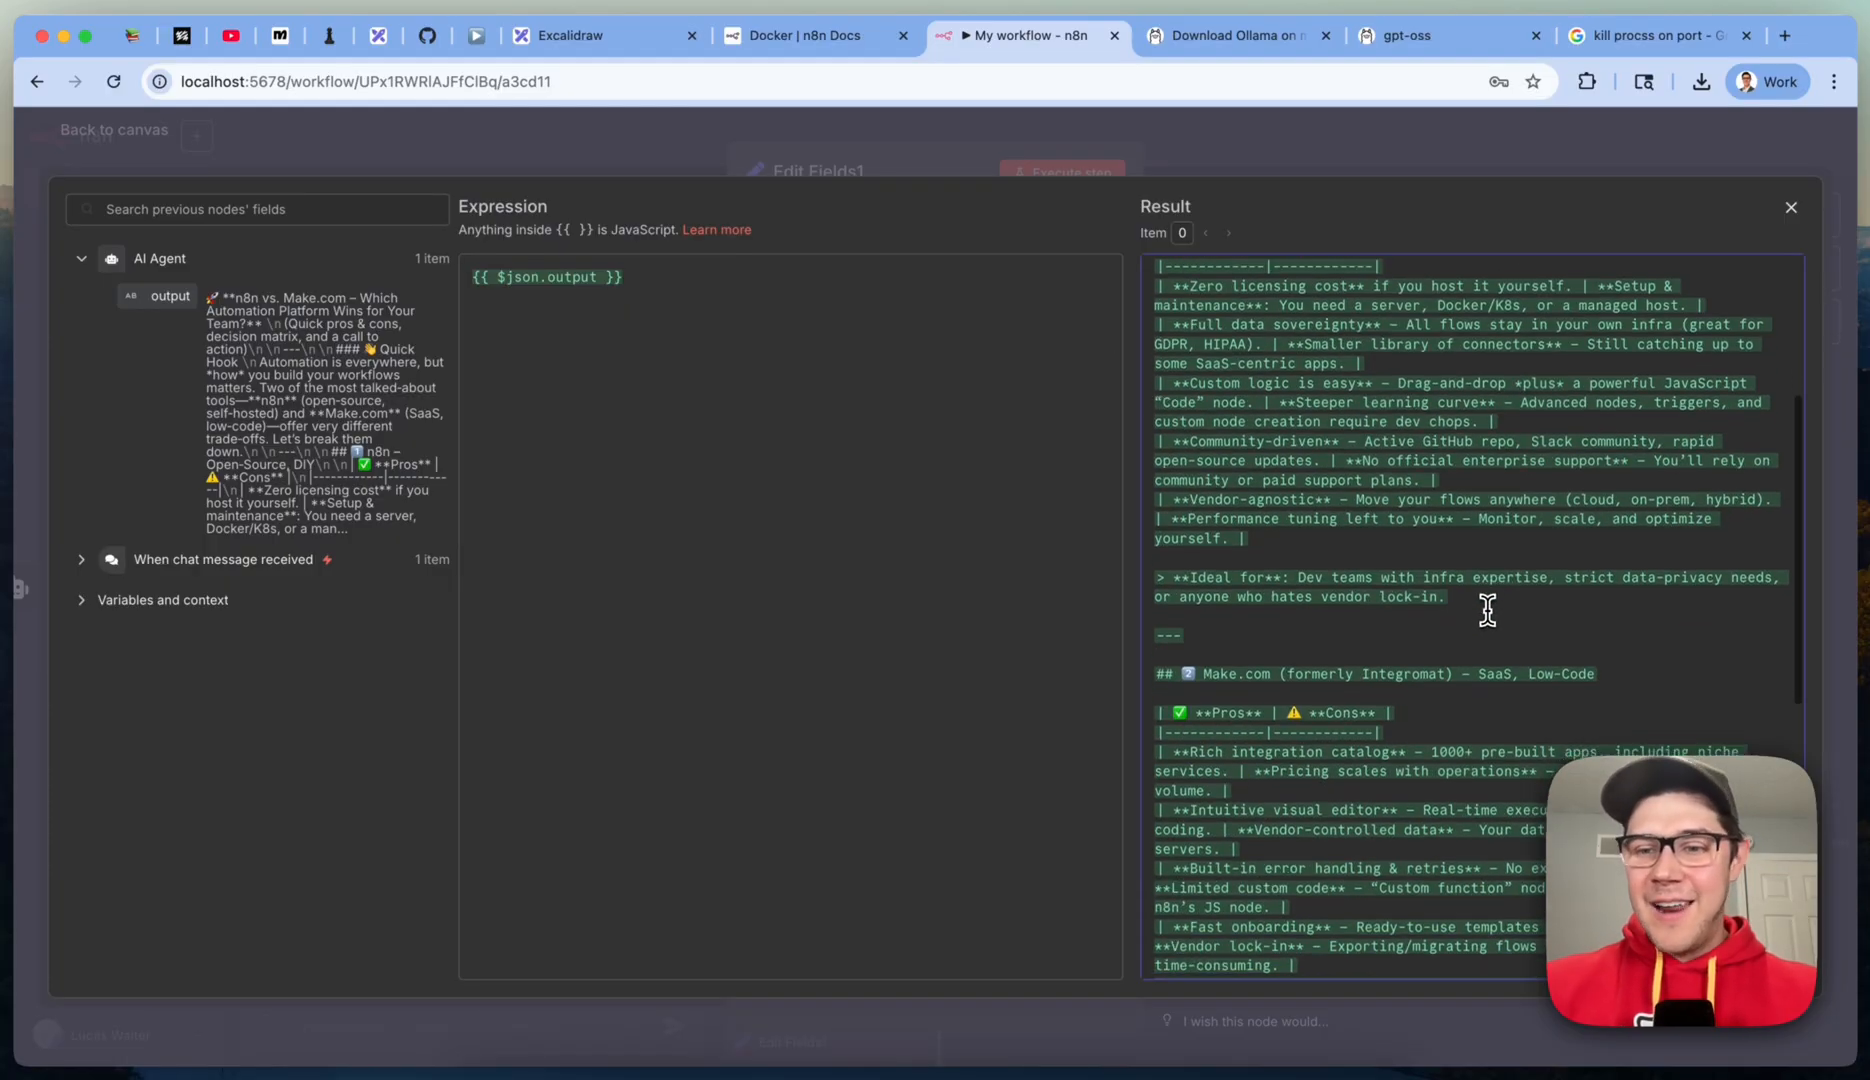
pyautogui.scroll(-3)
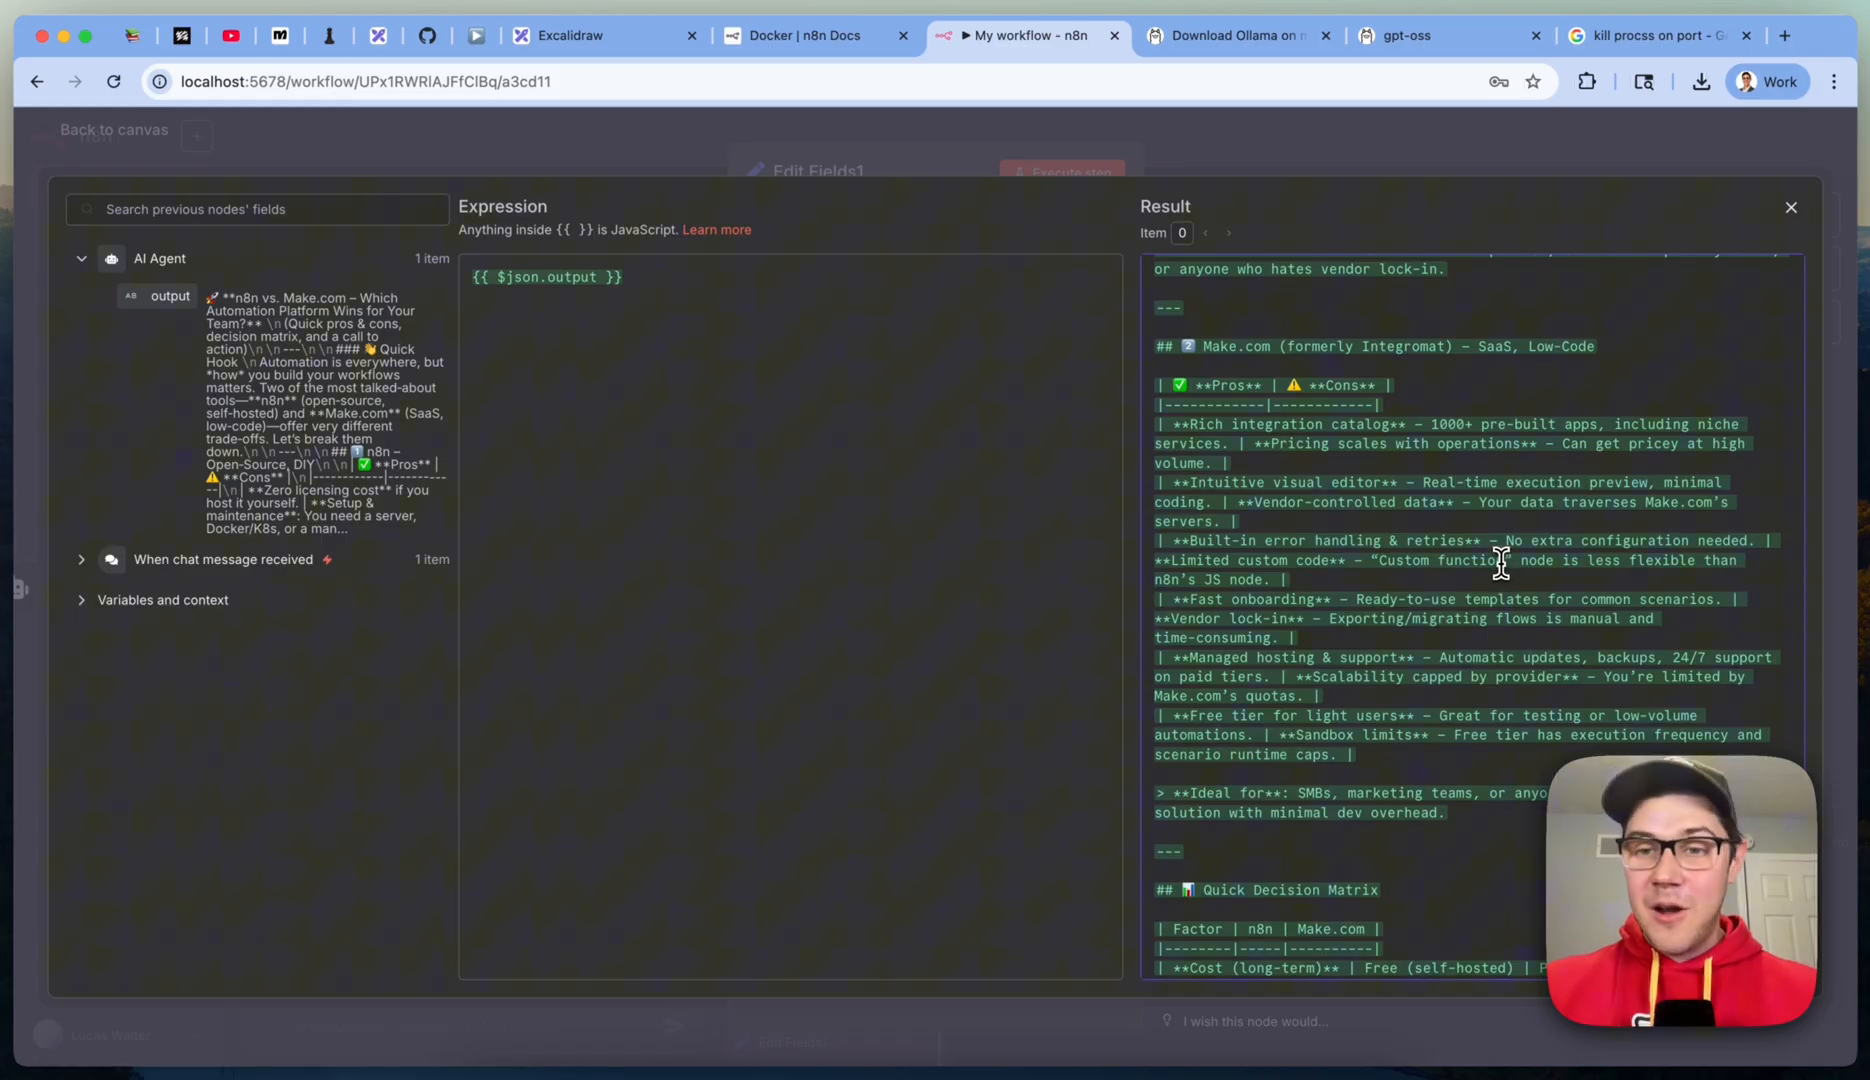
pyautogui.scroll(-3)
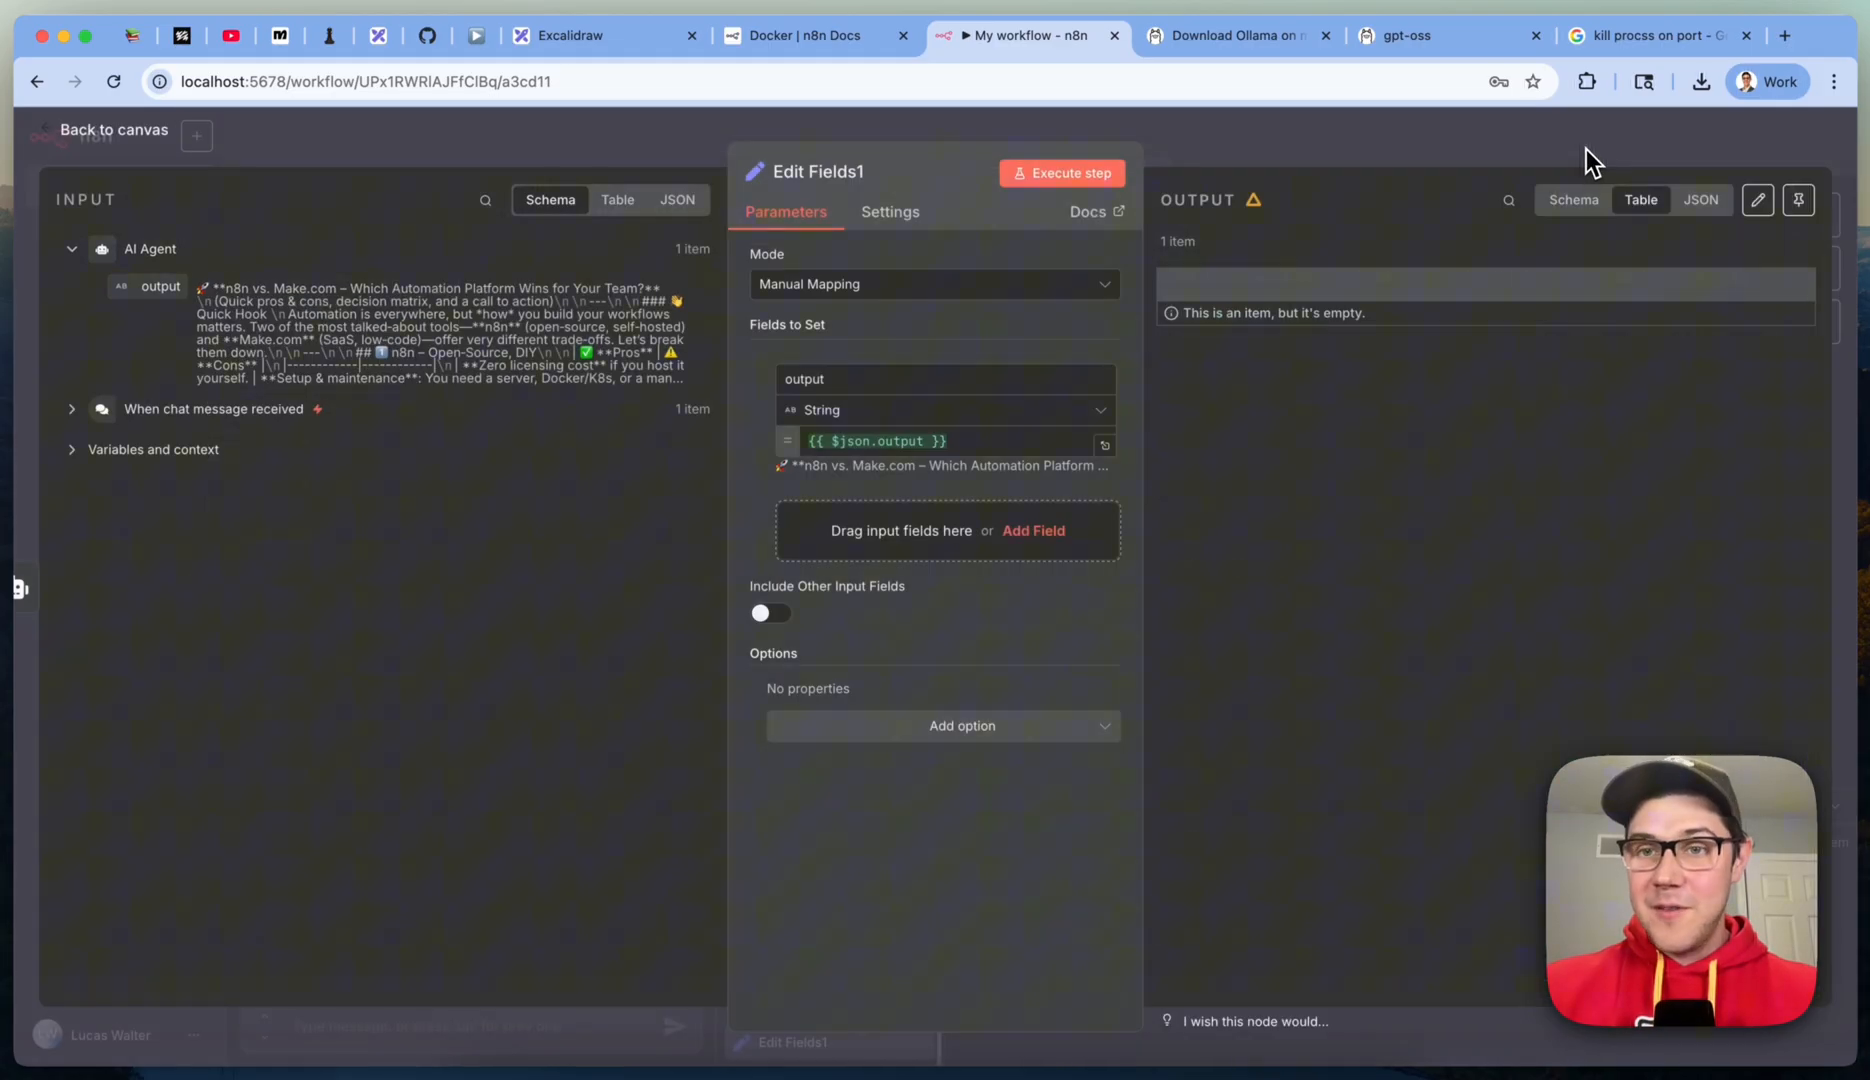
pyautogui.click(114, 130)
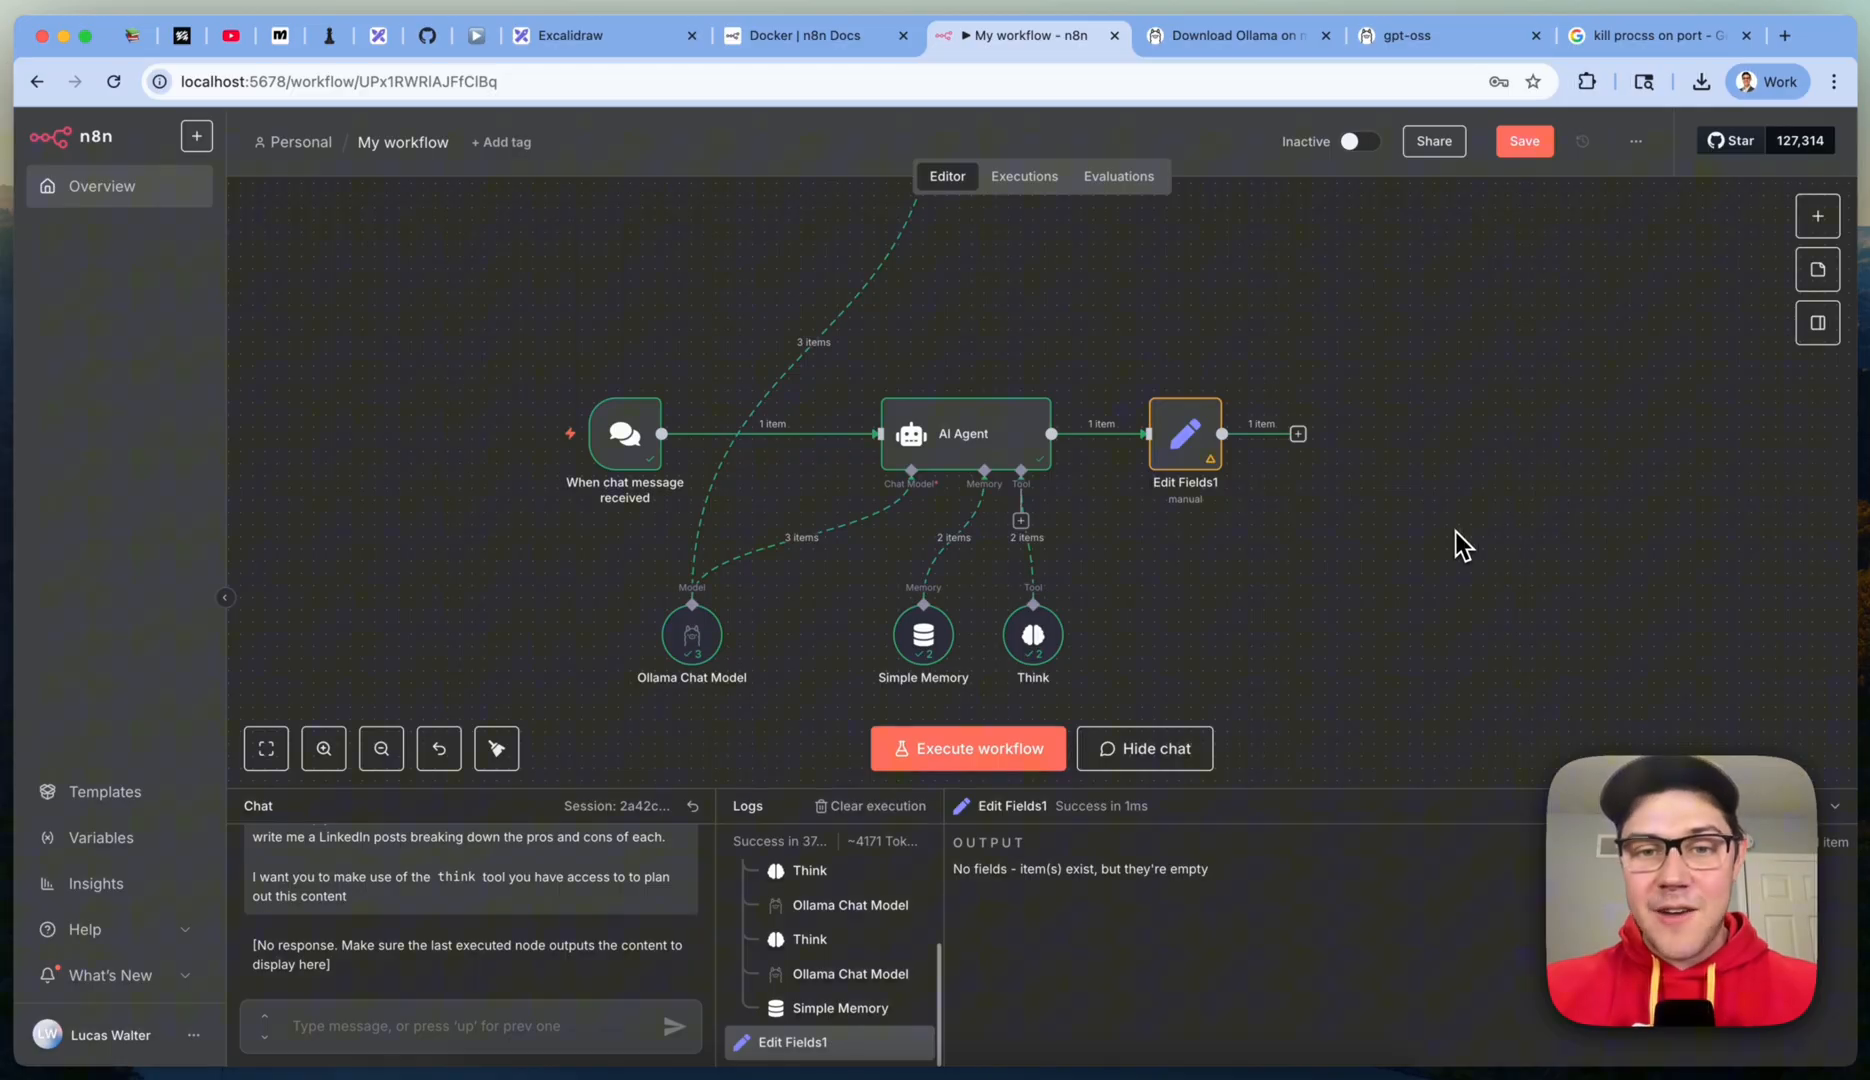
pyautogui.moveTo(1330, 556)
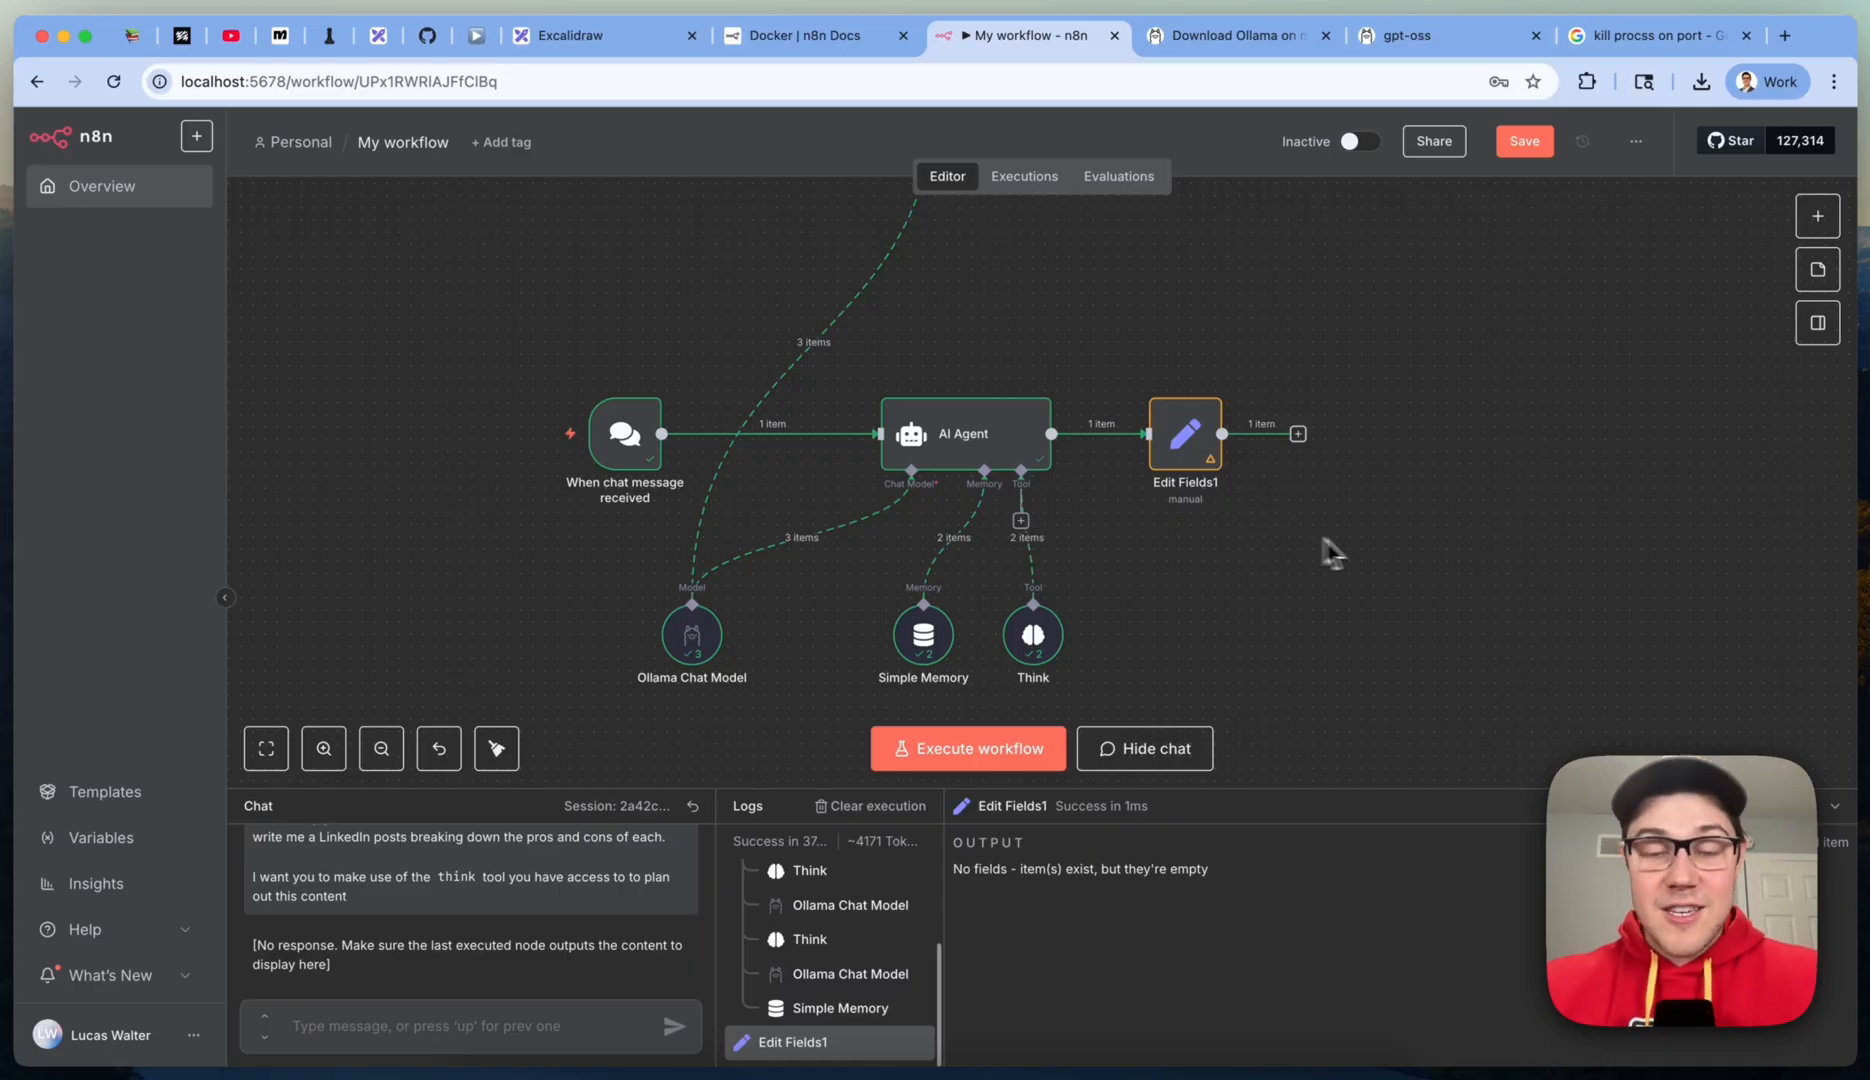
pyautogui.moveTo(1384, 560)
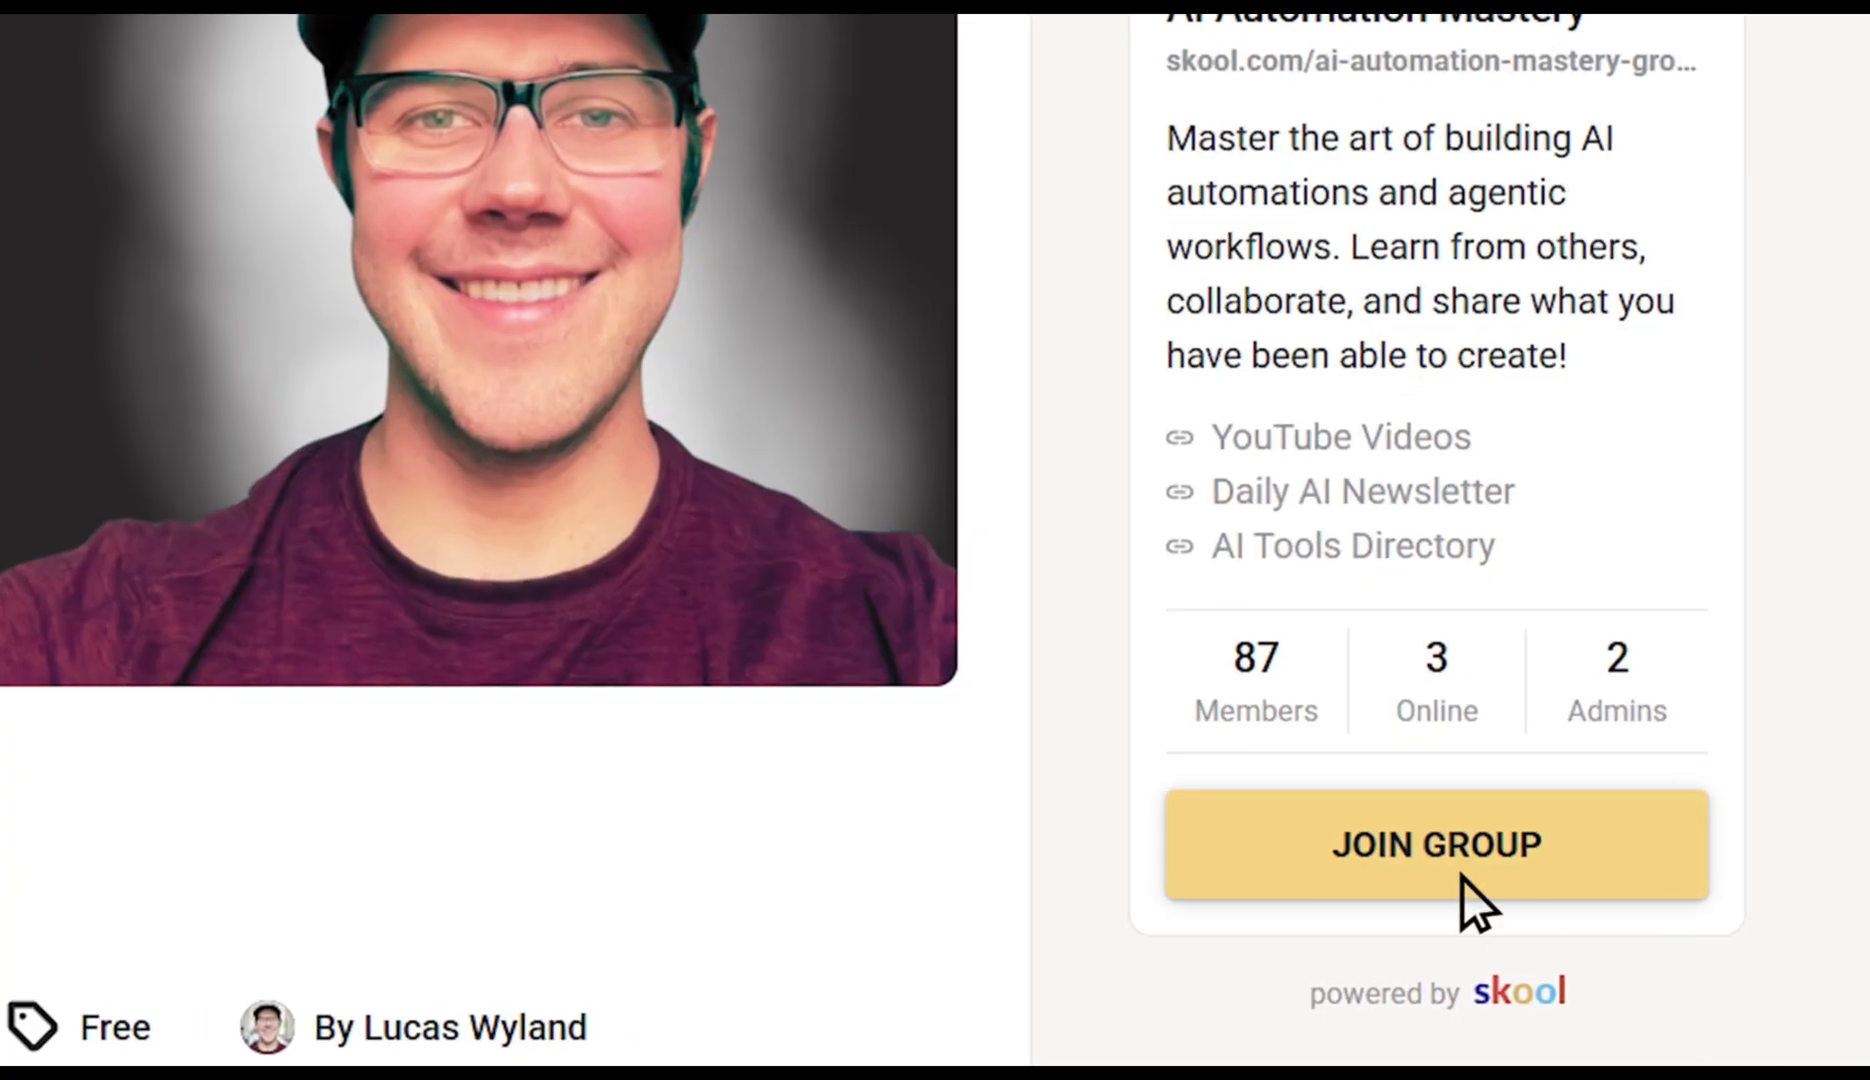
# Step: Join the AI Automation Mastery community and filter its feed to YouTube n8n Resources posts
pyautogui.click(1436, 844)
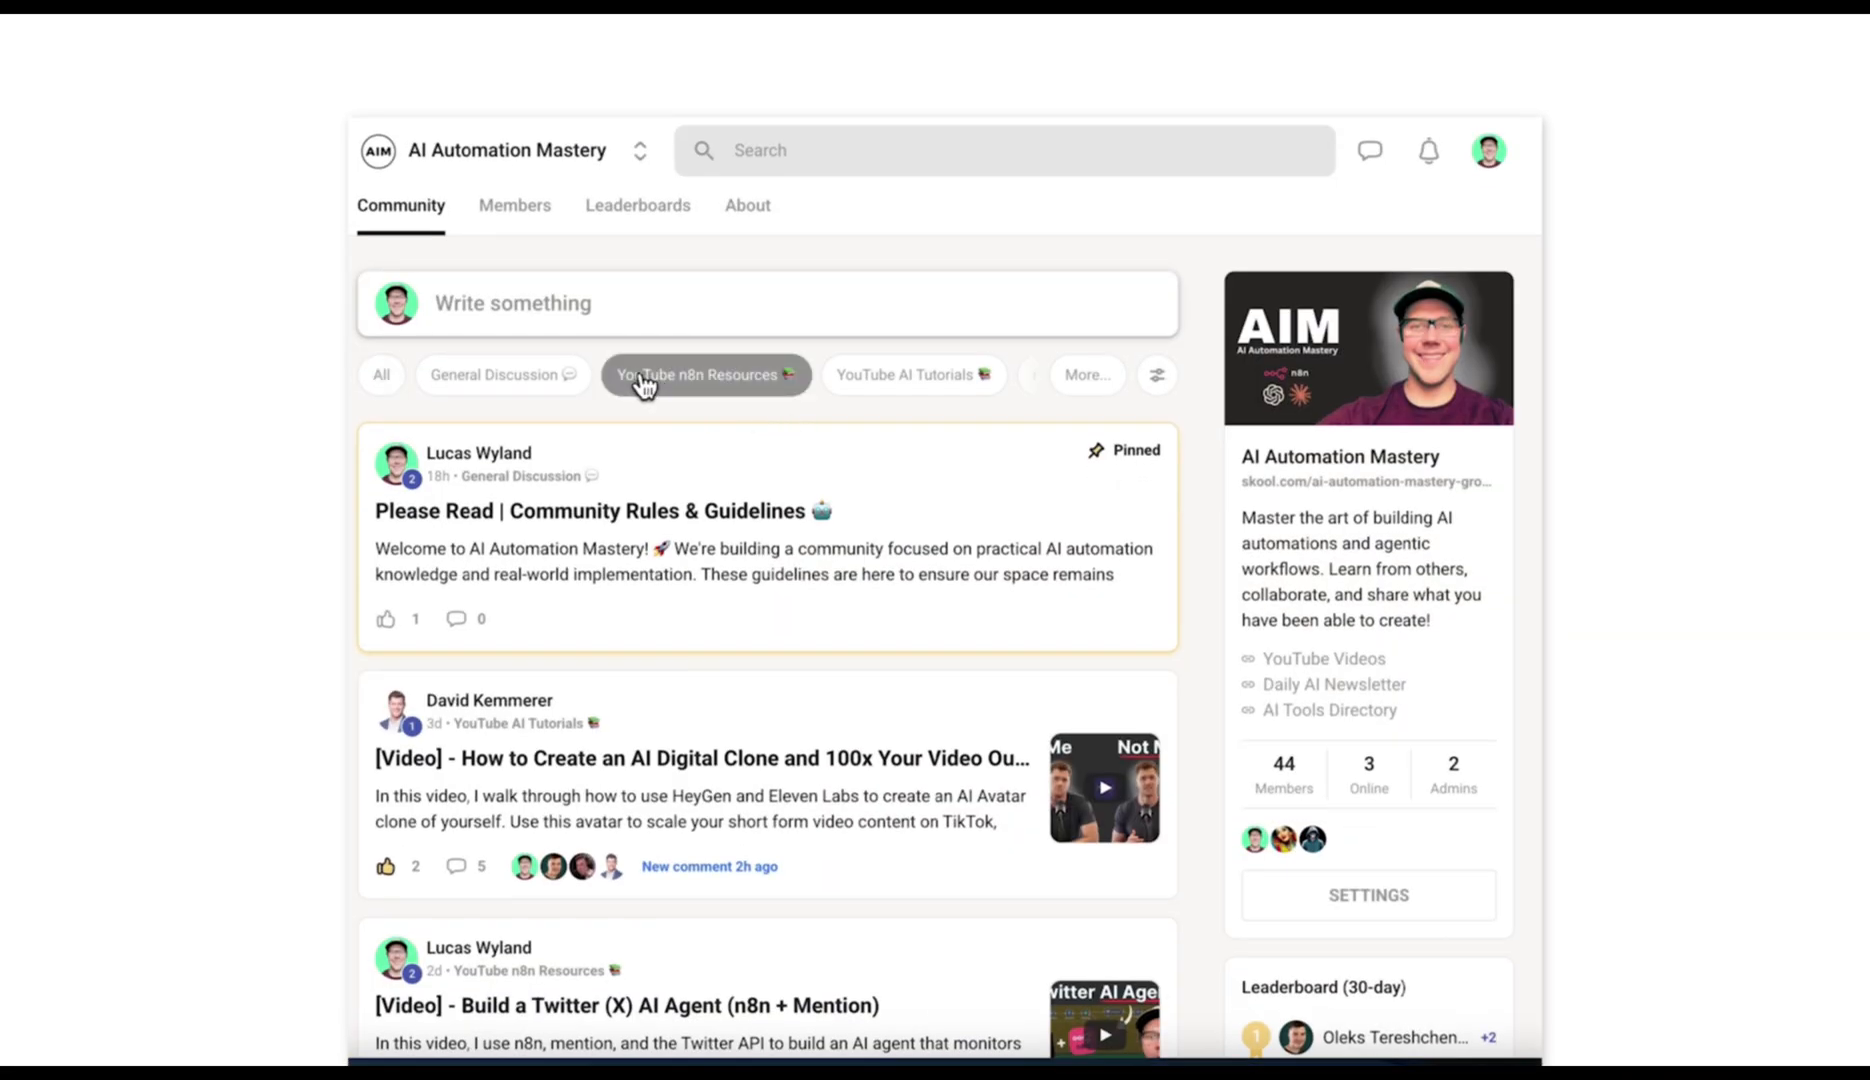
pyautogui.click(704, 374)
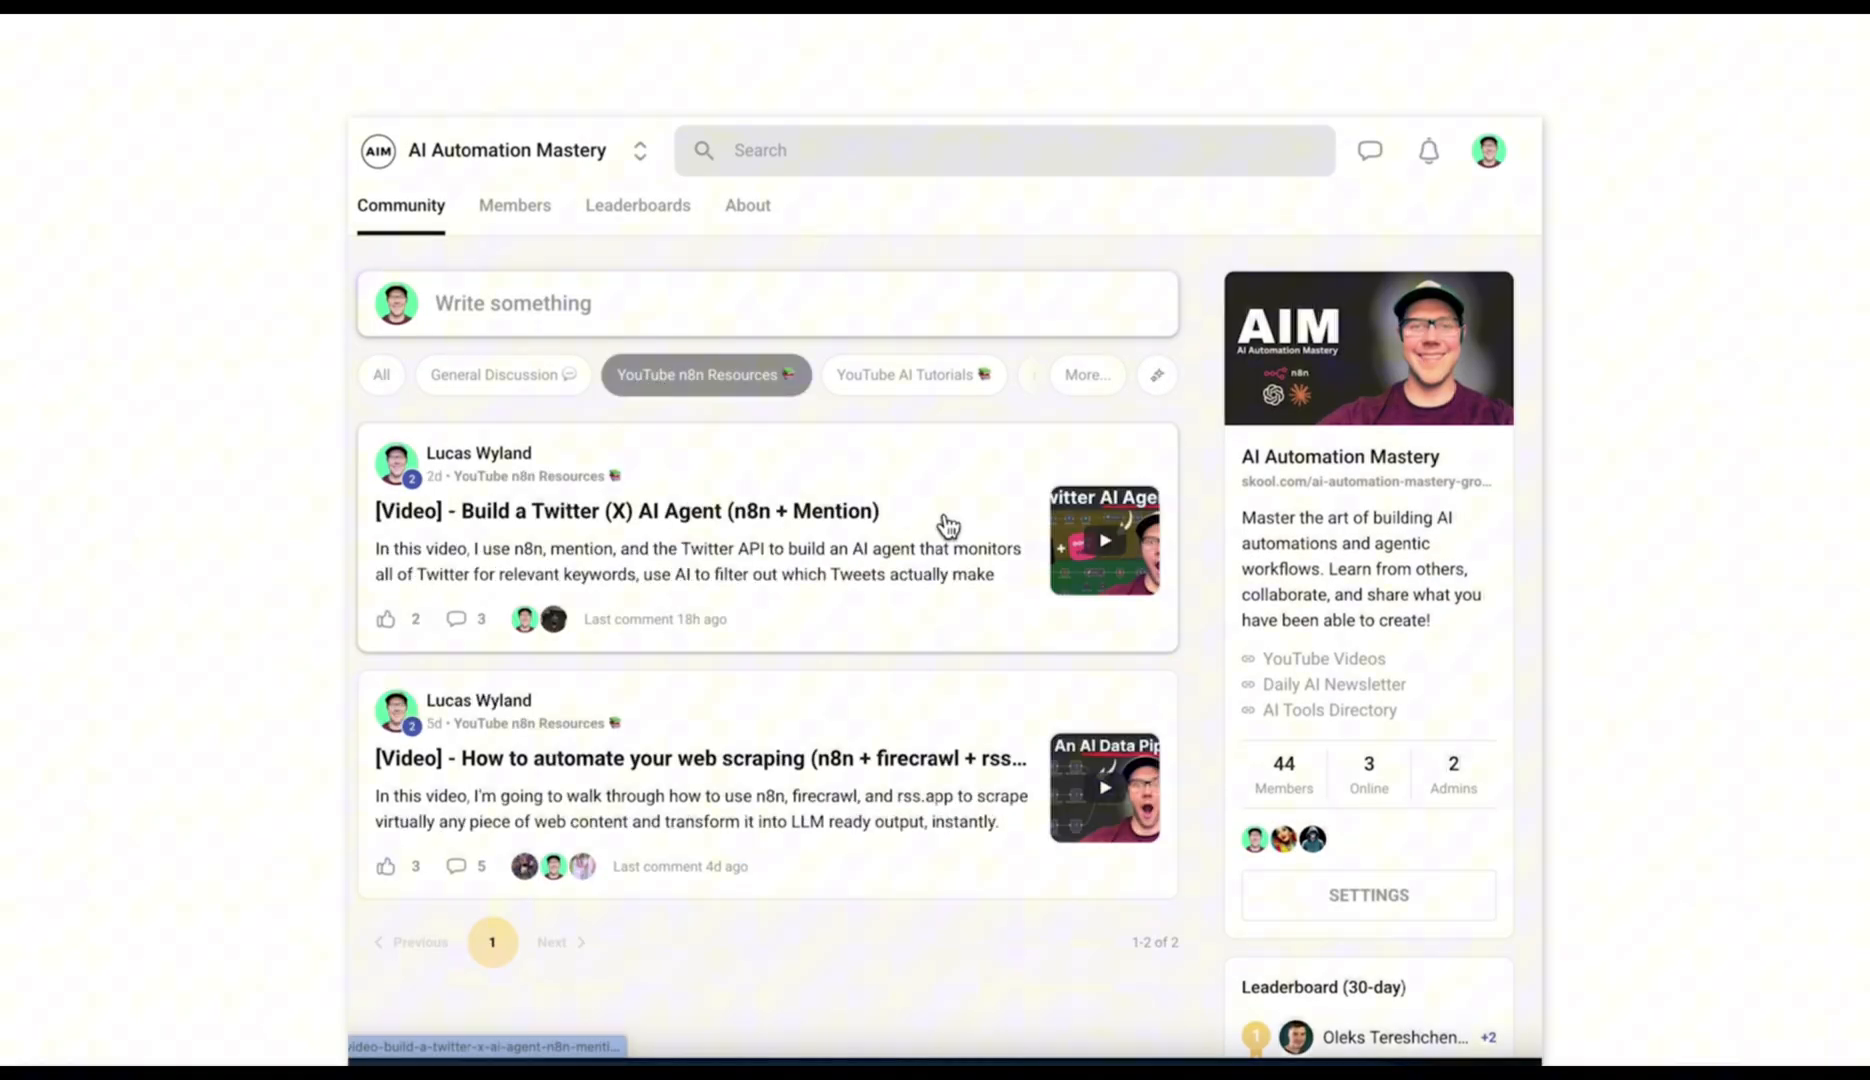